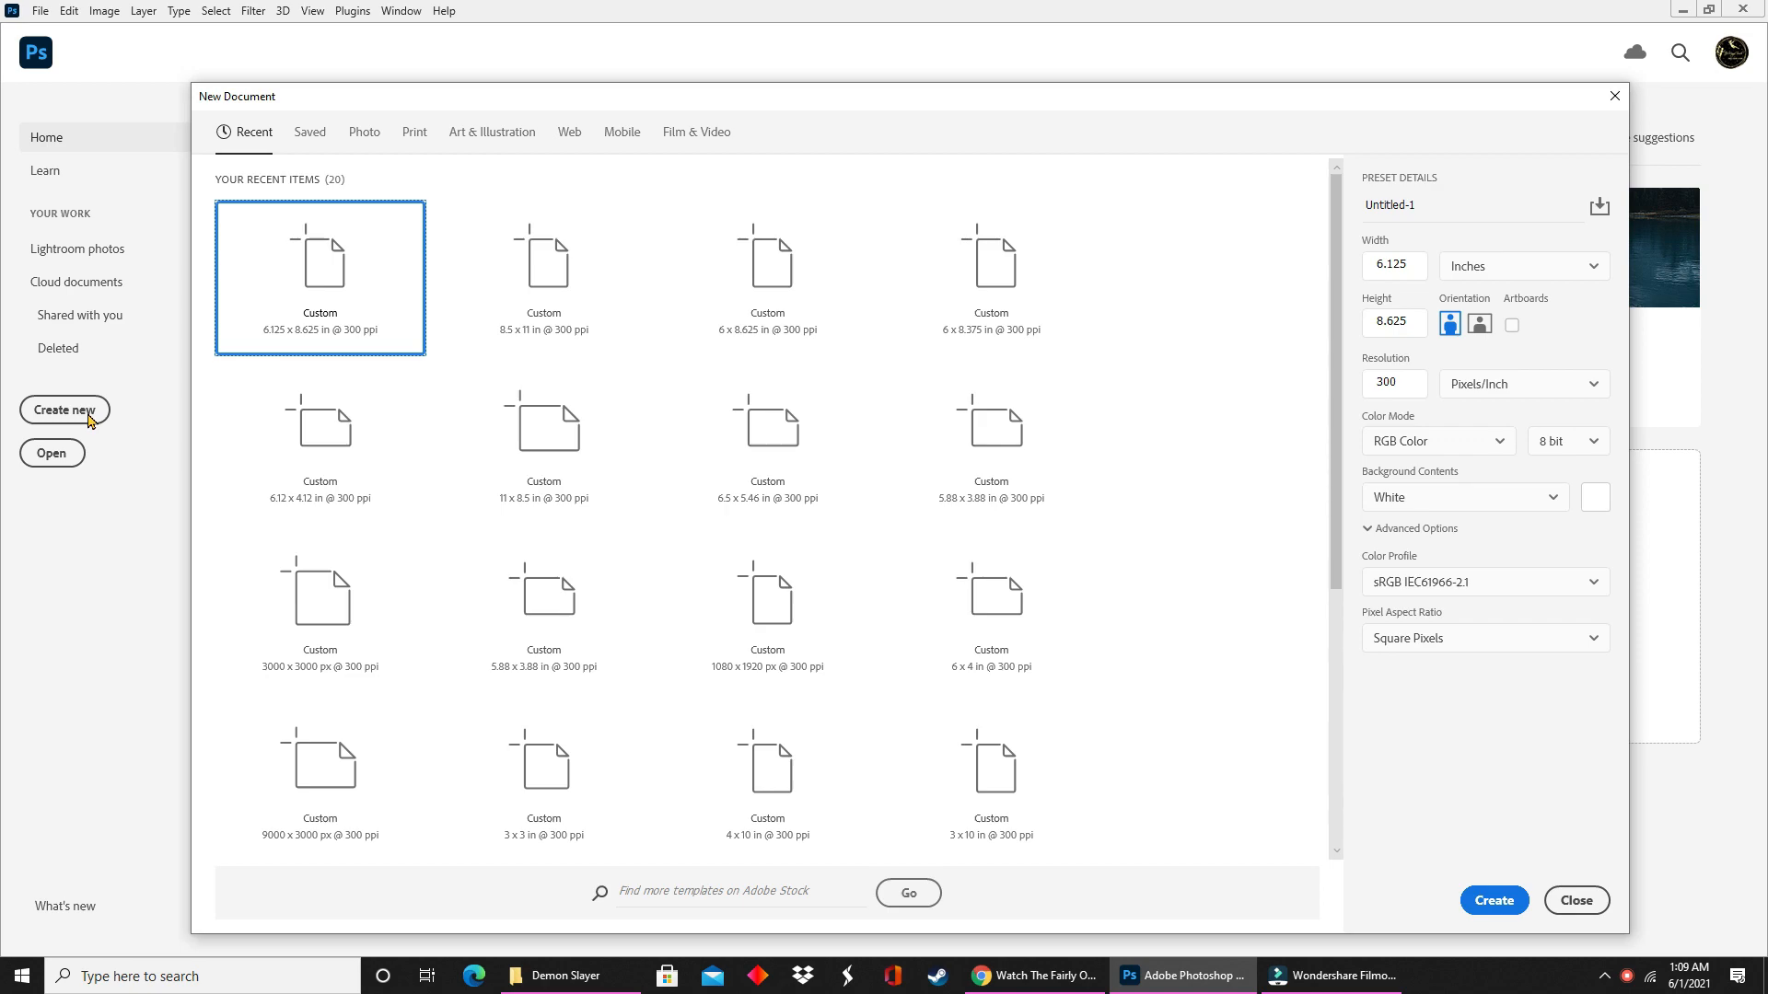
pyautogui.moveTo(252, 261)
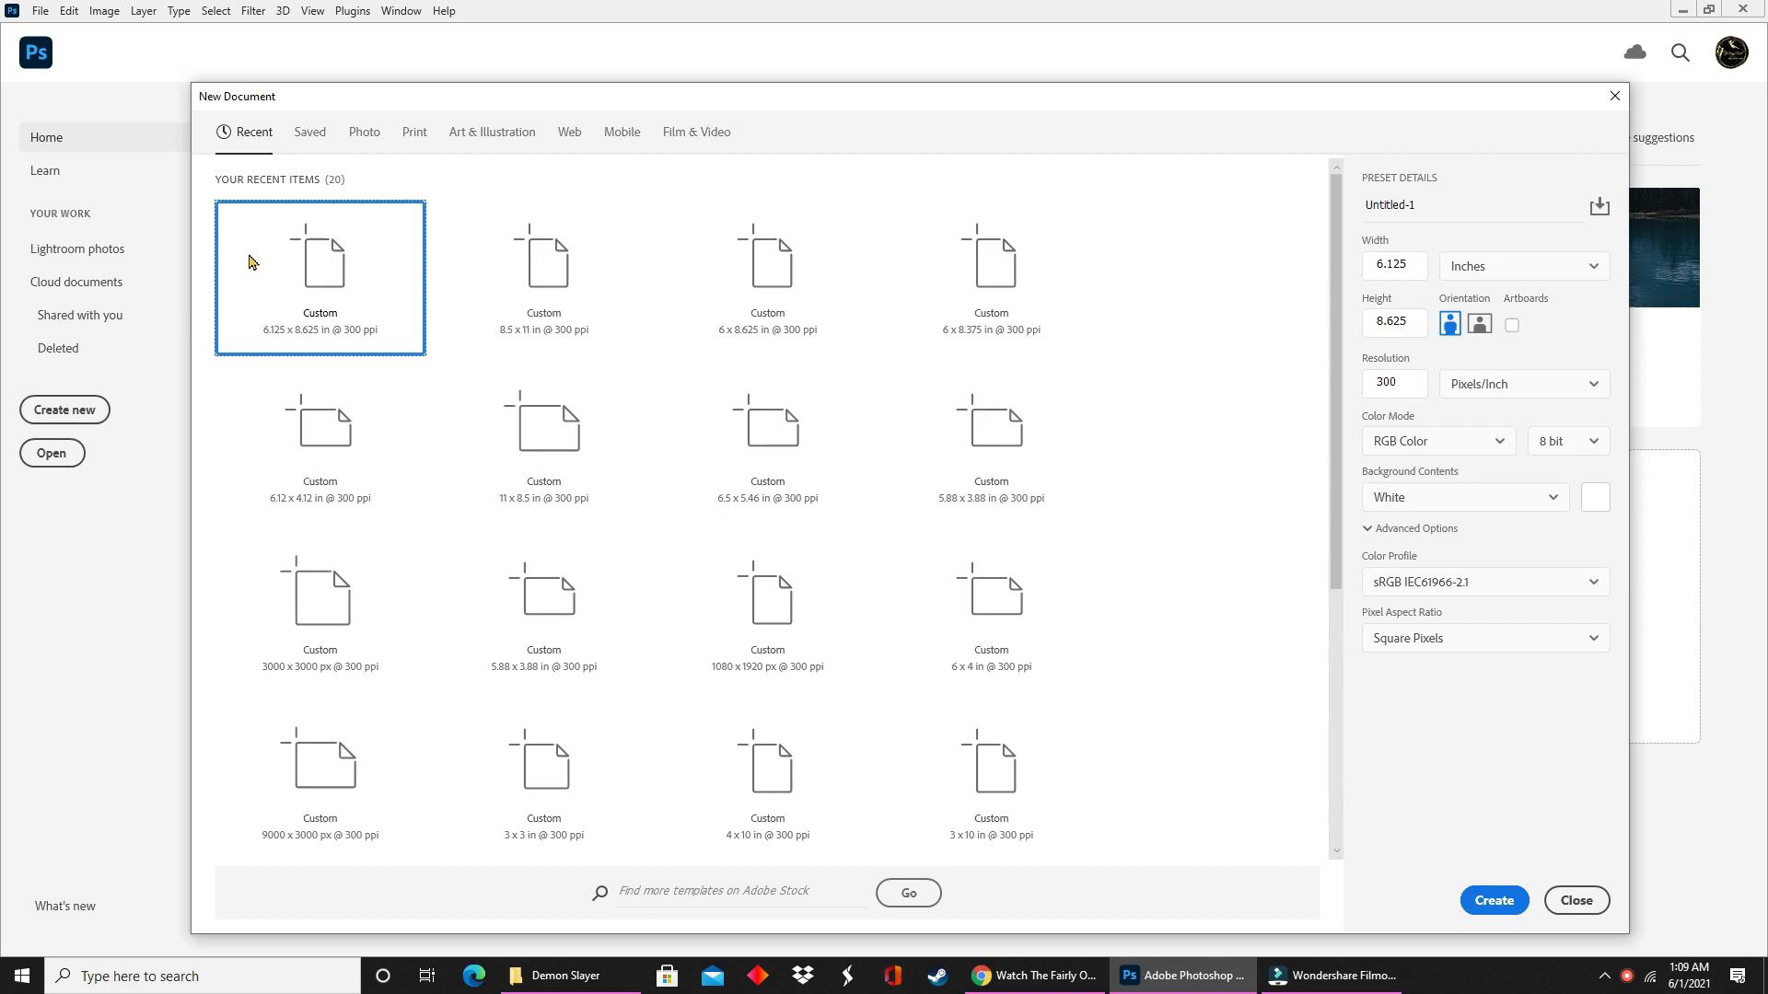
pyautogui.moveTo(1500, 199)
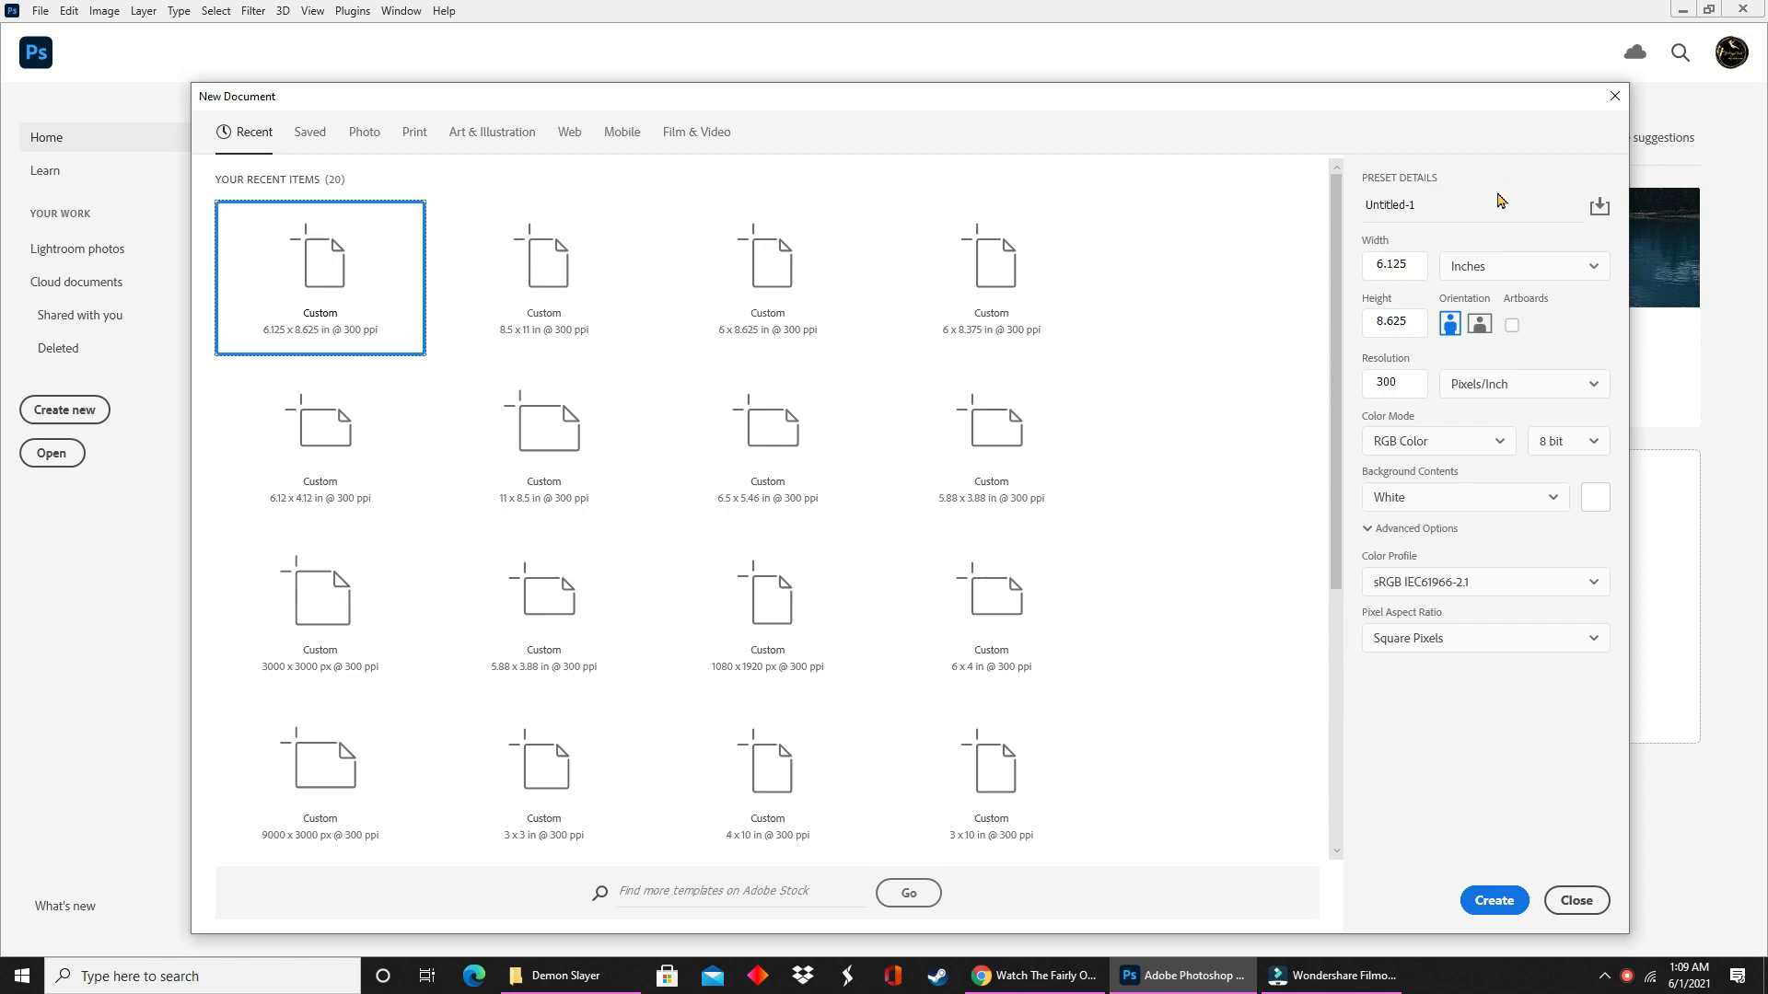
pyautogui.moveTo(1394, 324)
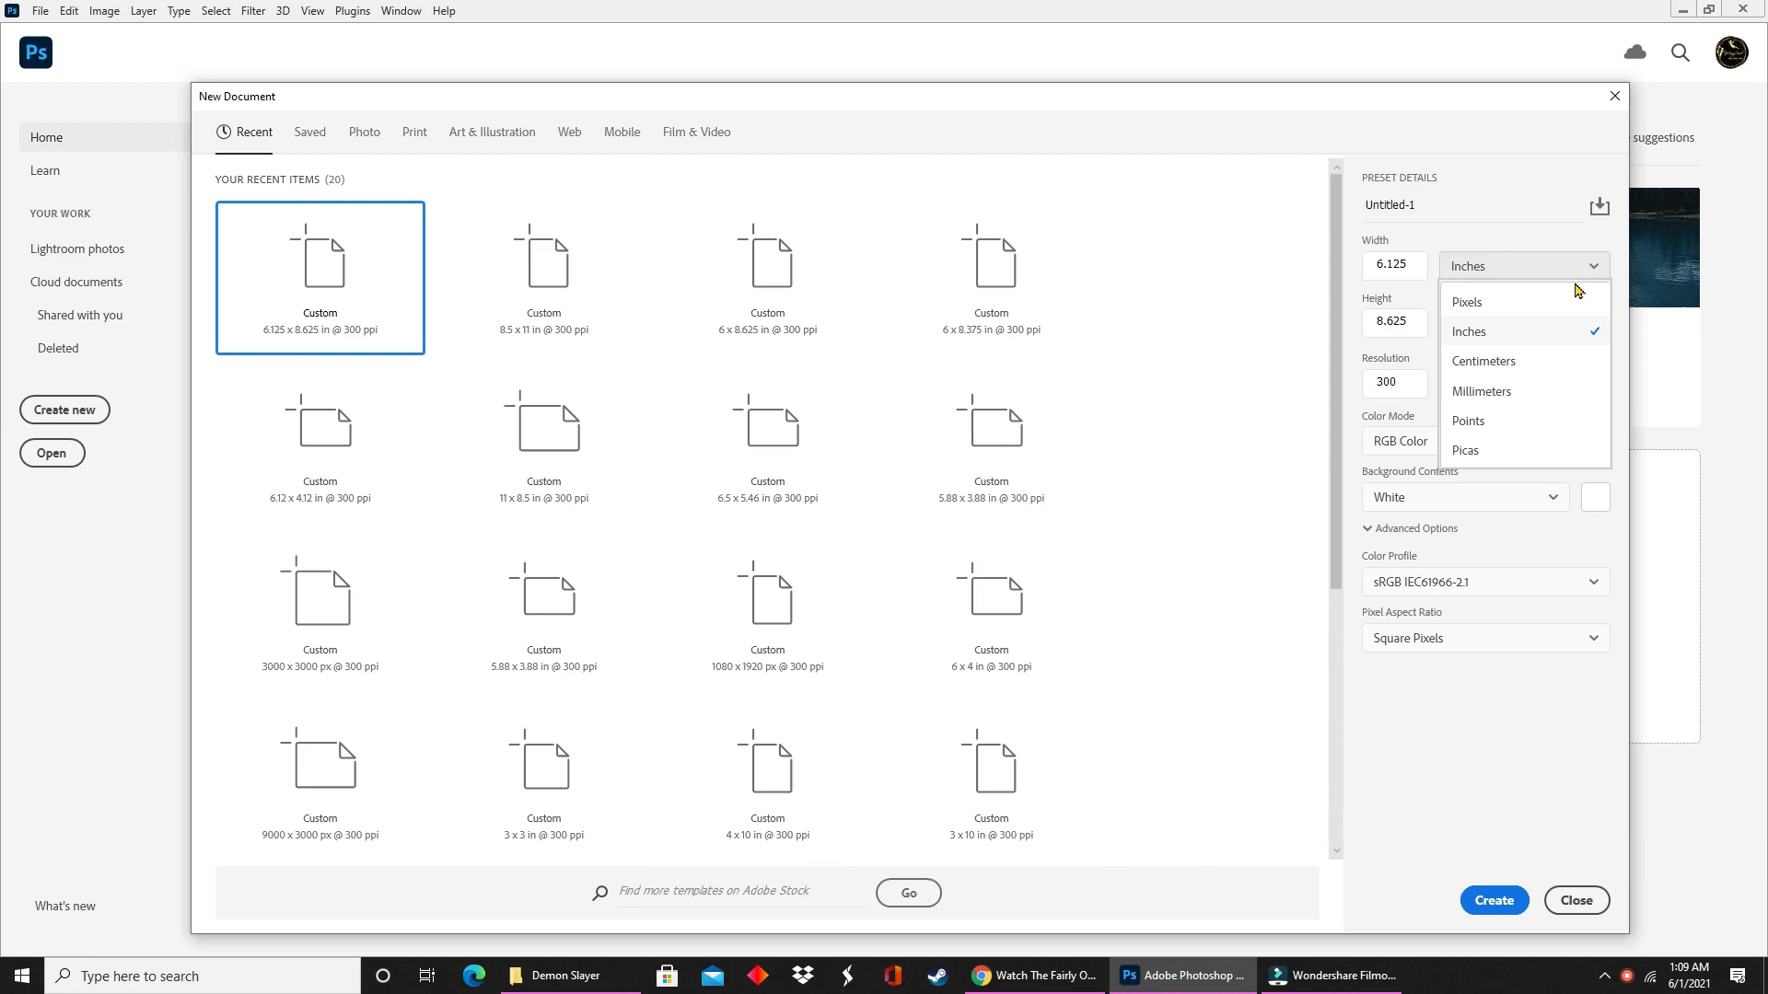
pyautogui.moveTo(1564, 328)
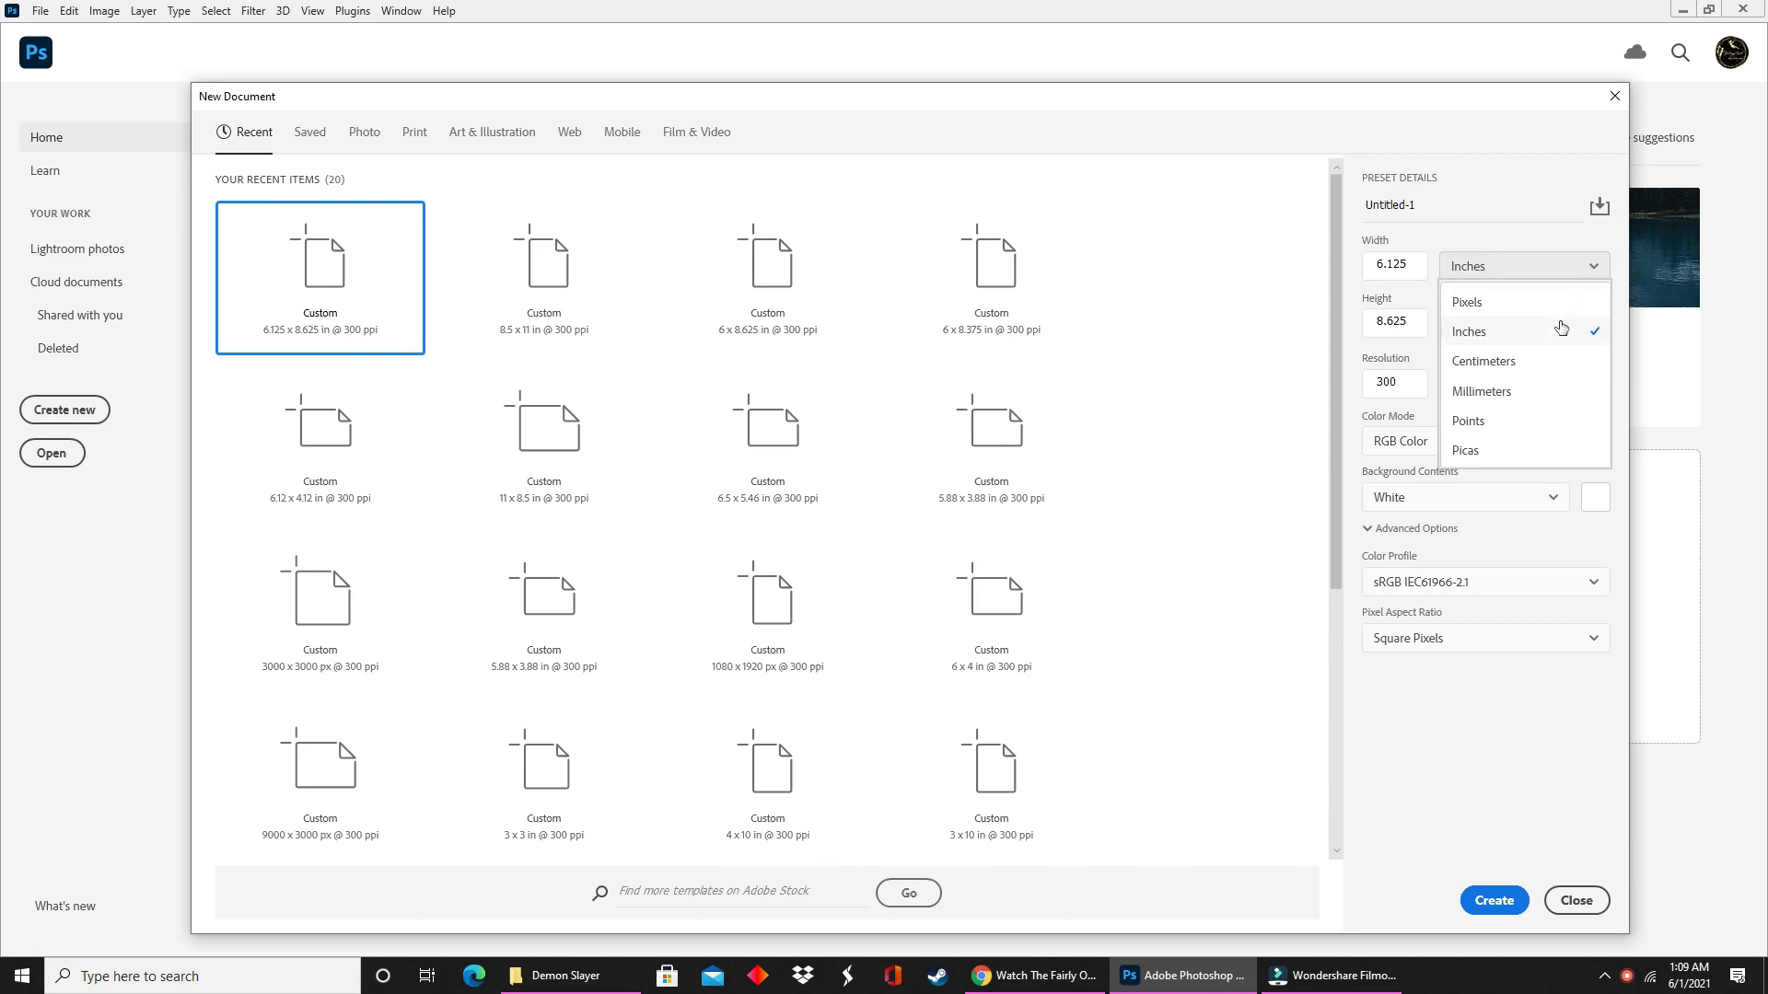
# Create the blank 6.125 × 8.625 inch, 300 ppi document with inches kept as the width unit.
pyautogui.click(1468, 330)
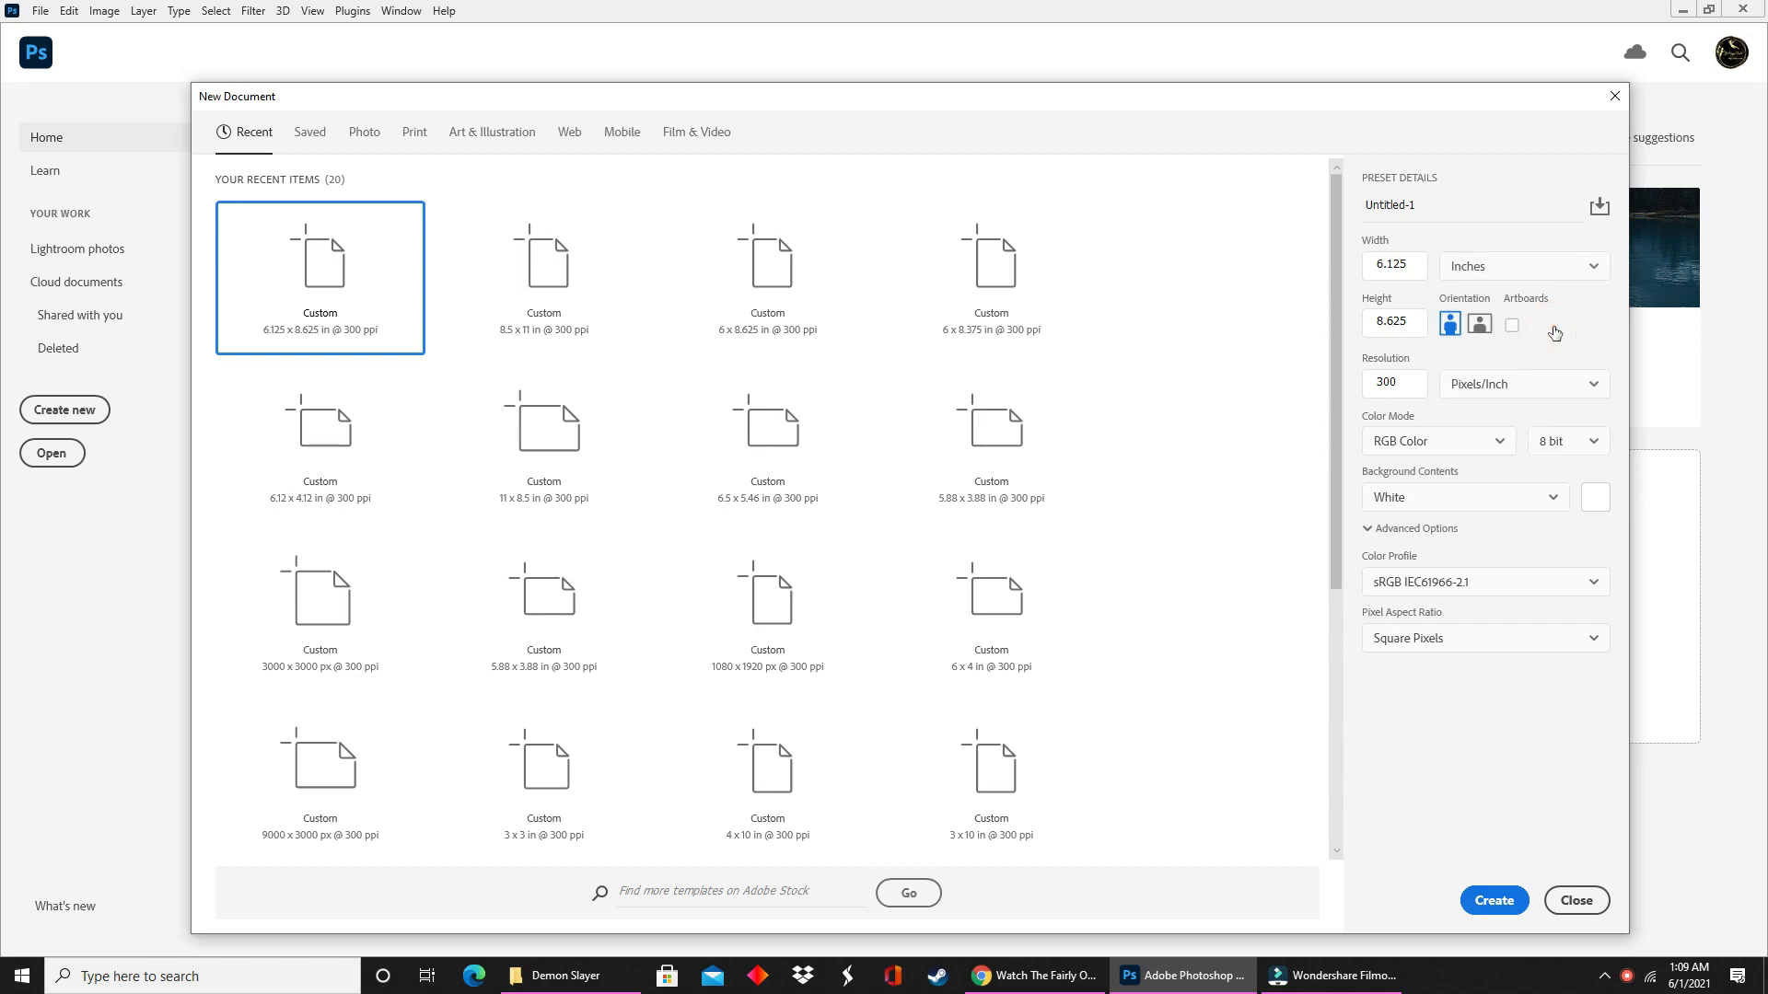
pyautogui.moveTo(1453, 350)
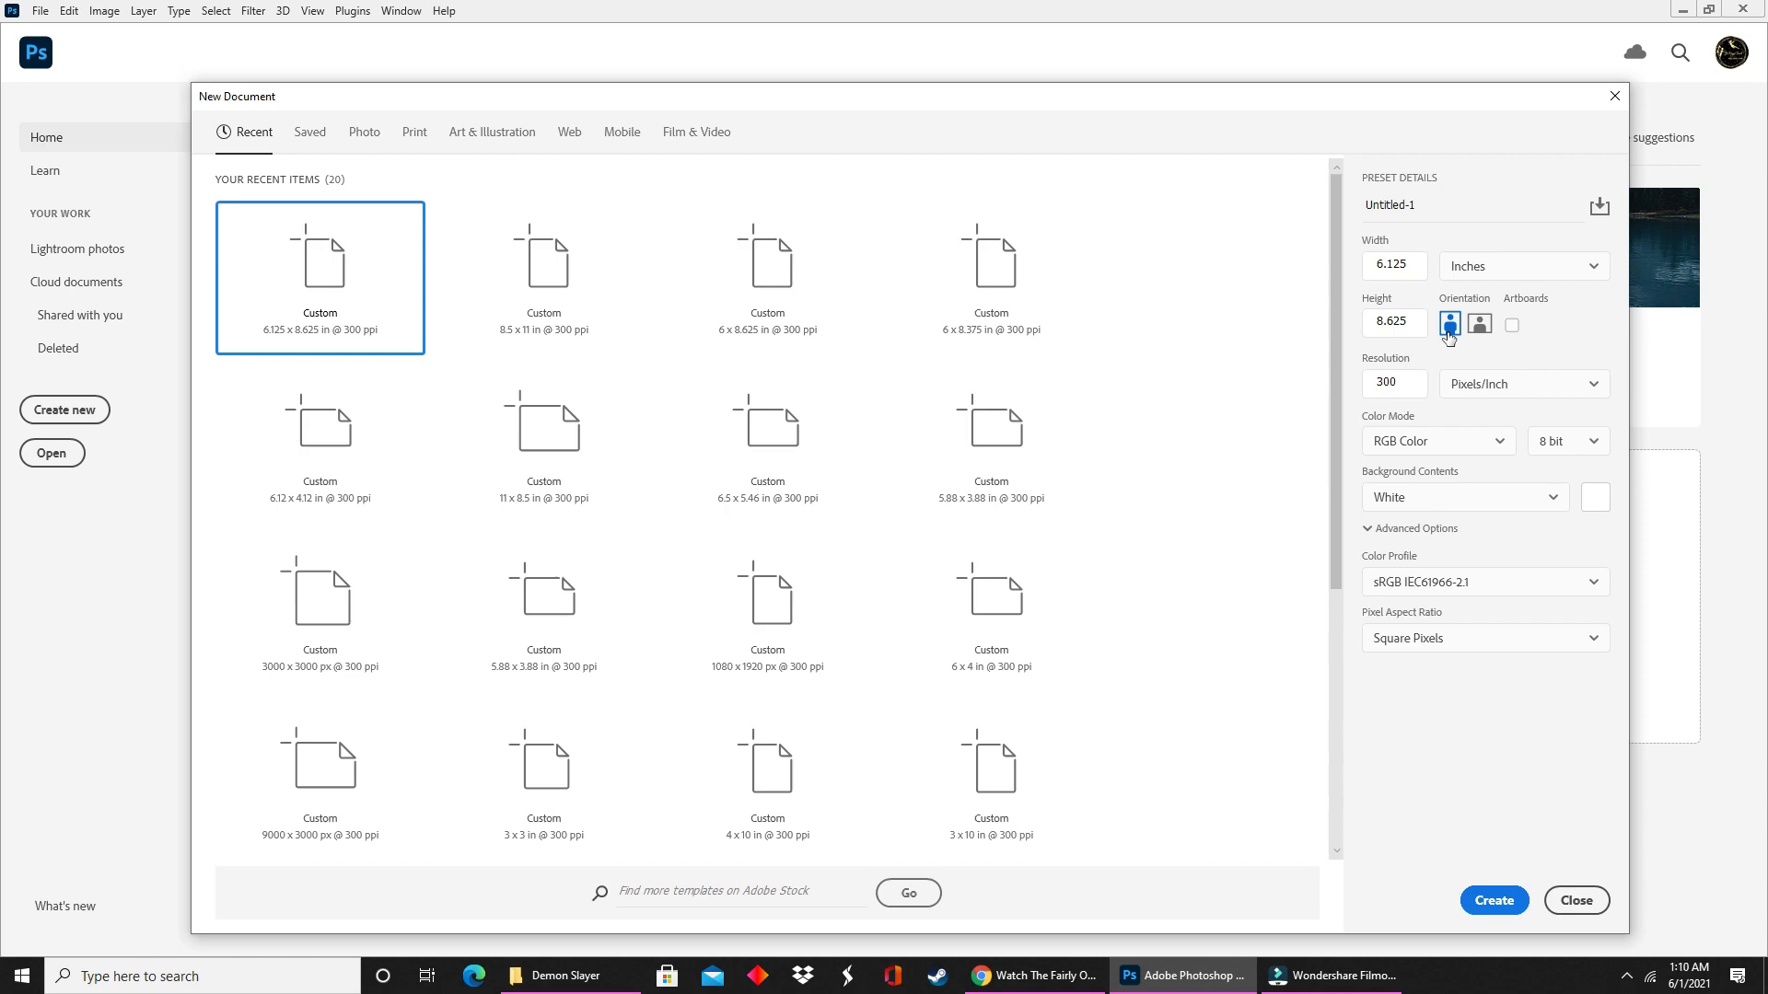
pyautogui.moveTo(1493, 630)
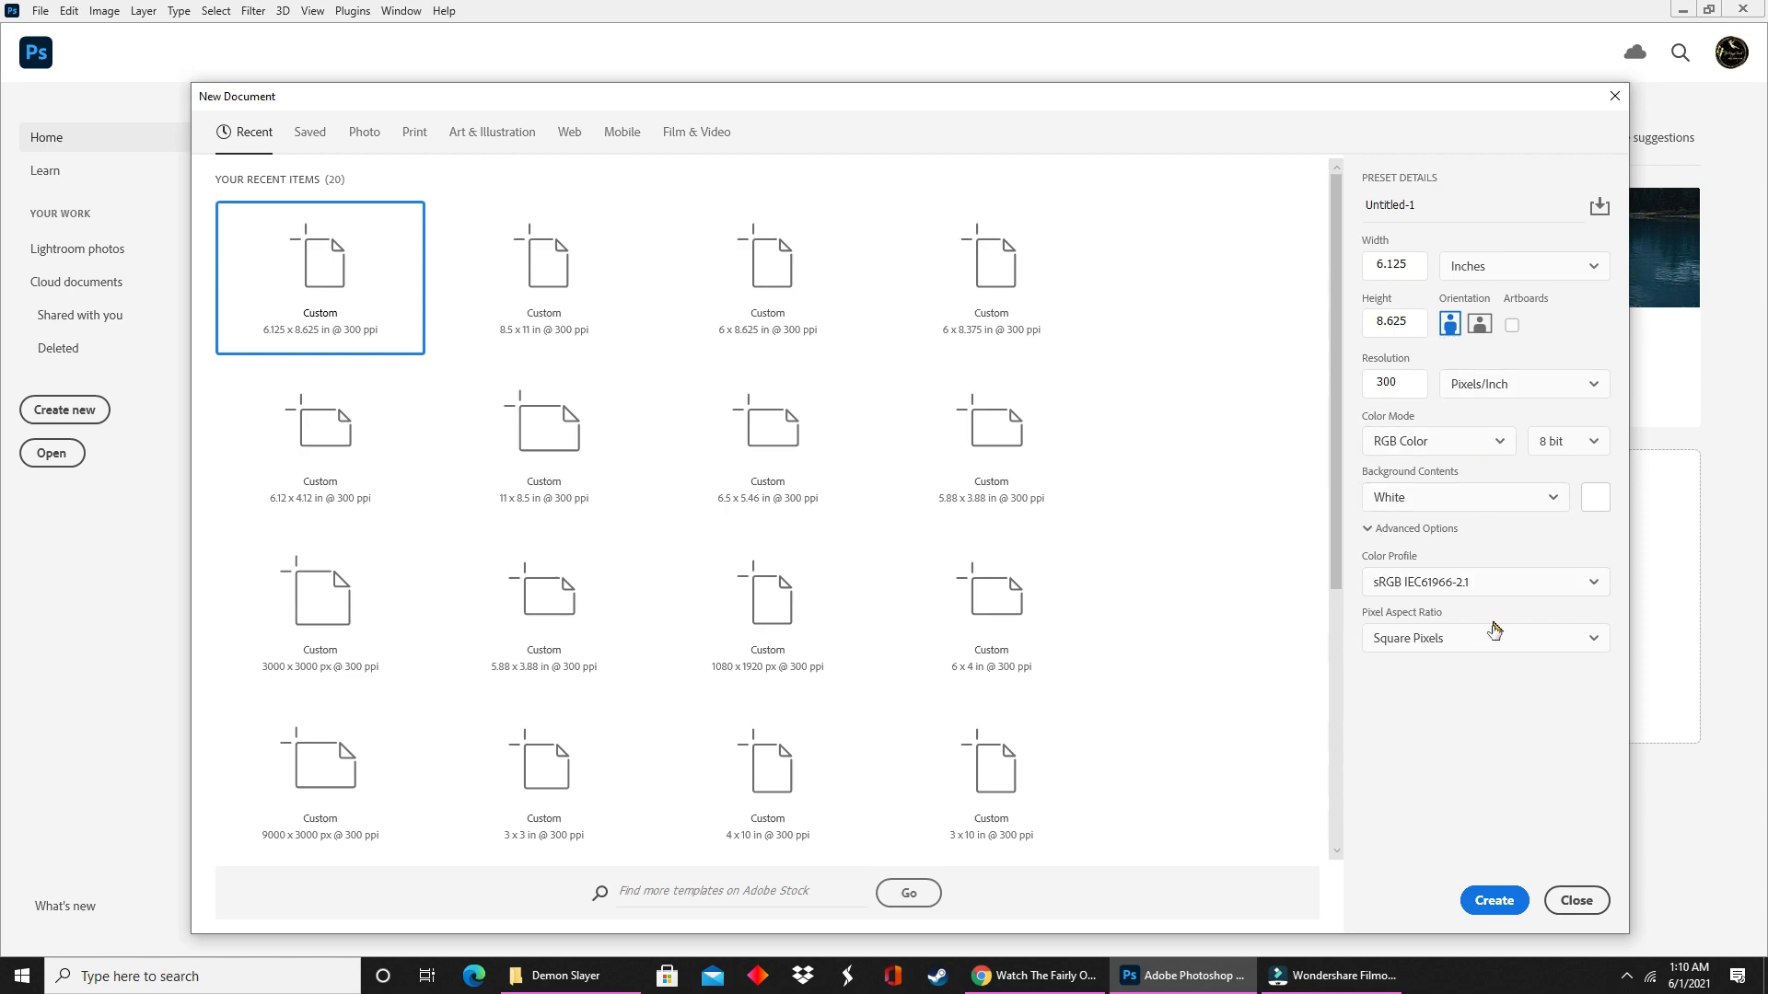
pyautogui.click(1493, 900)
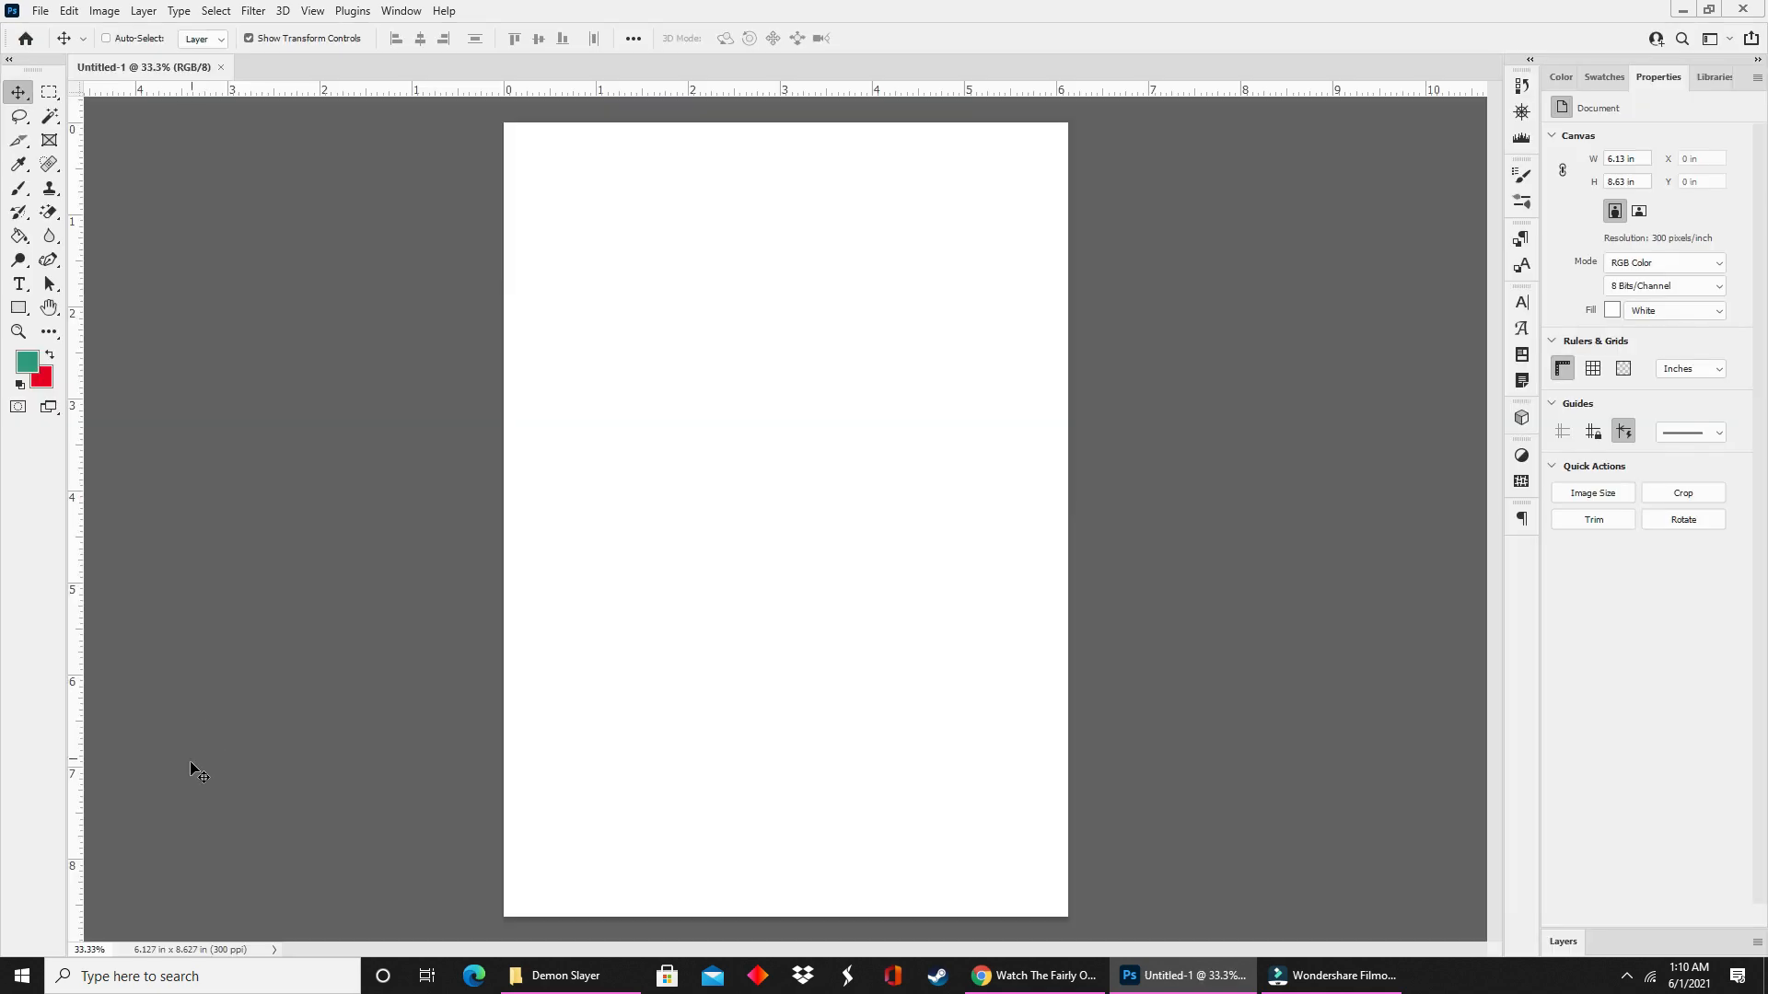
pyautogui.moveTo(193, 787)
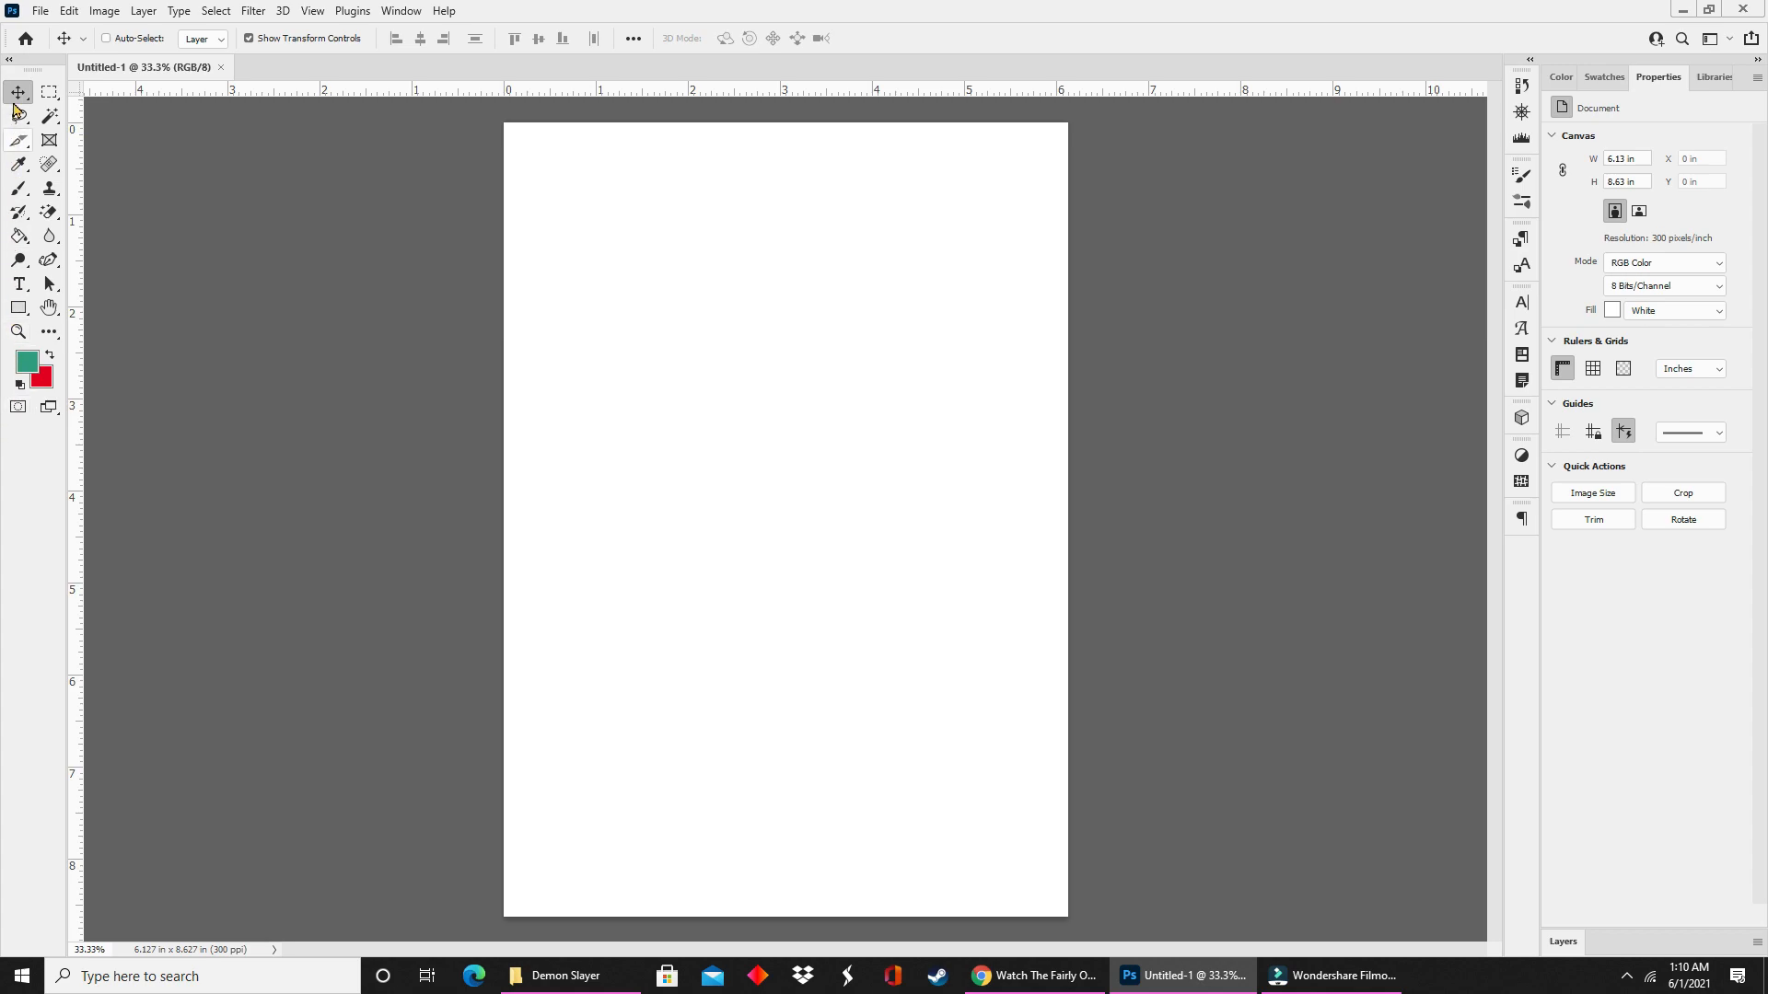
pyautogui.moveTo(77, 420)
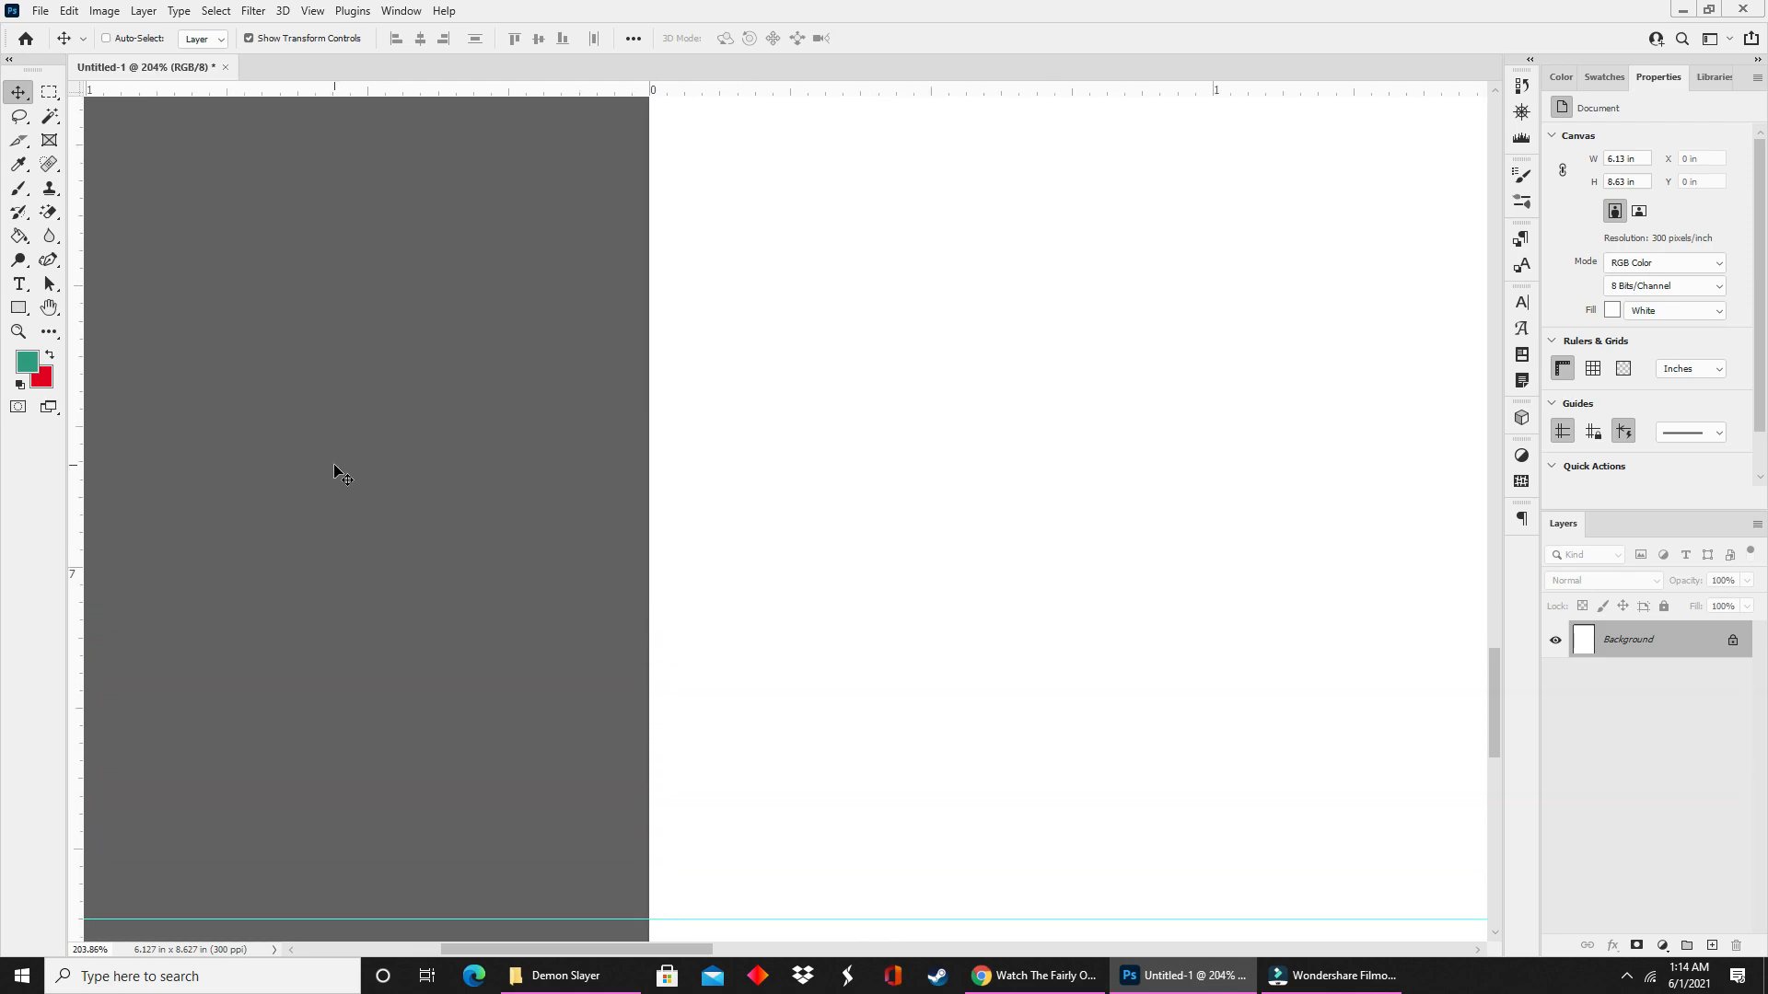
pyautogui.scroll(-3)
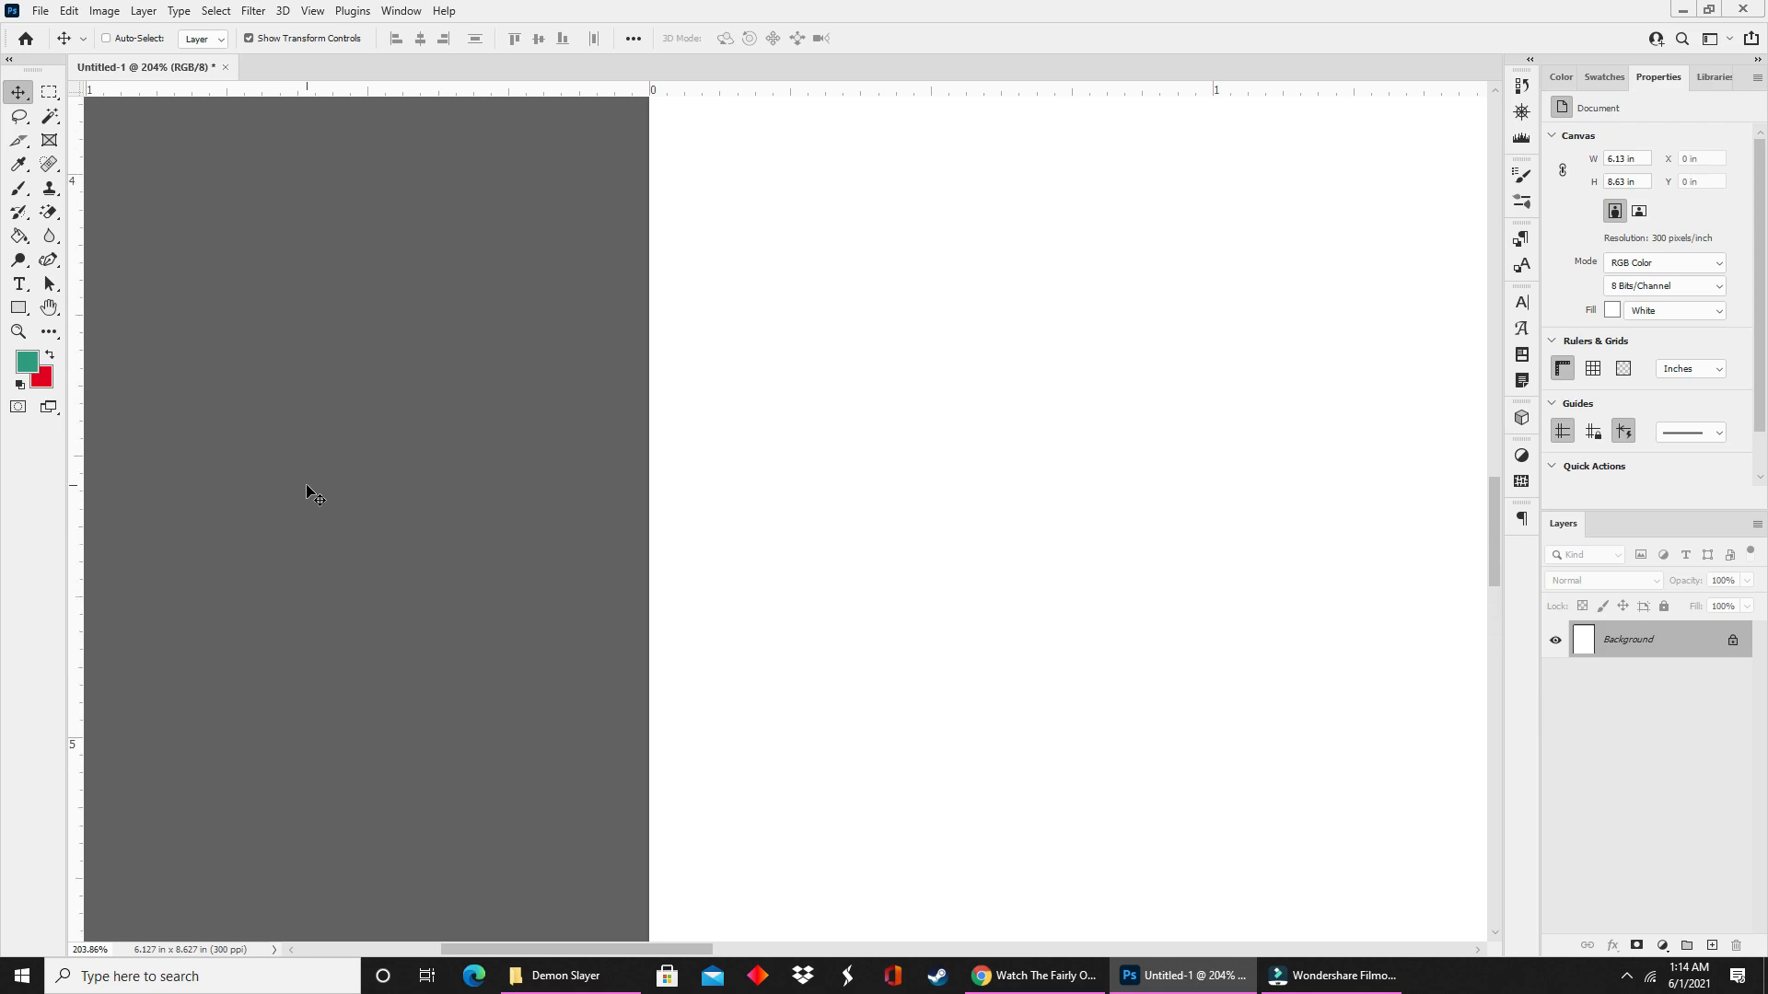
pyautogui.moveTo(51, 497)
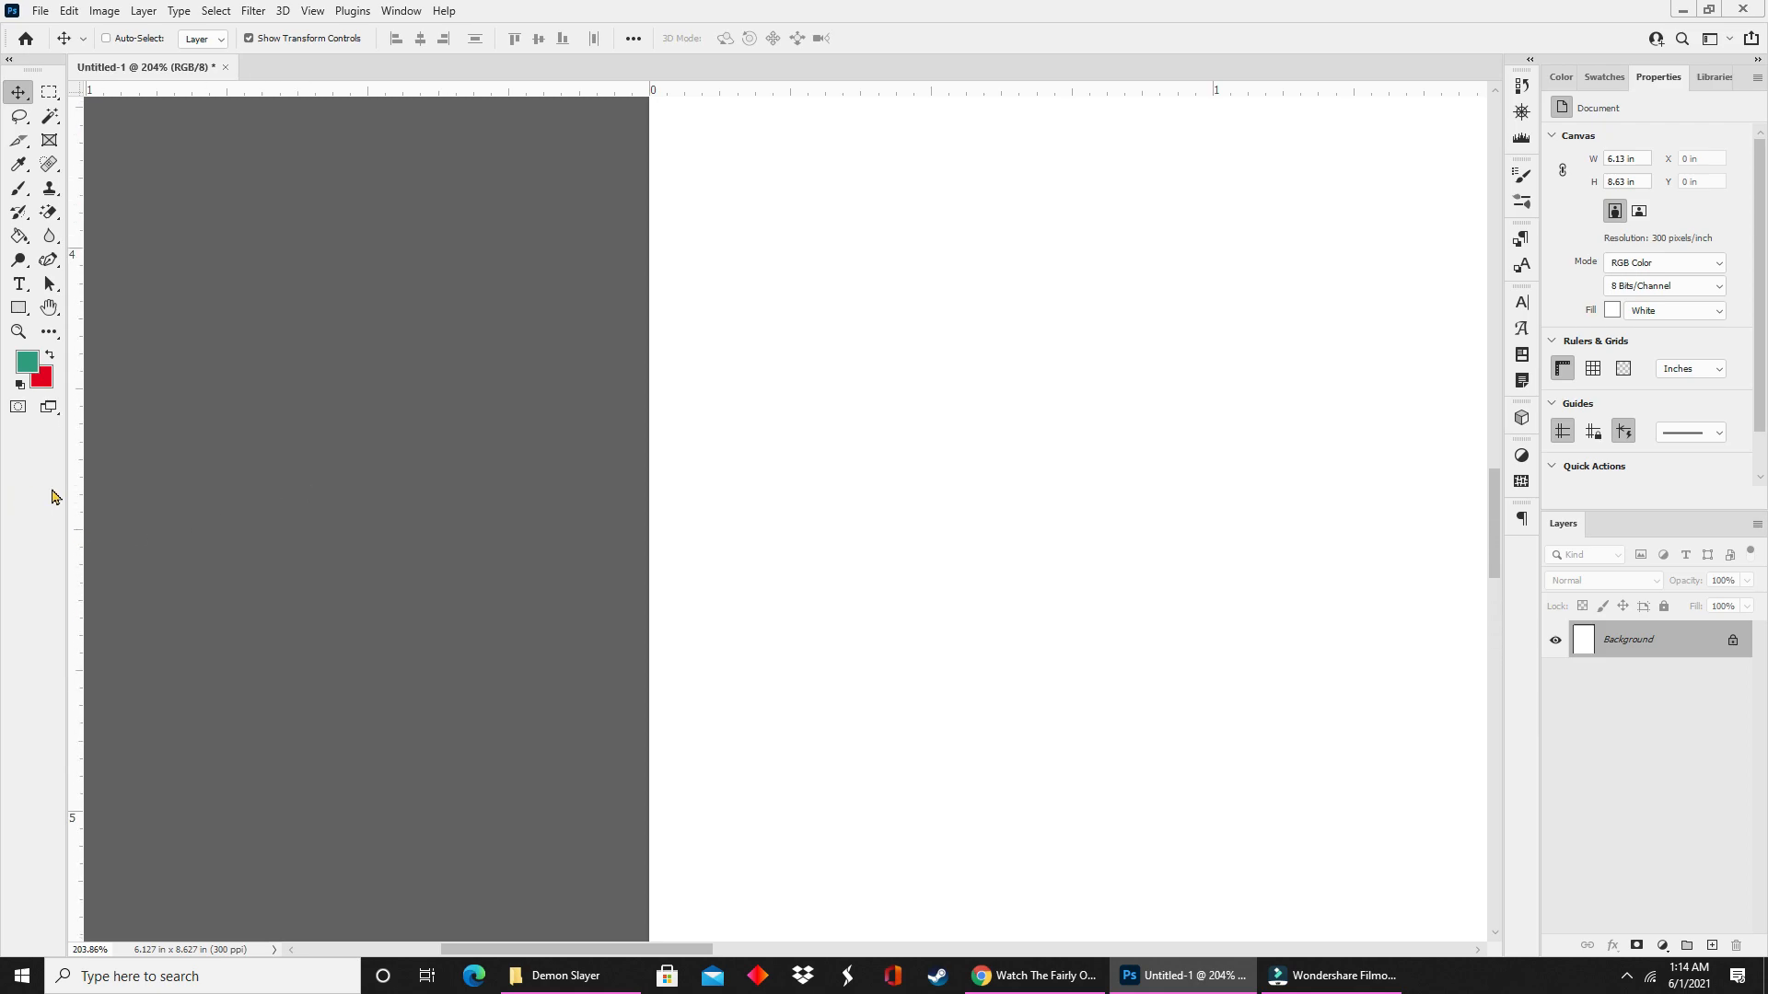
pyautogui.moveTo(307, 95)
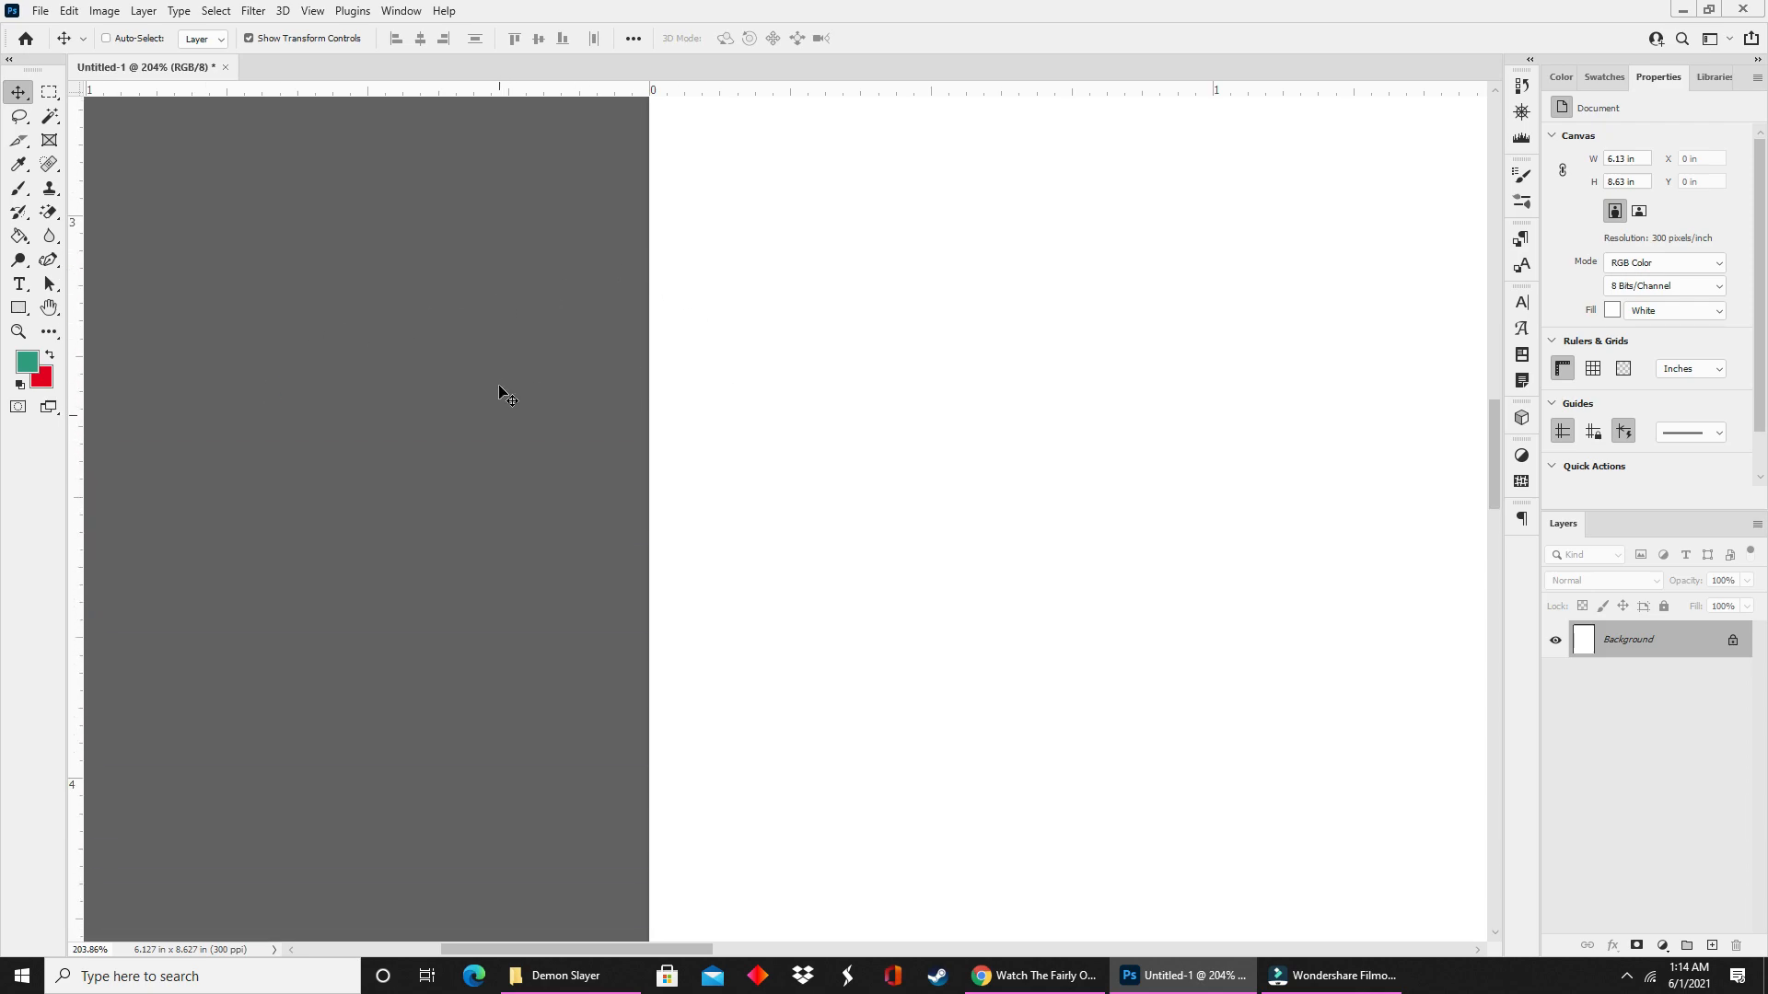
pyautogui.moveTo(515, 355)
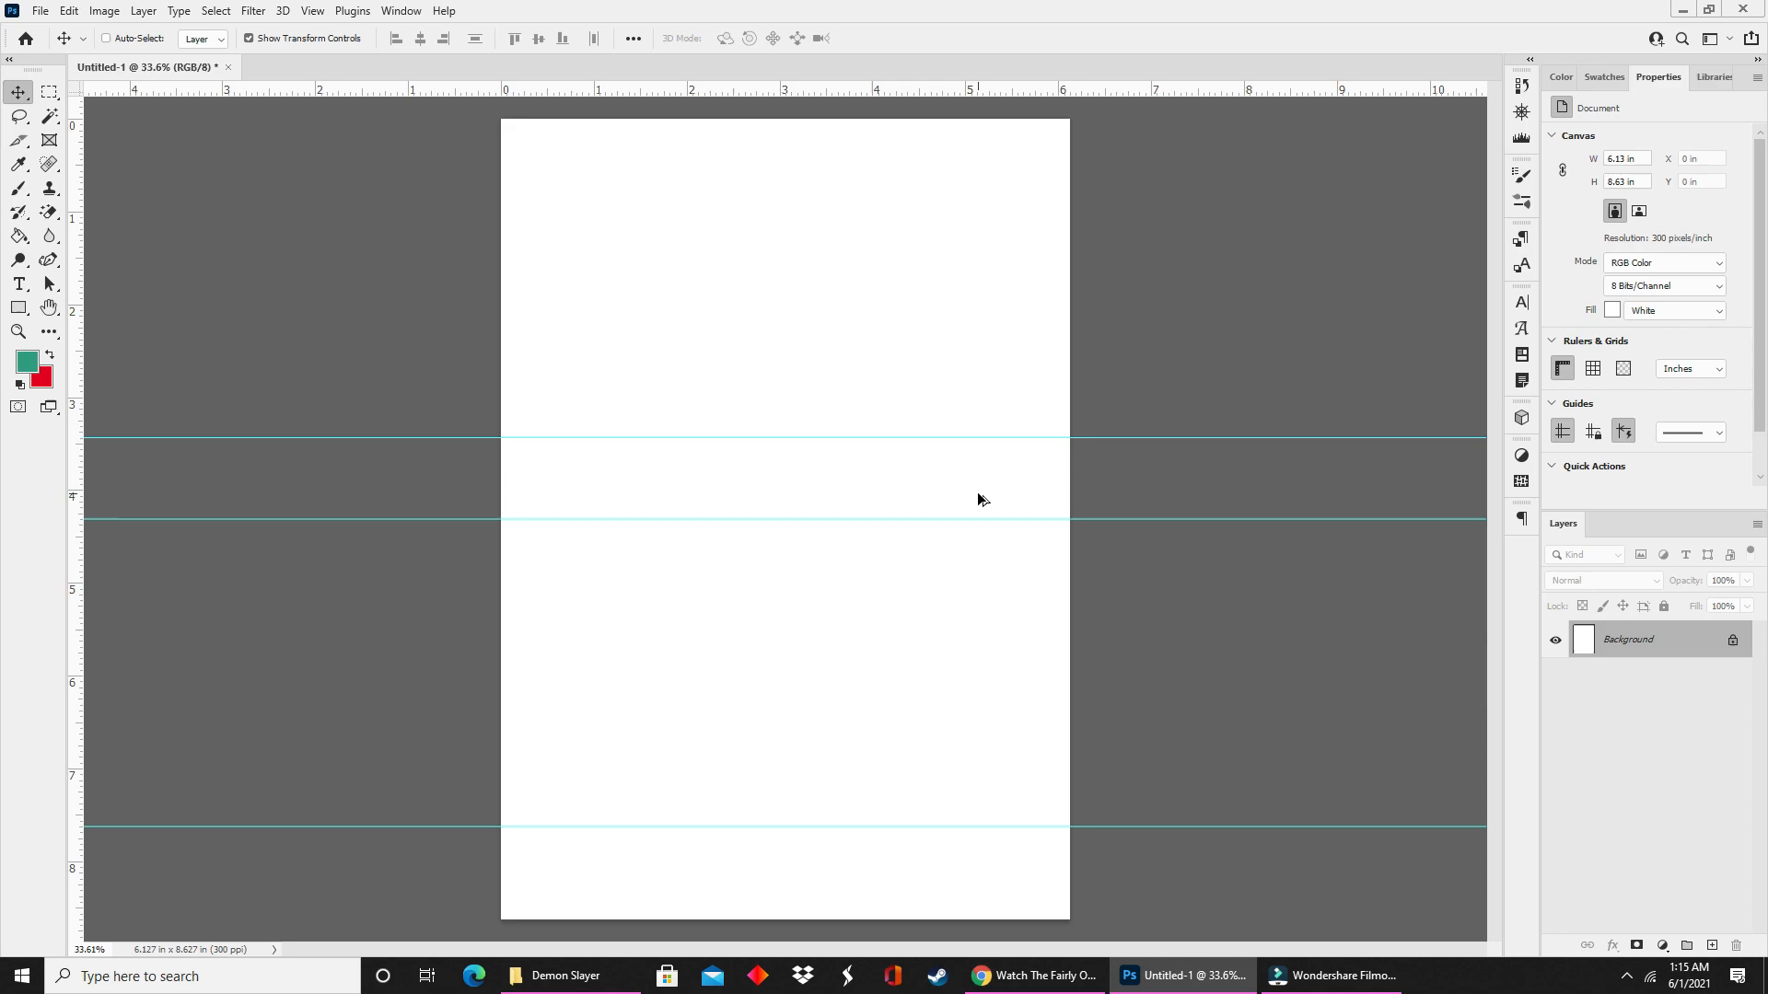
pyautogui.moveTo(996, 243)
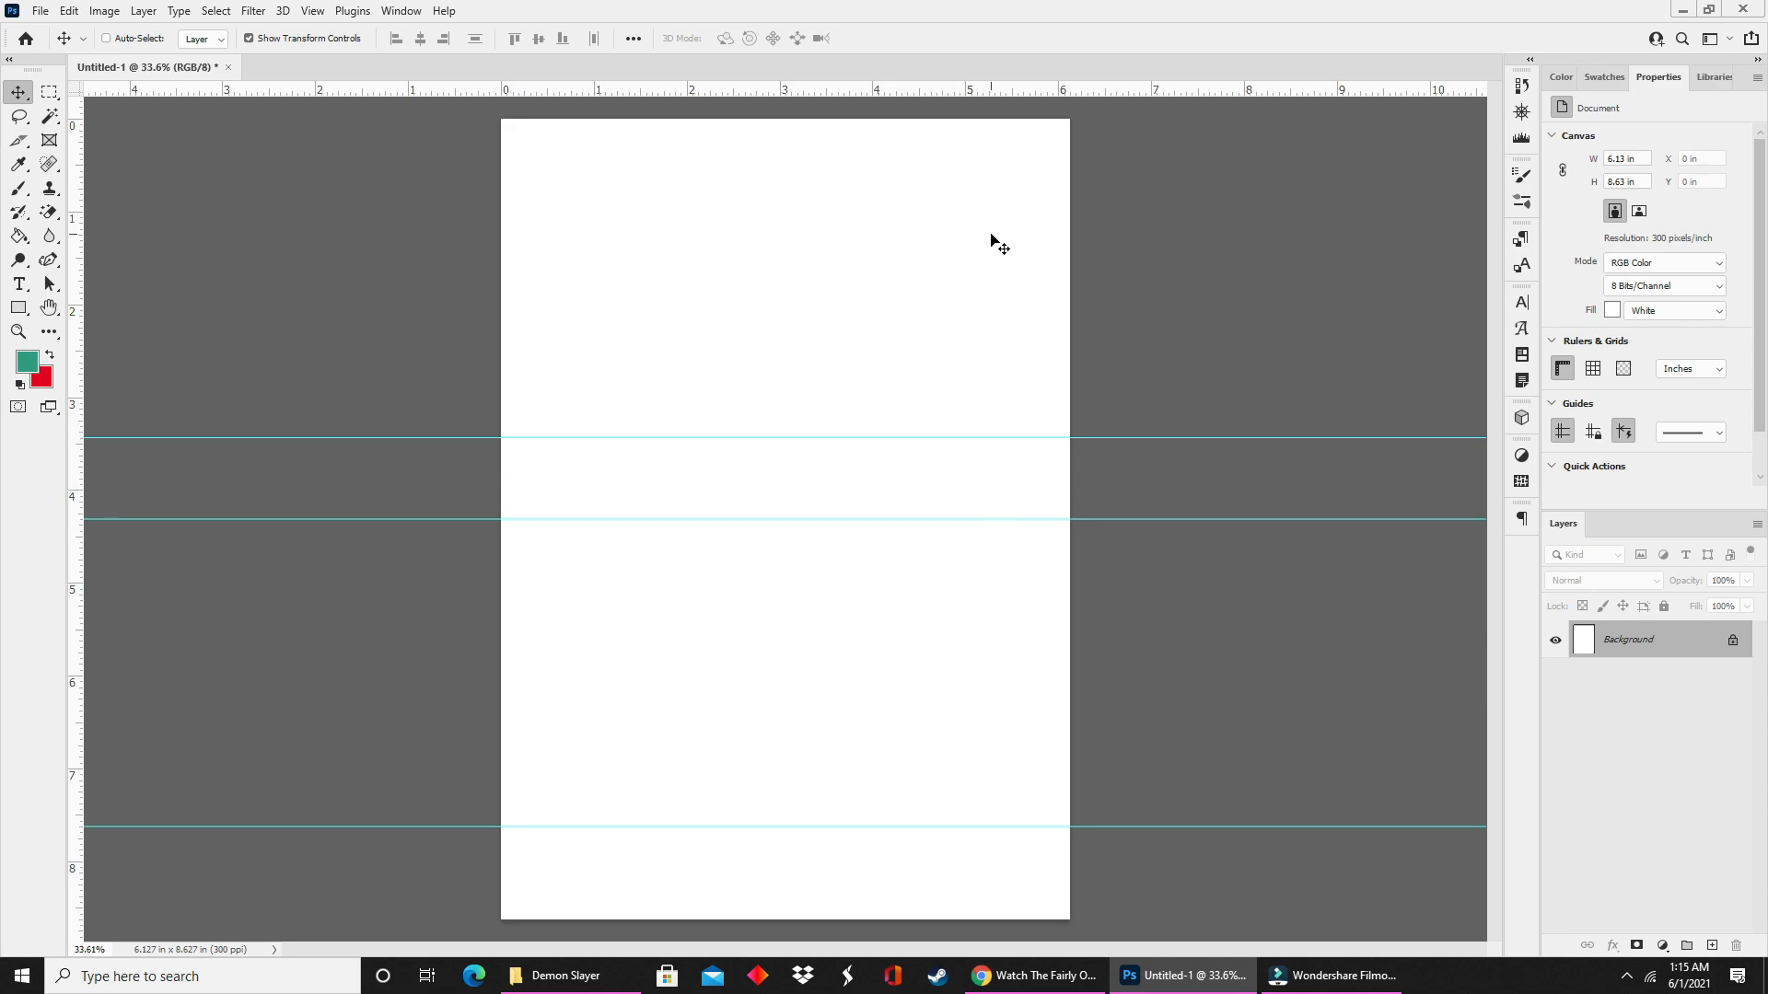
pyautogui.moveTo(761, 249)
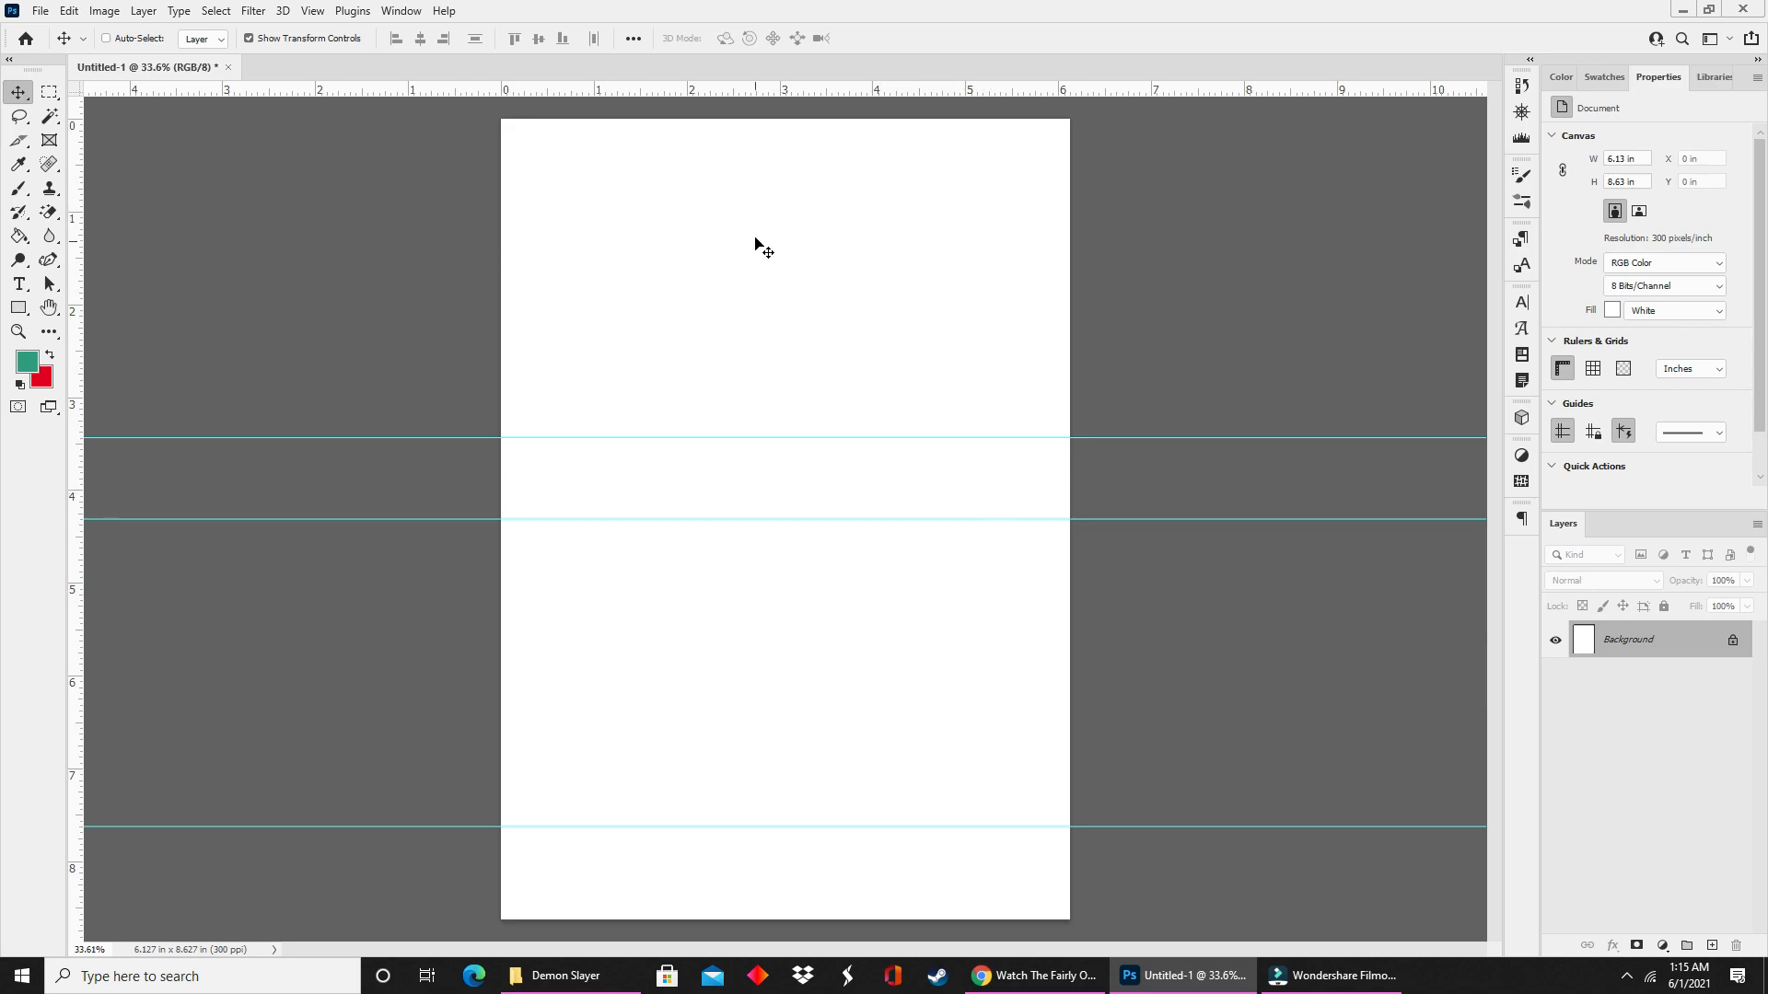
pyautogui.moveTo(726, 248)
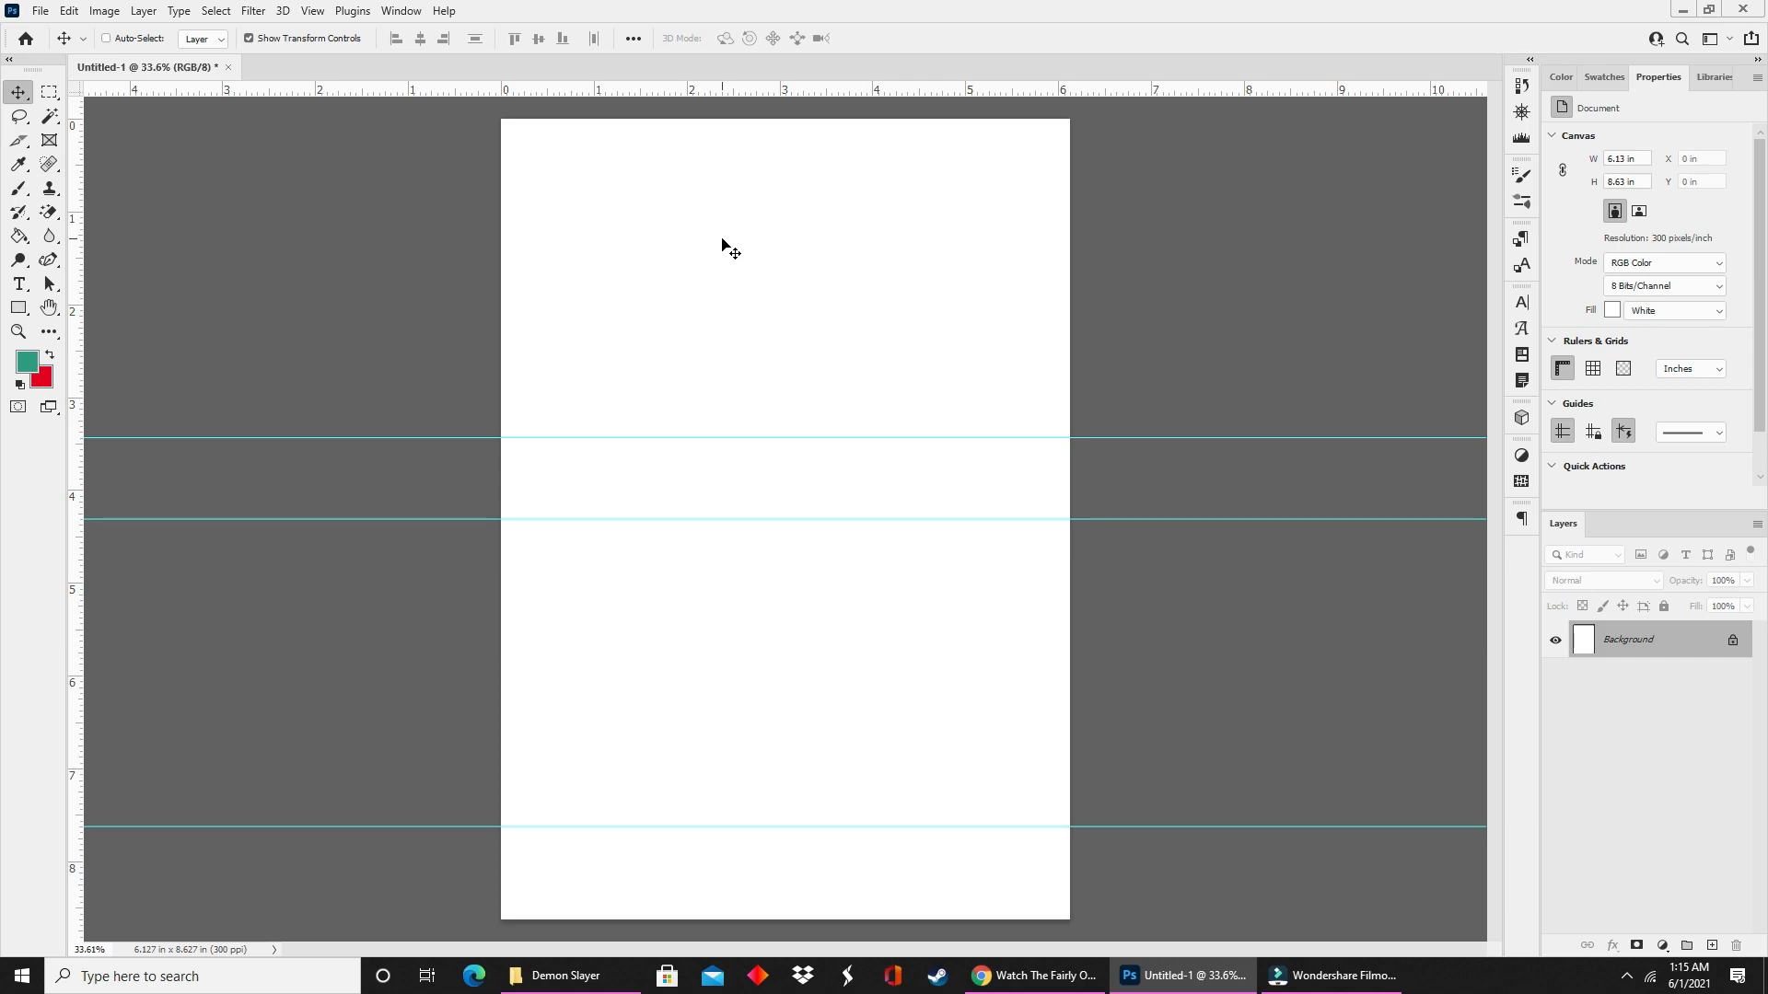
pyautogui.moveTo(895, 496)
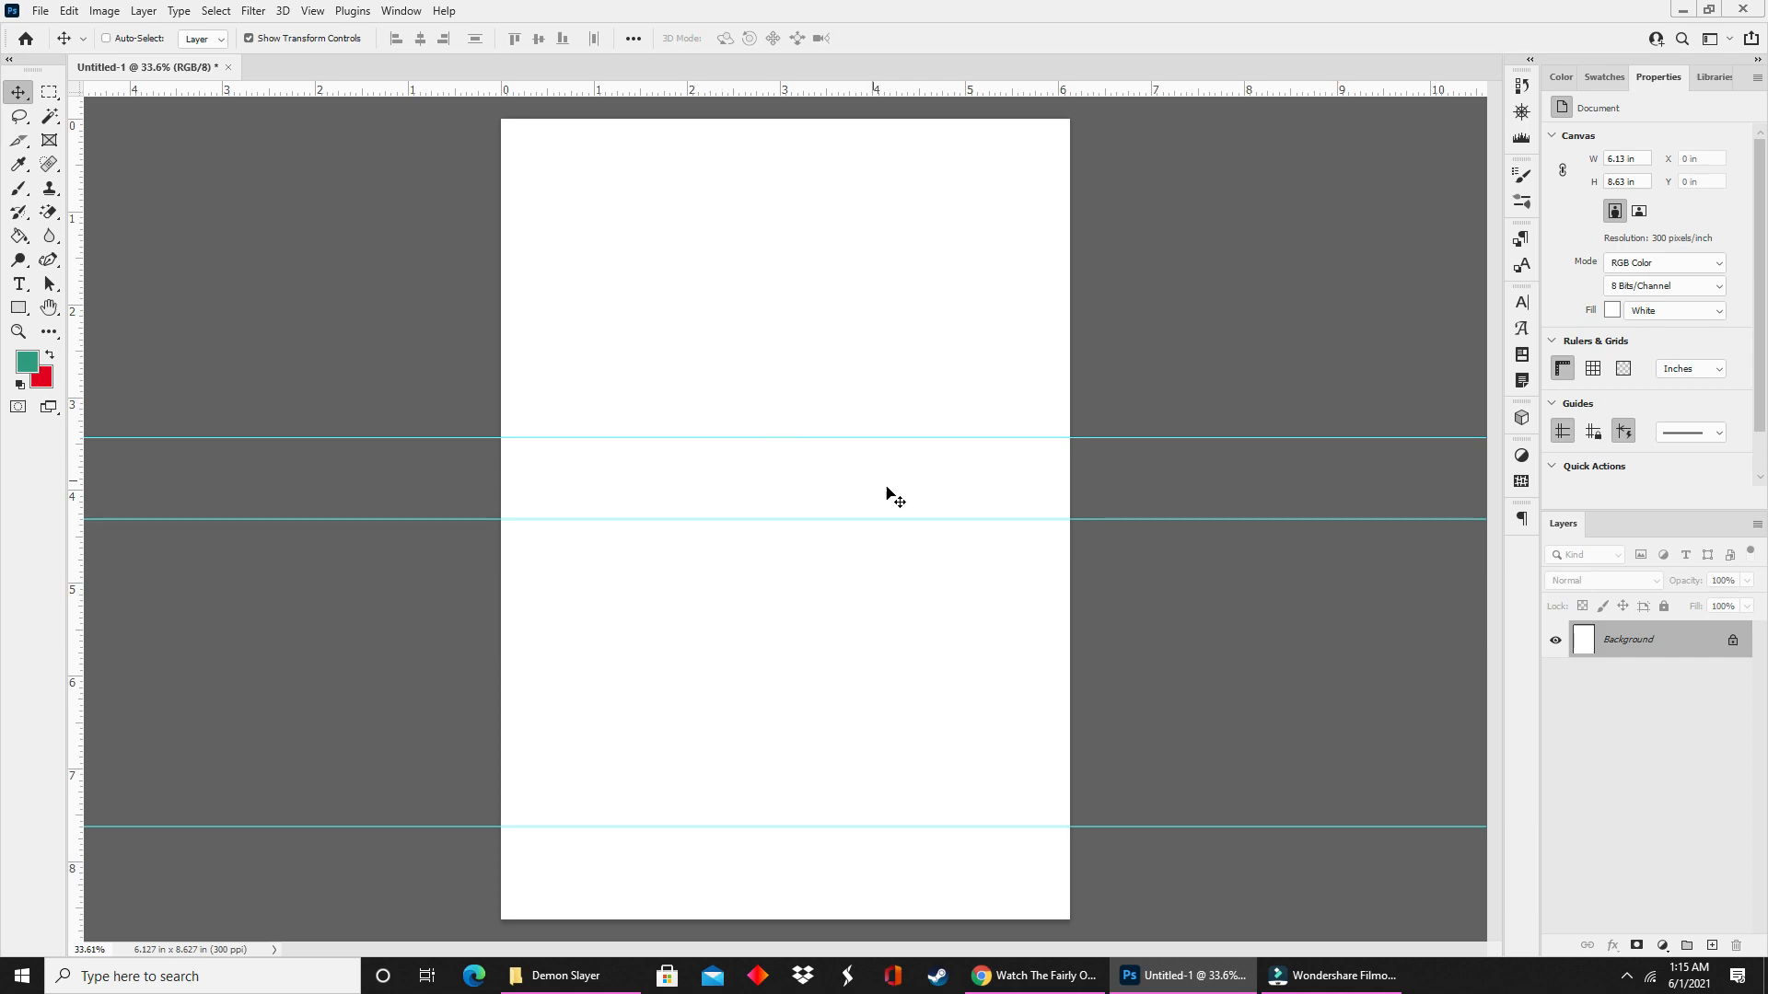
pyautogui.moveTo(926, 482)
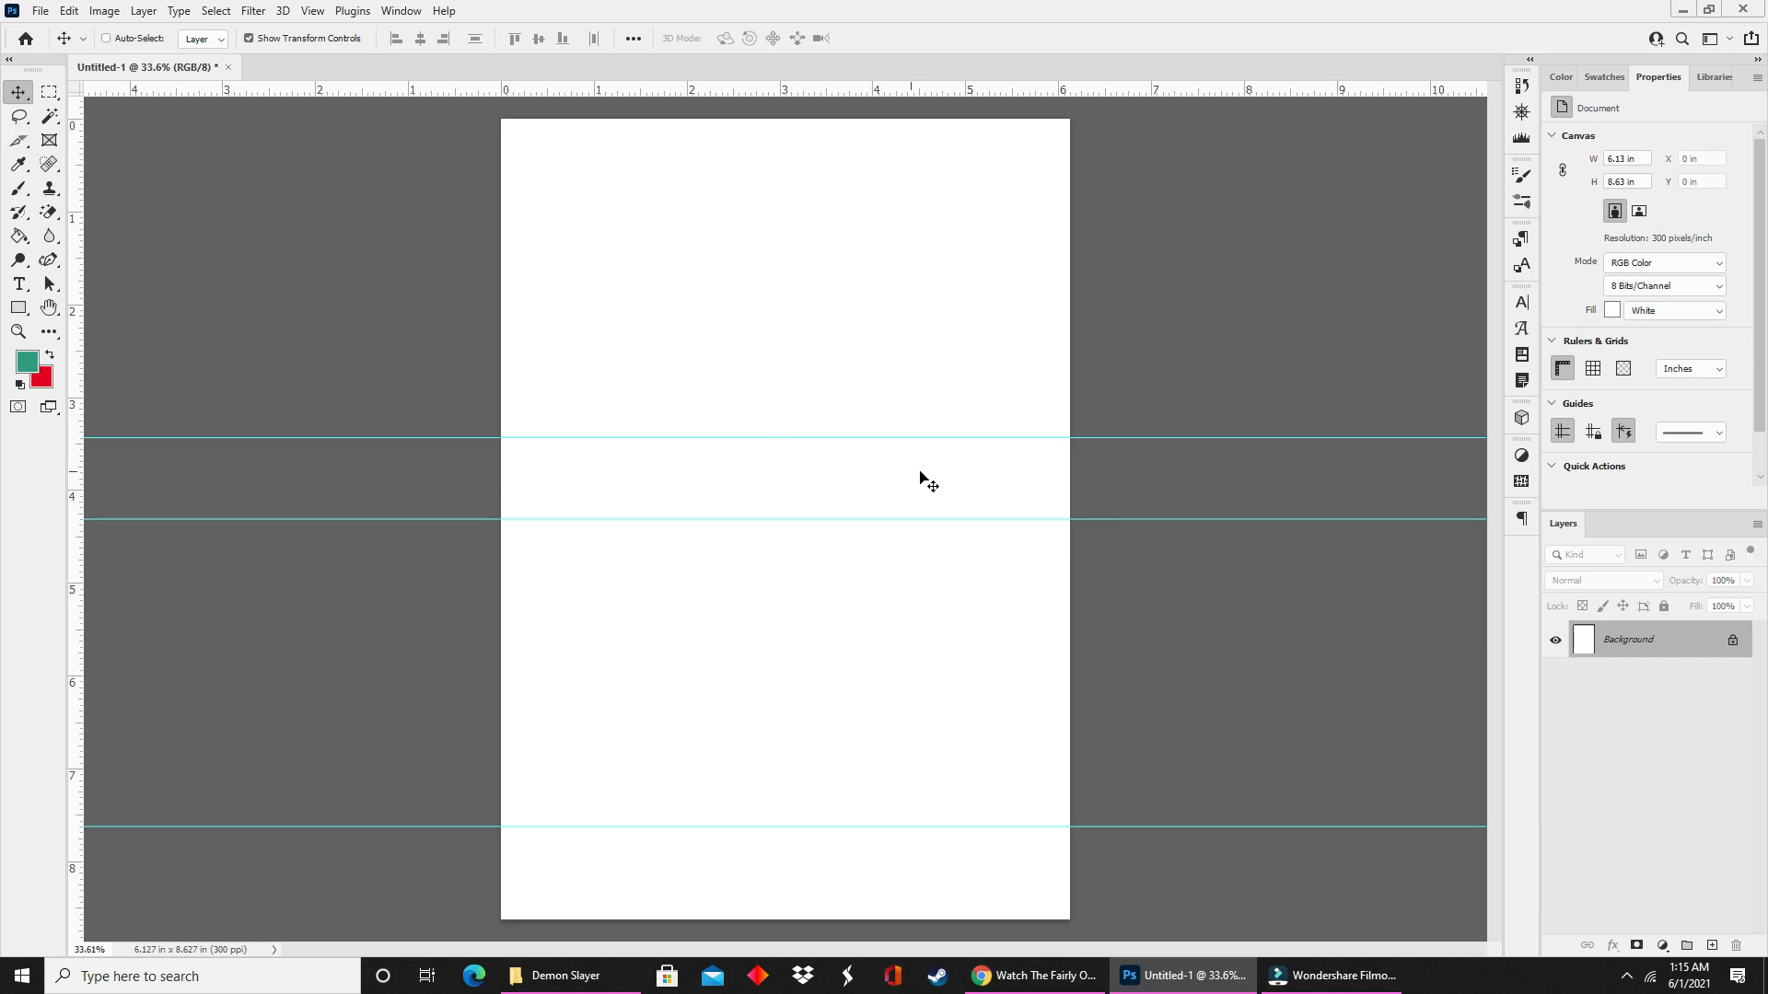
pyautogui.moveTo(1020, 604)
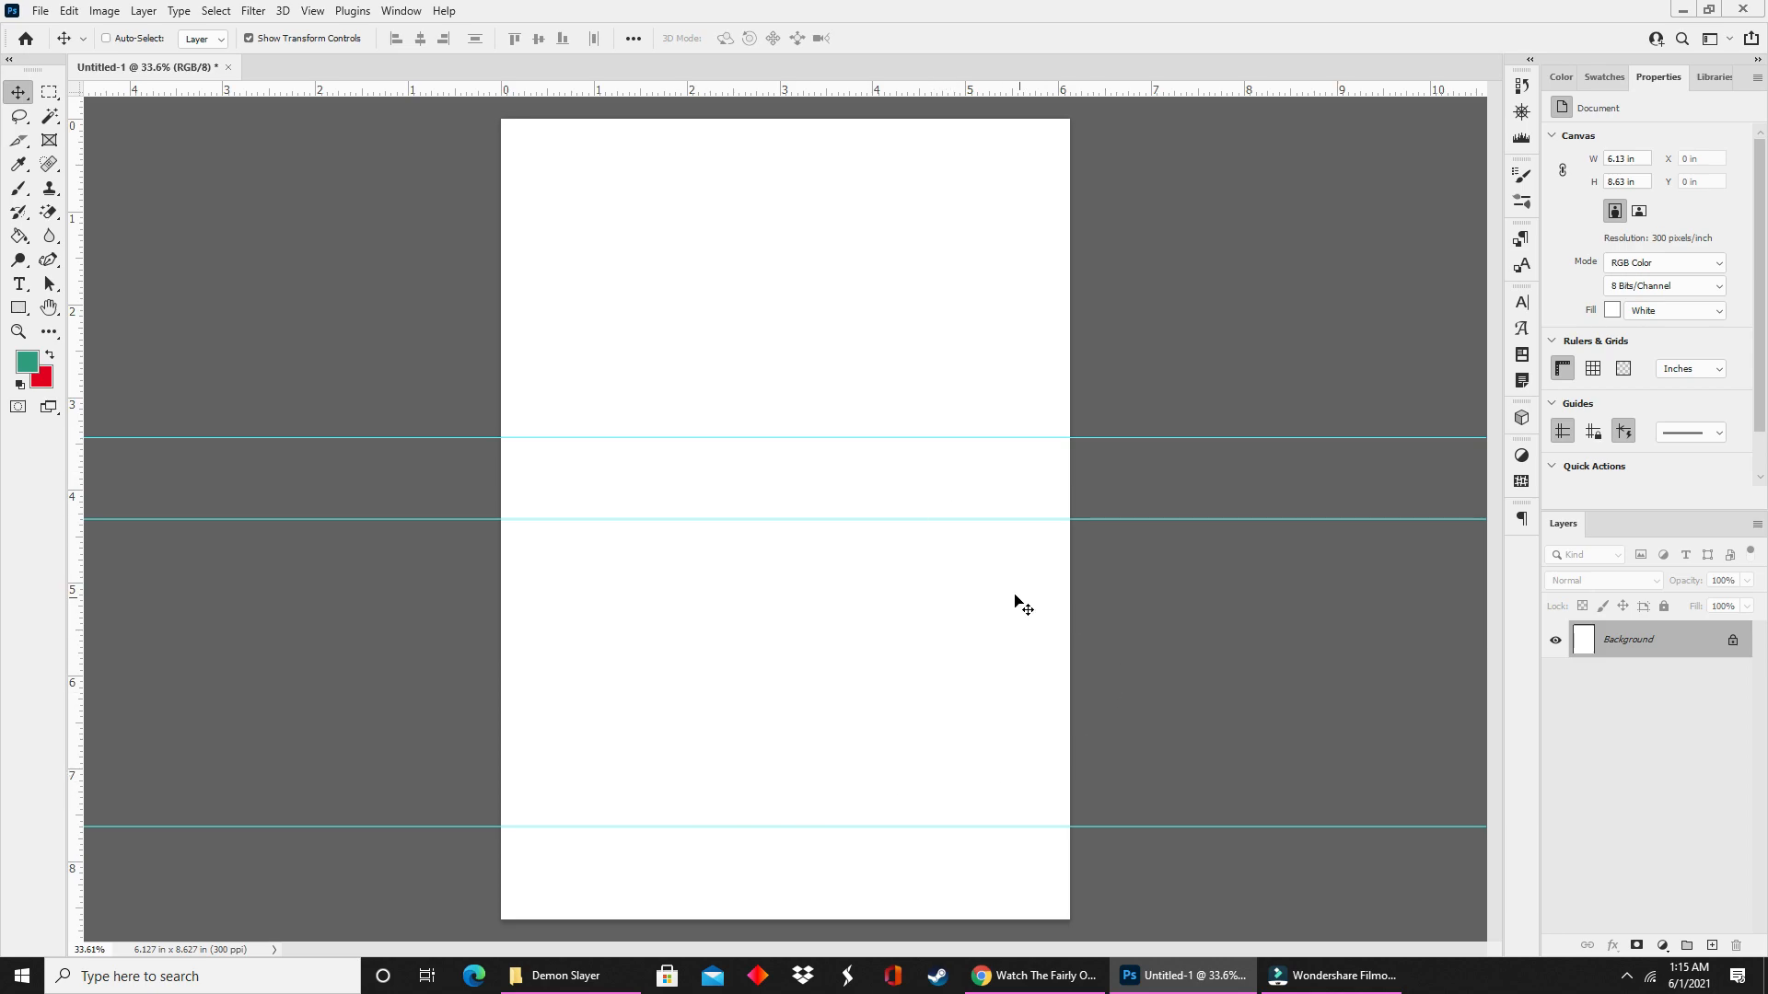
pyautogui.moveTo(707, 554)
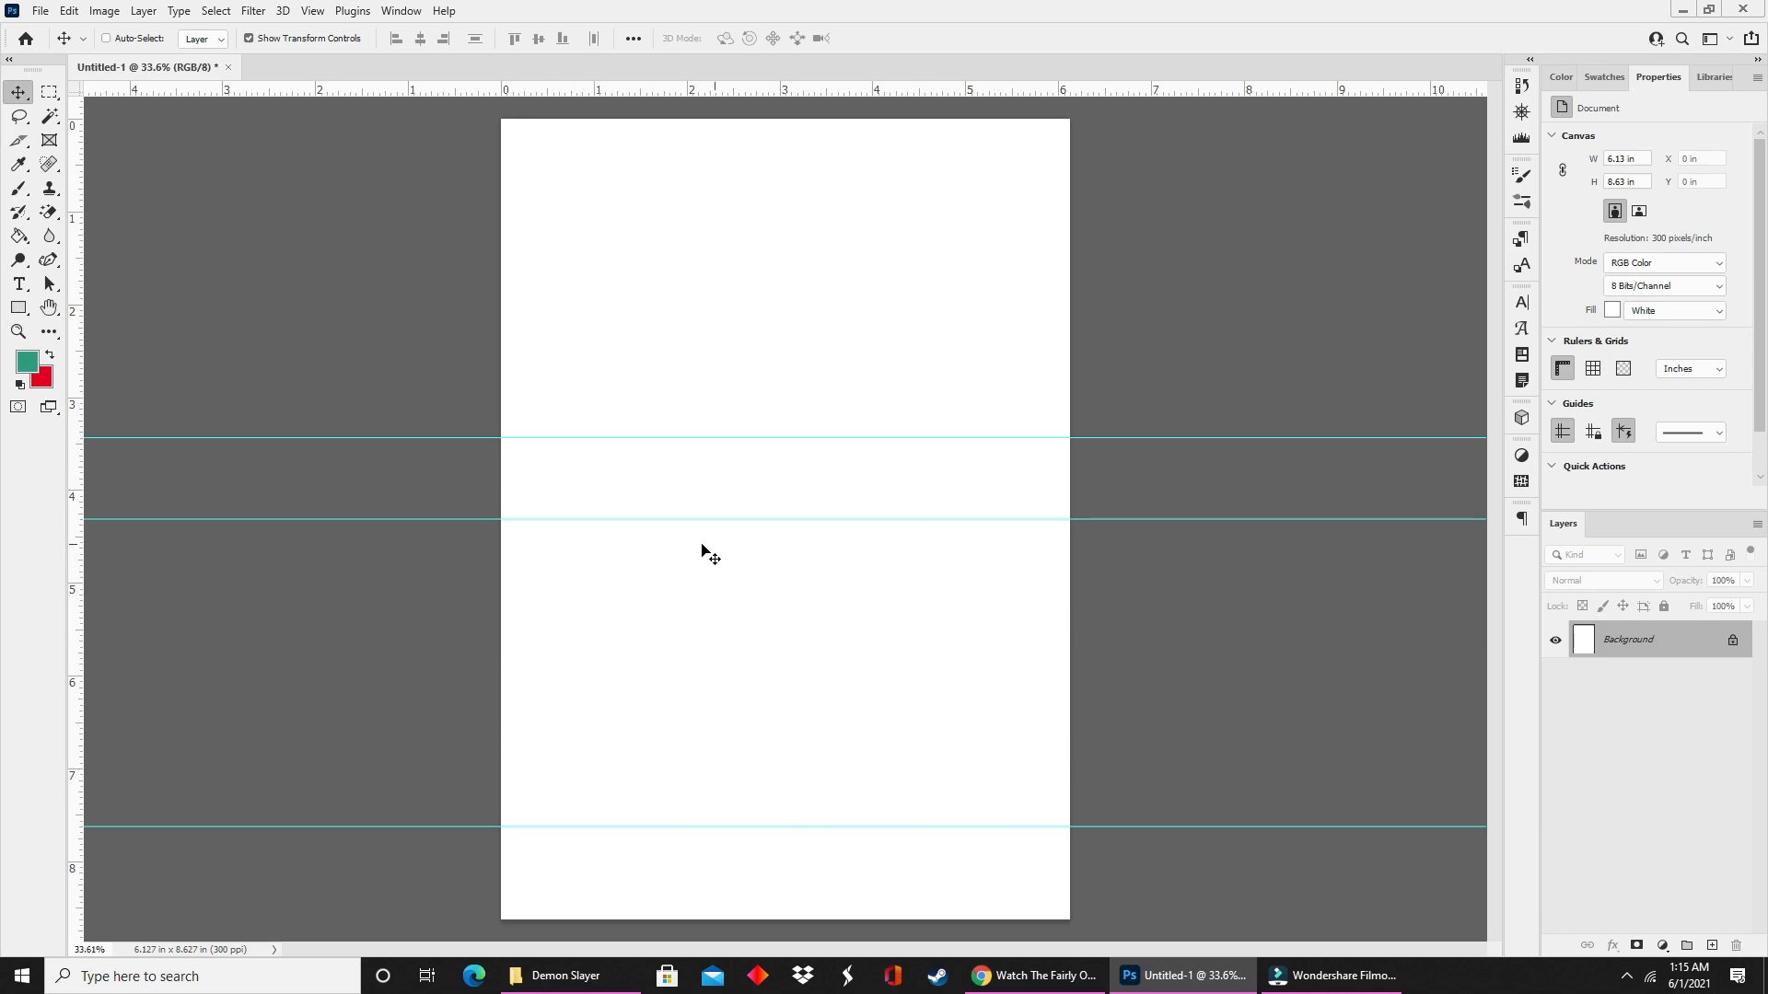
pyautogui.moveTo(1067, 856)
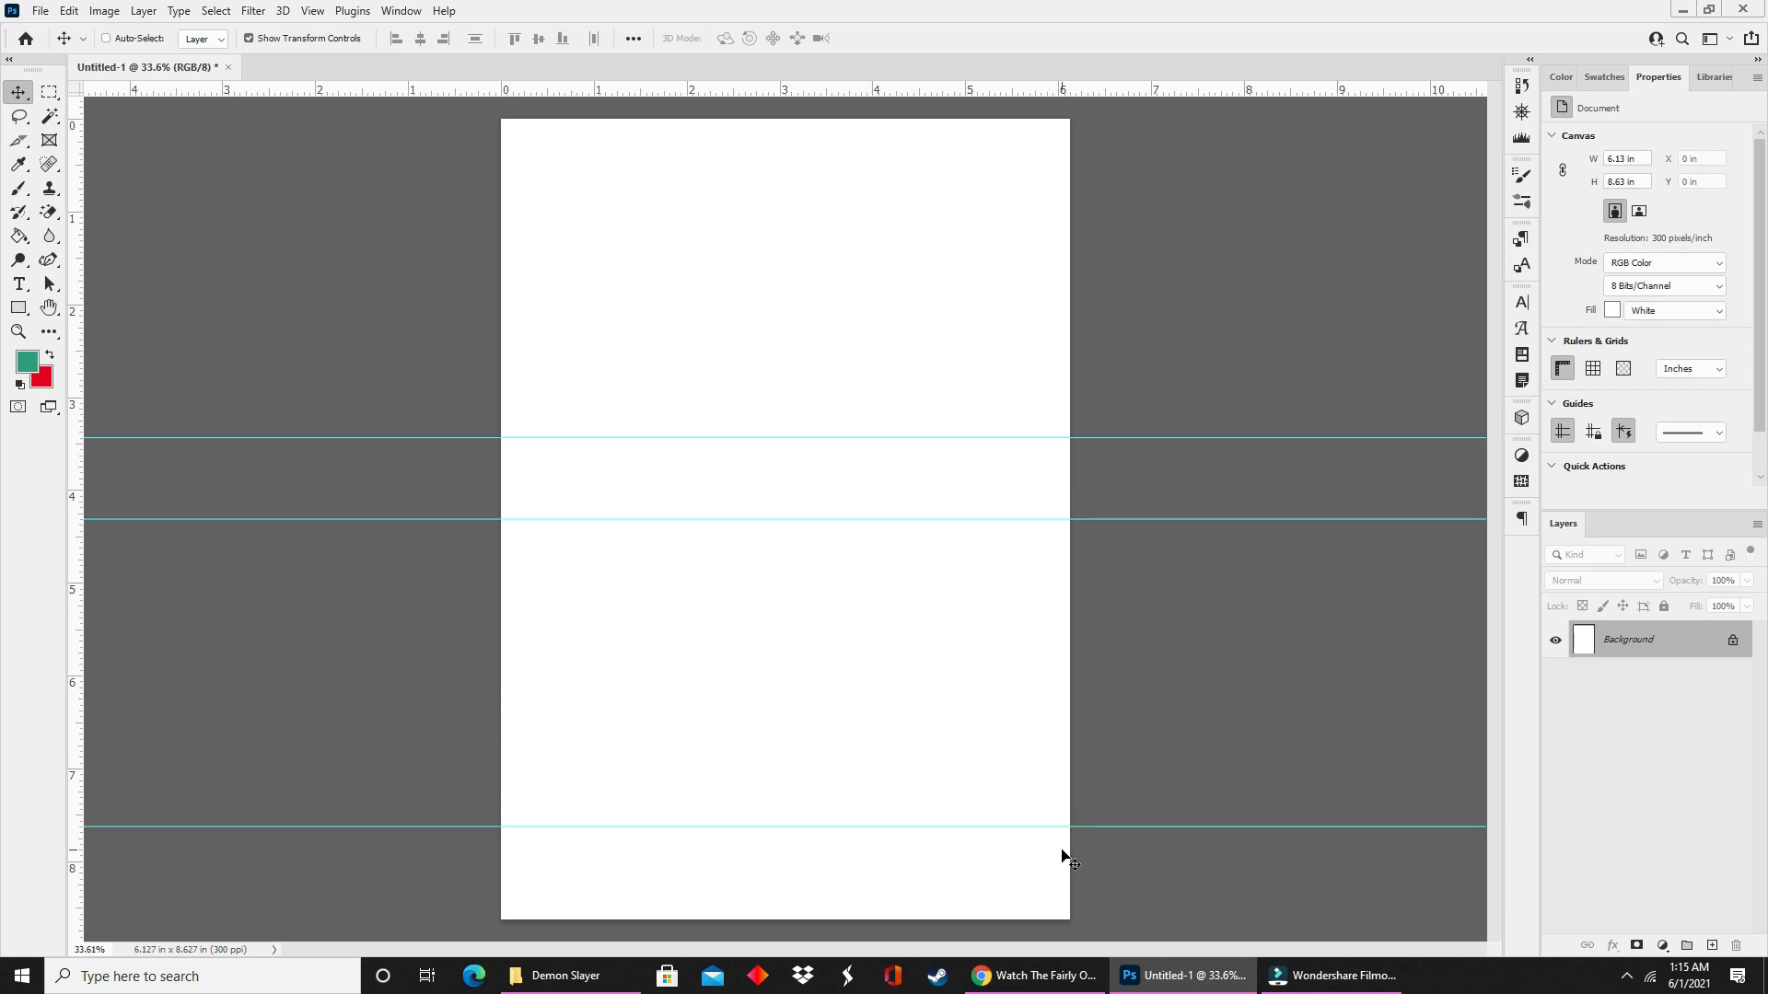
pyautogui.moveTo(601, 886)
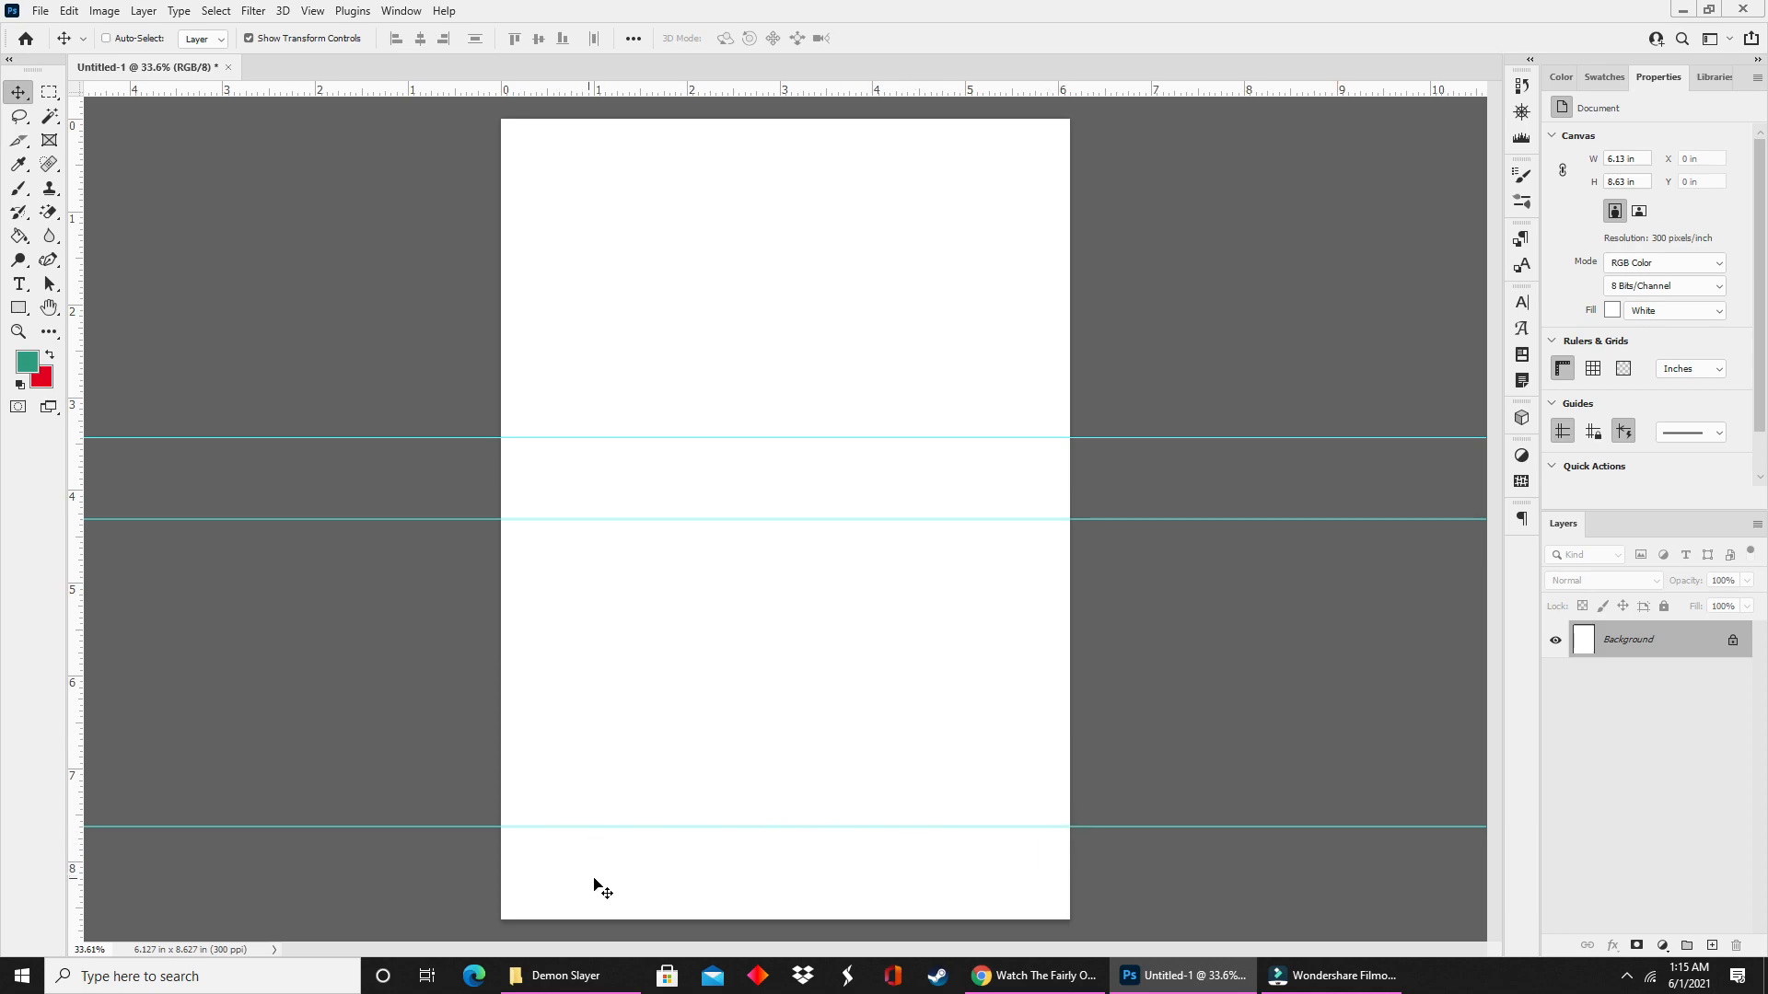
pyautogui.moveTo(1024, 882)
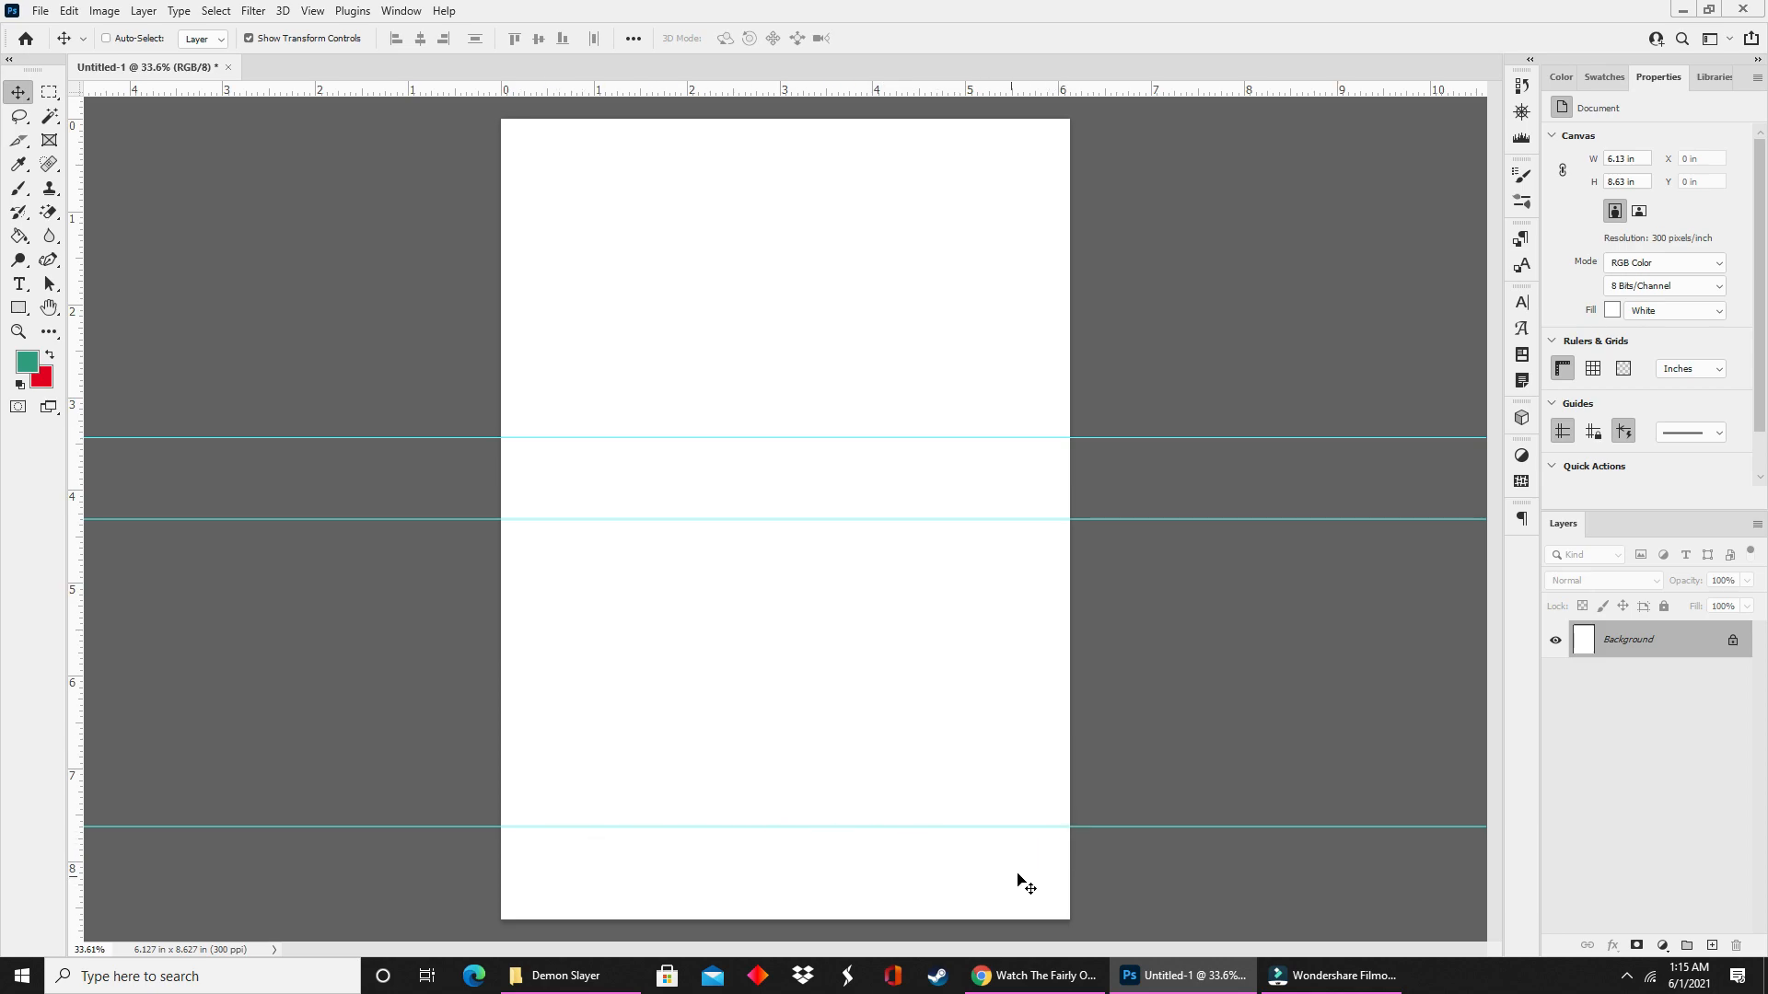
pyautogui.moveTo(1066, 478)
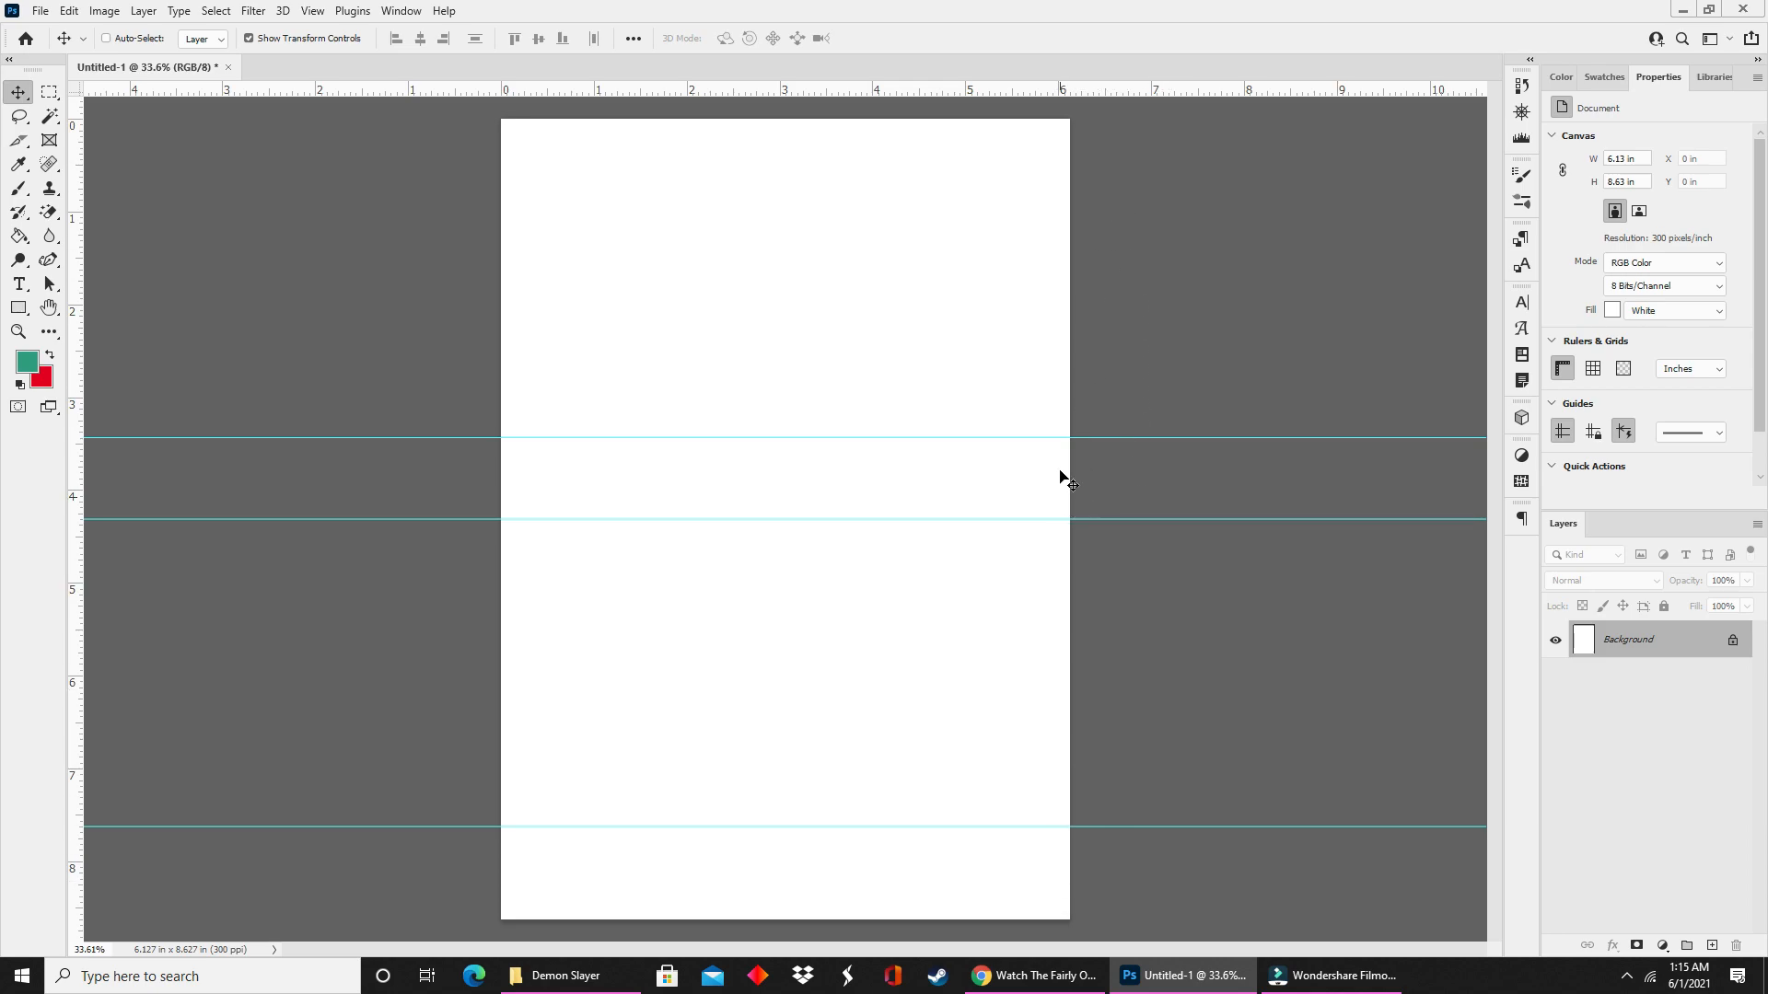
pyautogui.moveTo(527, 148)
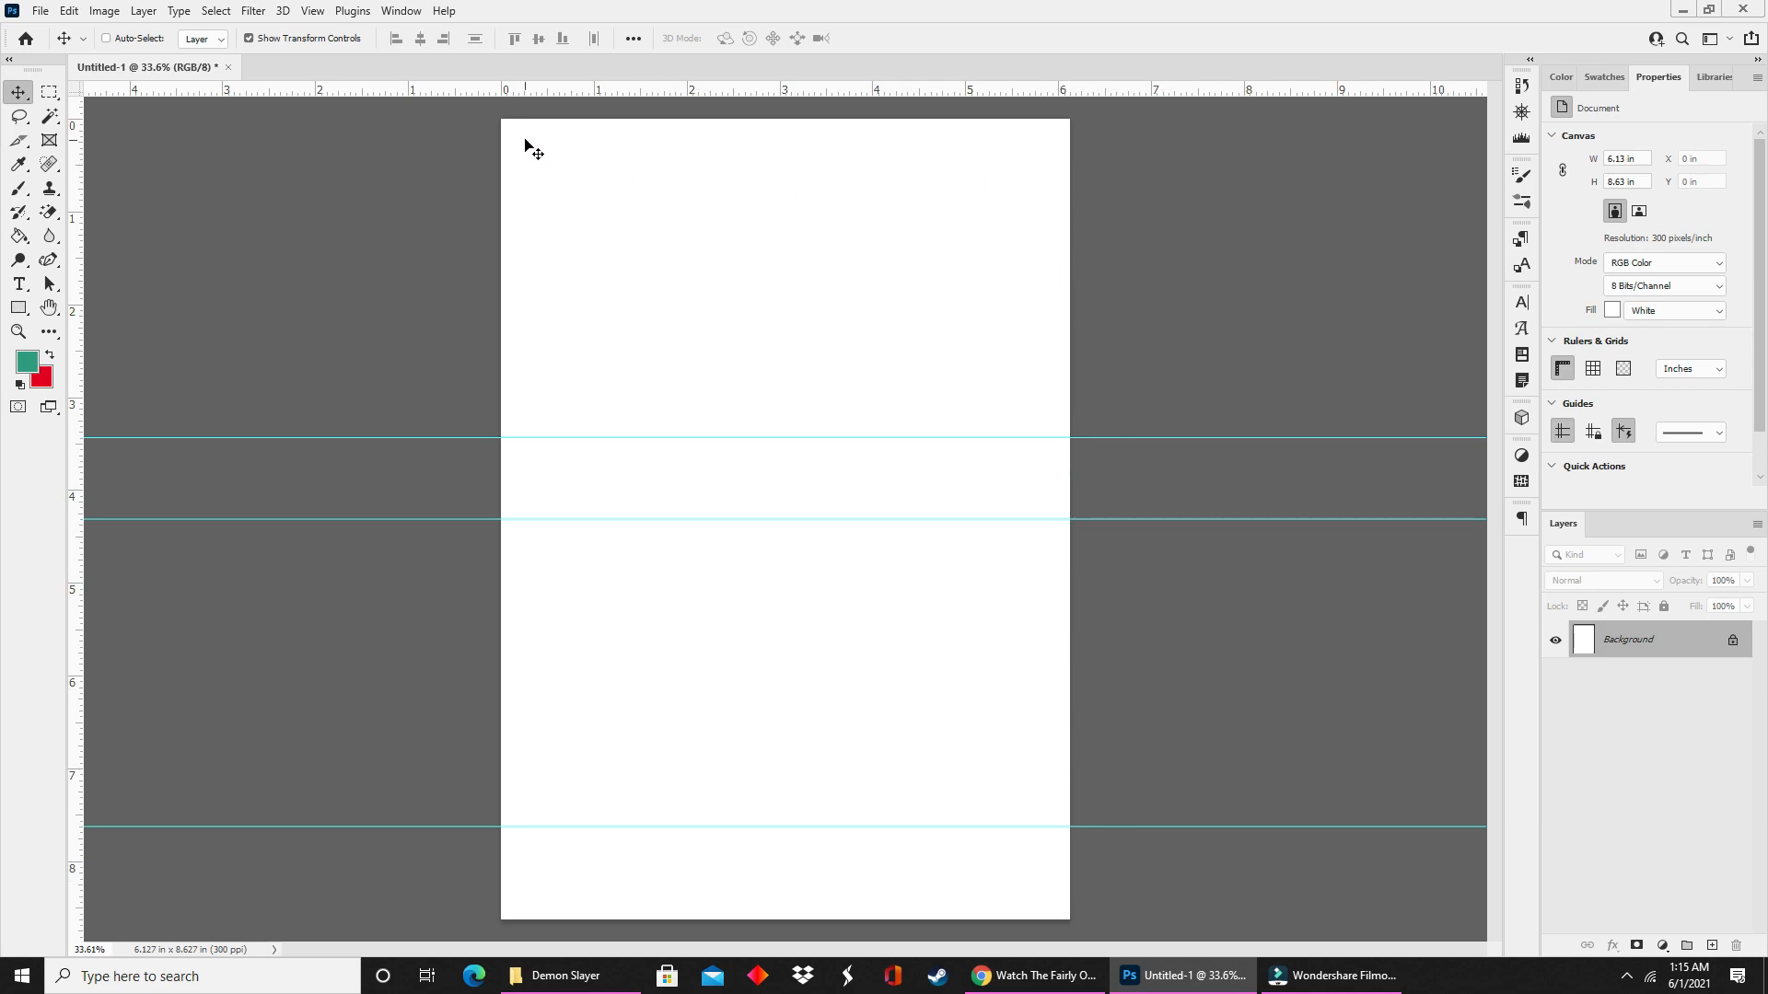
pyautogui.moveTo(456, 254)
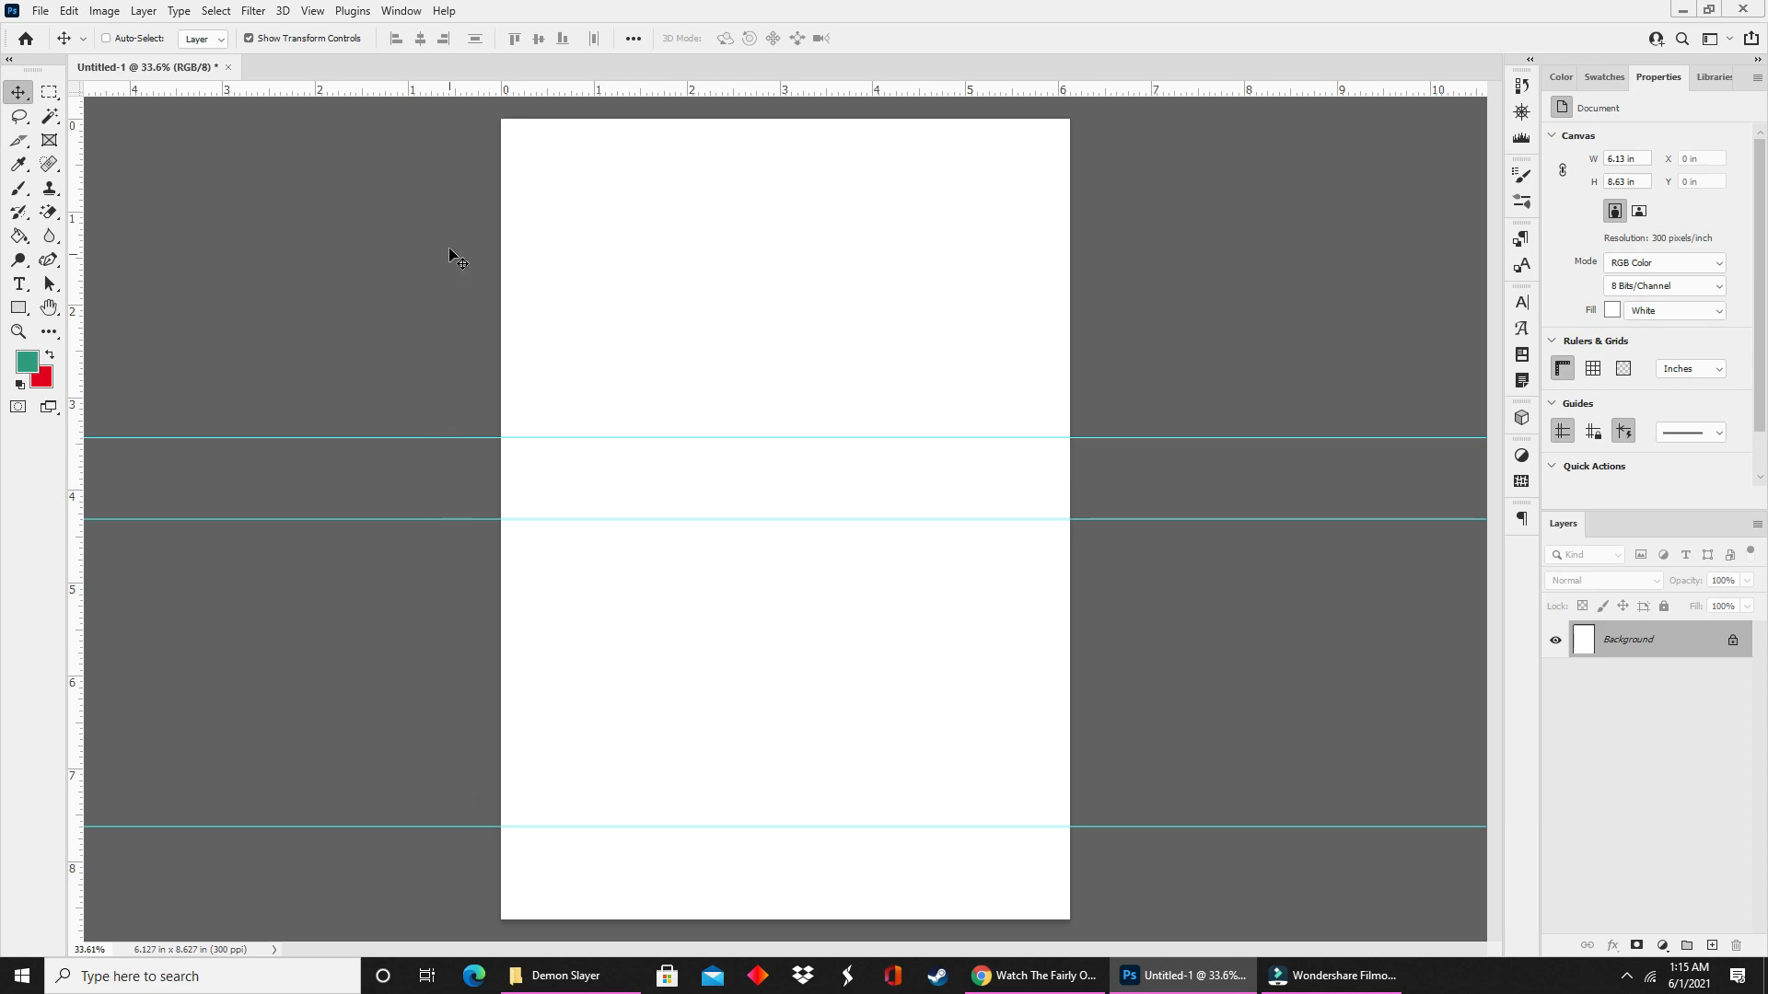
pyautogui.moveTo(385, 313)
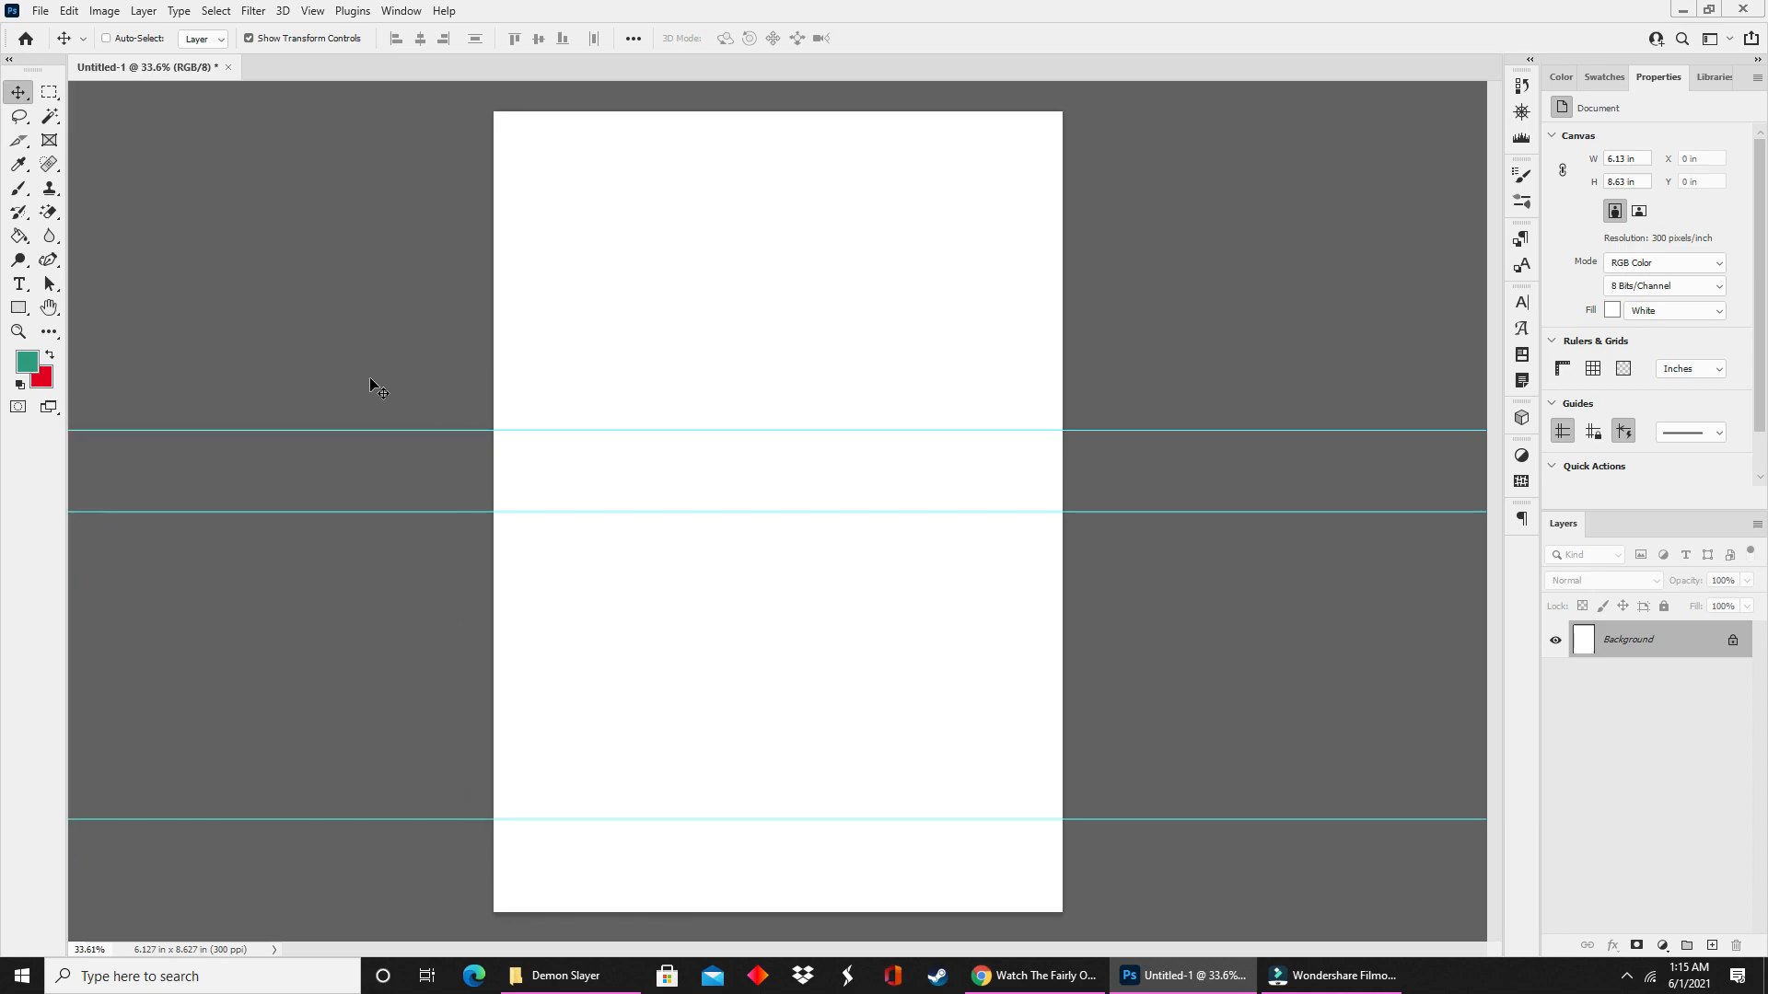
pyautogui.moveTo(348, 350)
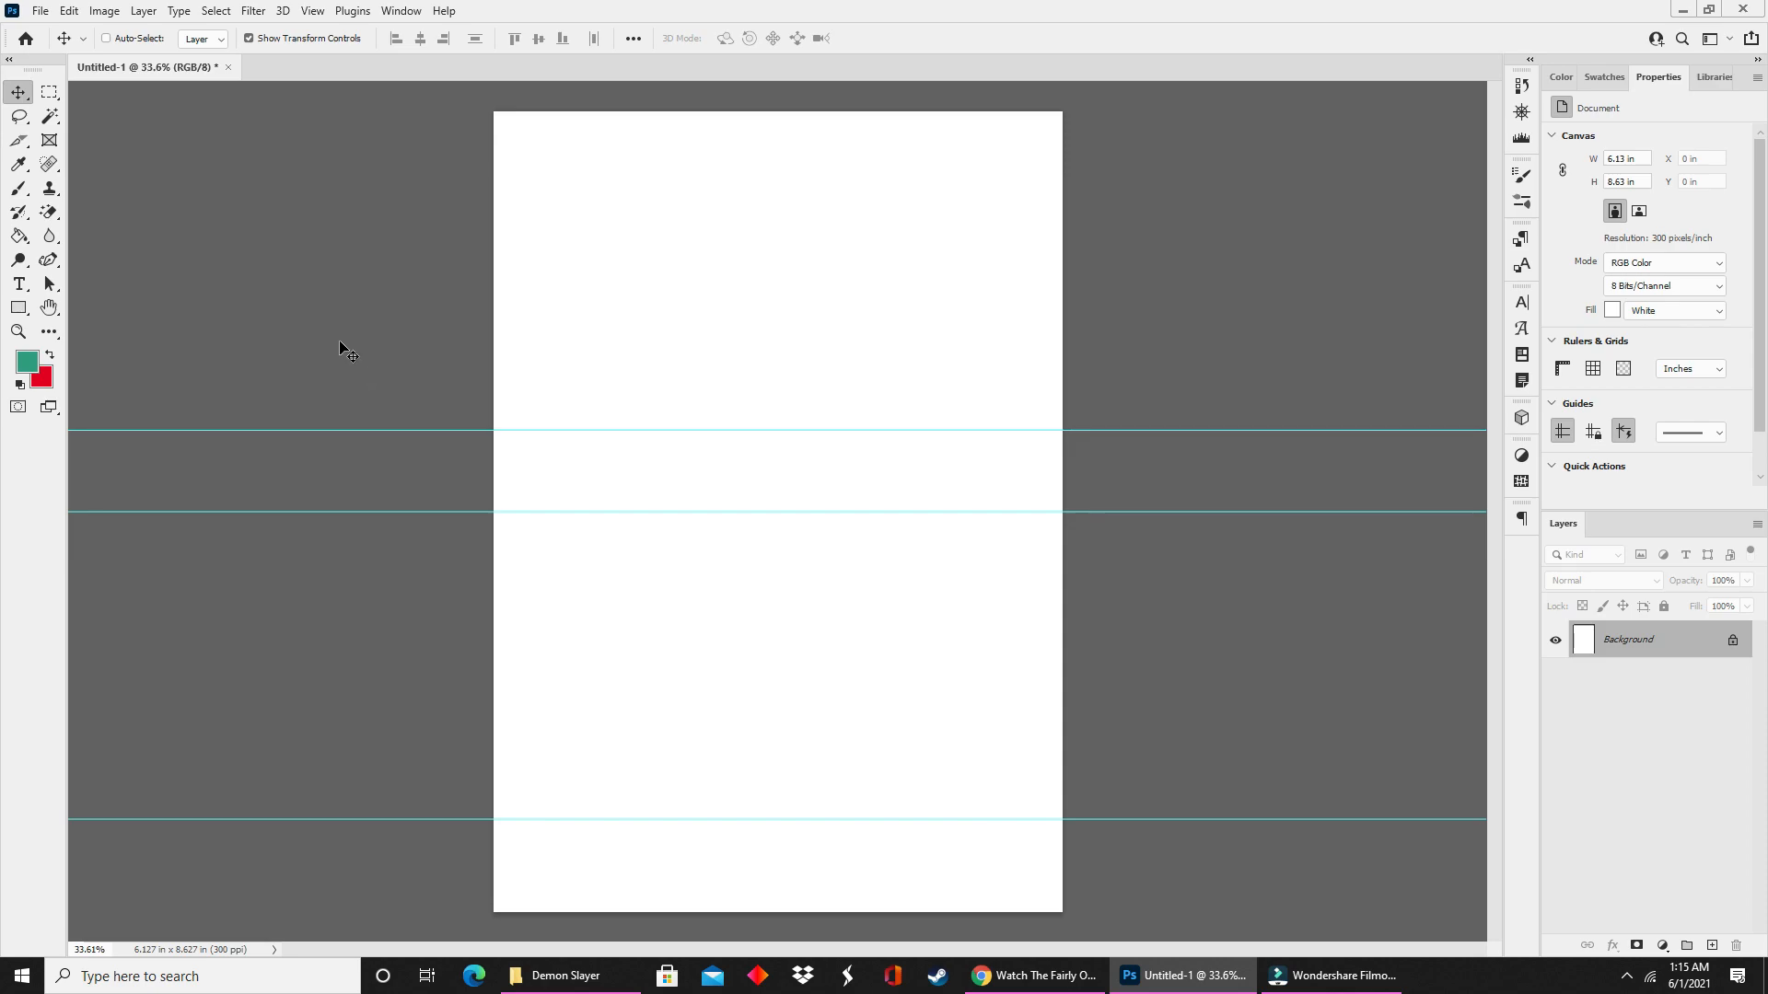
# Toggle the rulers on from the View menu to check the guides, then off again.
pyautogui.click(314, 11)
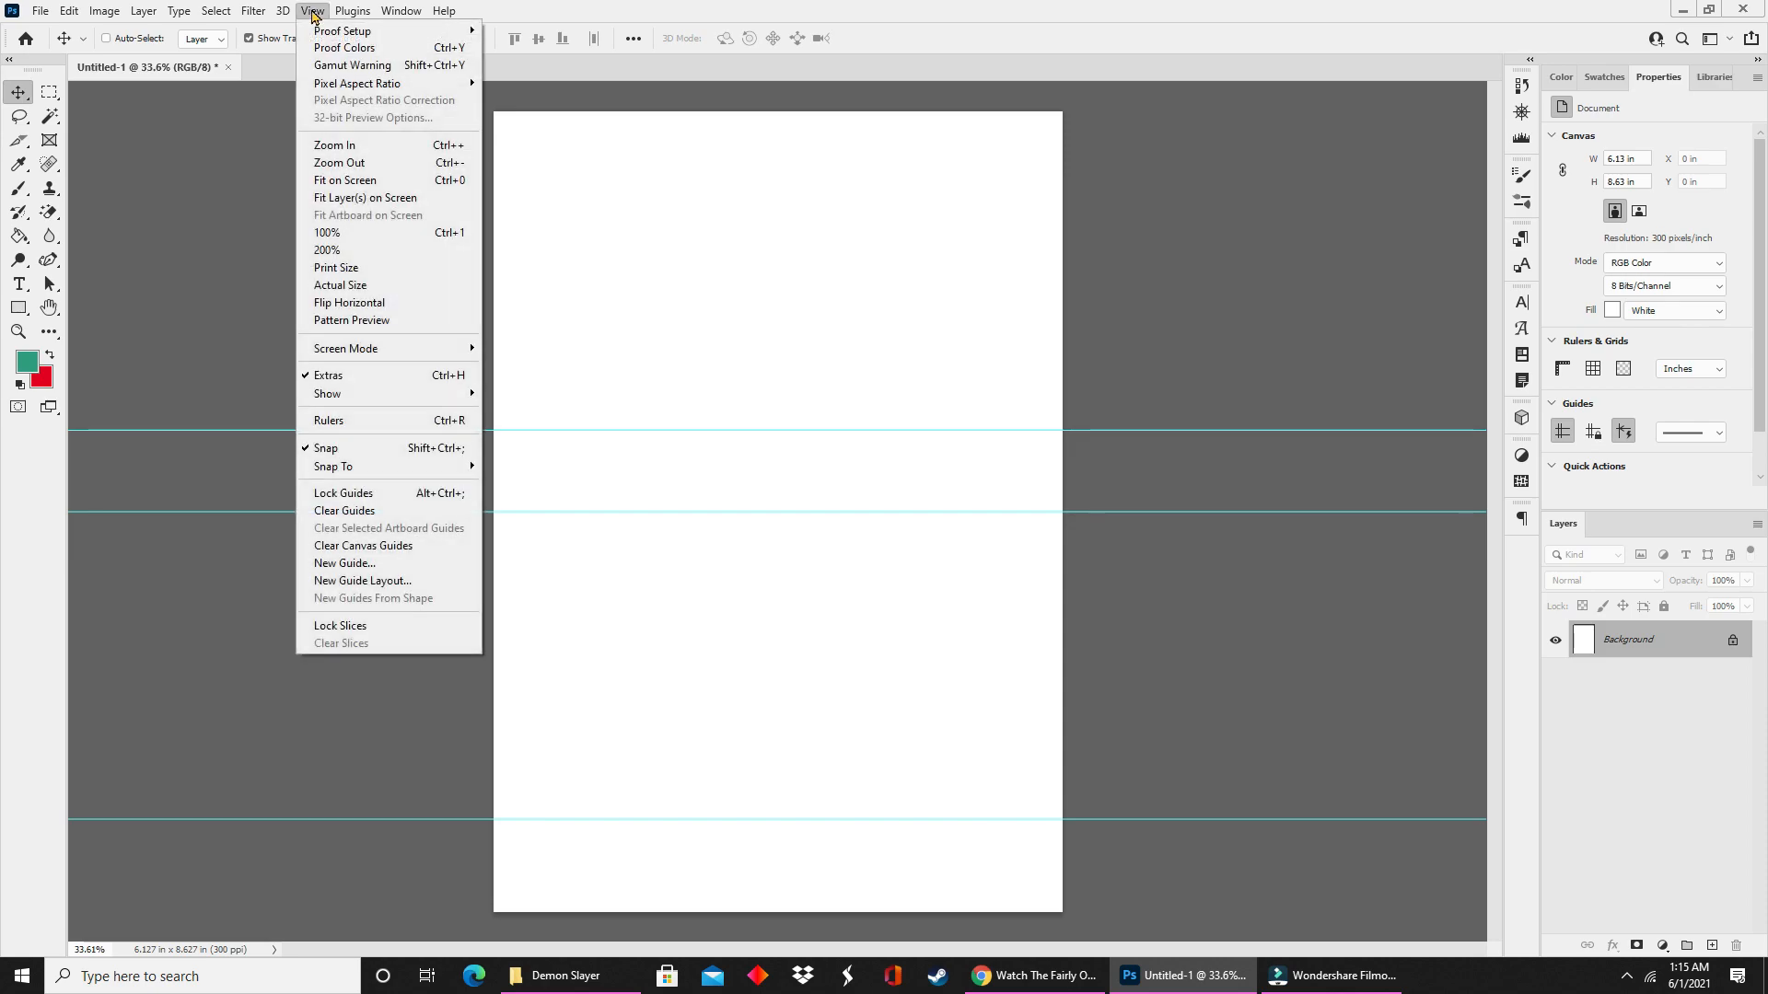
pyautogui.moveTo(381, 425)
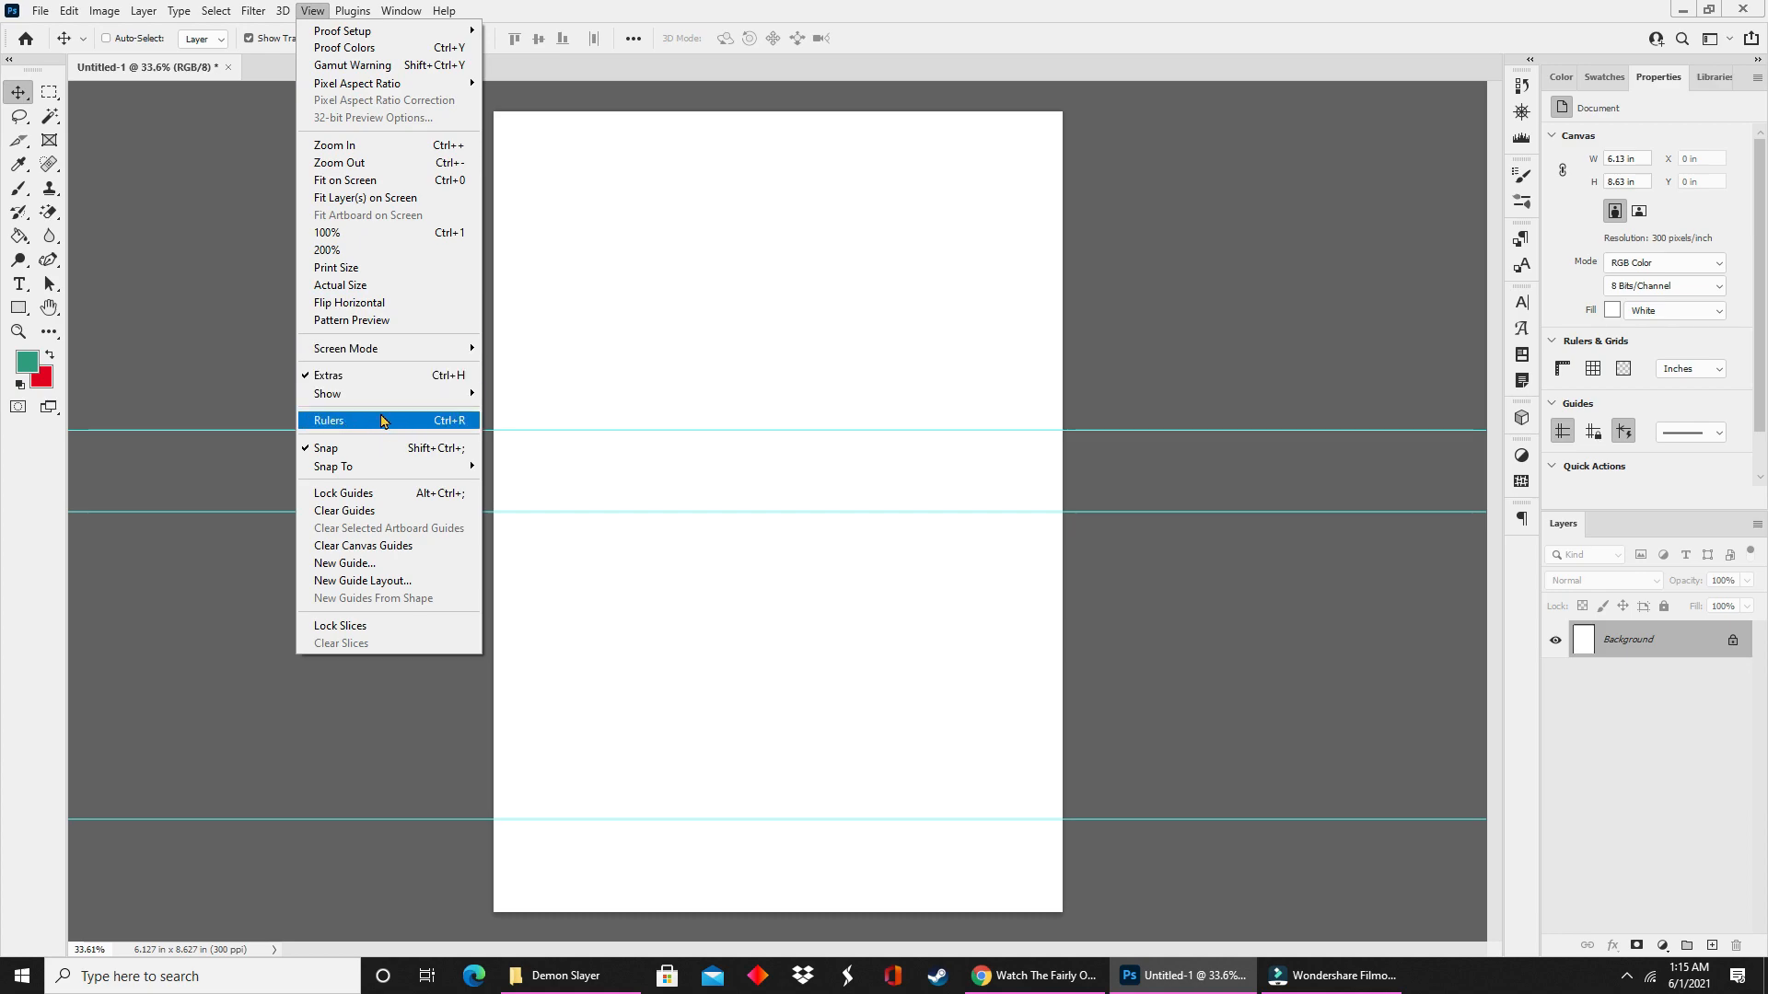
pyautogui.click(327, 420)
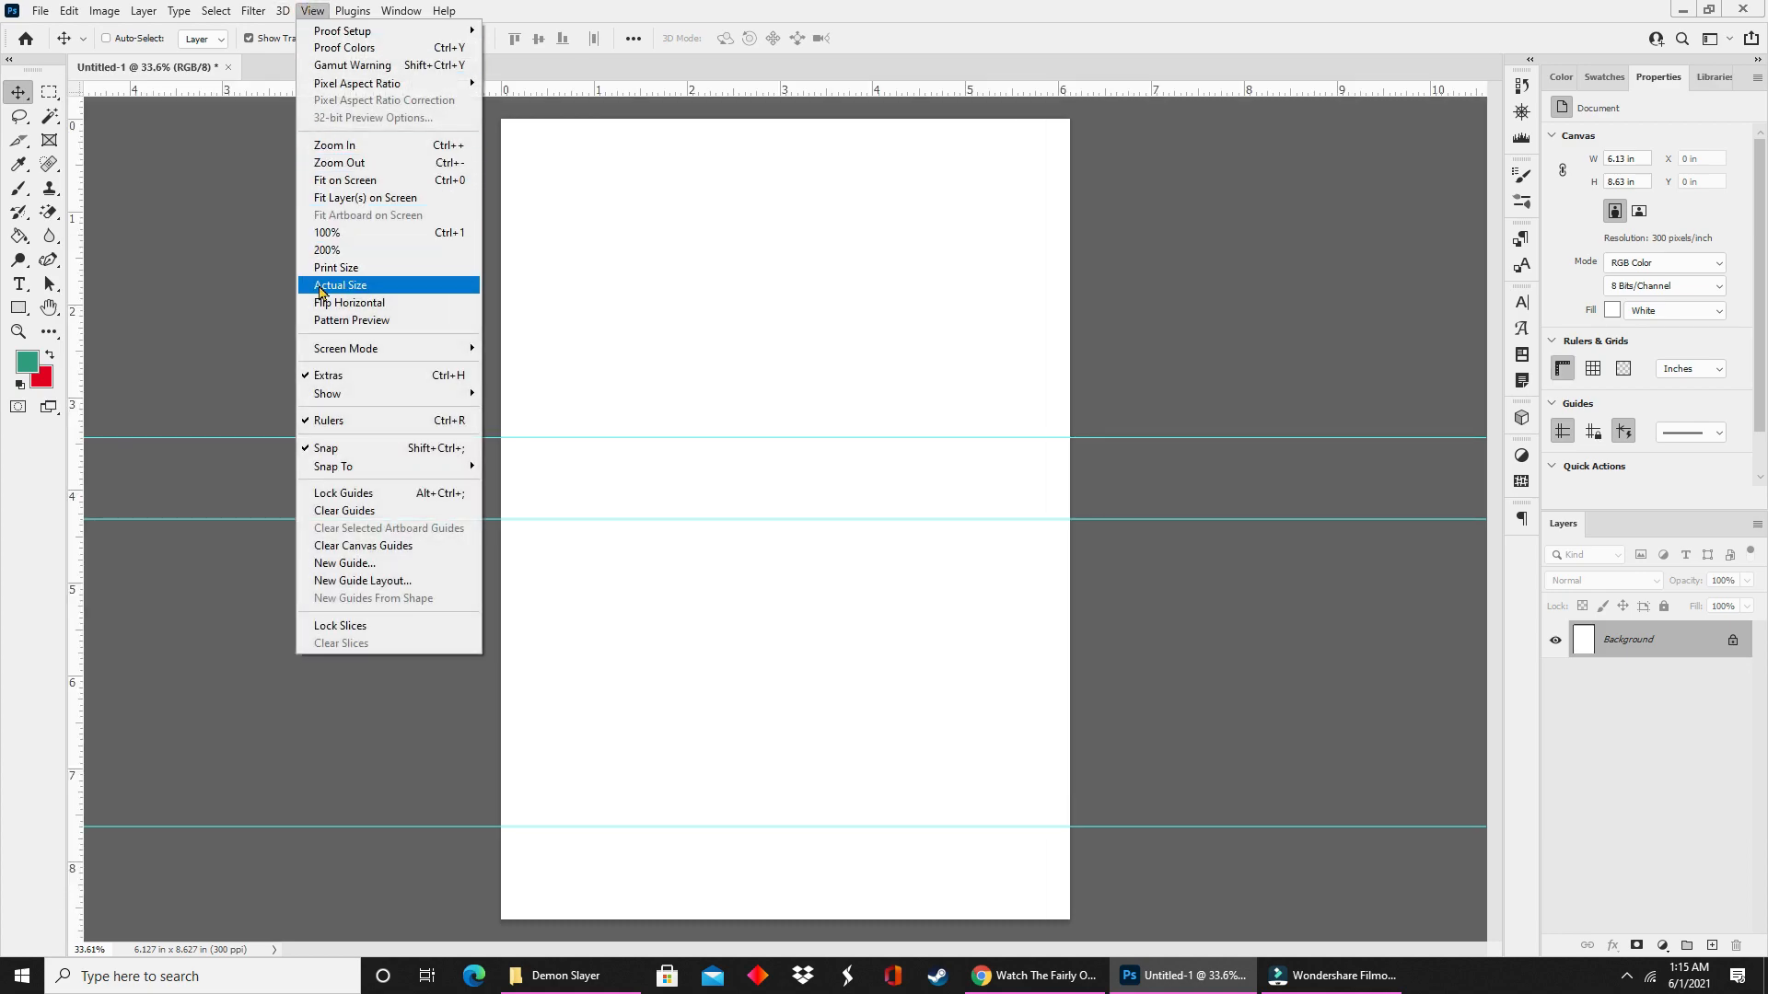
pyautogui.click(341, 286)
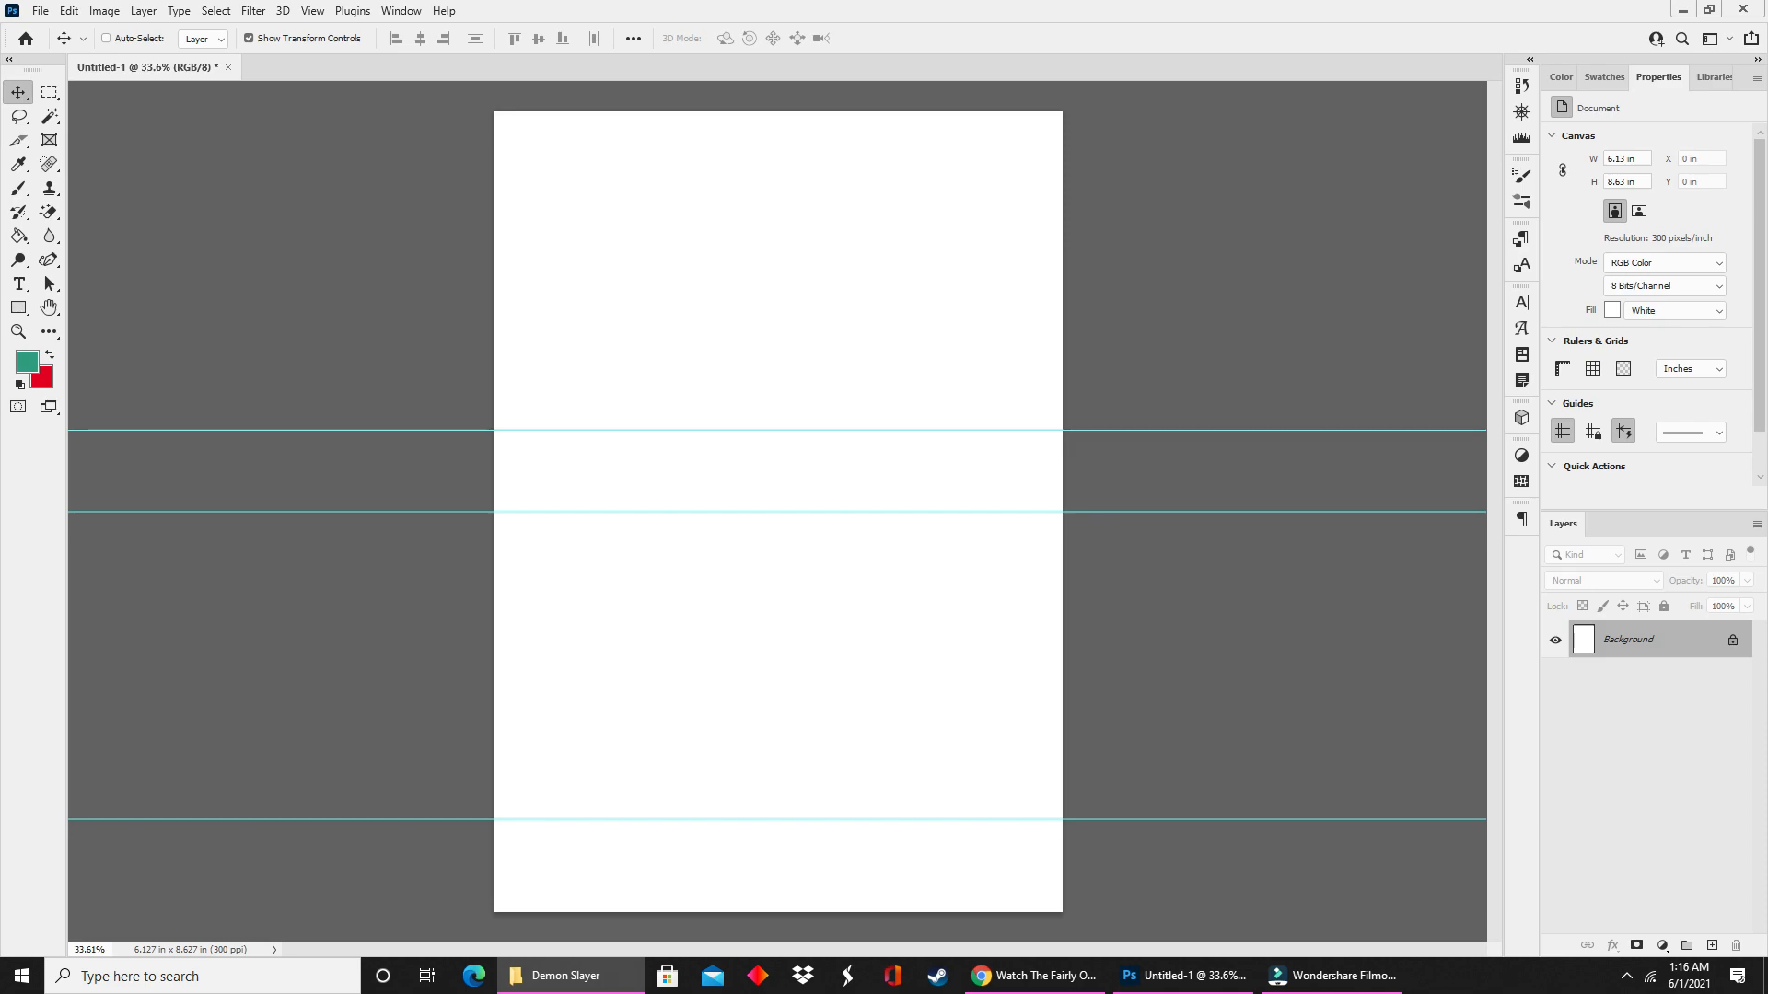
# Bring the Tanjiro PNG from the Demon Slayer folder onto the canvas and return to Photoshop.
pyautogui.click(515, 976)
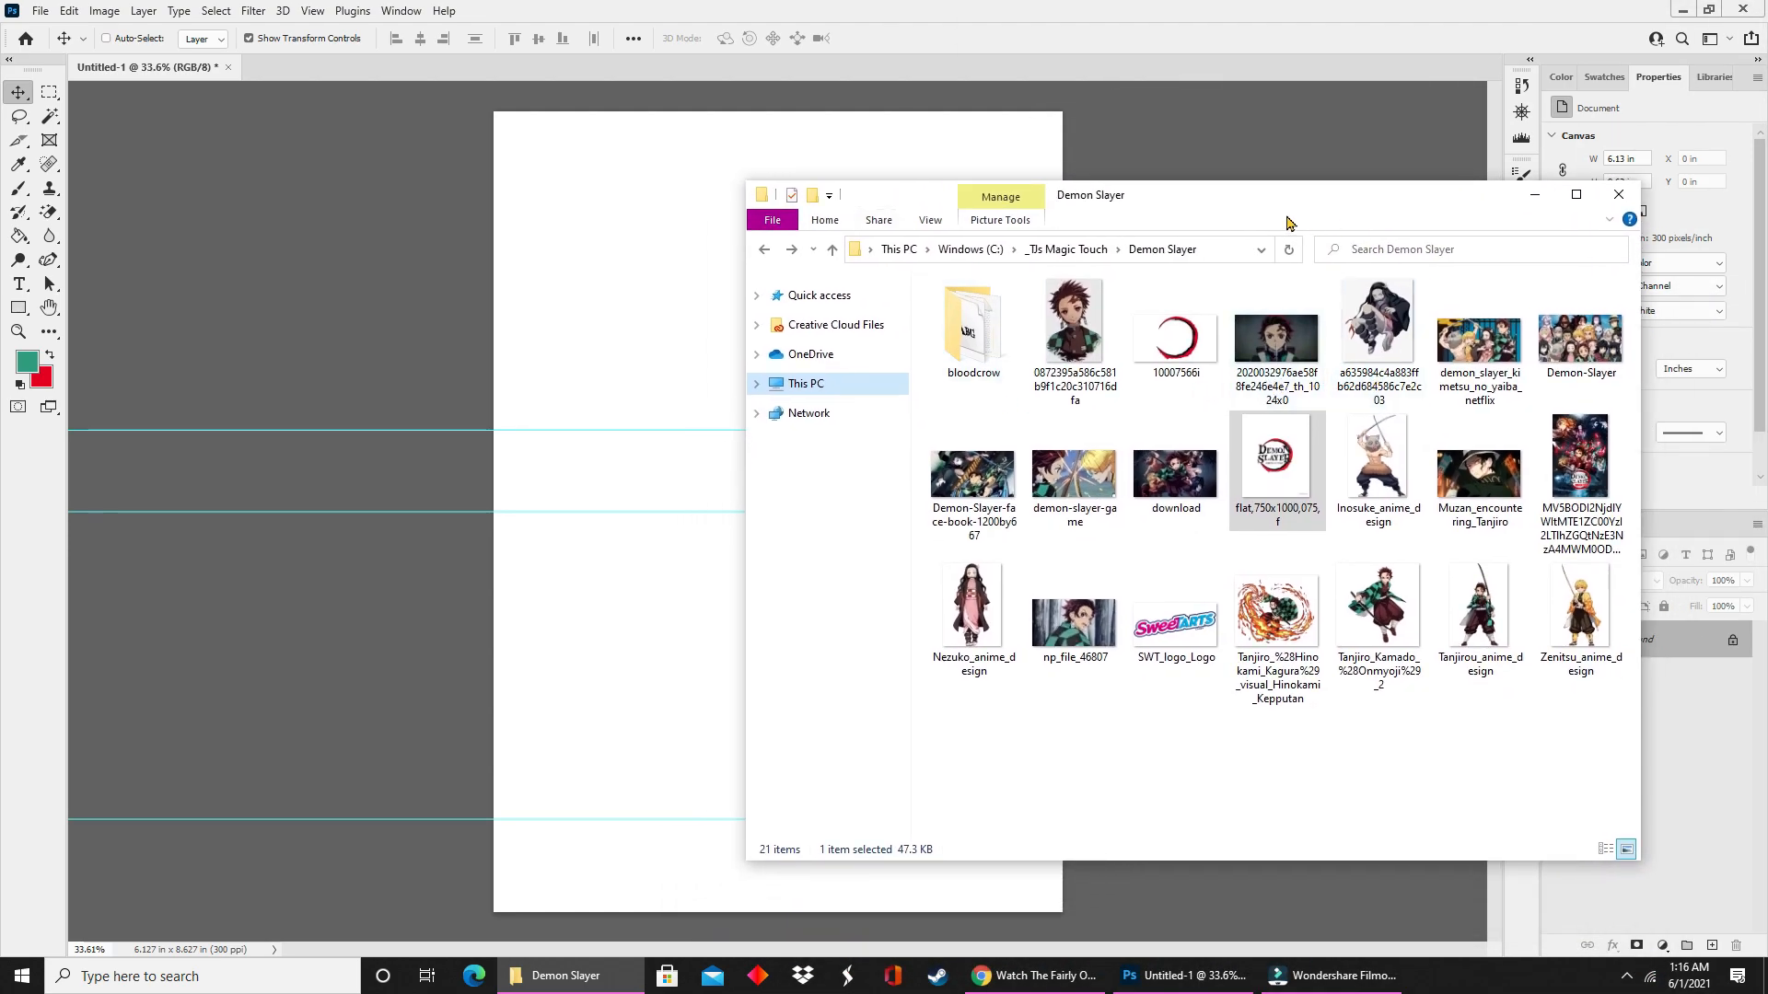
pyautogui.moveTo(1478, 338)
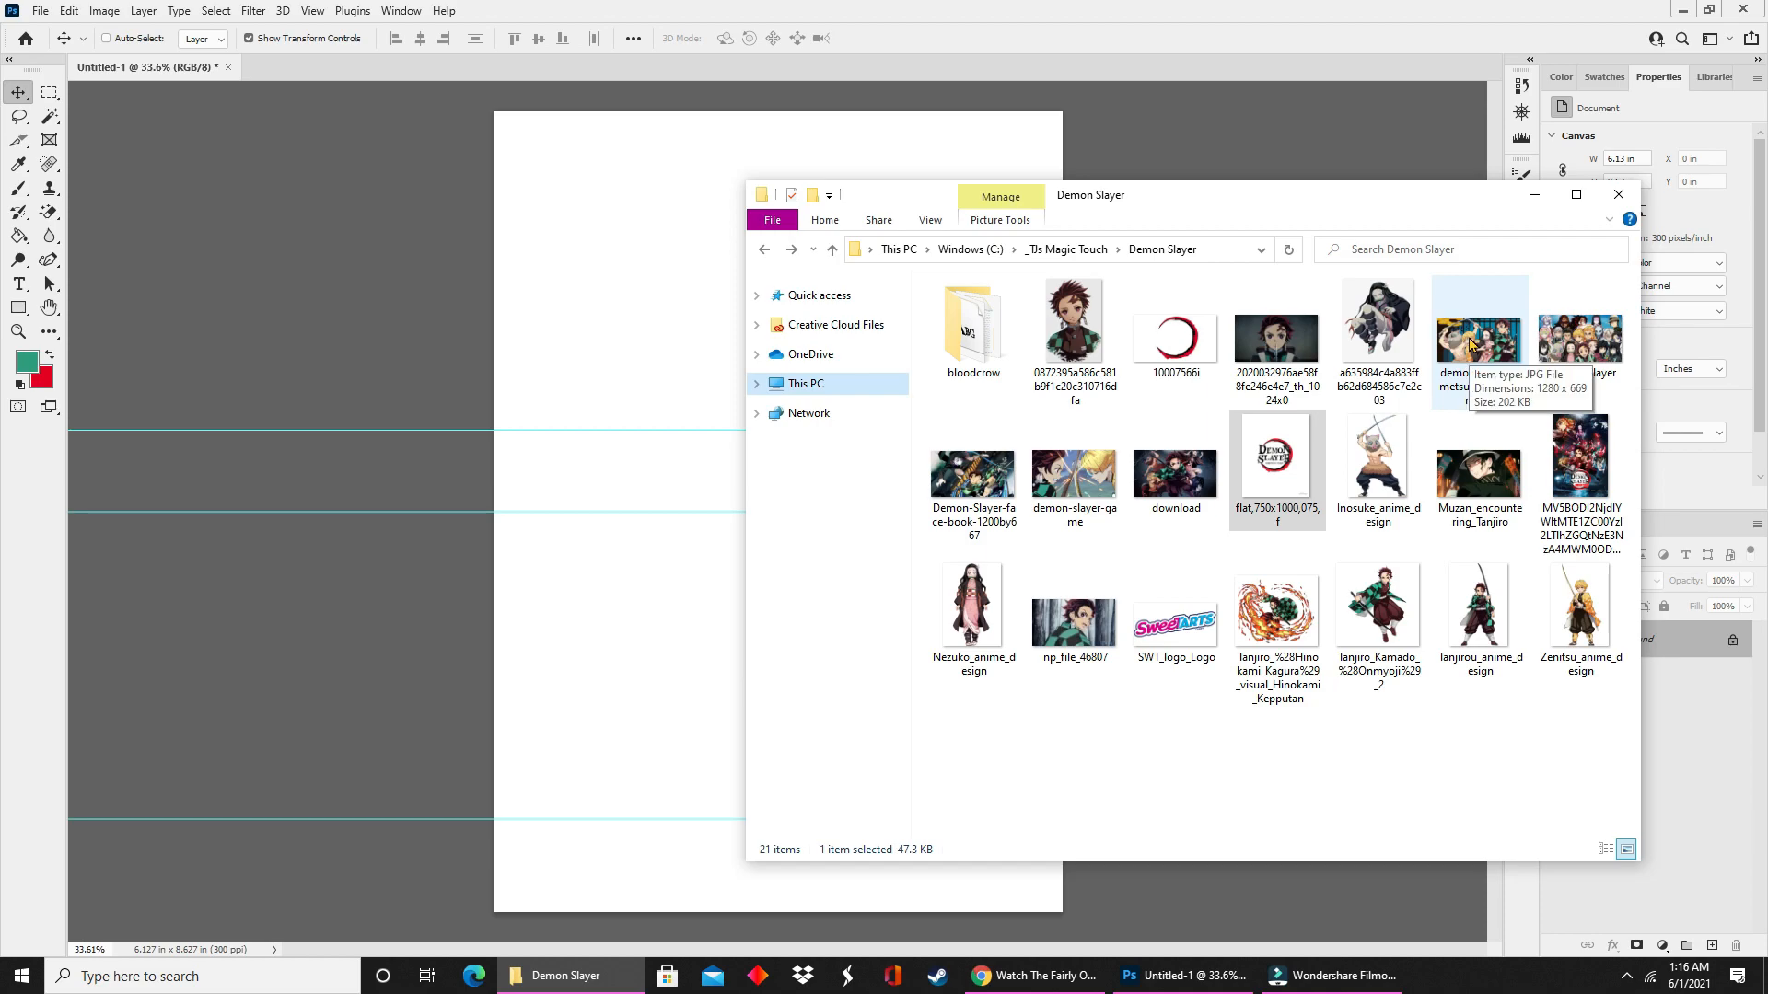
pyautogui.moveTo(840, 355)
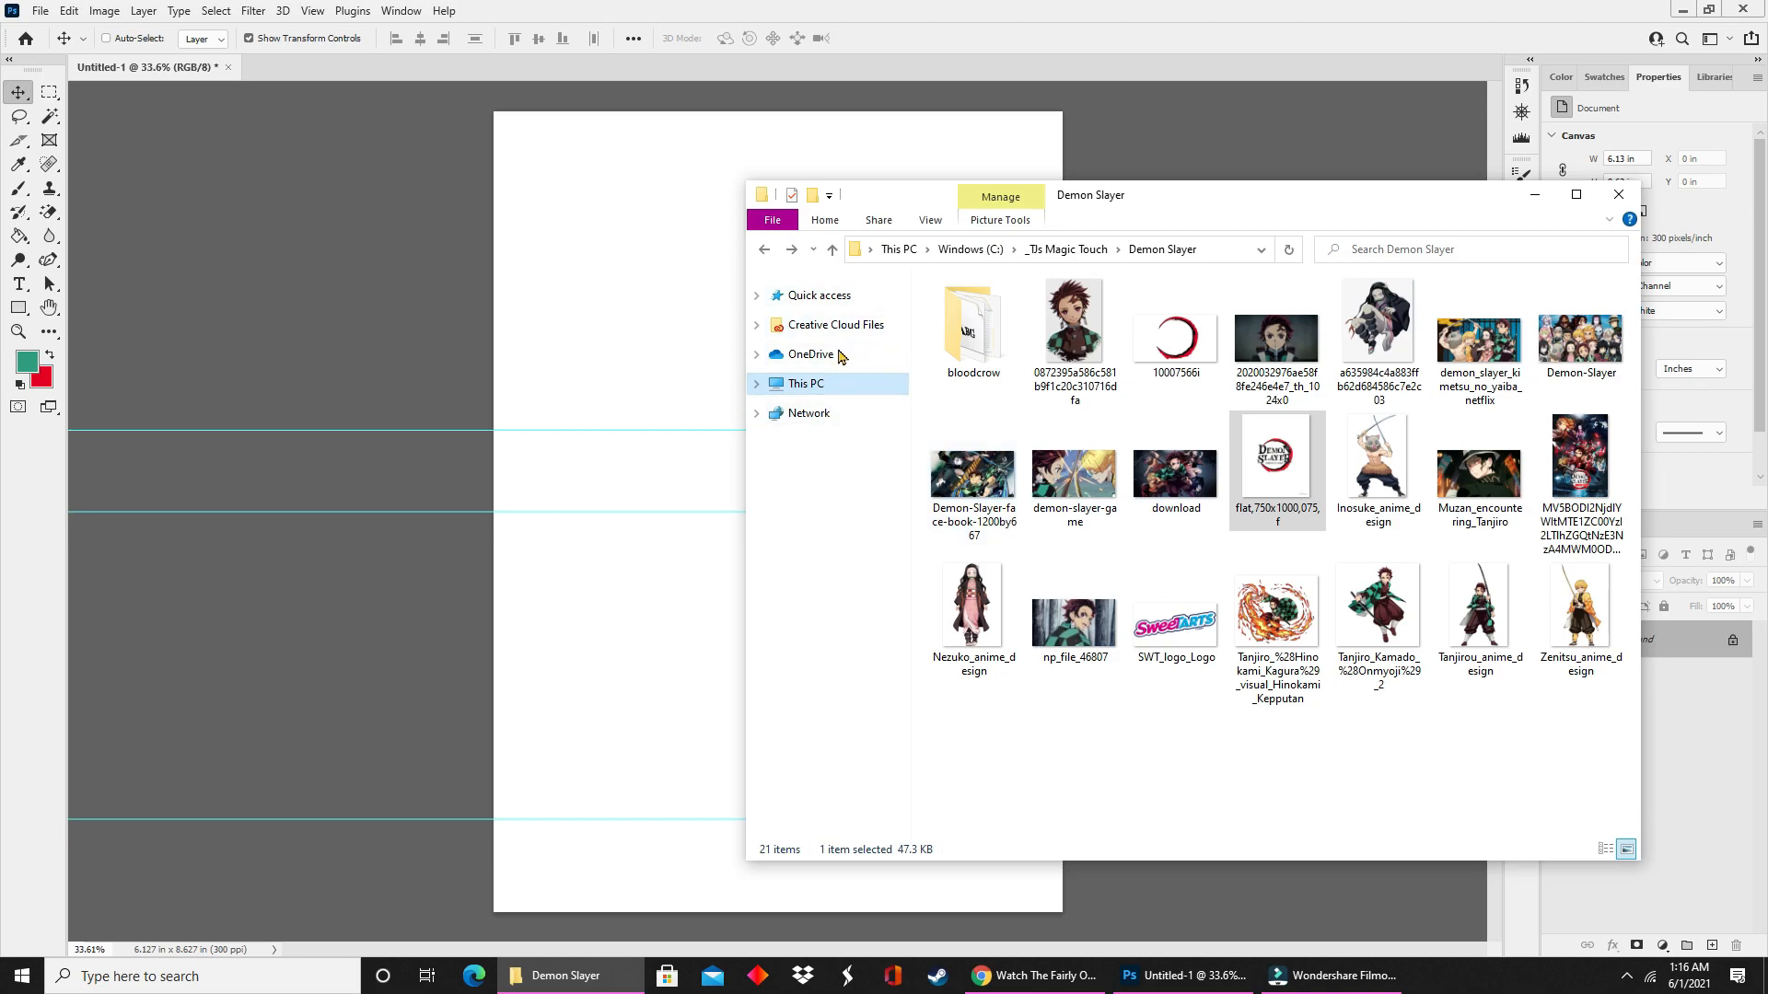
pyautogui.moveTo(831, 475)
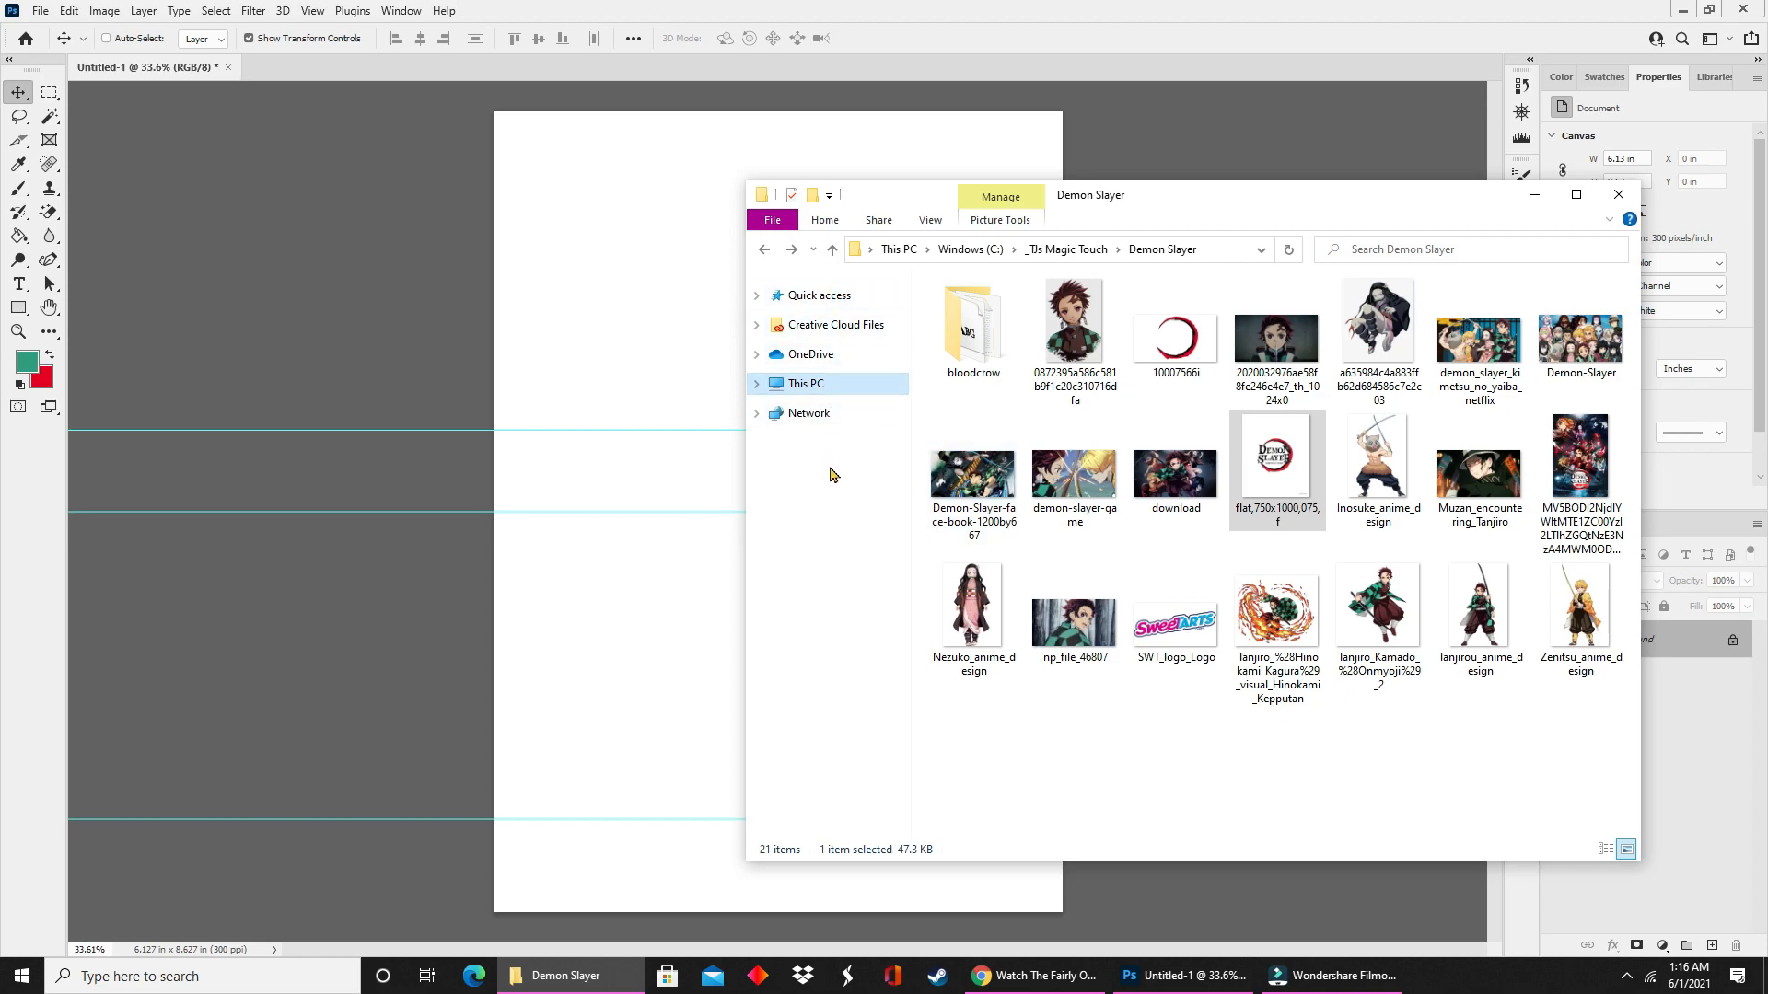
pyautogui.moveTo(1383, 212)
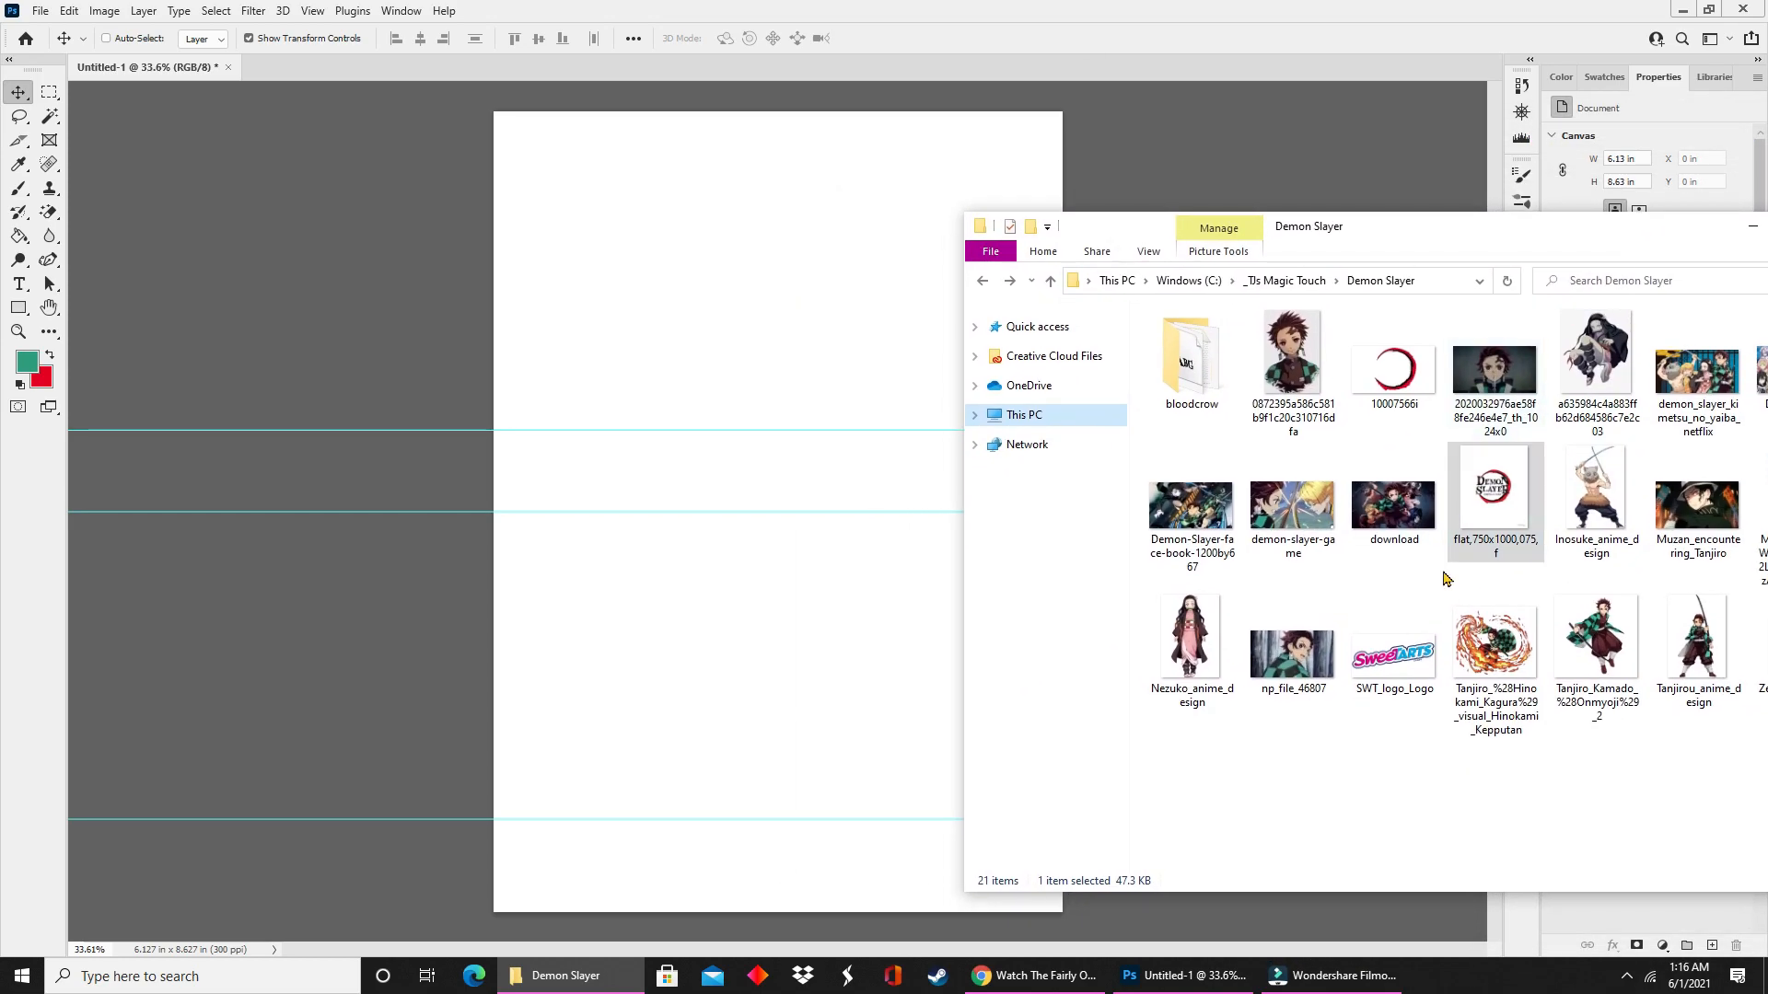
pyautogui.moveTo(1292, 352)
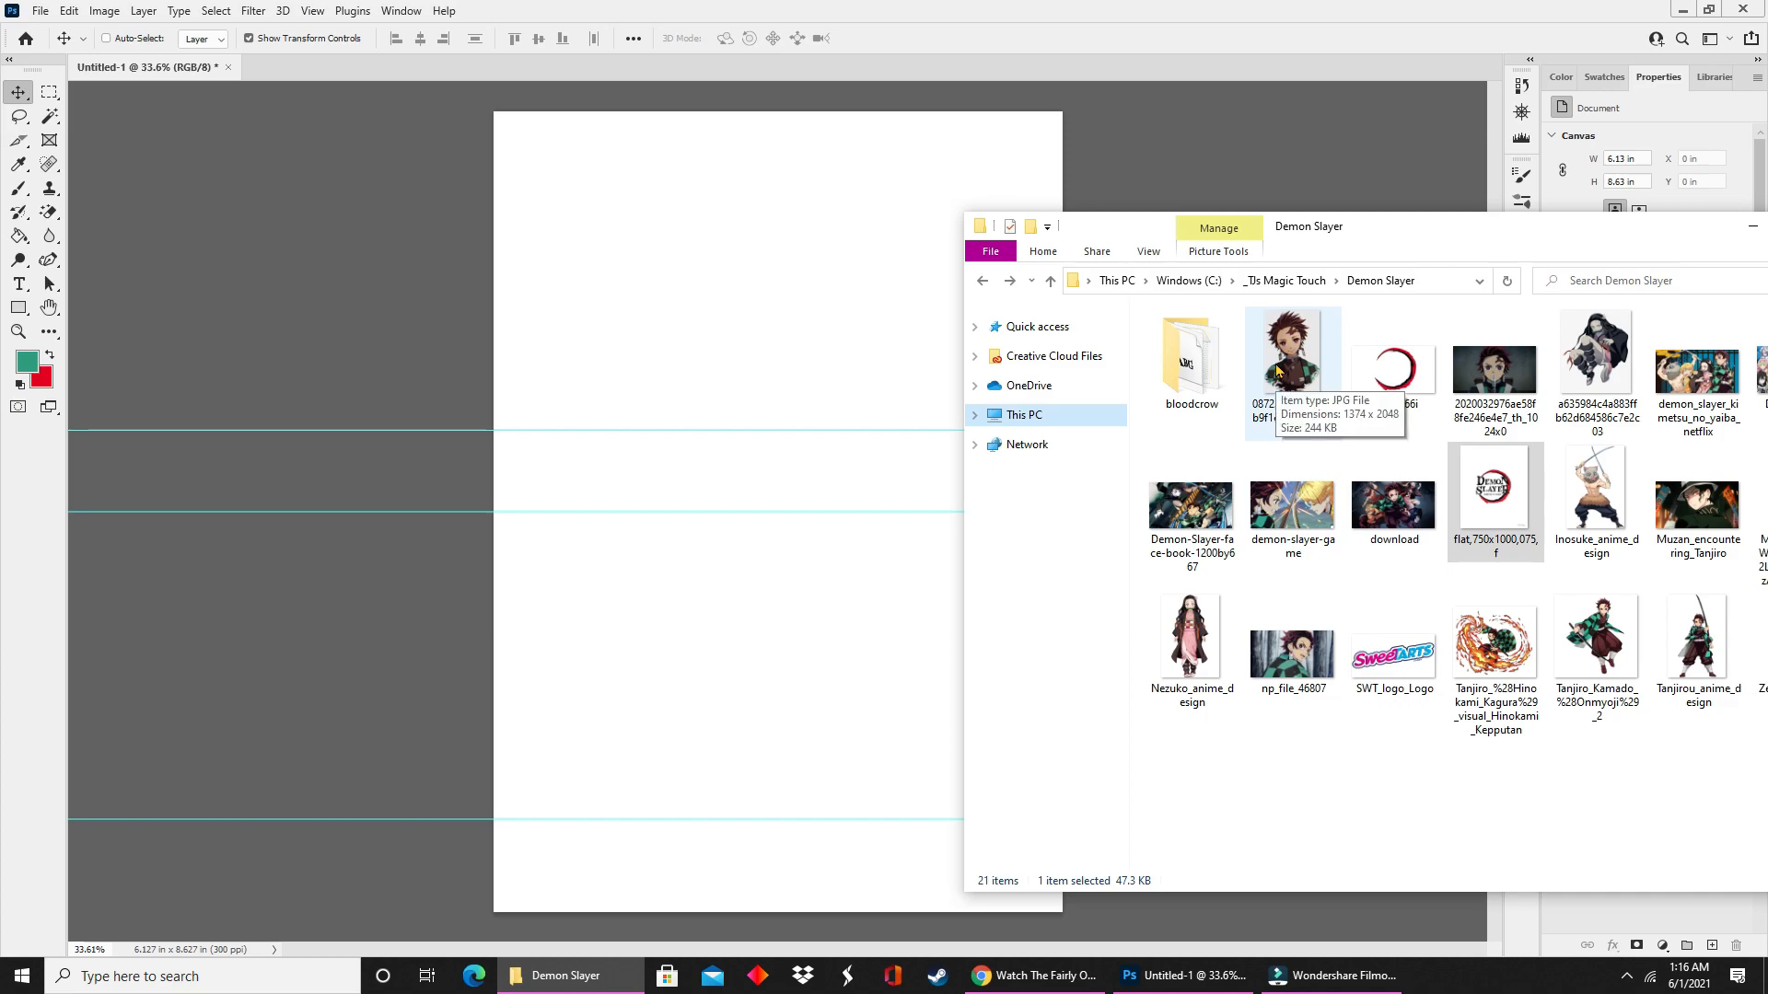
pyautogui.moveTo(1329, 468)
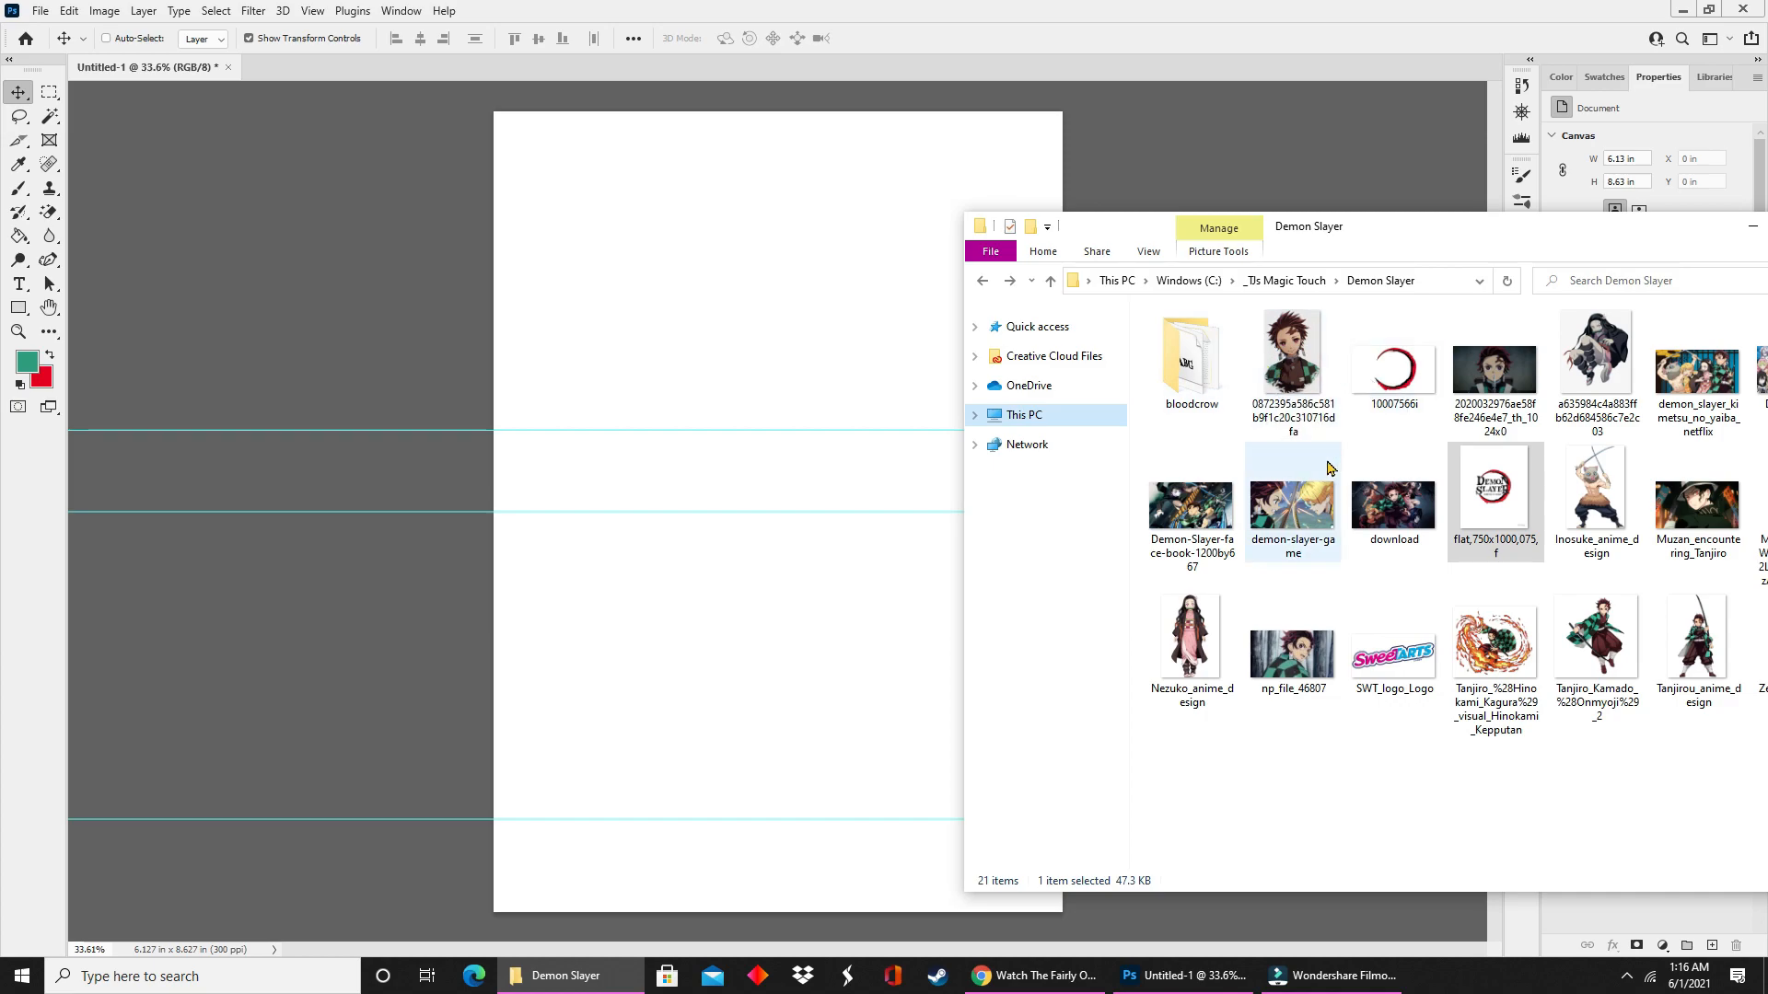
pyautogui.moveTo(1414, 451)
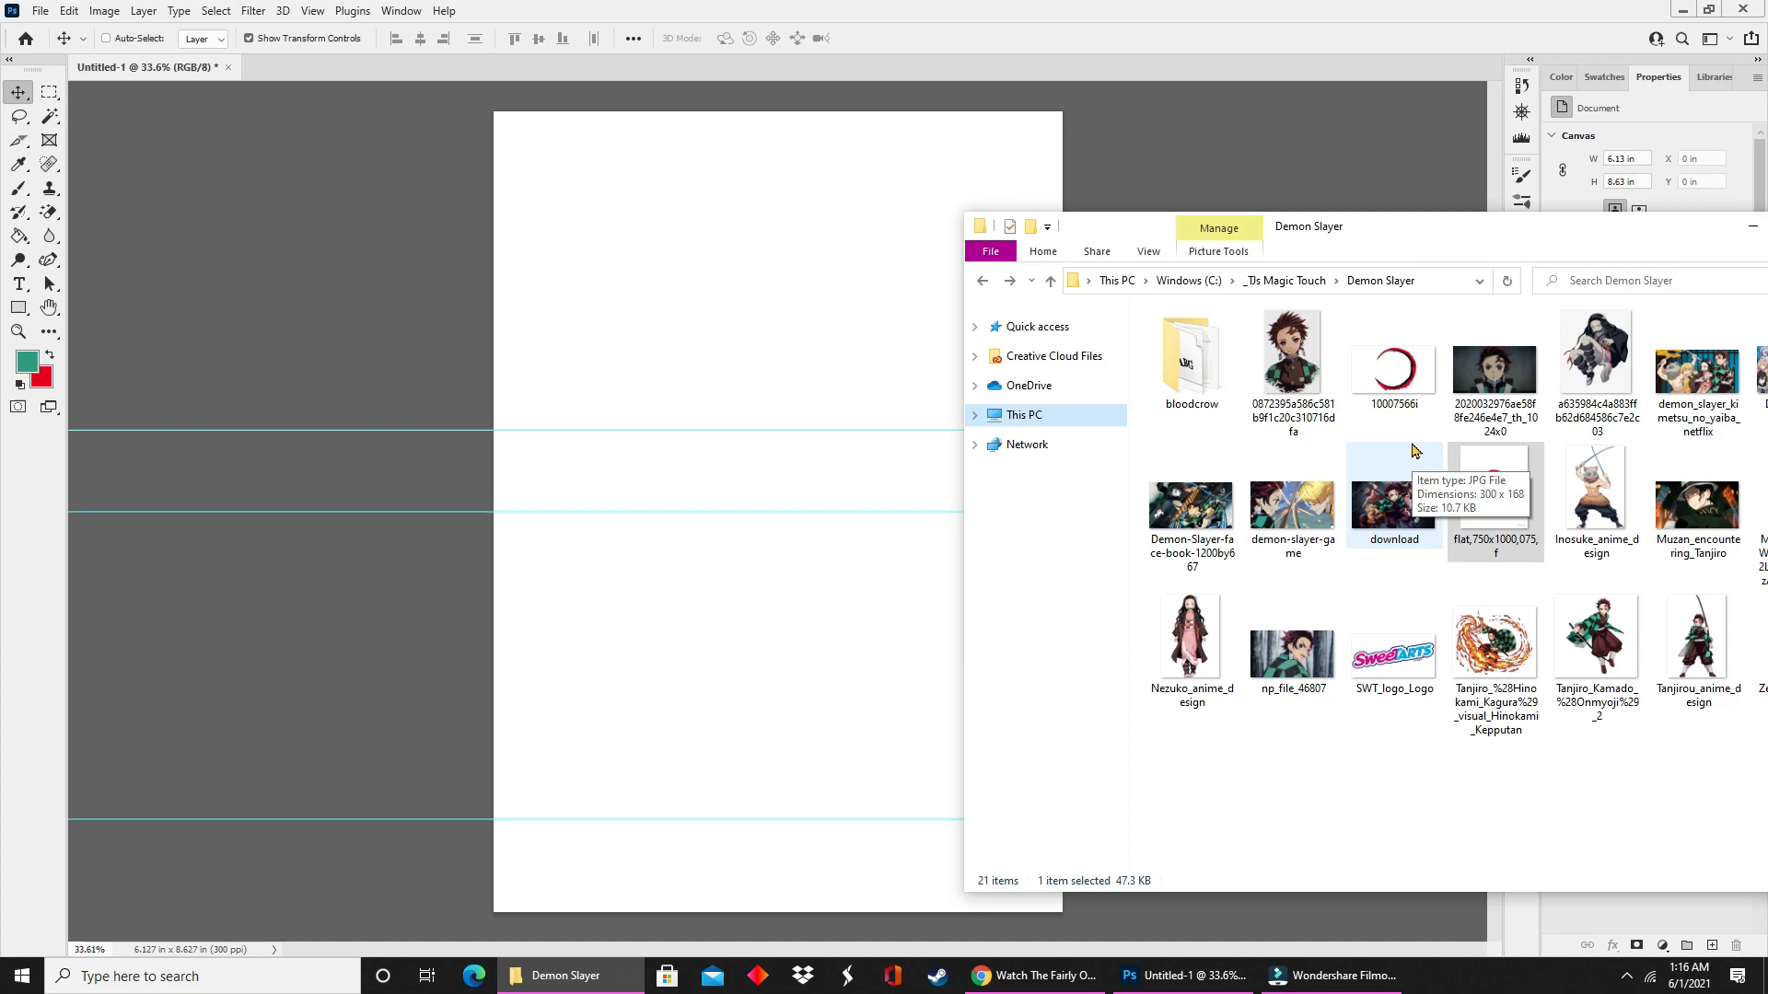
pyautogui.moveTo(1420, 473)
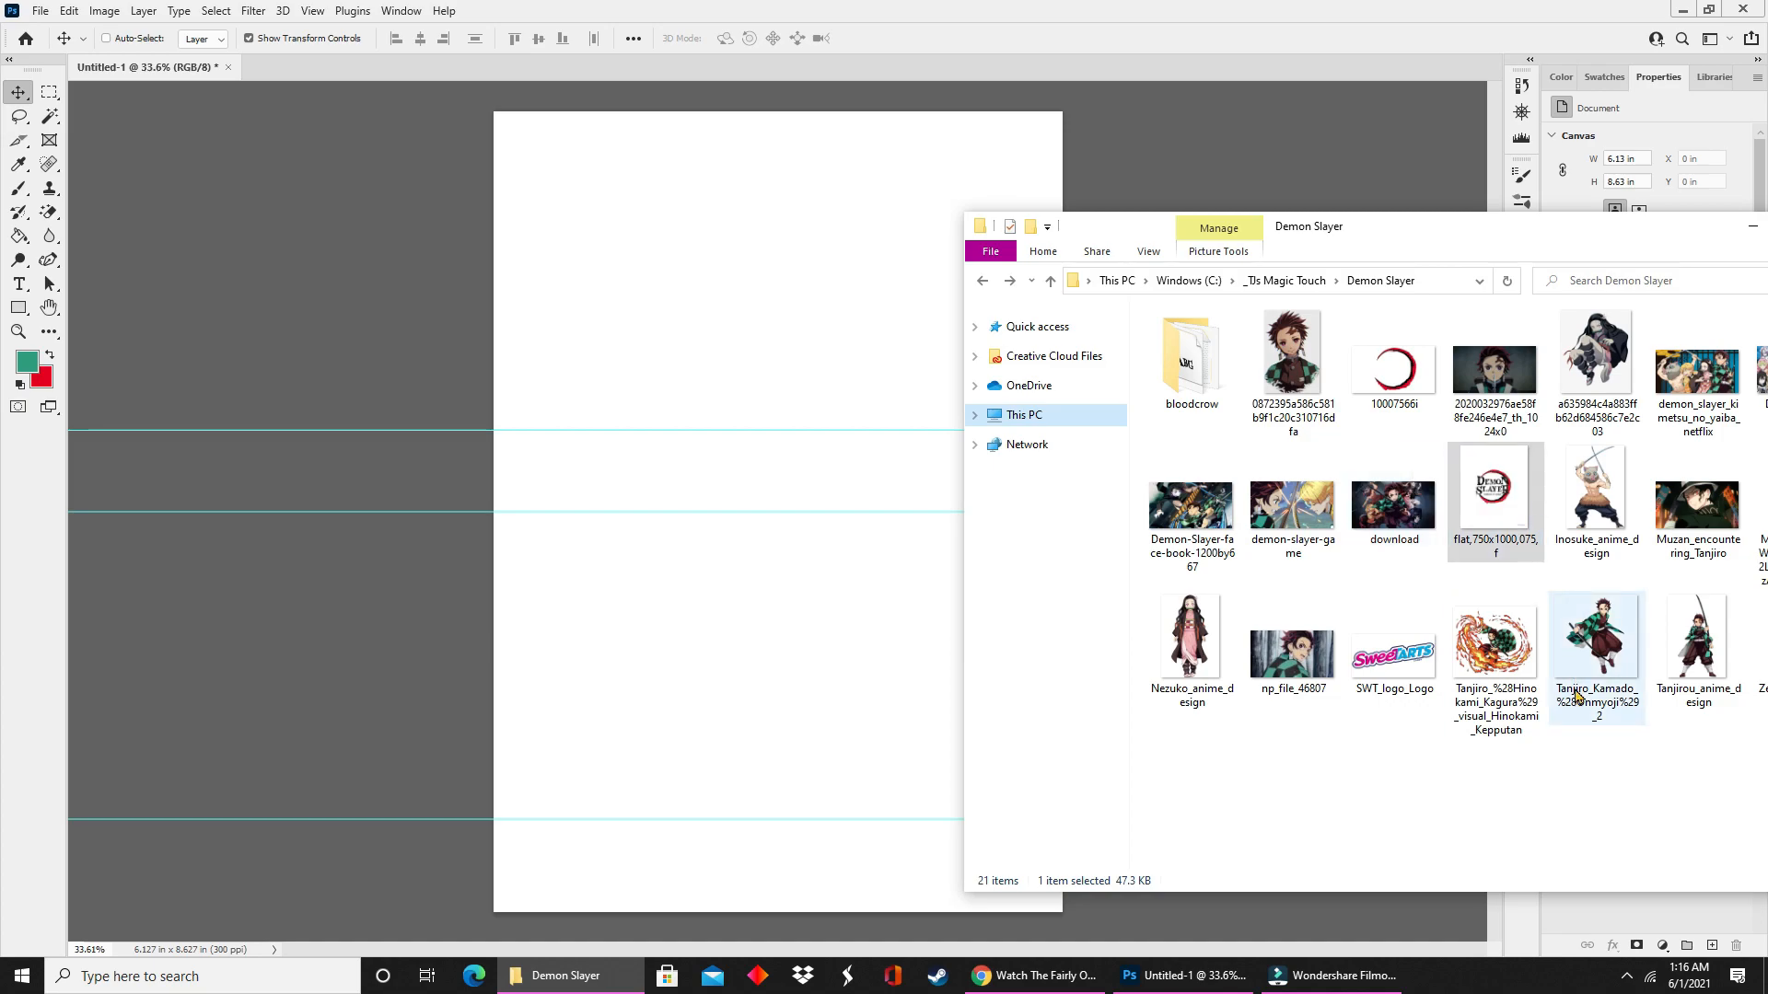
pyautogui.moveTo(1509, 873)
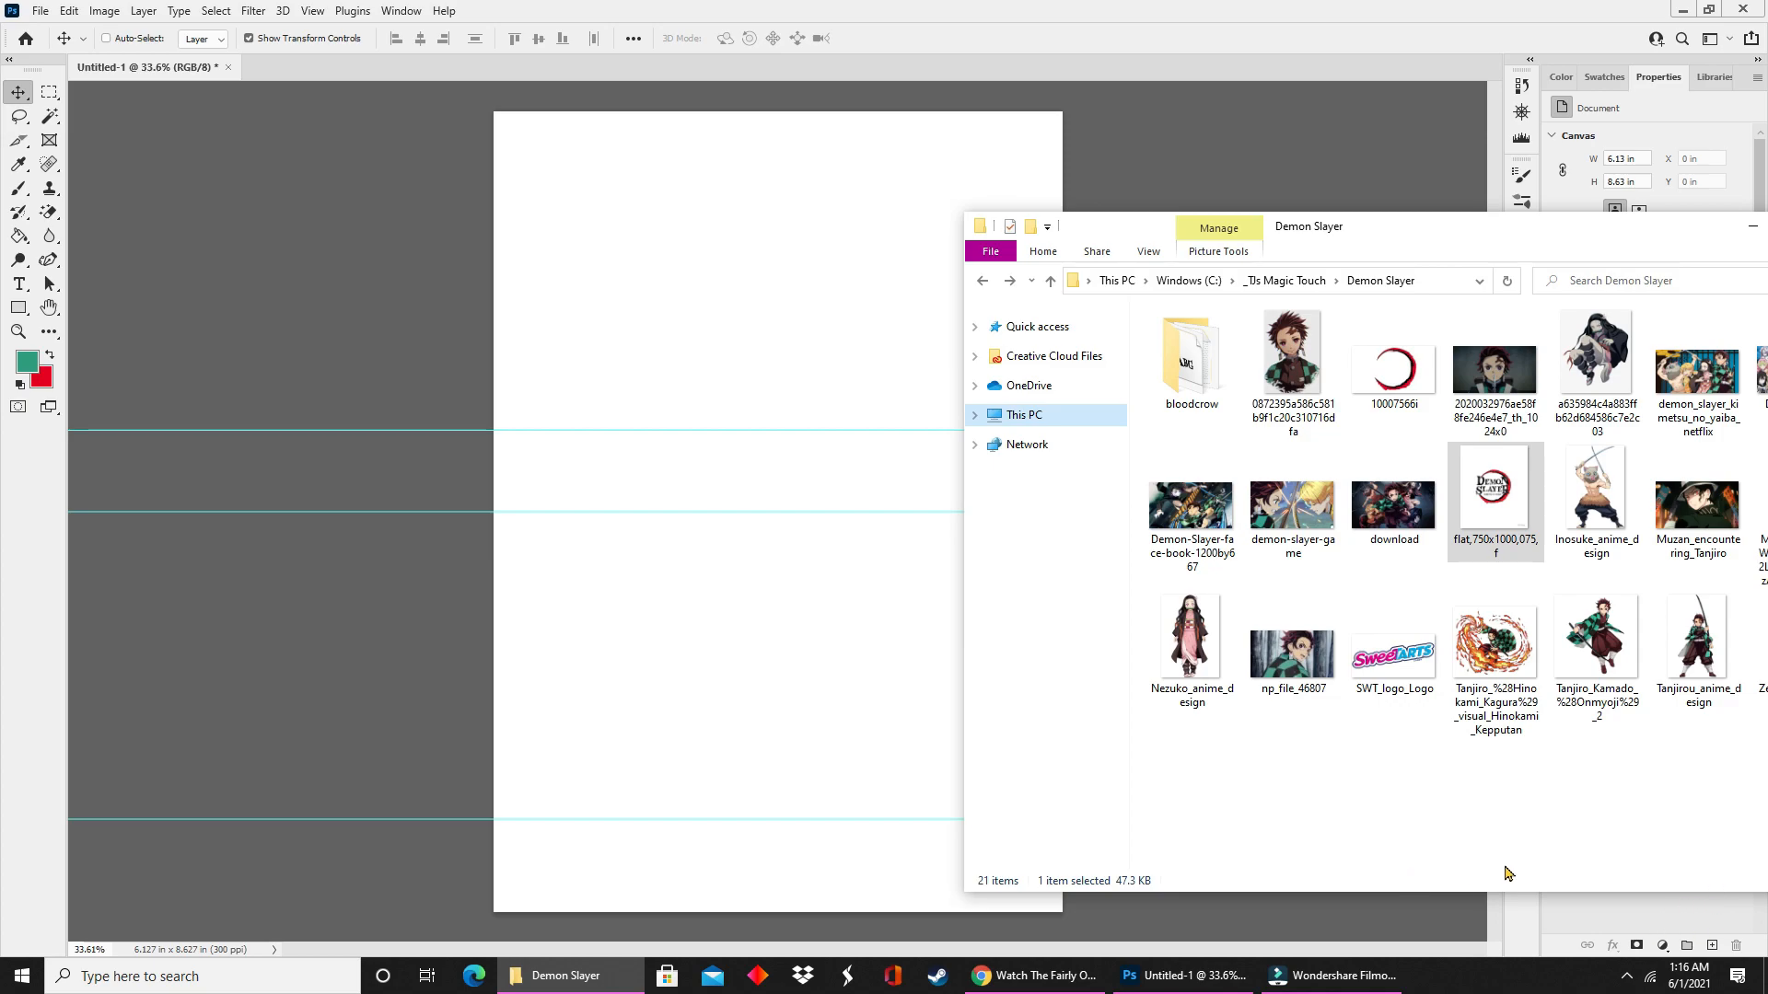
pyautogui.moveTo(709, 234)
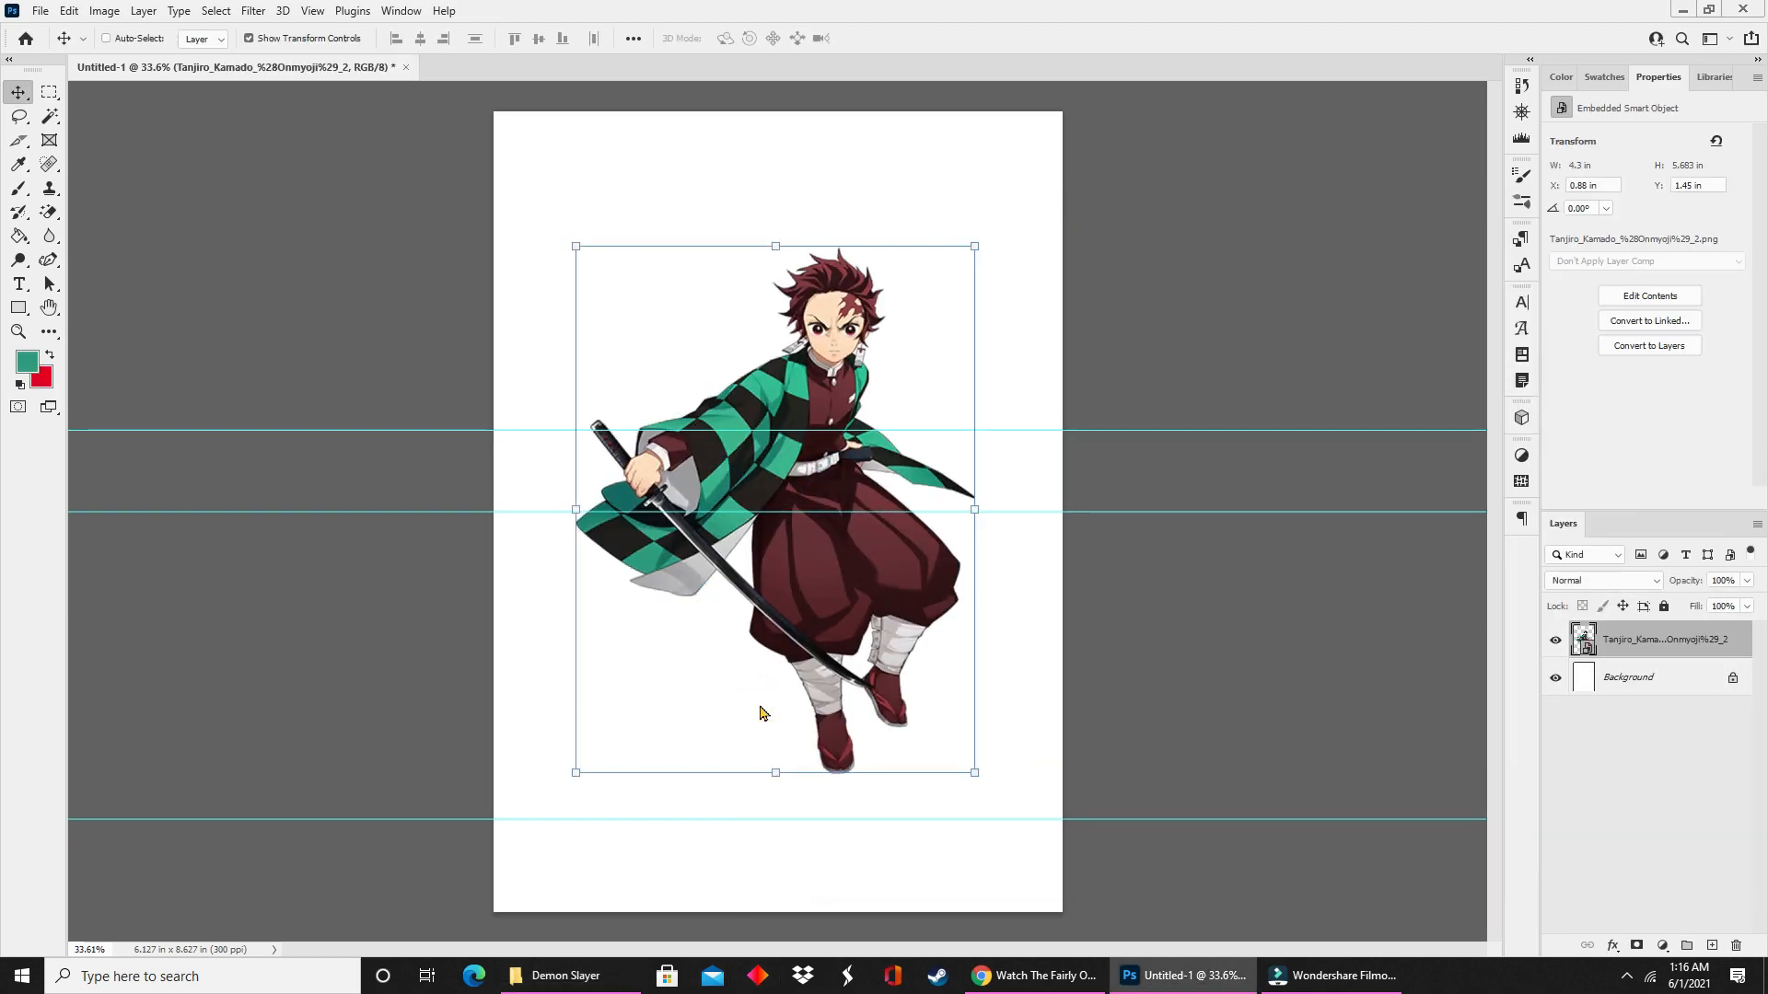
pyautogui.moveTo(574, 266)
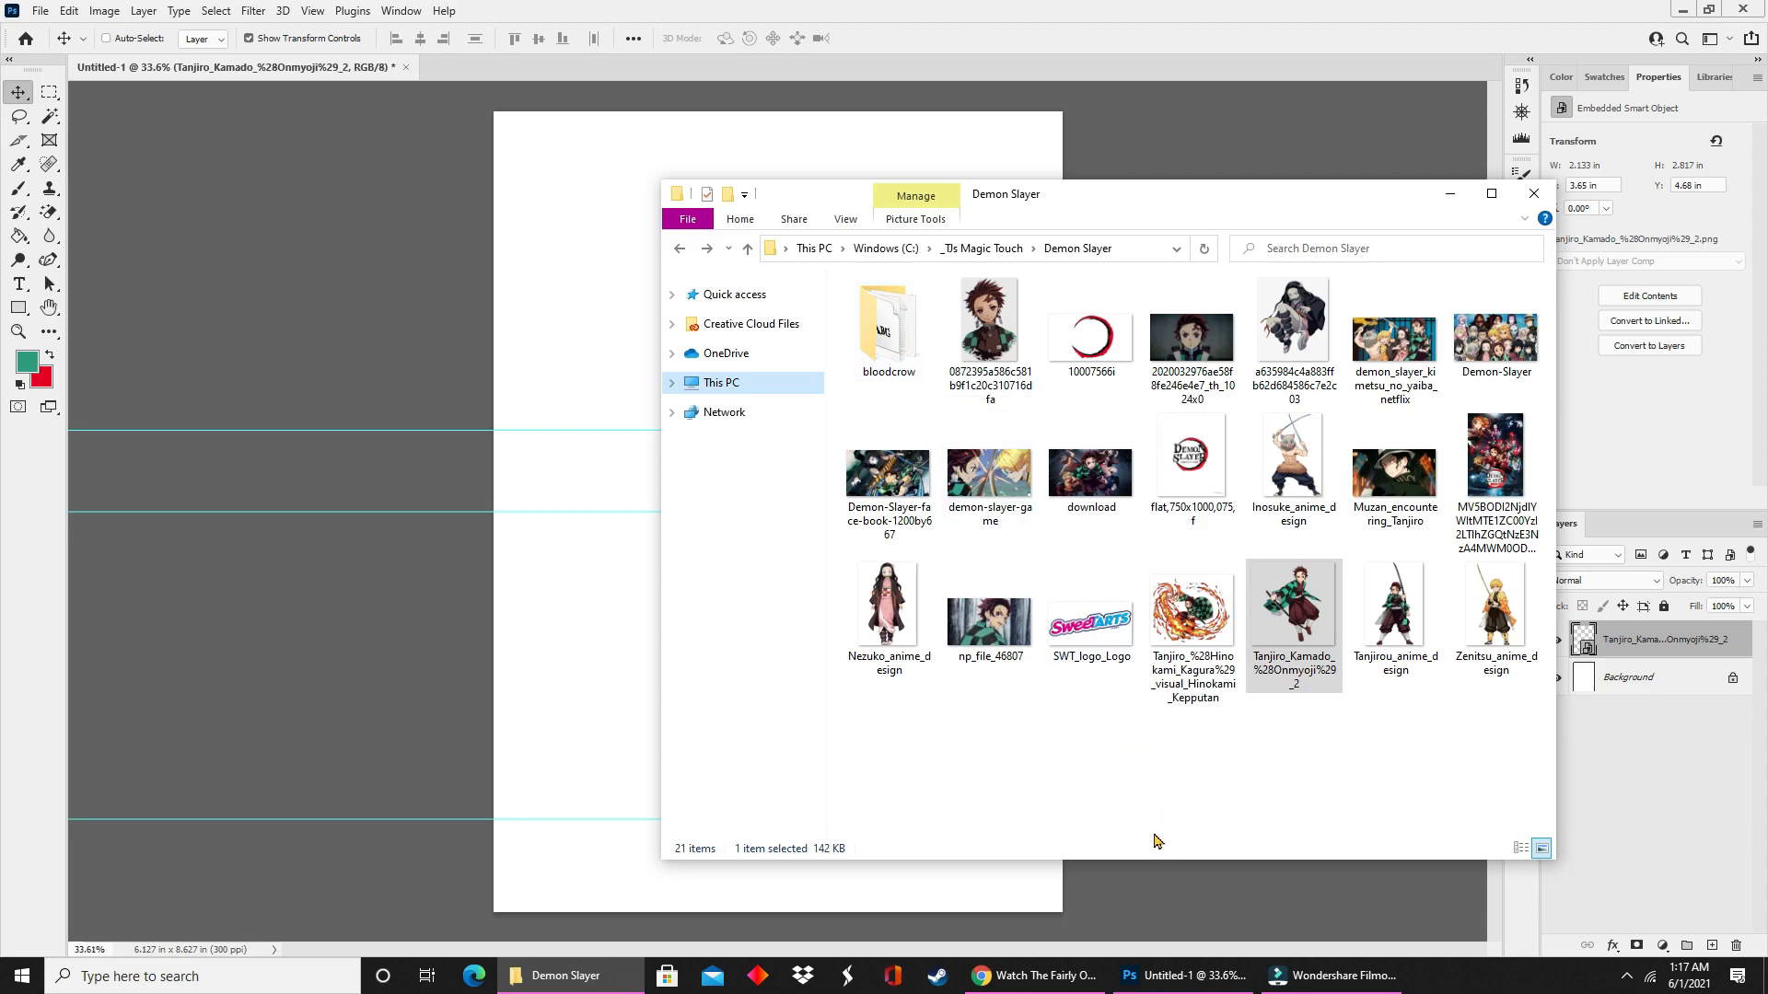
pyautogui.moveTo(1135, 755)
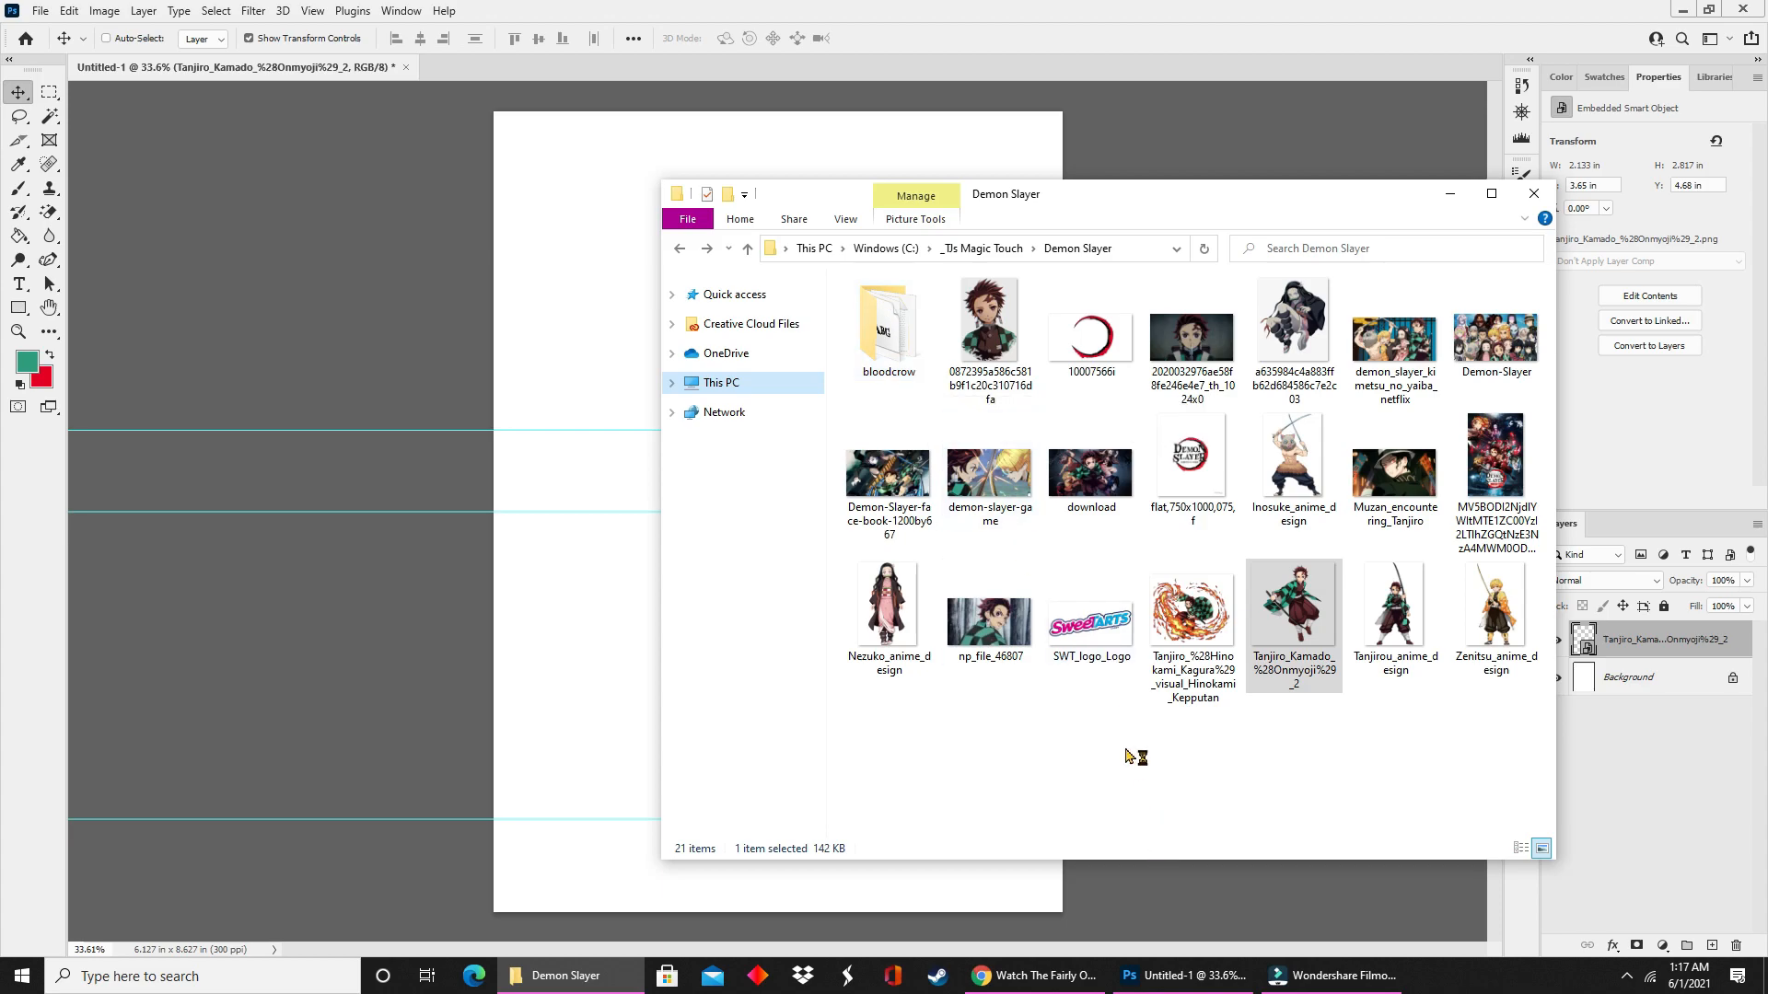
pyautogui.moveTo(1201, 188)
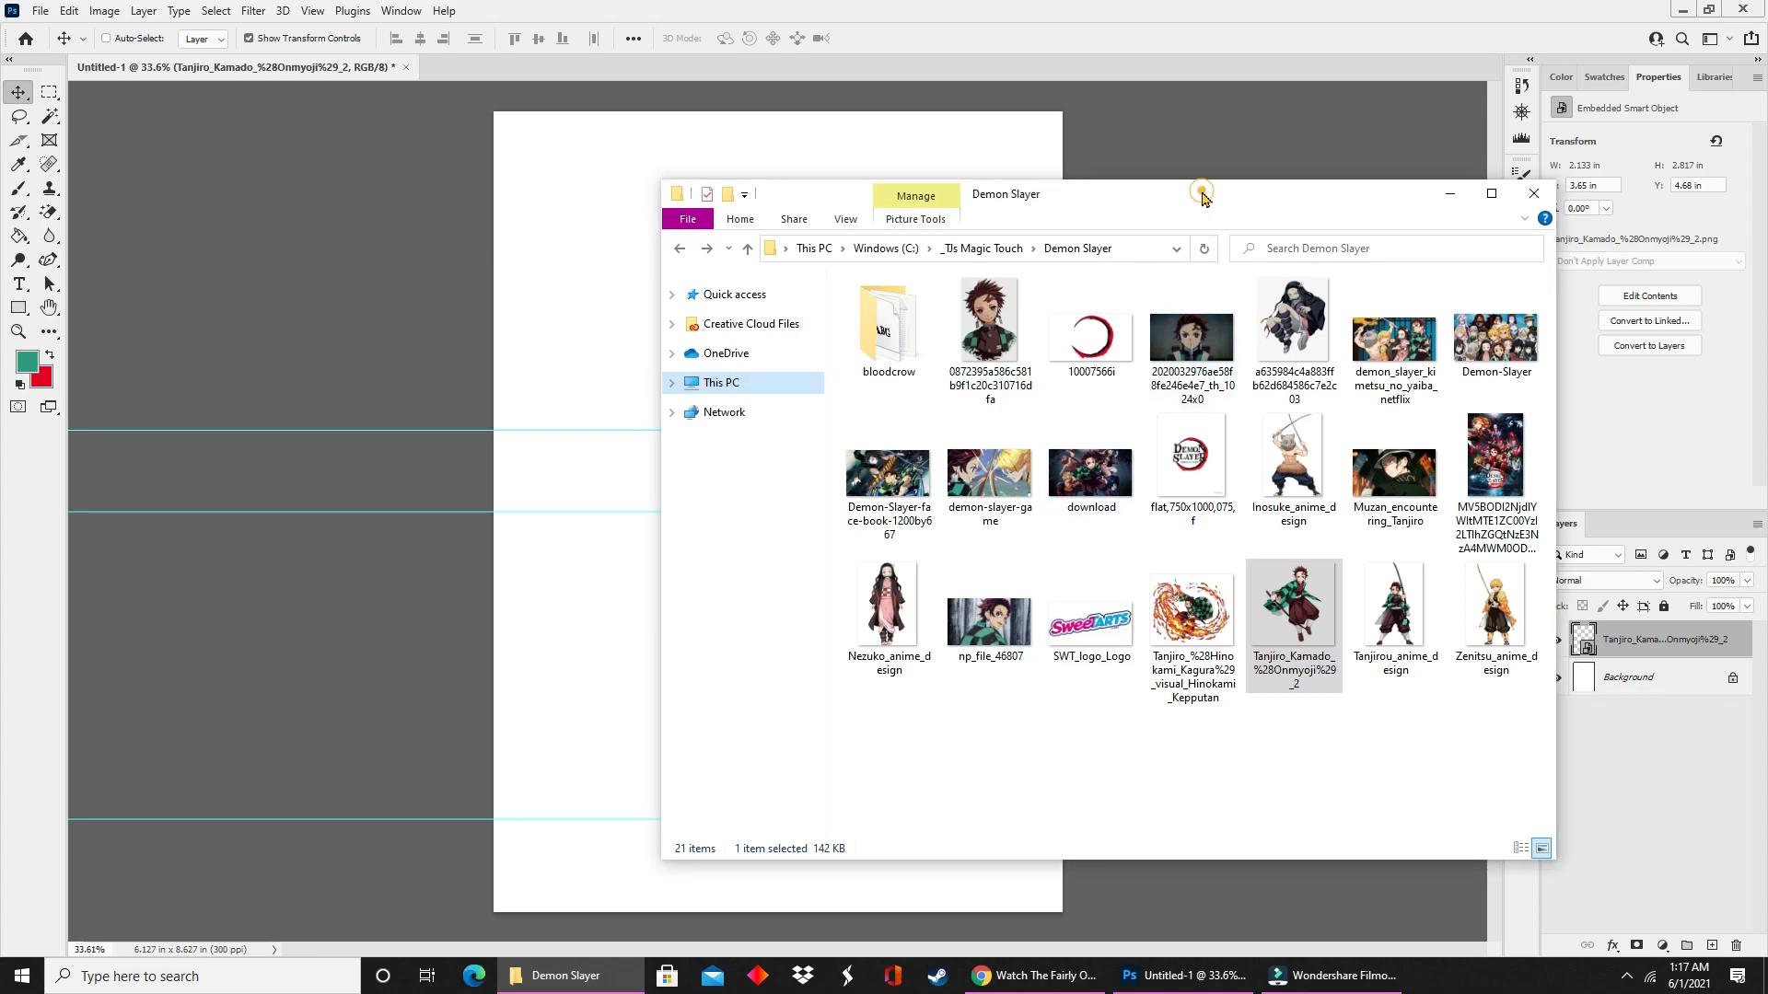
pyautogui.click(1534, 194)
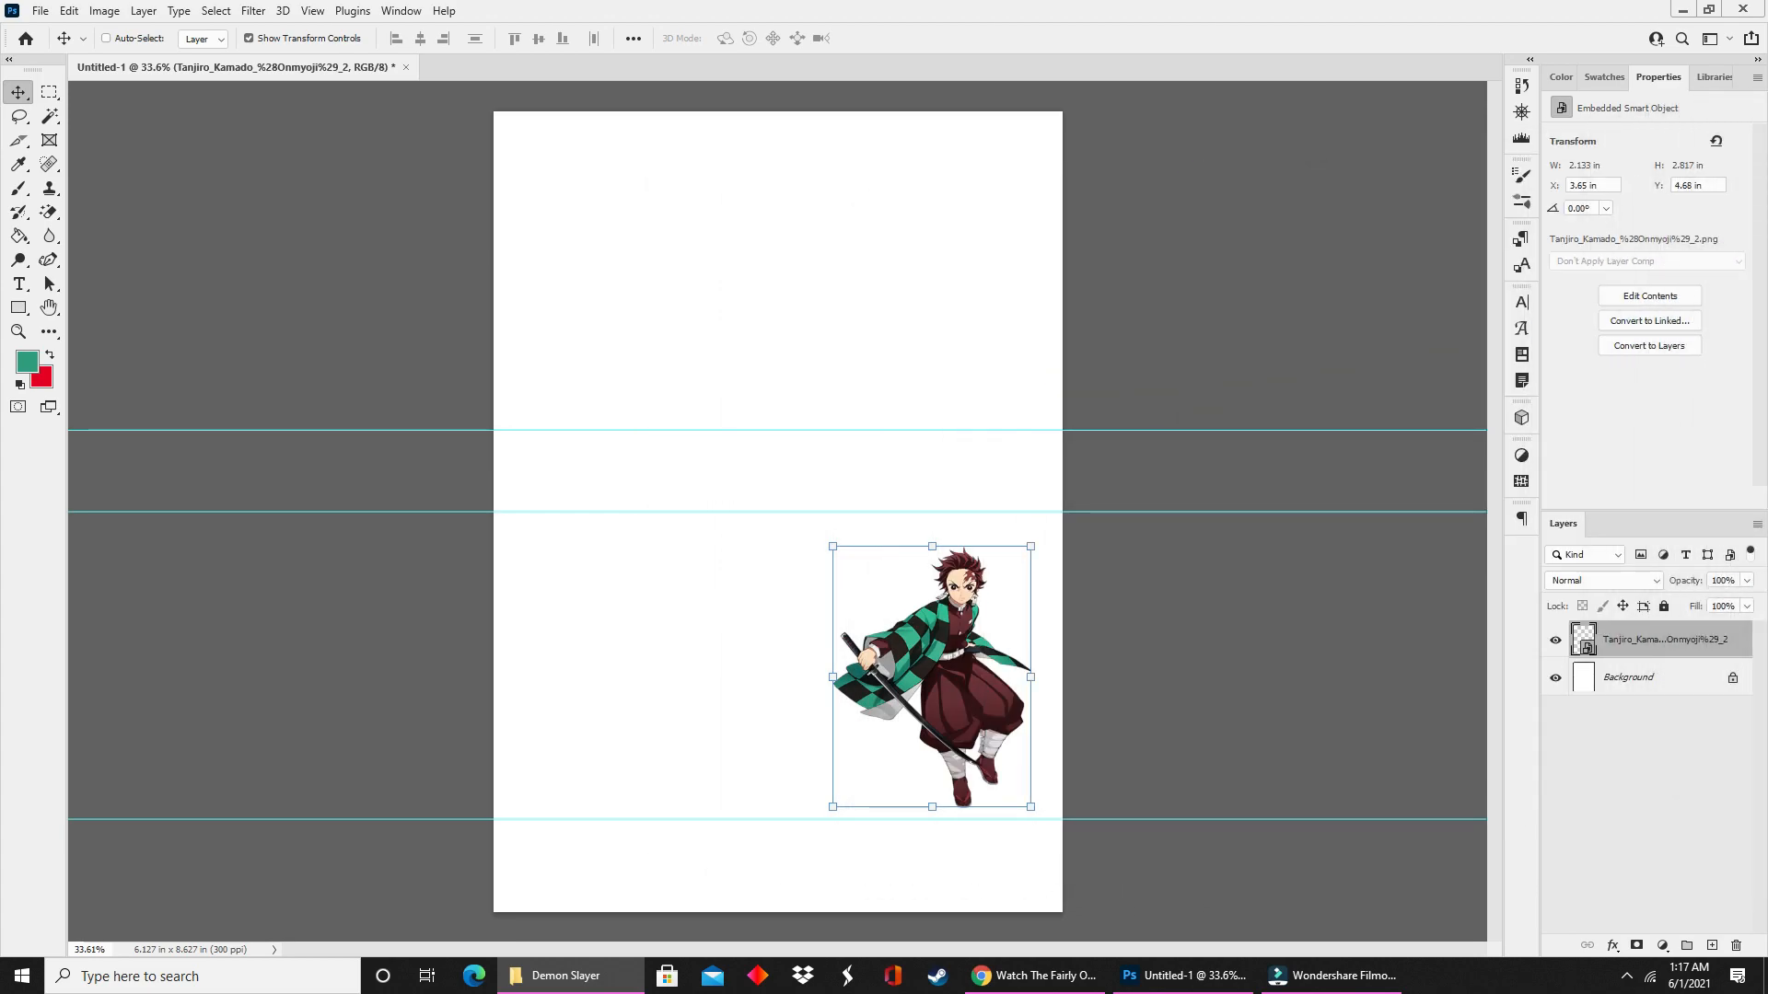
pyautogui.moveTo(746, 694)
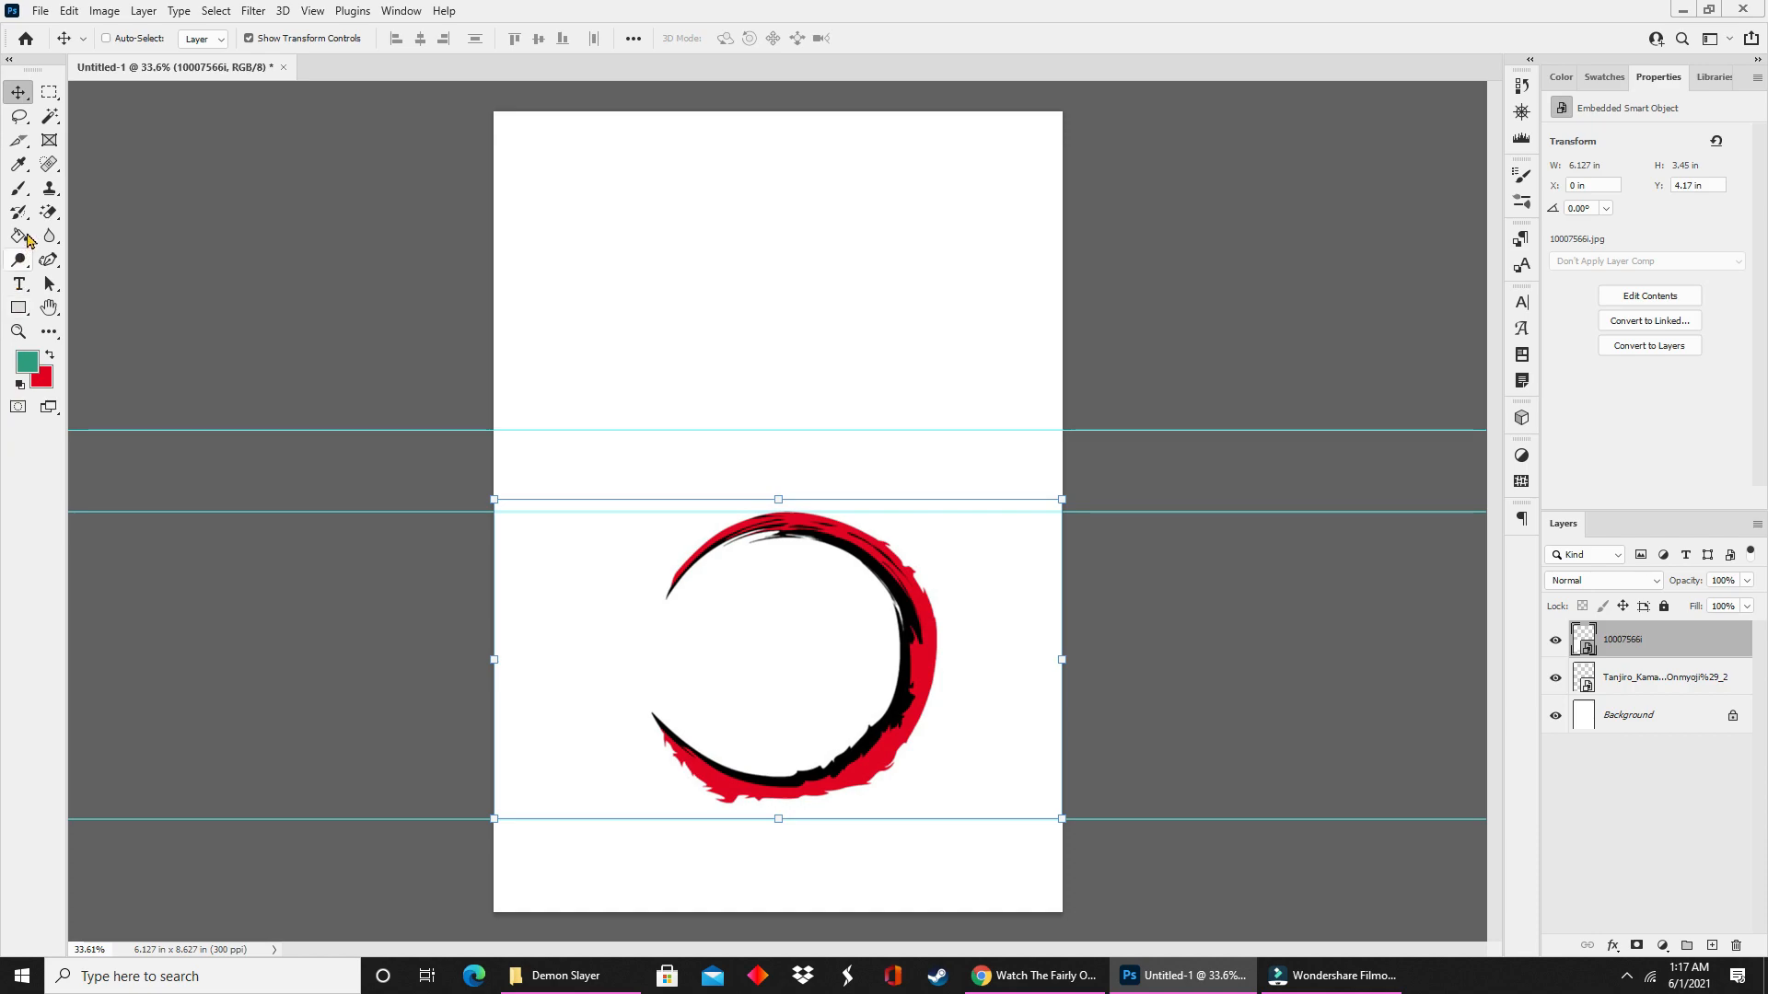
# Rasterize the circle layer with the Magic Wand and clear its white backdrop, checking by hiding the Background layer.
pyautogui.click(48, 212)
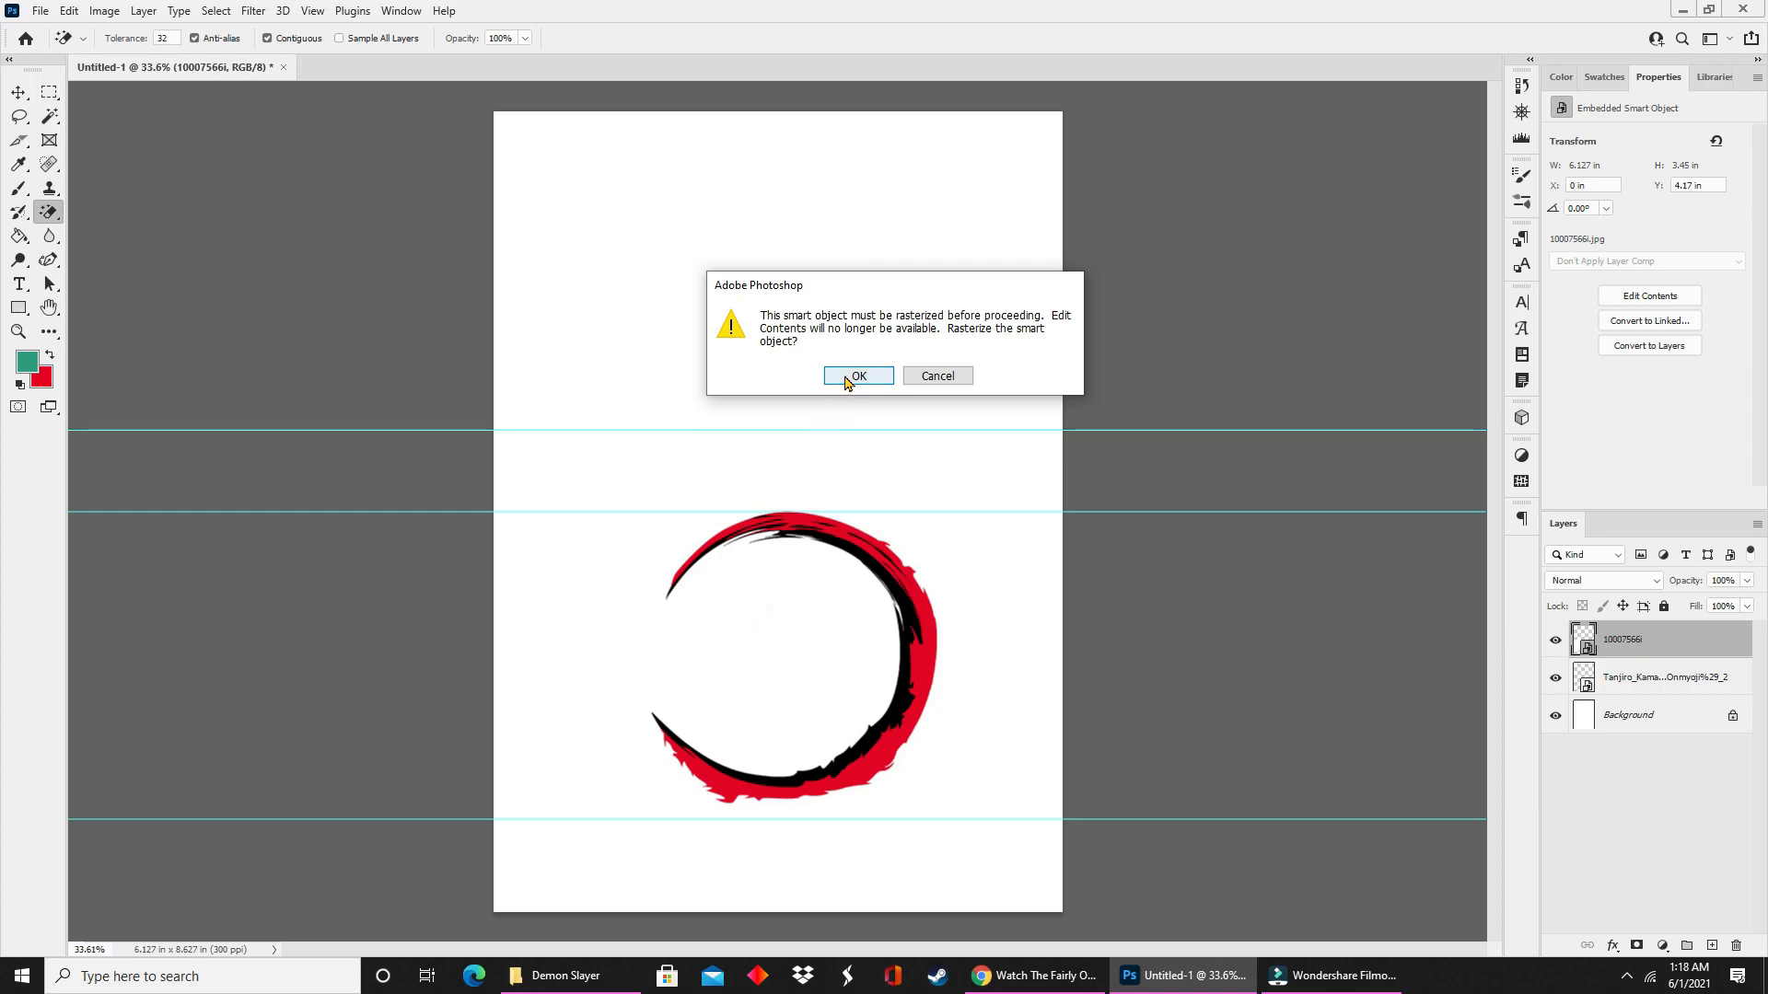
pyautogui.click(856, 376)
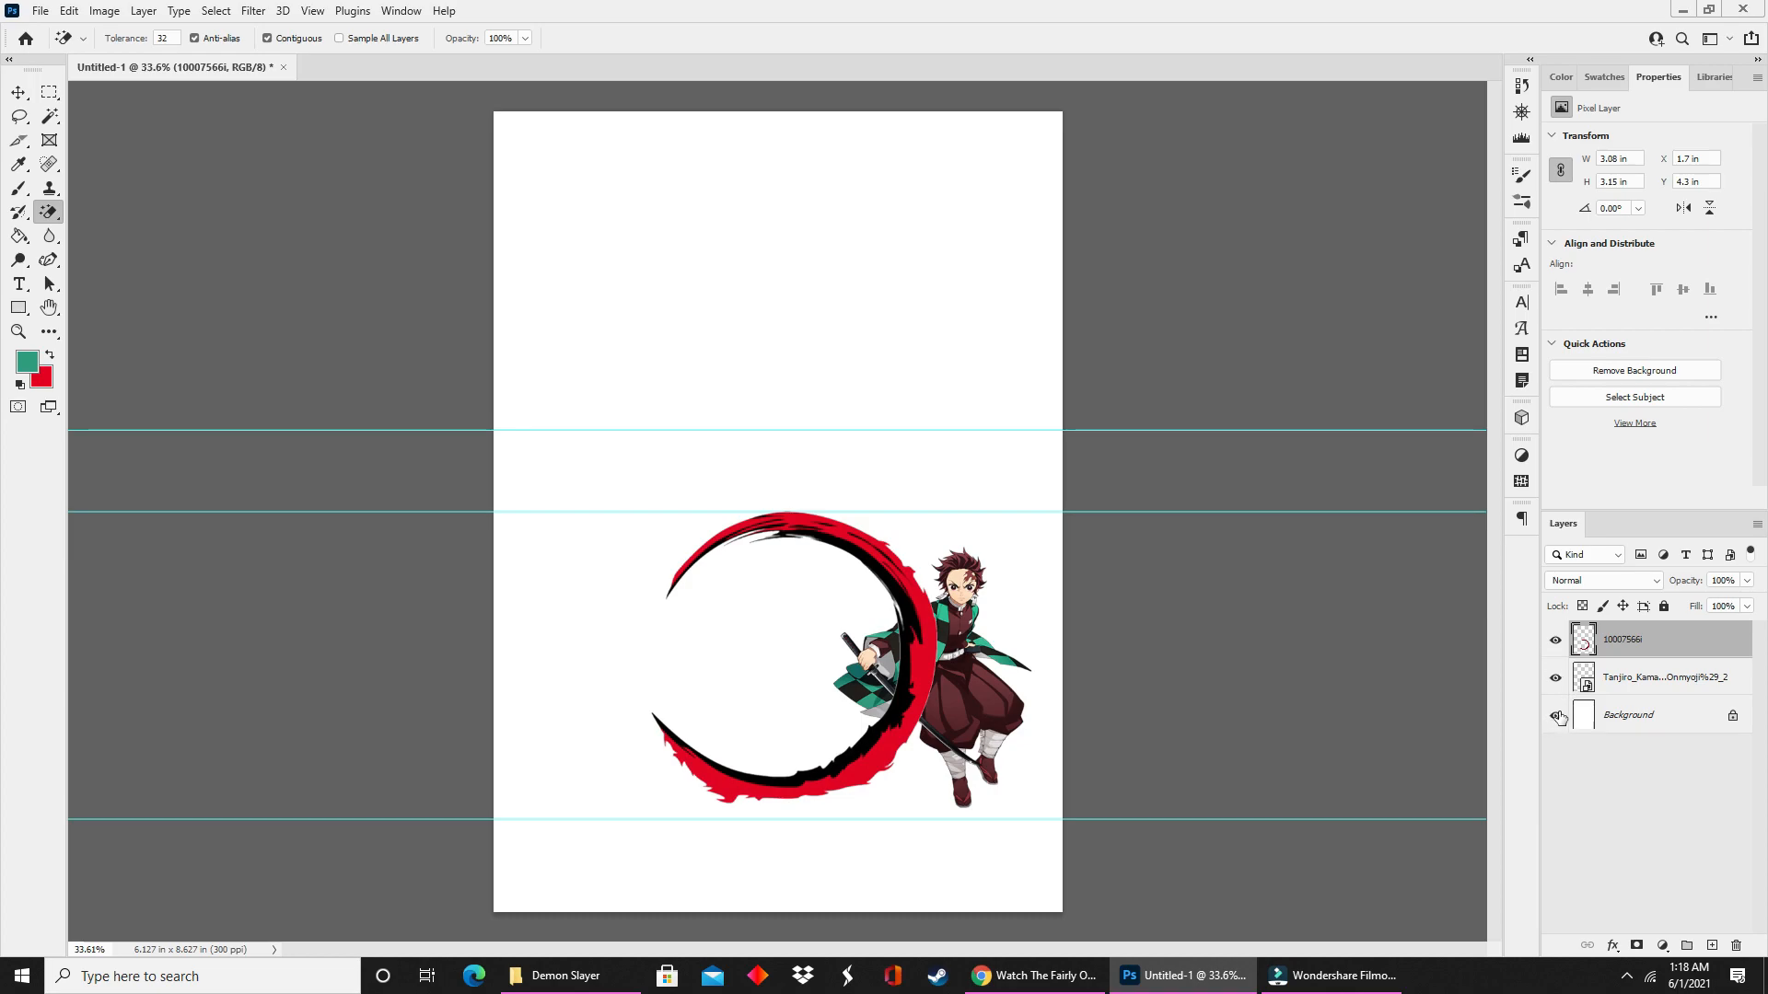
pyautogui.click(1558, 717)
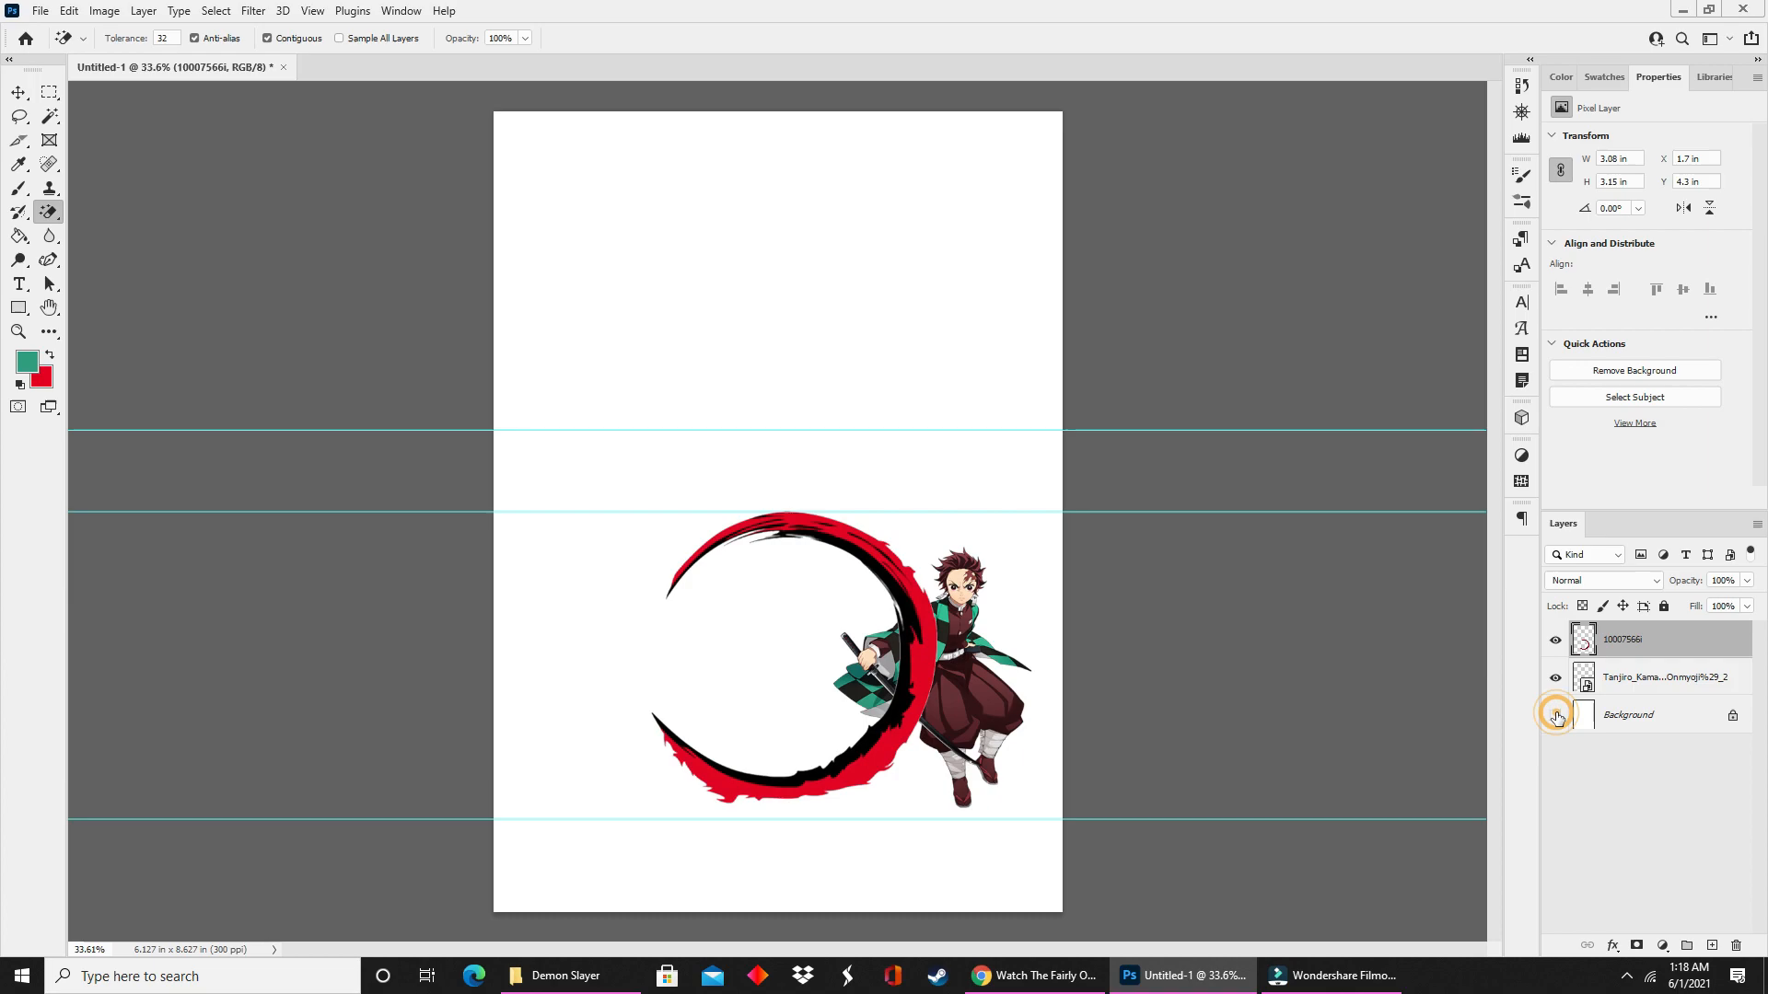
pyautogui.click(1556, 717)
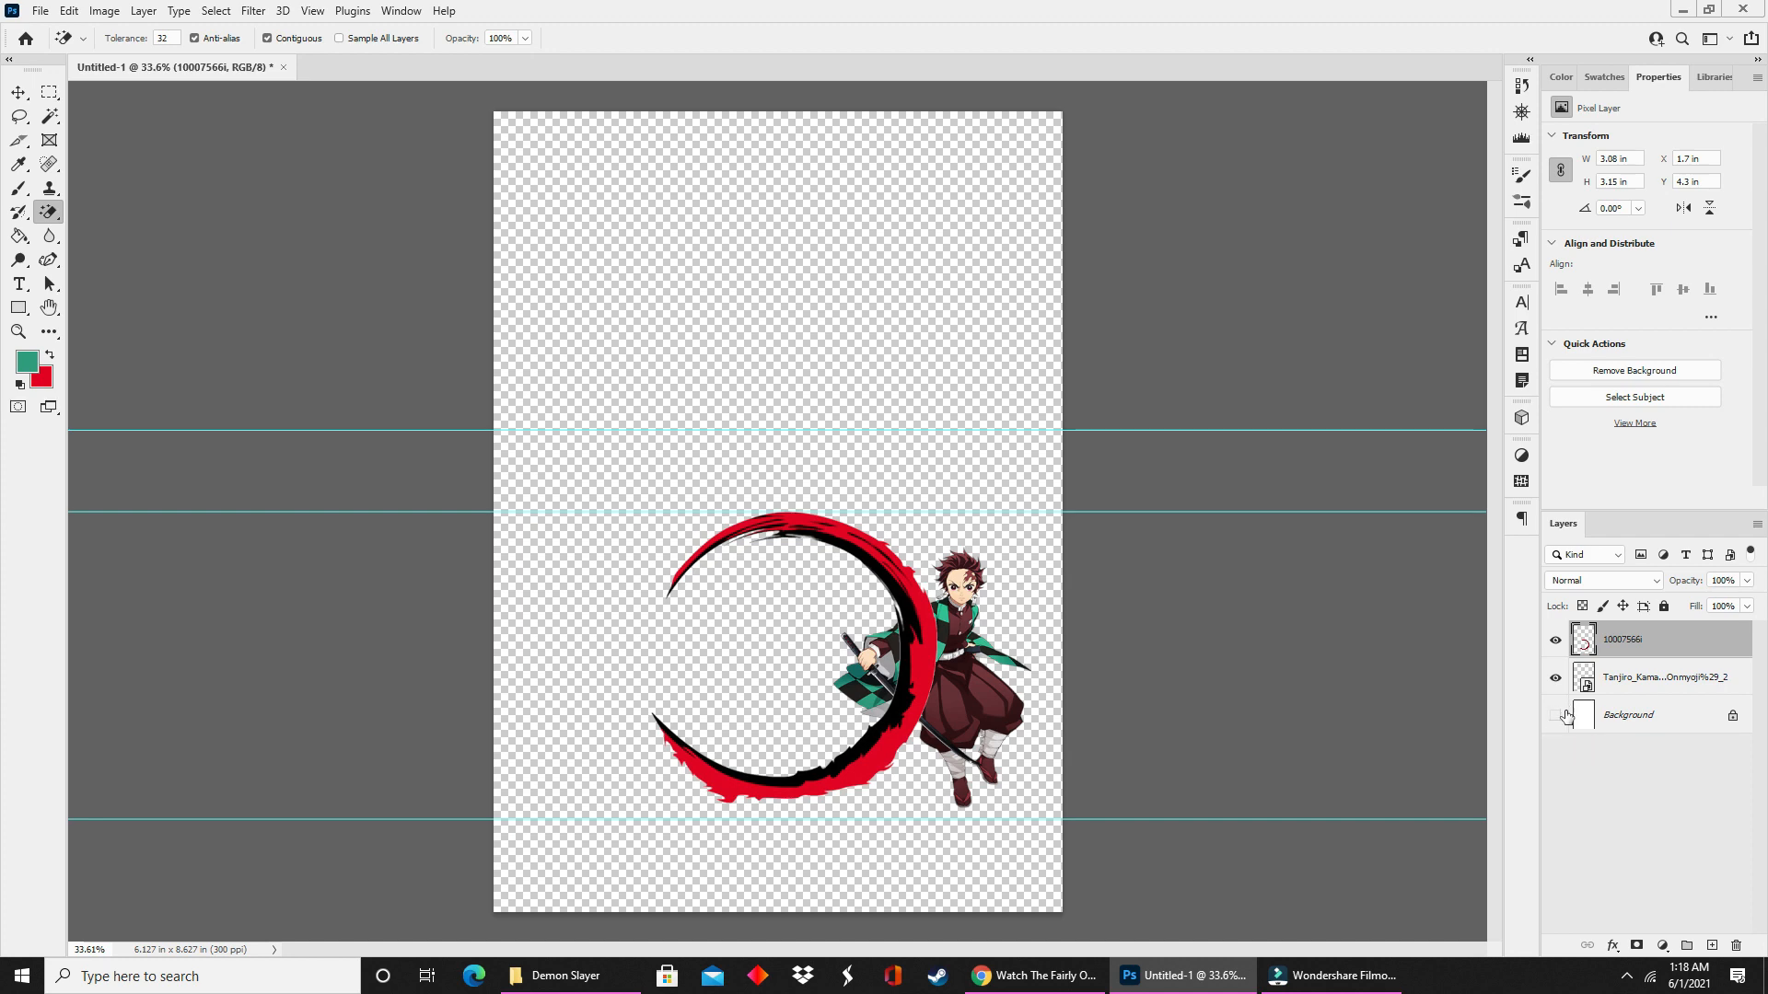
pyautogui.click(1556, 715)
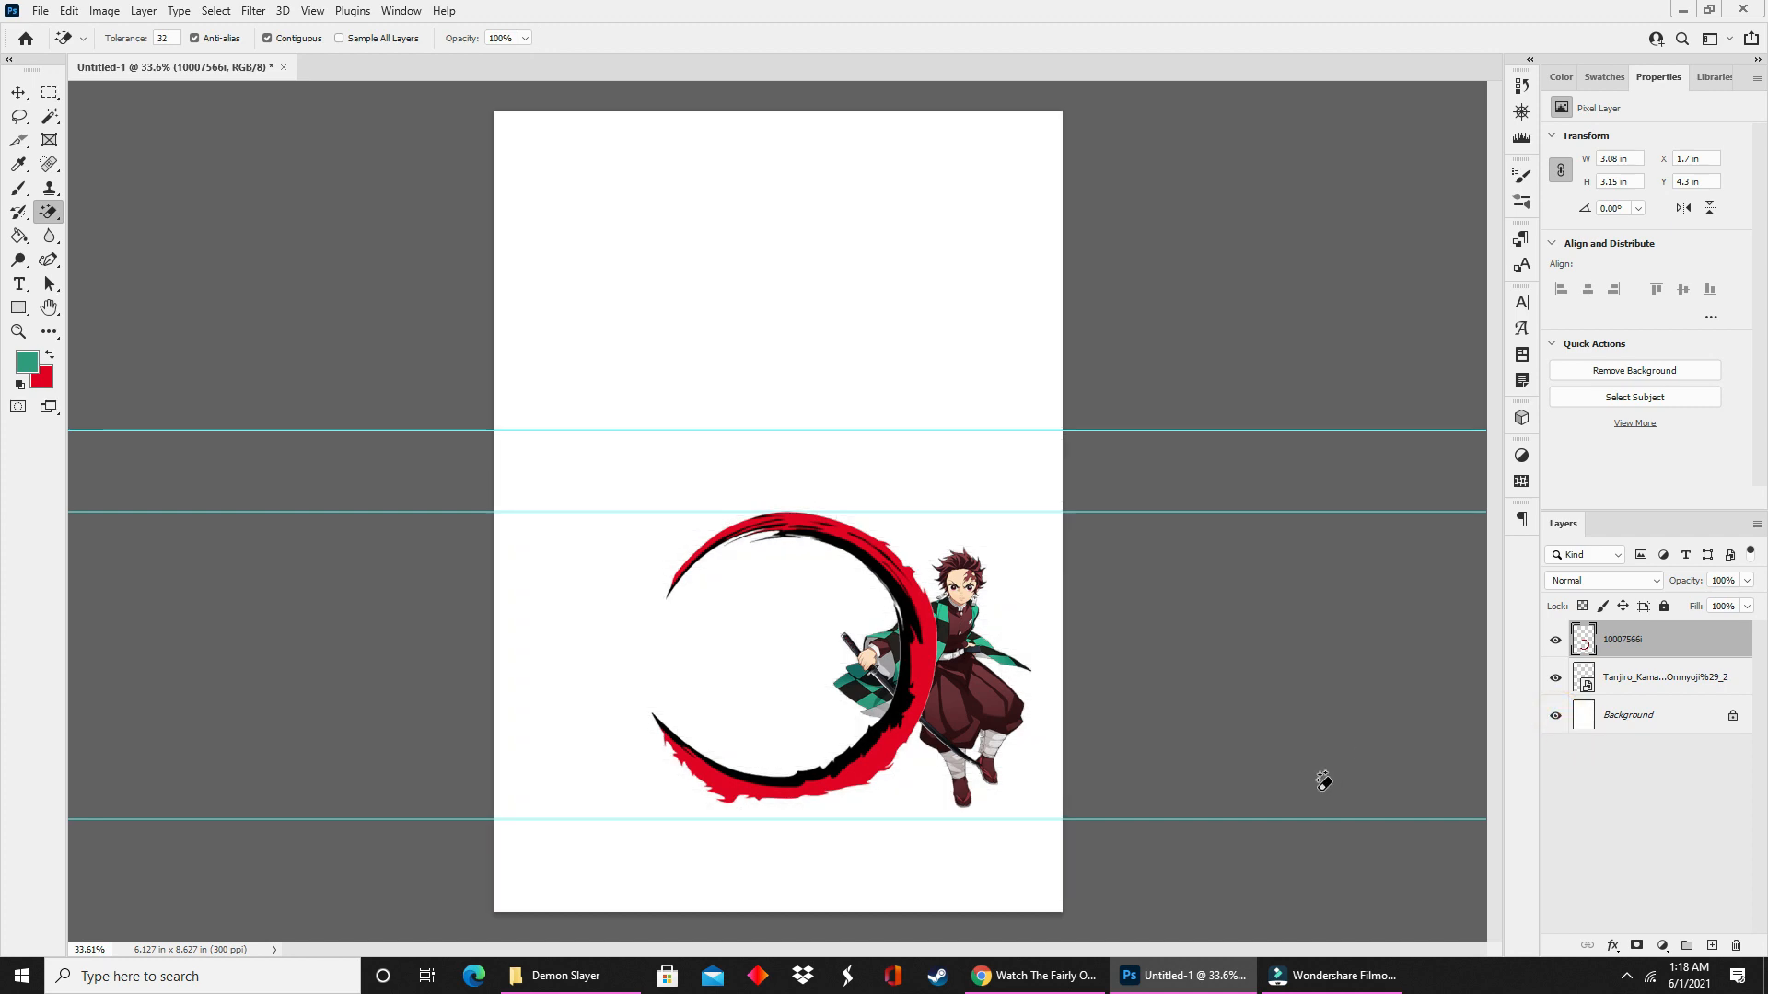
pyautogui.moveTo(1087, 646)
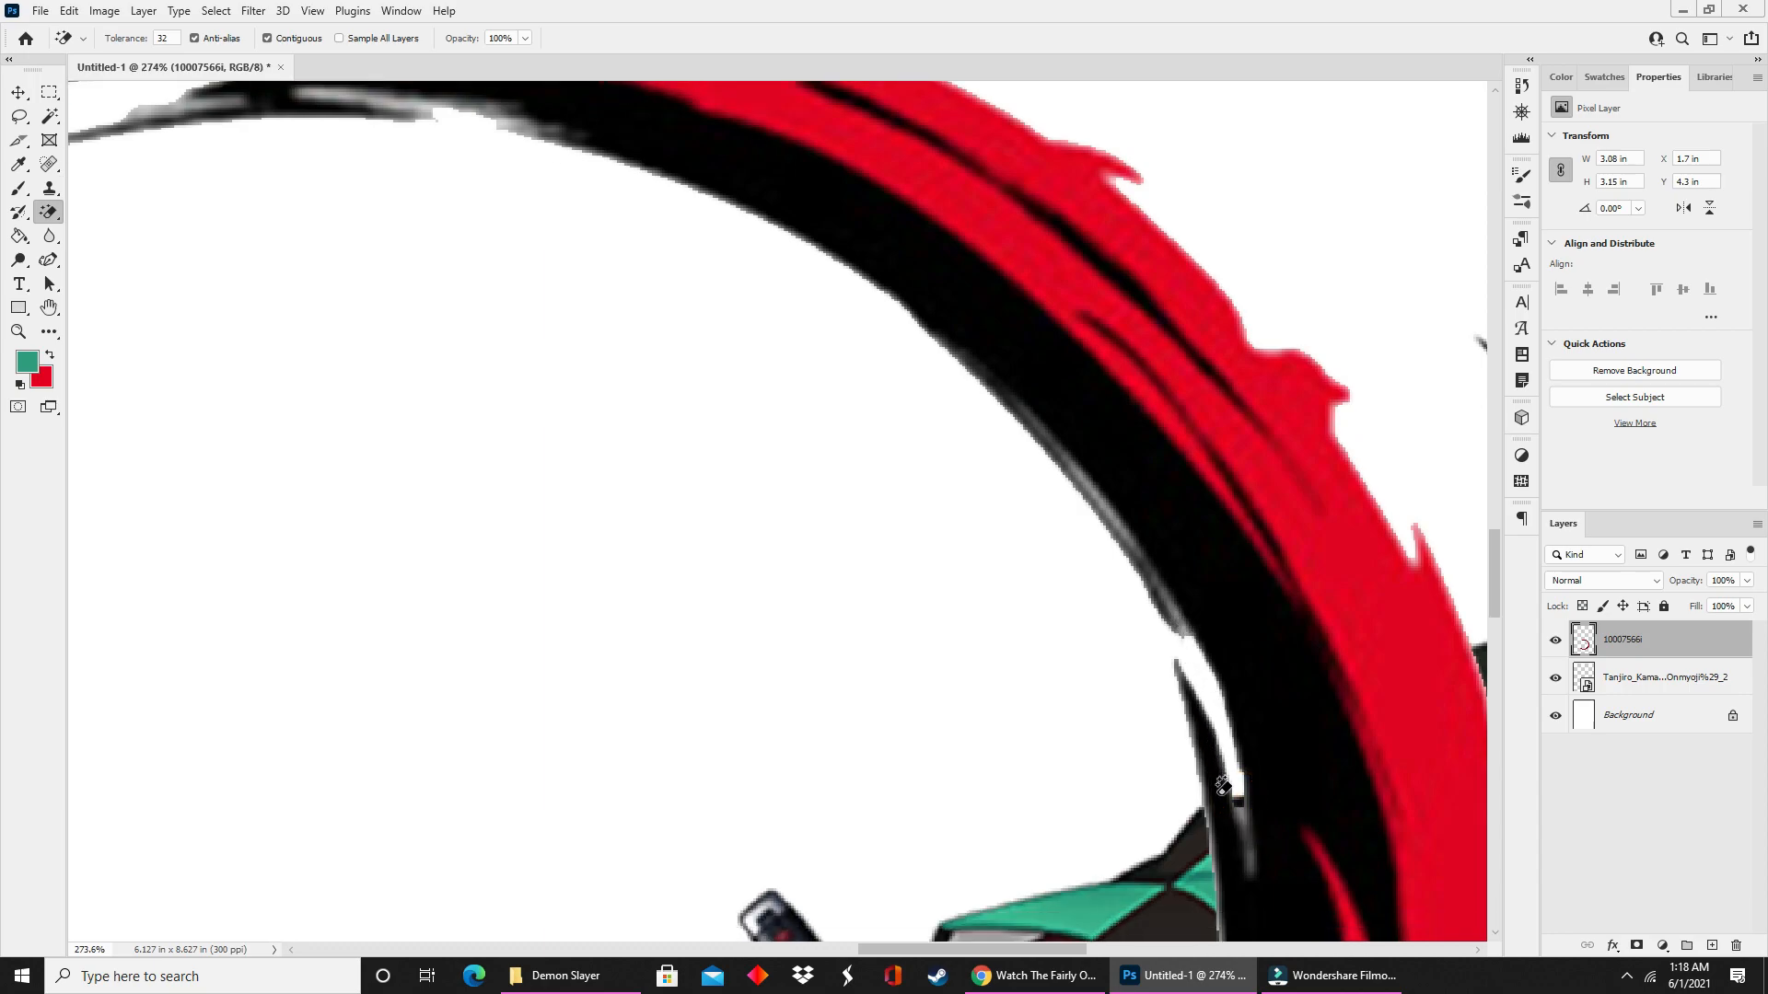
pyautogui.scroll(-3)
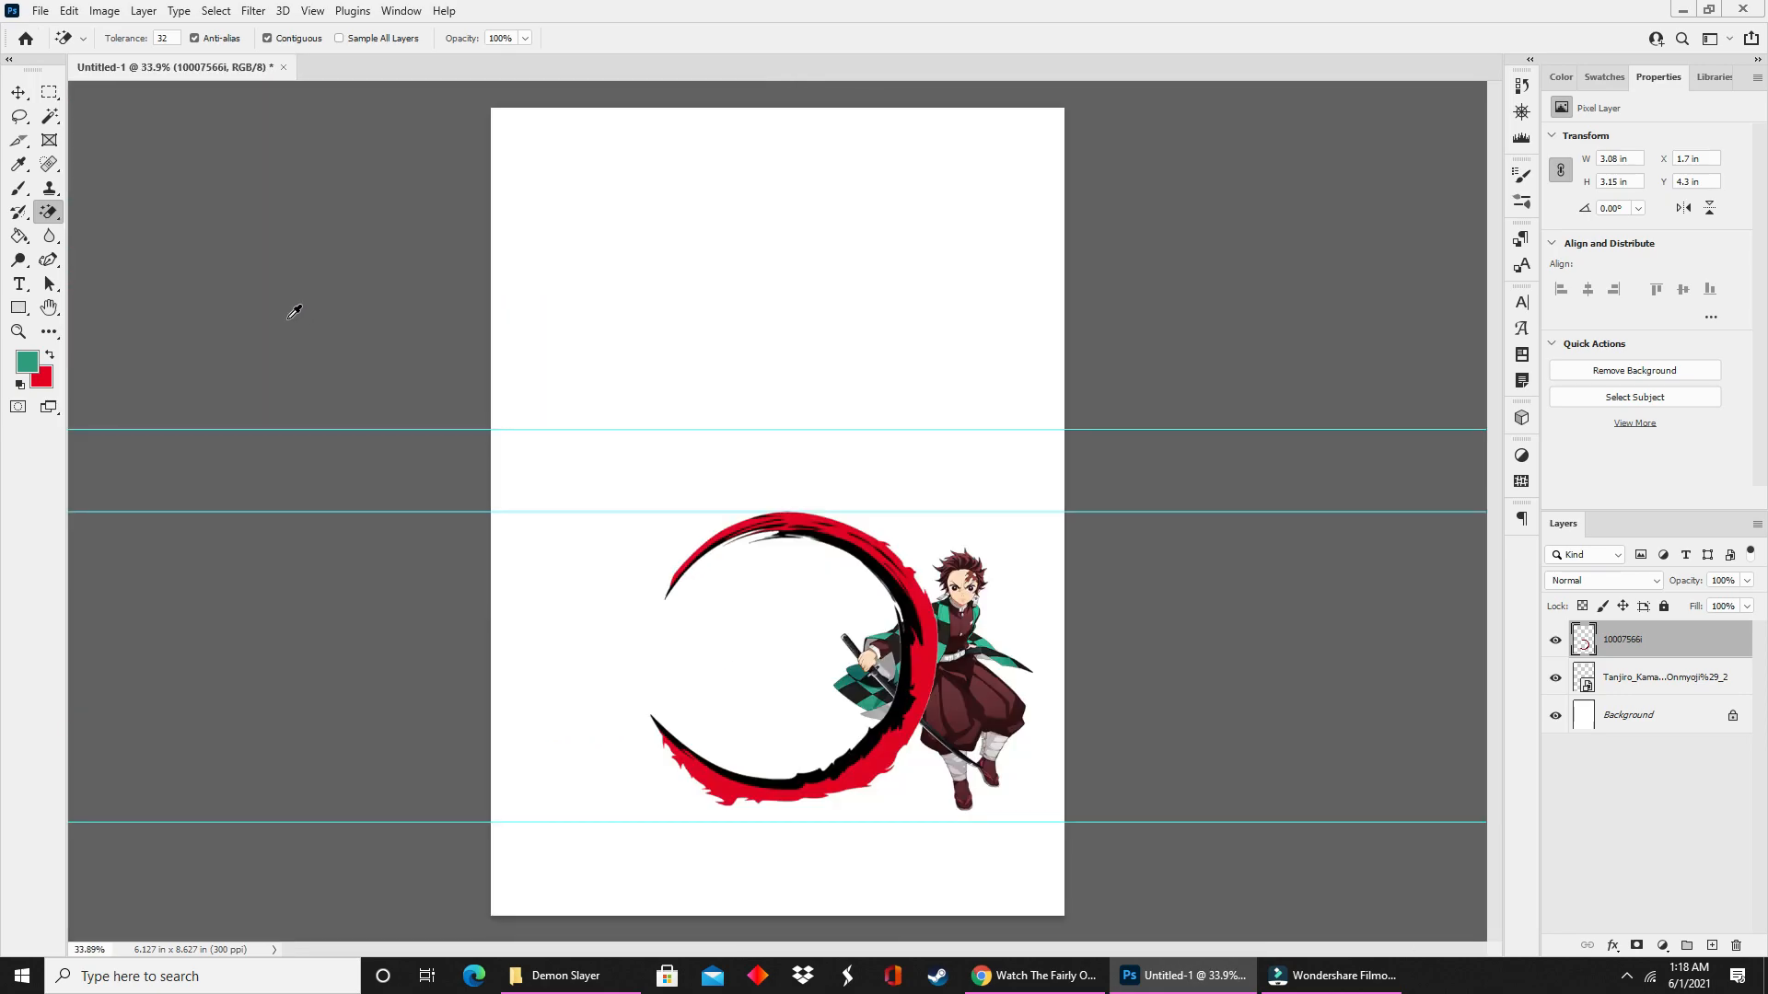
pyautogui.moveTo(790, 420)
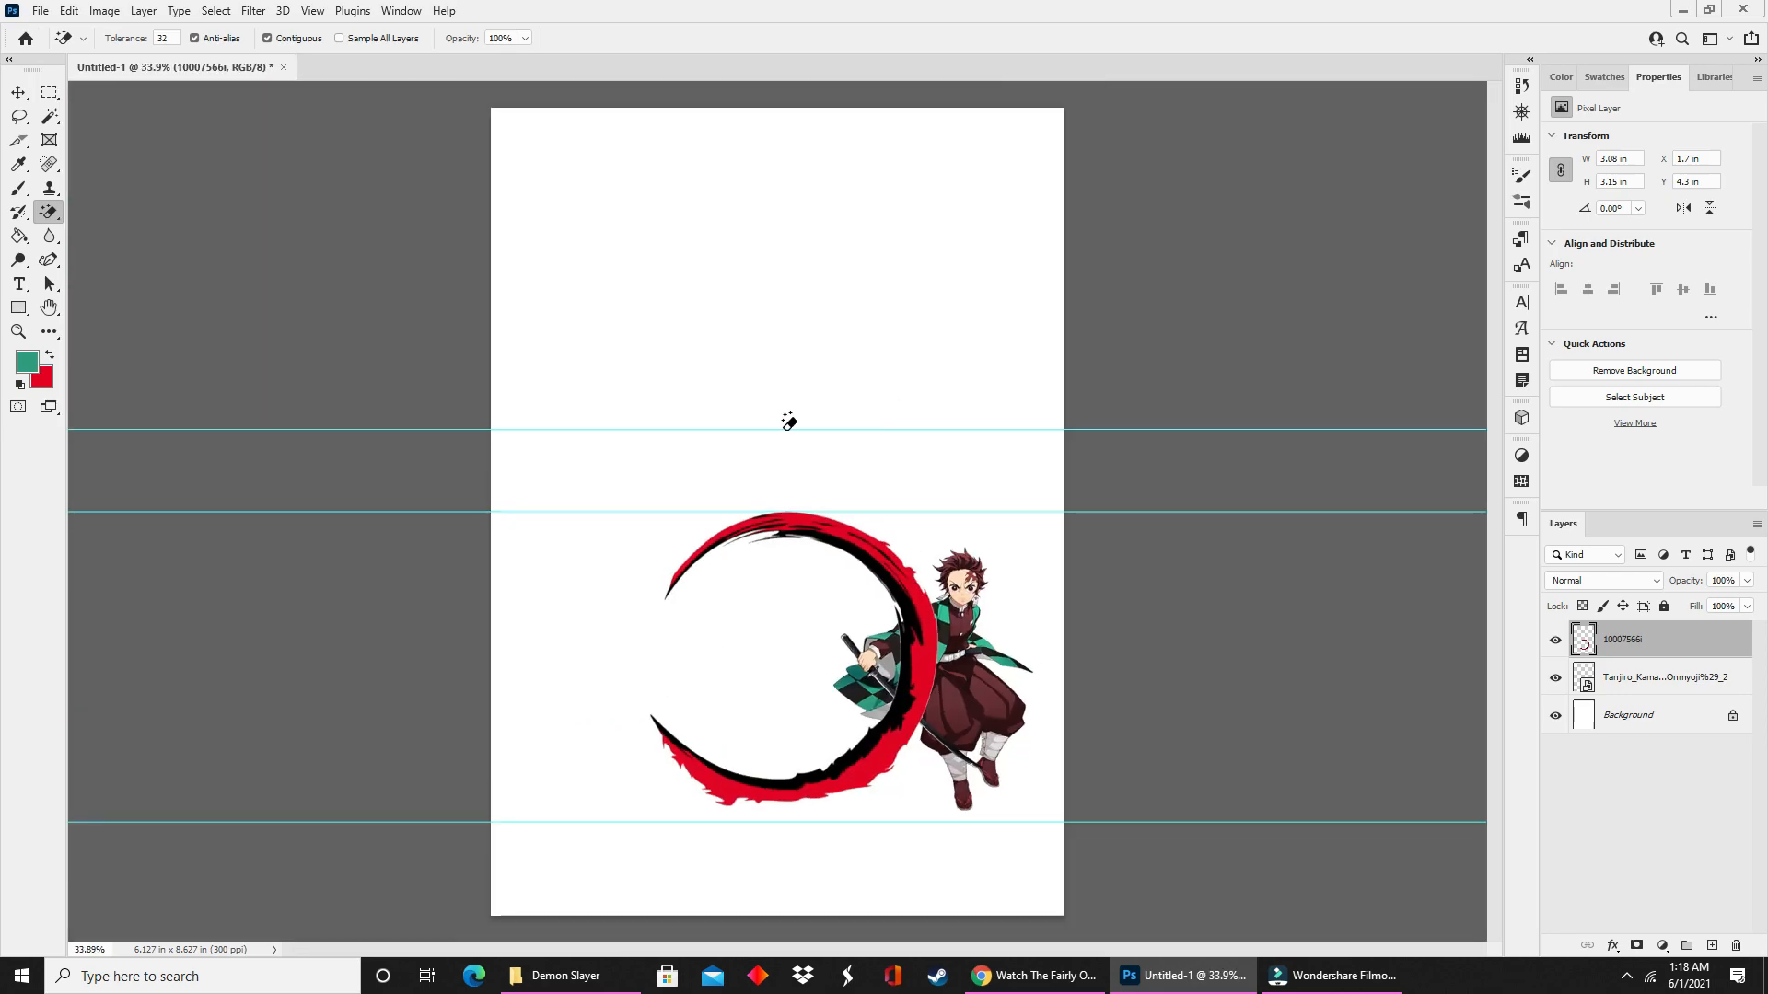
pyautogui.moveTo(720, 336)
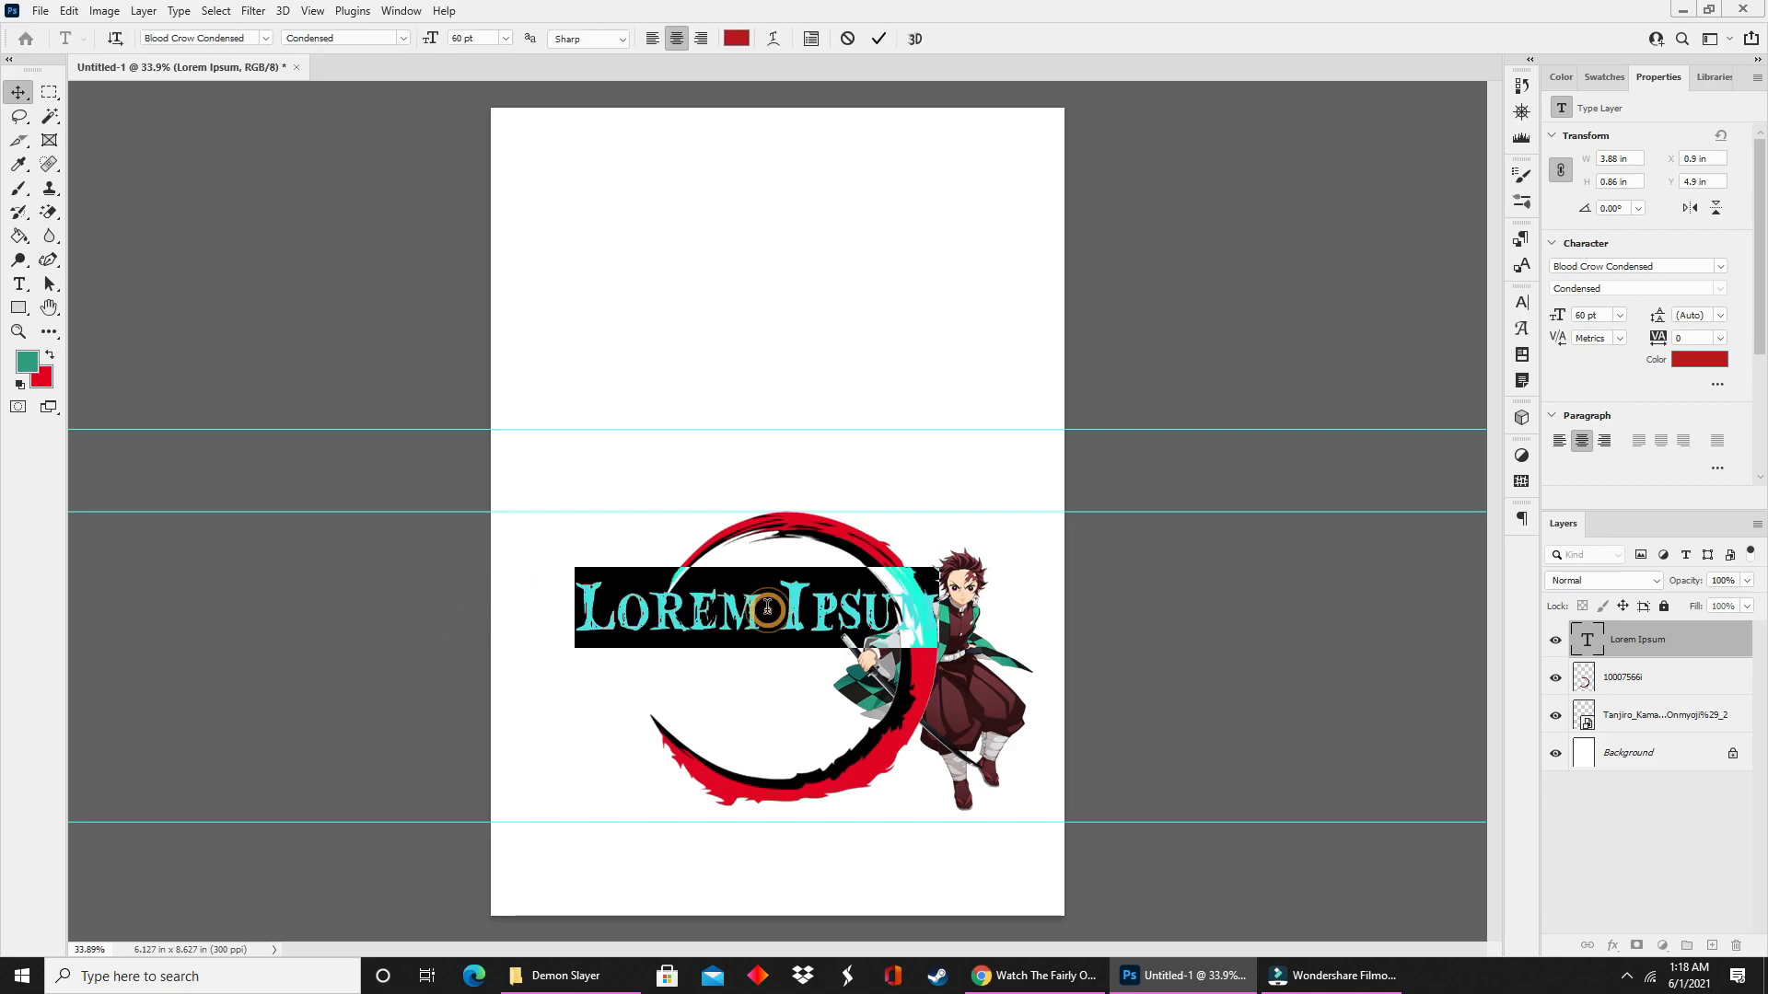
# Replace the placeholder with XAVIER'S 11TH BIRTHDAY on three lines and select it all.
pyautogui.write('XA')
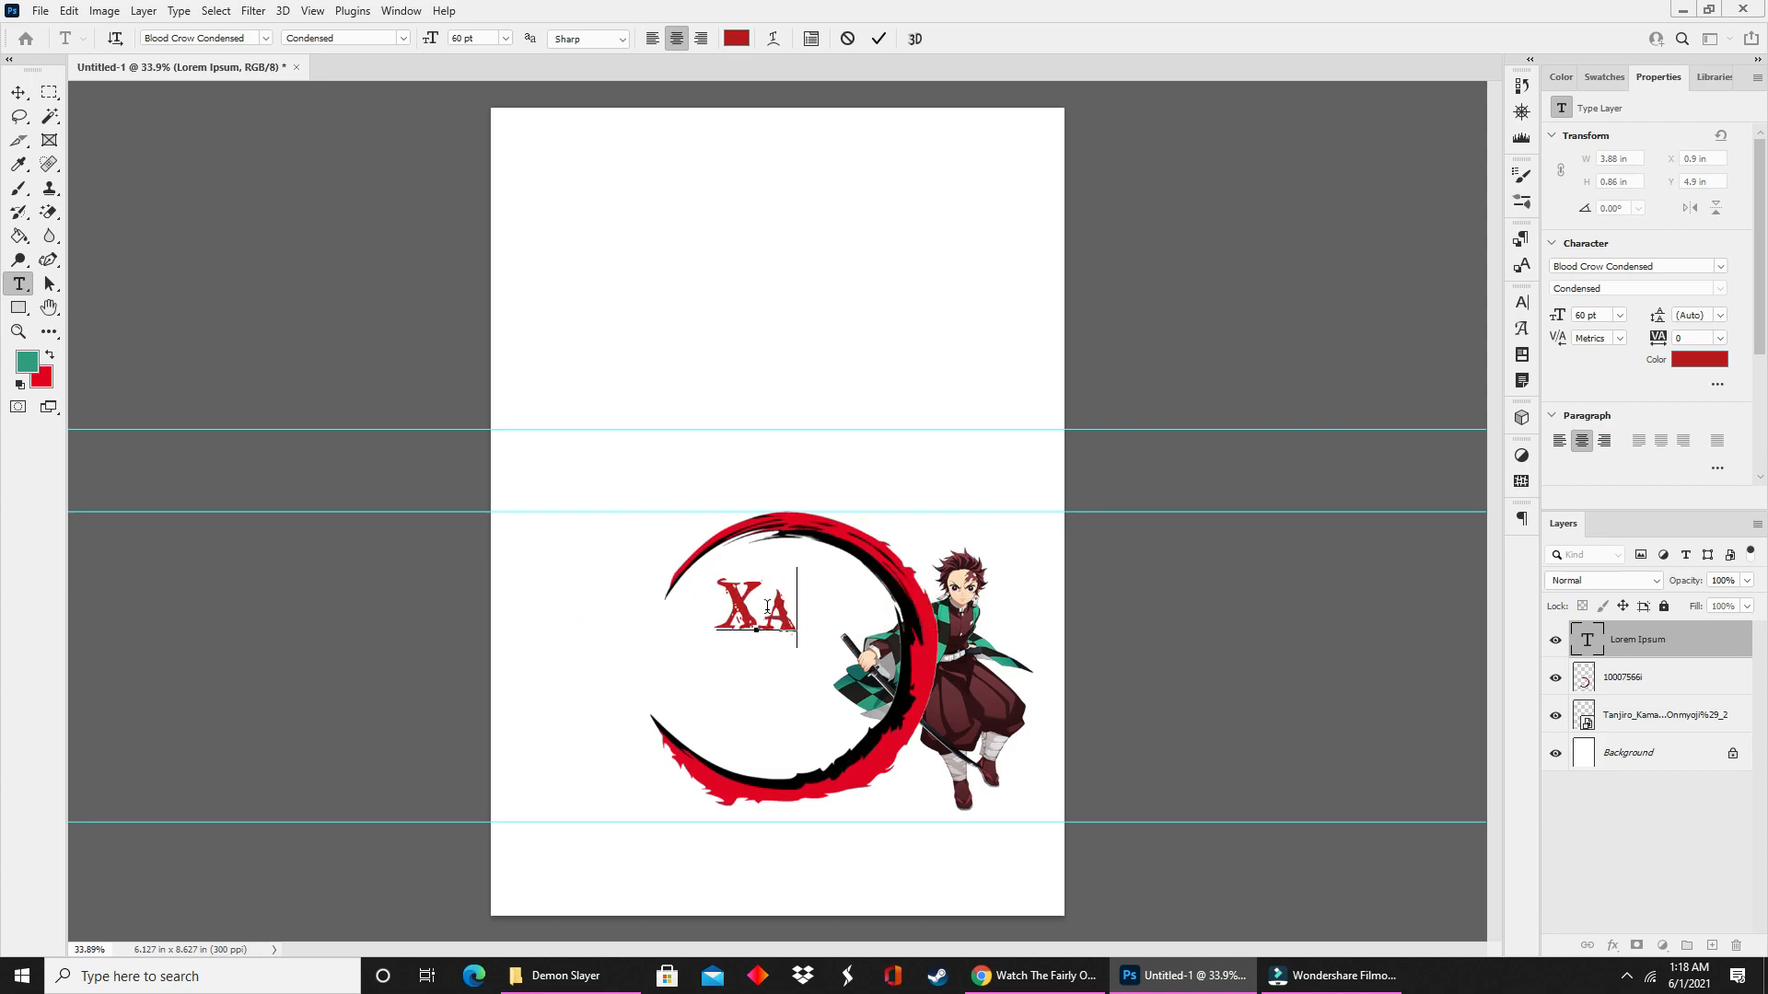
pyautogui.write("VIER'S")
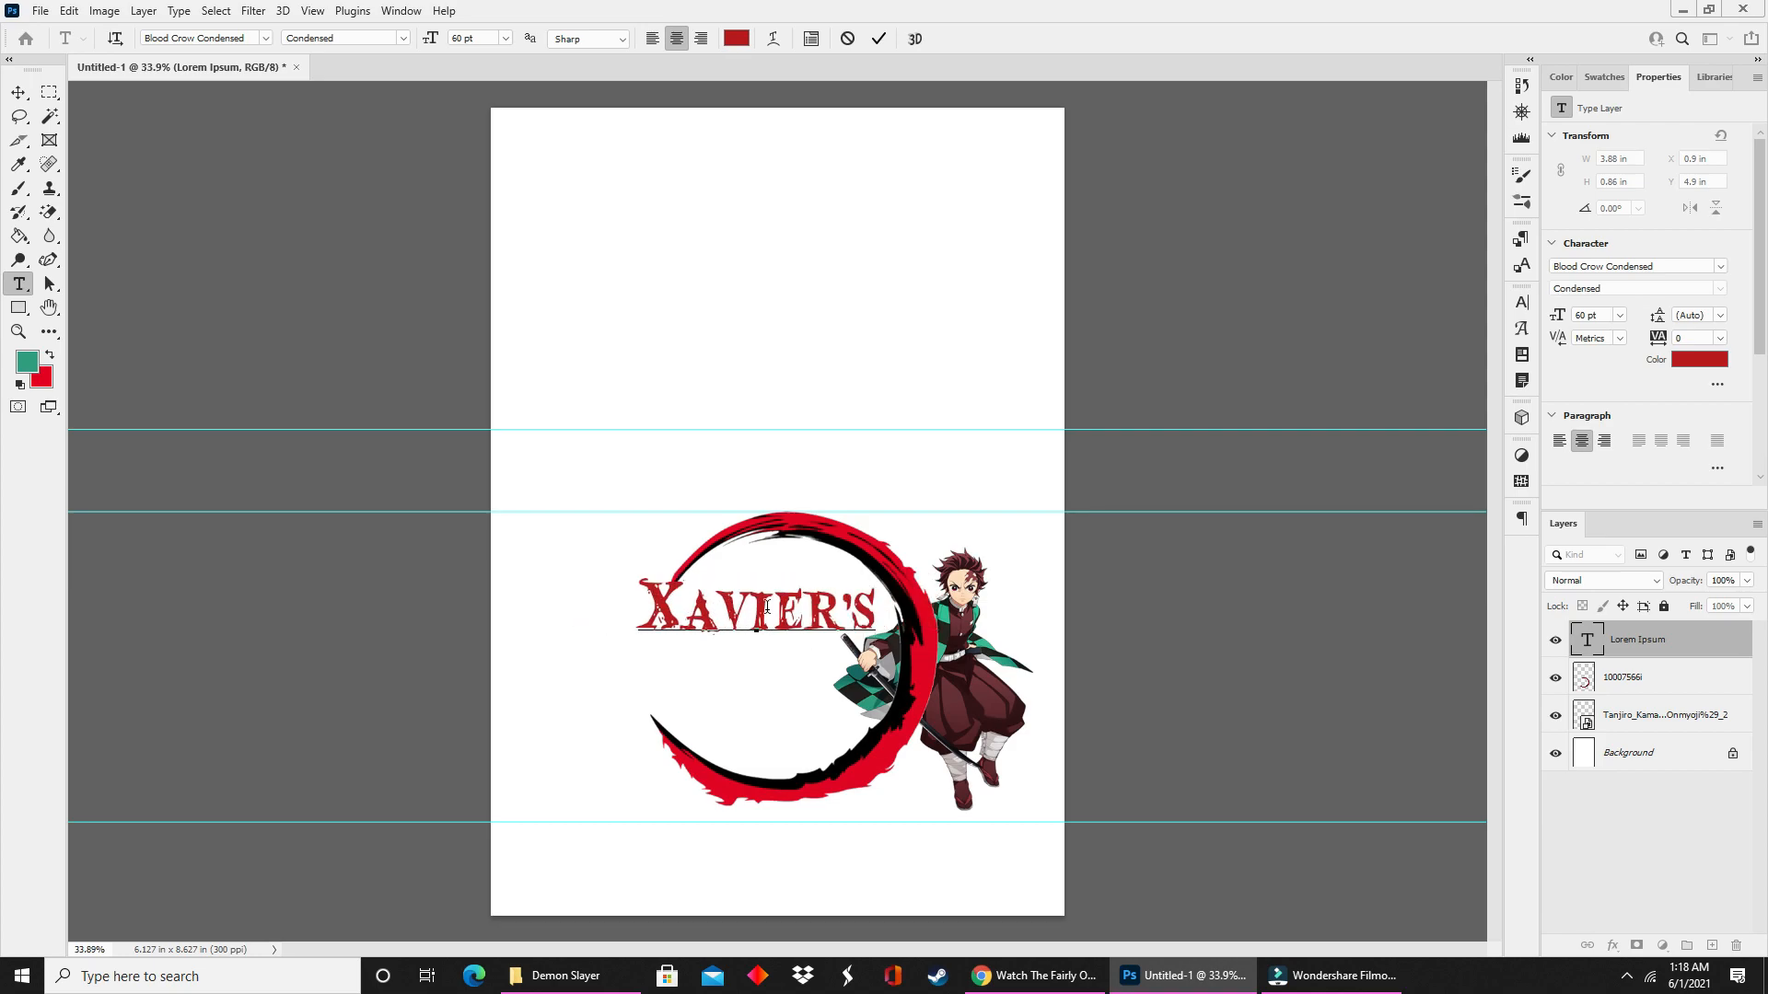
pyautogui.write('11TH')
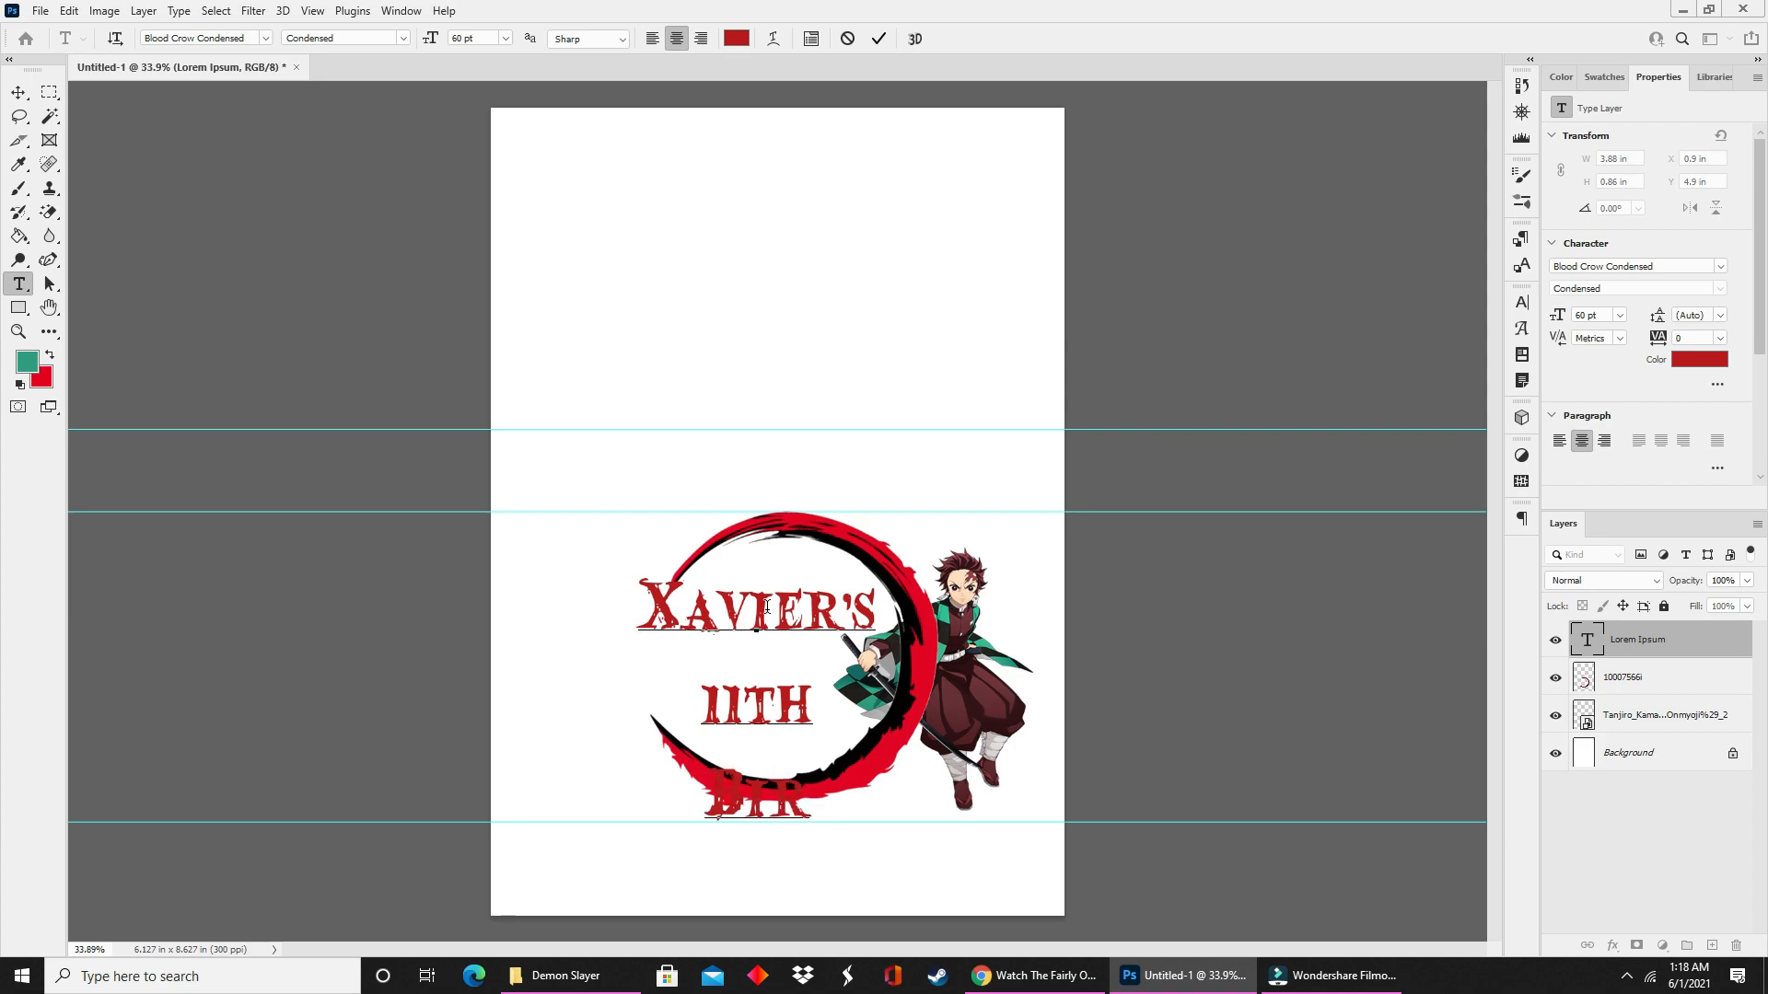
pyautogui.write('BIRTHDAY')
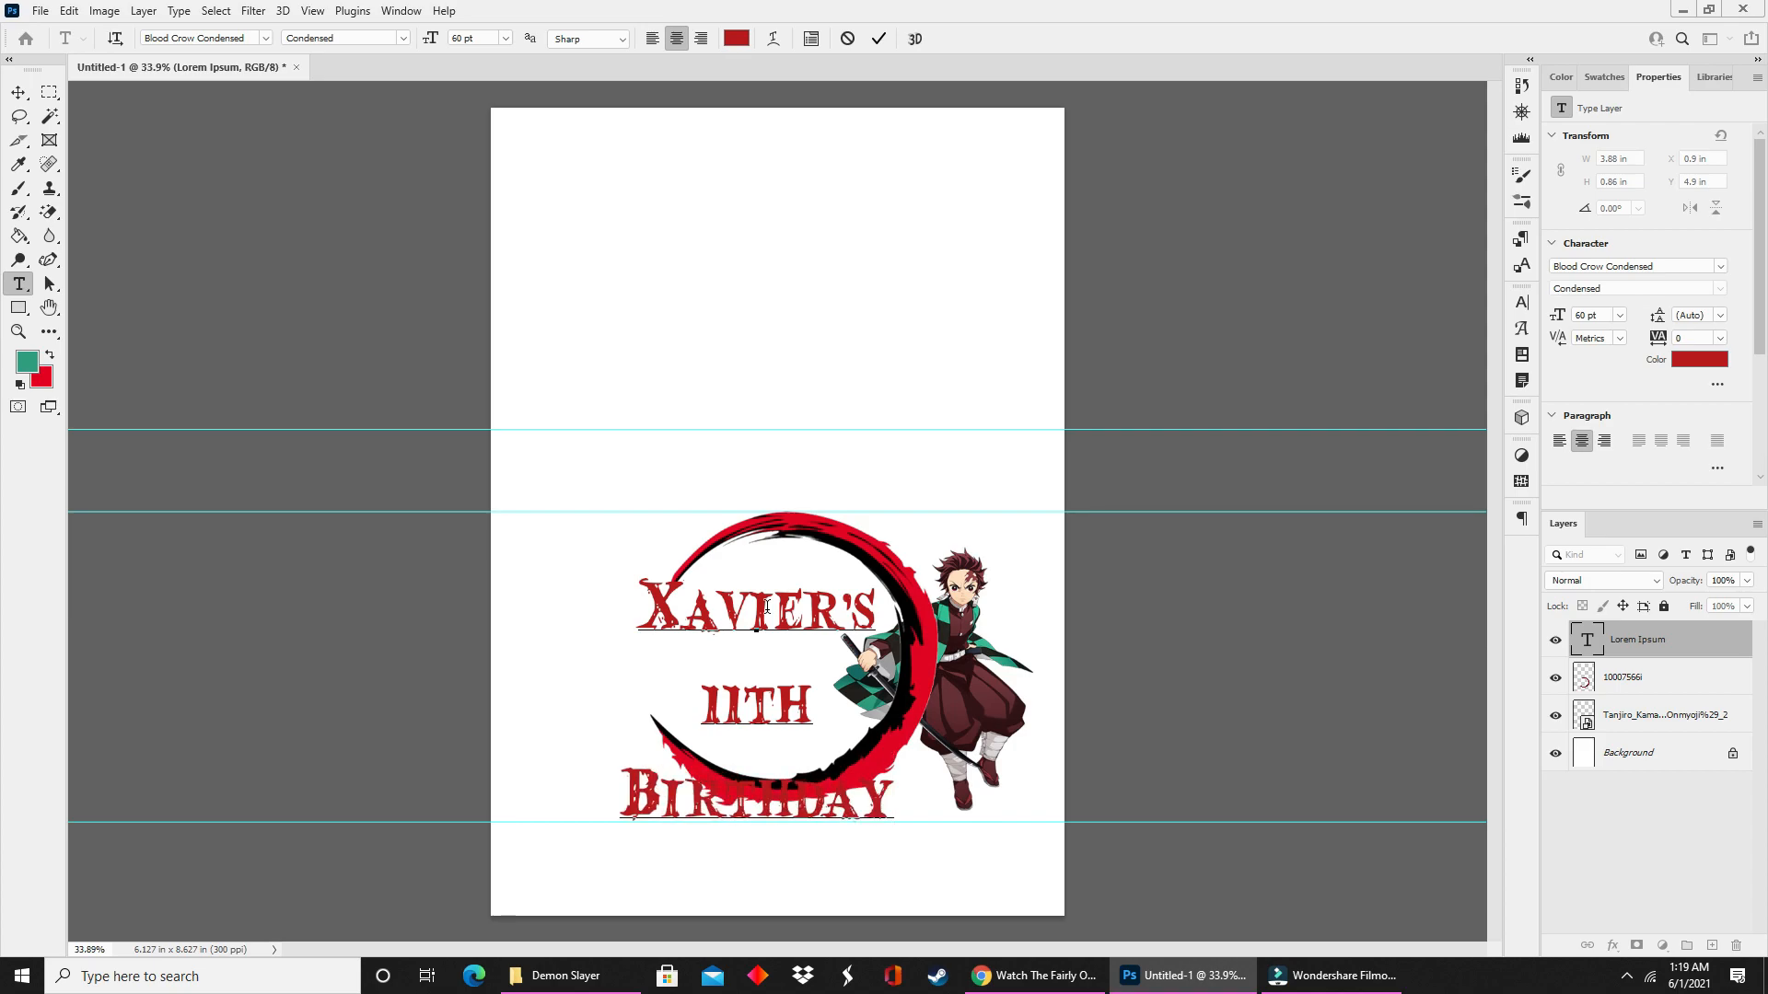
pyautogui.moveTo(1004, 820)
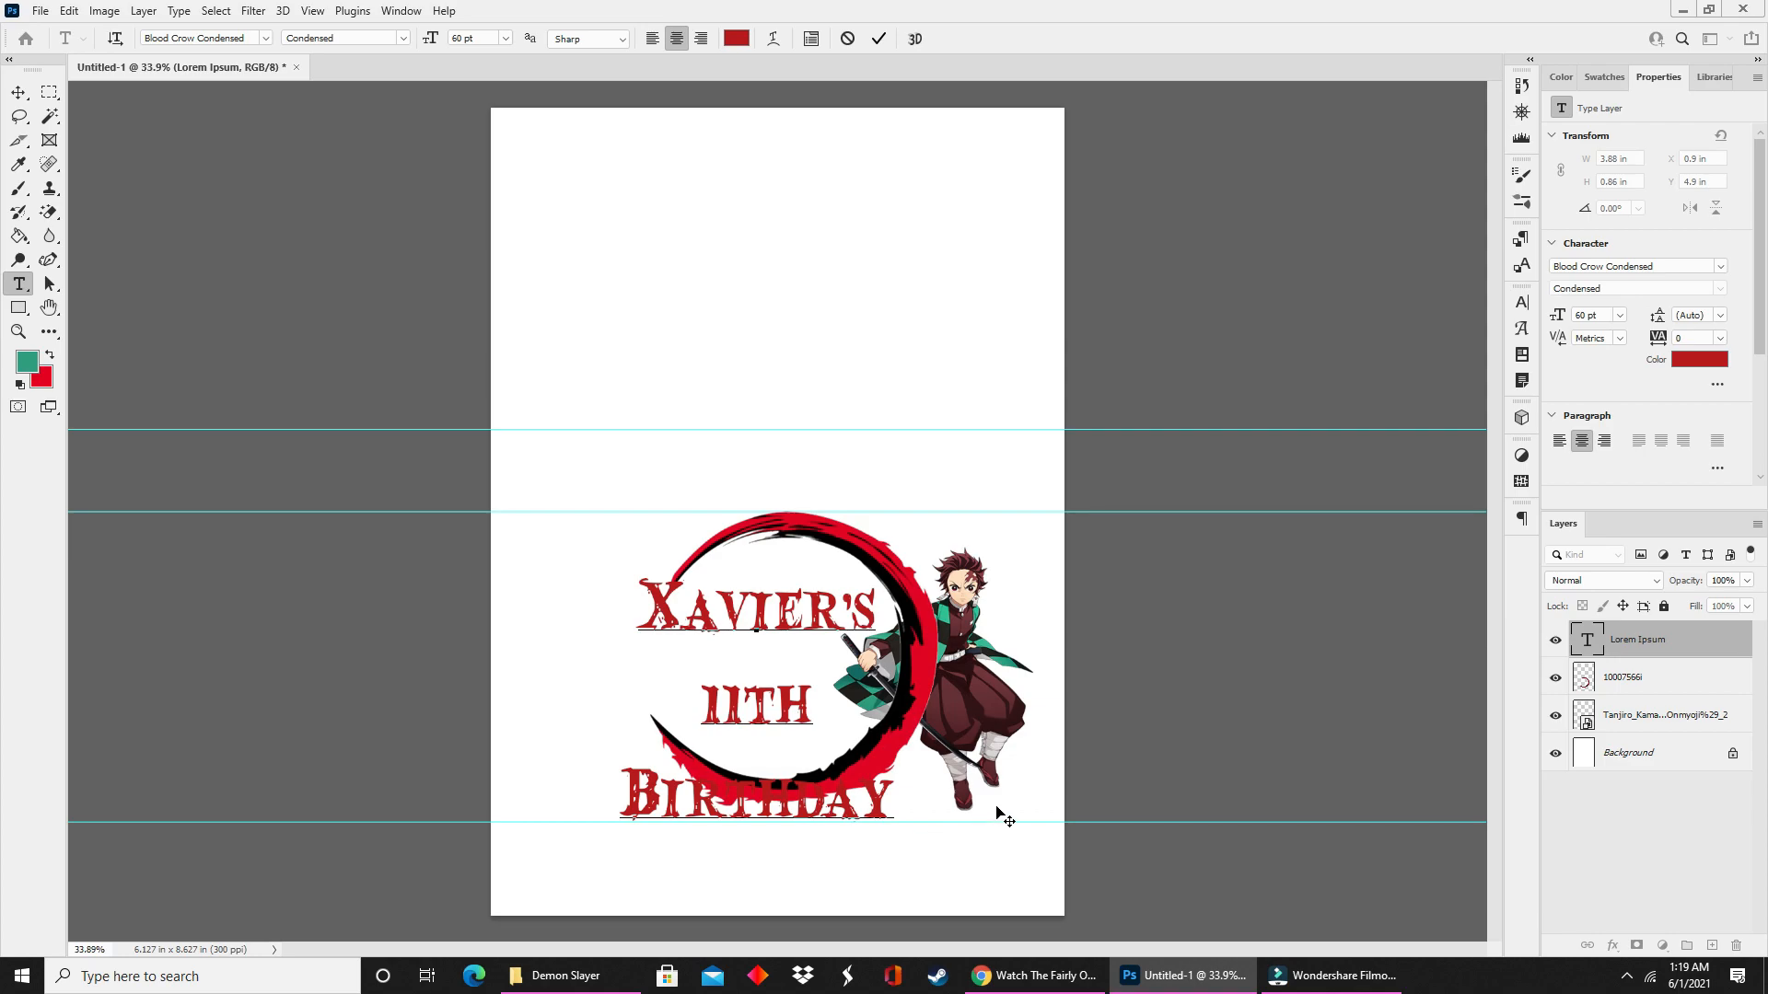
pyautogui.click(895, 784)
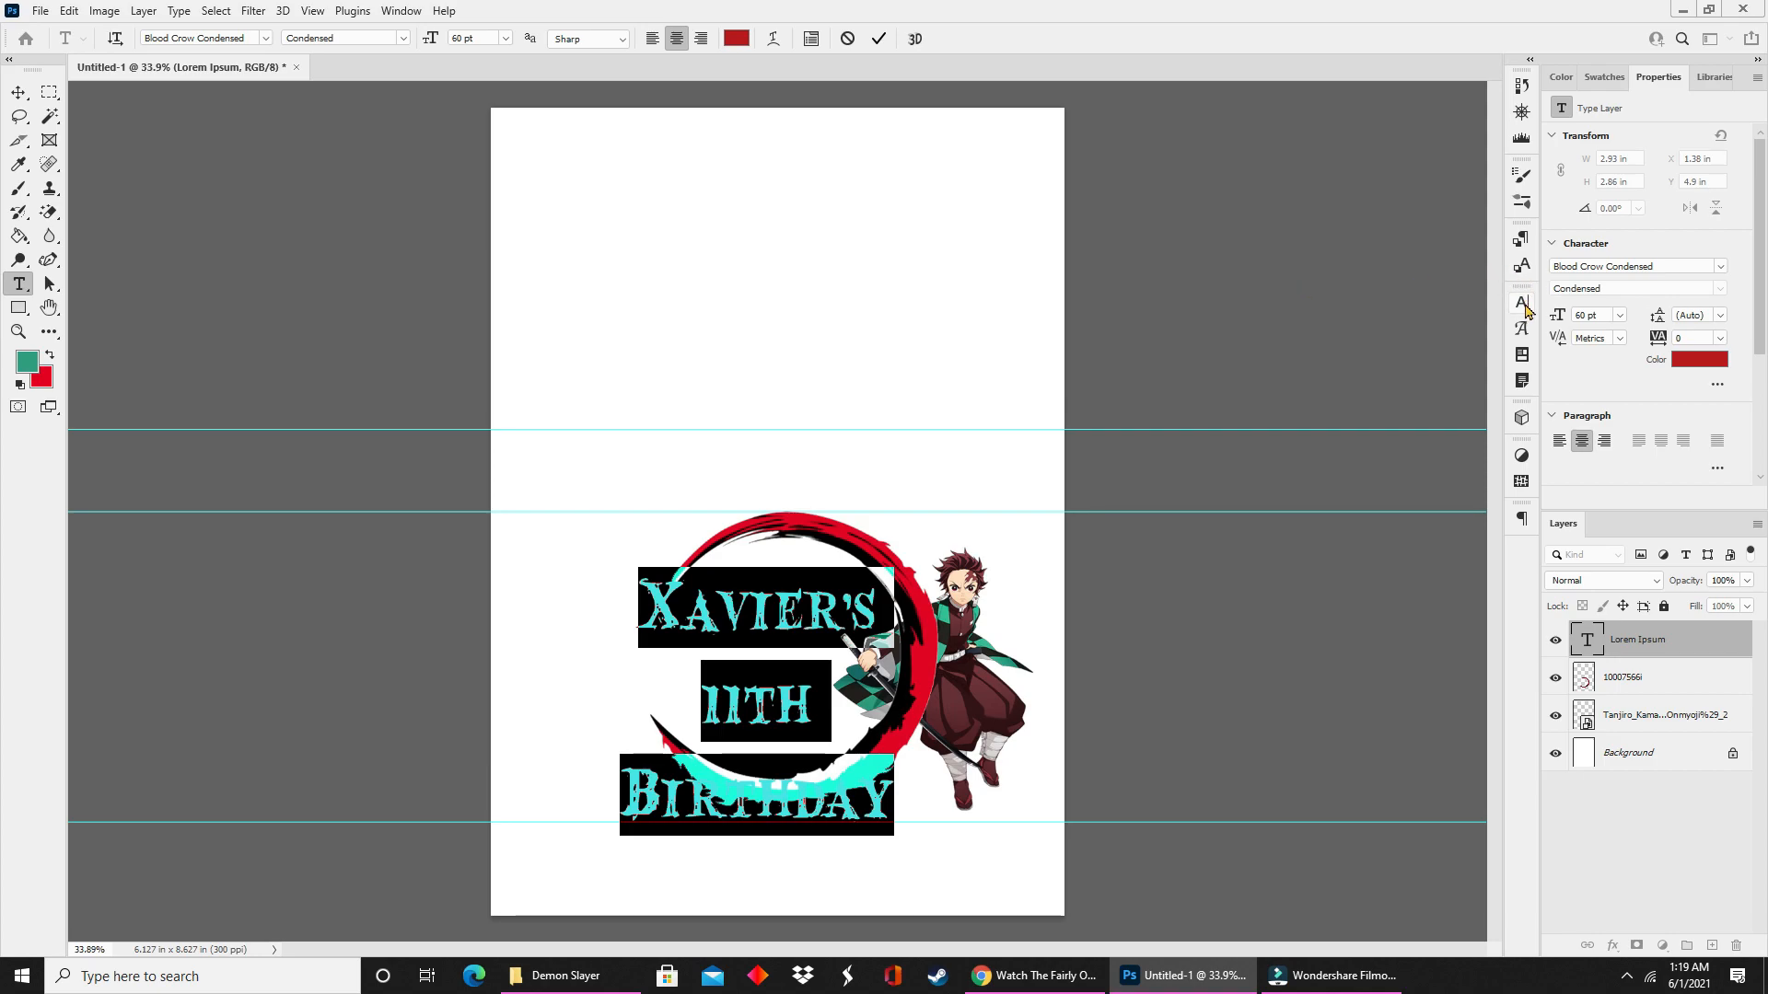
pyautogui.moveTo(1523, 302)
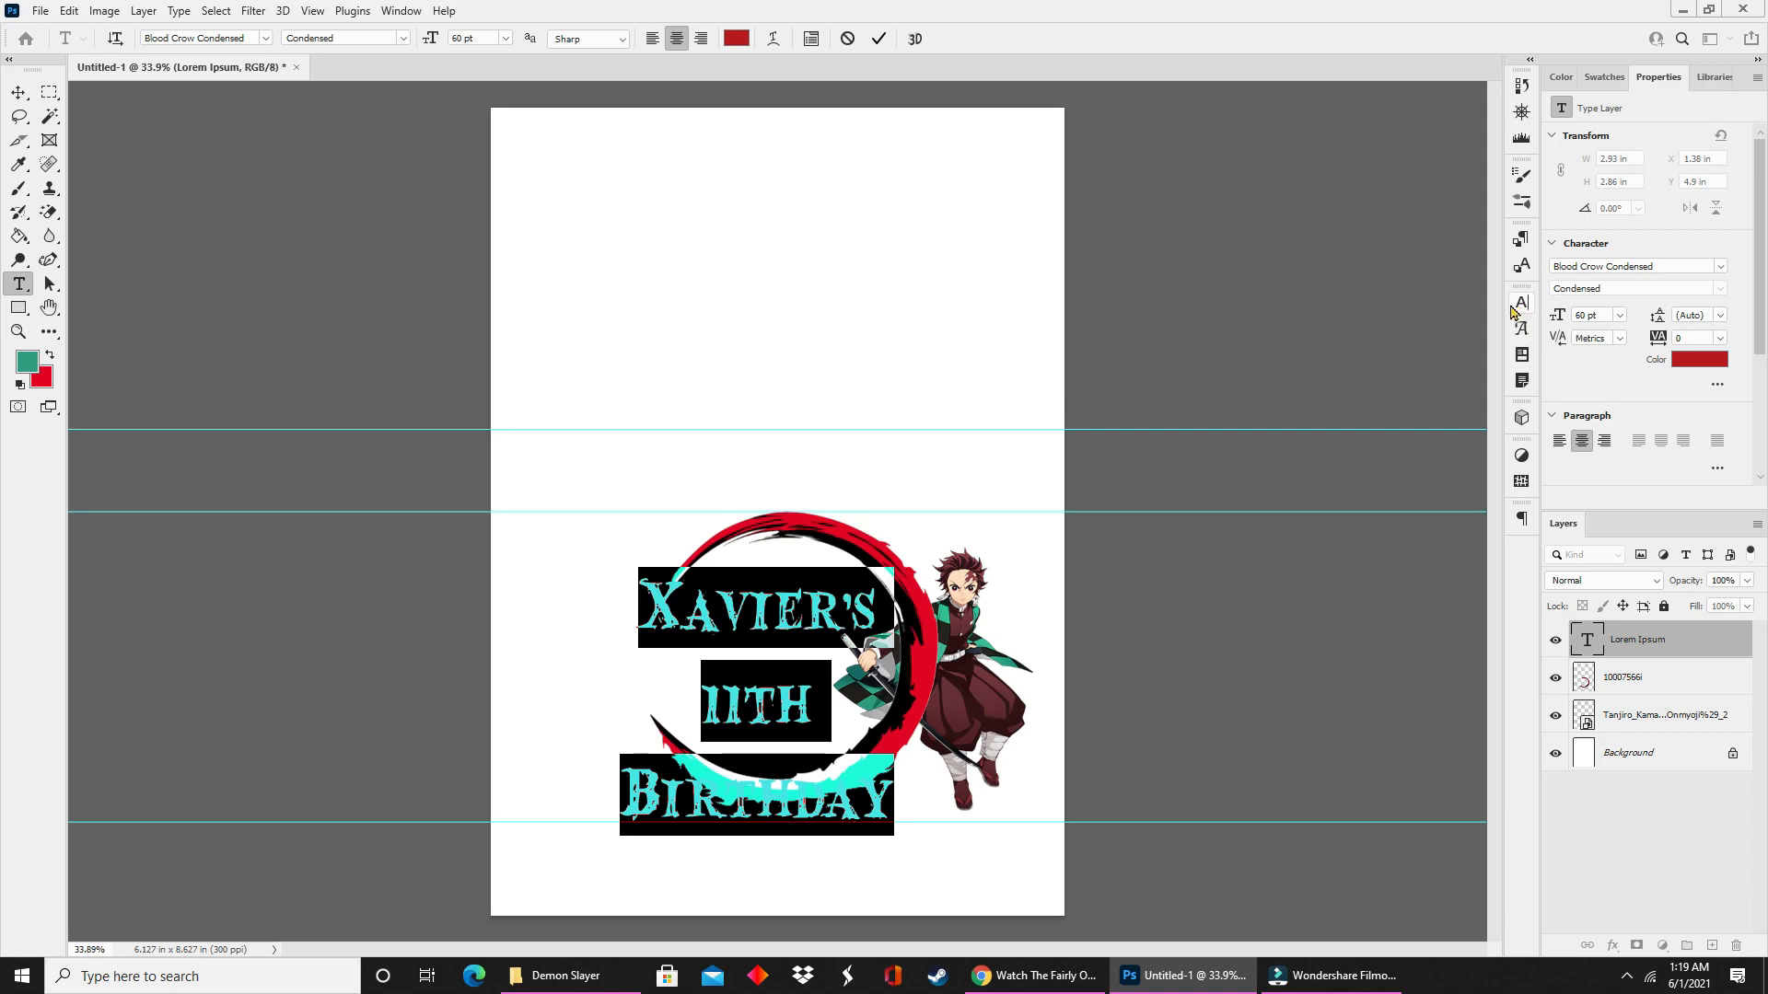
pyautogui.moveTo(1453, 234)
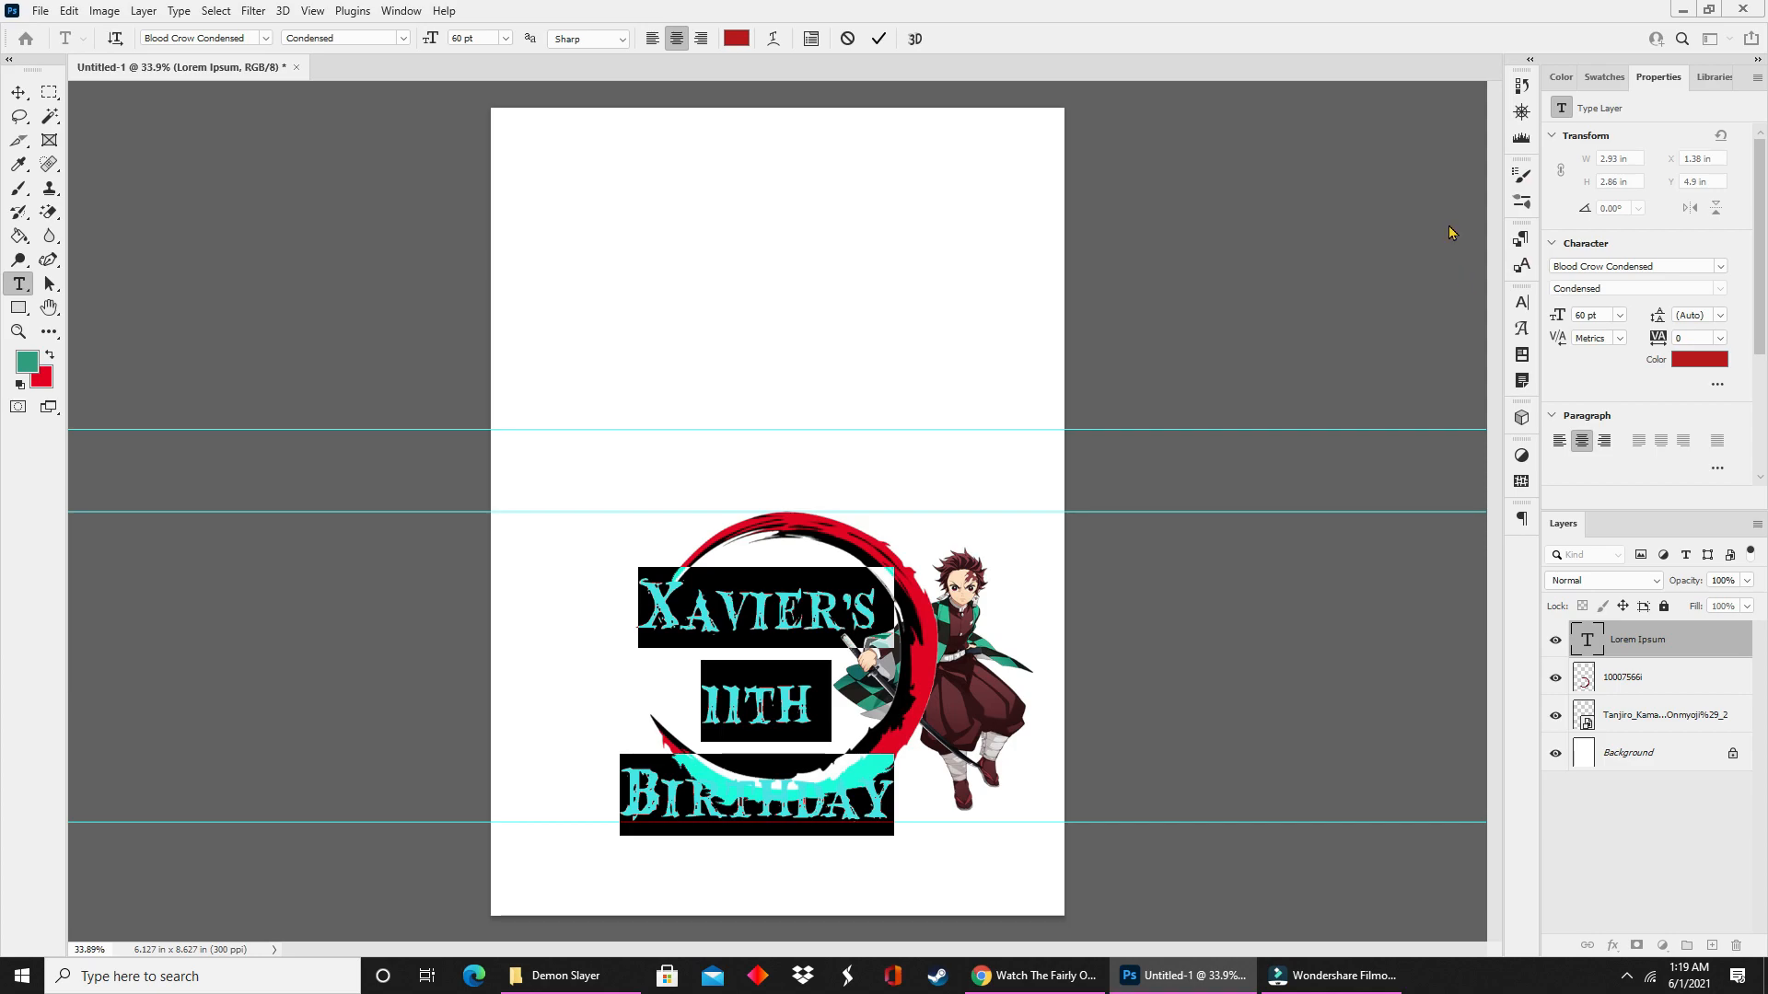
pyautogui.moveTo(1323, 317)
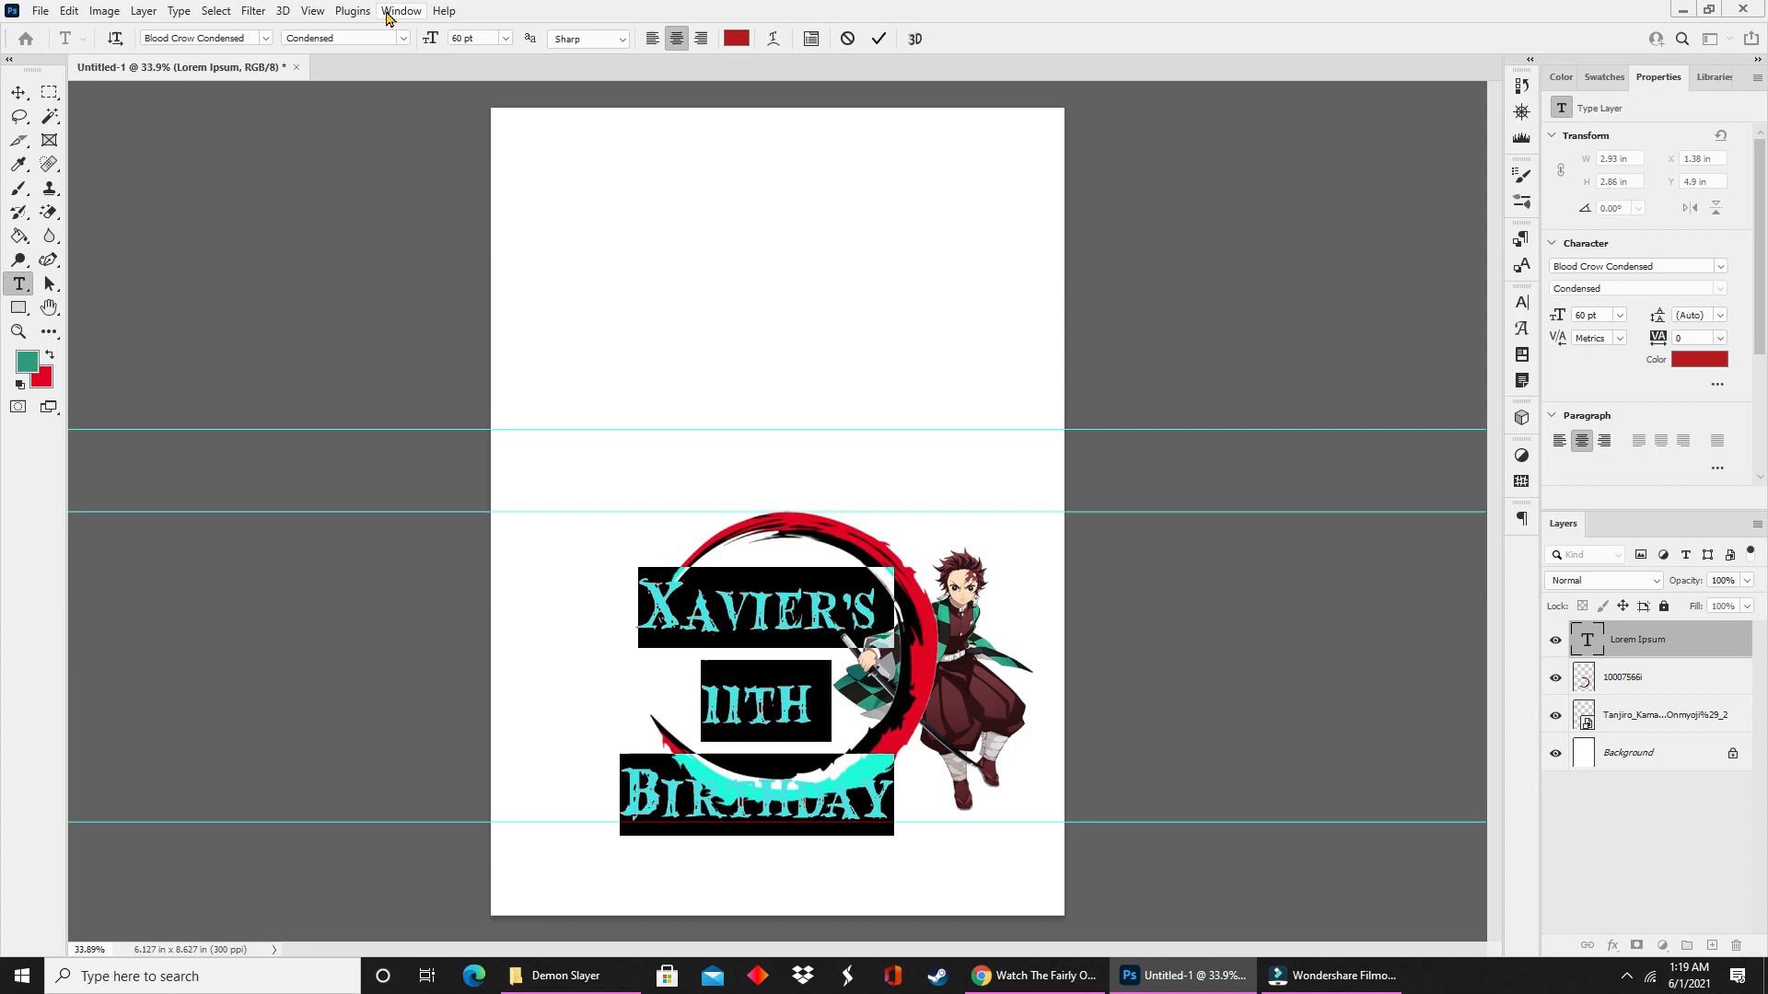
# Show the Character panel from the Window menu and set the title's leading to 30 pt.
pyautogui.click(400, 11)
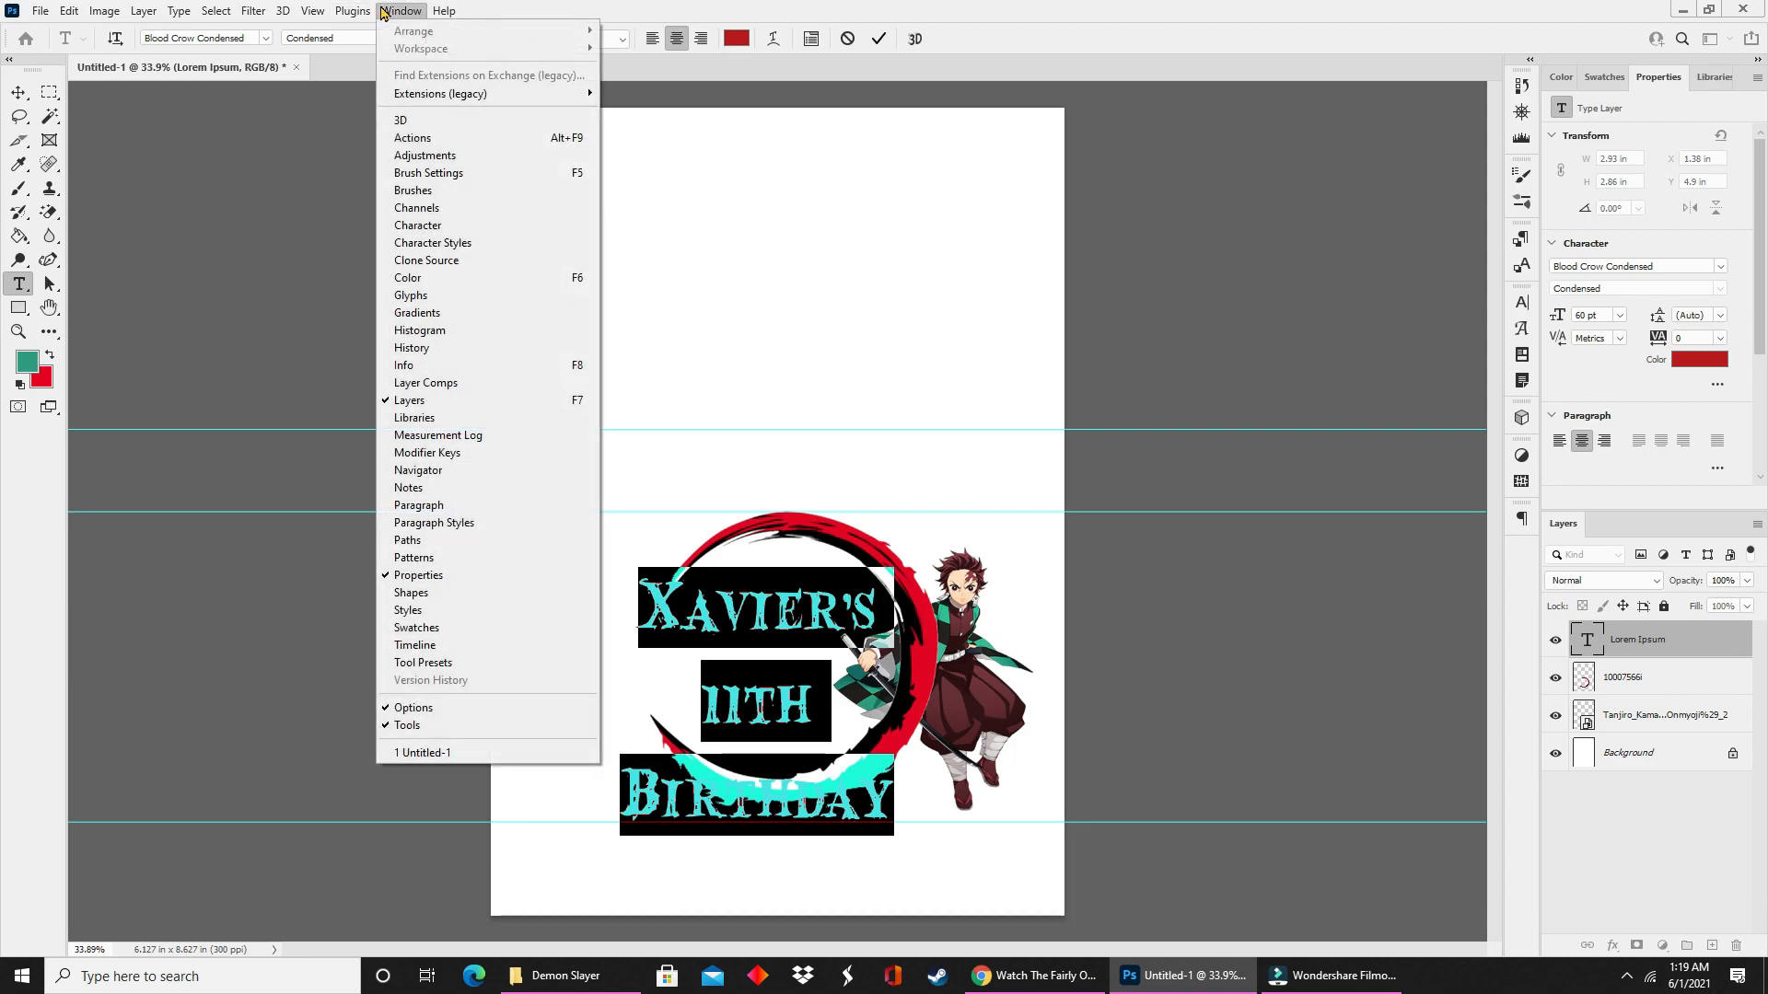
pyautogui.moveTo(405, 53)
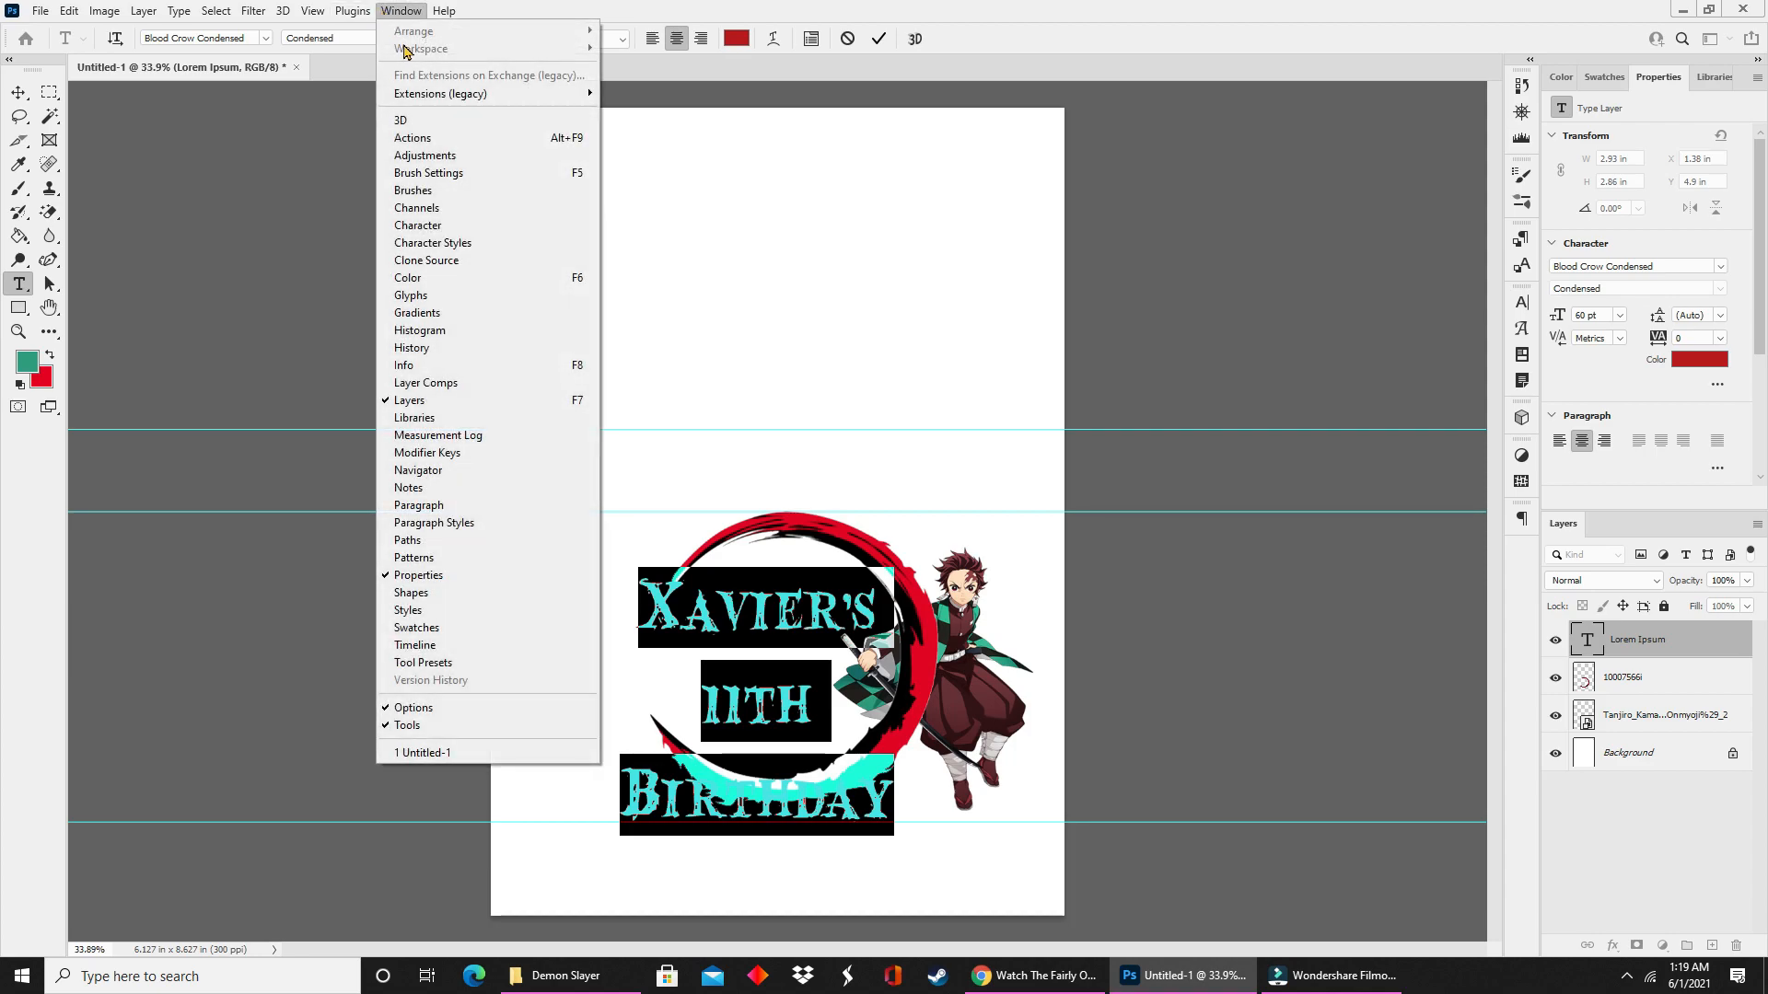
pyautogui.moveTo(380, 227)
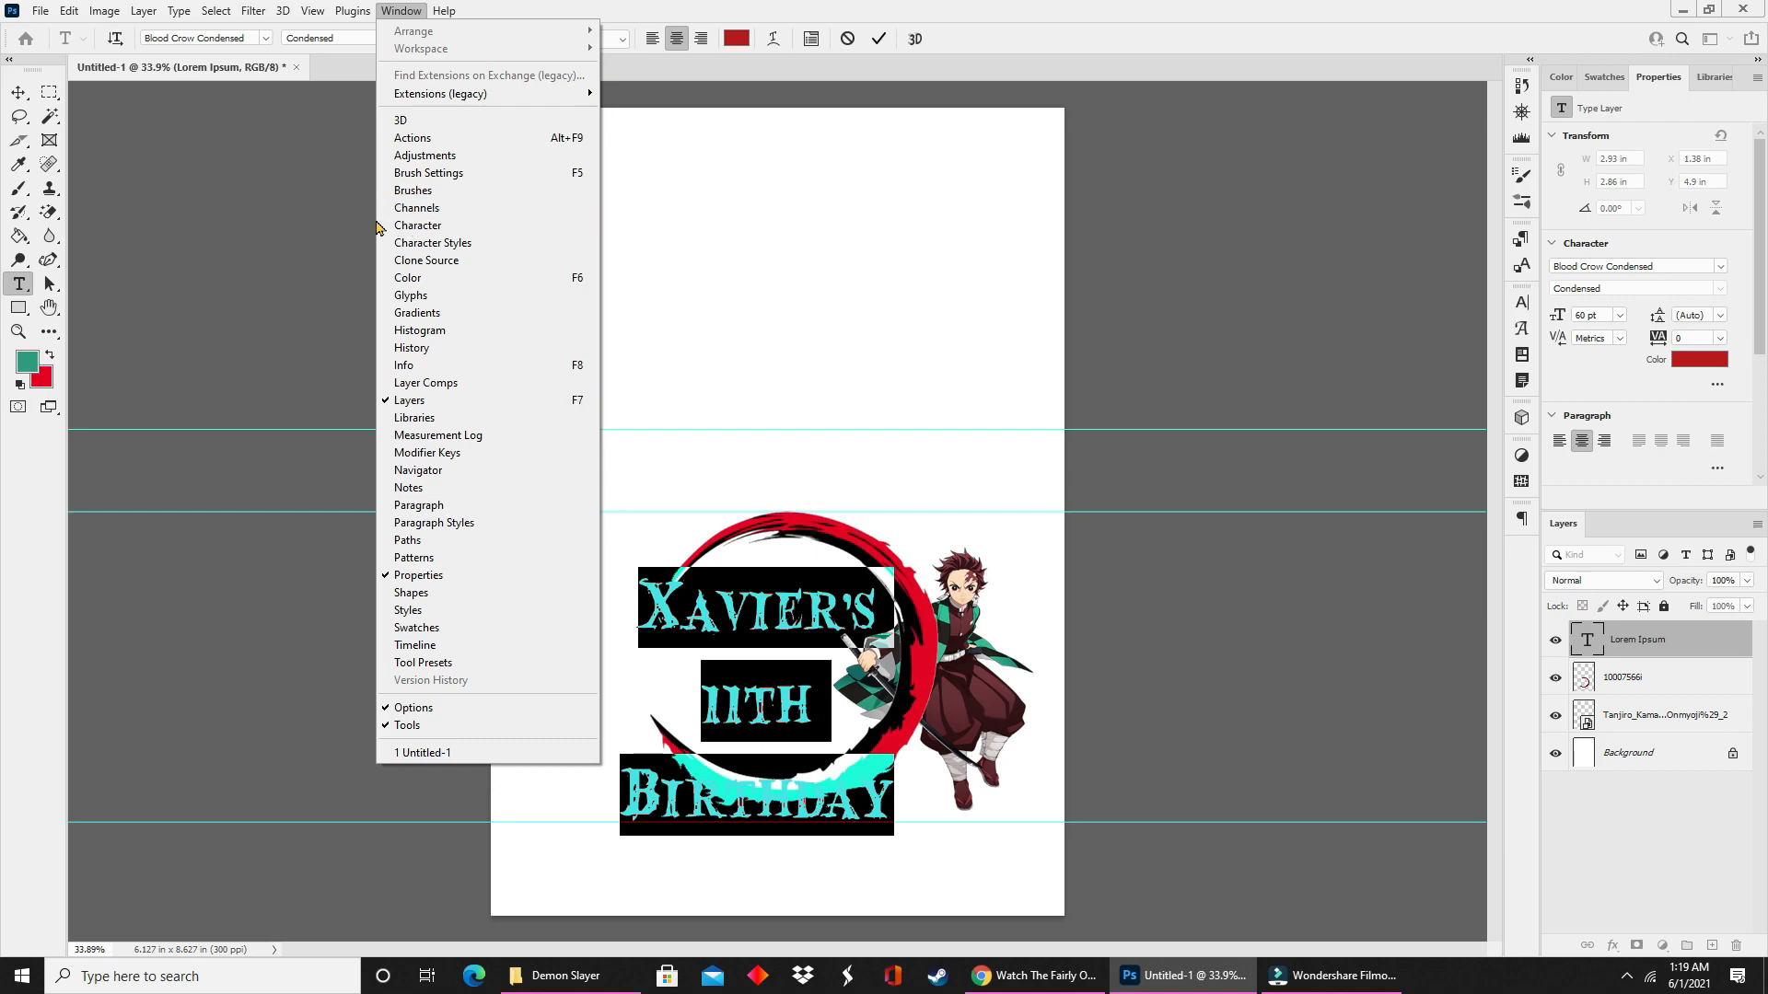
pyautogui.moveTo(514, 208)
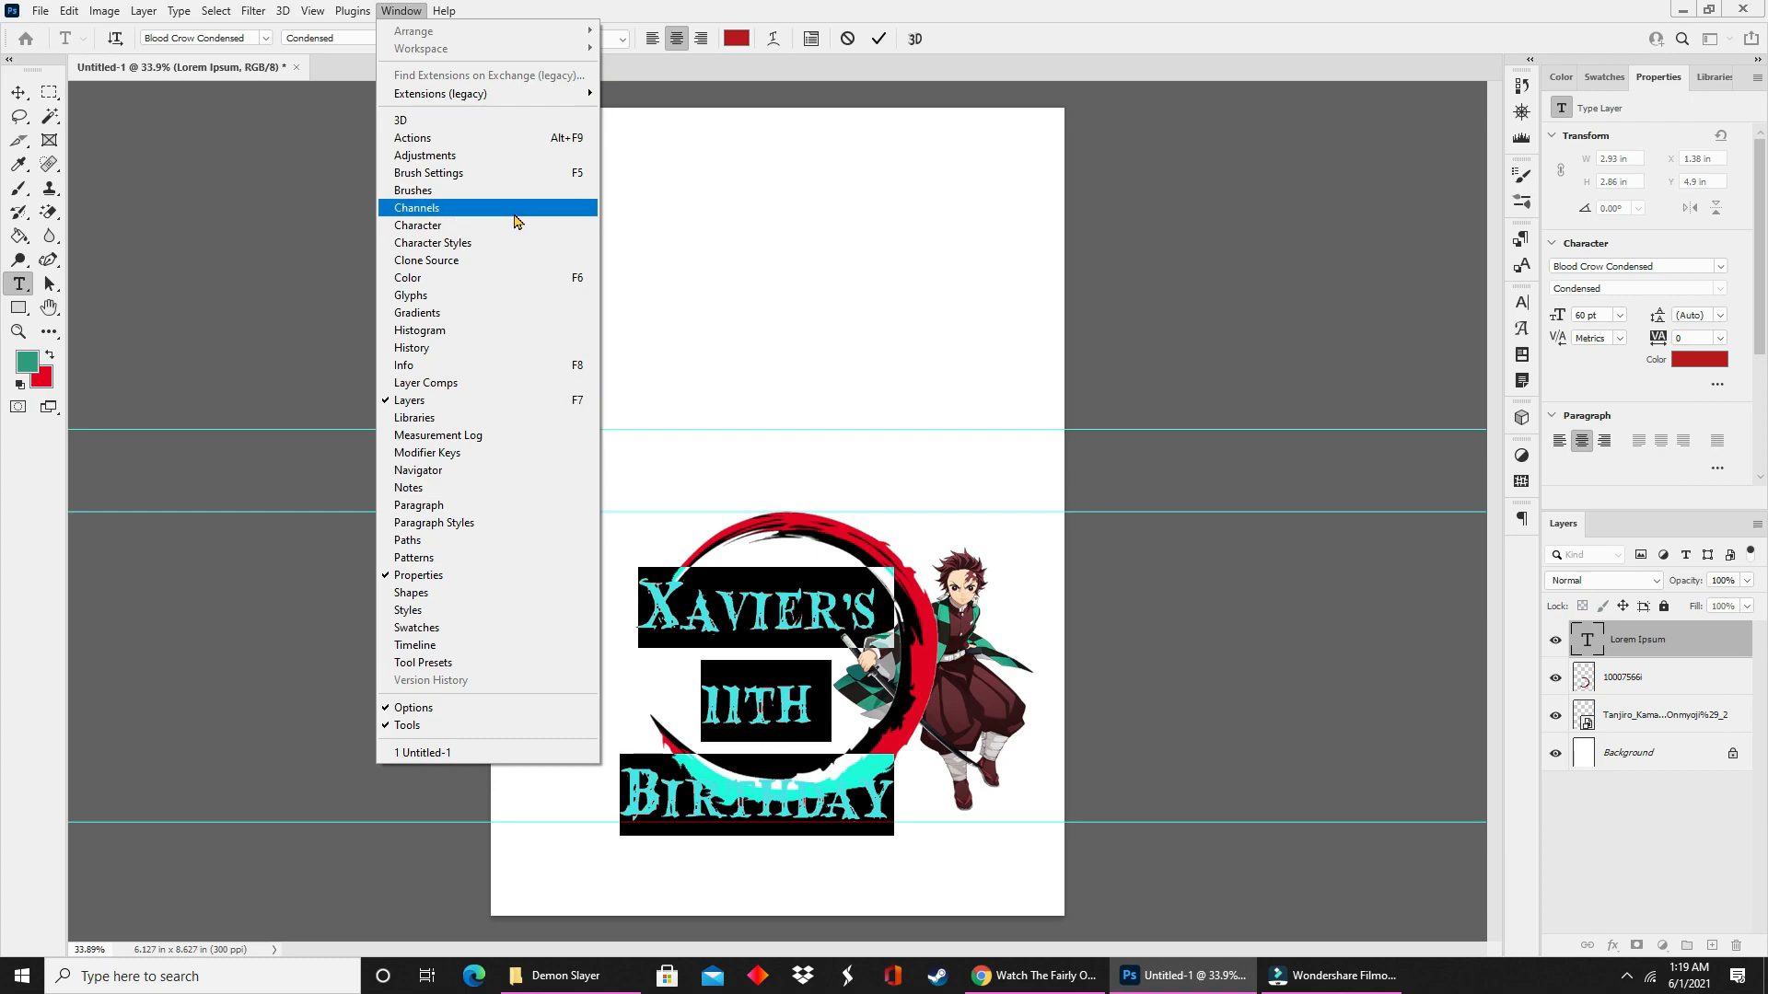
pyautogui.moveTo(471, 213)
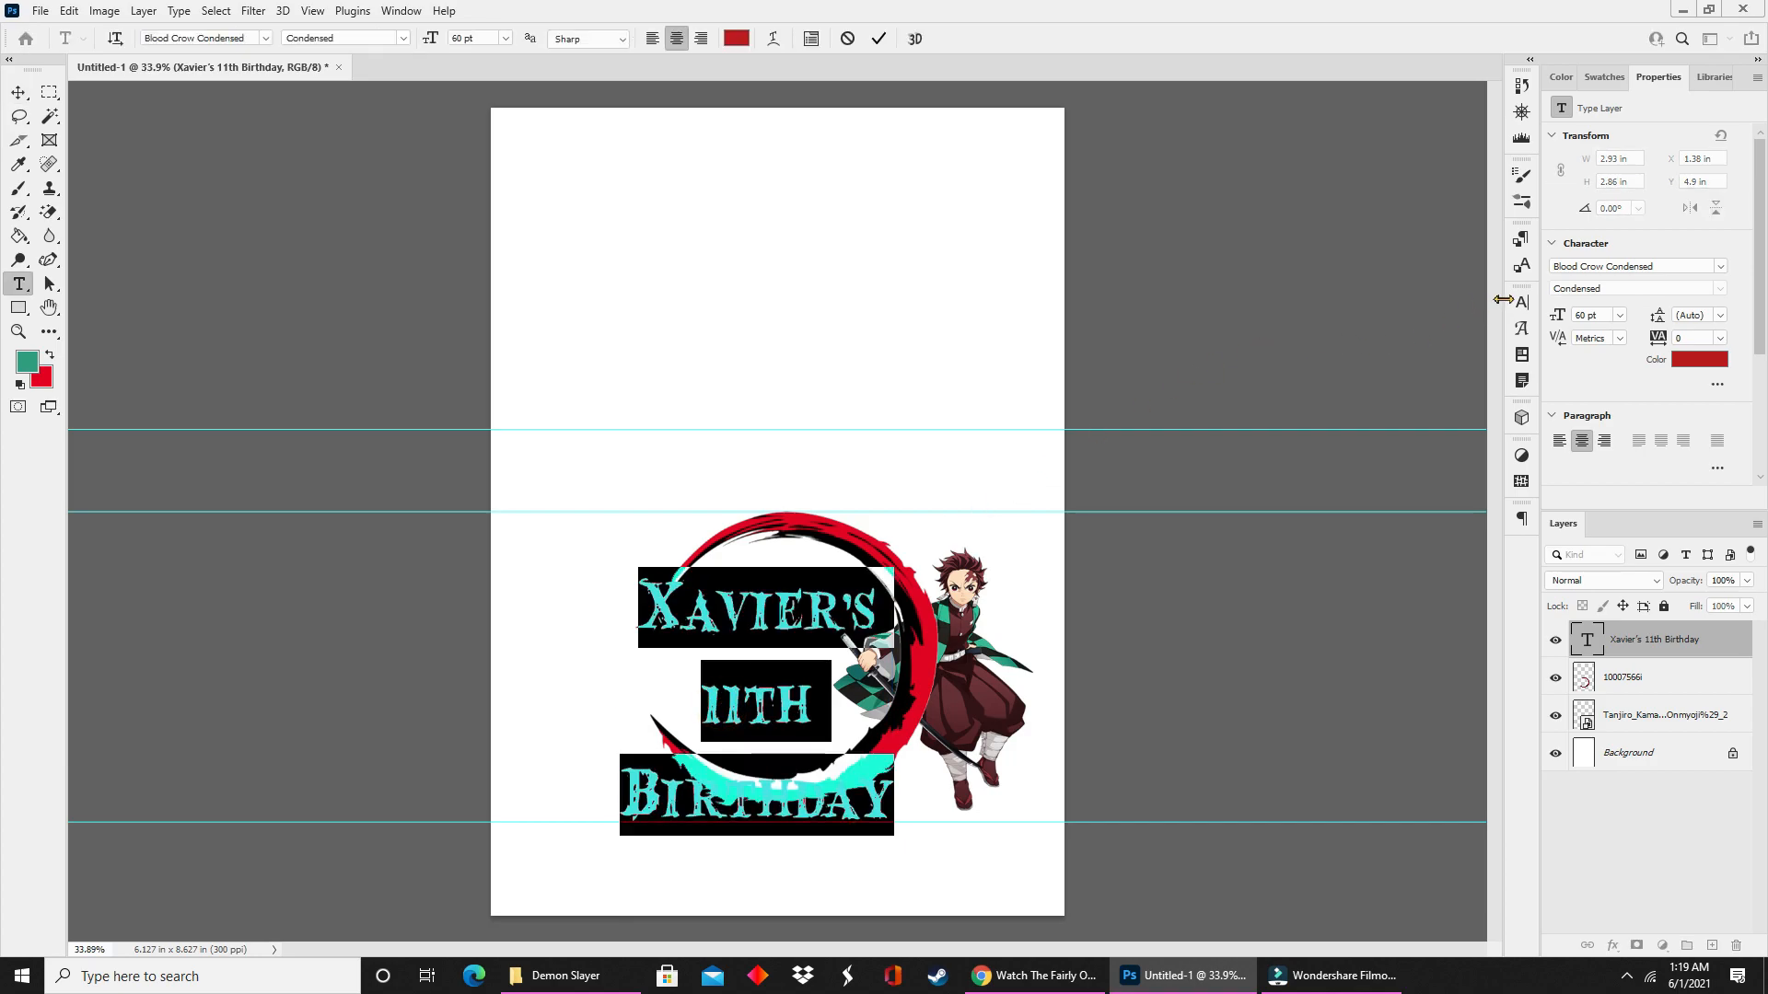
pyautogui.click(1521, 300)
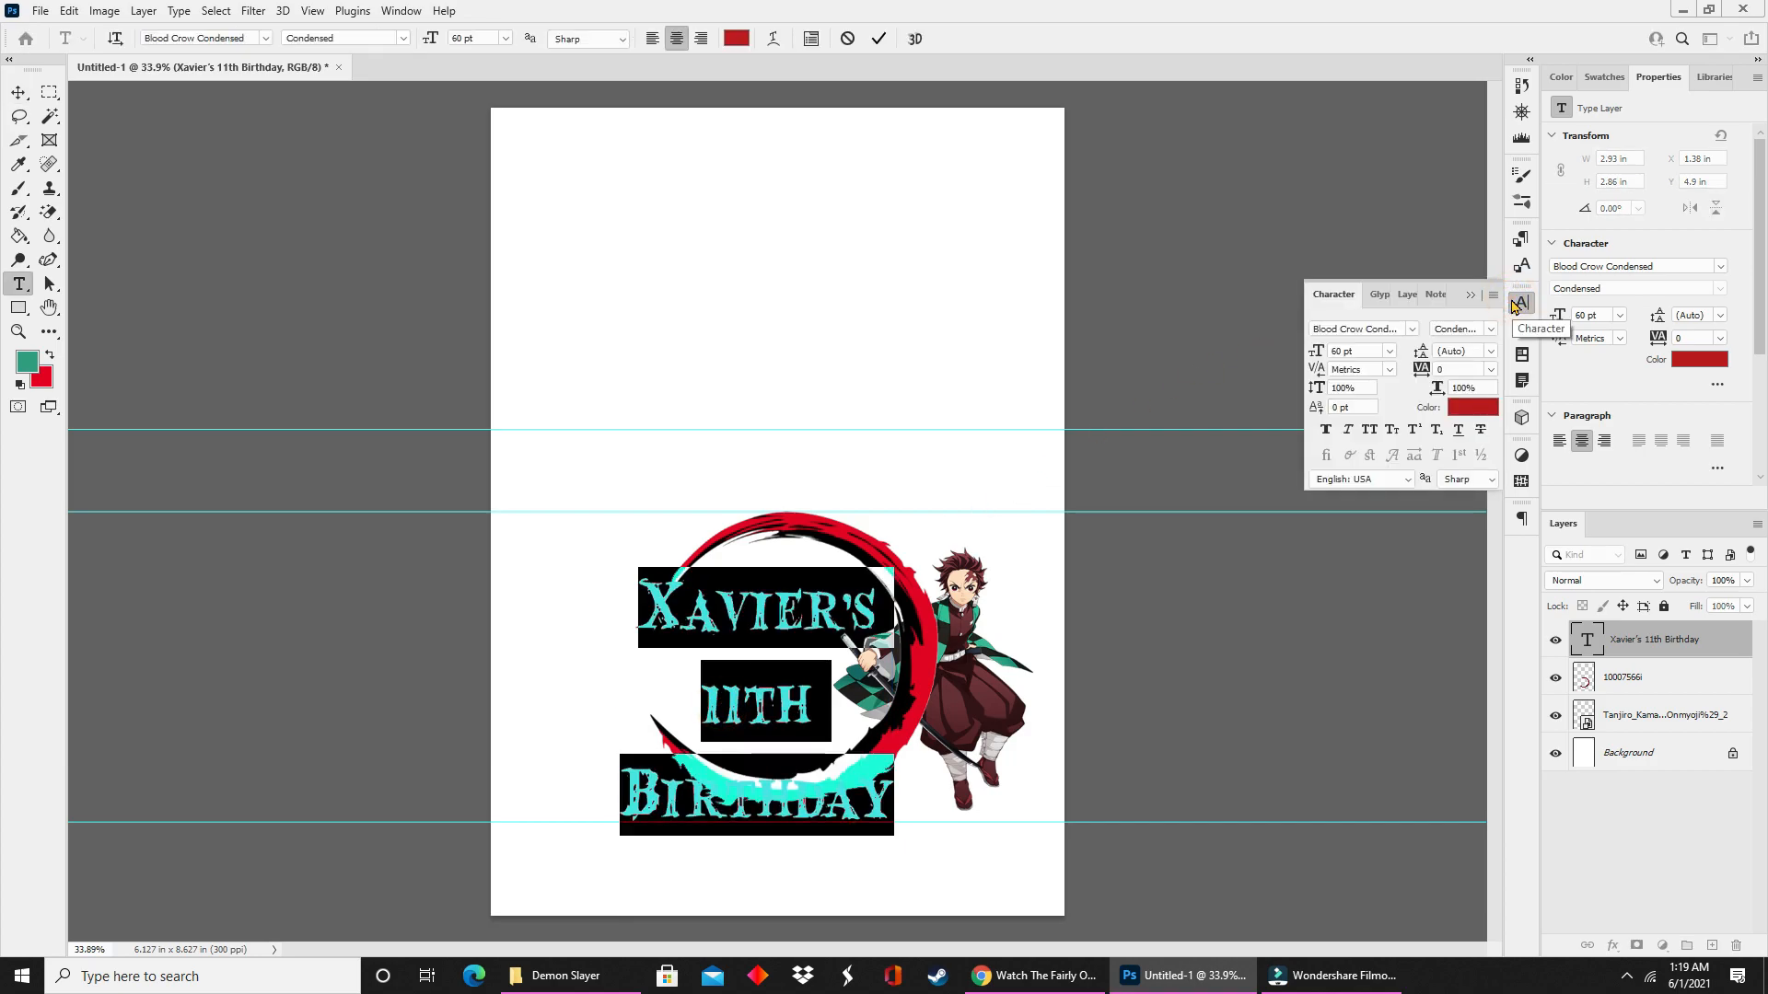
pyautogui.moveTo(1440, 368)
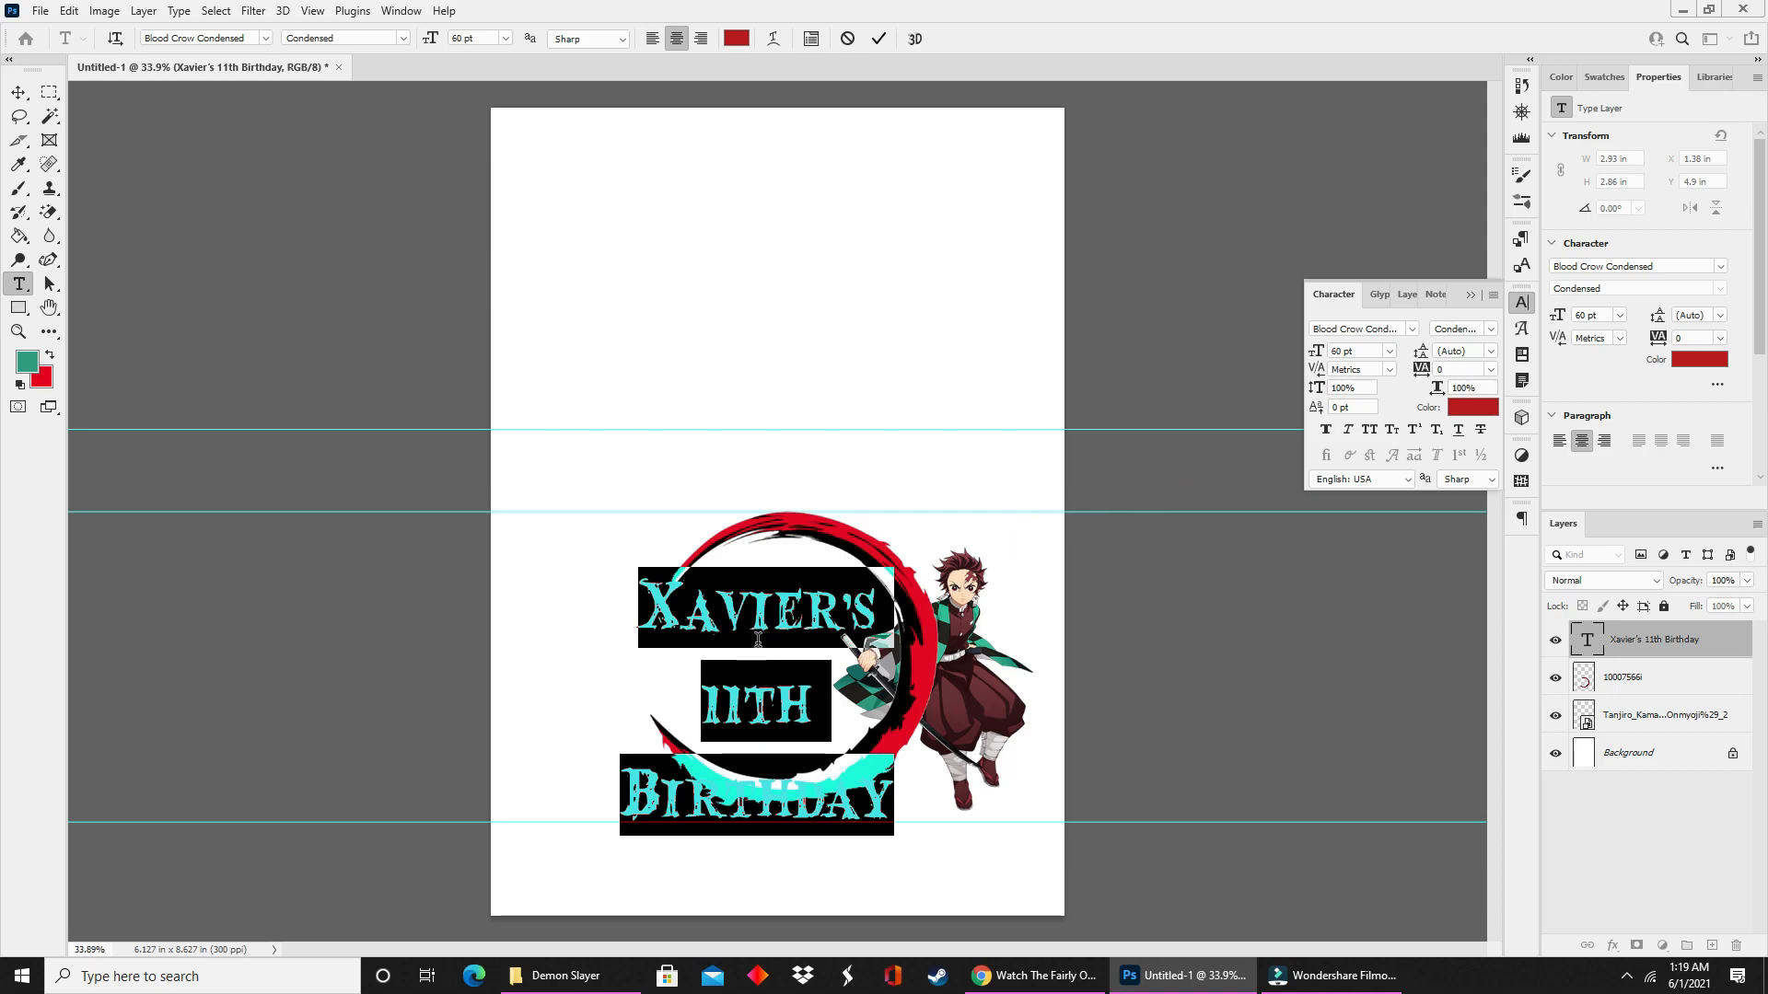
pyautogui.moveTo(1149, 440)
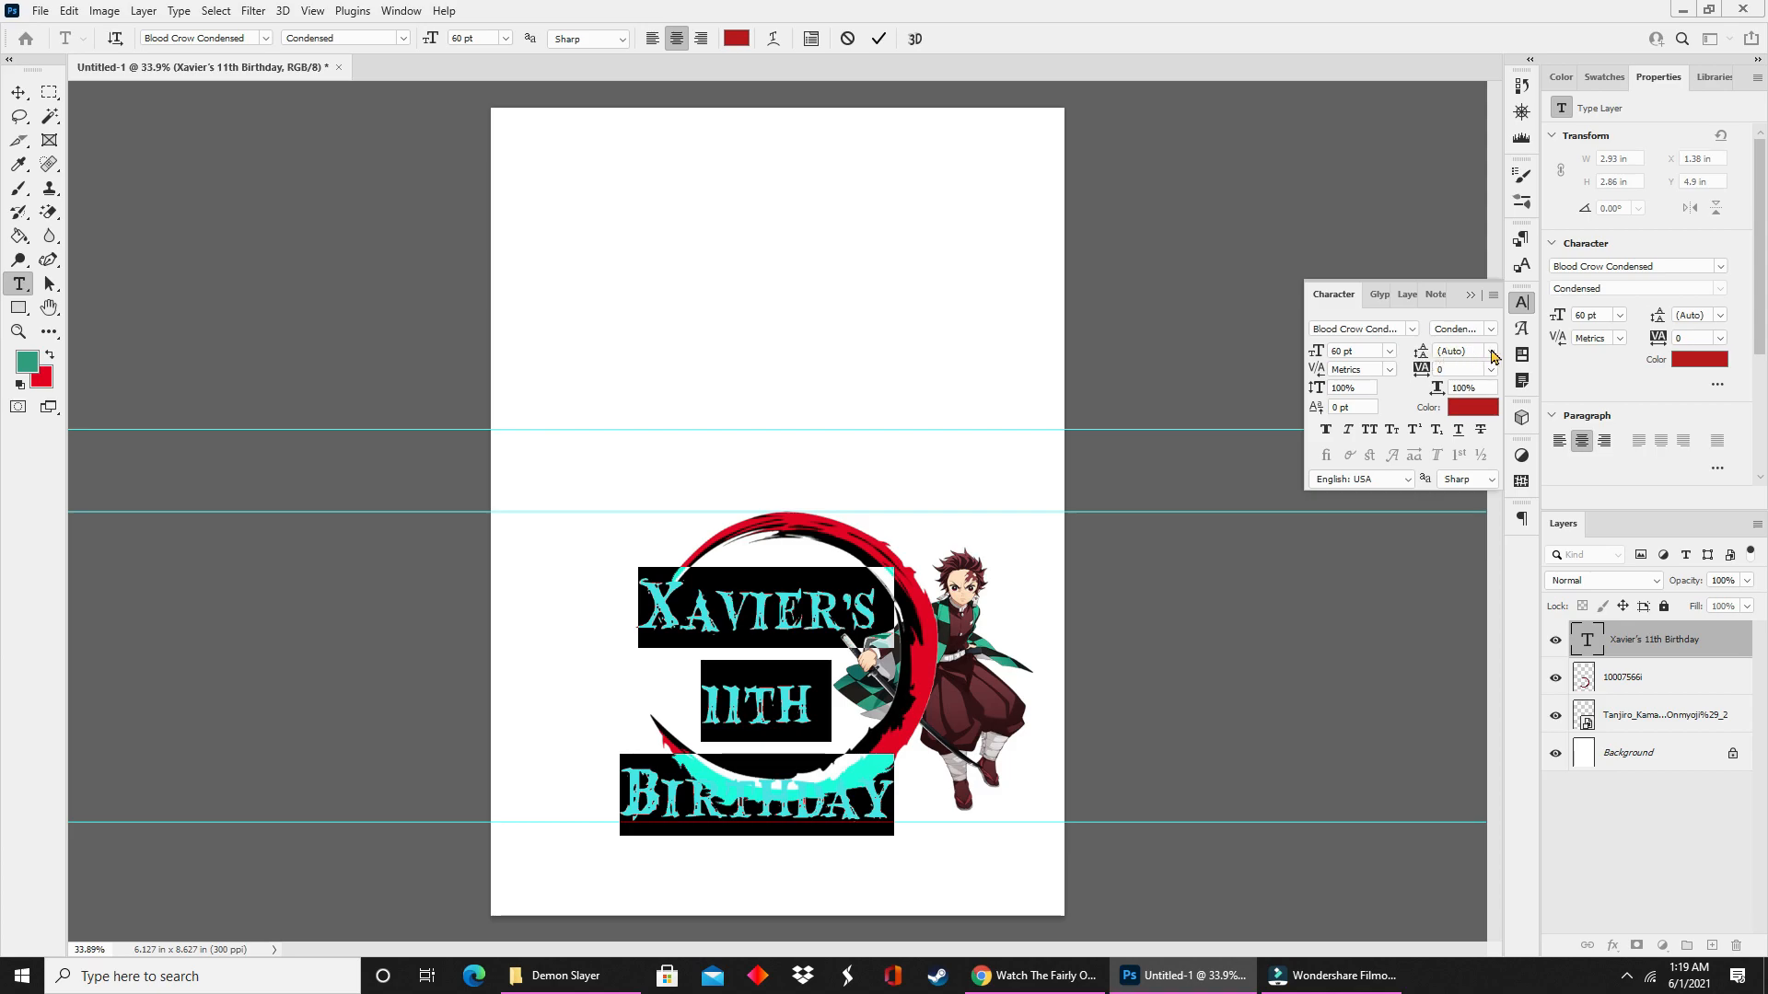
pyautogui.click(1488, 350)
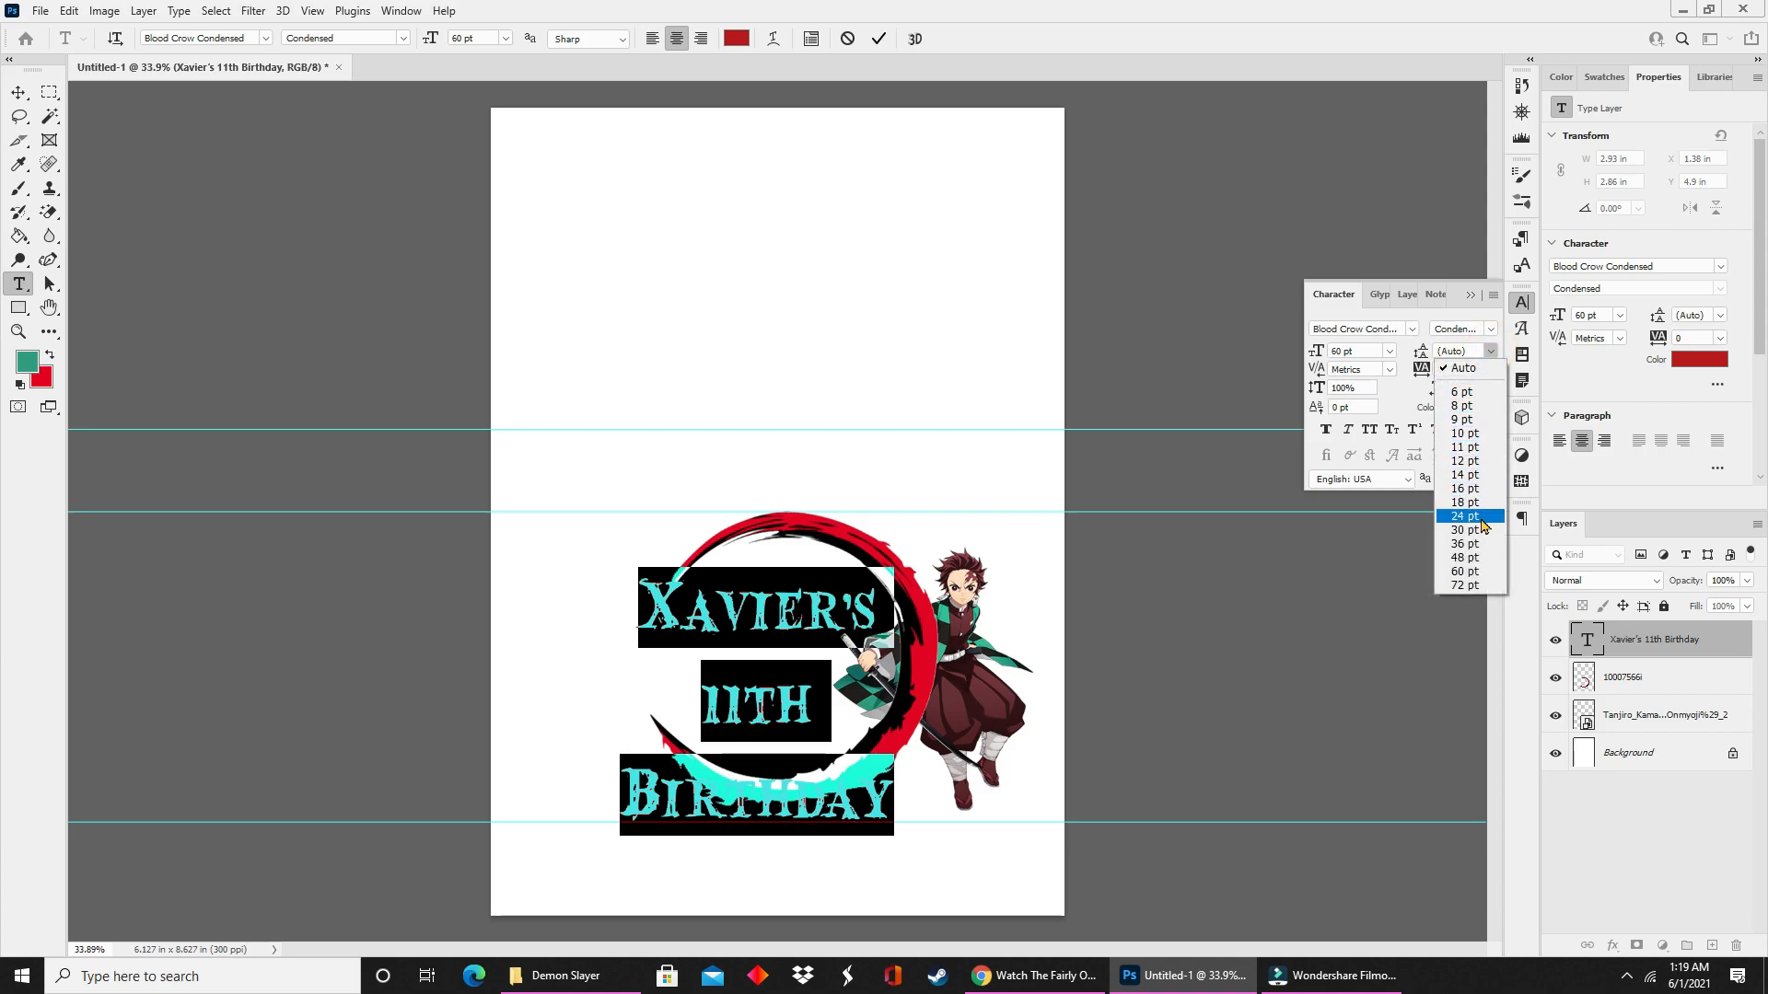
pyautogui.click(1464, 531)
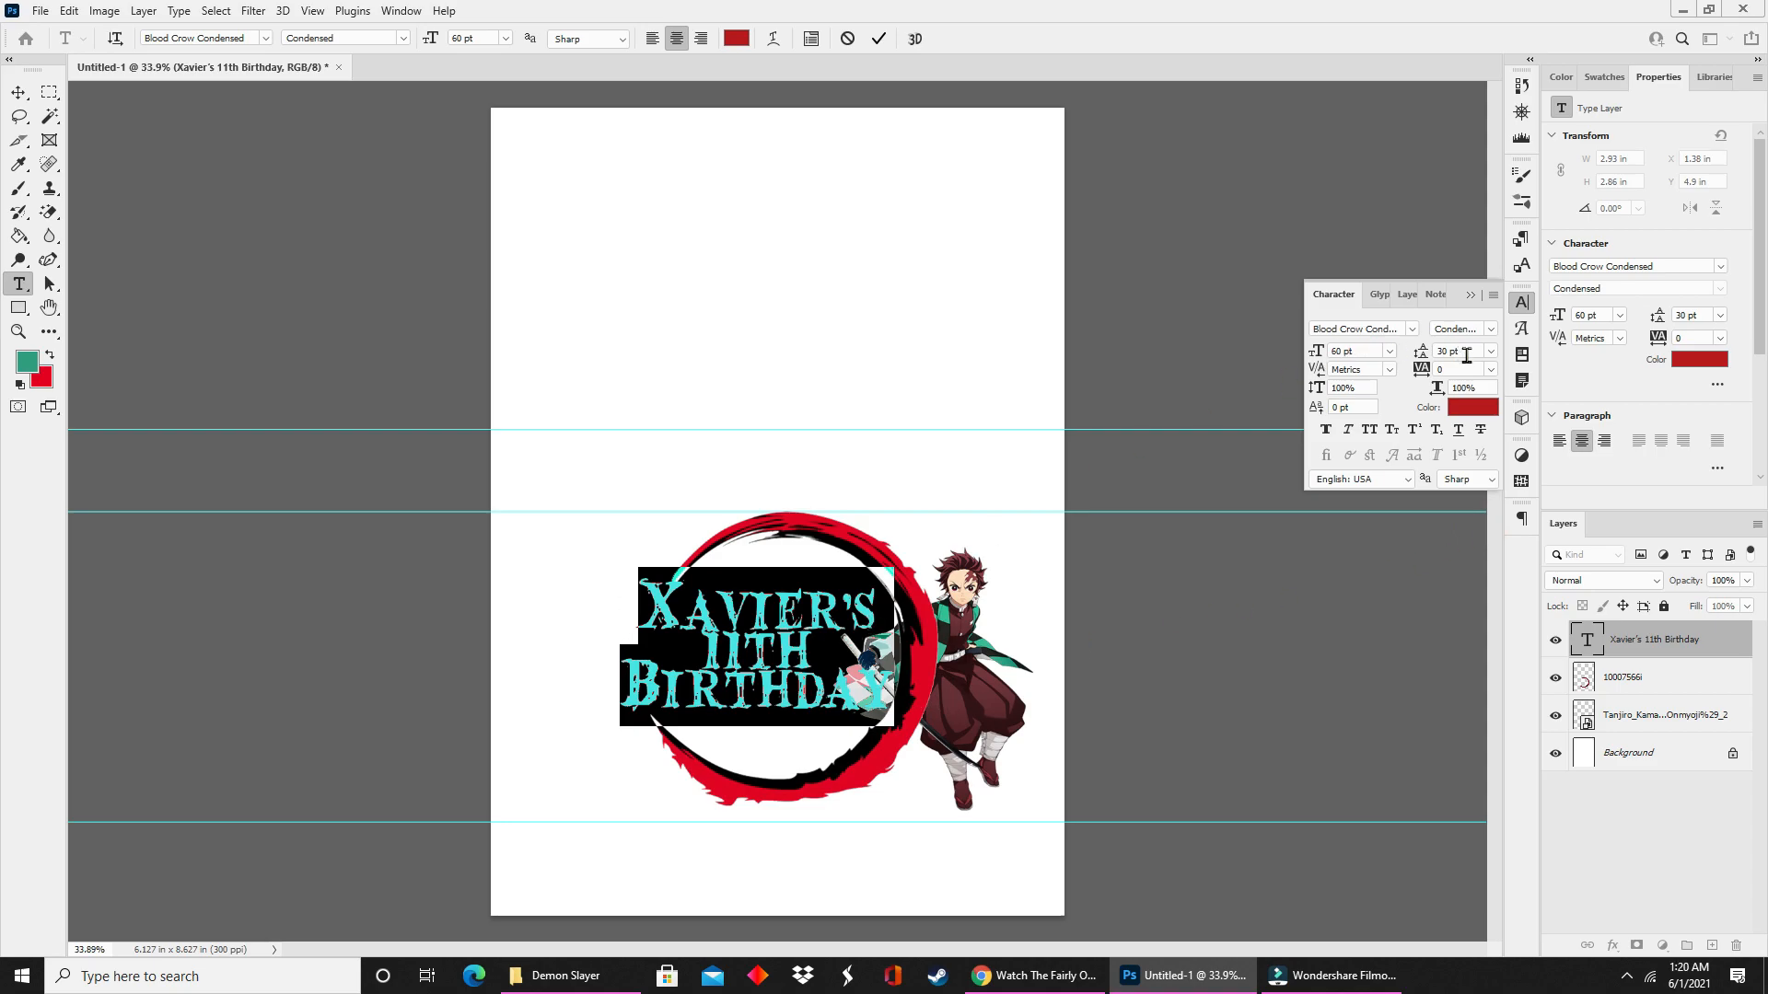
# Change the title's leading to 48 pt and start editing a custom value of about 50 pt.
pyautogui.click(1488, 350)
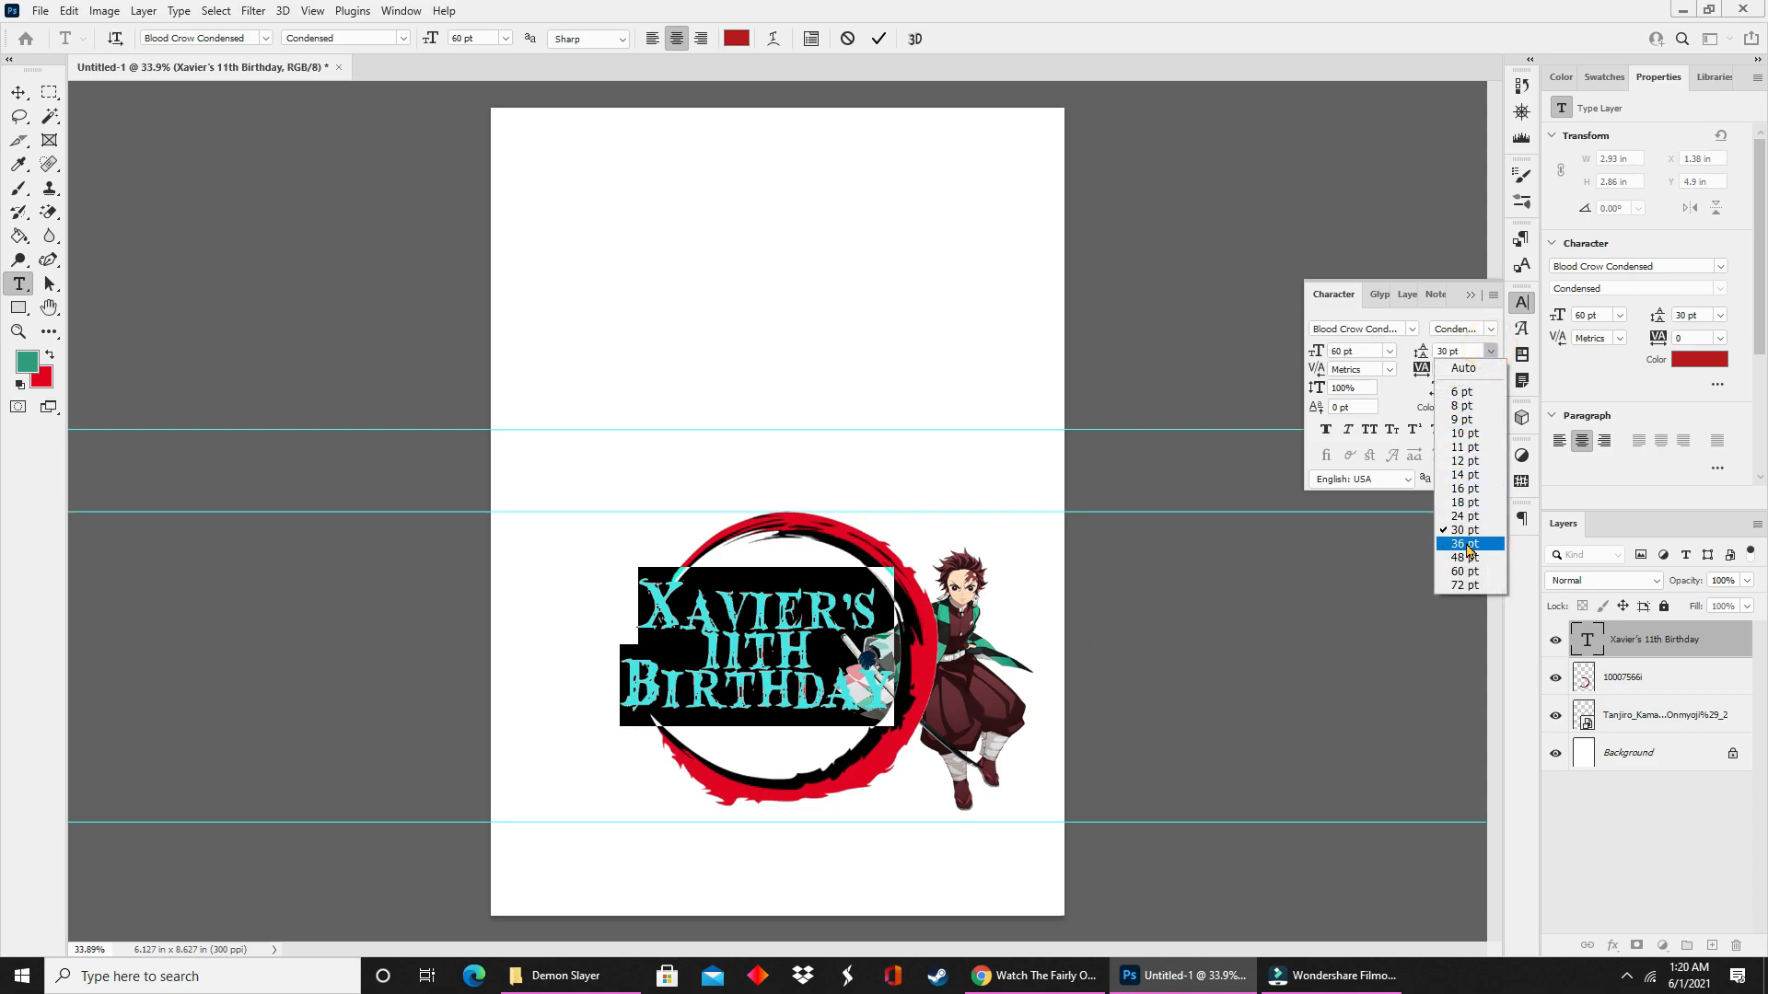
pyautogui.click(1464, 544)
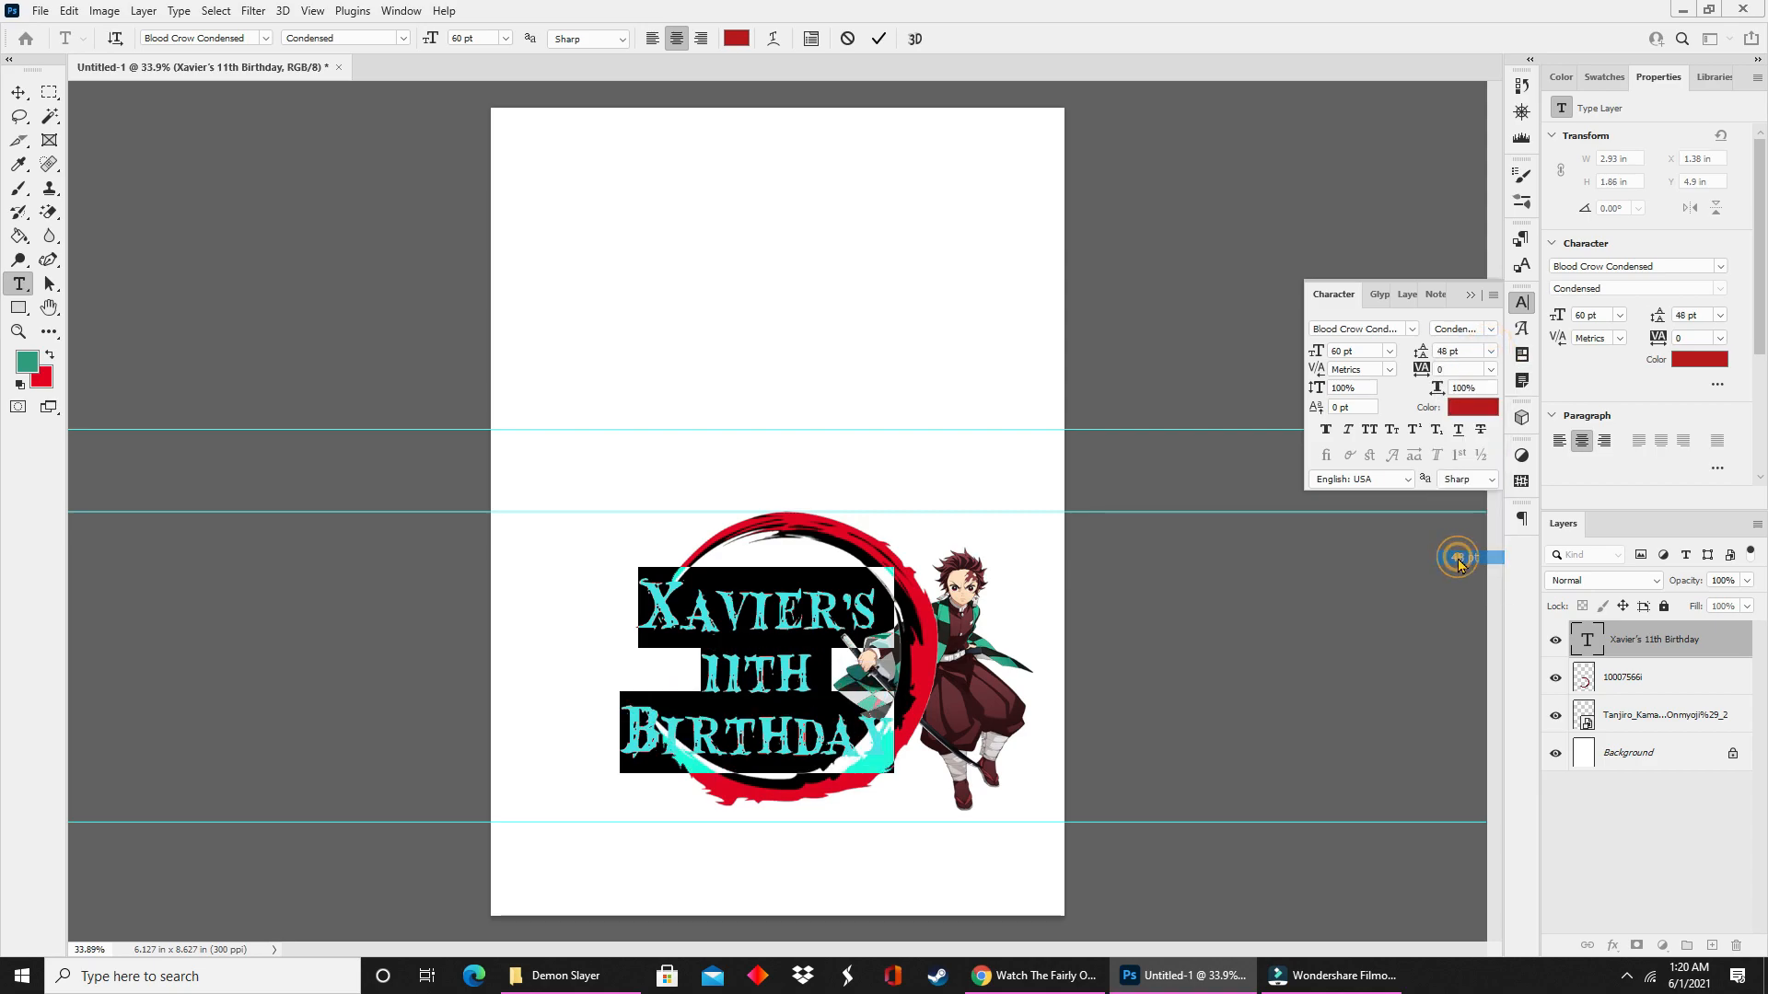
pyautogui.moveTo(1429, 513)
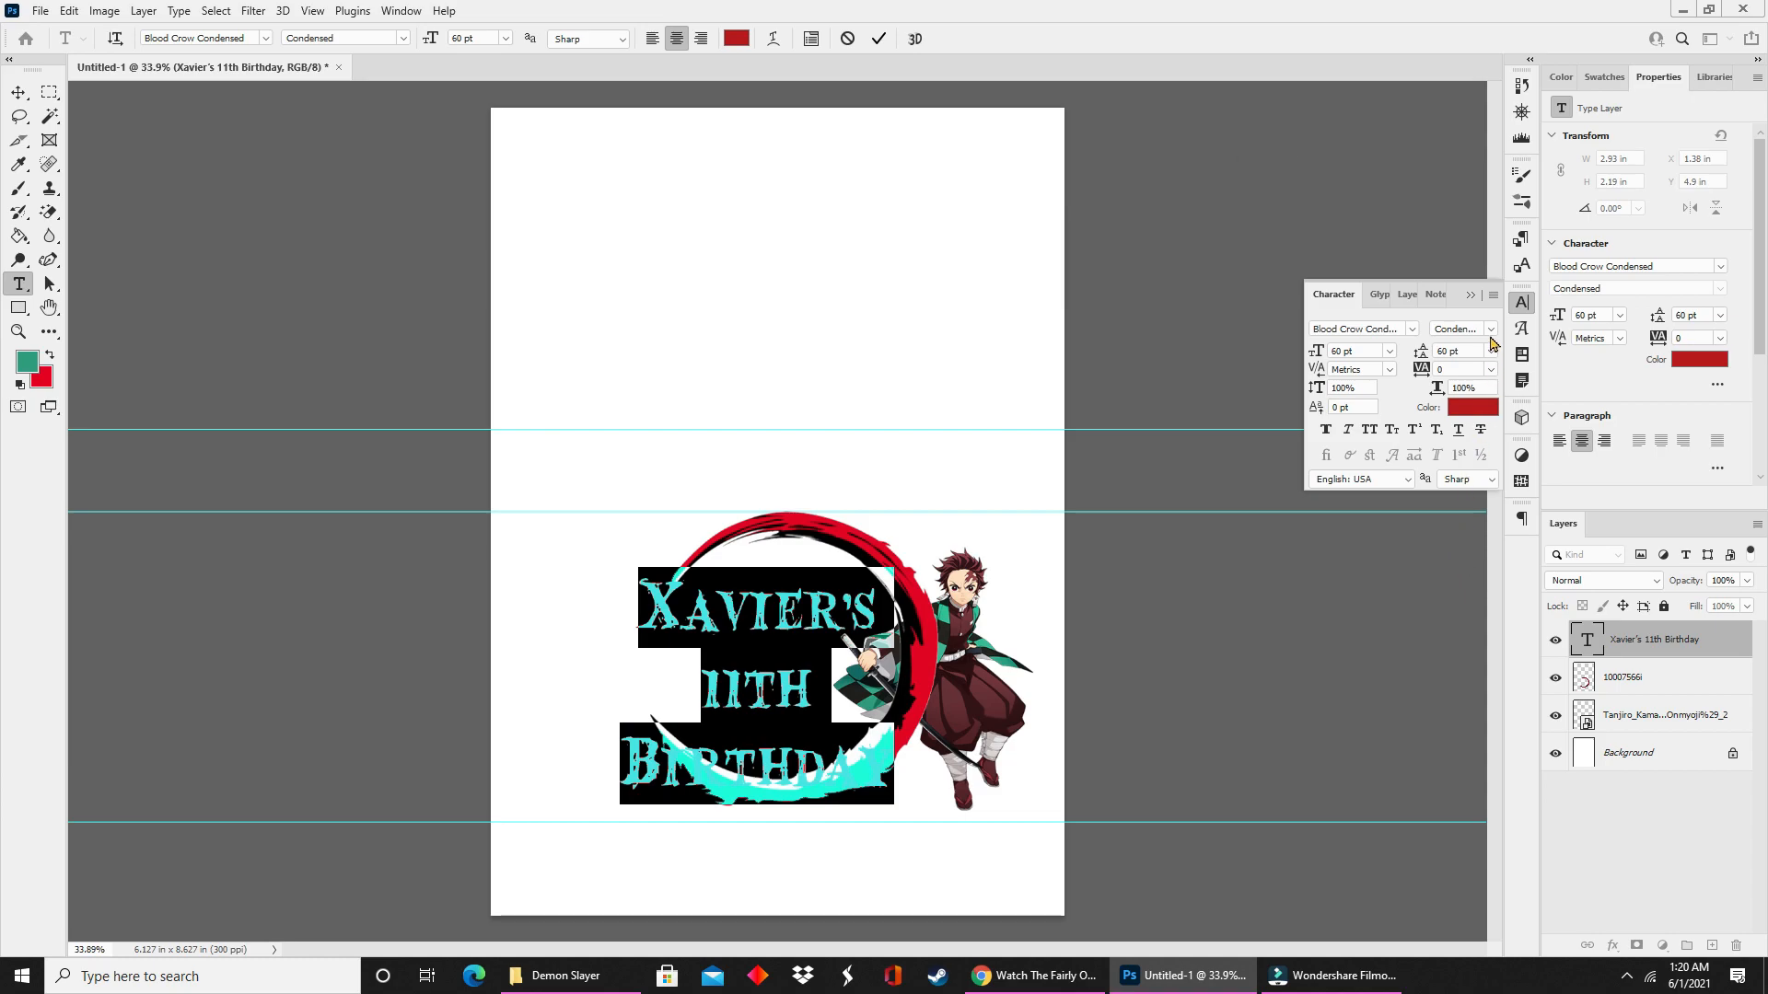
pyautogui.click(1490, 350)
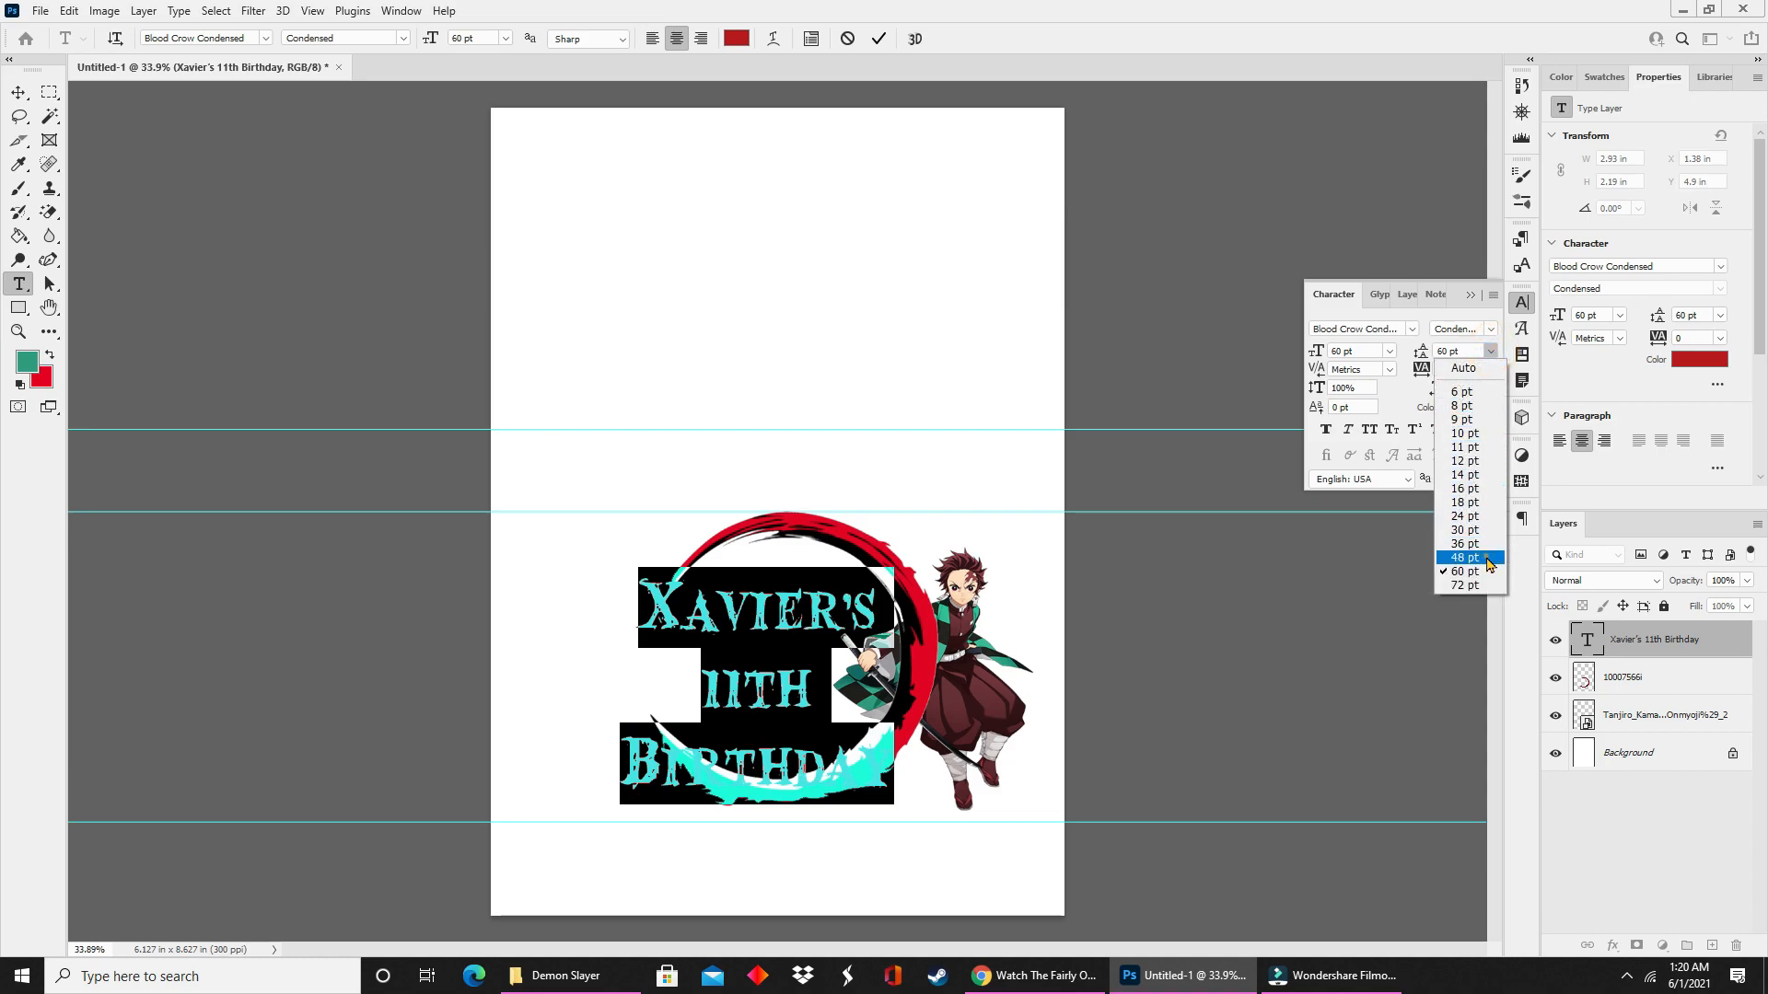
pyautogui.click(1464, 558)
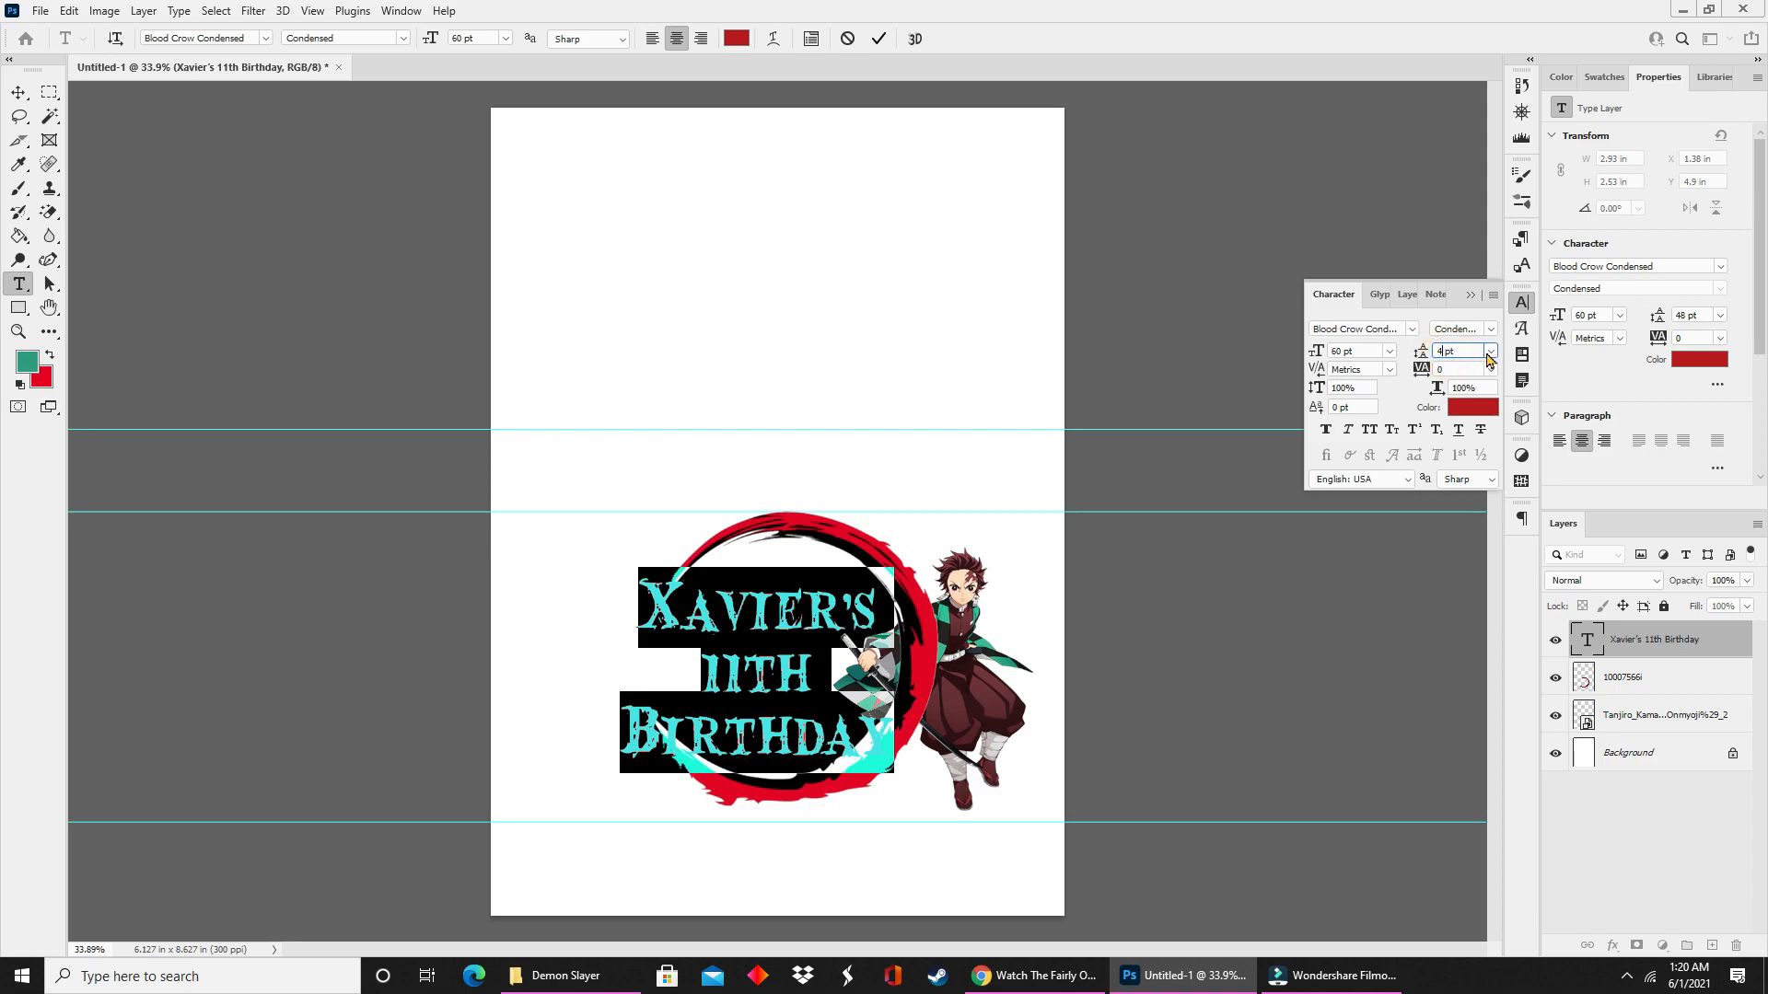
pyautogui.click(1453, 350)
pyautogui.write('50.25')
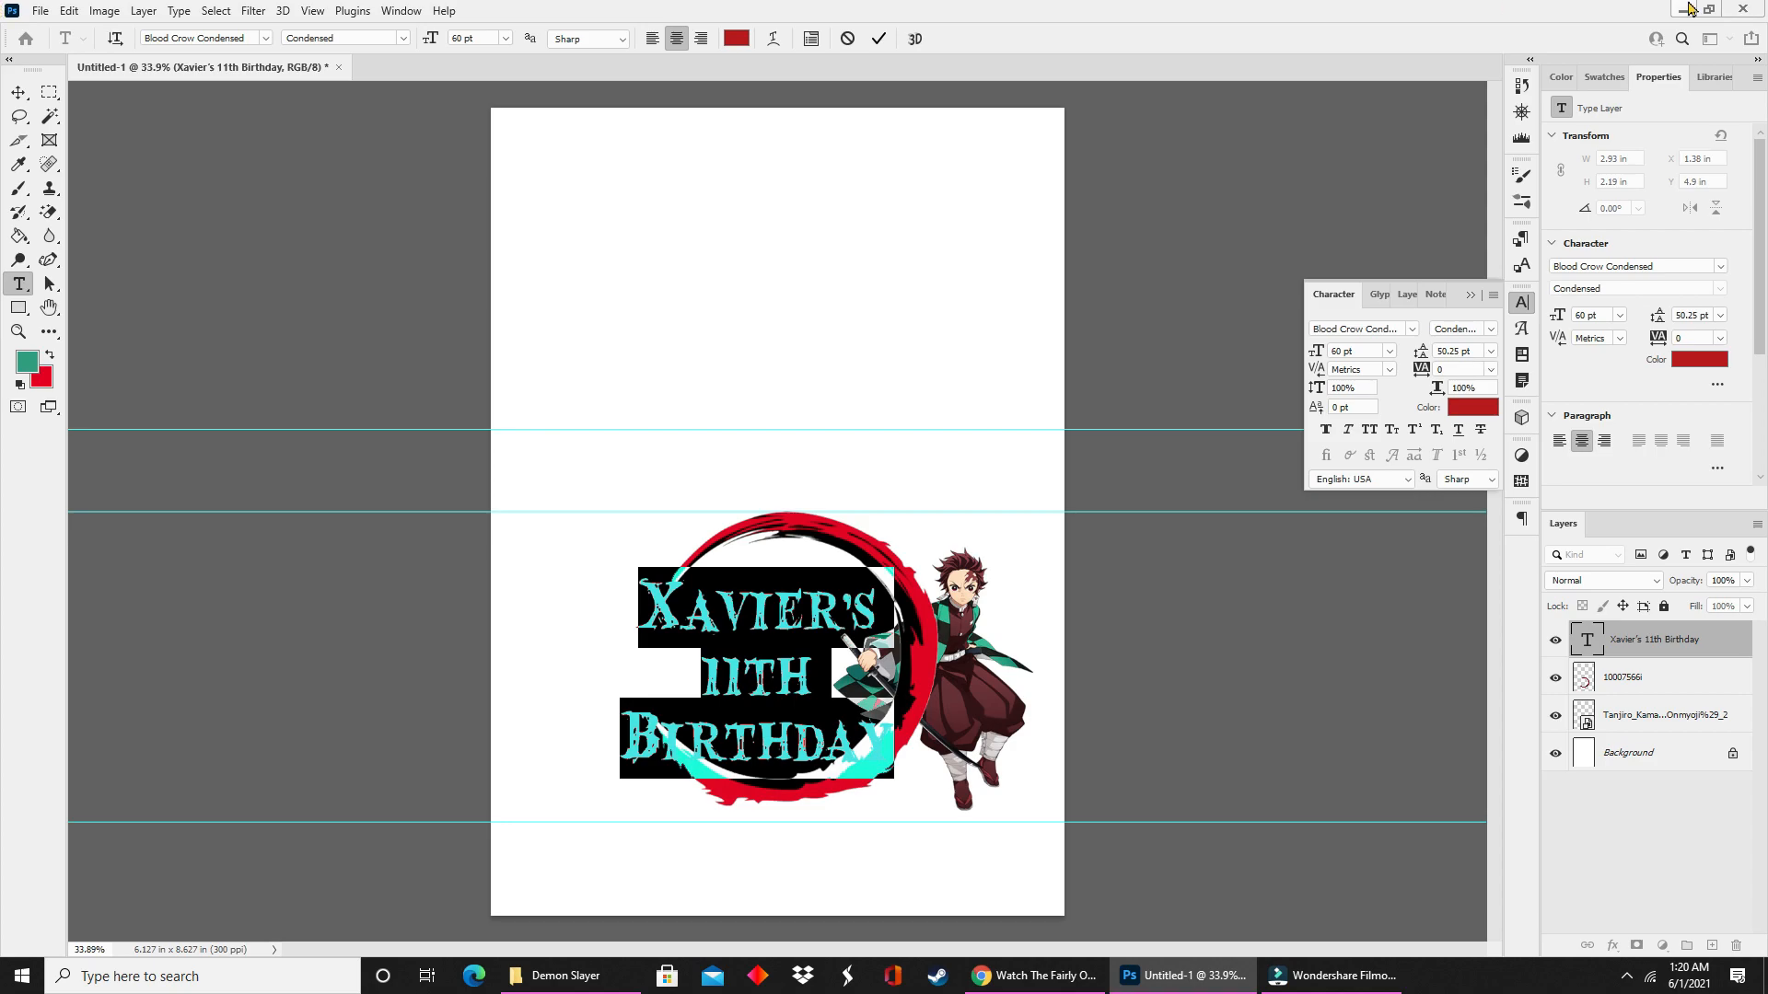
pyautogui.moveTo(798, 650)
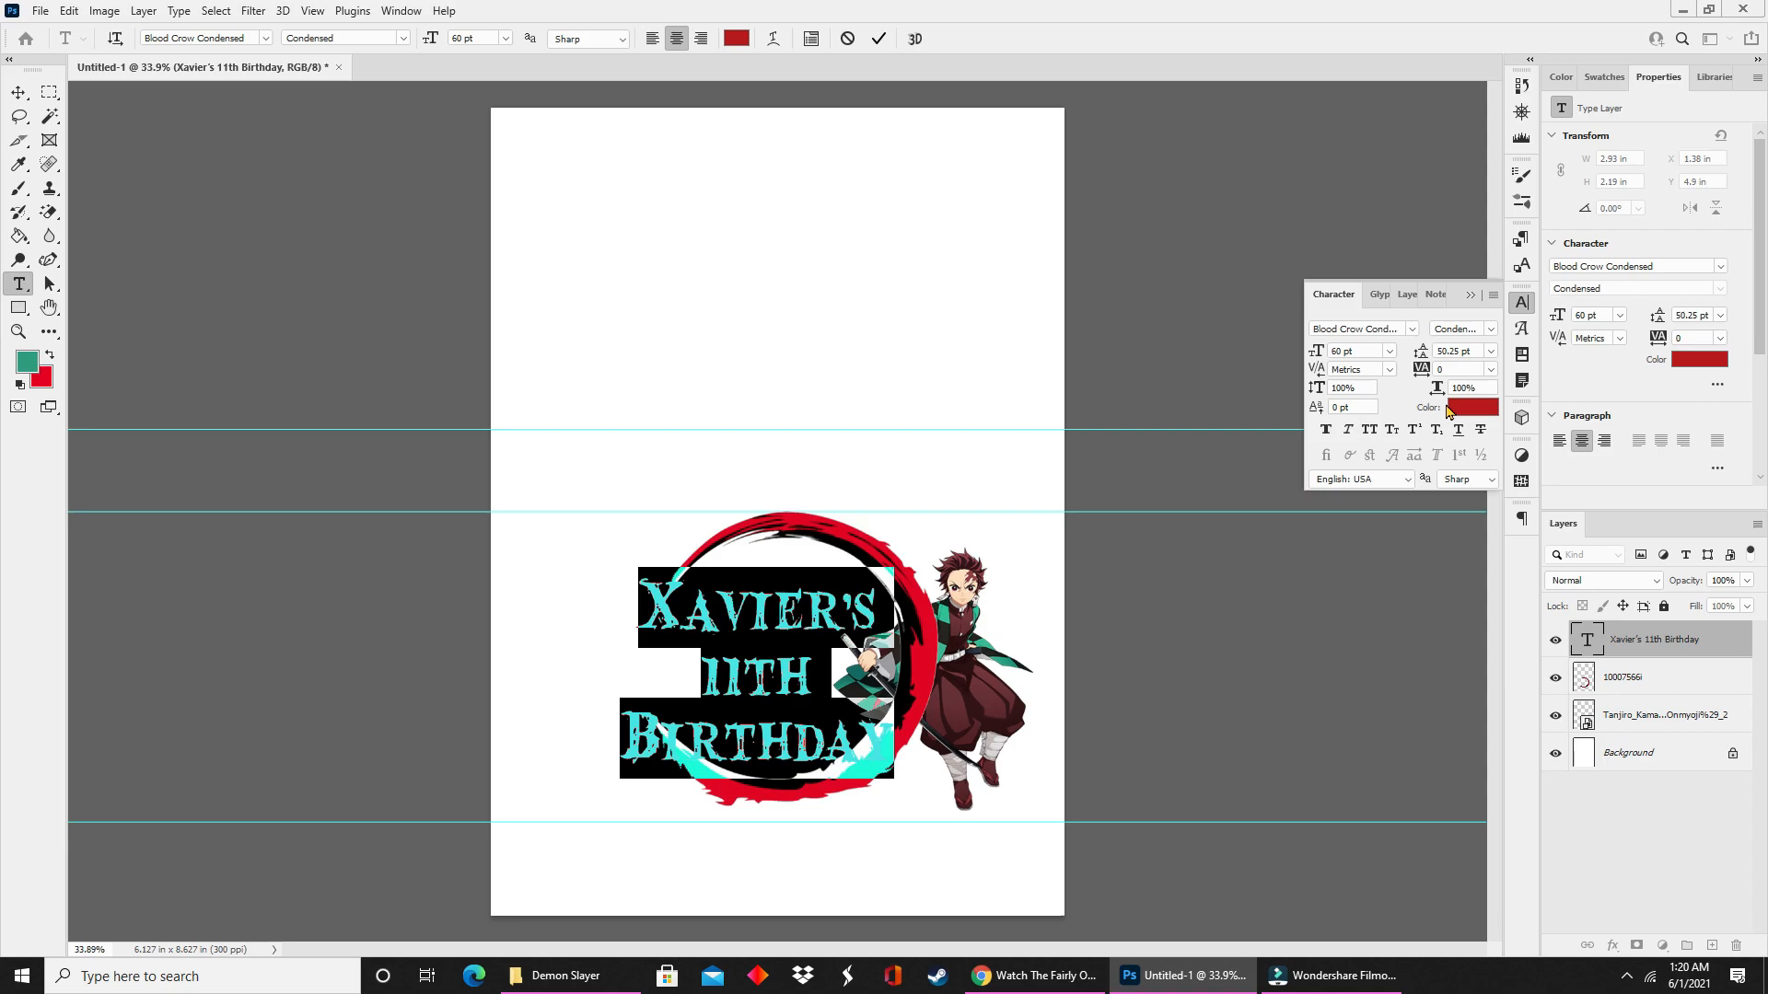
# Set the birthday title colour to black #000000 in the Color Picker.
pyautogui.click(1474, 407)
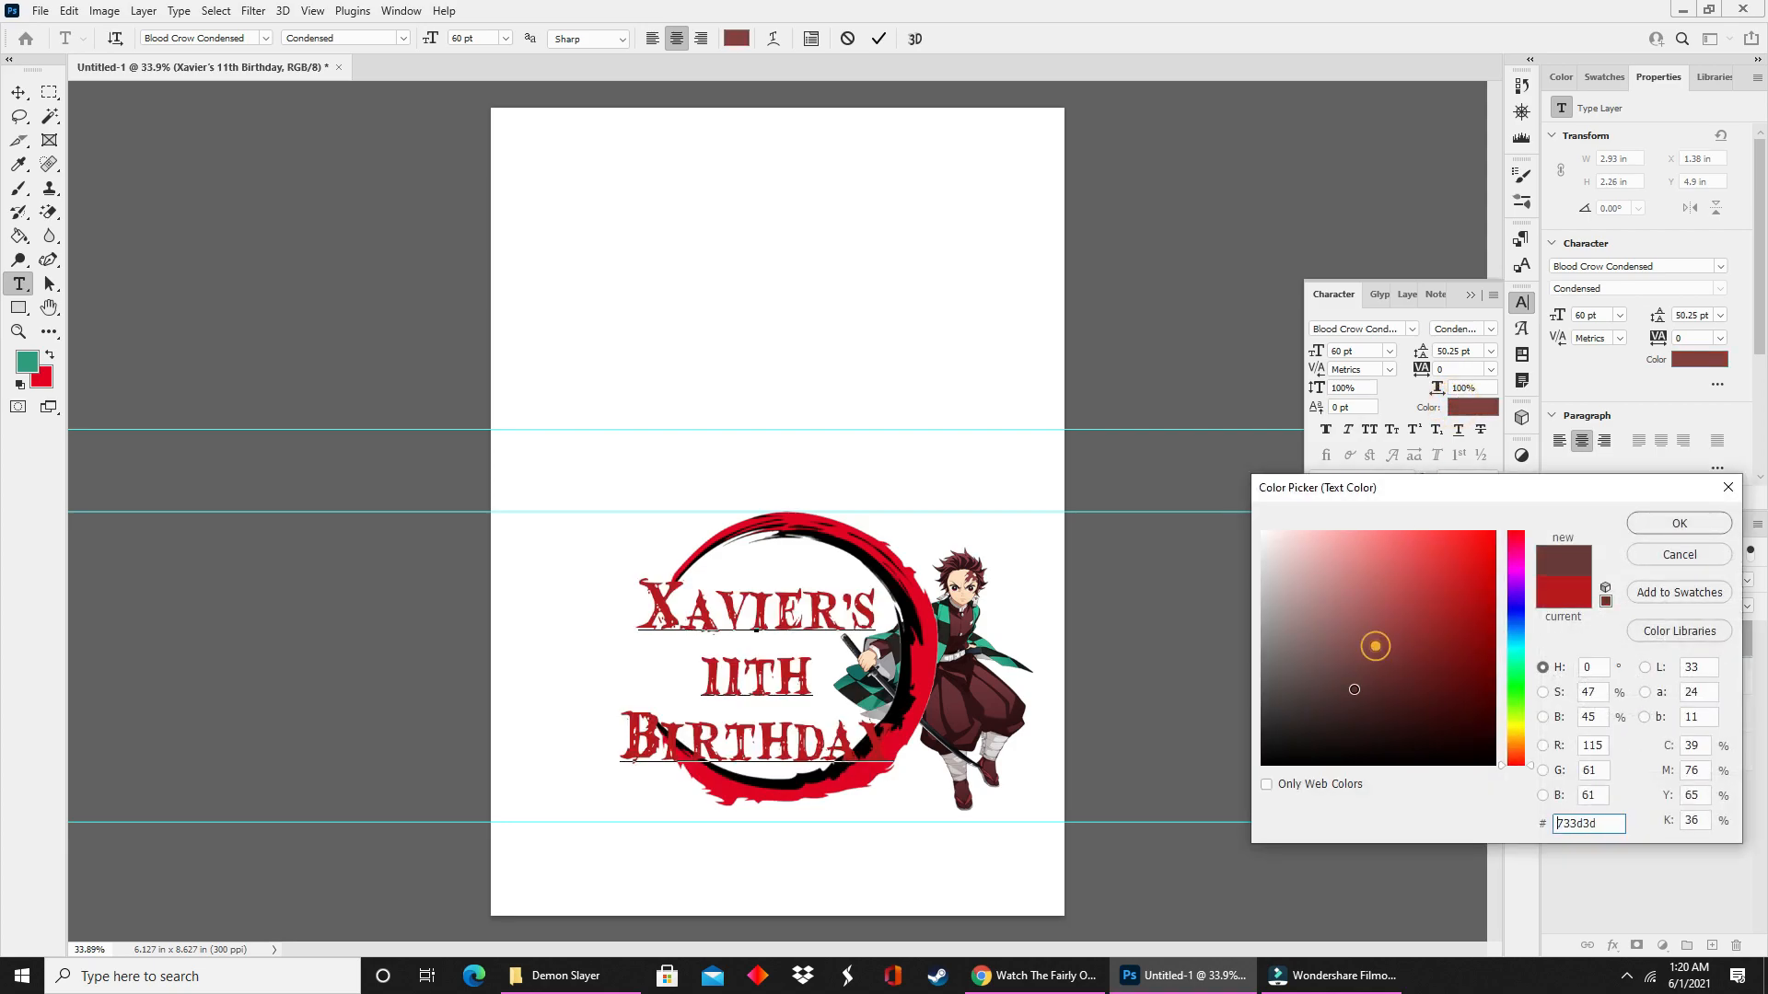
pyautogui.click(1263, 762)
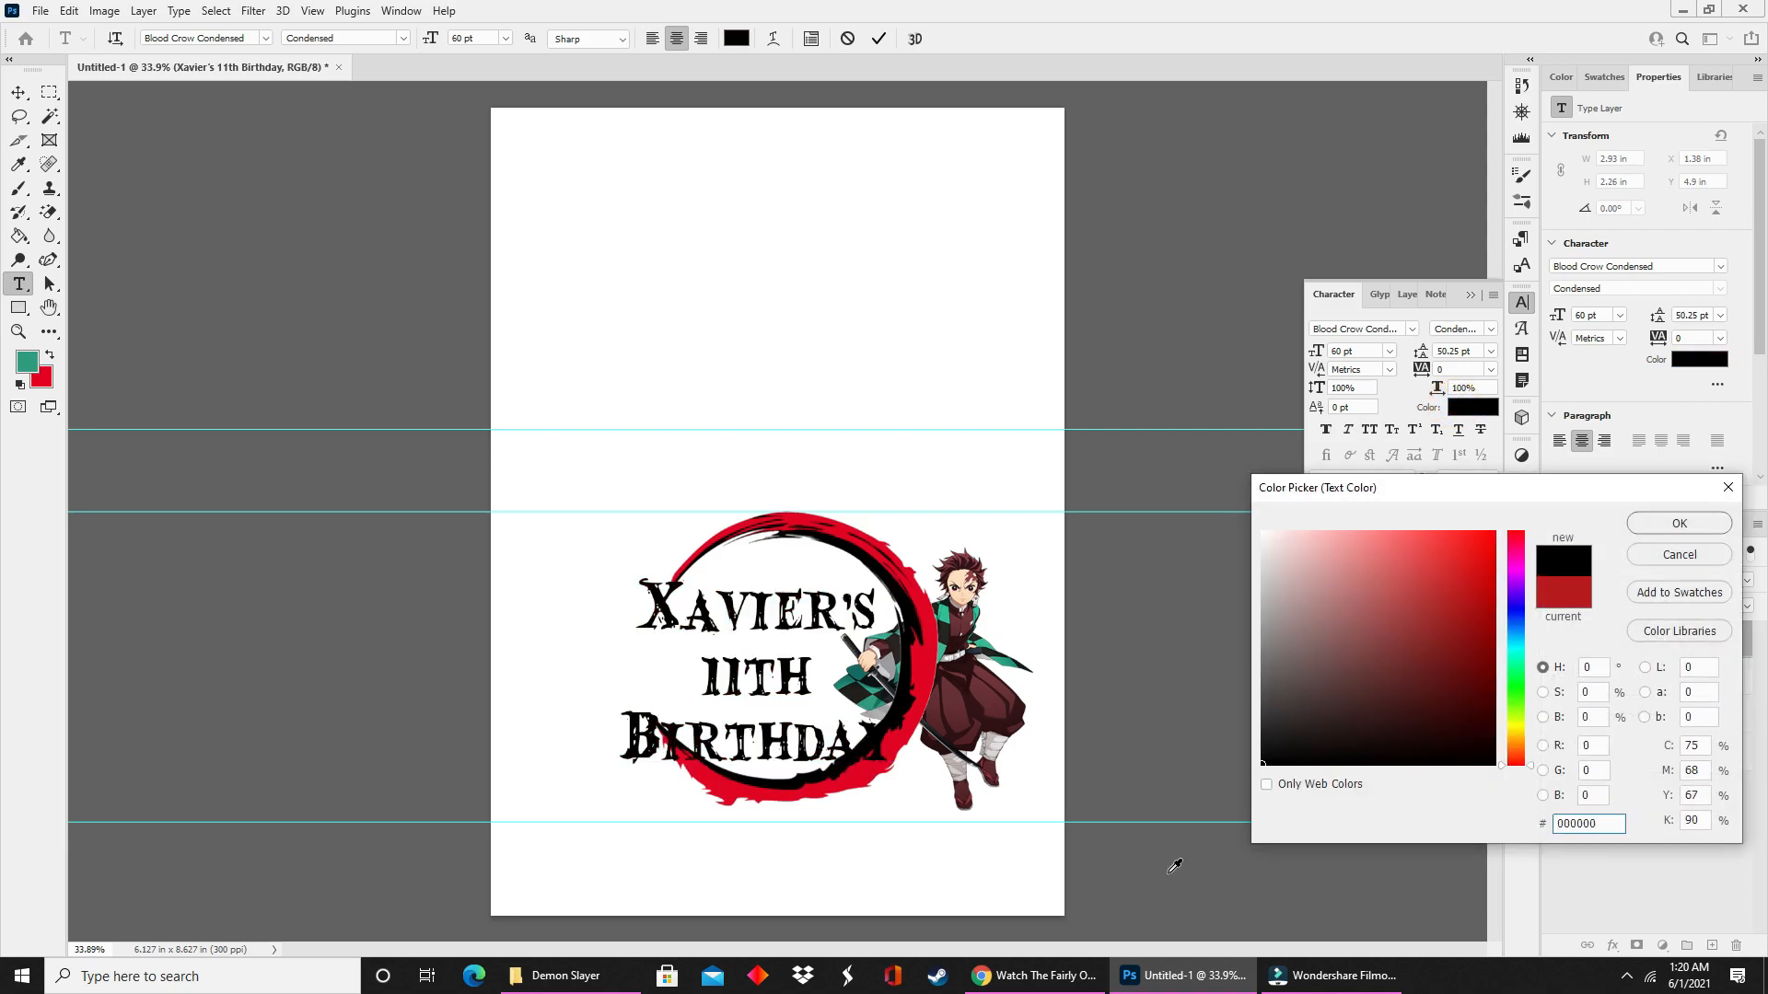
pyautogui.moveTo(1640, 528)
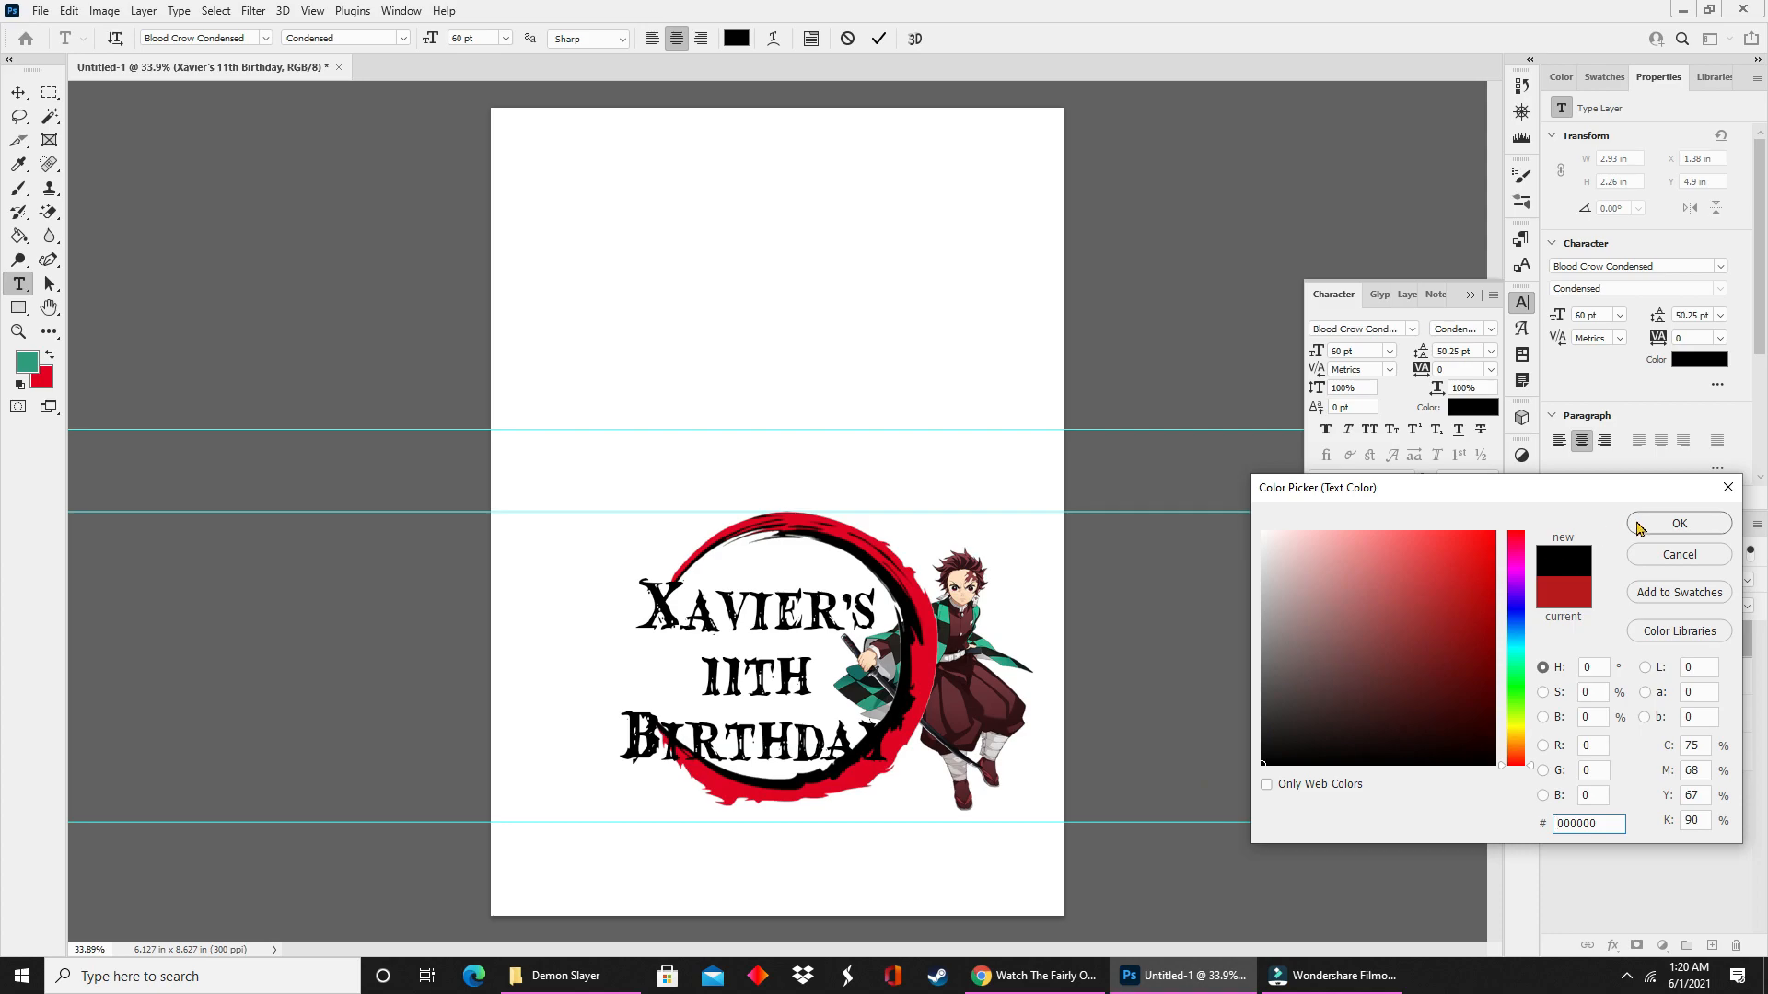
pyautogui.click(1679, 523)
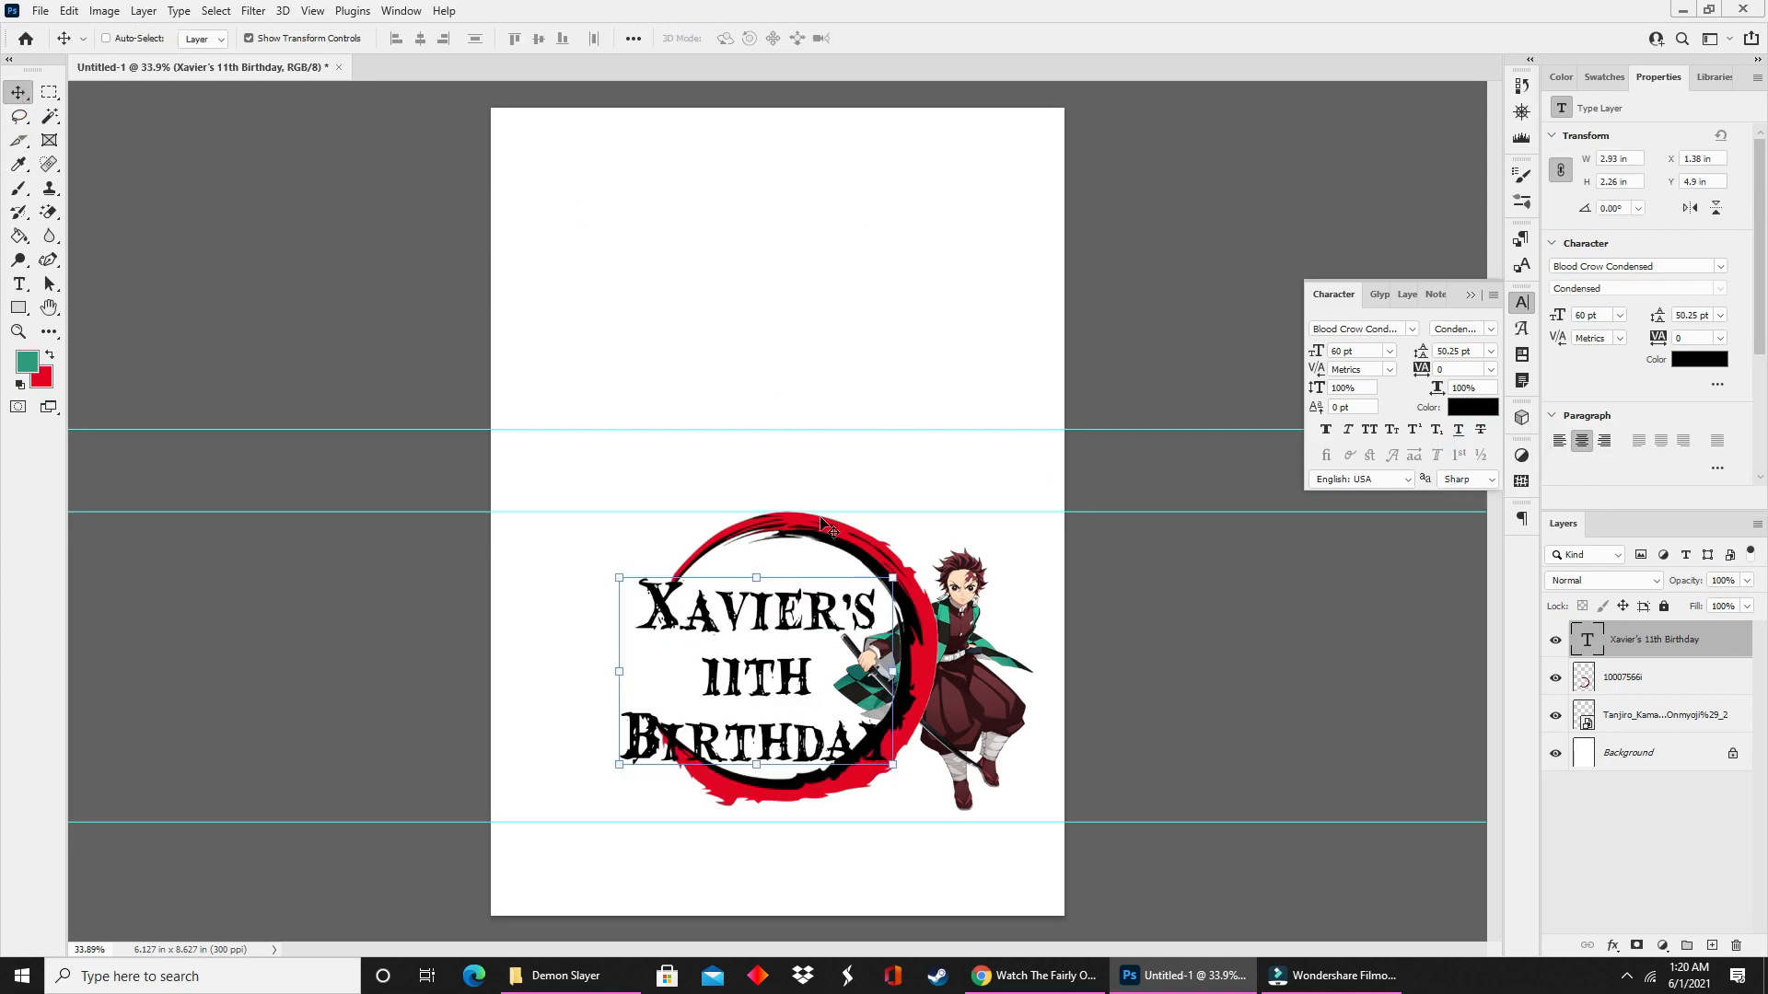
pyautogui.moveTo(1451, 873)
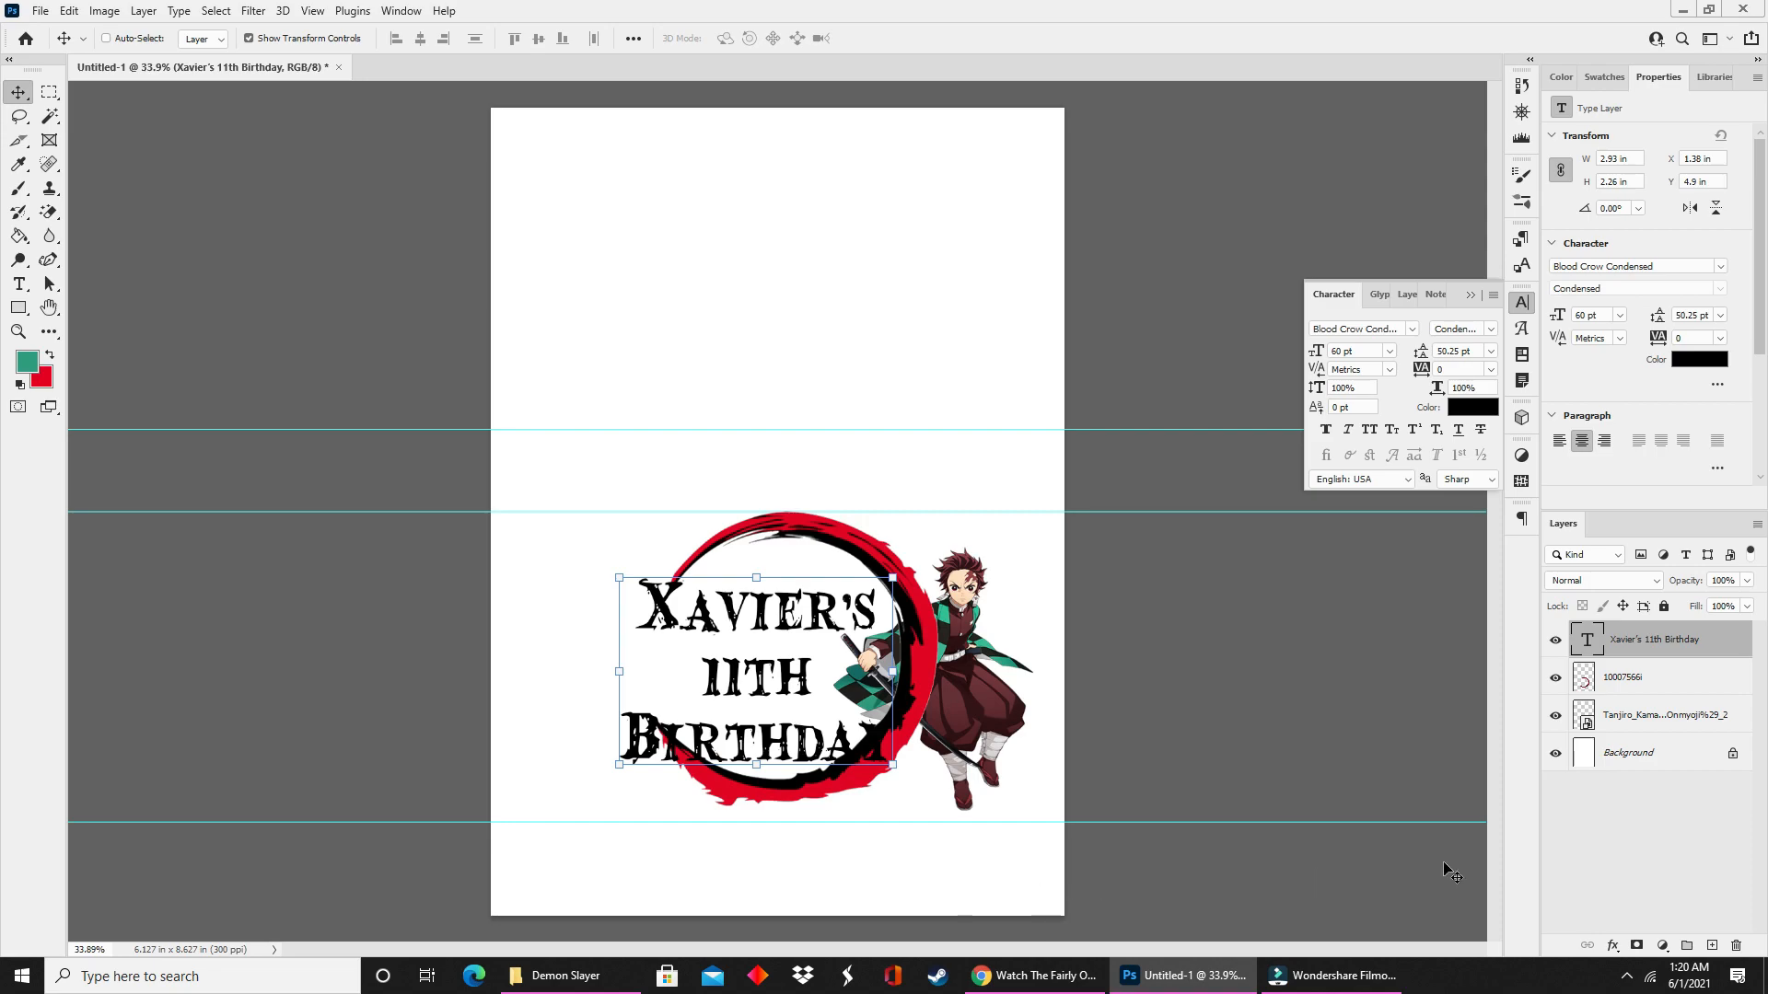
pyautogui.click(1613, 945)
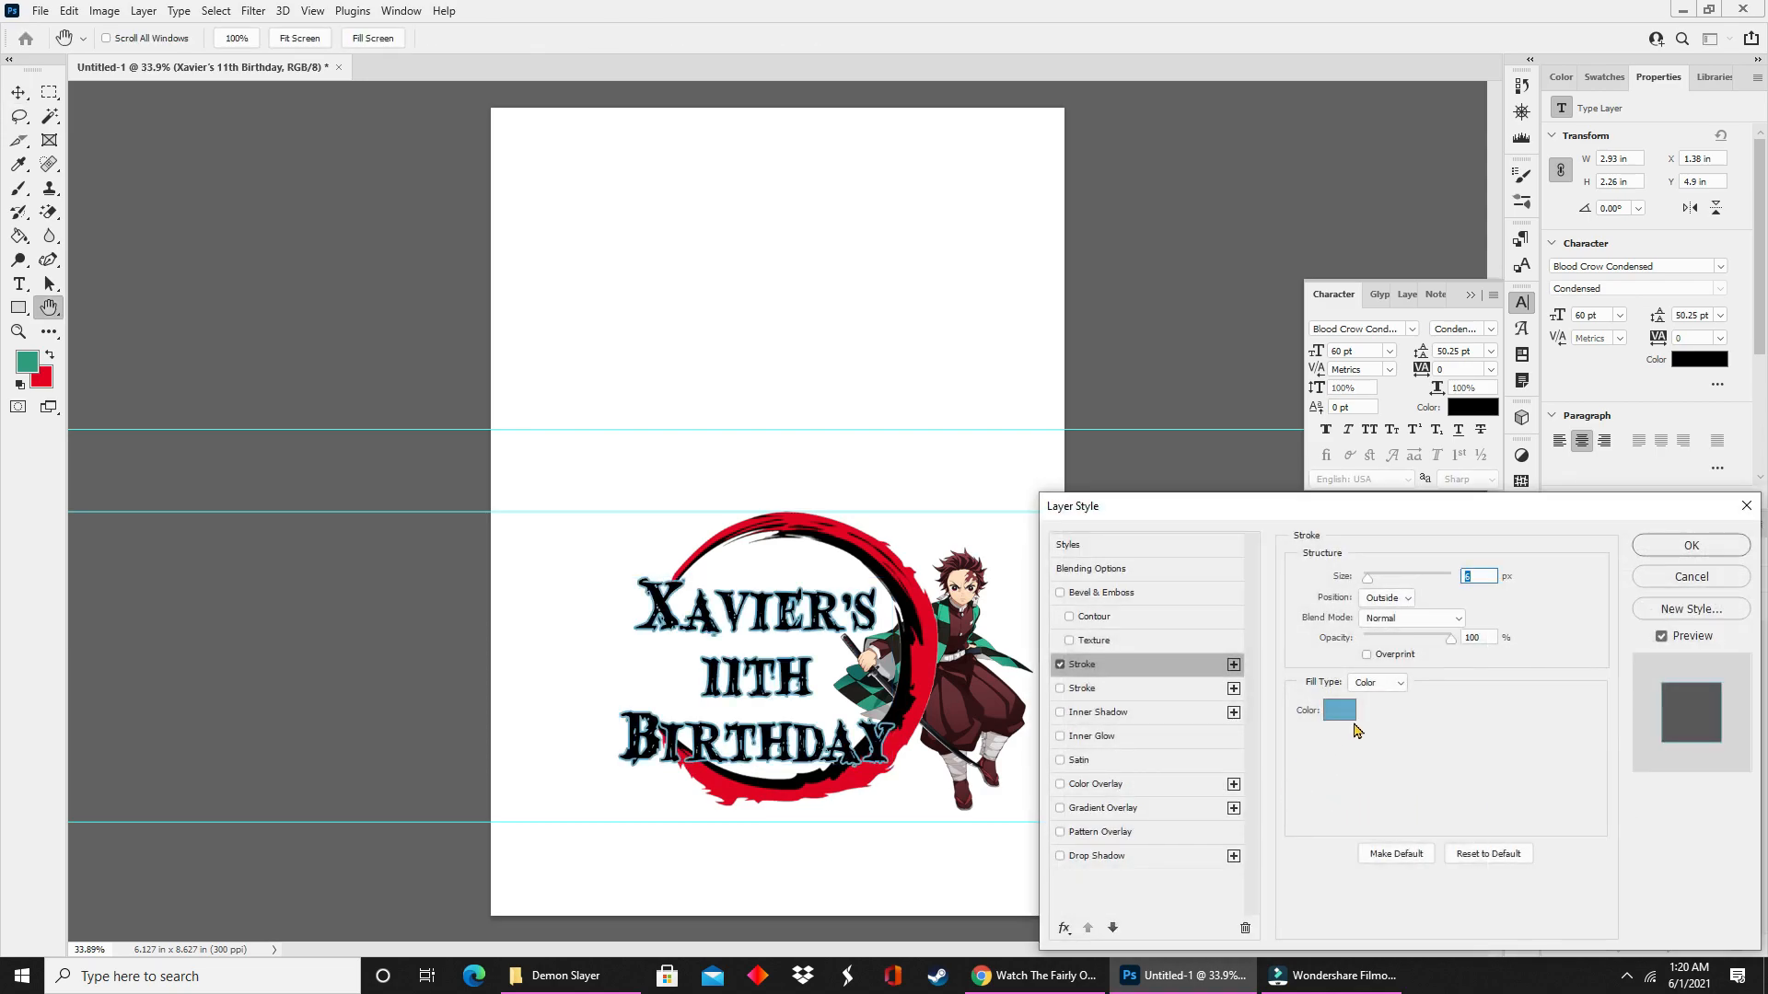
# Give the title a white 6 px stroke in Layer Style and apply it.
pyautogui.click(1339, 709)
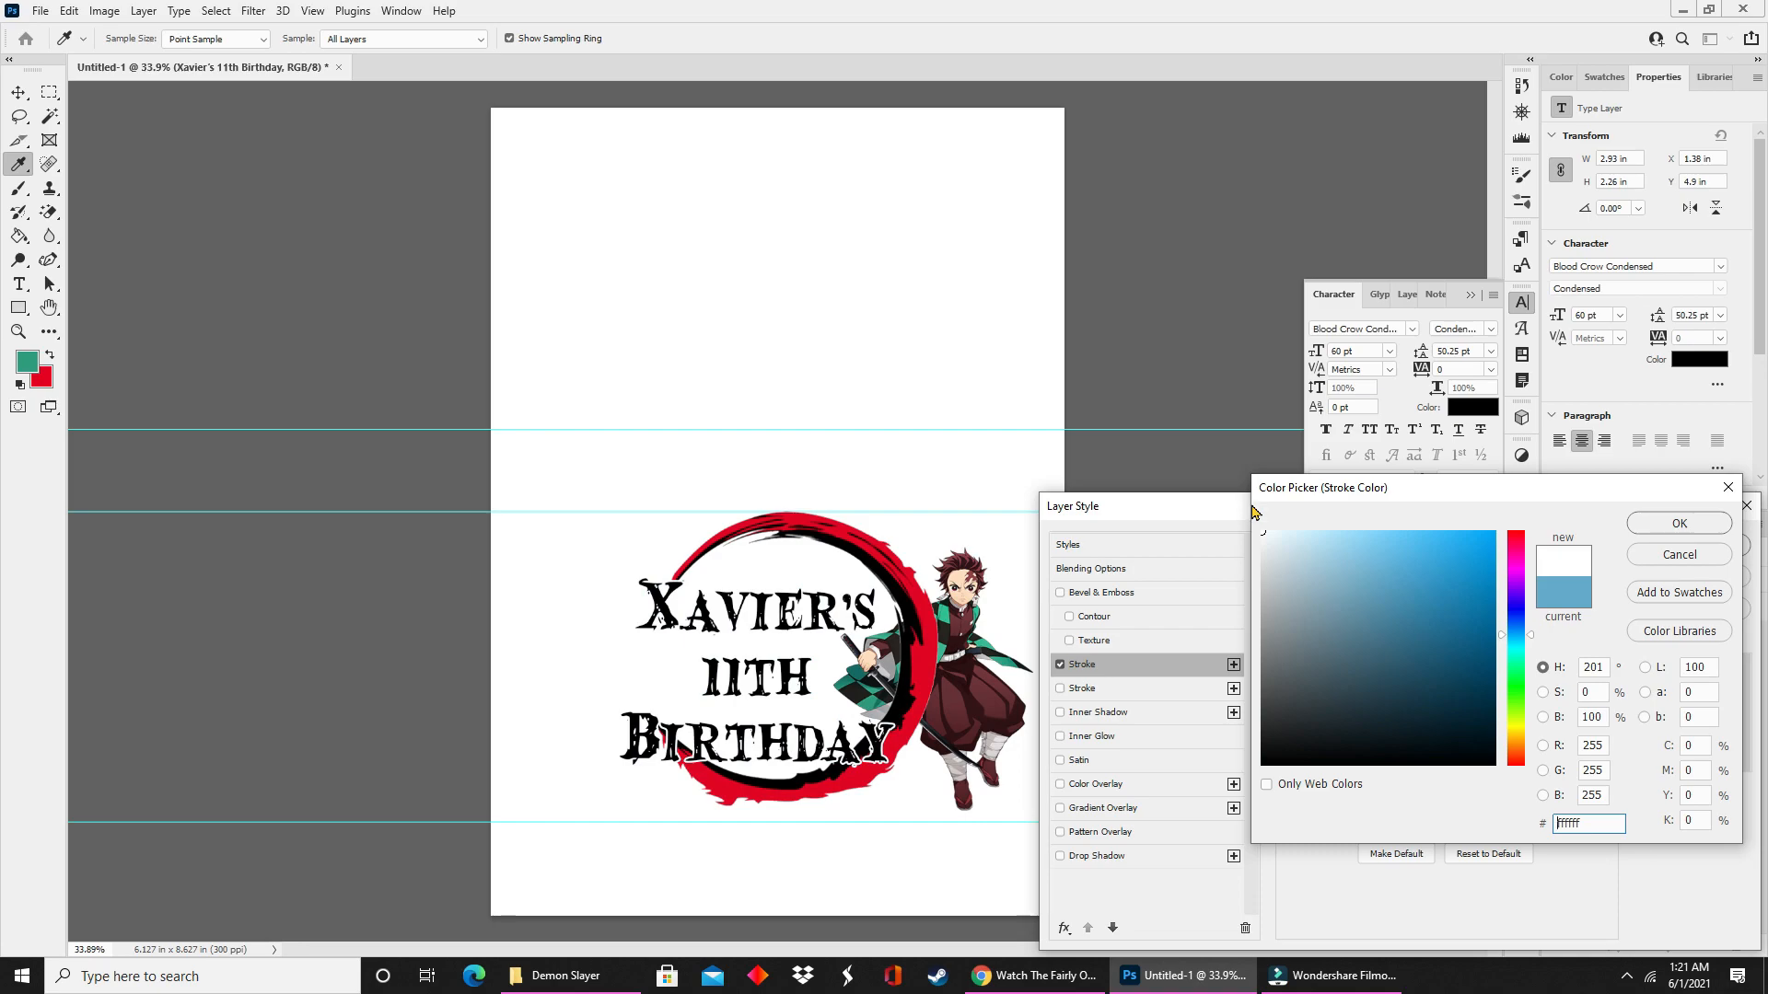
pyautogui.click(1680, 523)
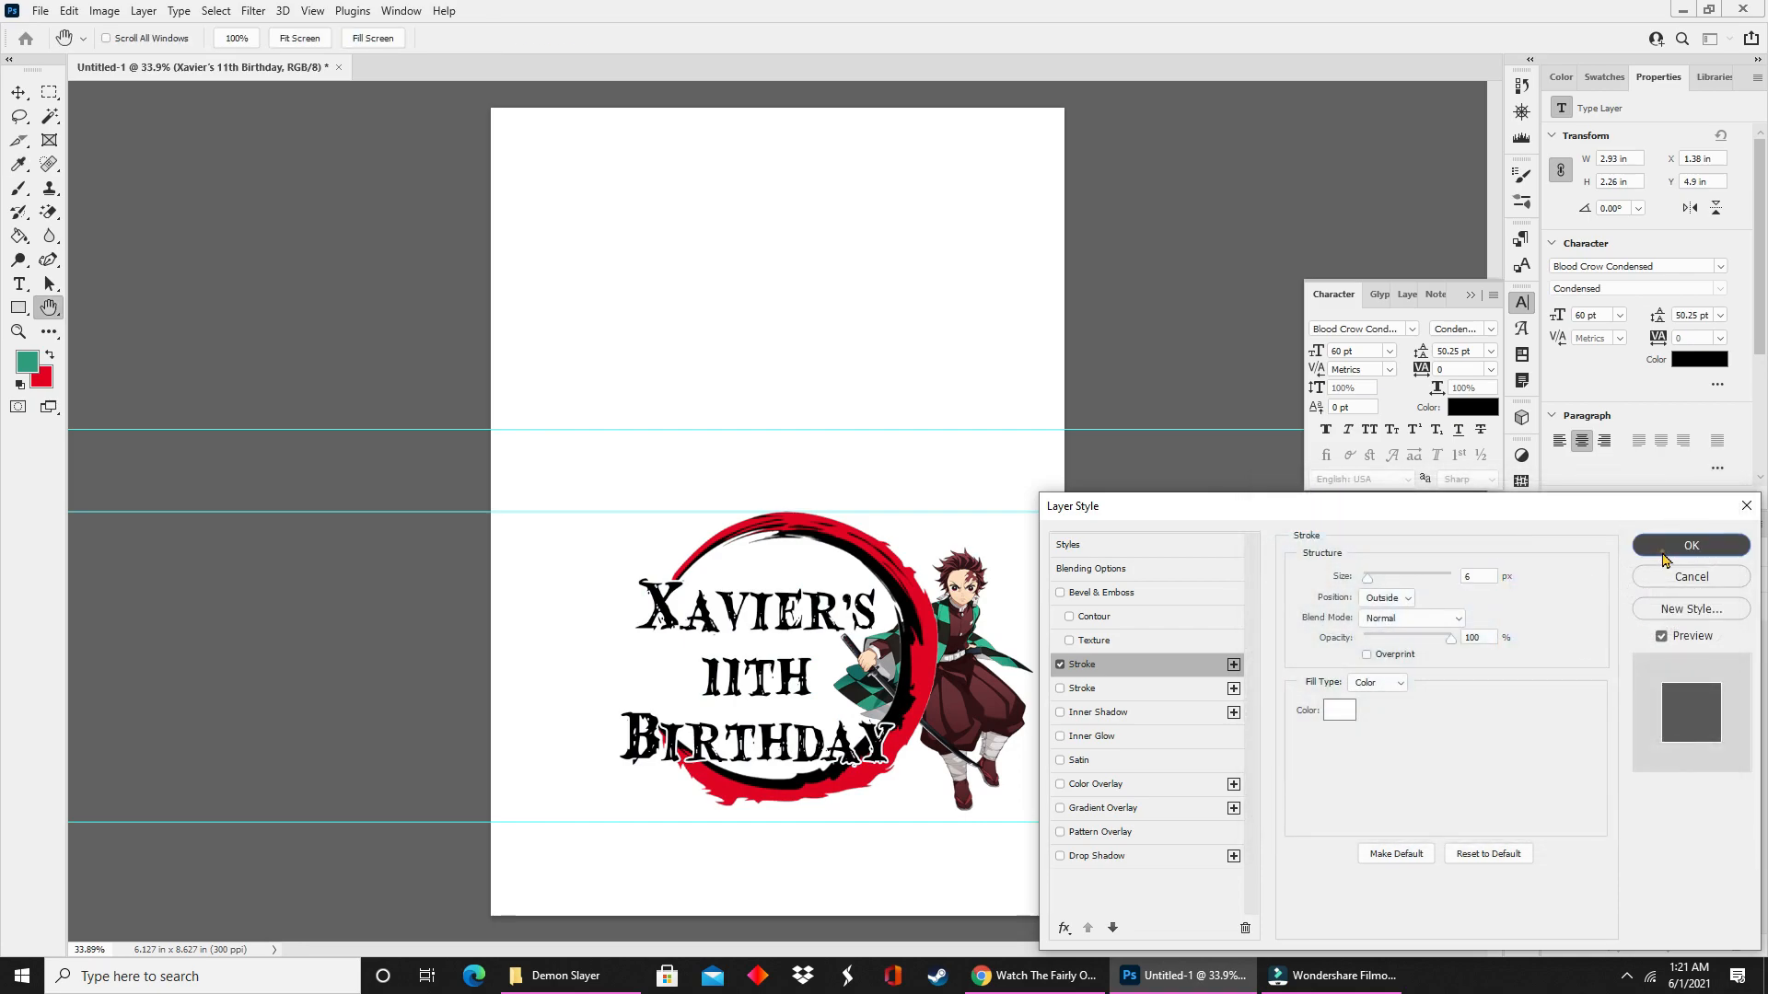
pyautogui.click(1690, 545)
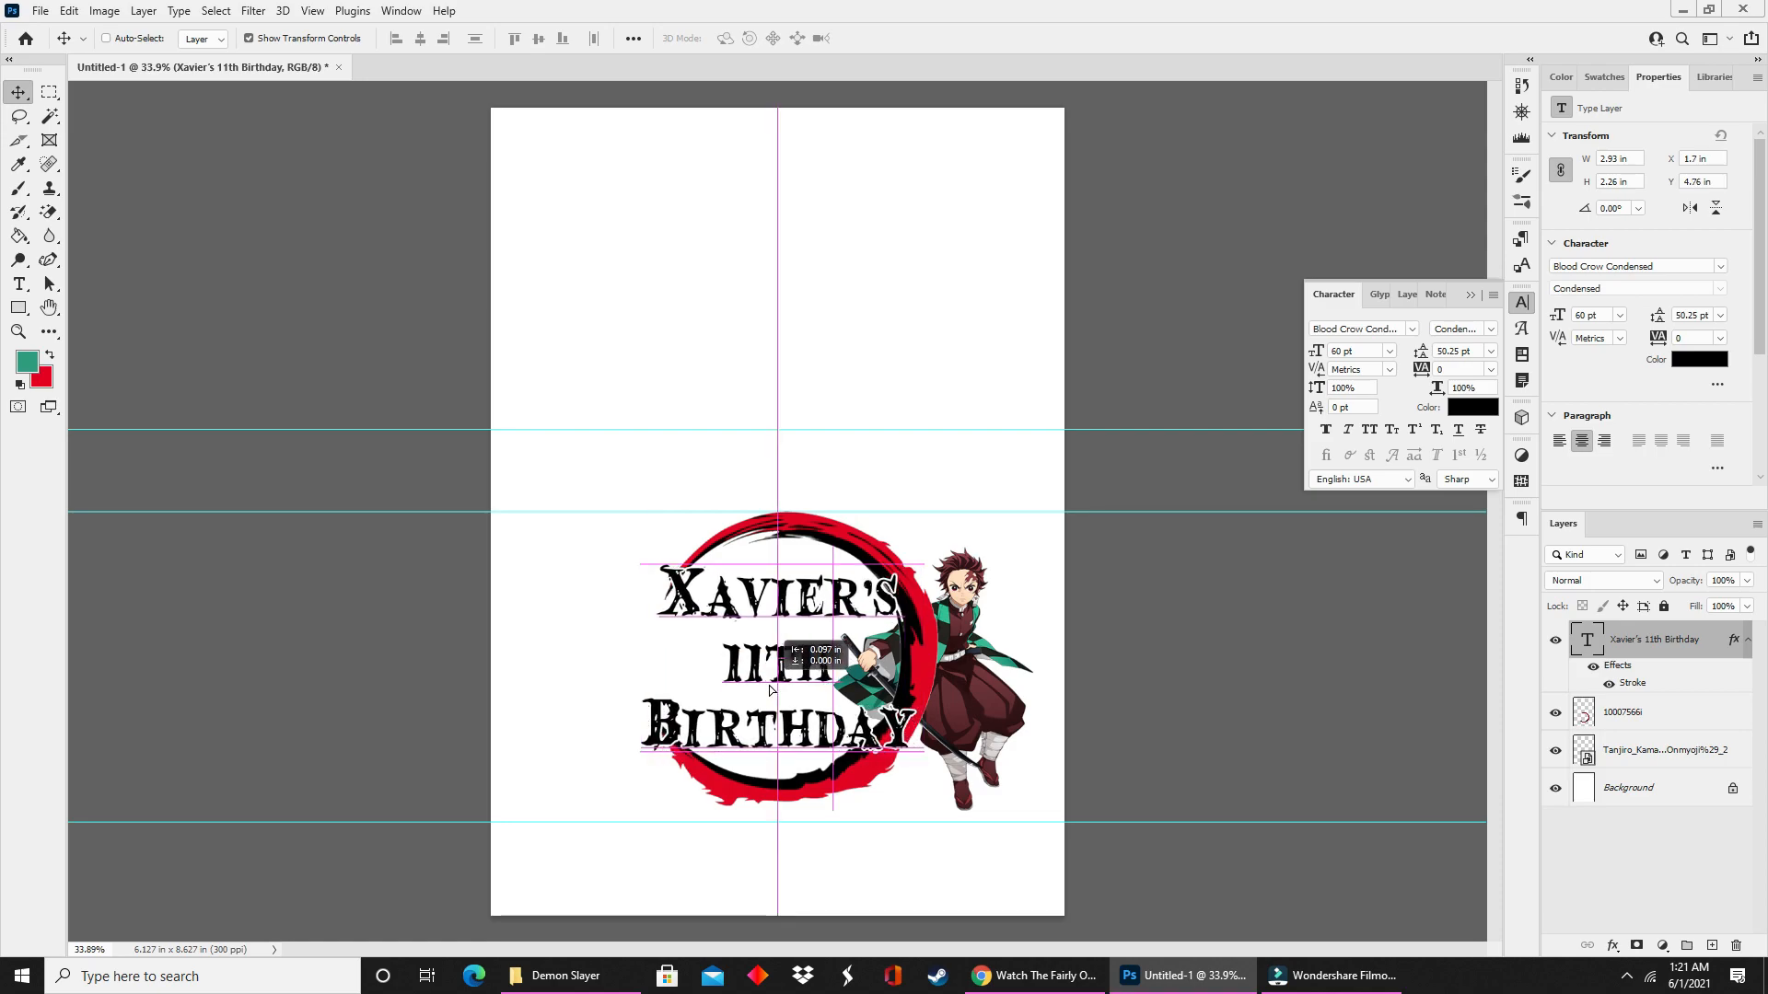
pyautogui.click(19, 283)
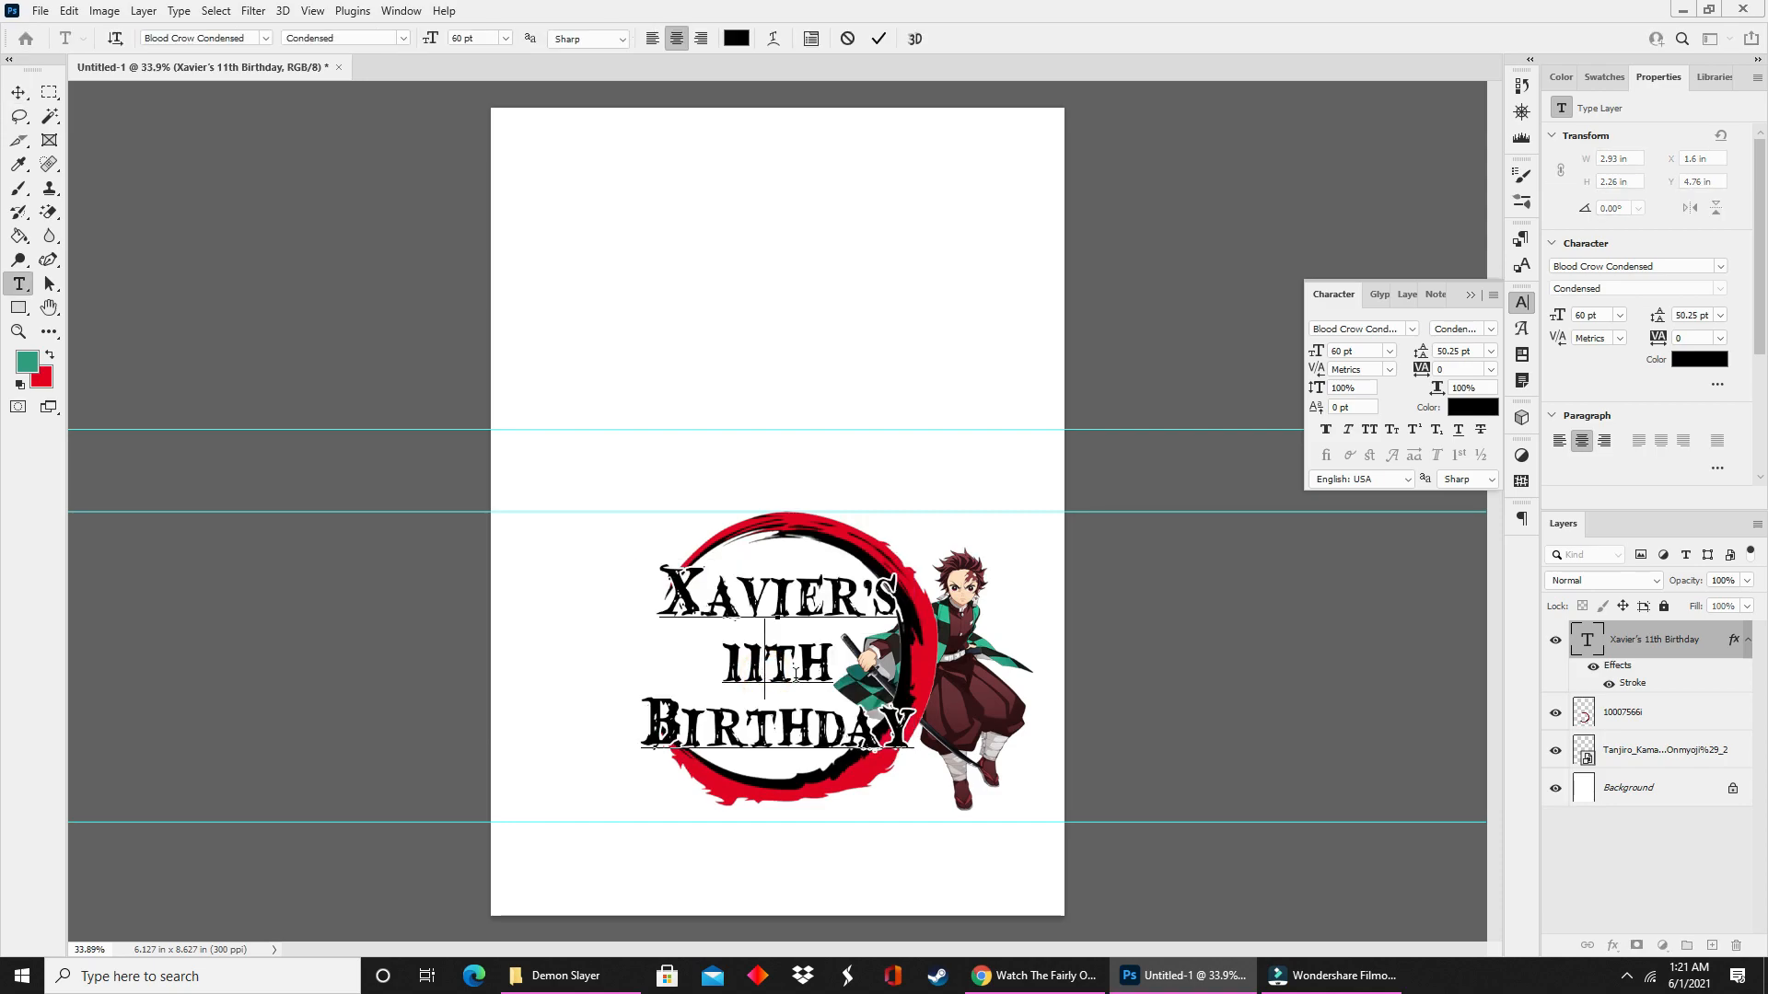
# Make the TH after the 11 a raised superscript.
pyautogui.click(832, 665)
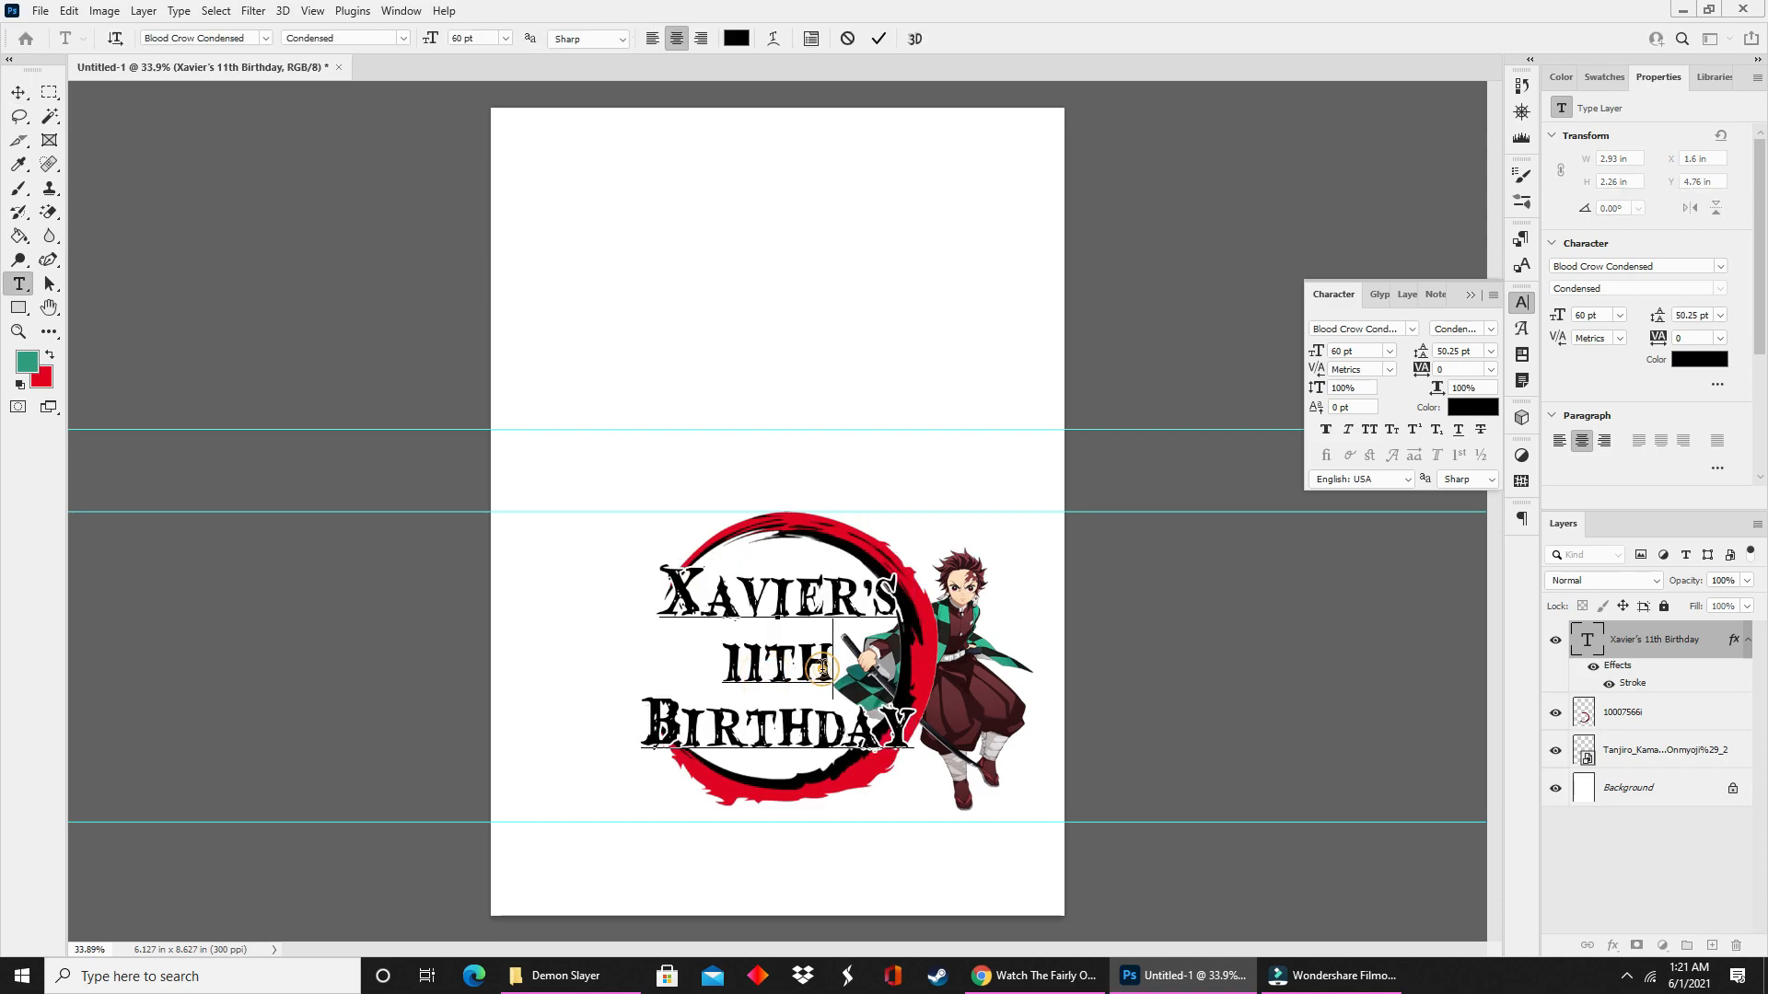
pyautogui.doubleClick(790, 659)
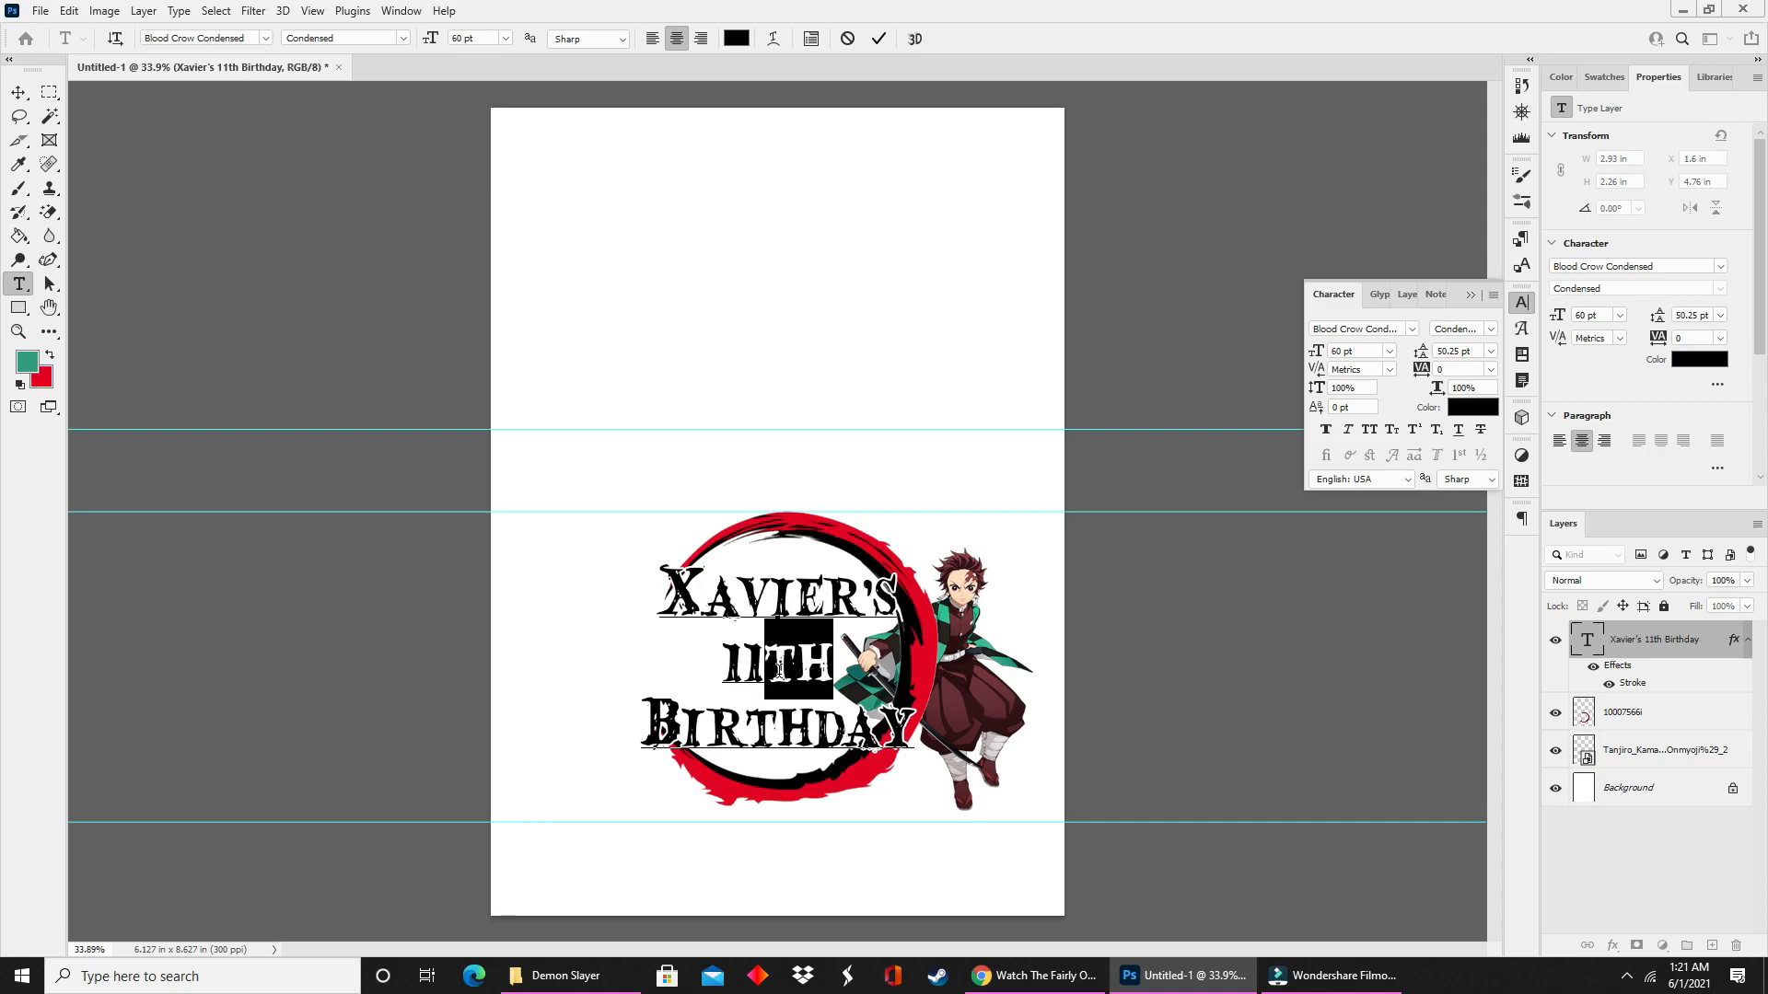
pyautogui.moveTo(1520, 324)
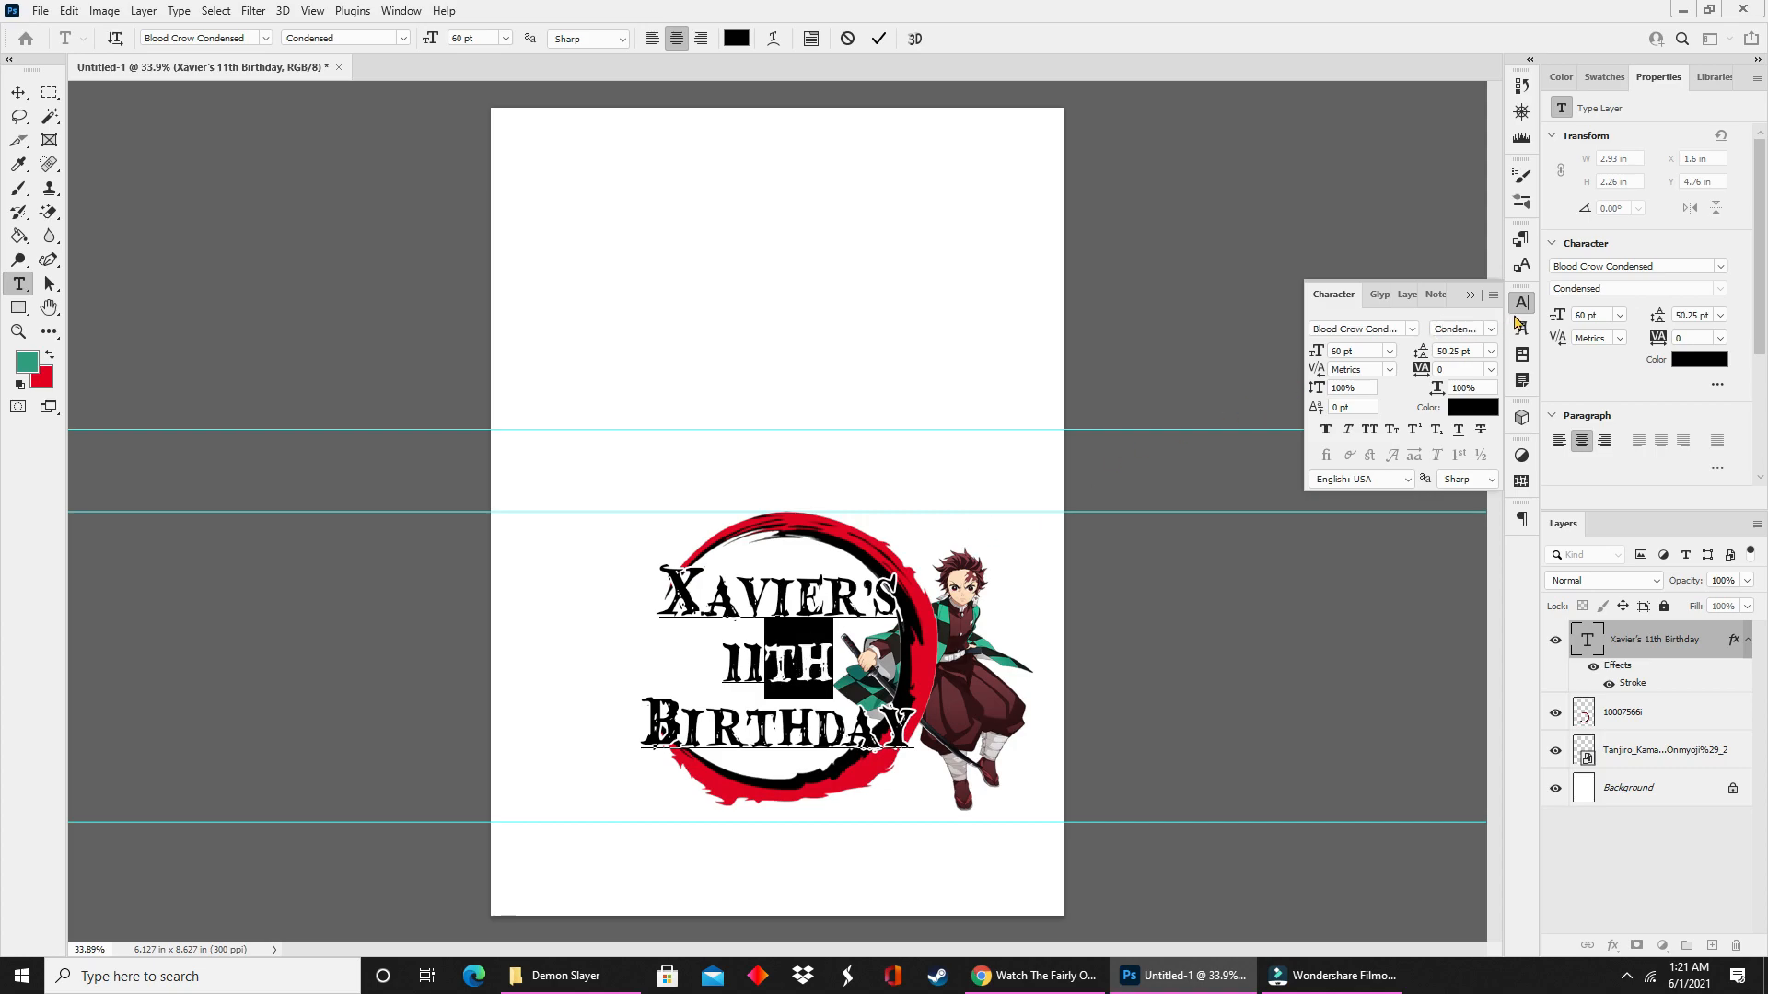
pyautogui.moveTo(1382, 405)
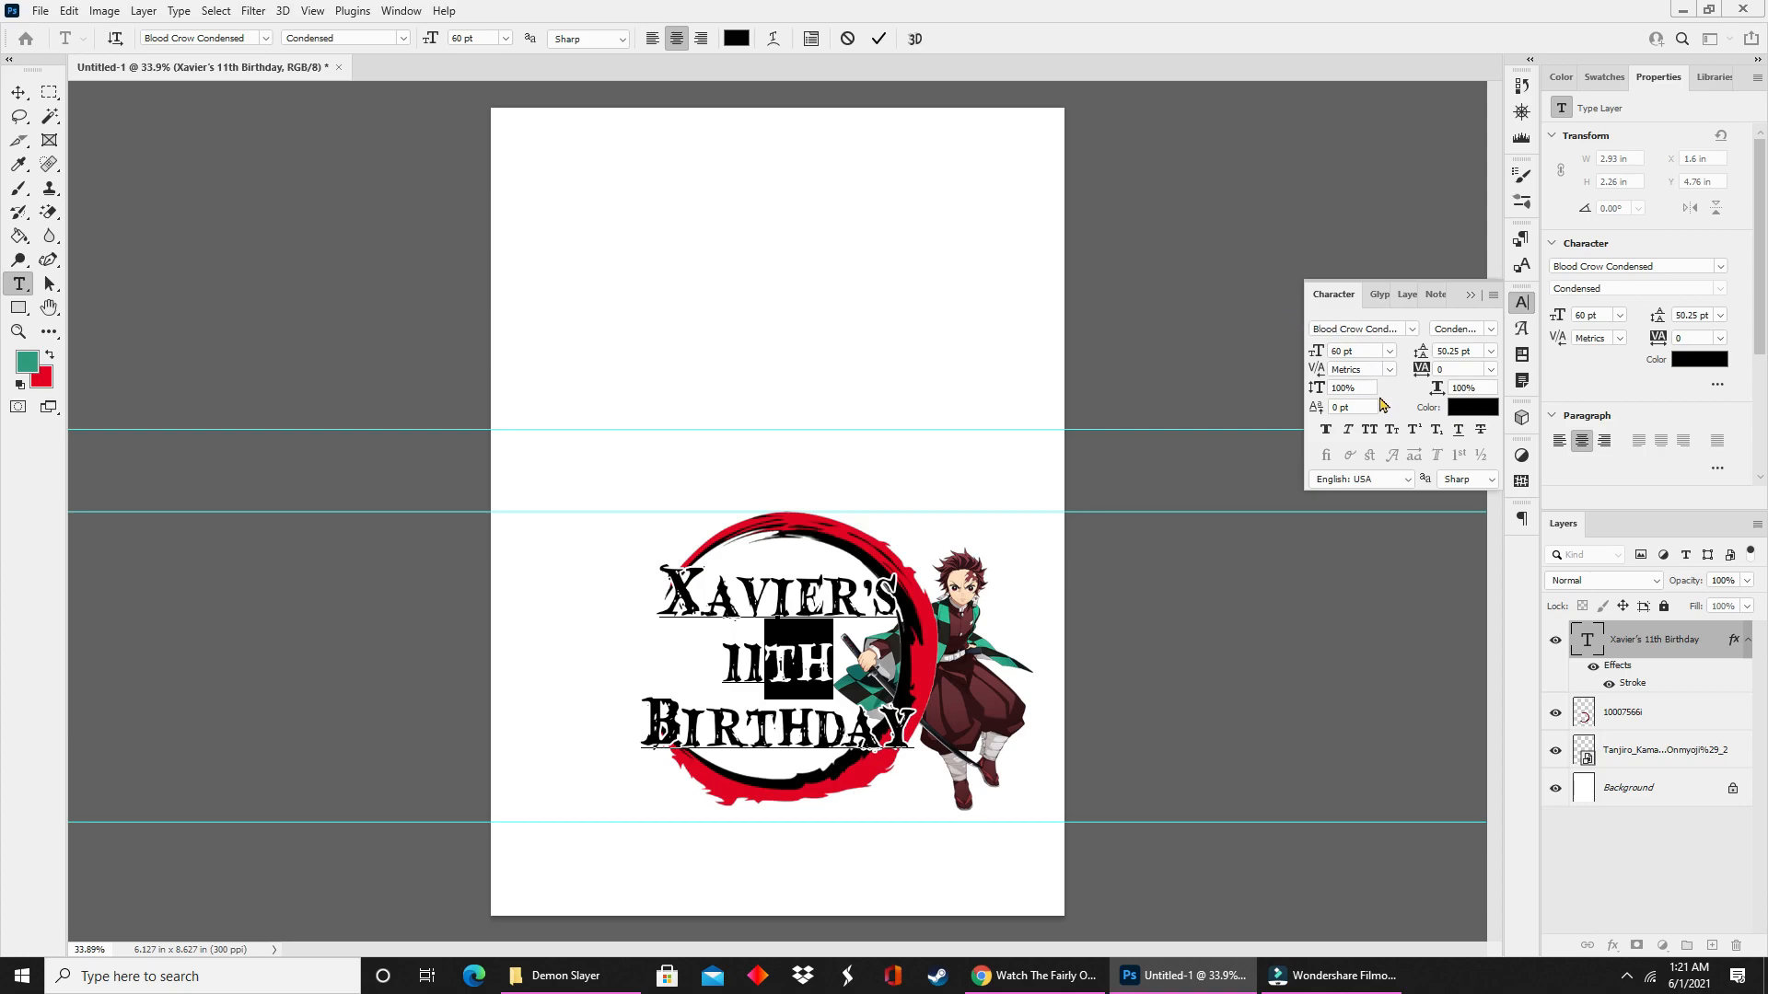
pyautogui.moveTo(1413, 440)
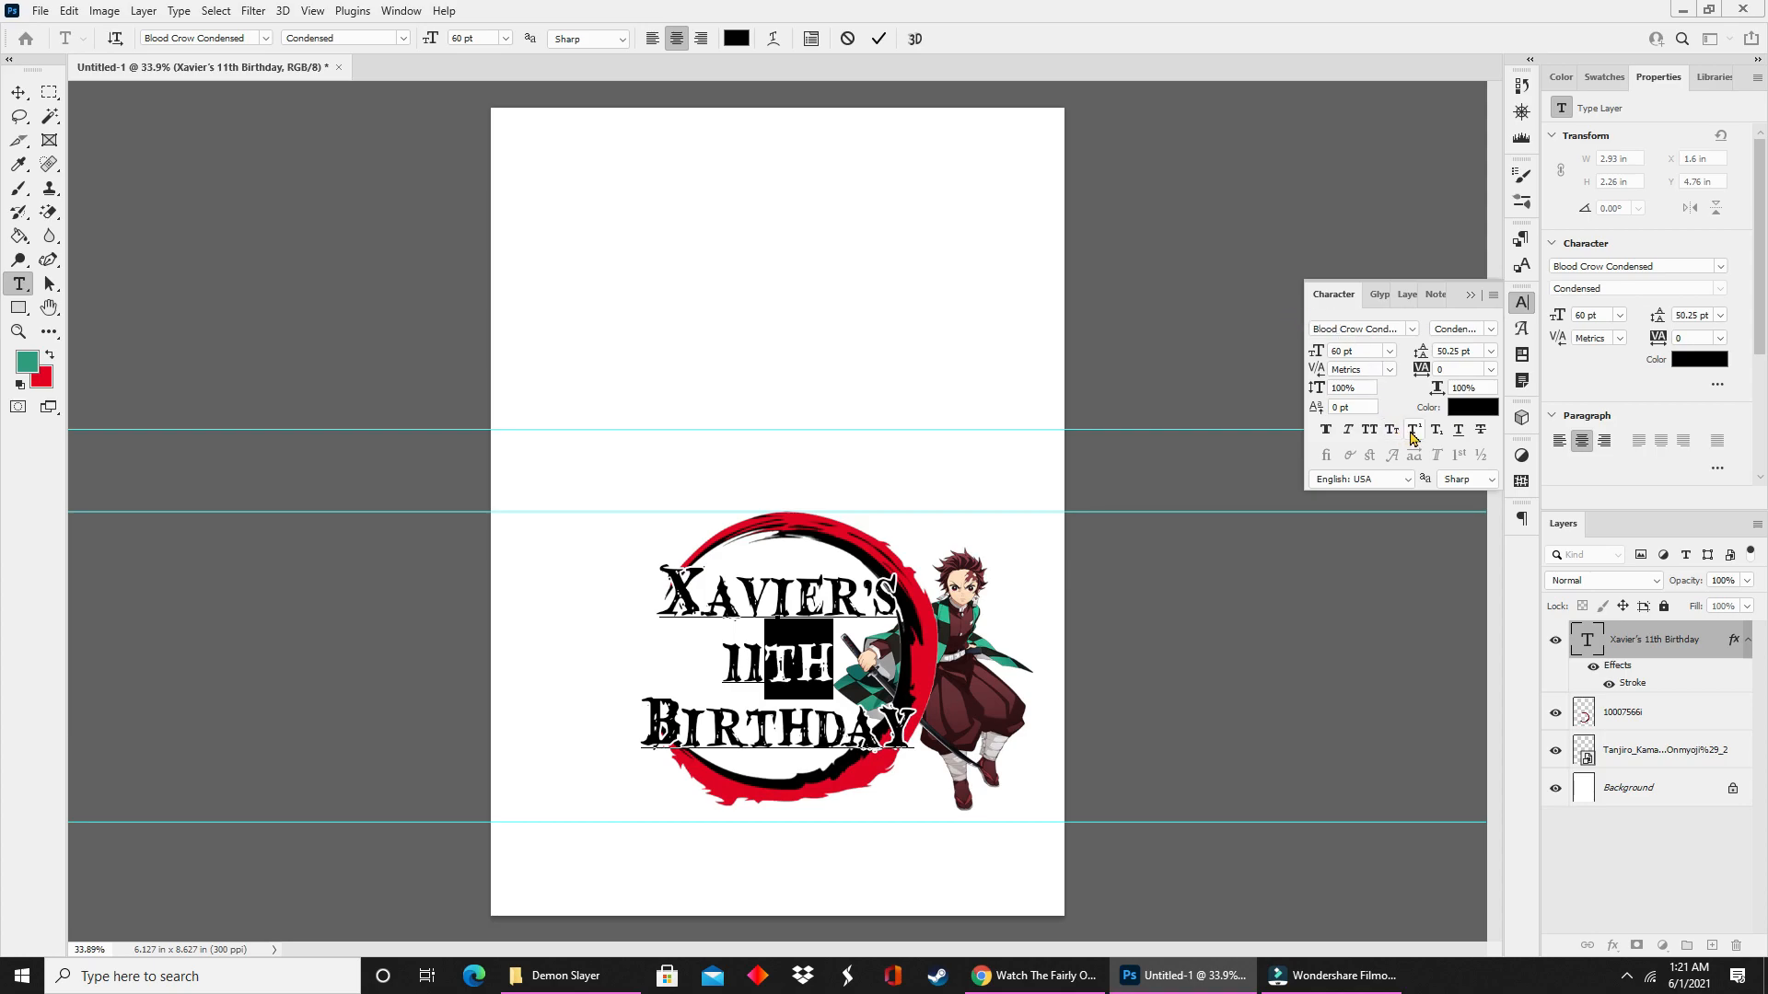
pyautogui.moveTo(1413, 429)
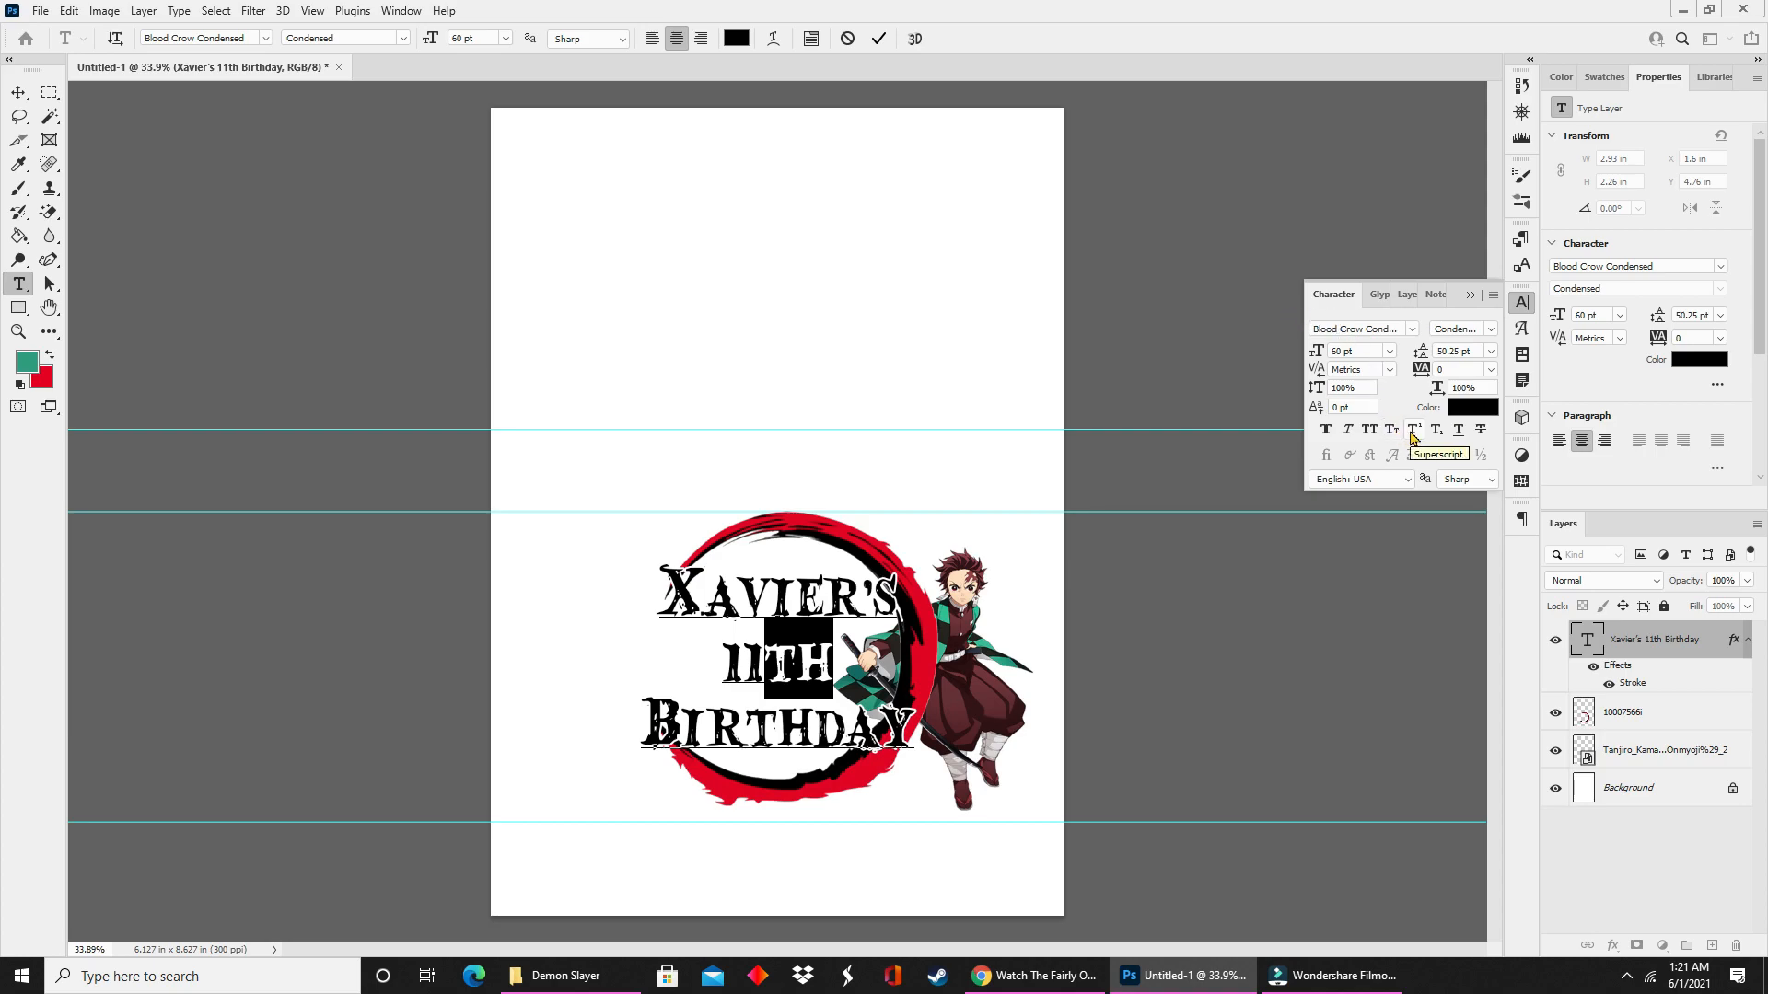
pyautogui.click(1413, 429)
pyautogui.write('100')
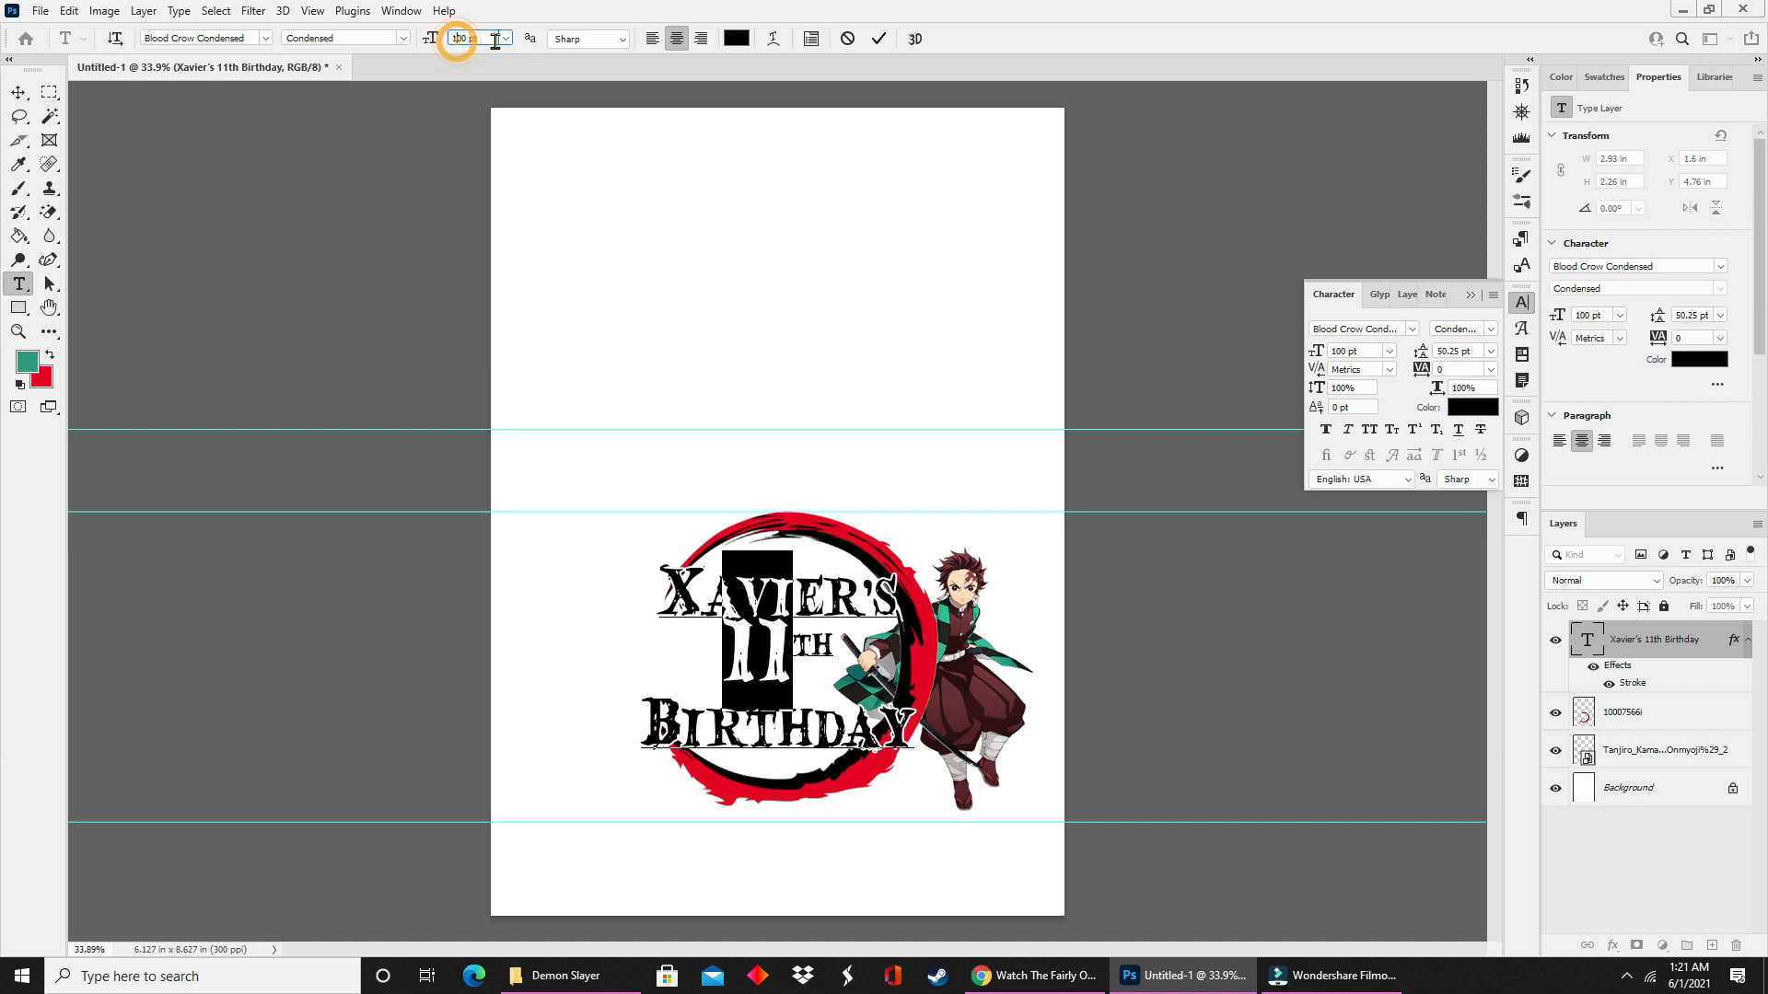
# Set the 11 to 90 pt font size and finish editing the text.
pyautogui.tripleClick(463, 38)
pyautogui.write('900')
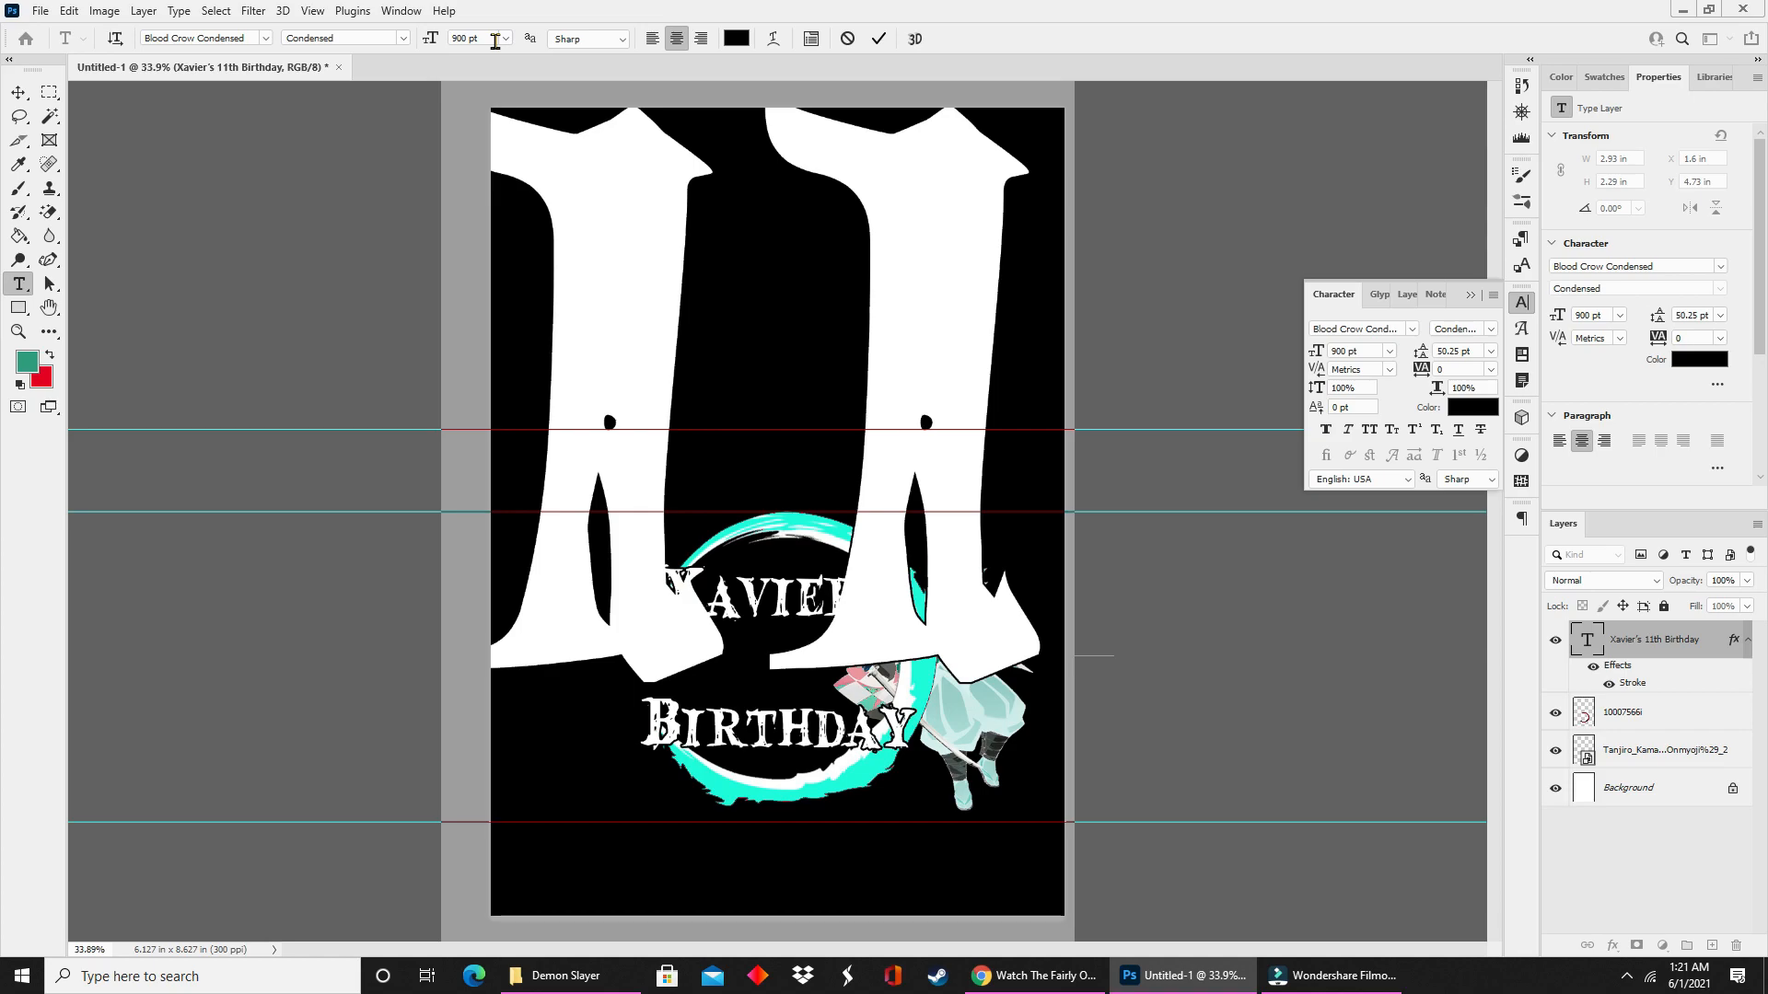
pyautogui.tripleClick(463, 37)
pyautogui.write('90')
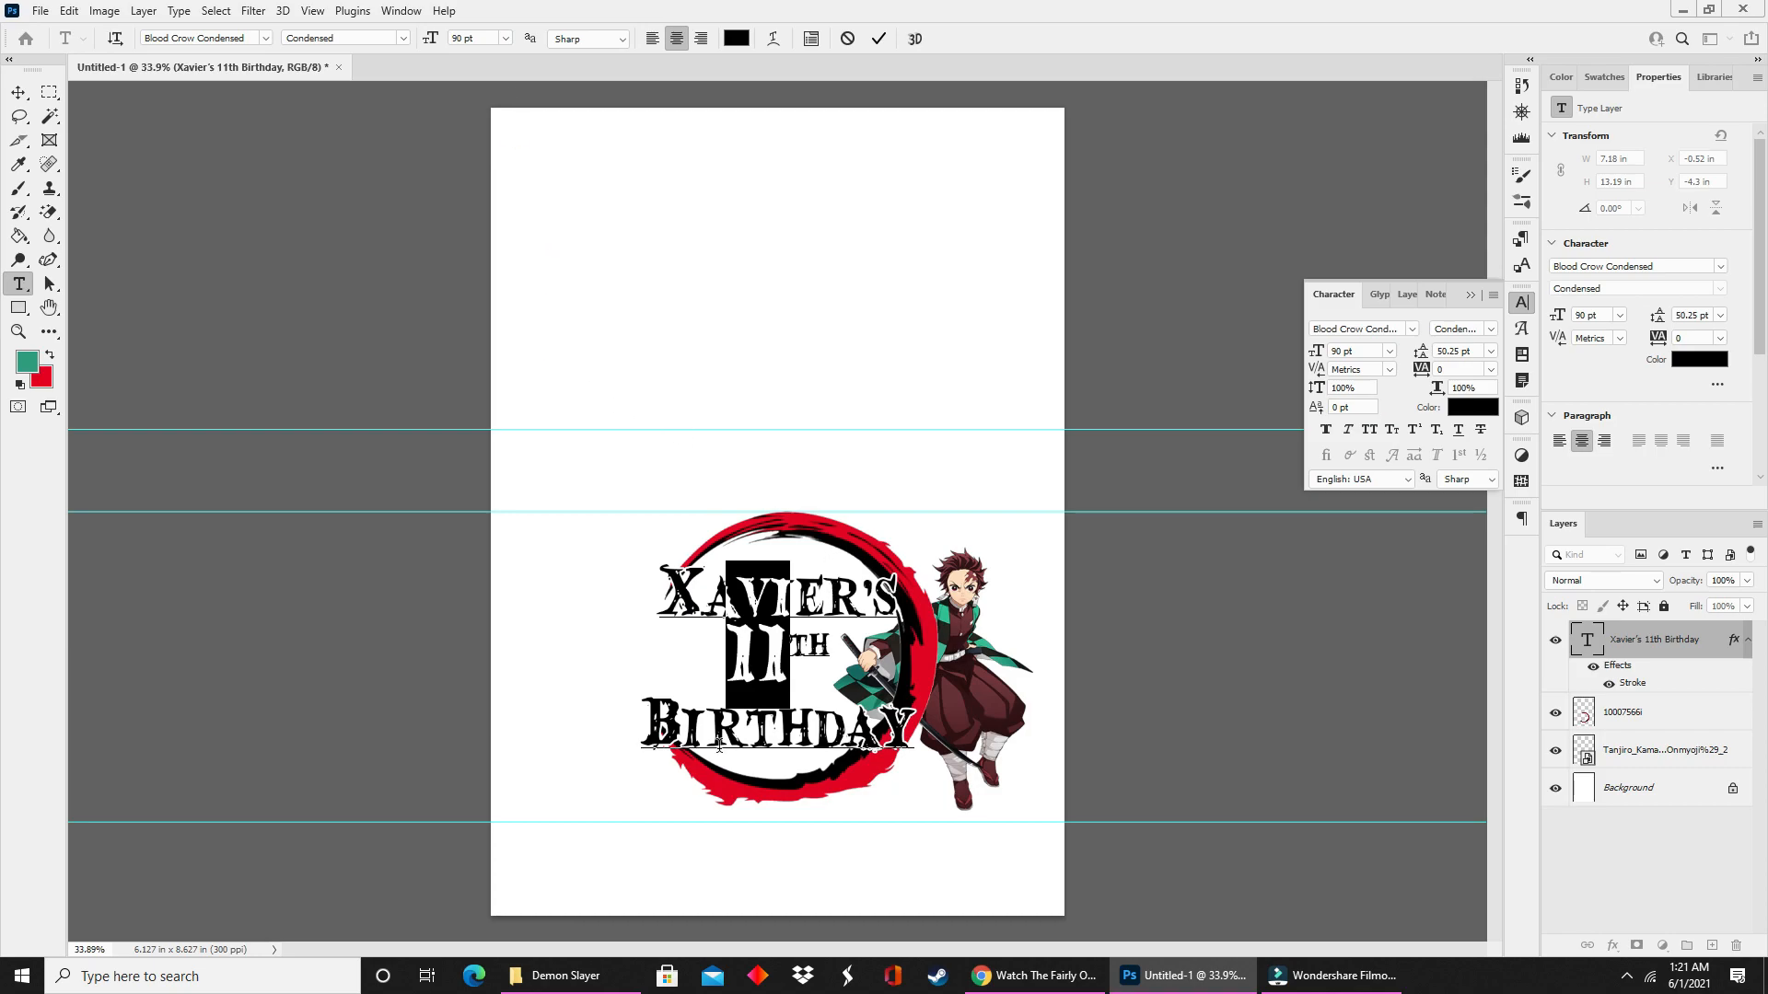
pyautogui.click(19, 94)
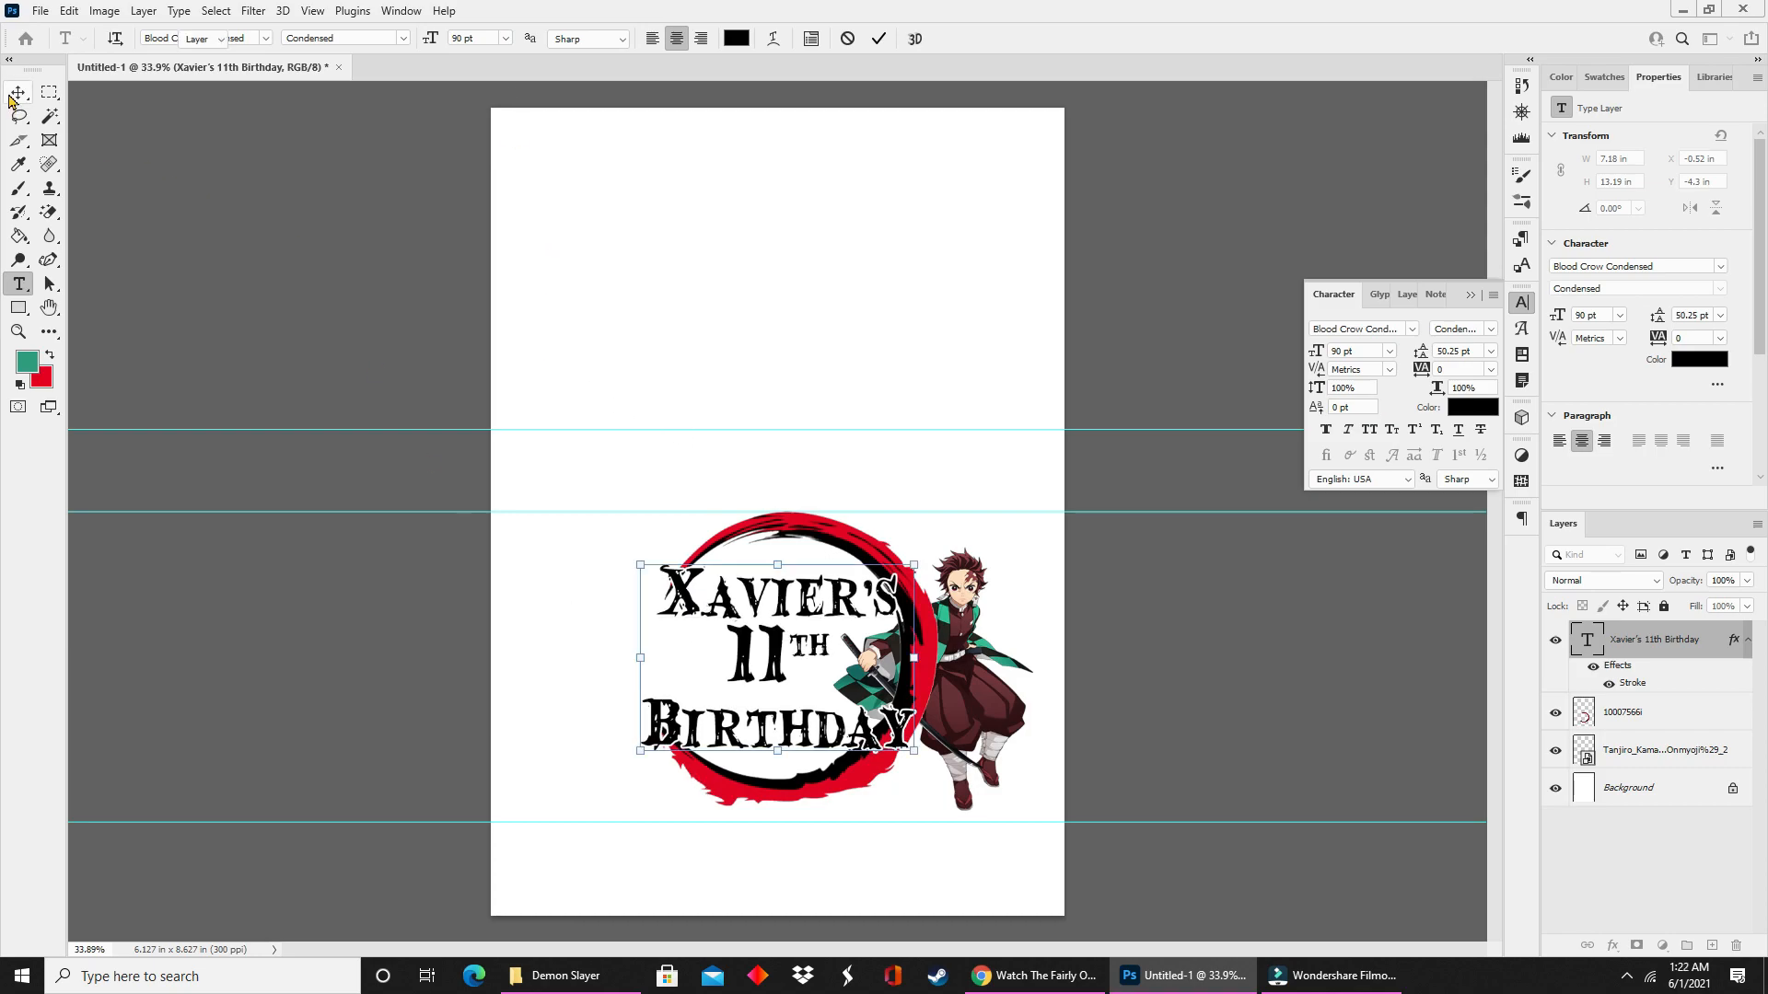
pyautogui.click(18, 92)
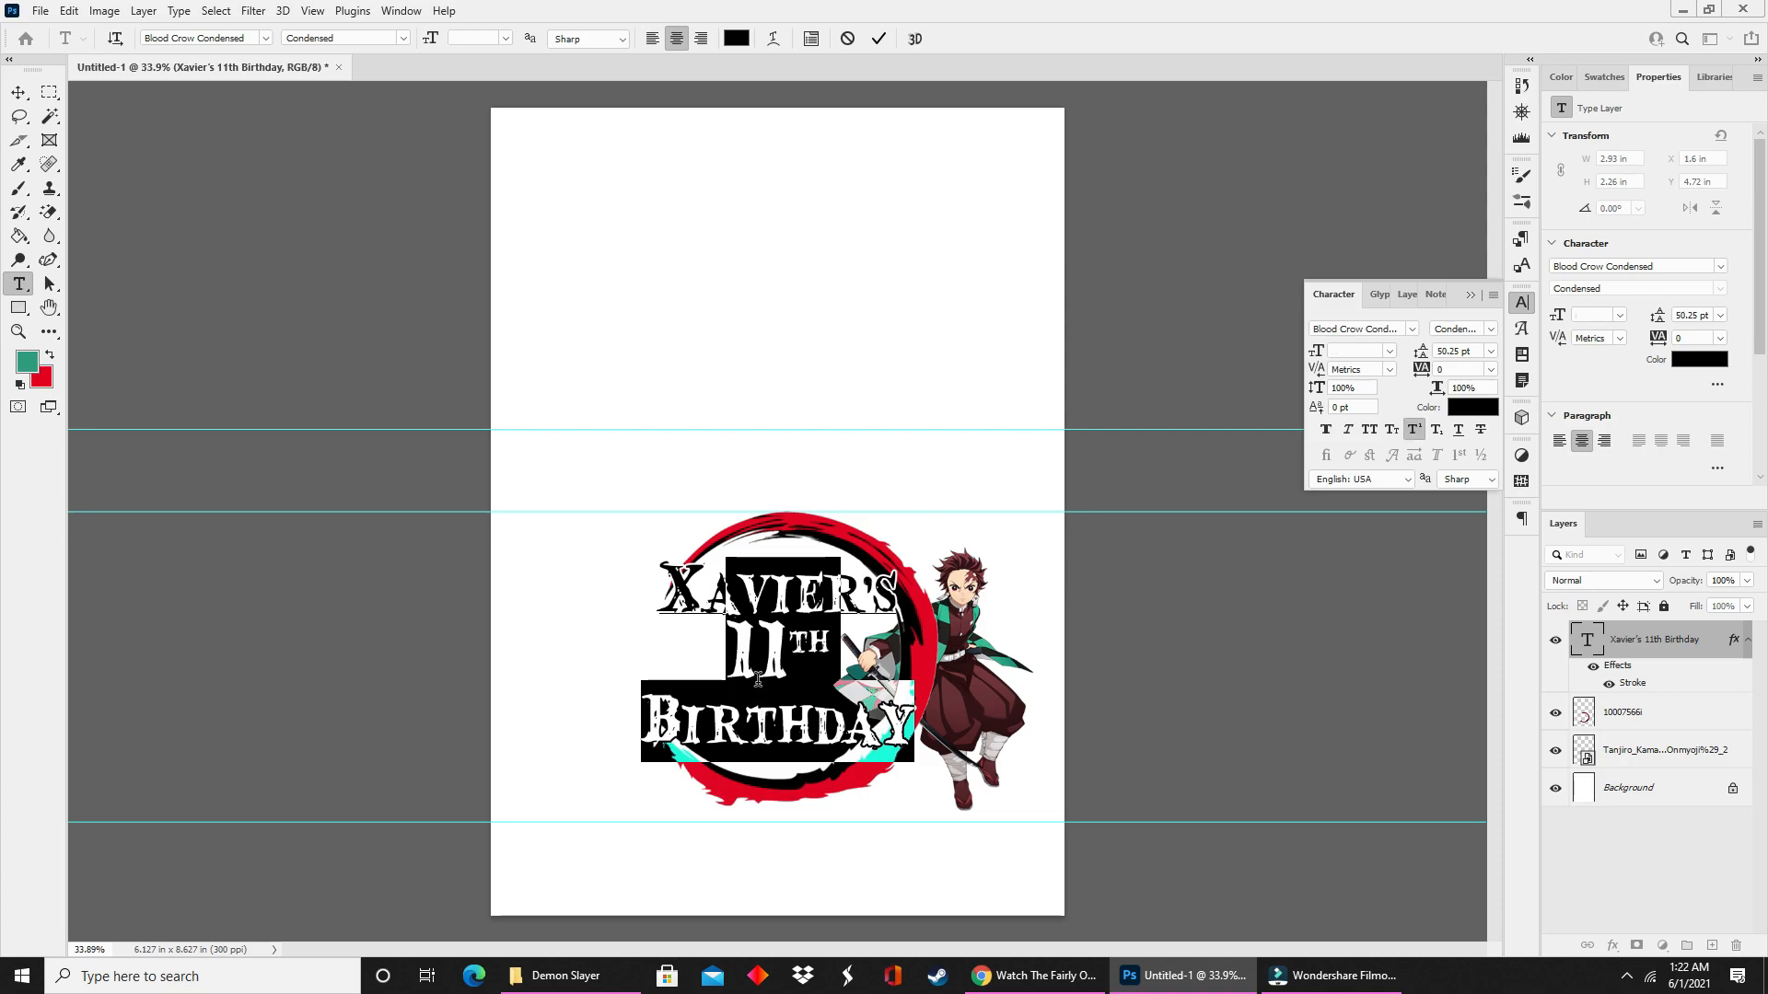
pyautogui.moveTo(1422, 394)
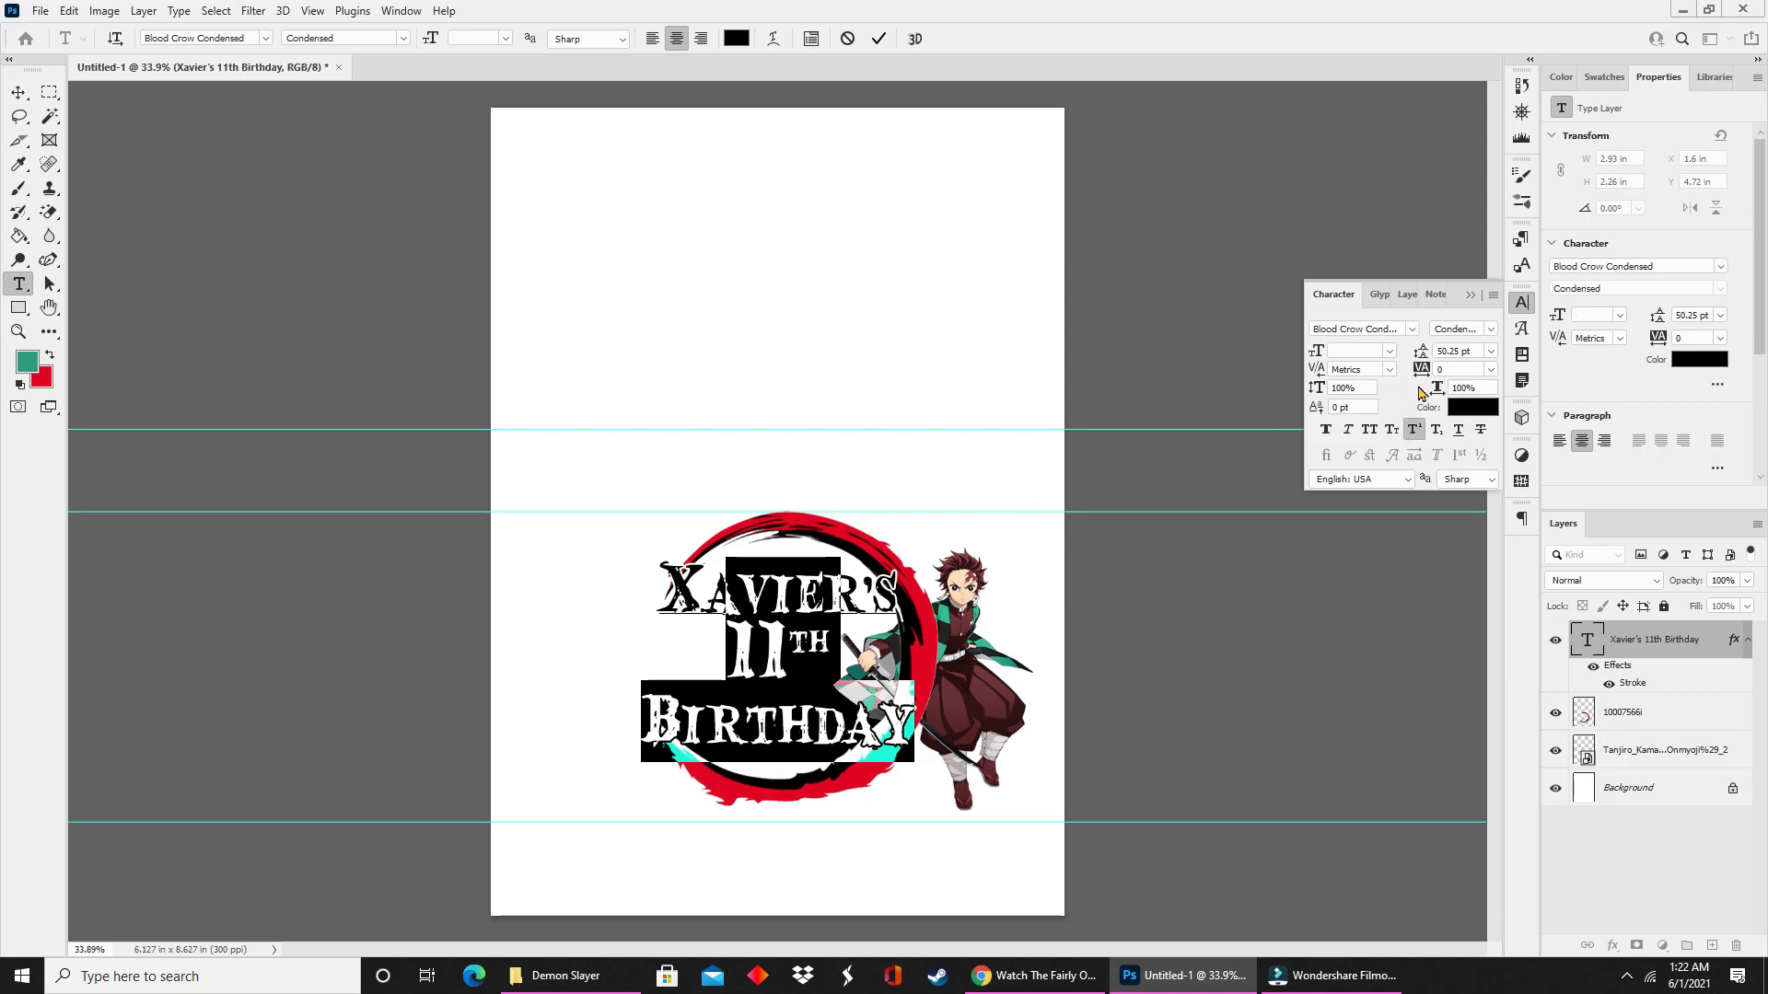
# Set the title's leading to 48 pt from the Character panel dropdown.
pyautogui.click(1490, 350)
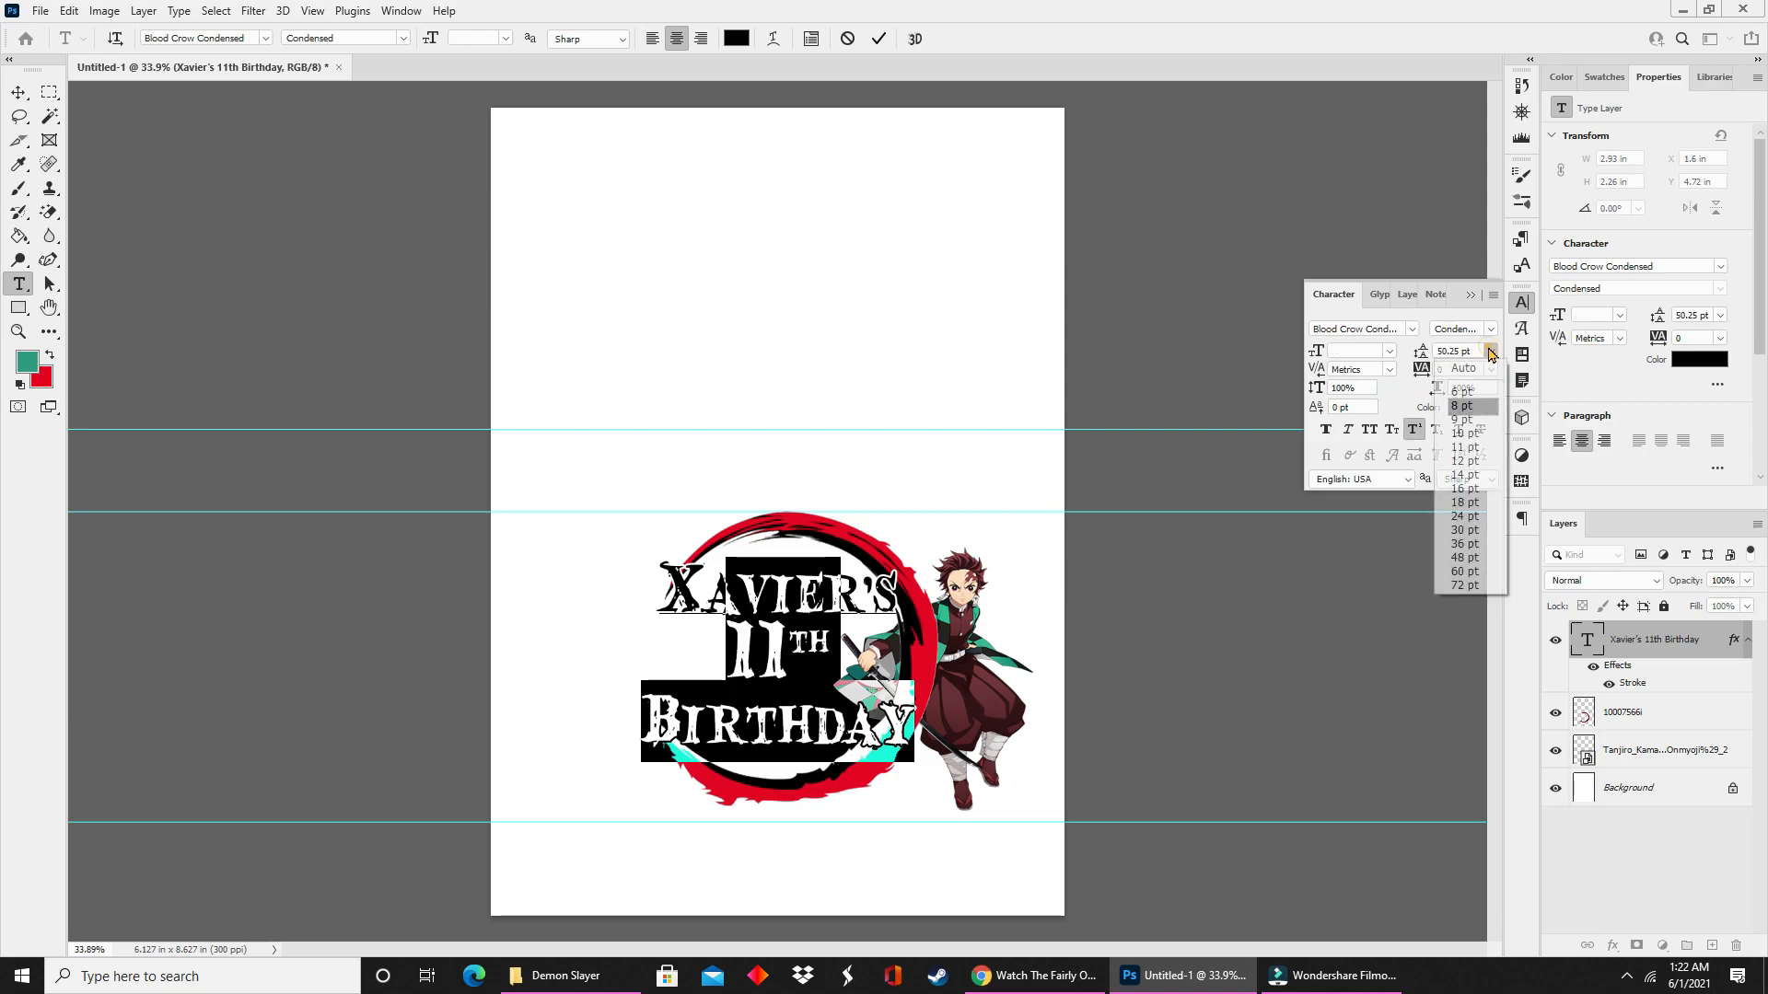
pyautogui.moveTo(1464, 557)
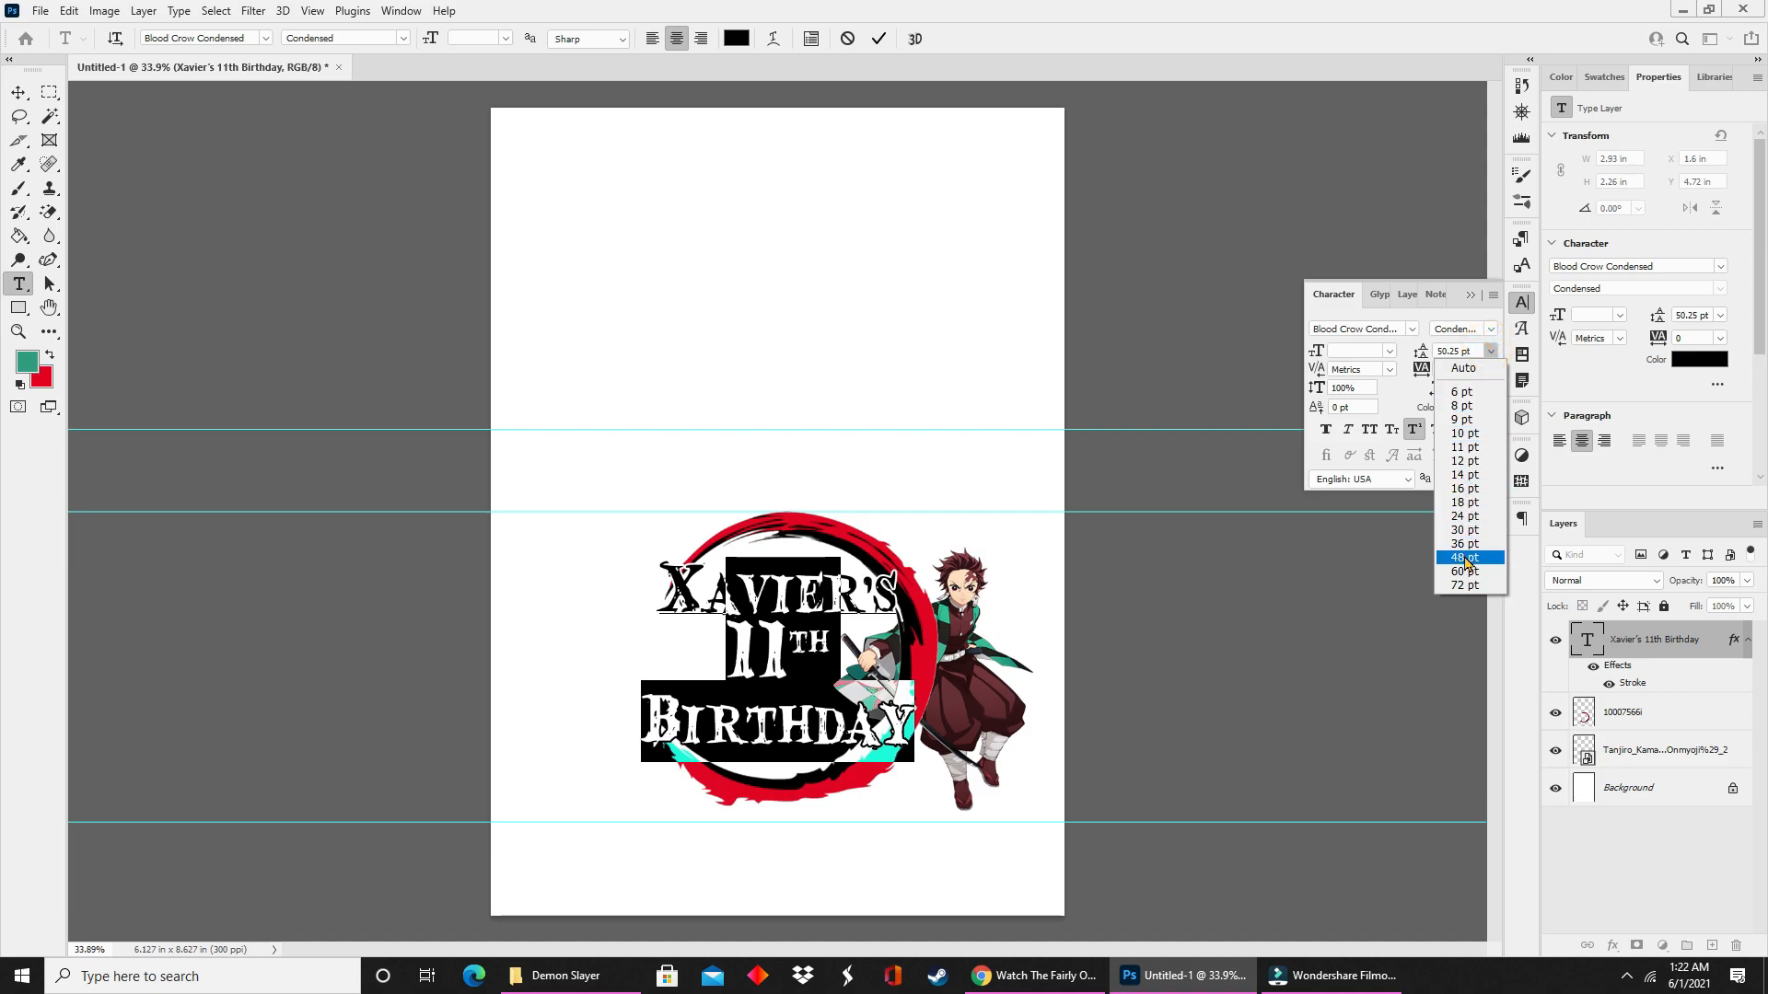
pyautogui.click(1462, 556)
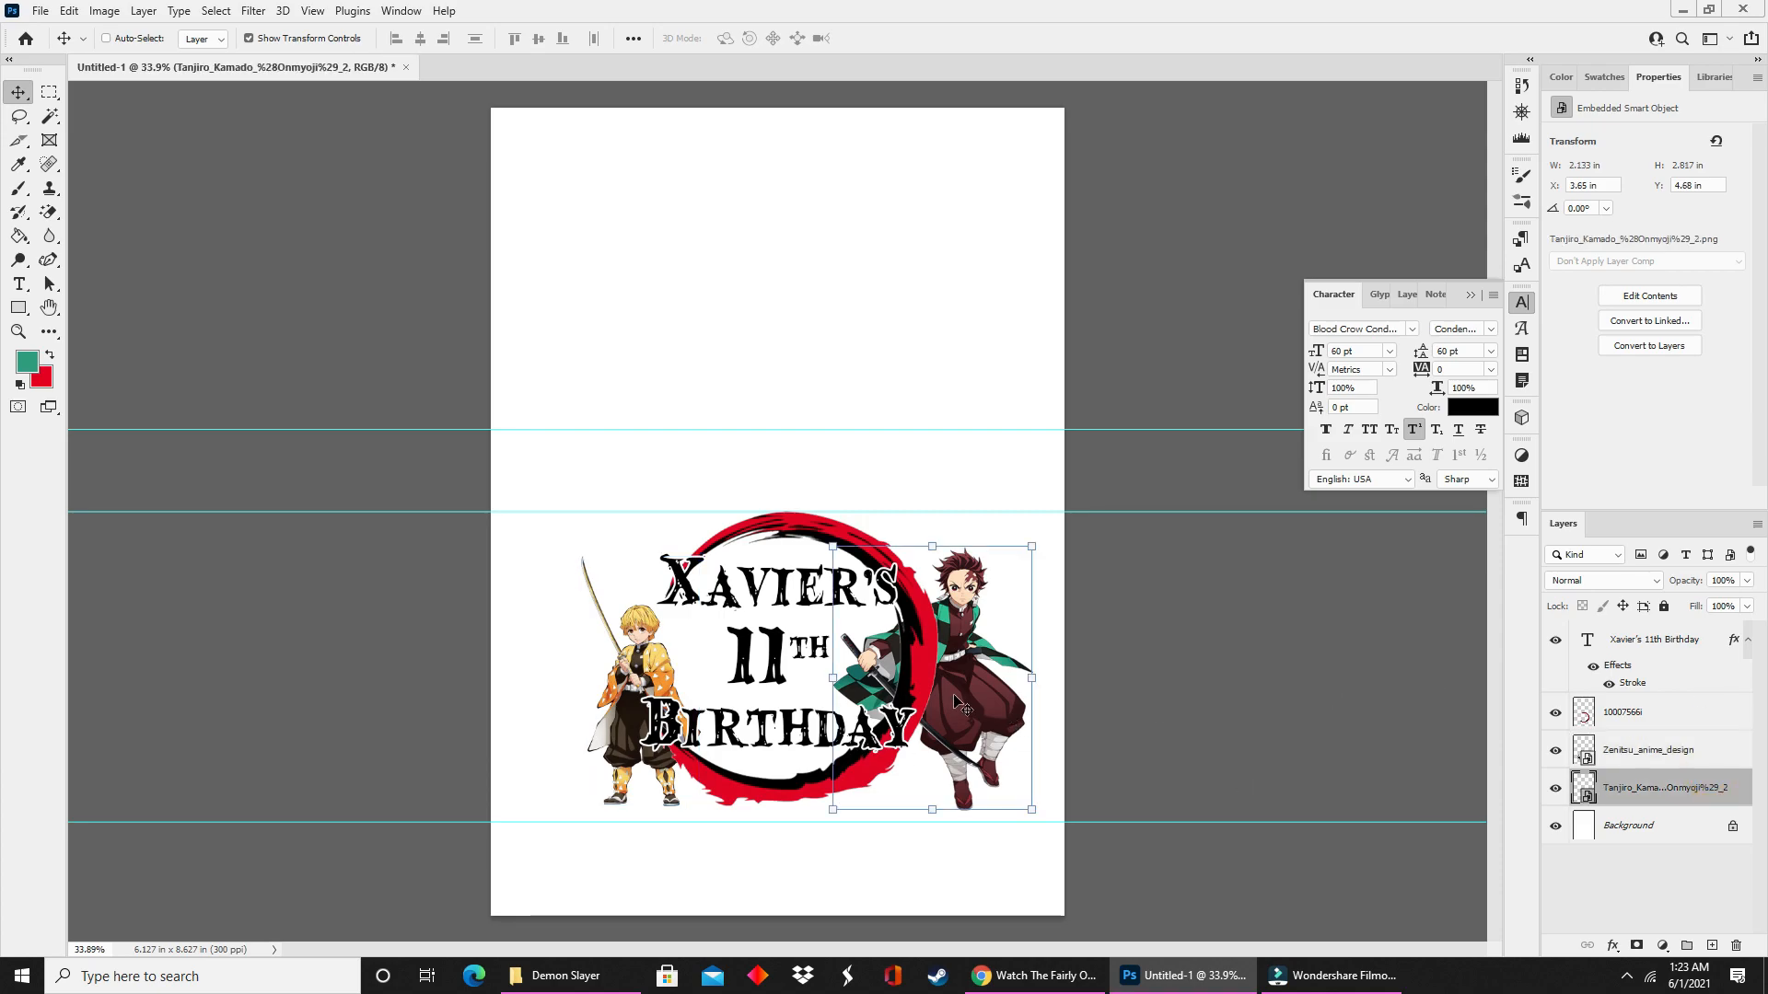
# Move the Inosuke and Nezuko character layers into place beside the birthday text.
pyautogui.click(1647, 749)
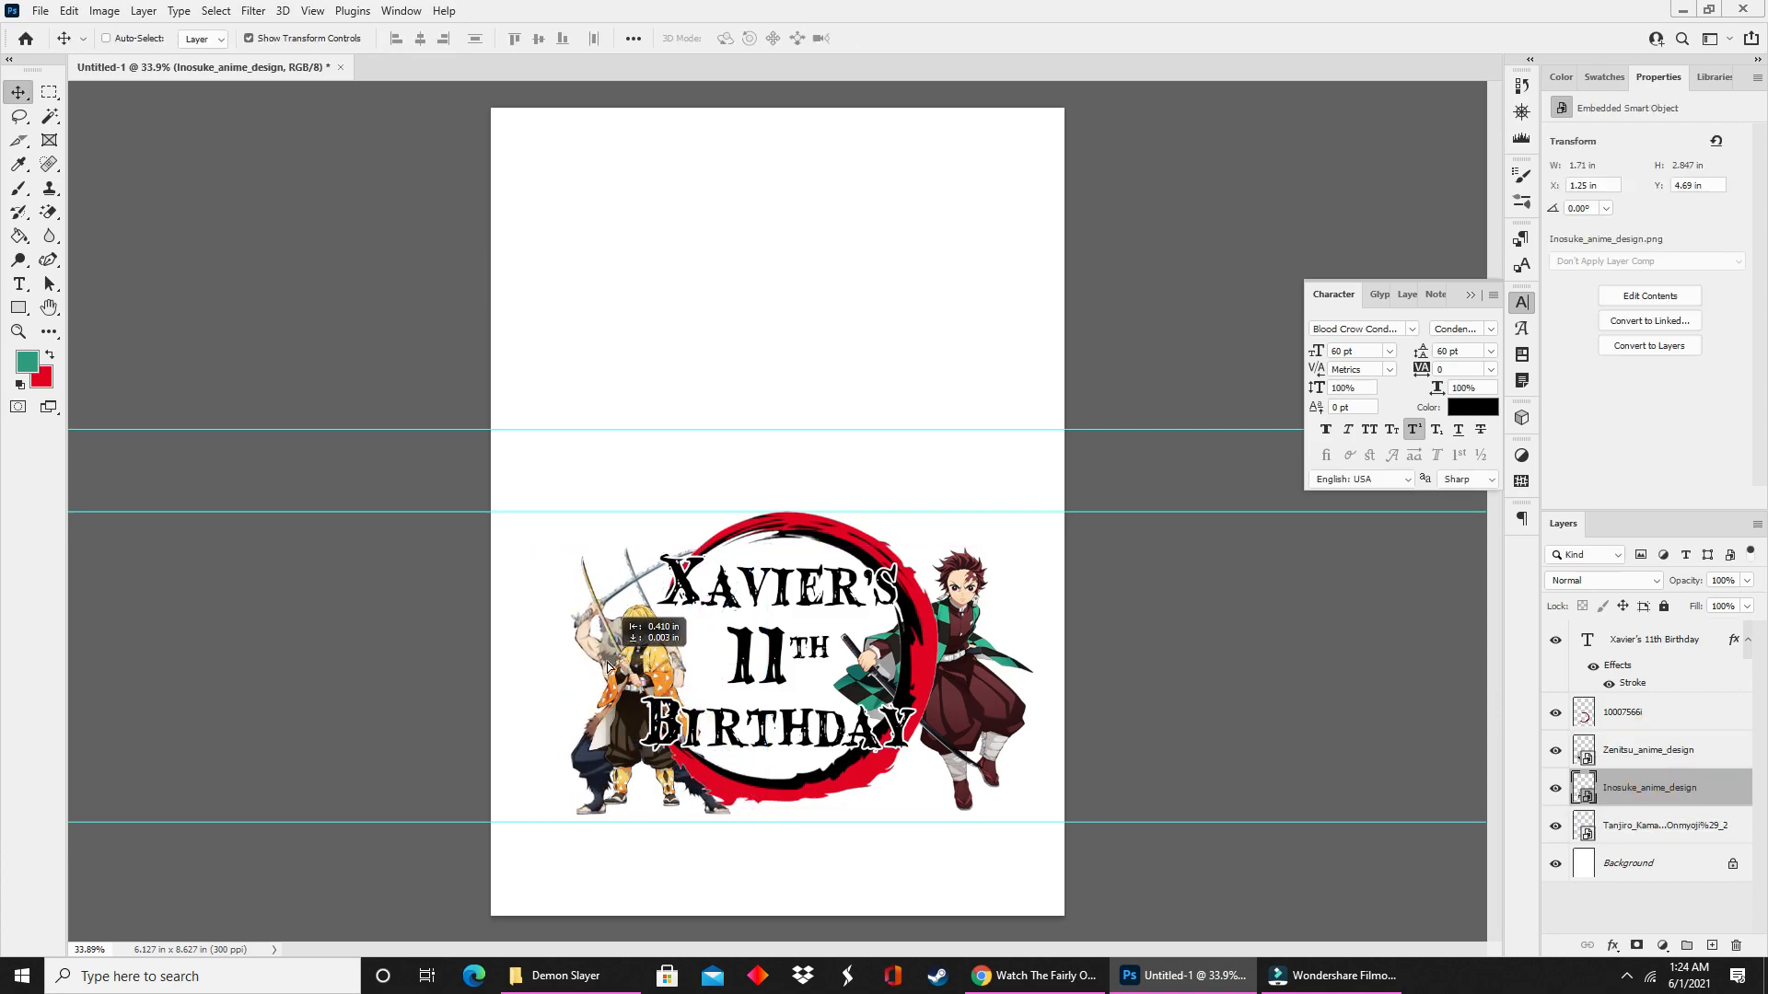
pyautogui.click(1646, 750)
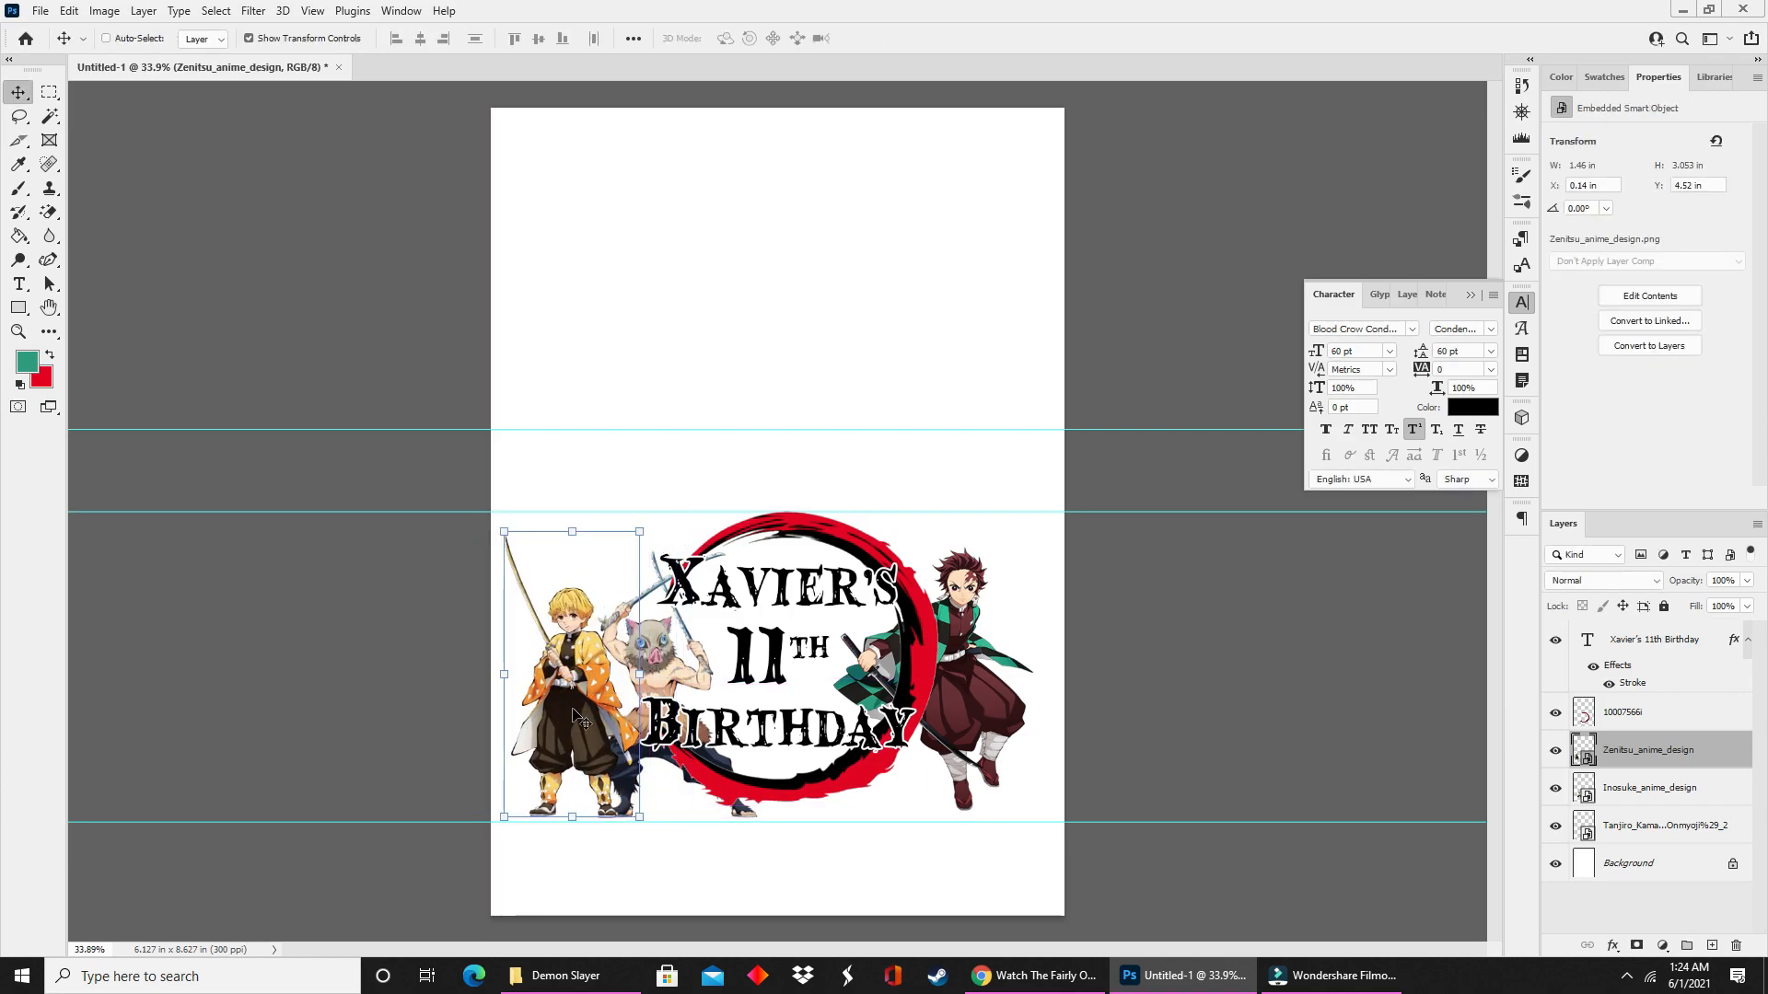
pyautogui.click(1646, 787)
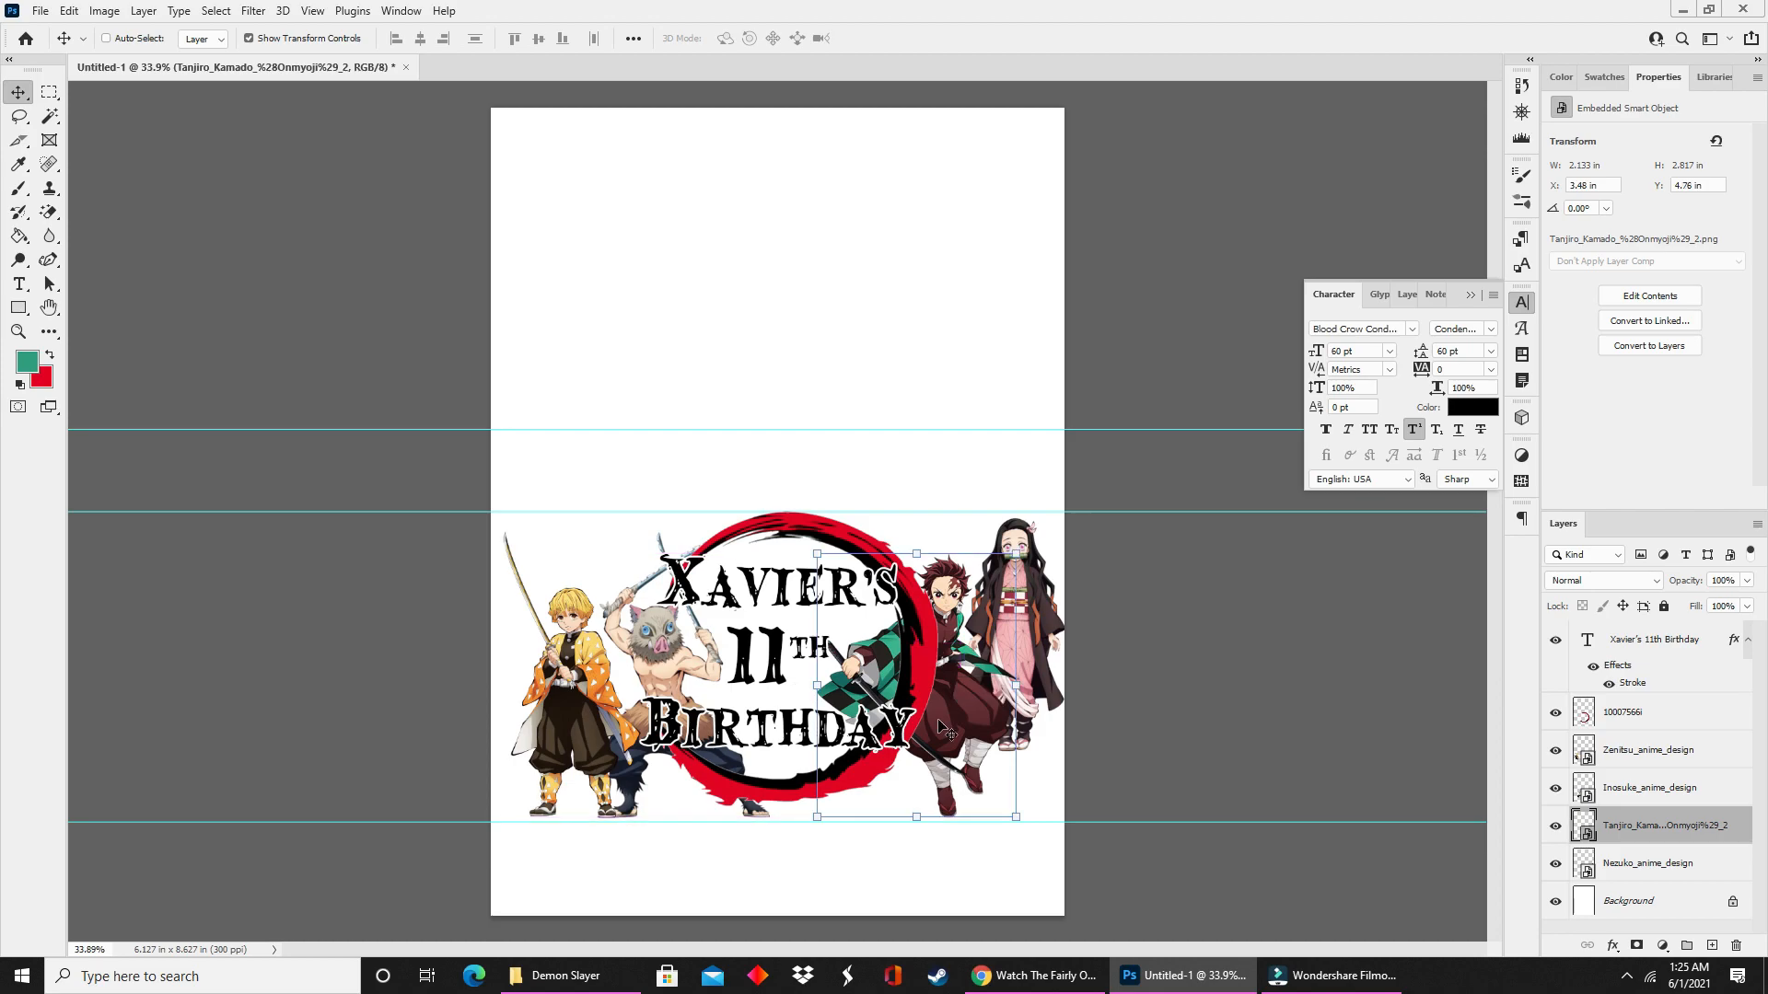
pyautogui.moveTo(941, 891)
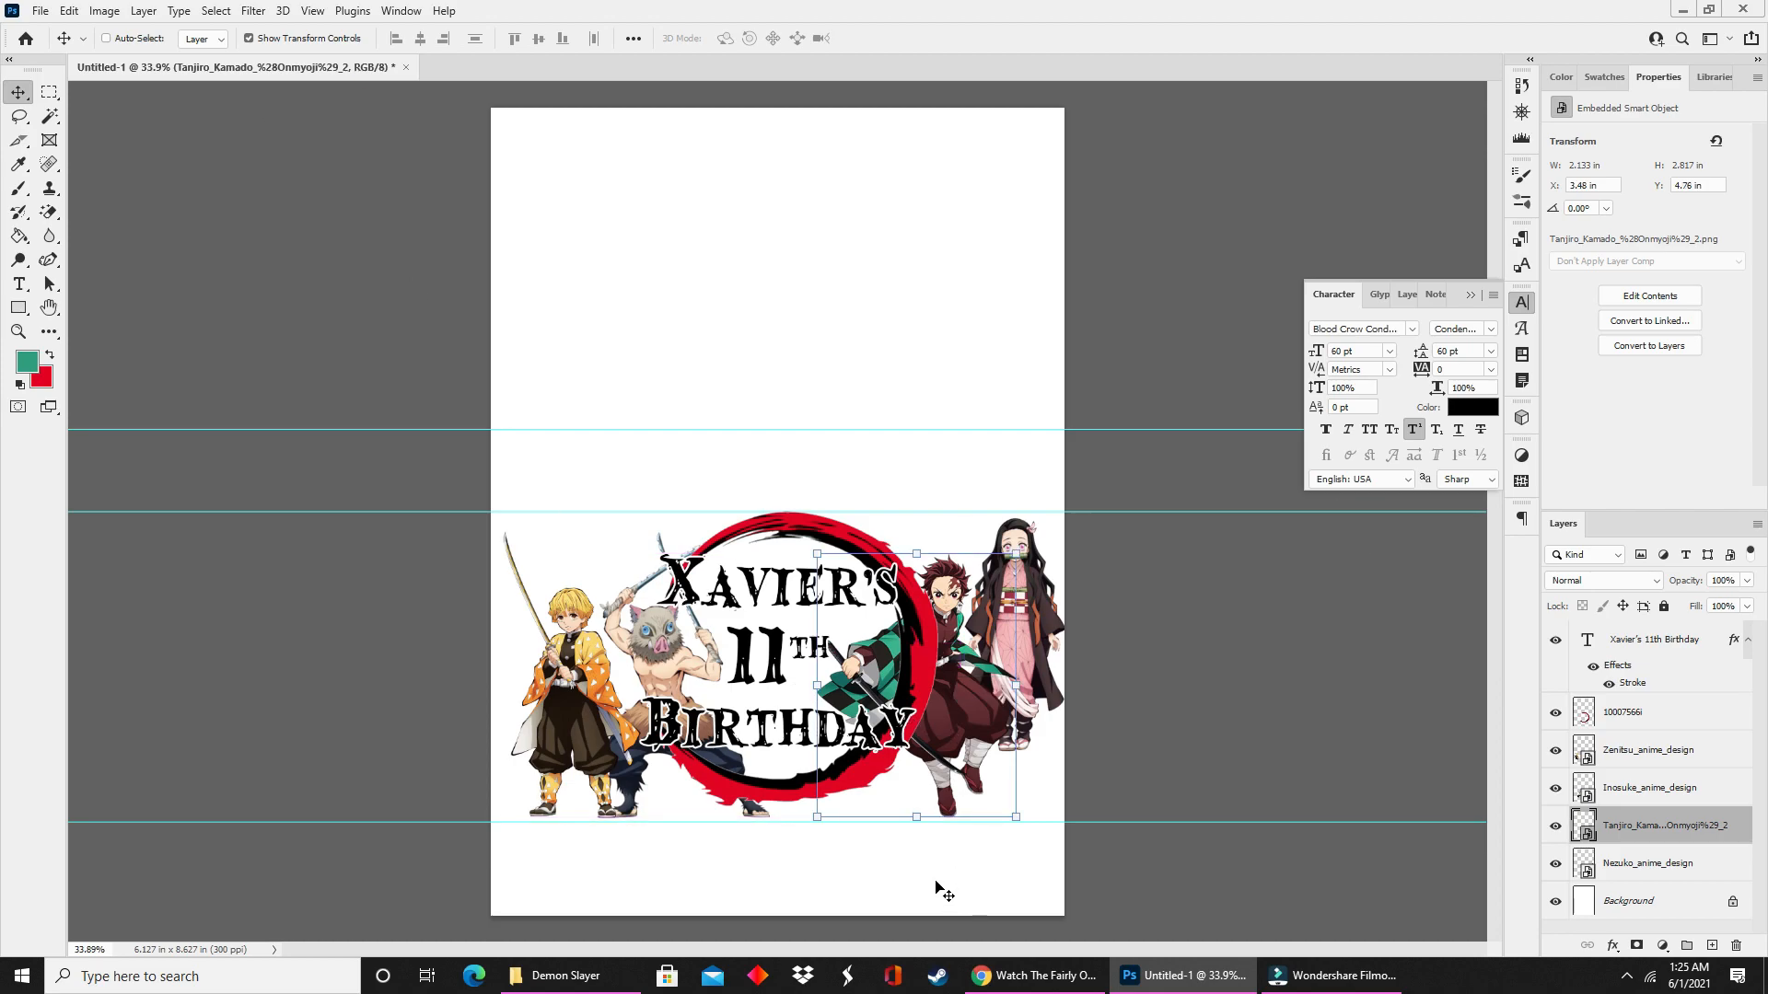
pyautogui.moveTo(1455, 249)
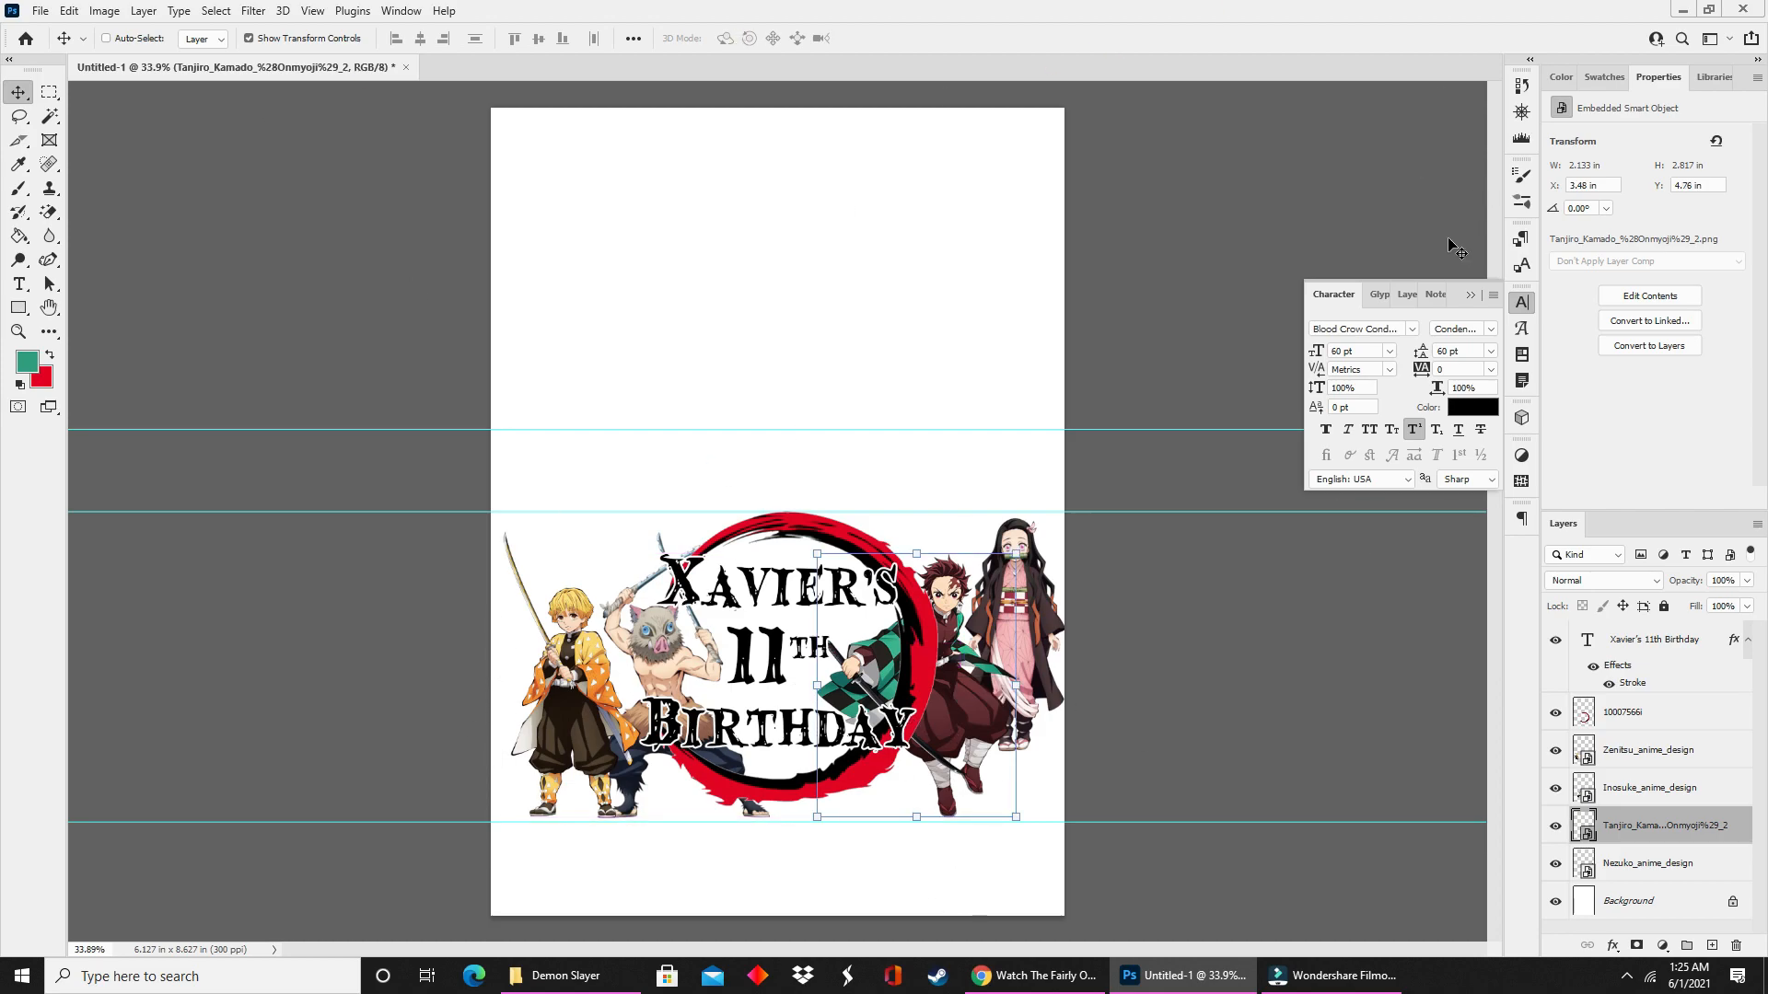
# Commit the Demon-Slayer.jpg collage as a smart object layer over the middle band.
pyautogui.click(1521, 302)
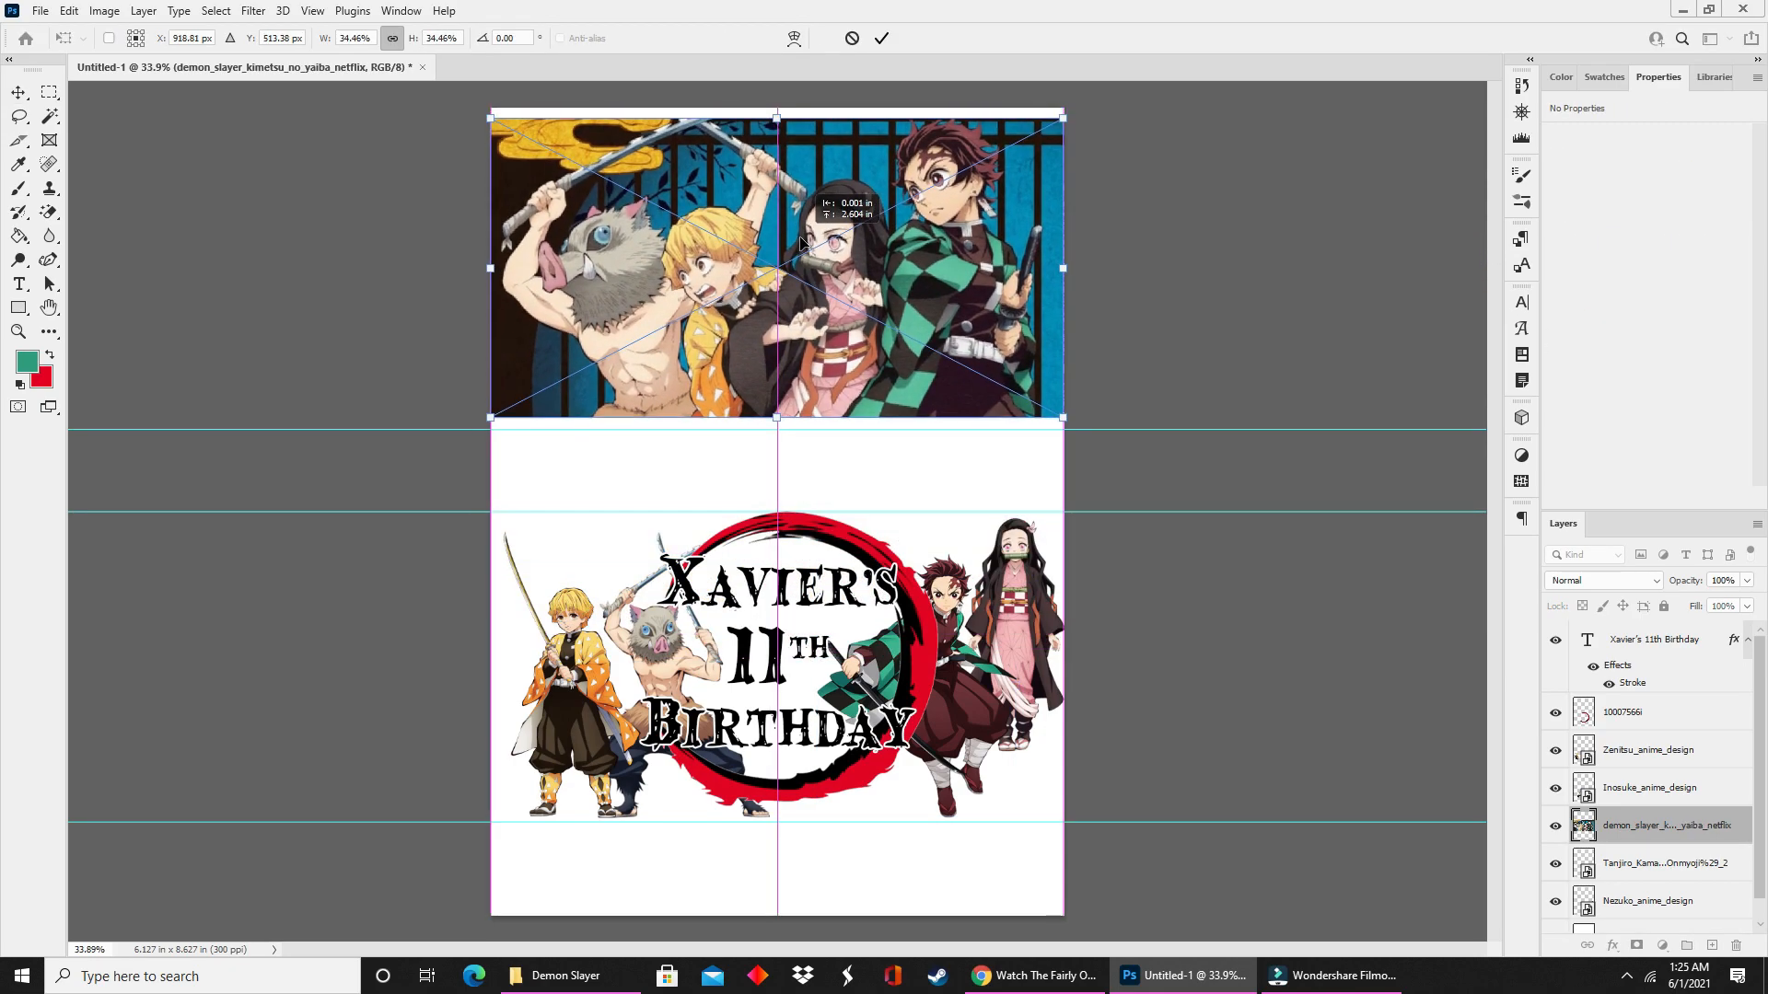
pyautogui.click(882, 37)
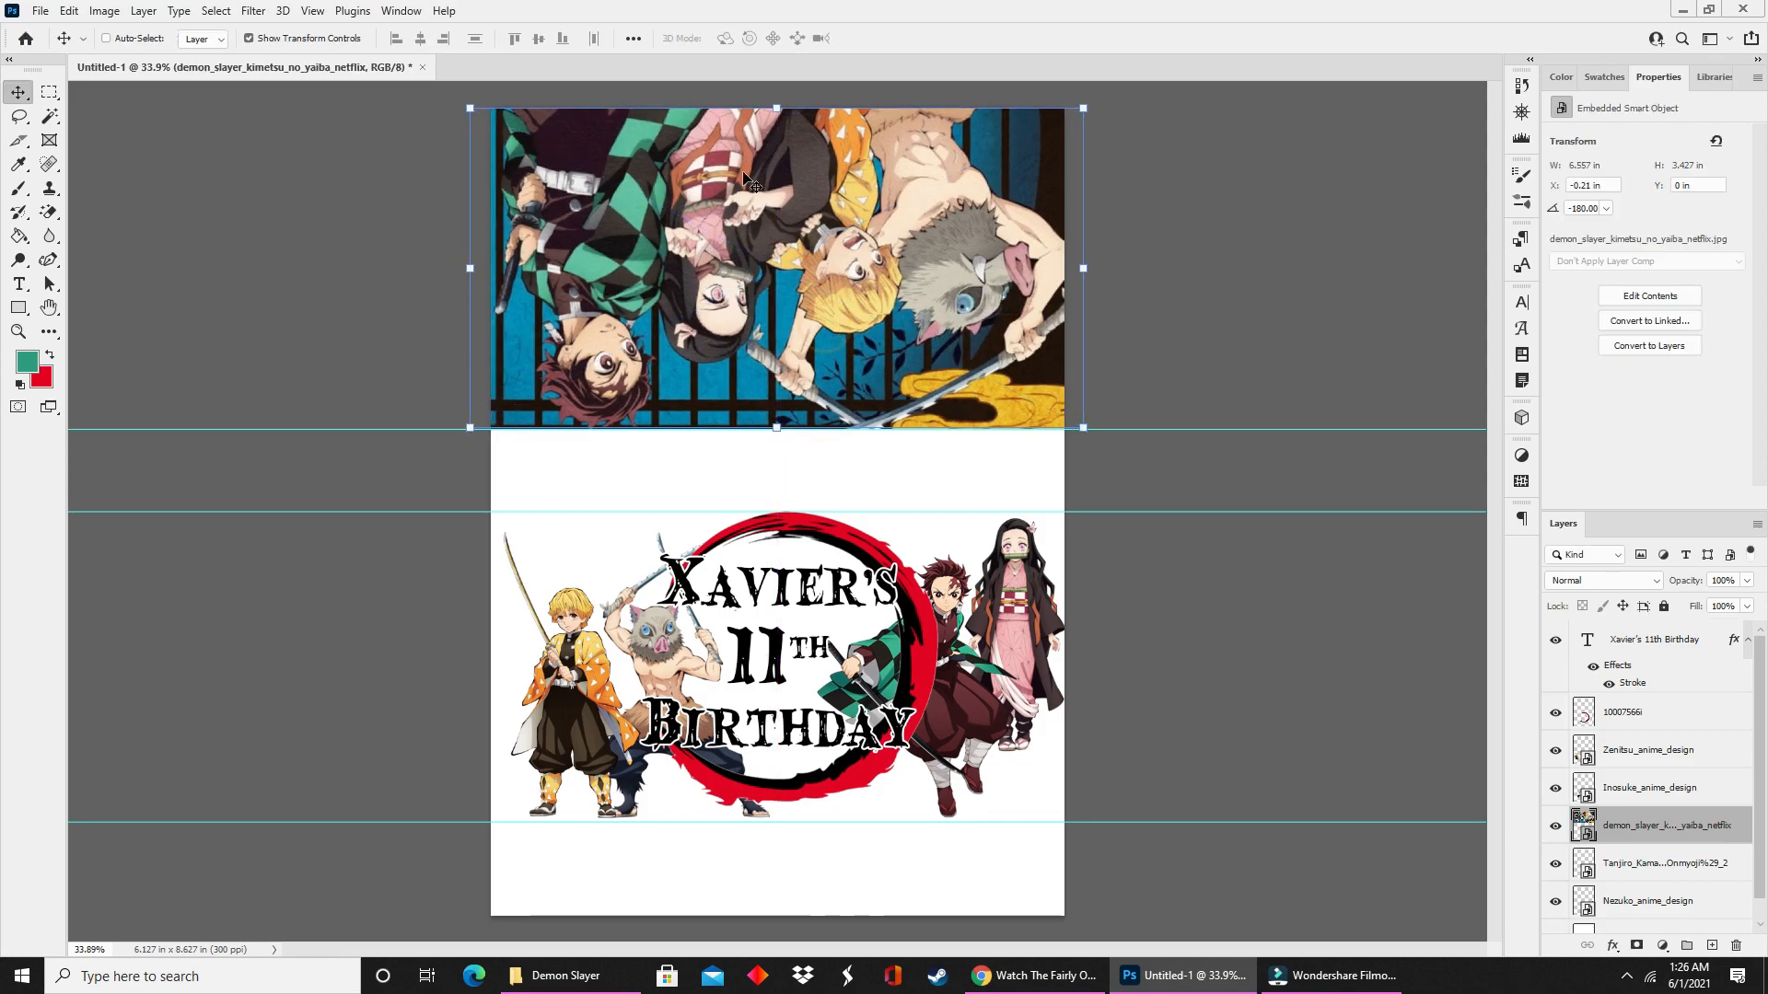
pyautogui.moveTo(772, 398)
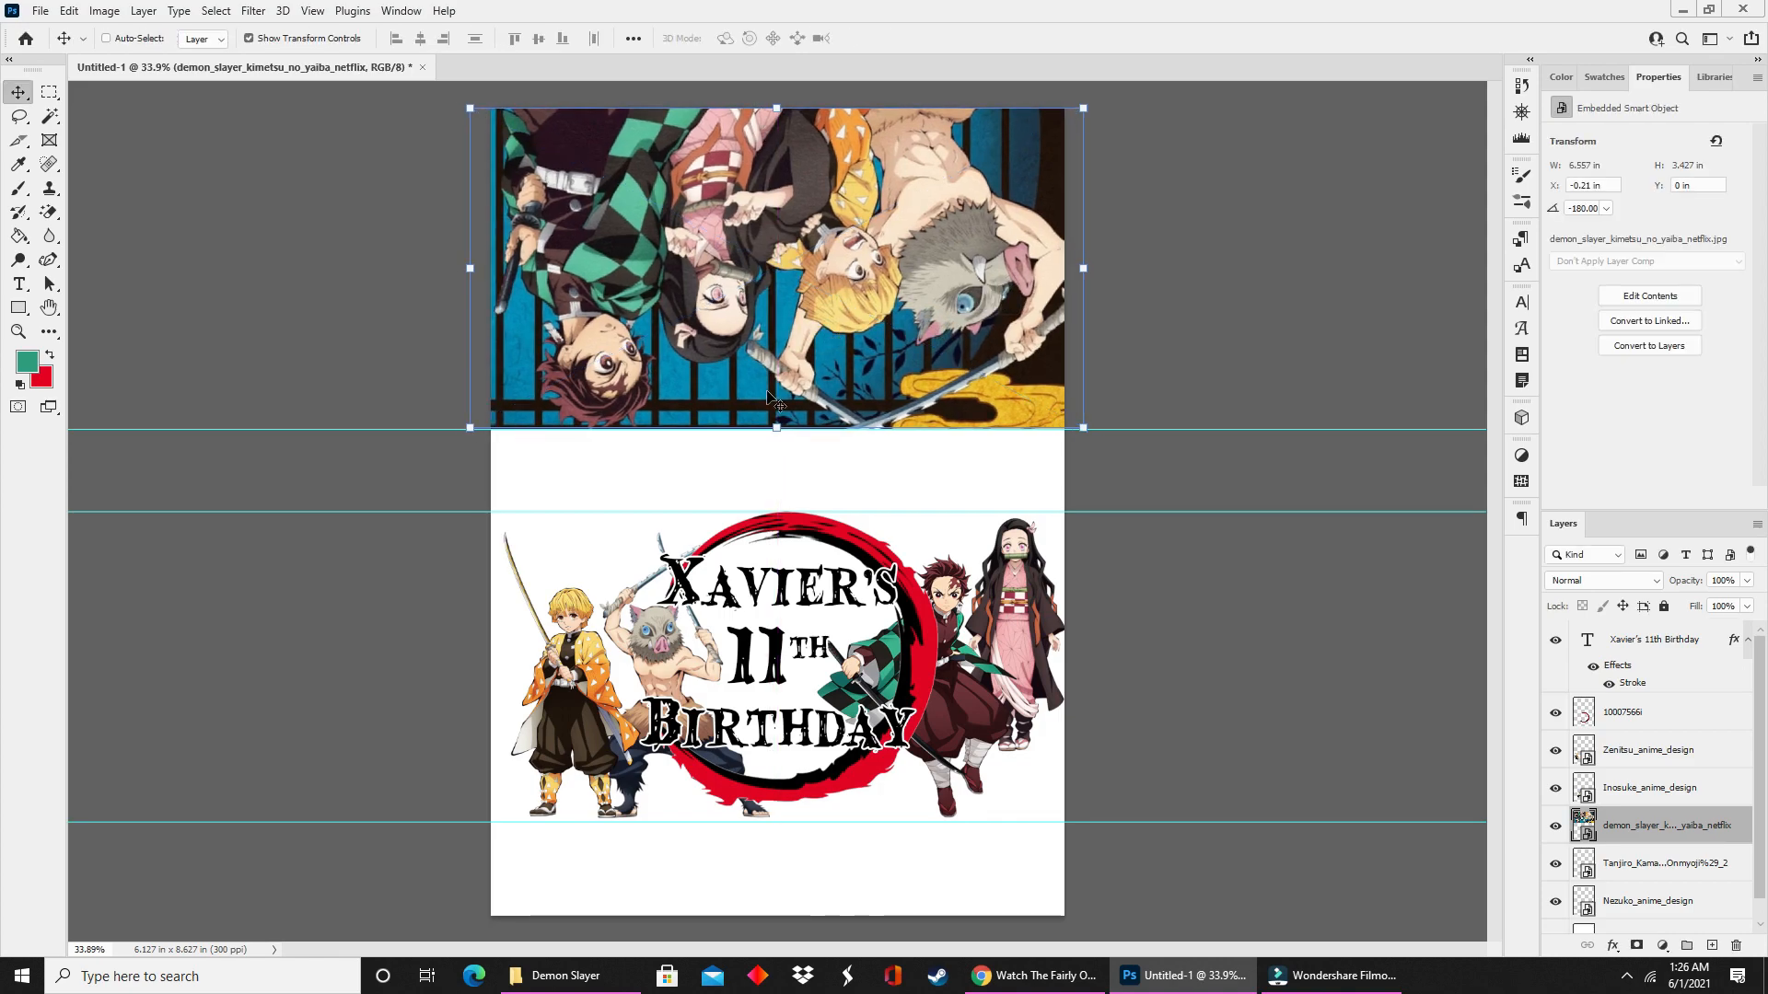
pyautogui.moveTo(725, 462)
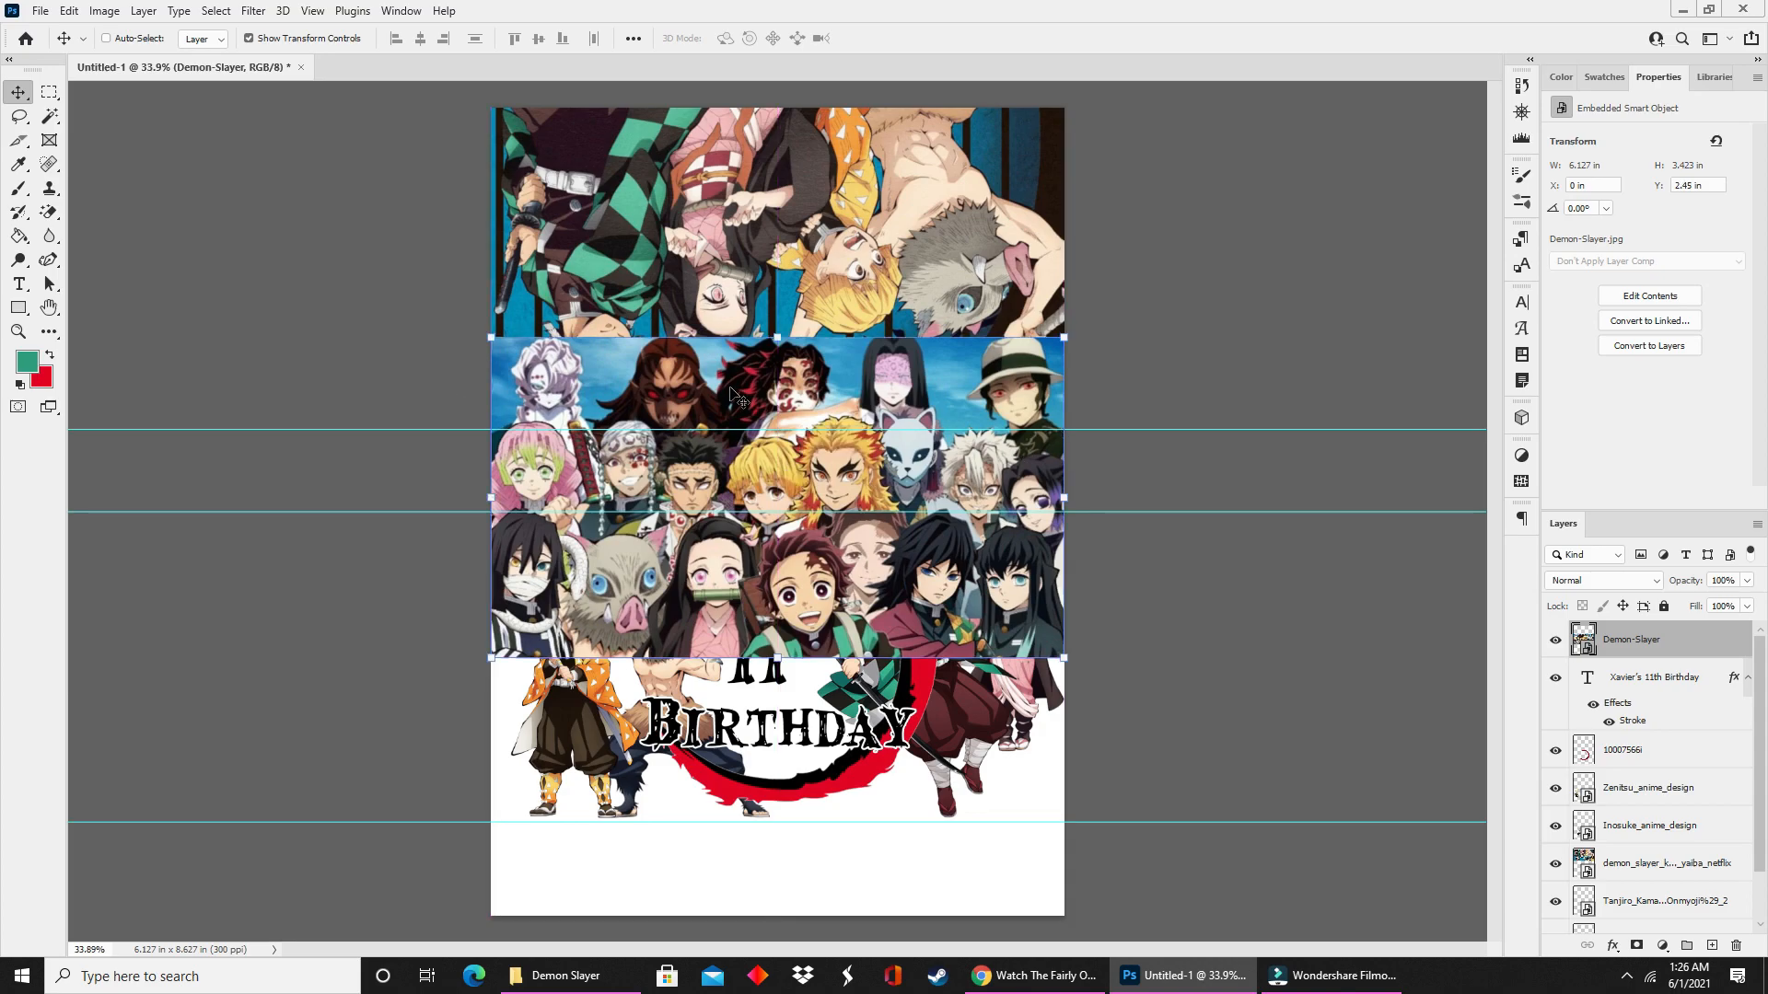
pyautogui.moveTo(1046, 510)
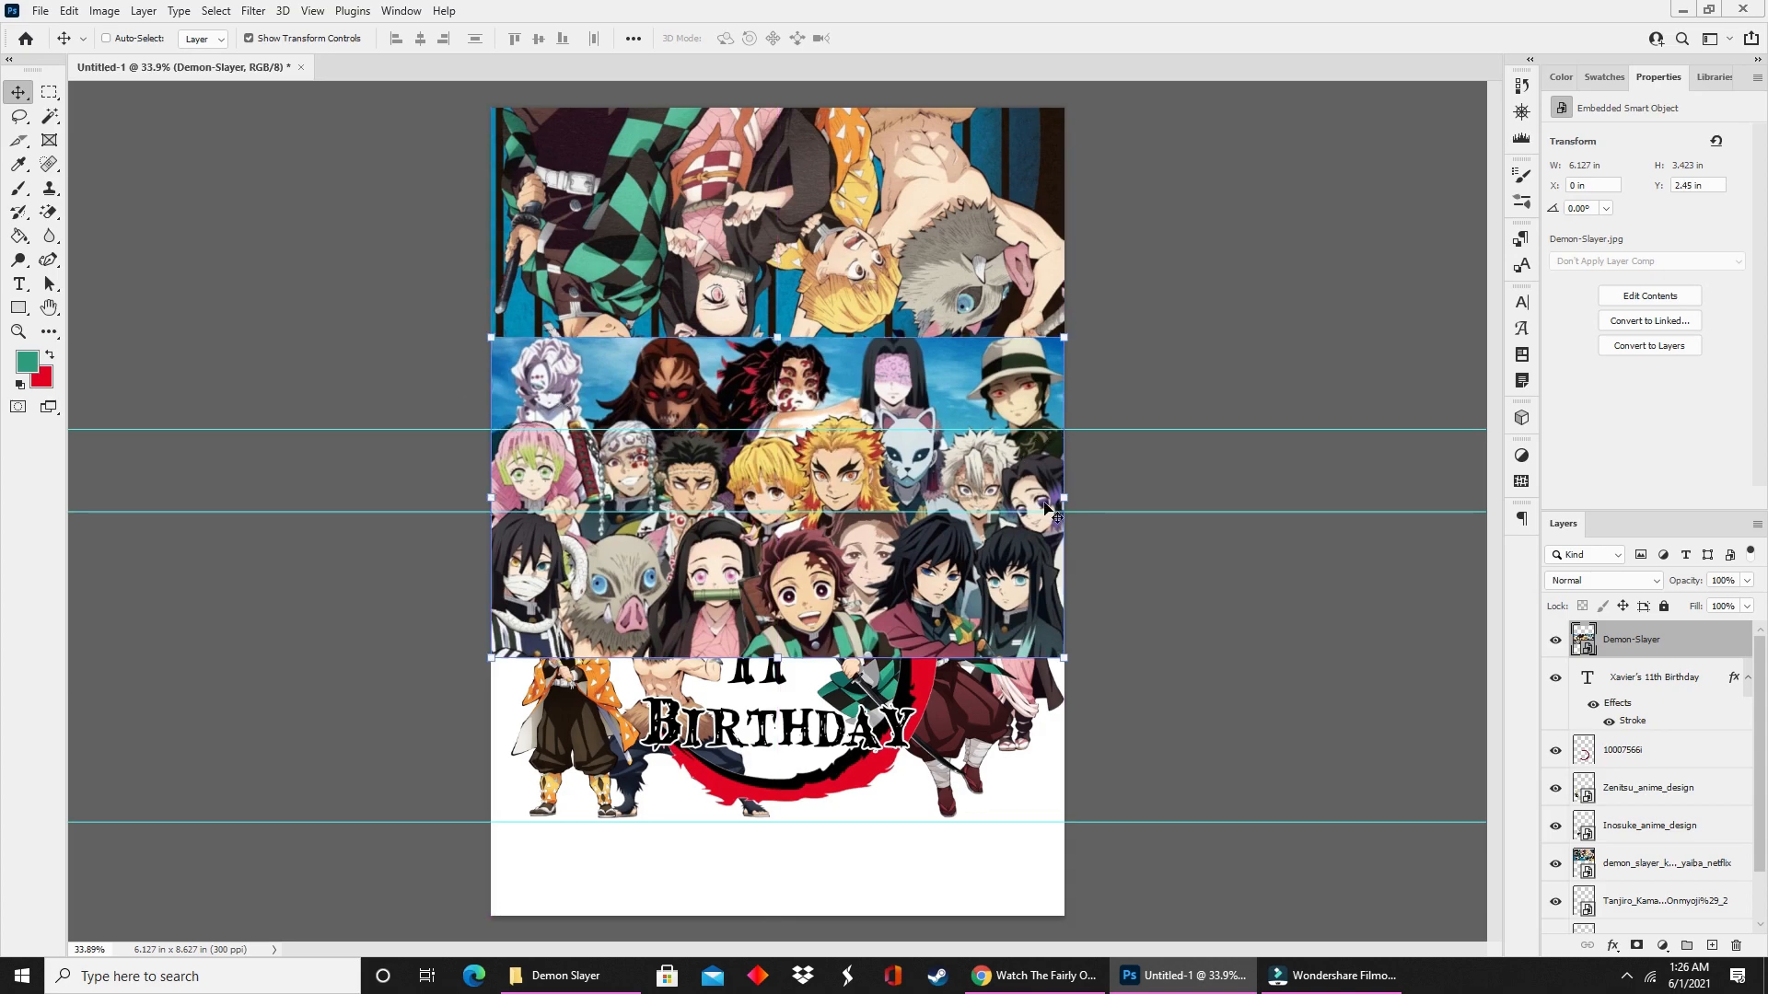
pyautogui.moveTo(1393, 578)
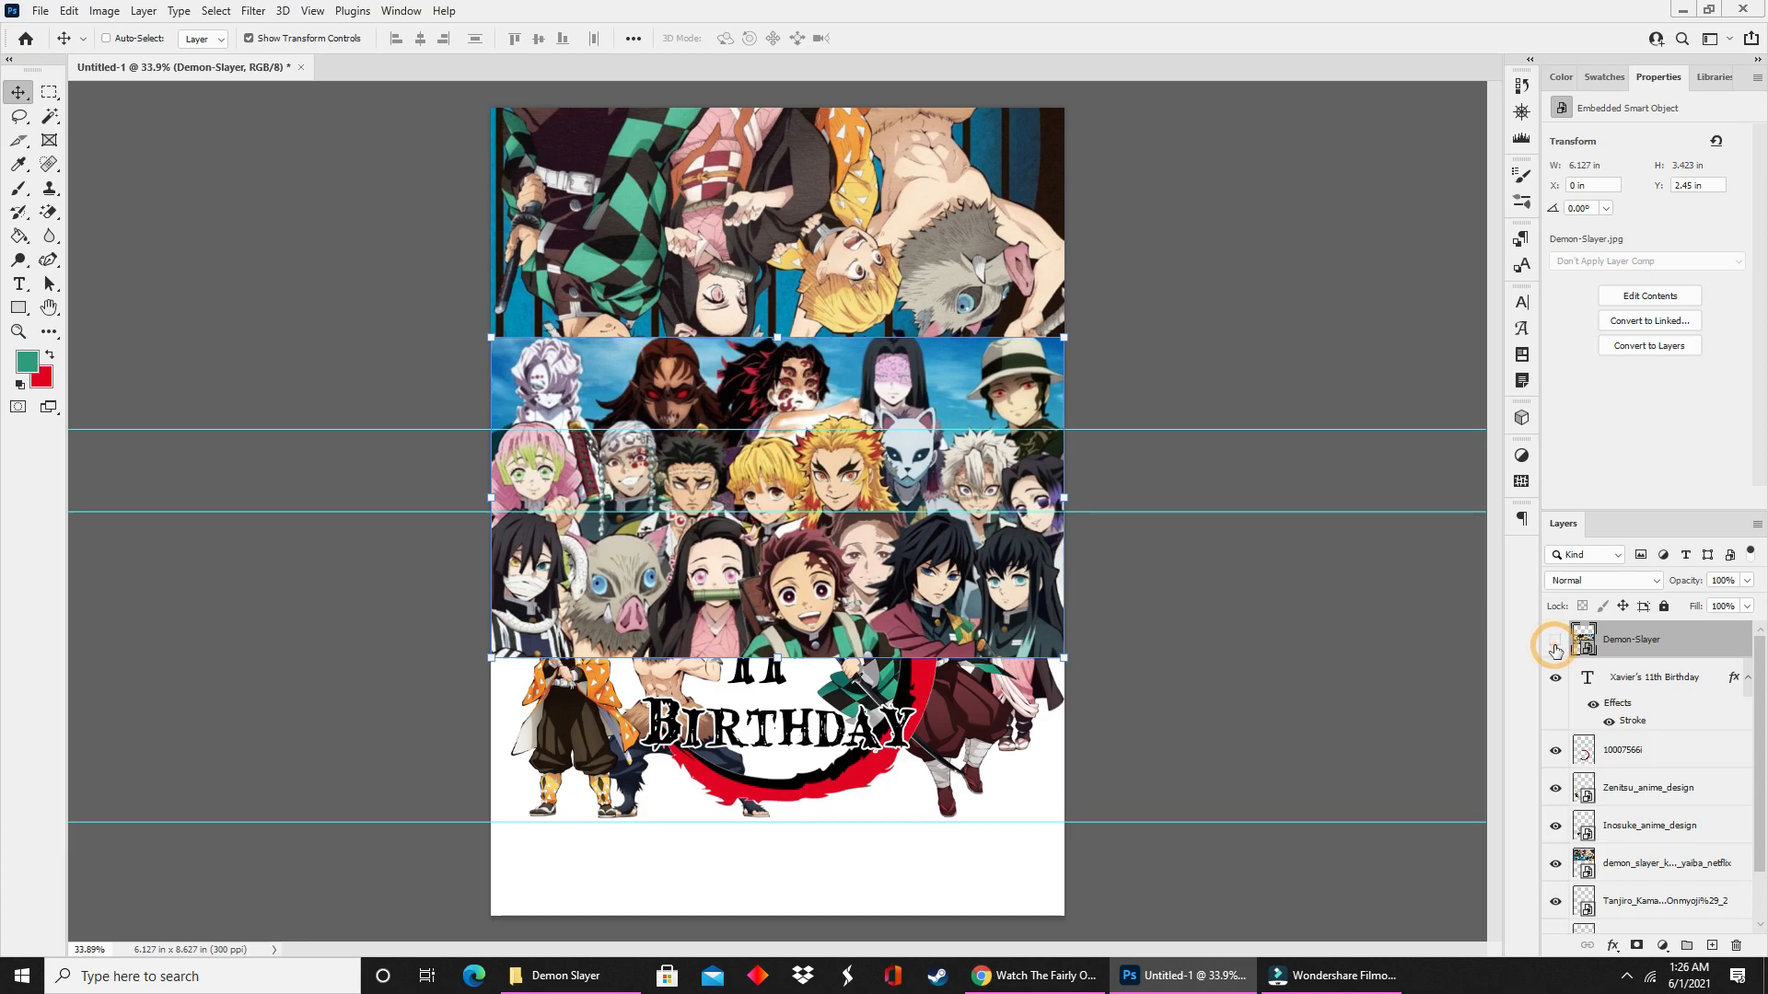
# Hide the collage, draw a green rectangle across the strip, then show the collage above it.
pyautogui.click(1556, 639)
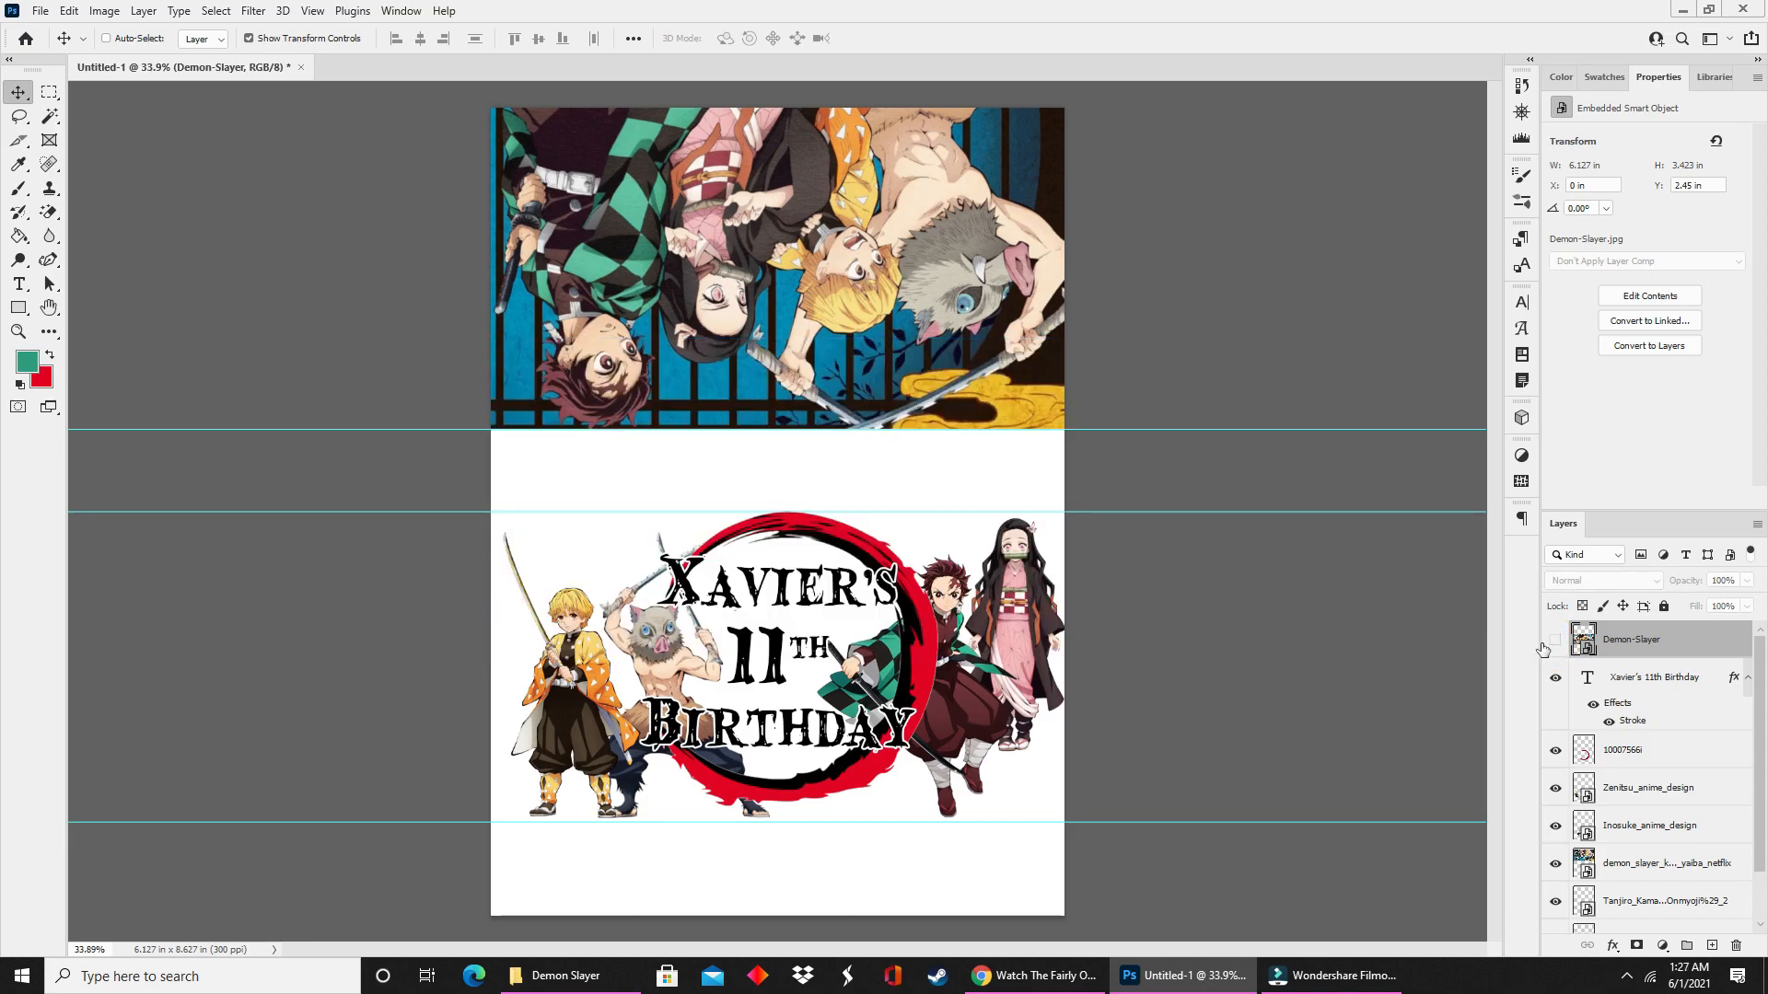
pyautogui.click(1556, 639)
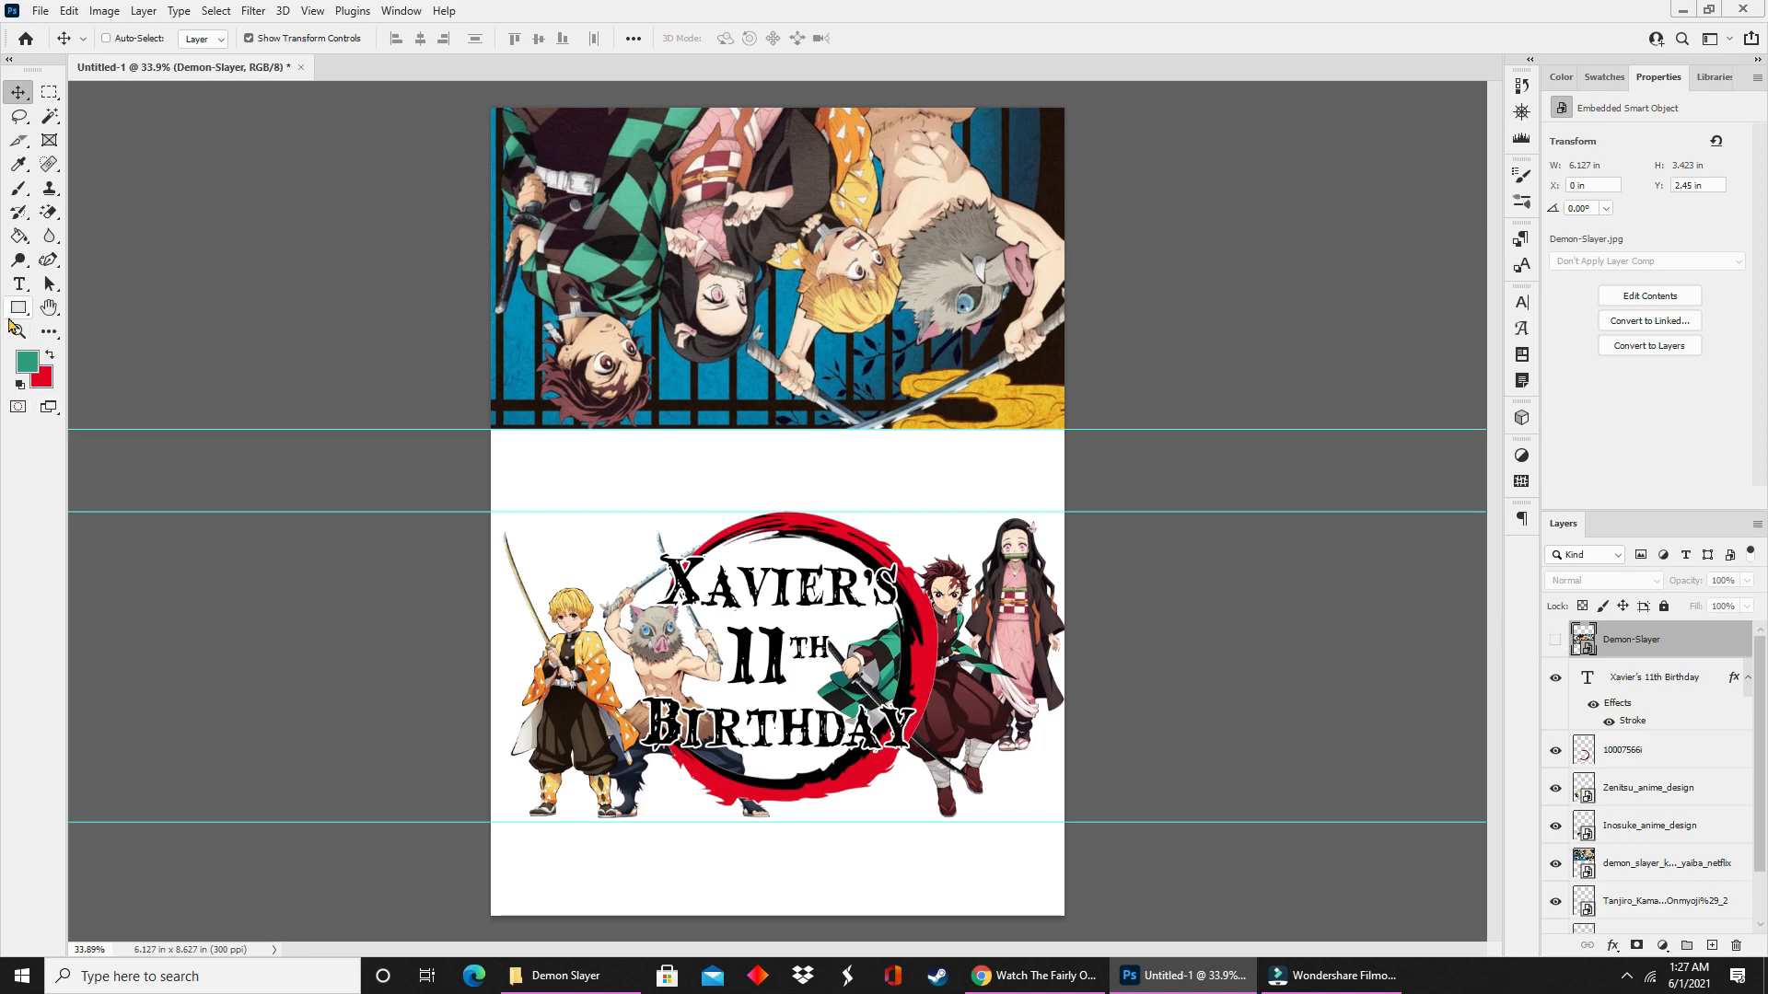
pyautogui.click(16, 307)
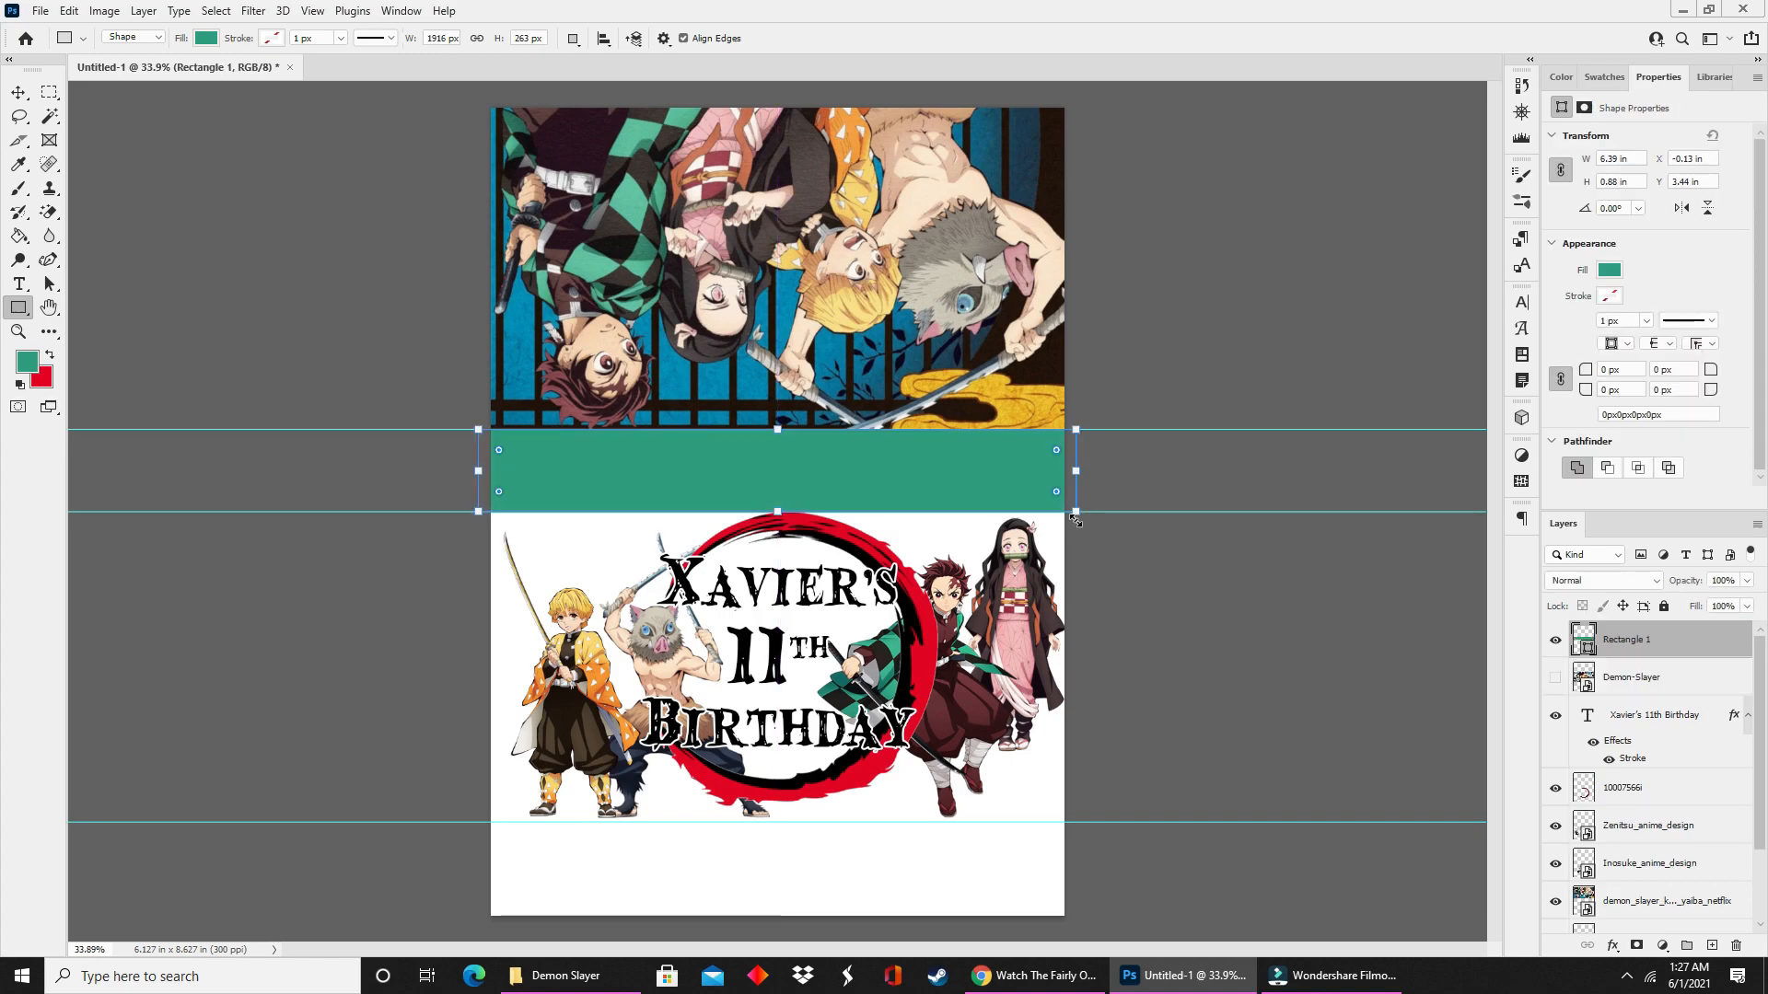
pyautogui.moveTo(707, 458)
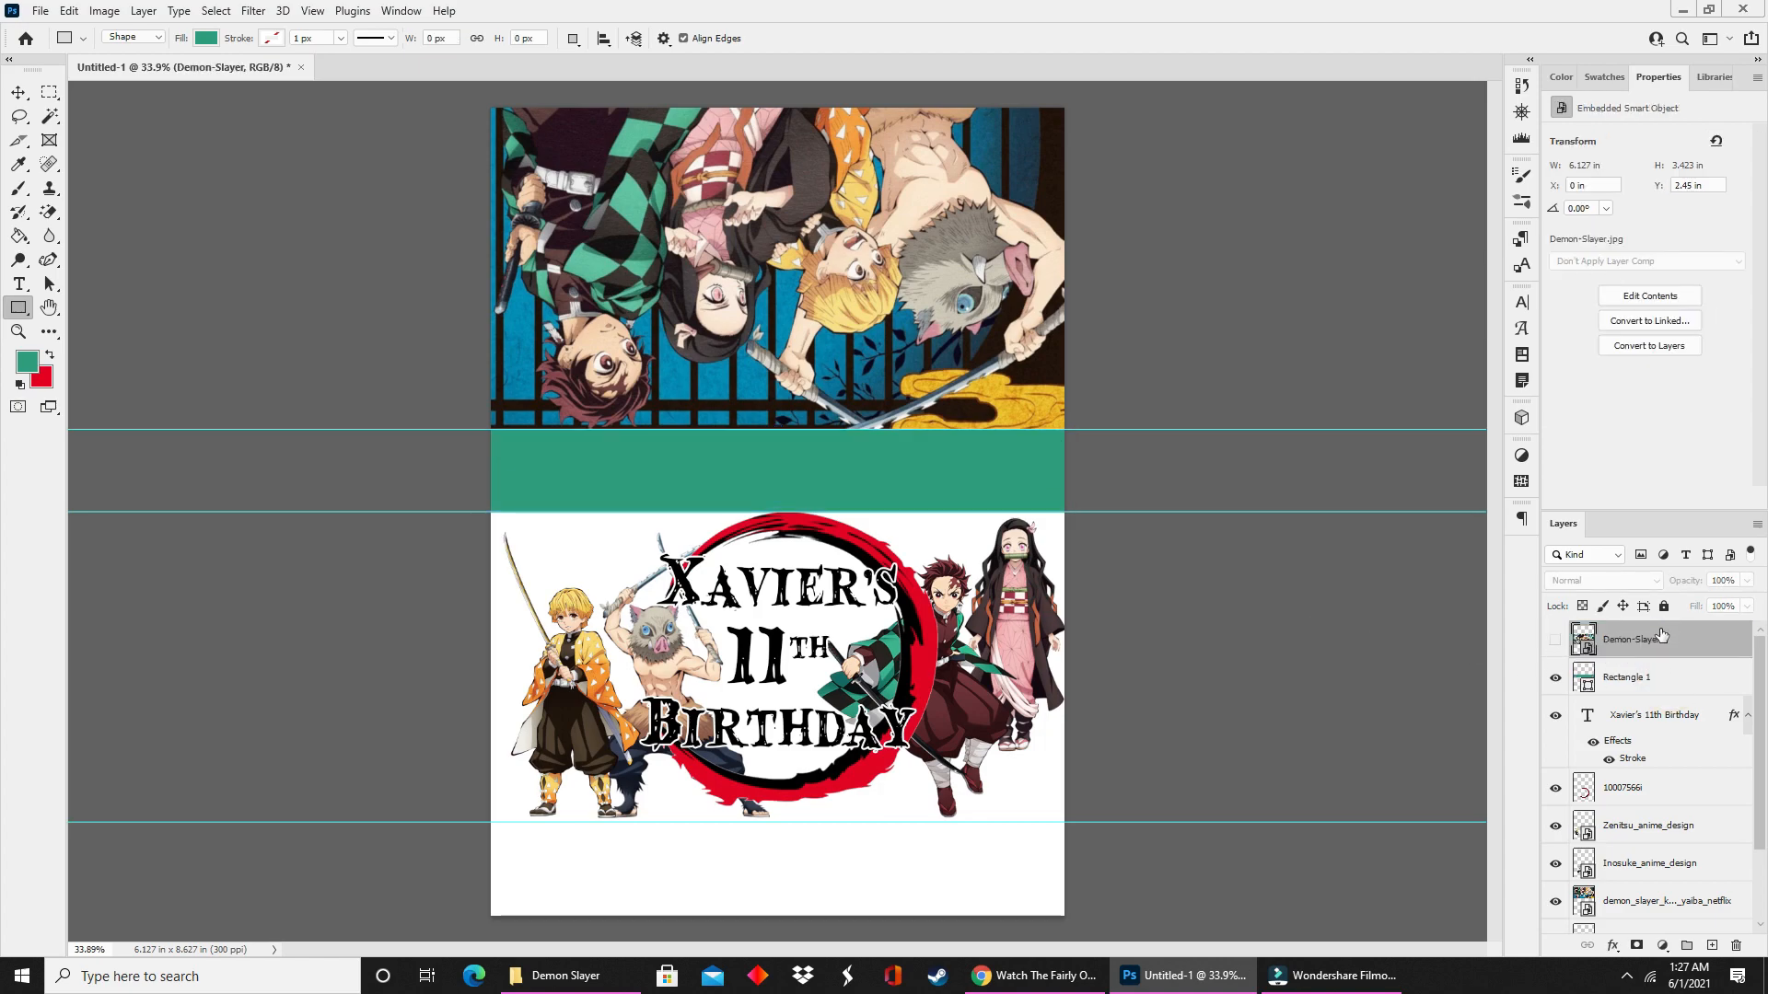
pyautogui.click(1554, 641)
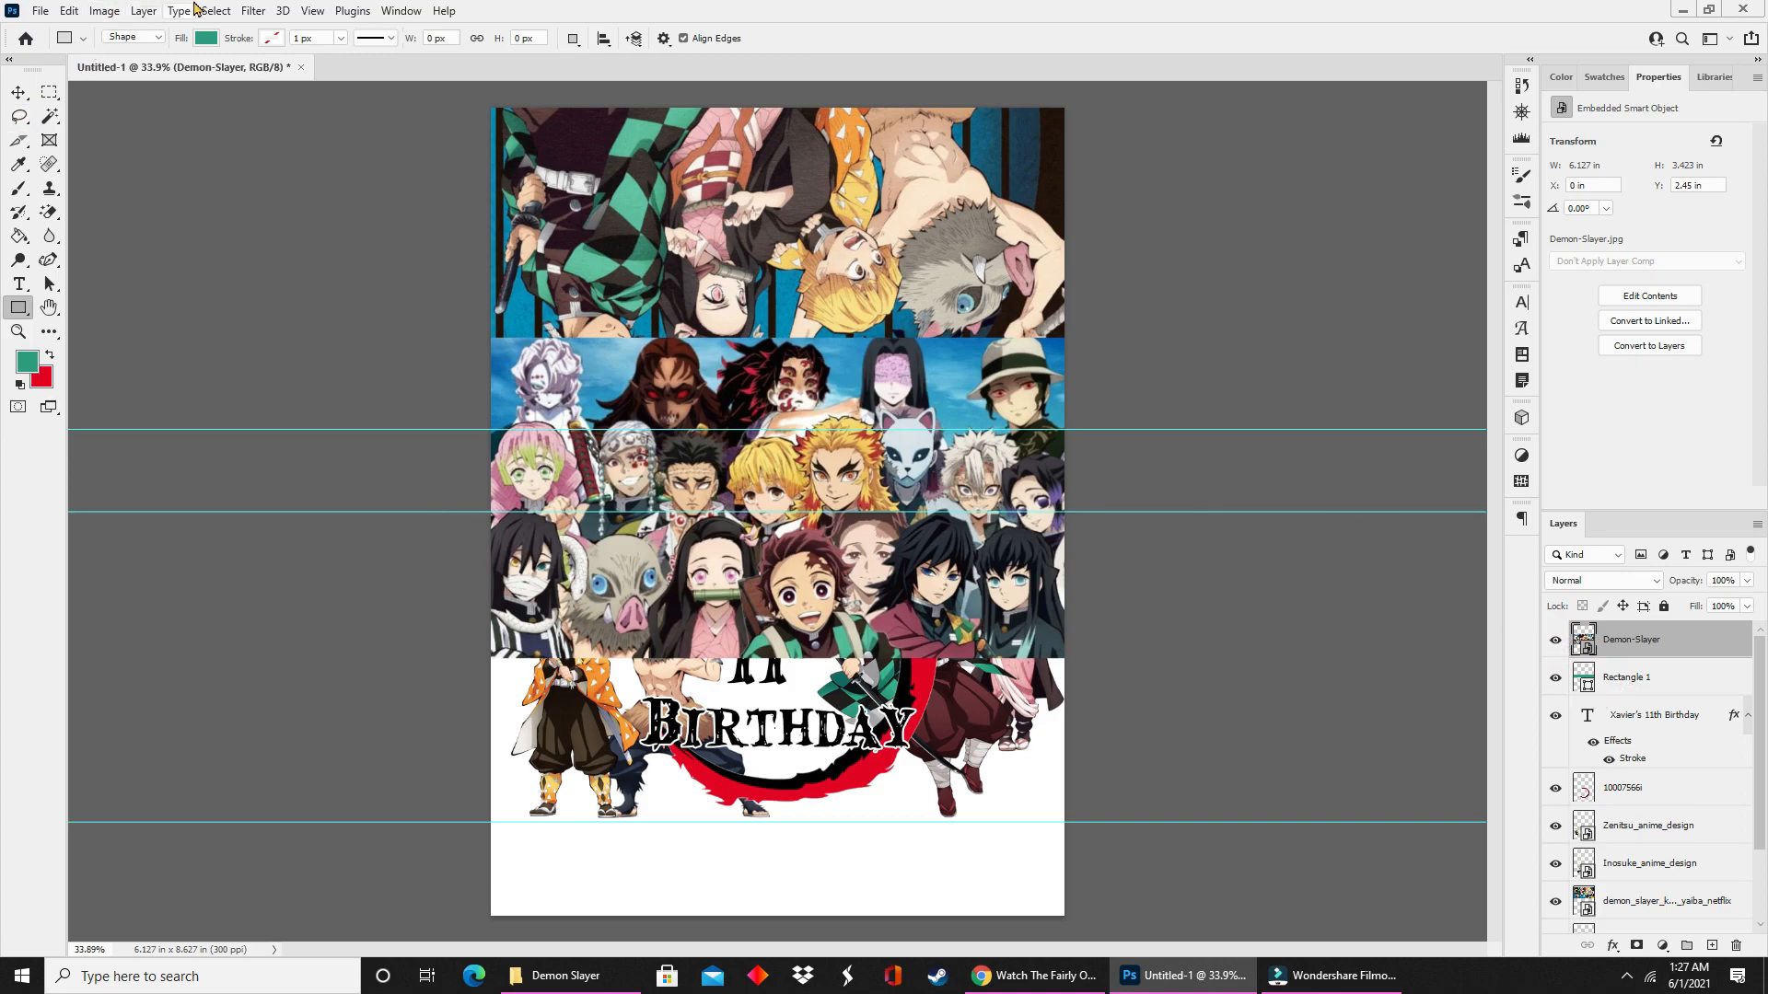
# Clip the collage into the green strip and place a duplicate across the bottom strip.
pyautogui.click(144, 11)
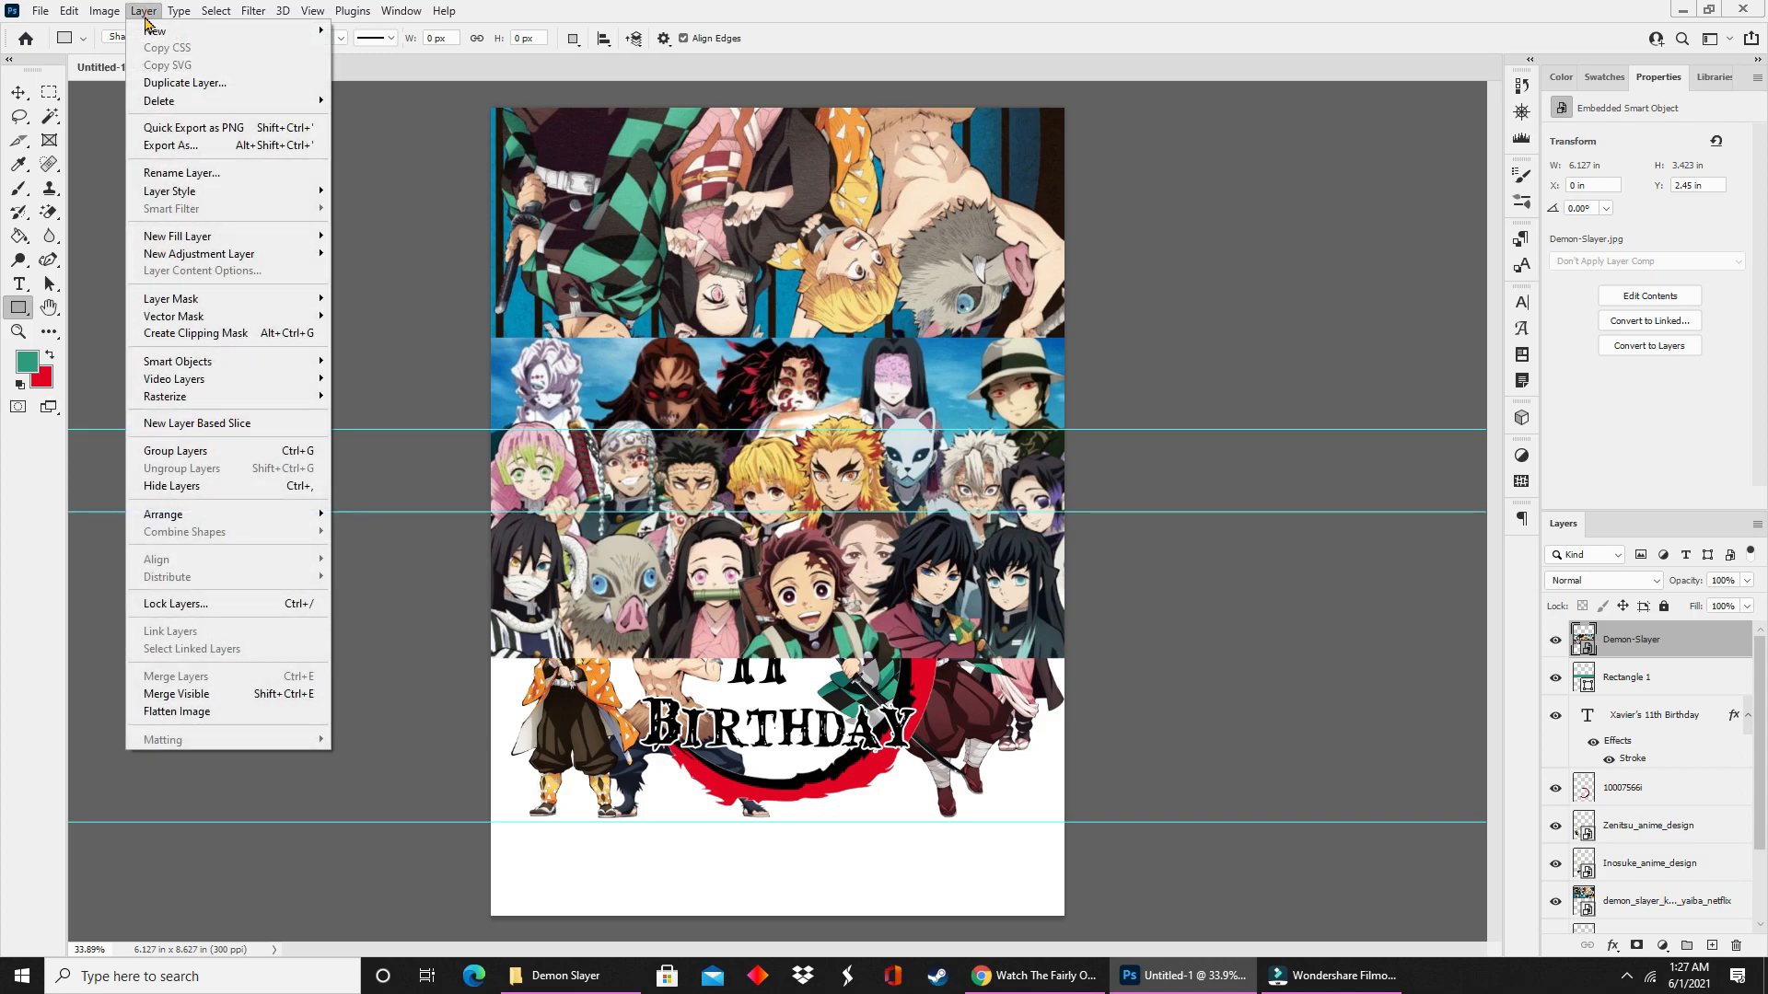
pyautogui.moveTo(196, 334)
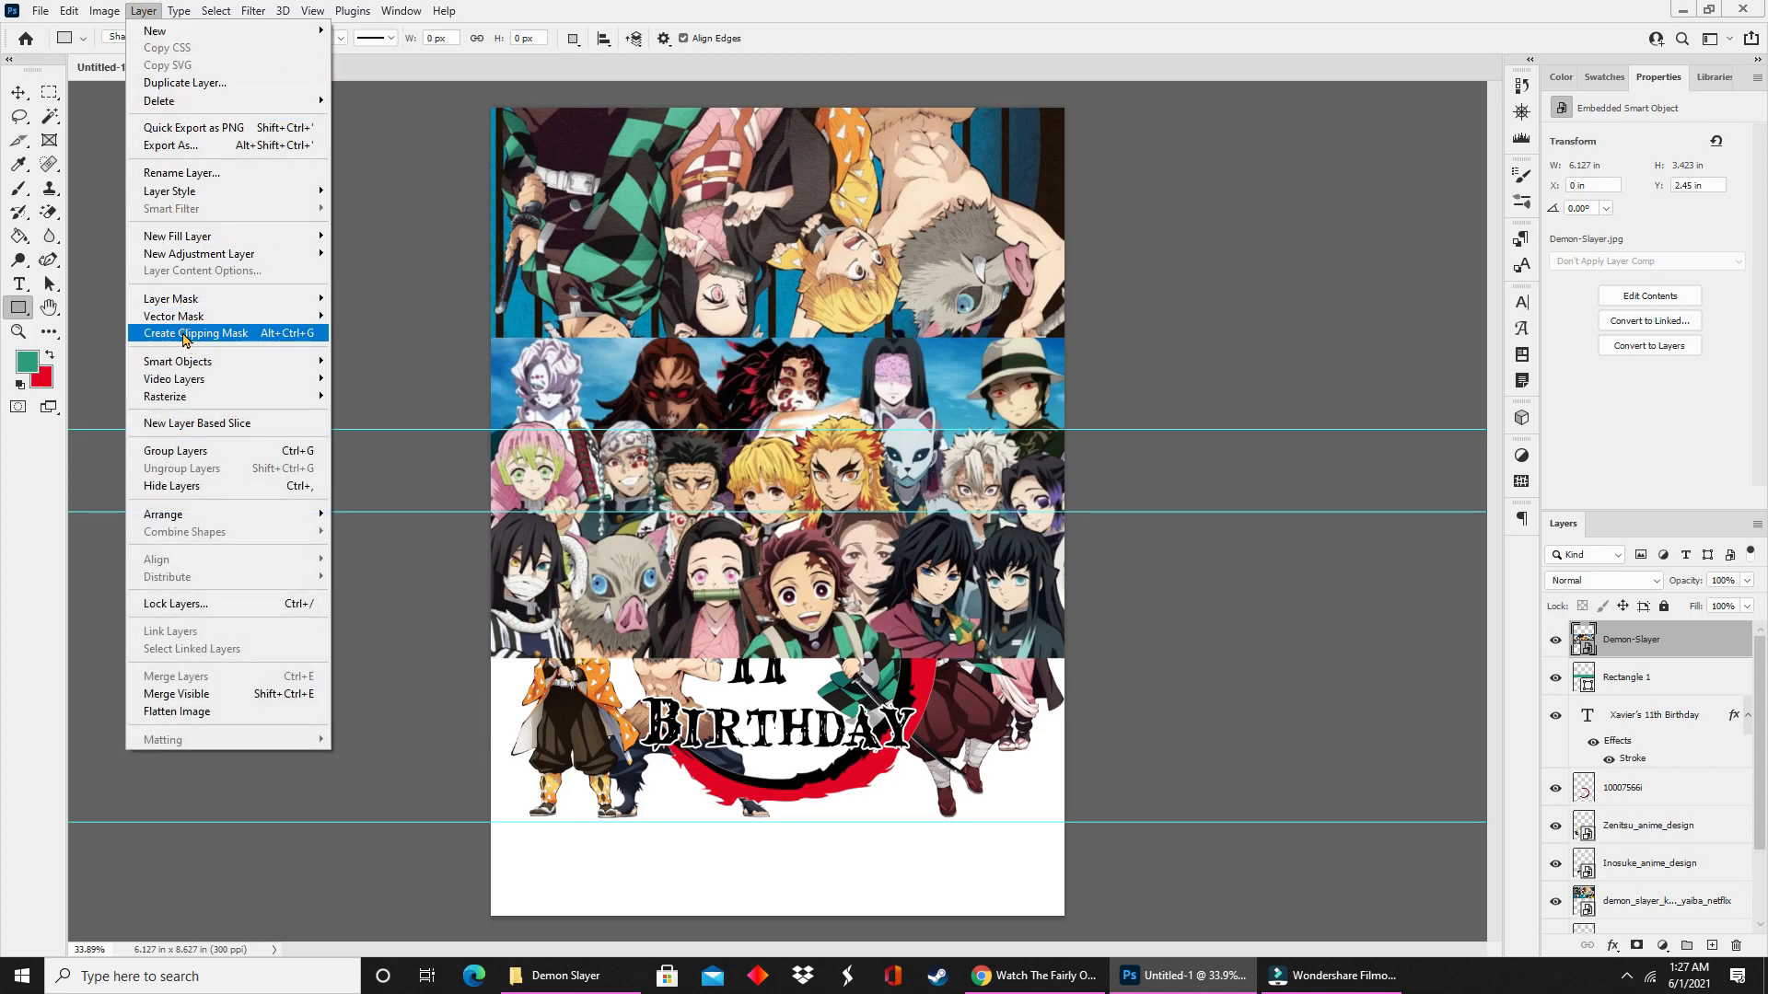
pyautogui.click(197, 333)
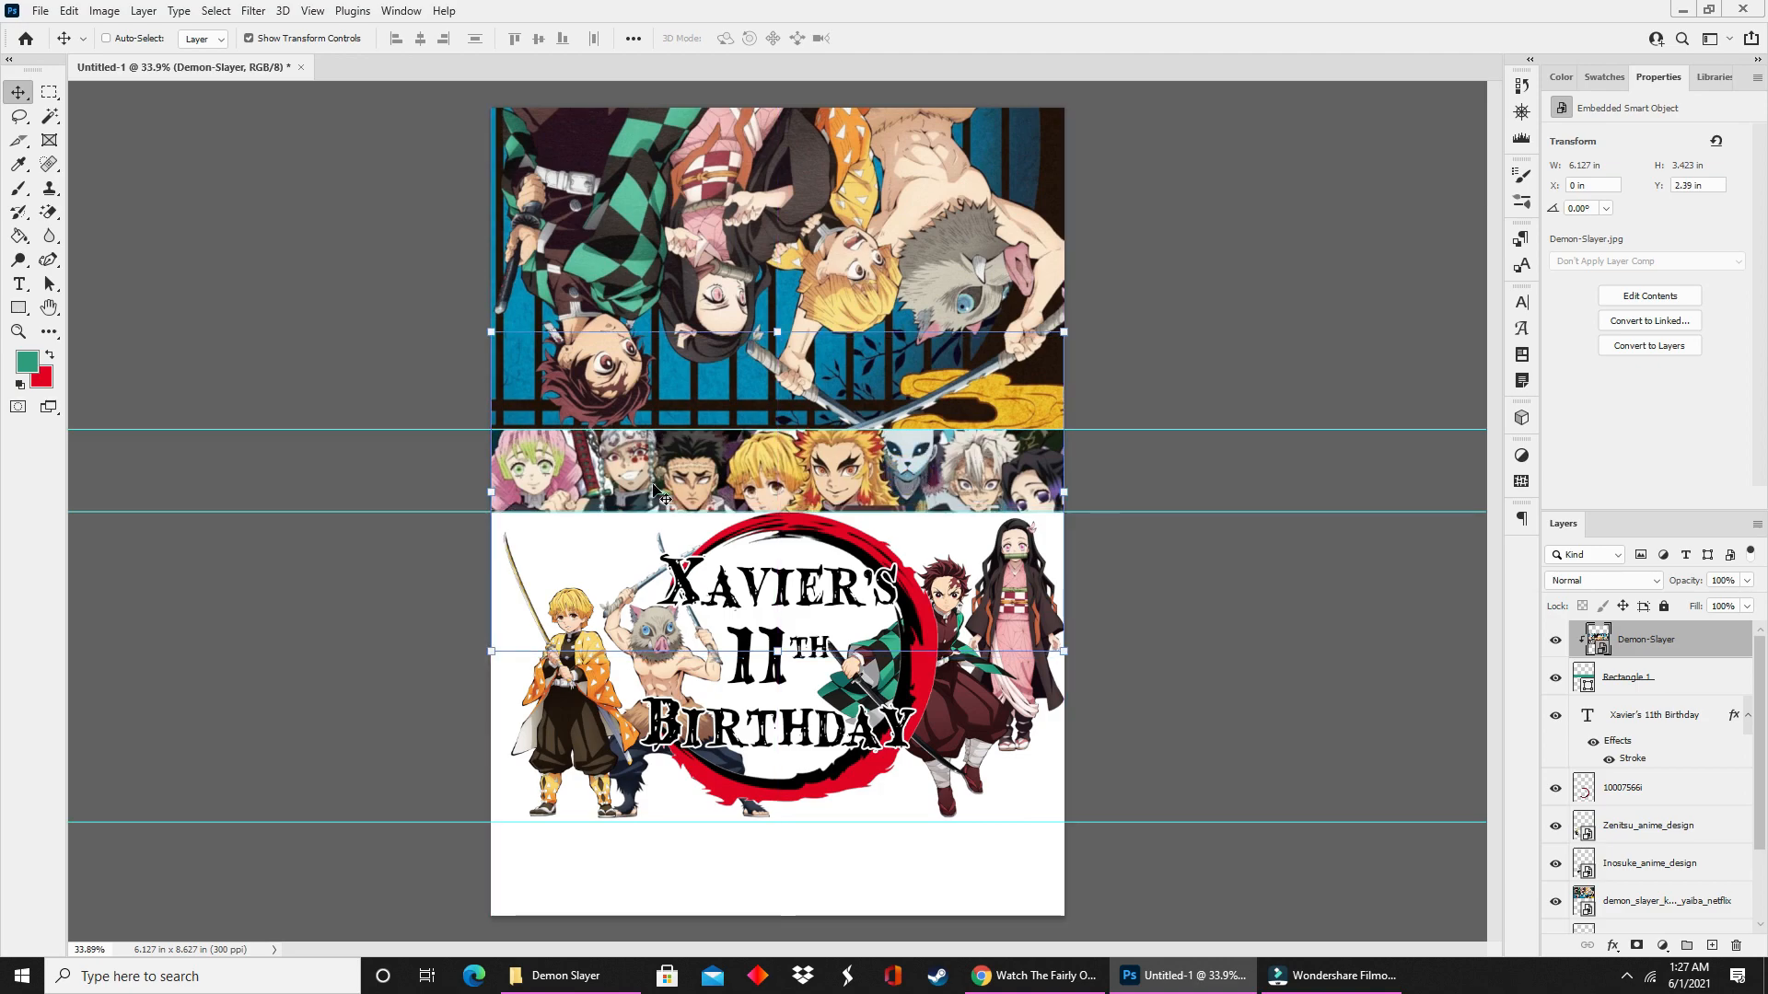
pyautogui.moveTo(541, 577)
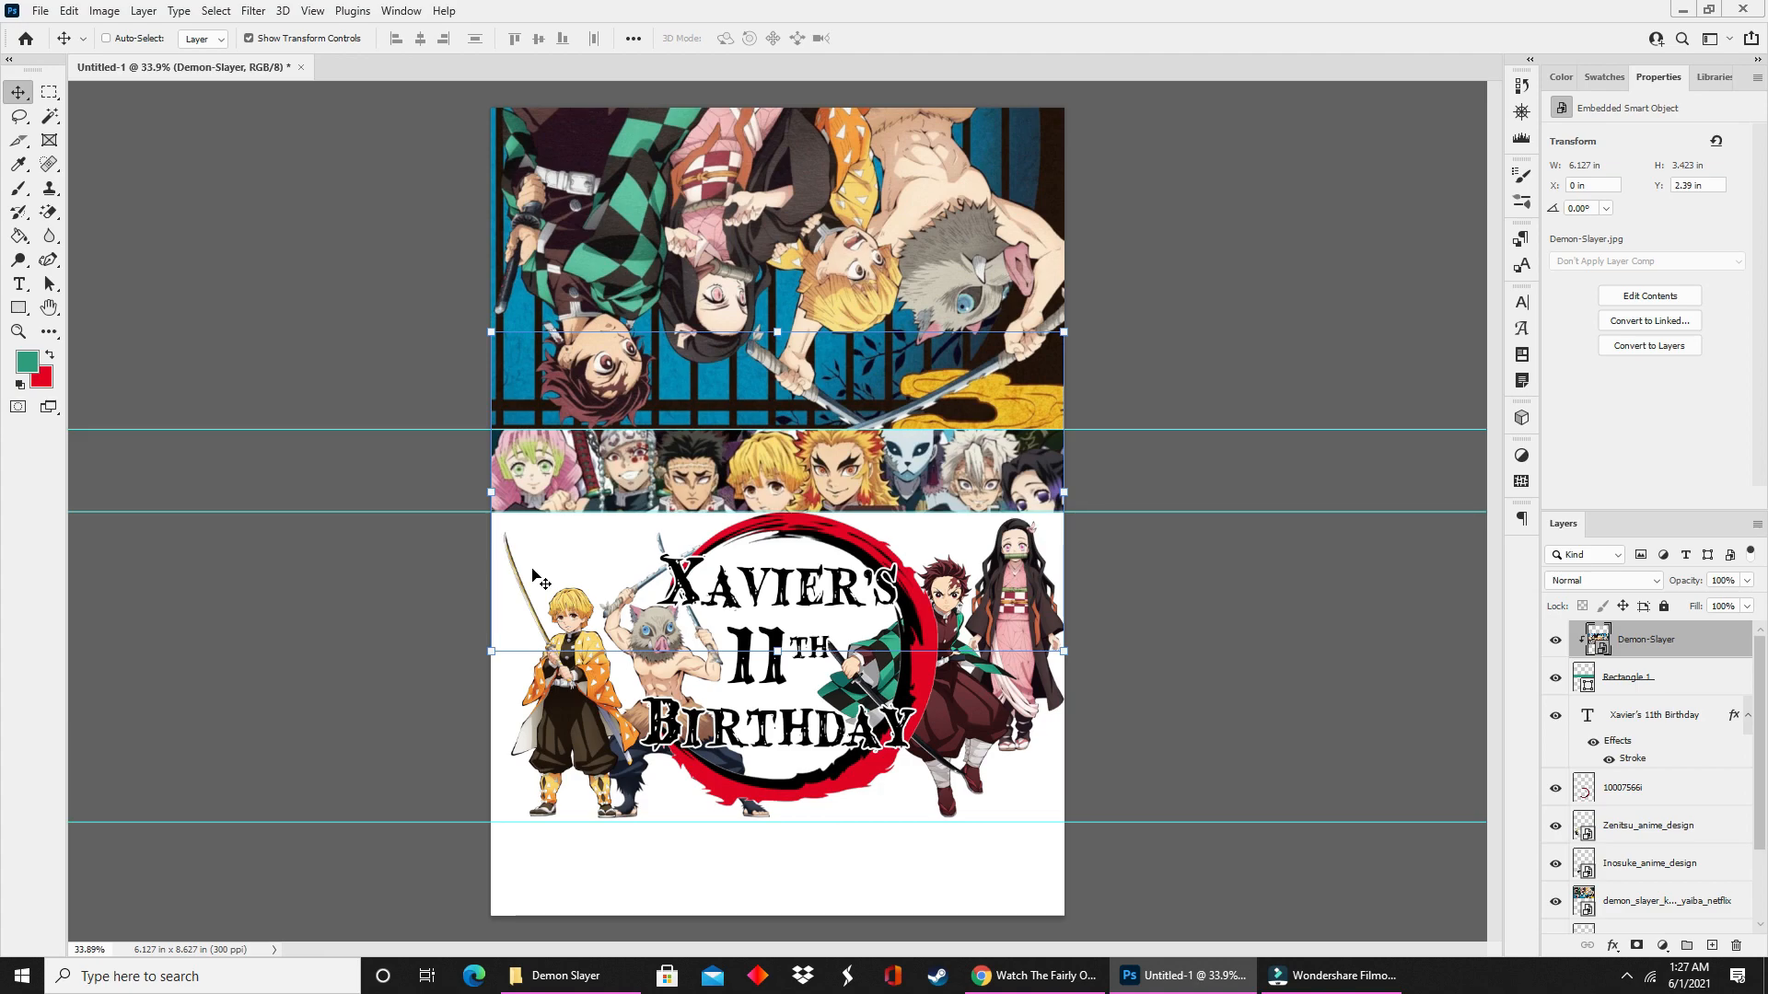
pyautogui.moveTo(1389, 496)
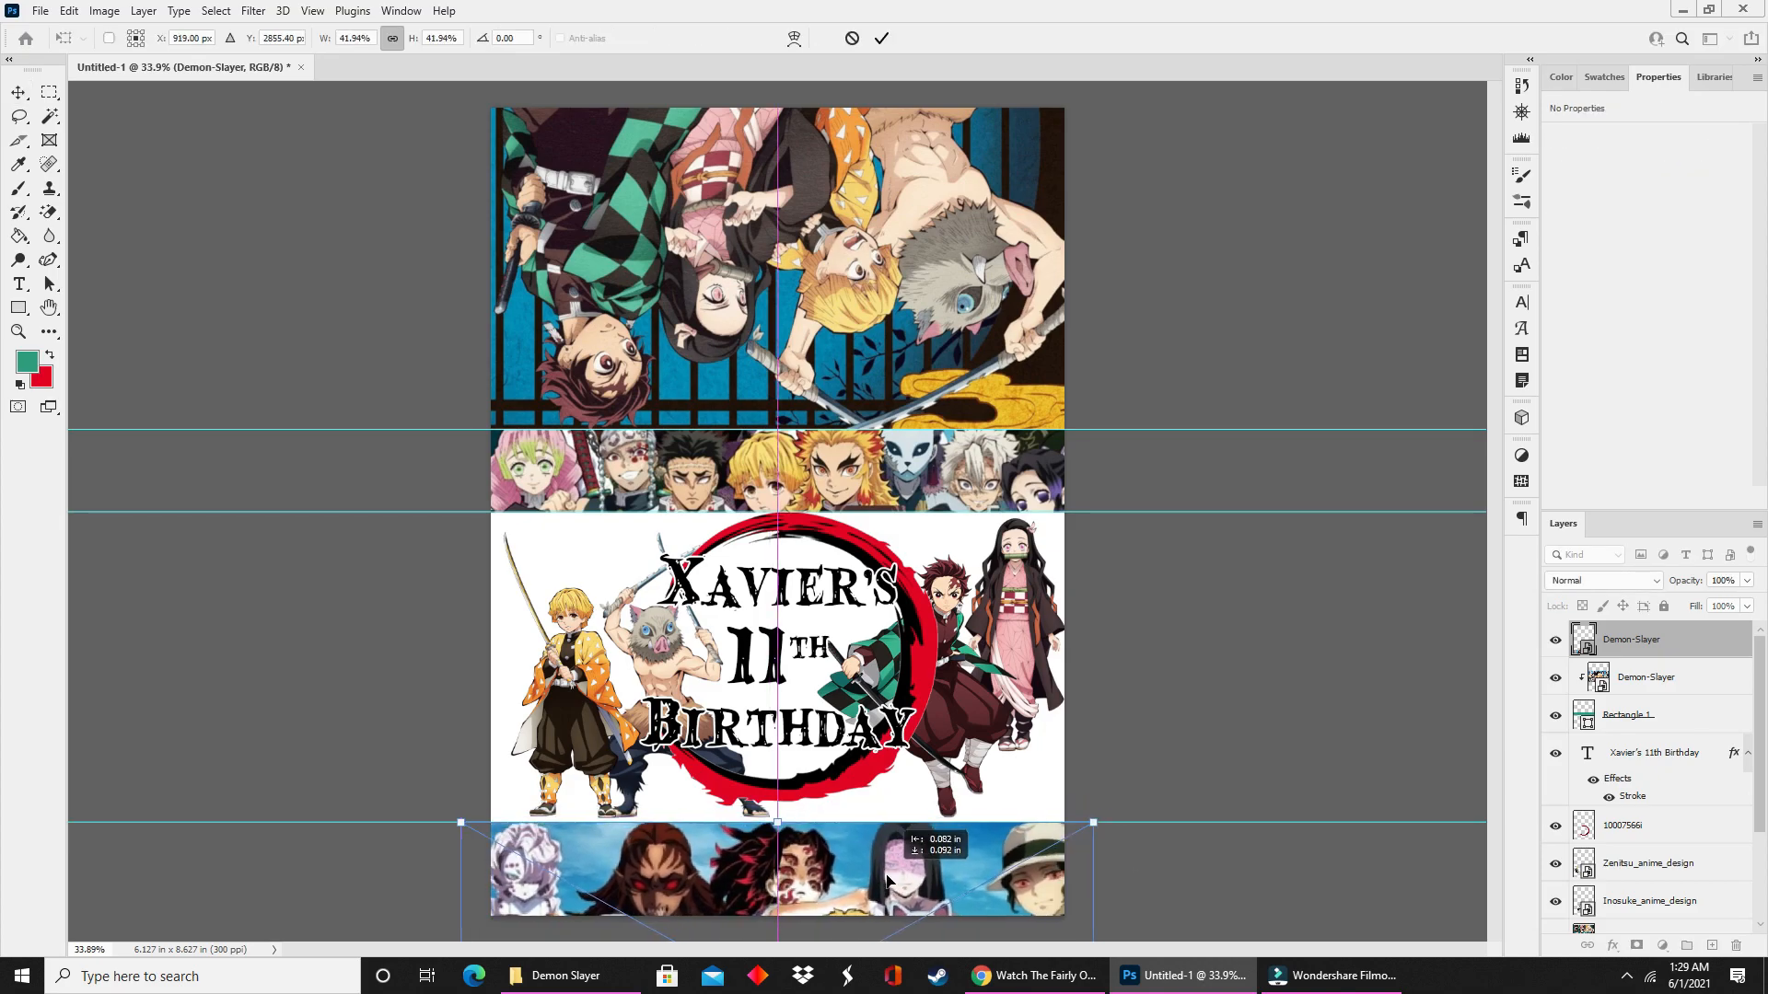
pyautogui.click(882, 37)
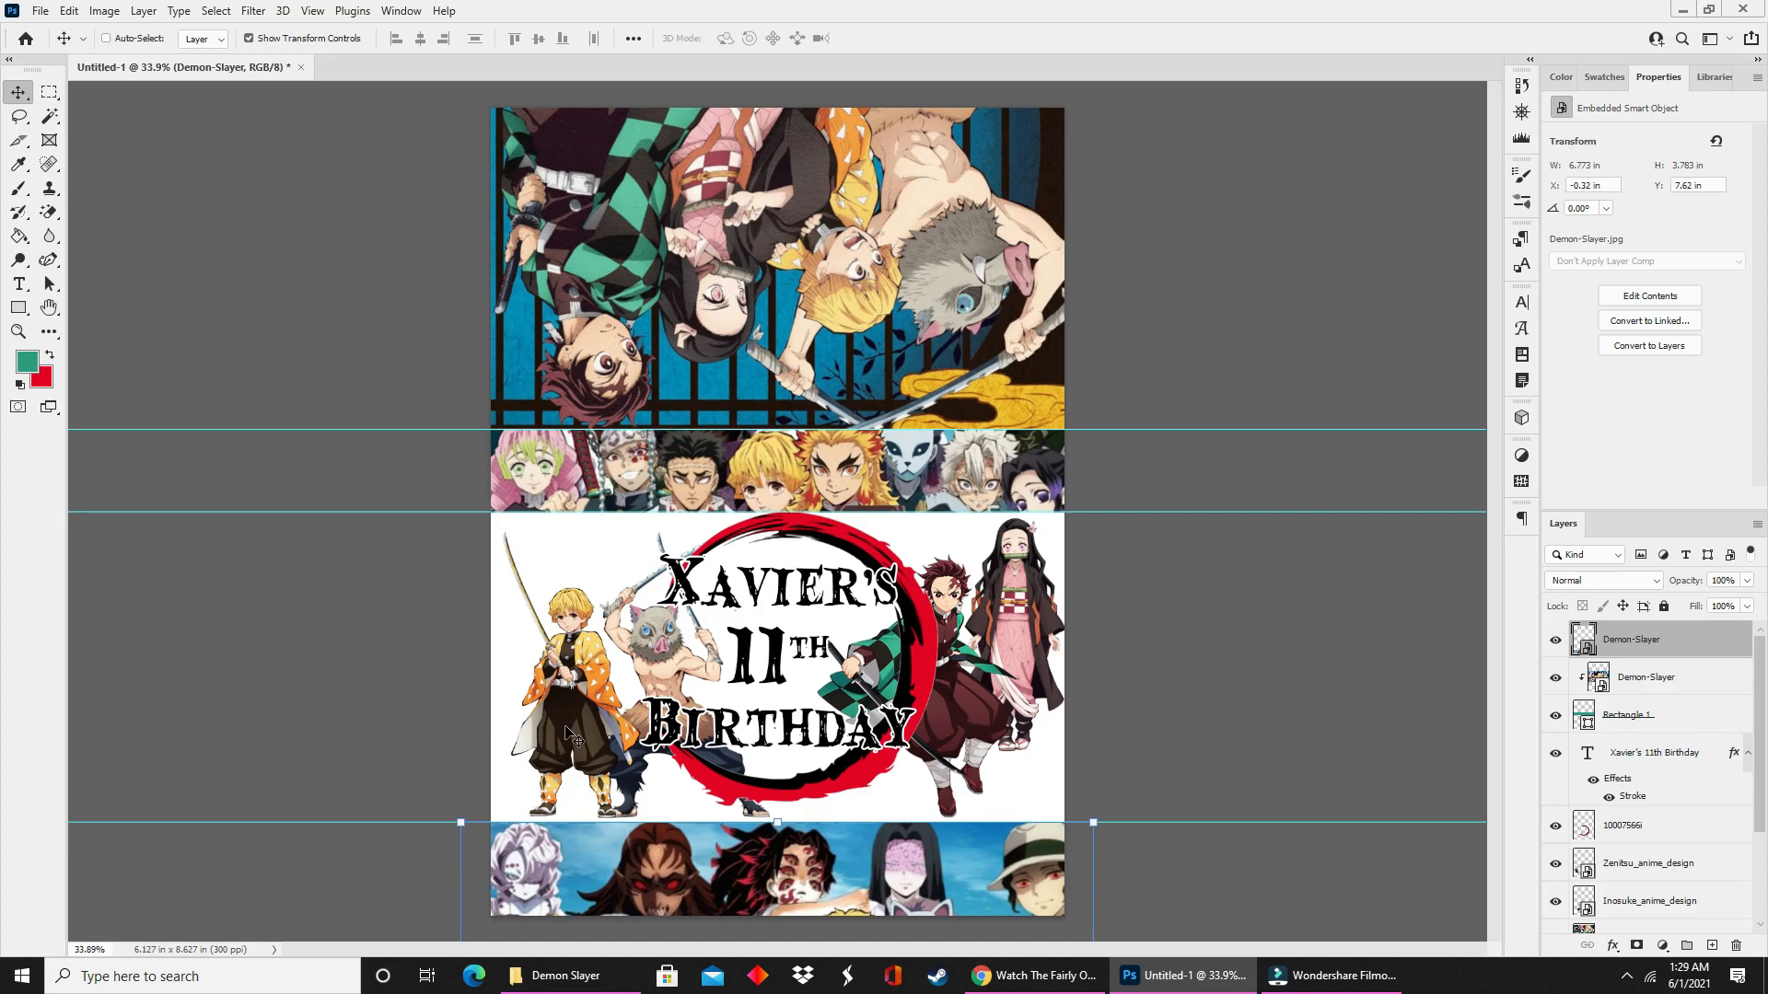
pyautogui.moveTo(521, 825)
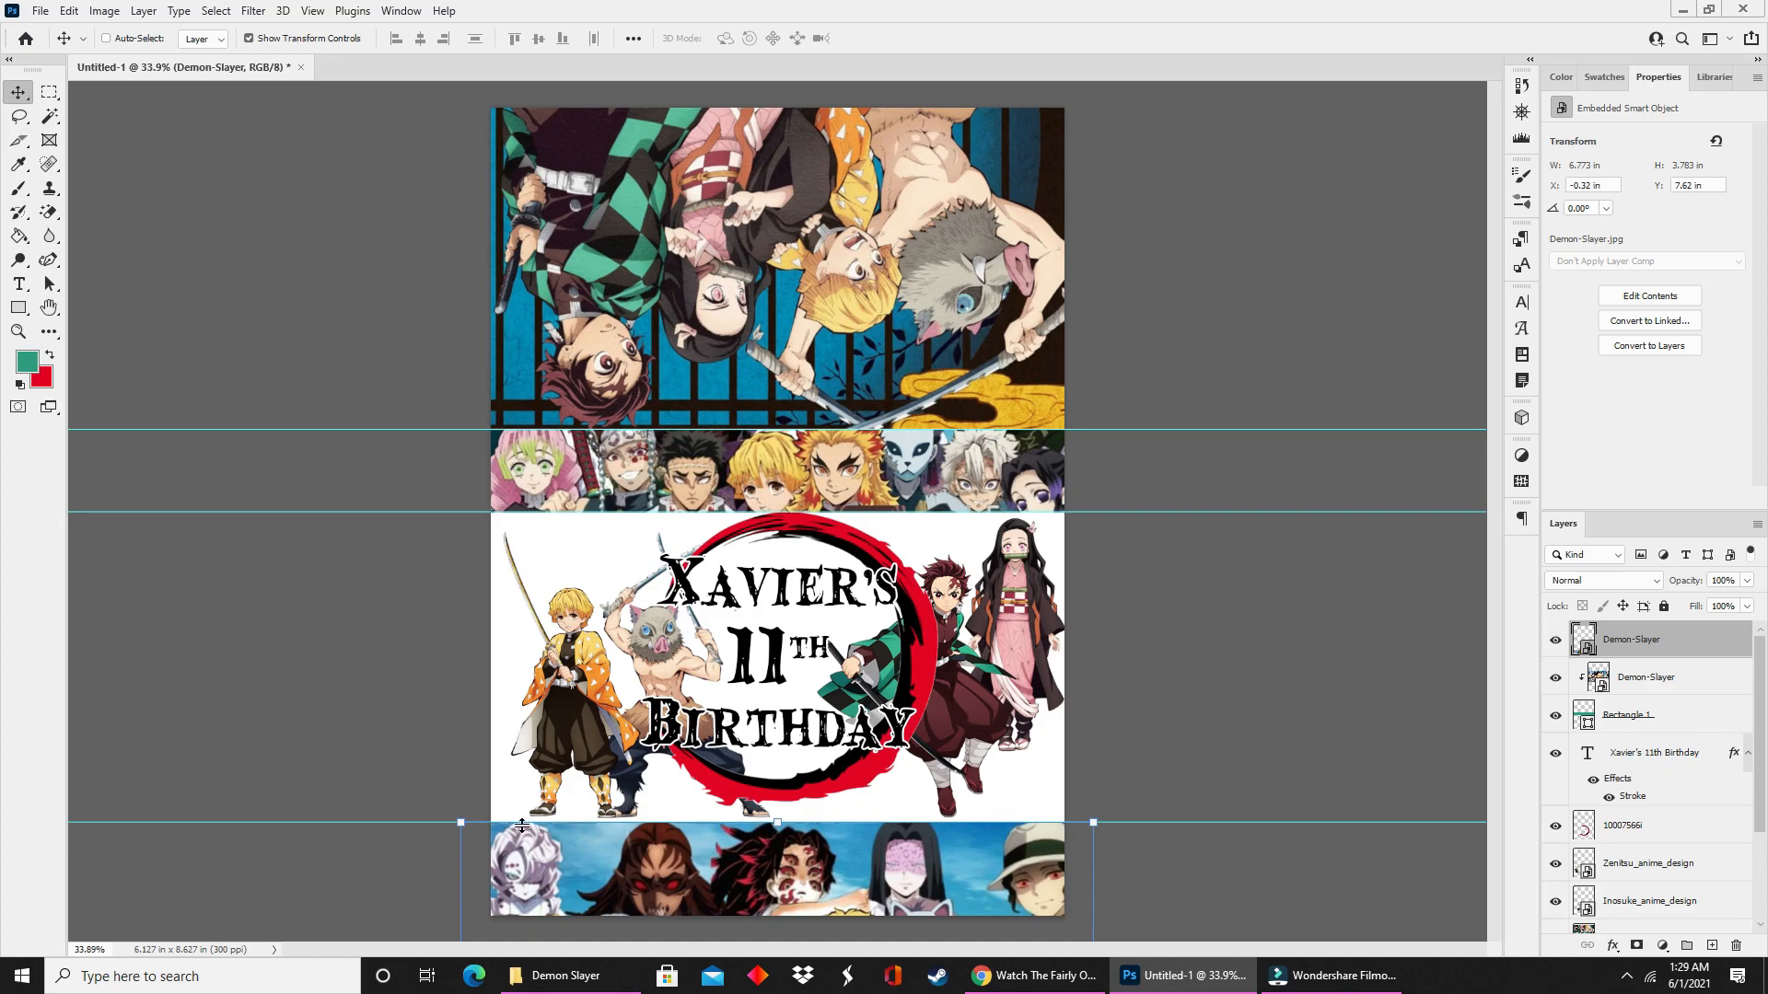
pyautogui.moveTo(1674, 786)
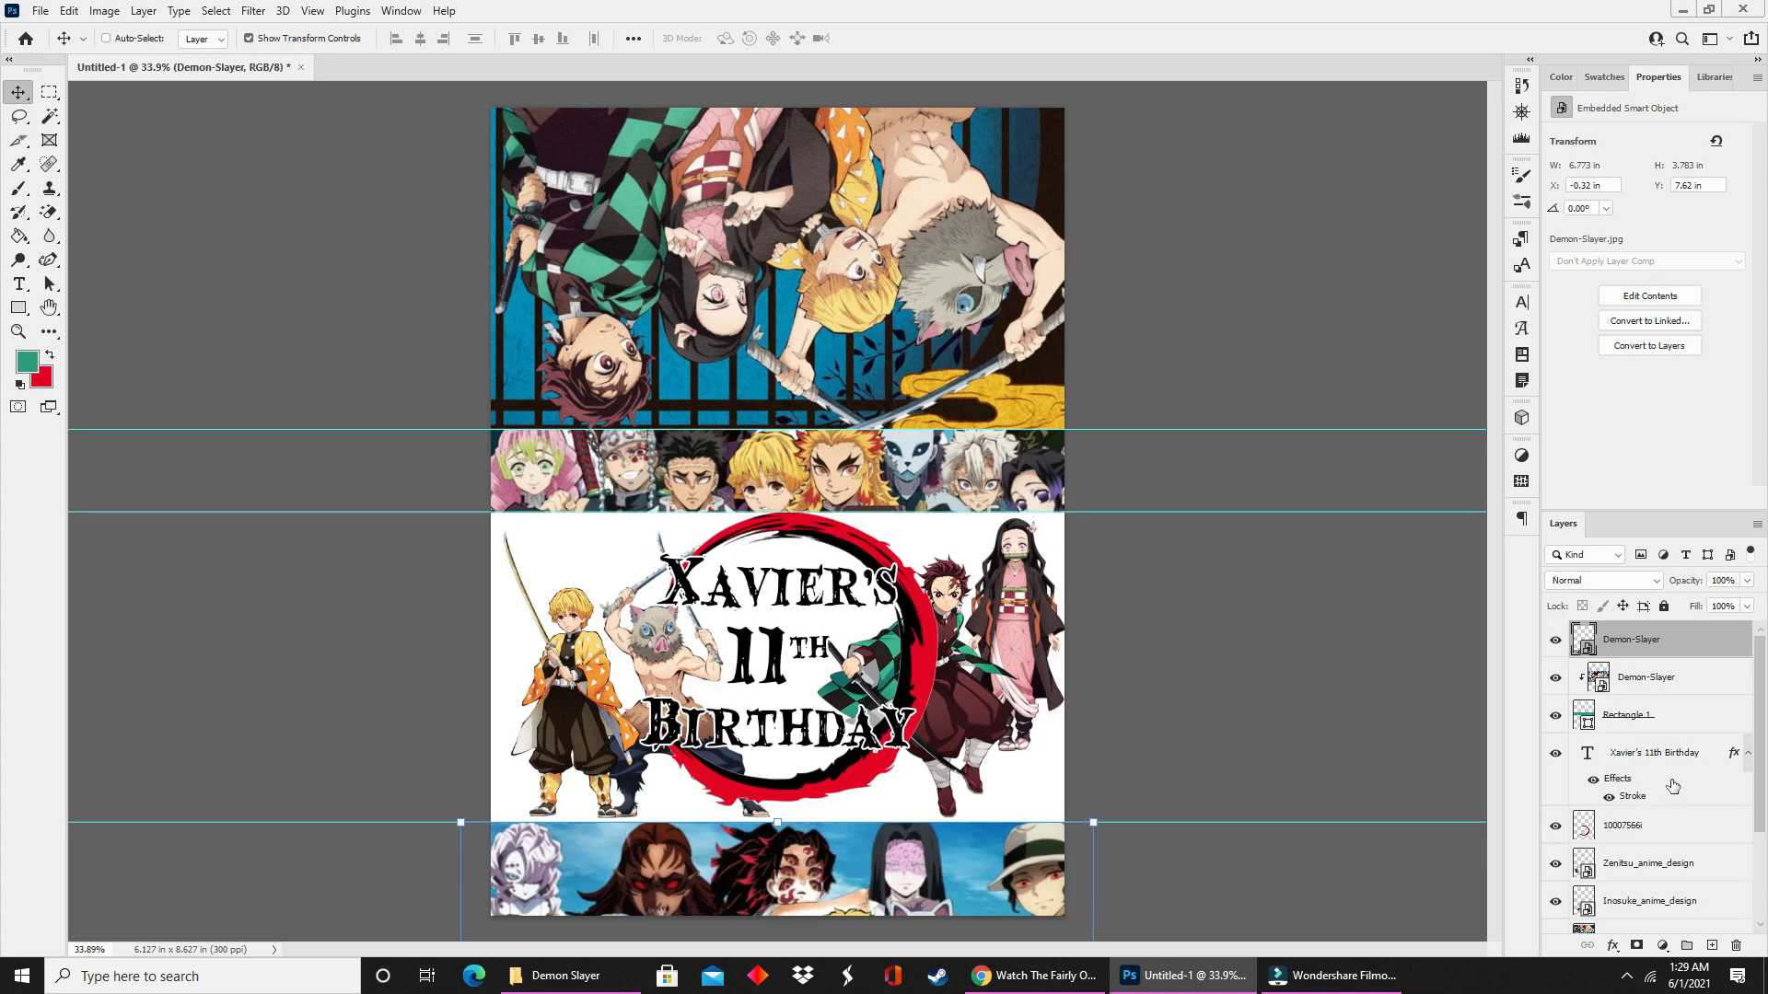
# Fill the white Background layer behind the birthday artwork with a sampled light blue.
pyautogui.scroll(-3)
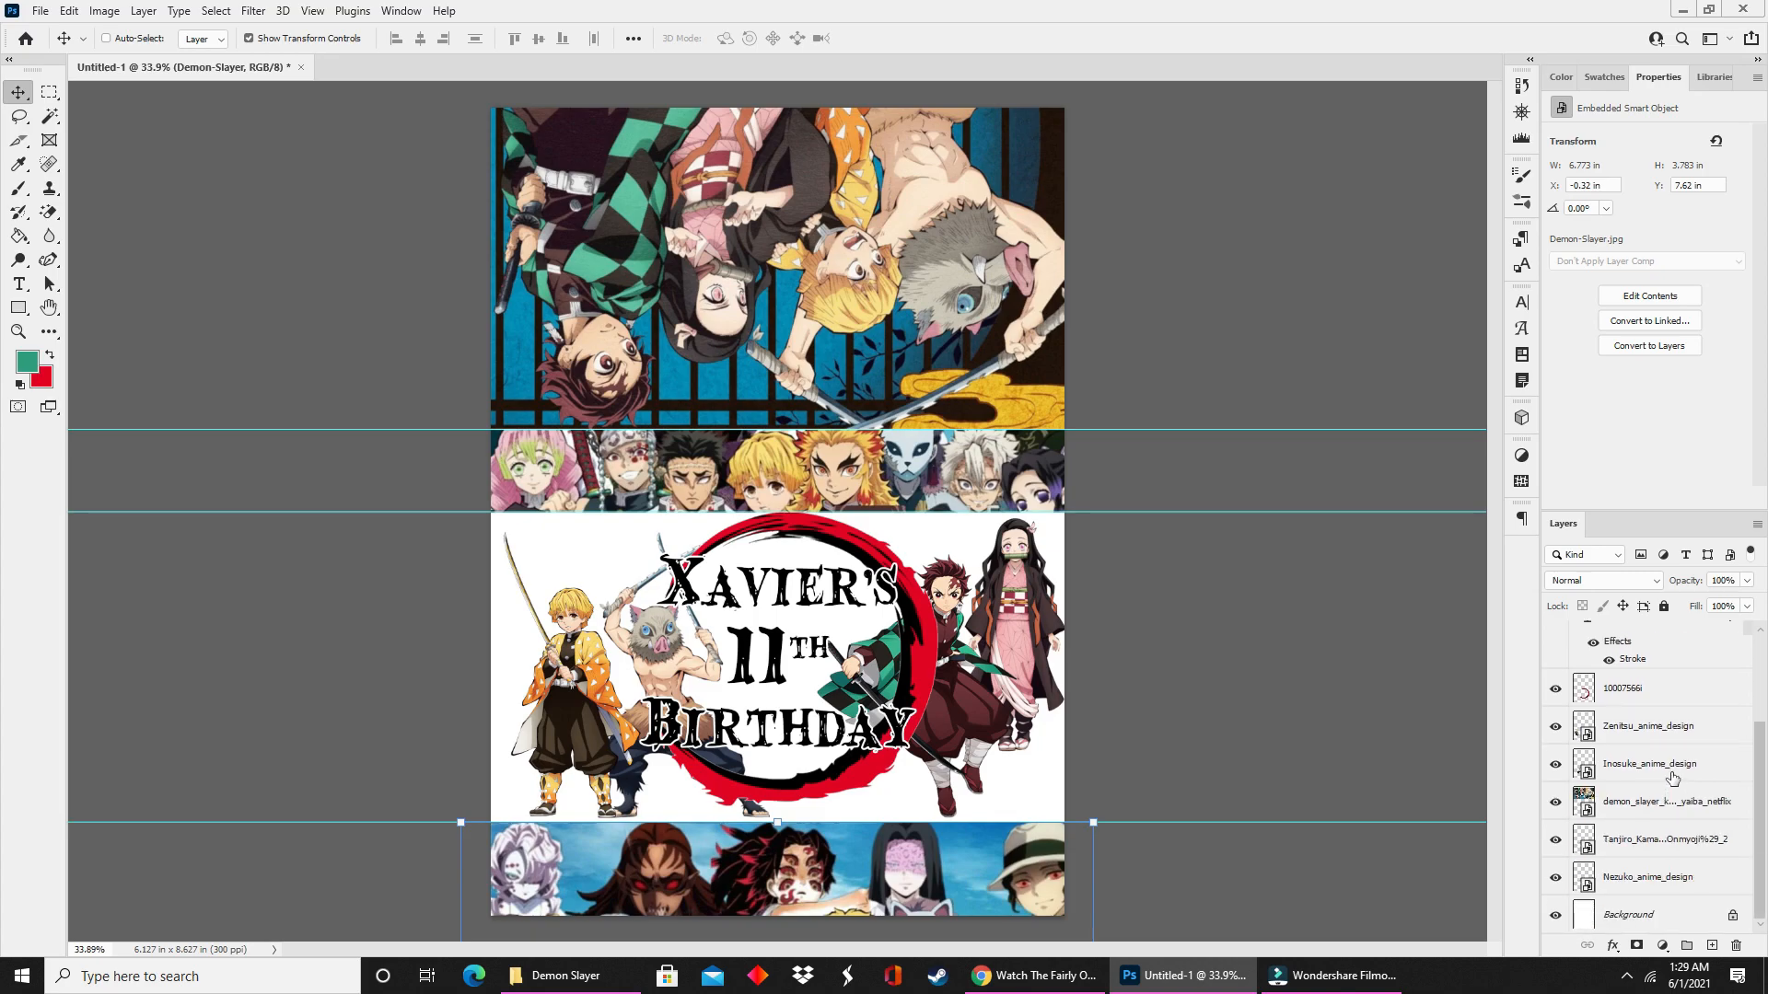
pyautogui.click(1628, 915)
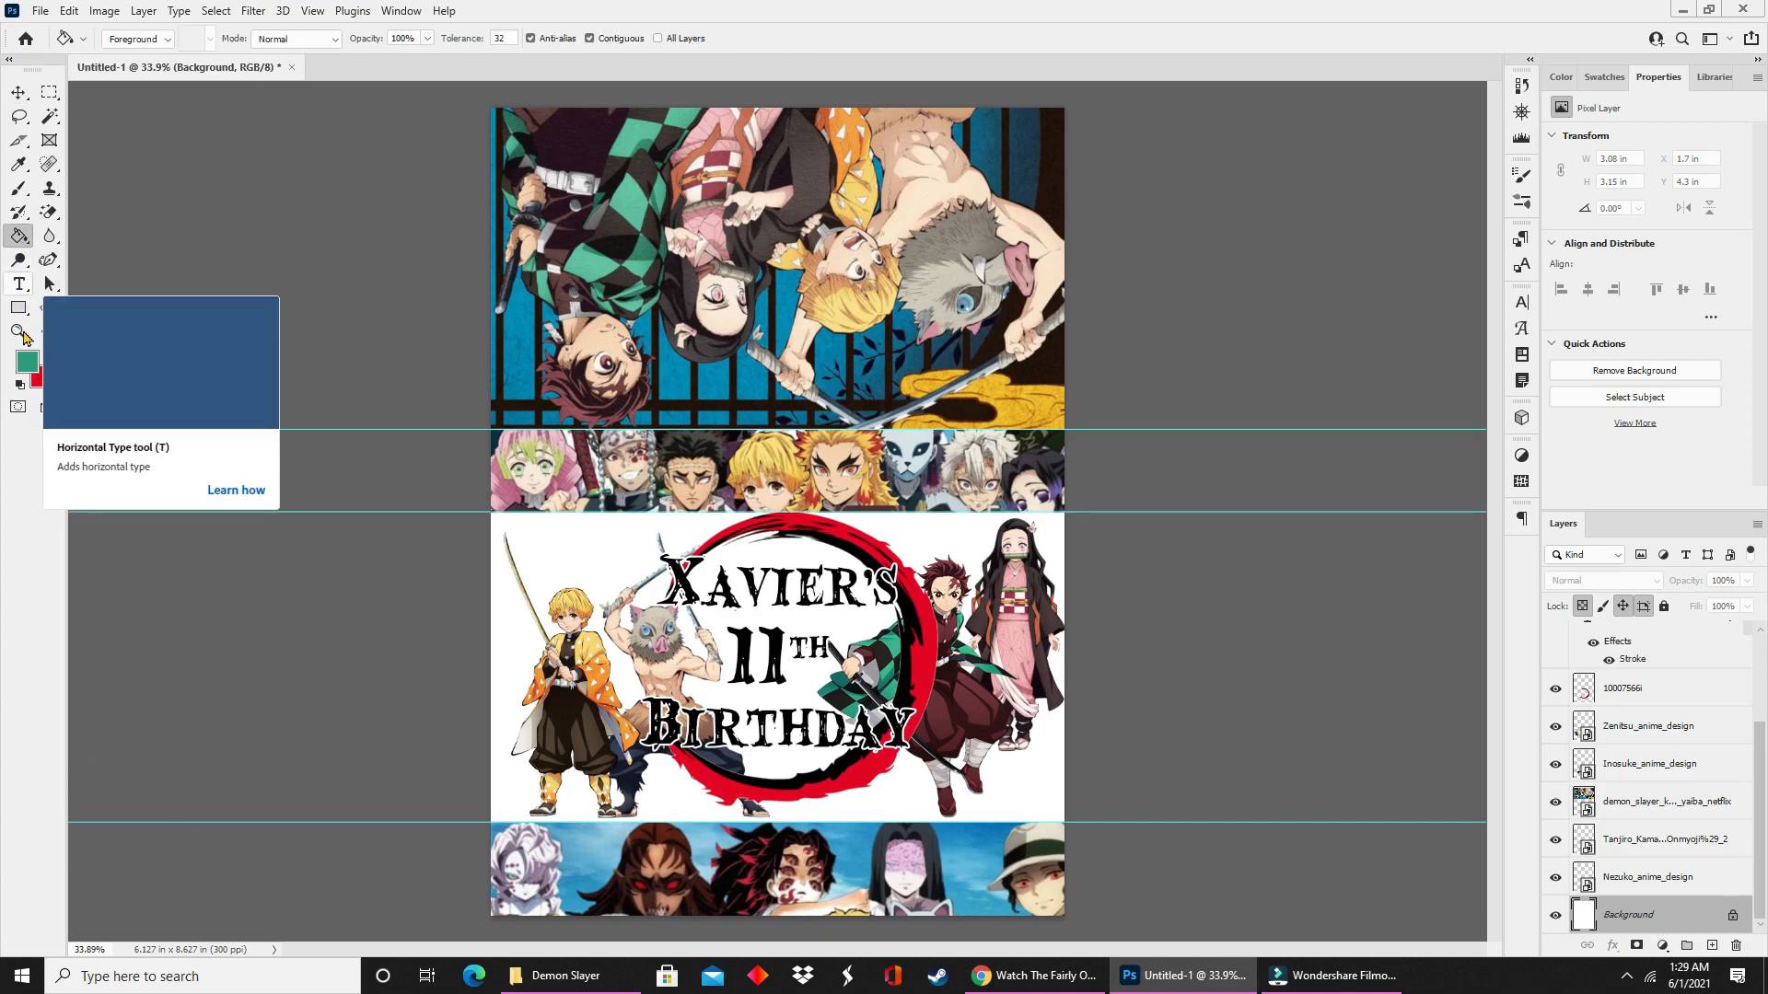
pyautogui.click(24, 360)
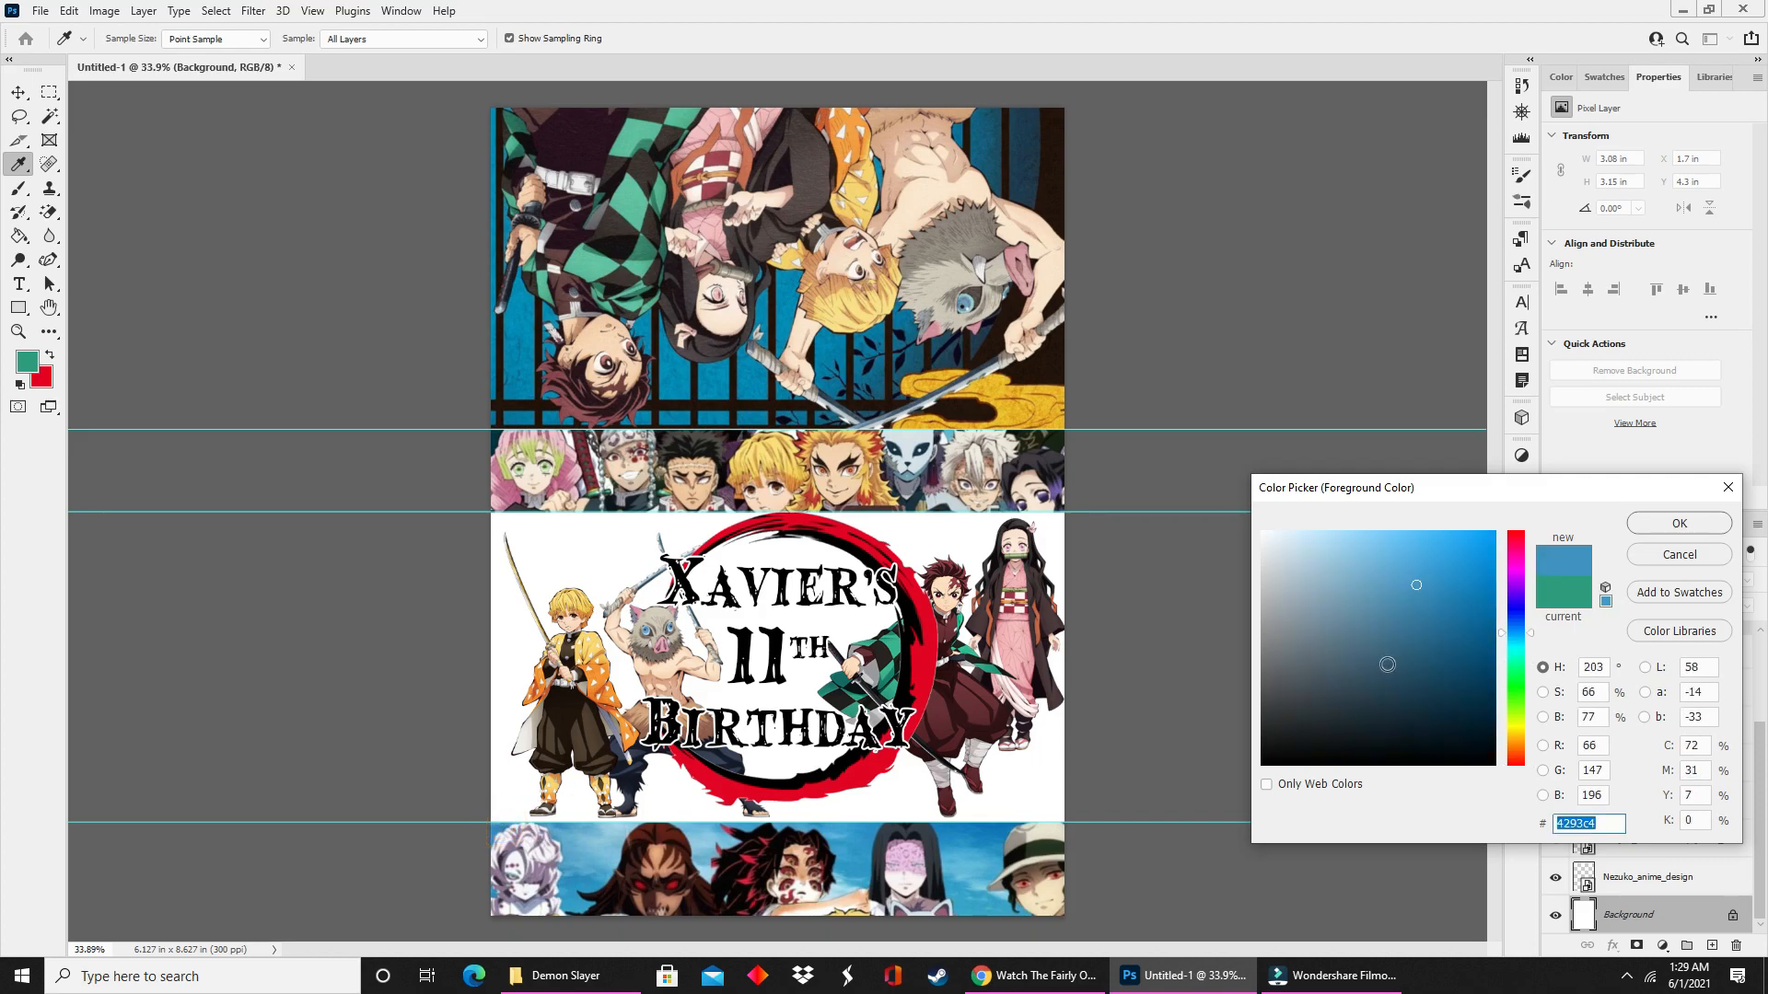
pyautogui.click(1676, 523)
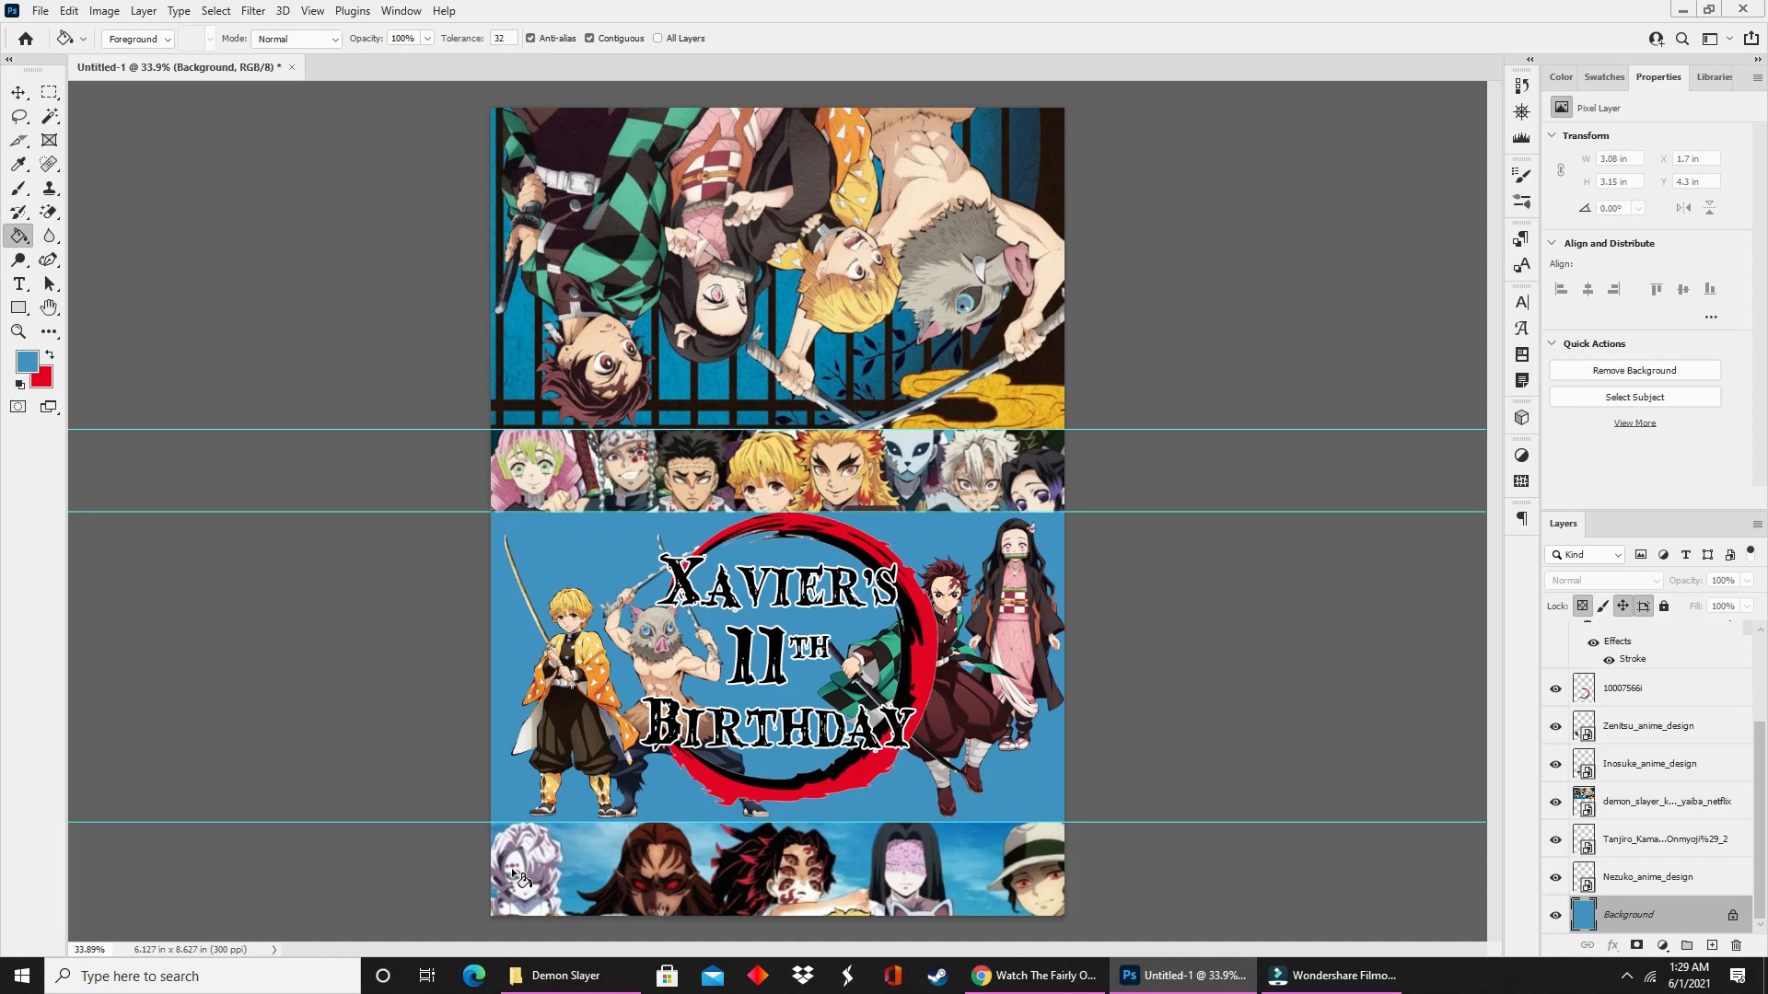
pyautogui.moveTo(575, 931)
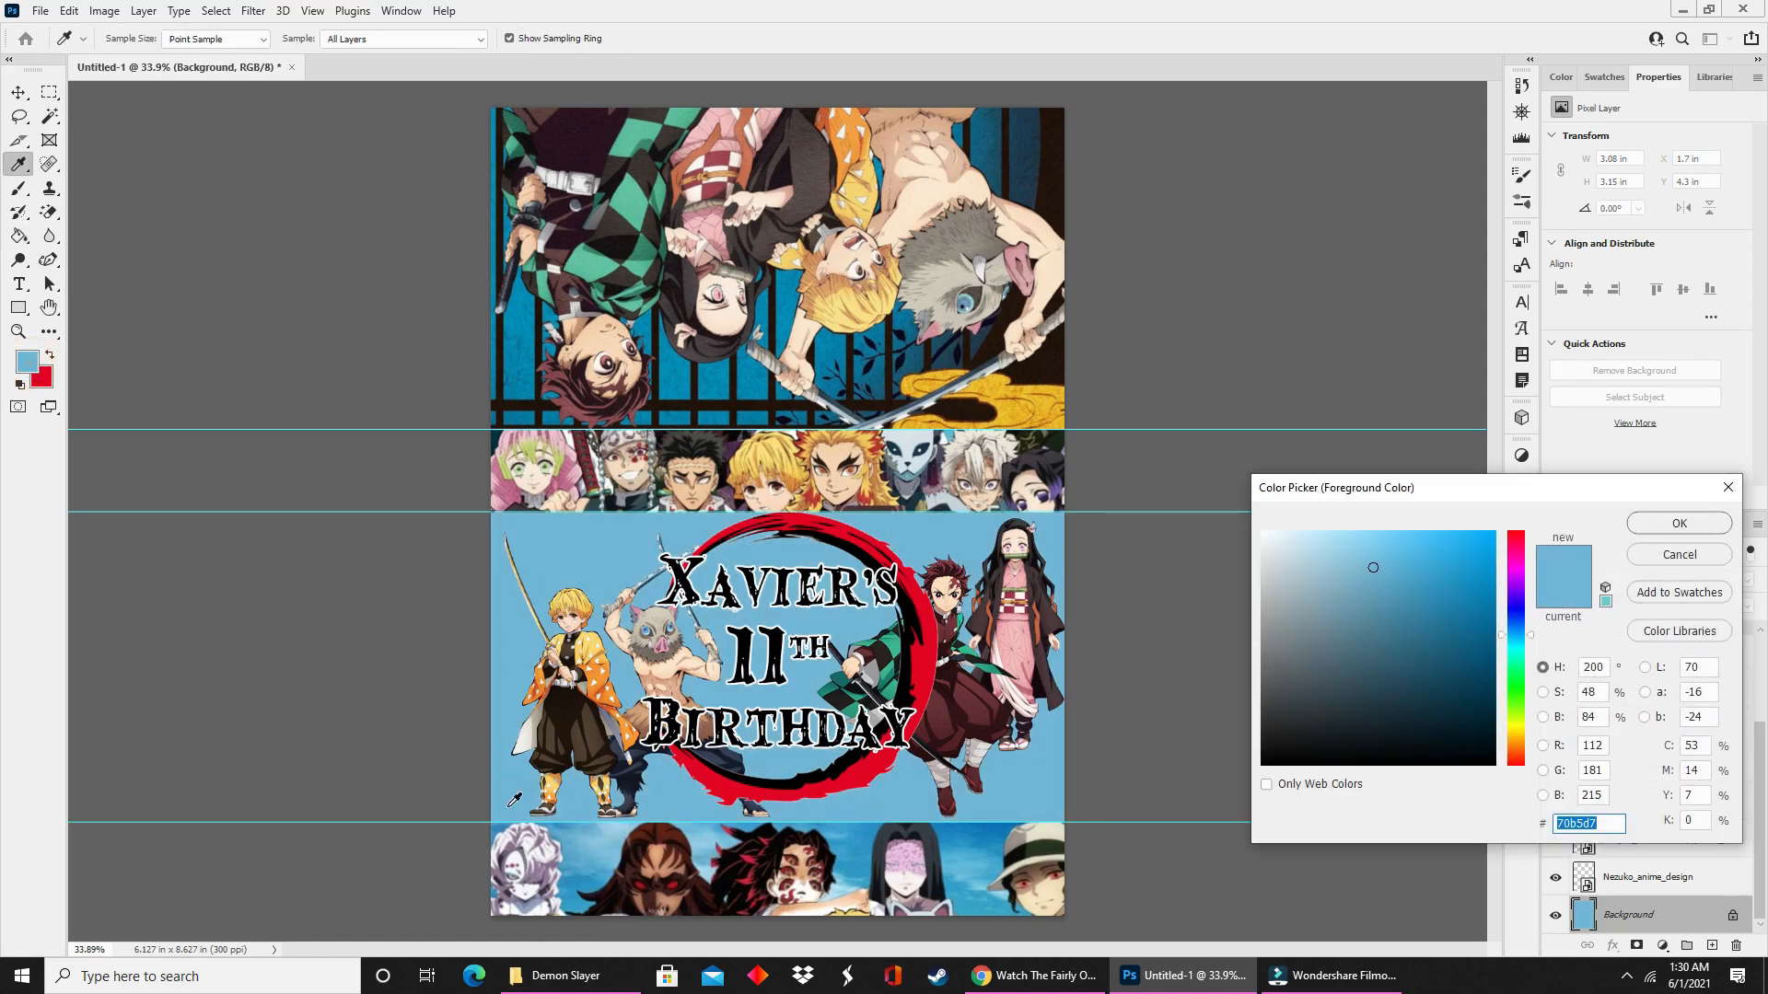
pyautogui.click(1676, 523)
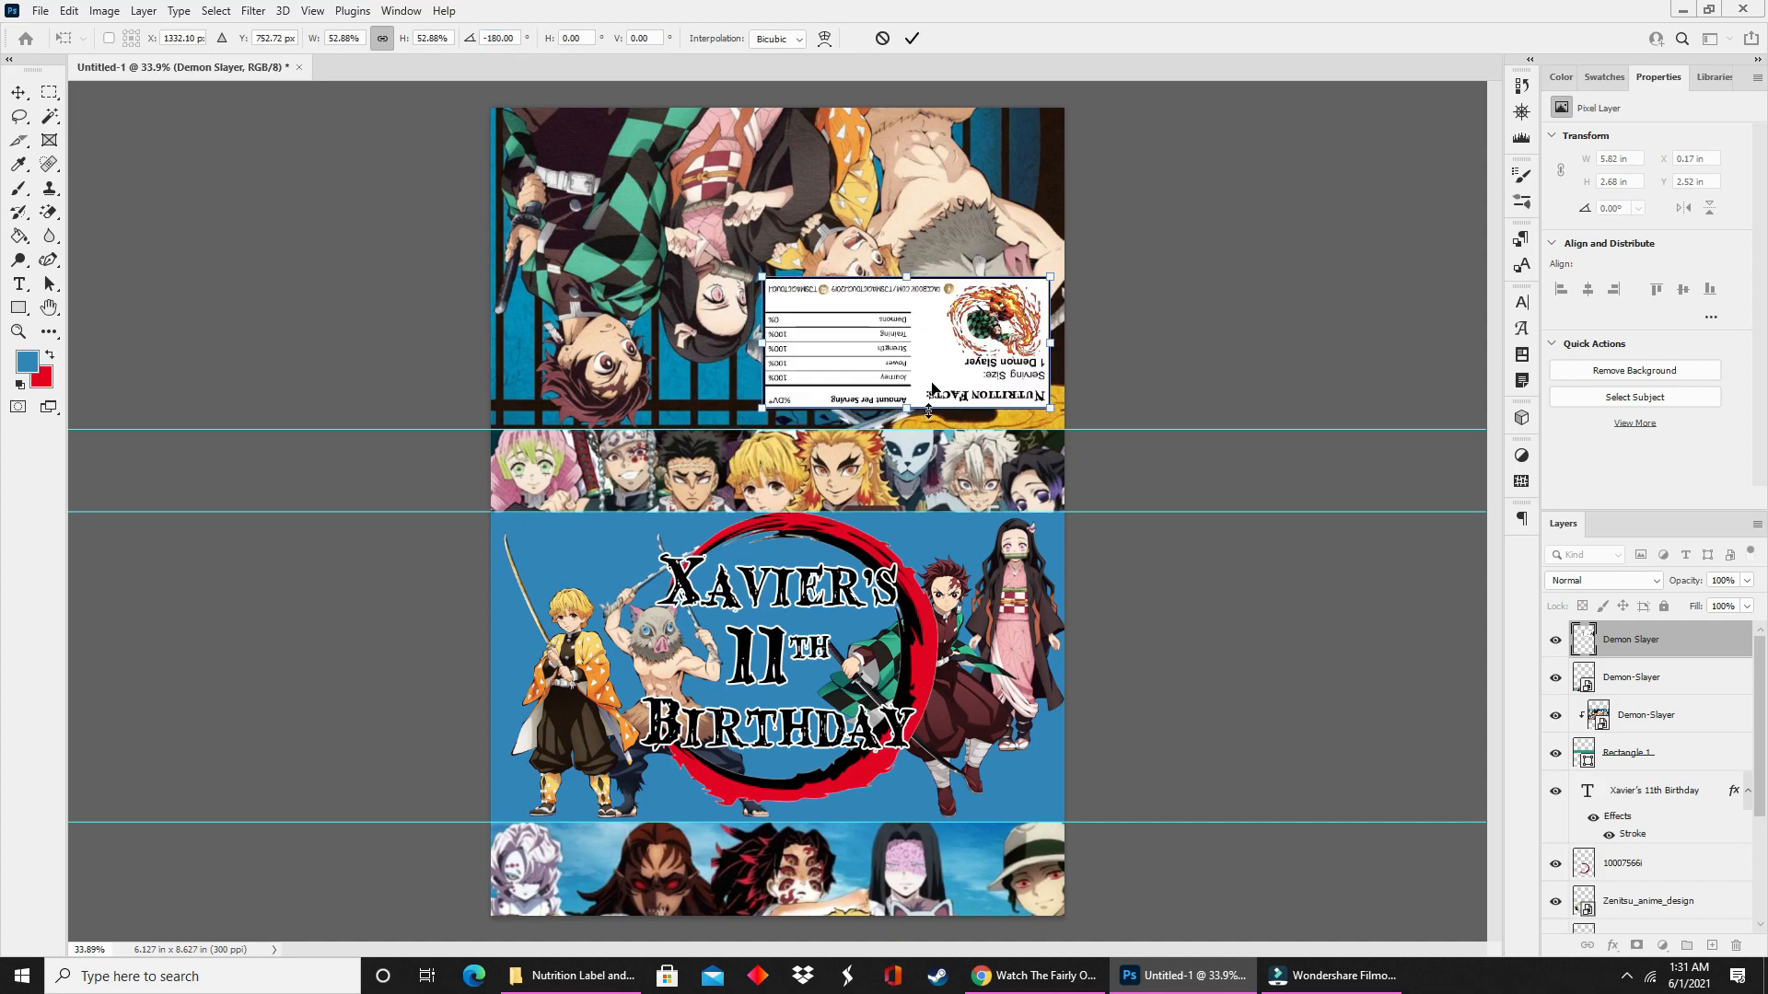
# Commit the flipped nutrition label and add the Barcode Logo 2.png layer to the top panel.
pyautogui.click(911, 37)
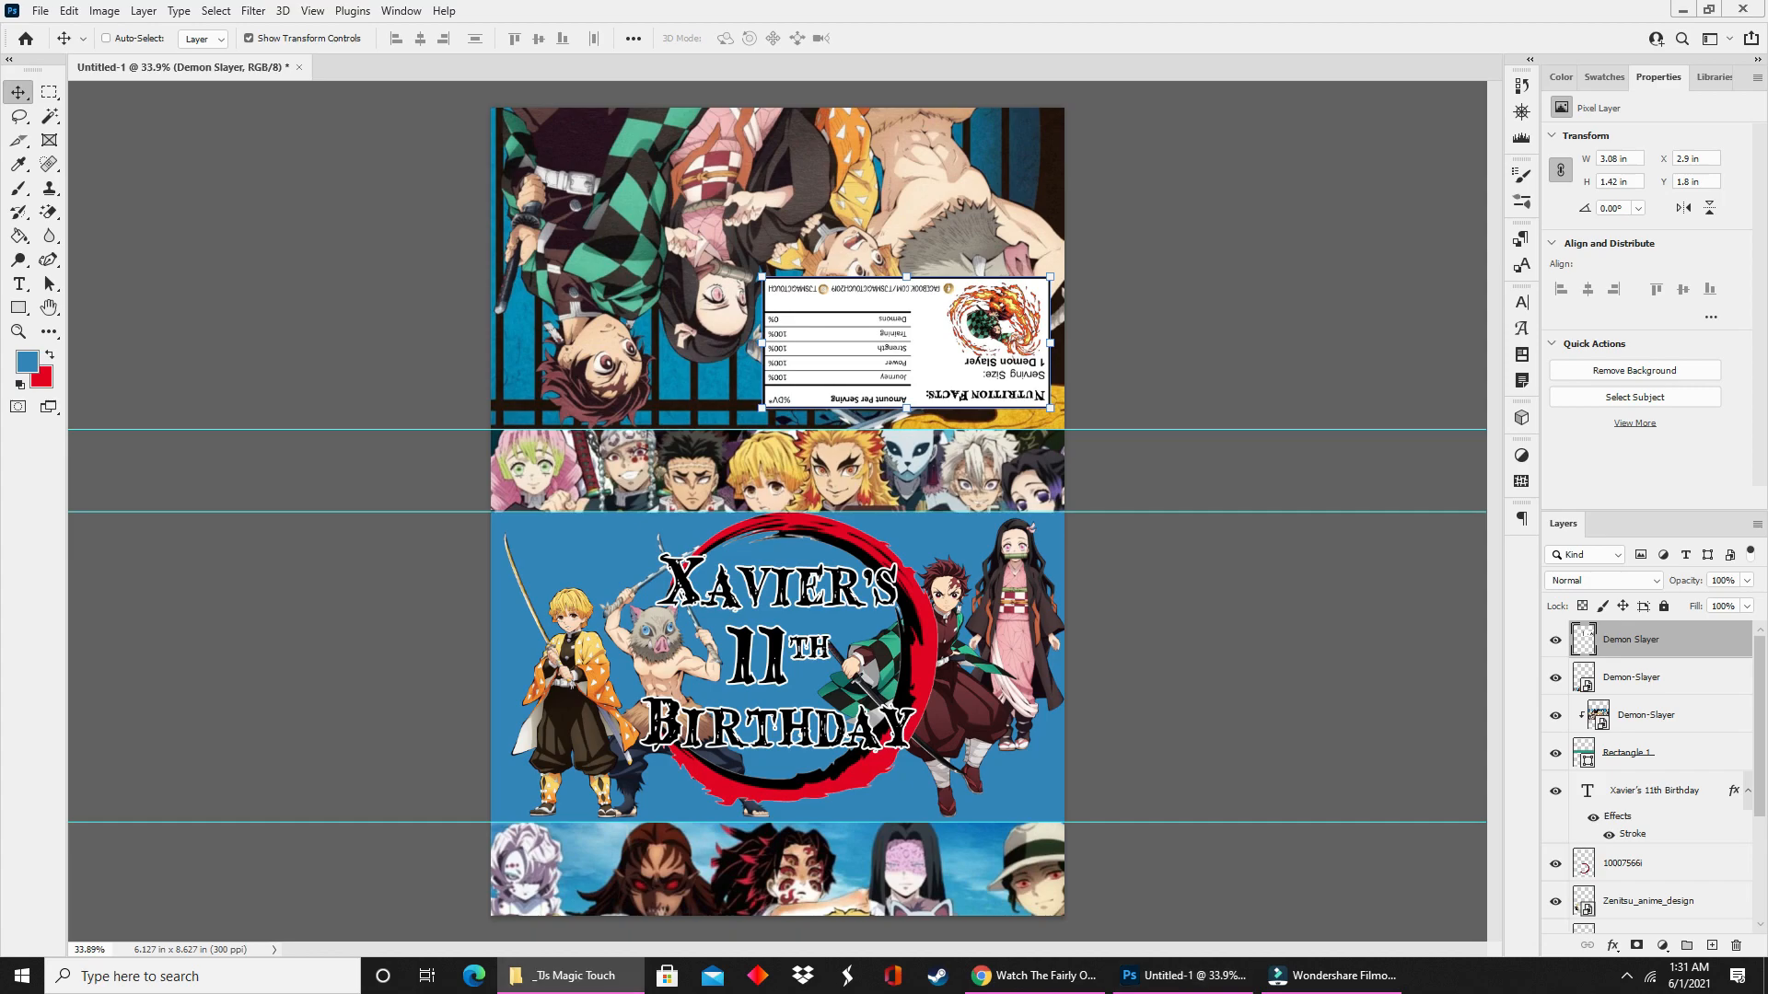
pyautogui.moveTo(1226, 348)
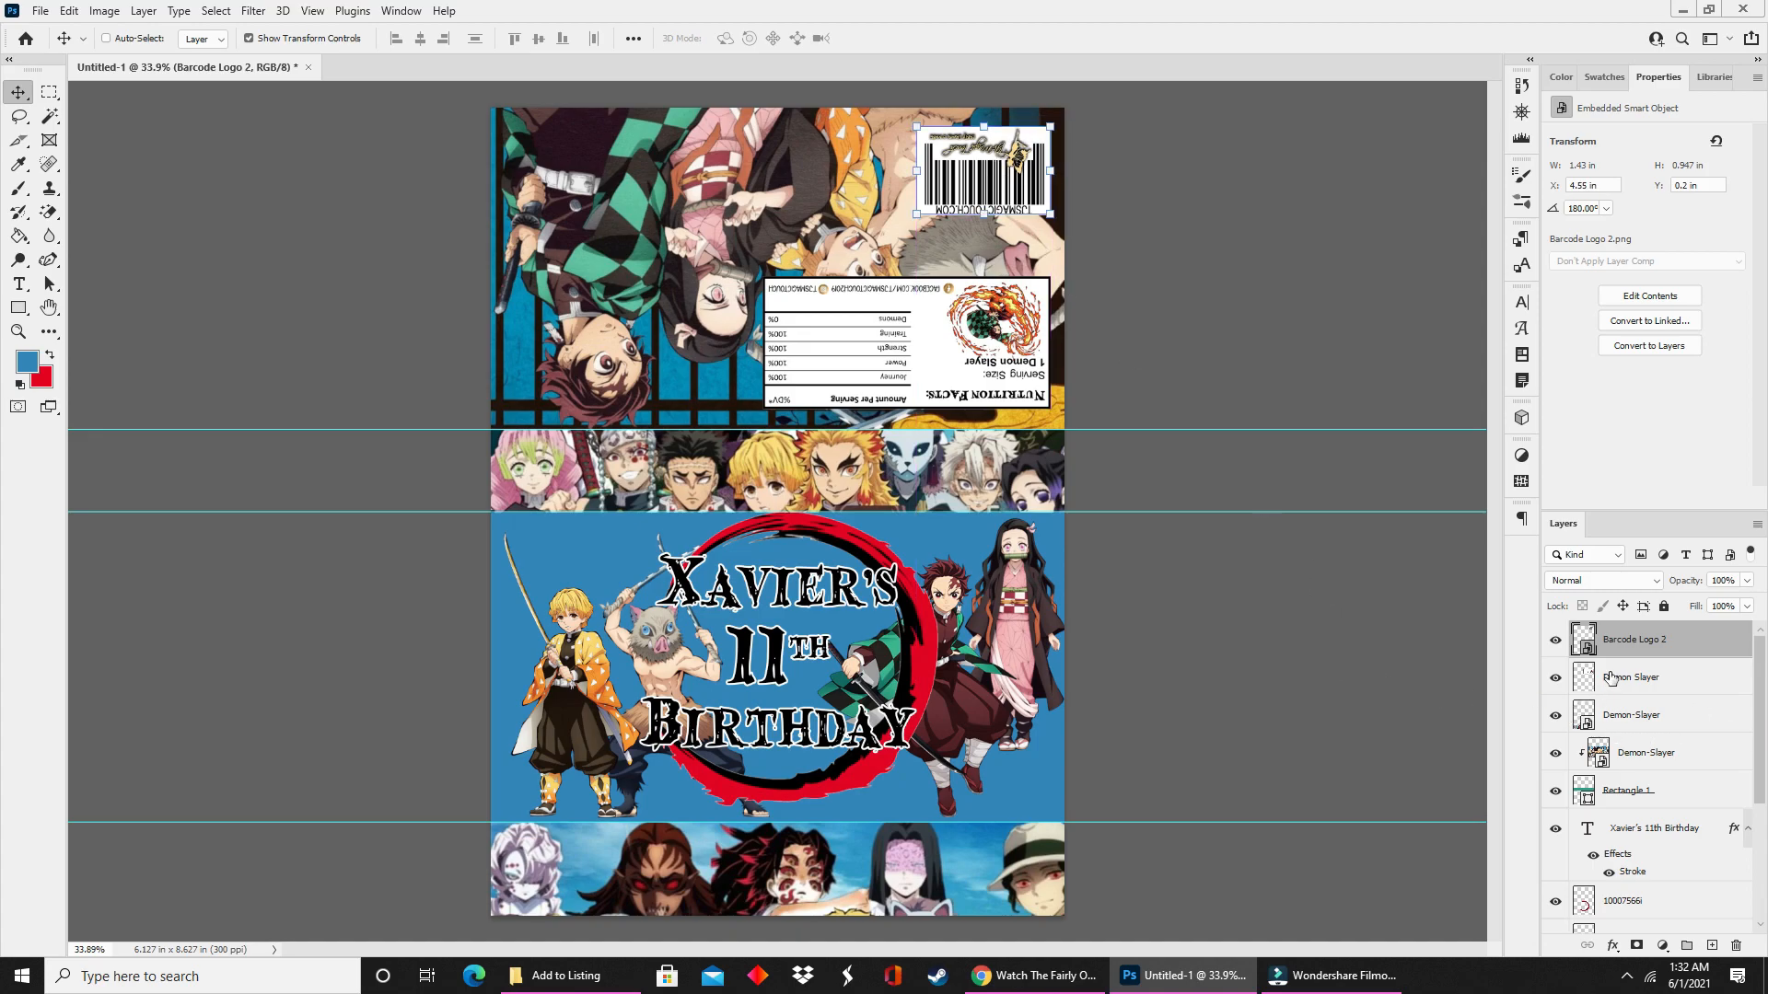
pyautogui.click(1630, 678)
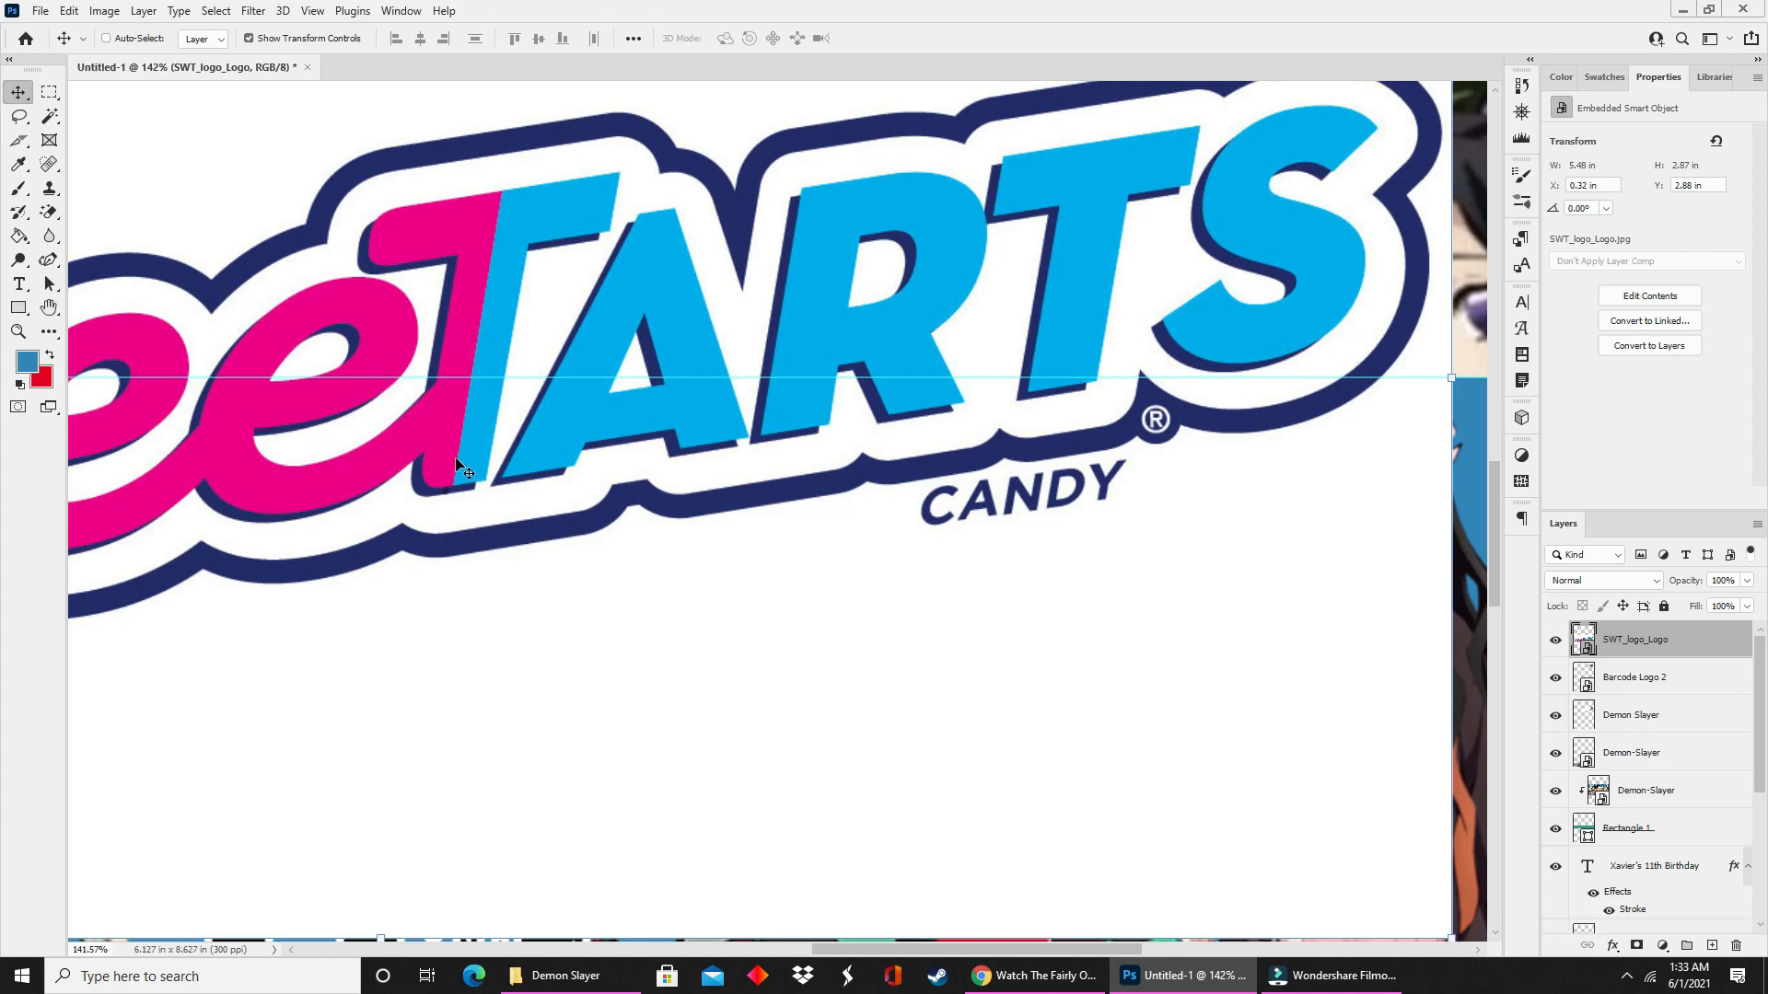
# Paint blue over the logo's CANDY lettering so only SweeTARTS remains.
pyautogui.click(49, 213)
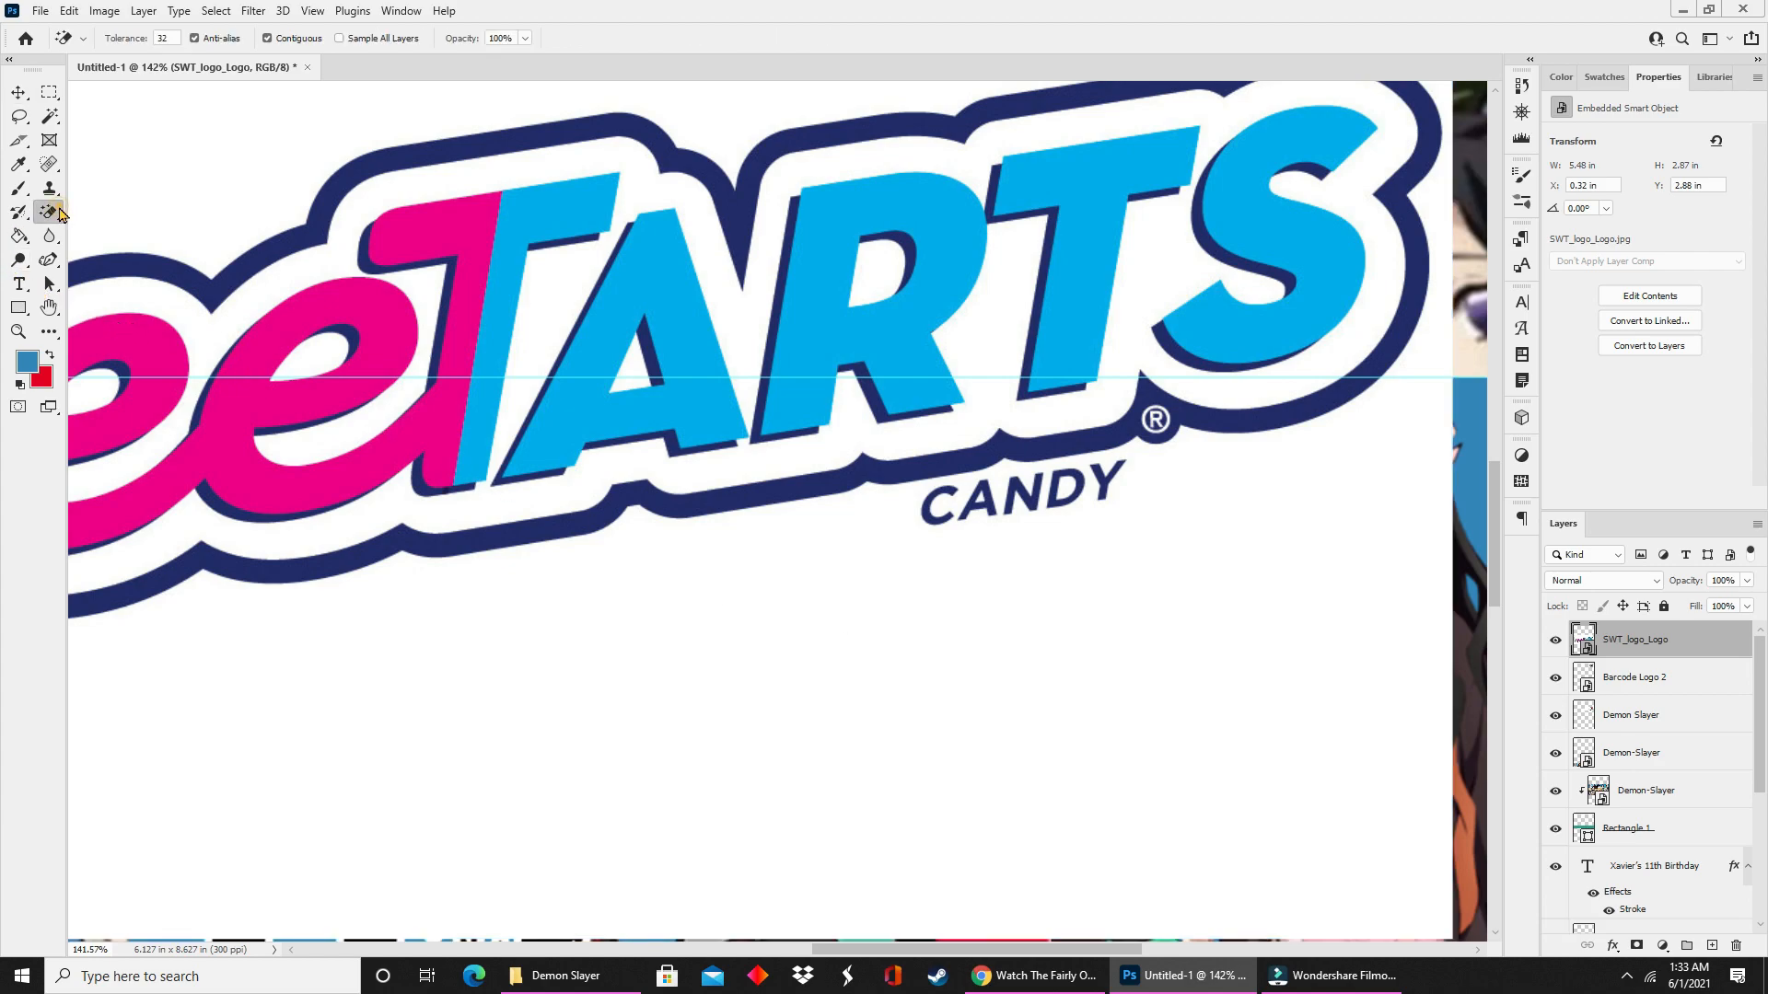
pyautogui.click(50, 214)
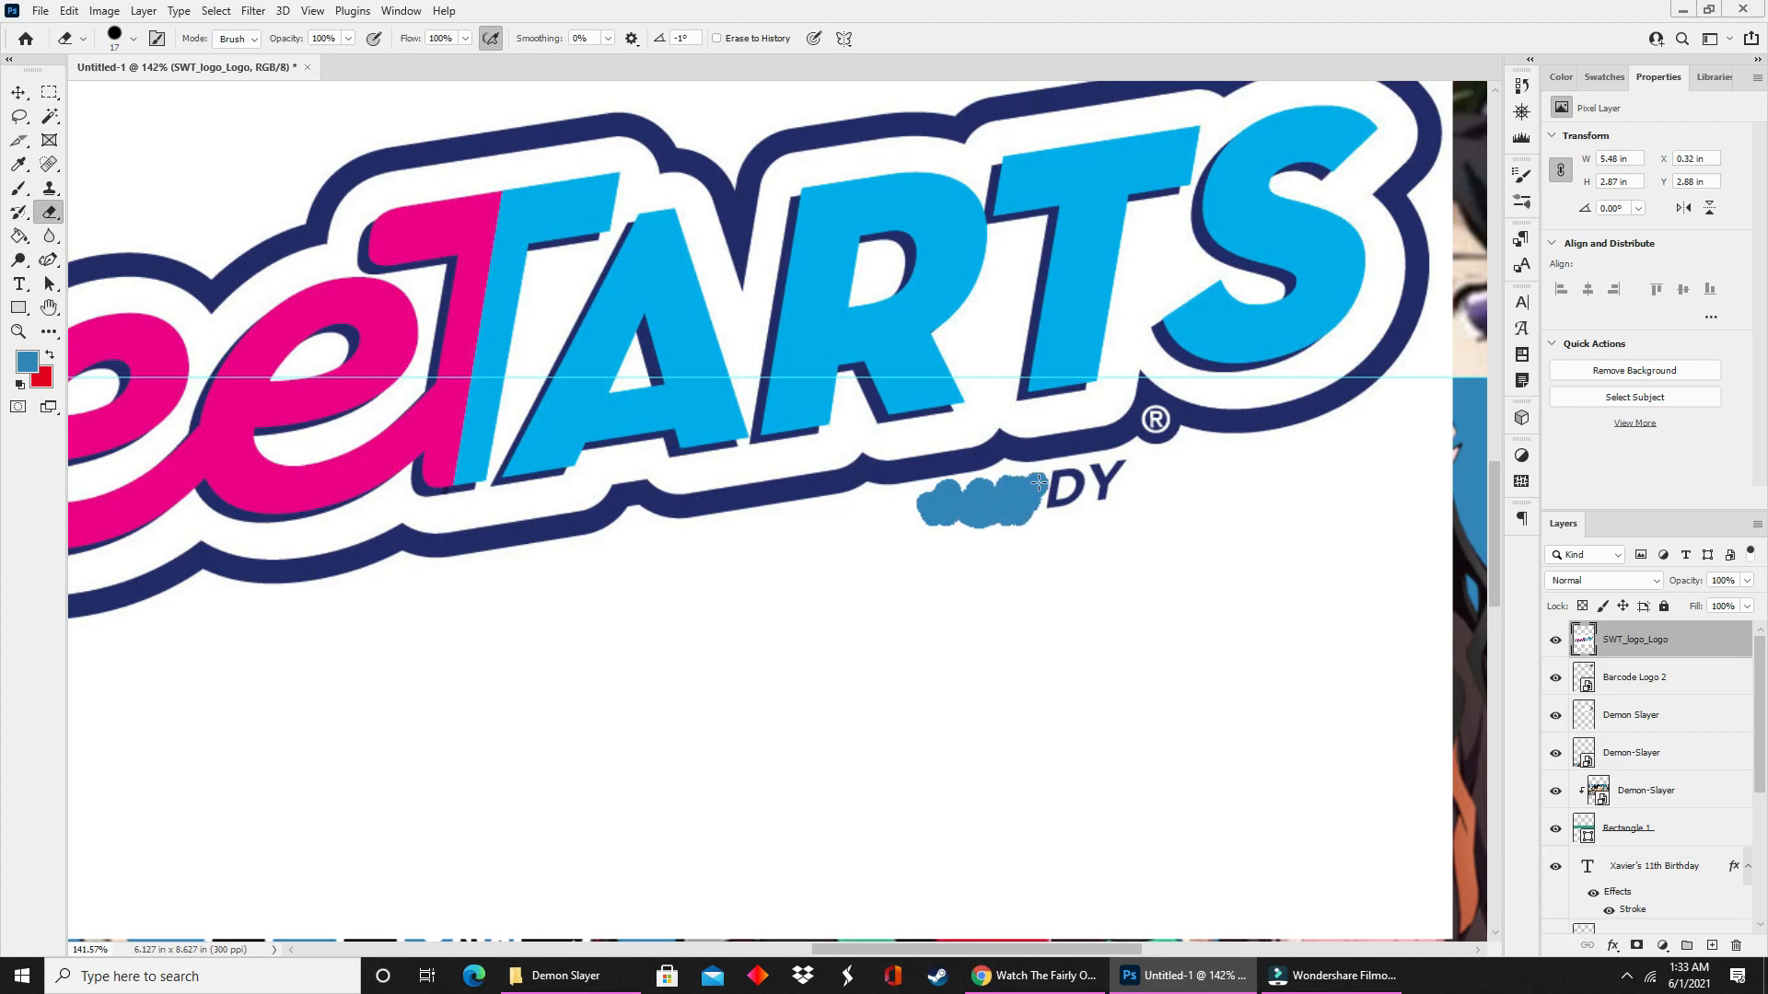
pyautogui.click(1037, 484)
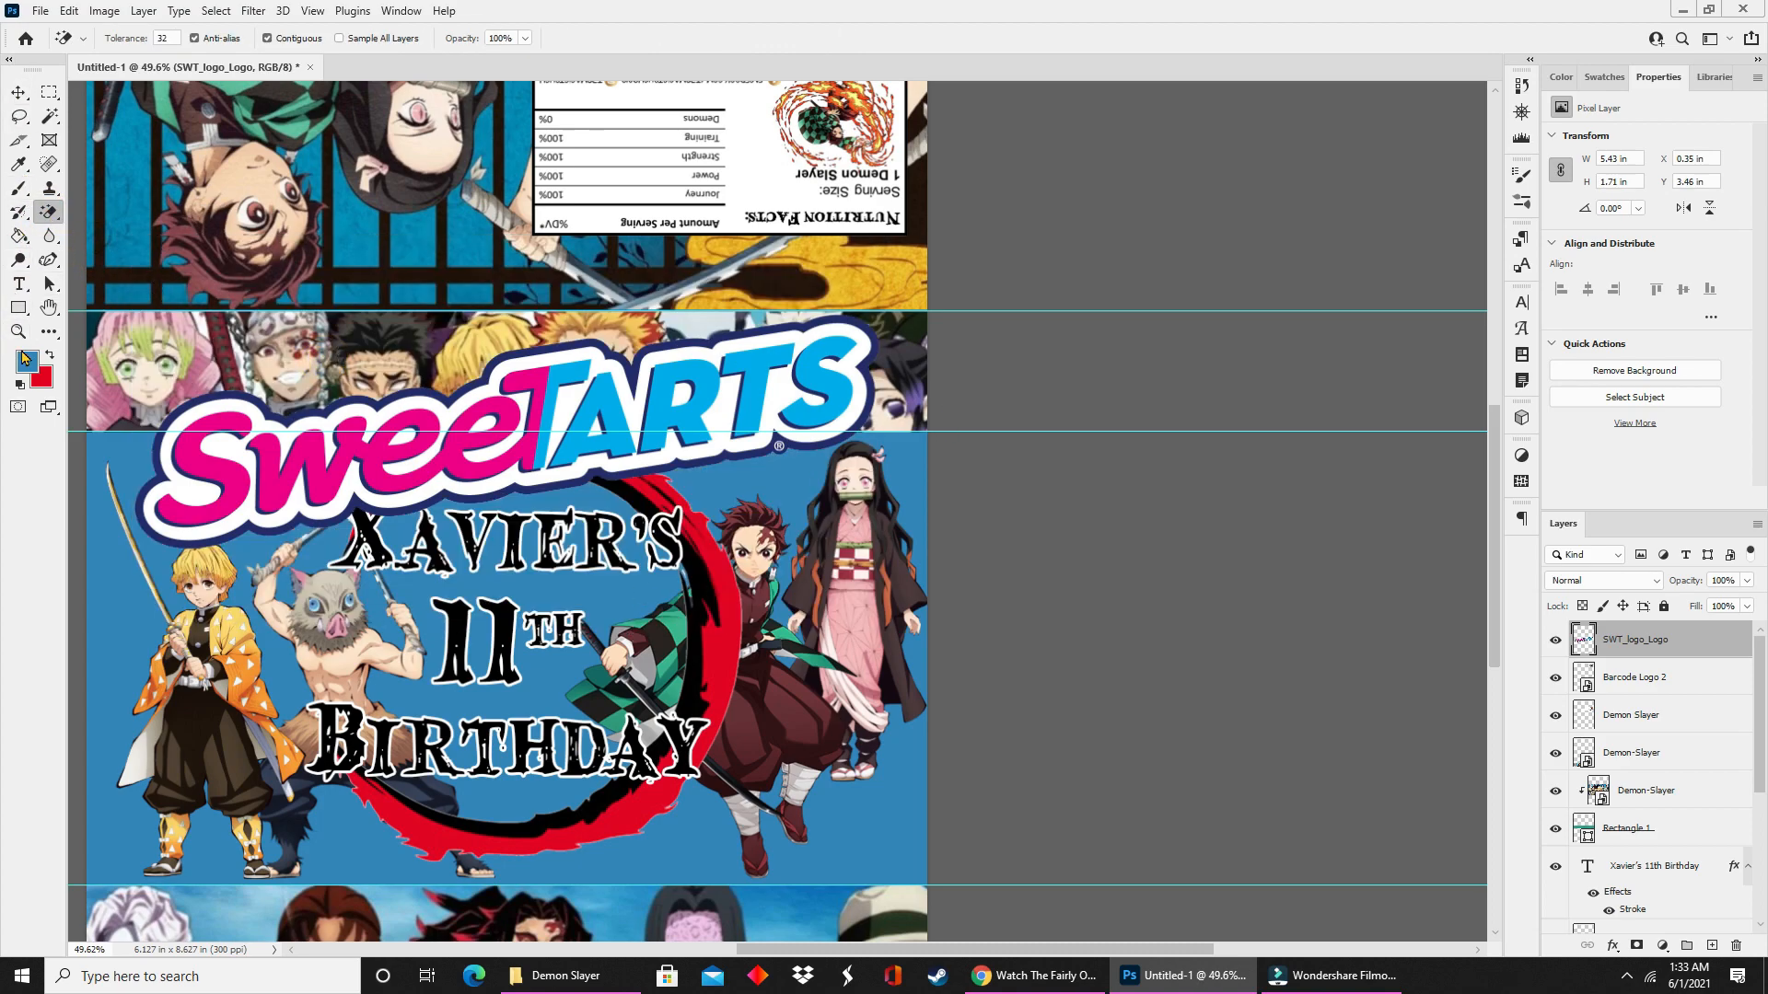
# Recolour the Swee lettering green and the TARTS lettering black (000000) with the Paint Bucket.
pyautogui.click(18, 235)
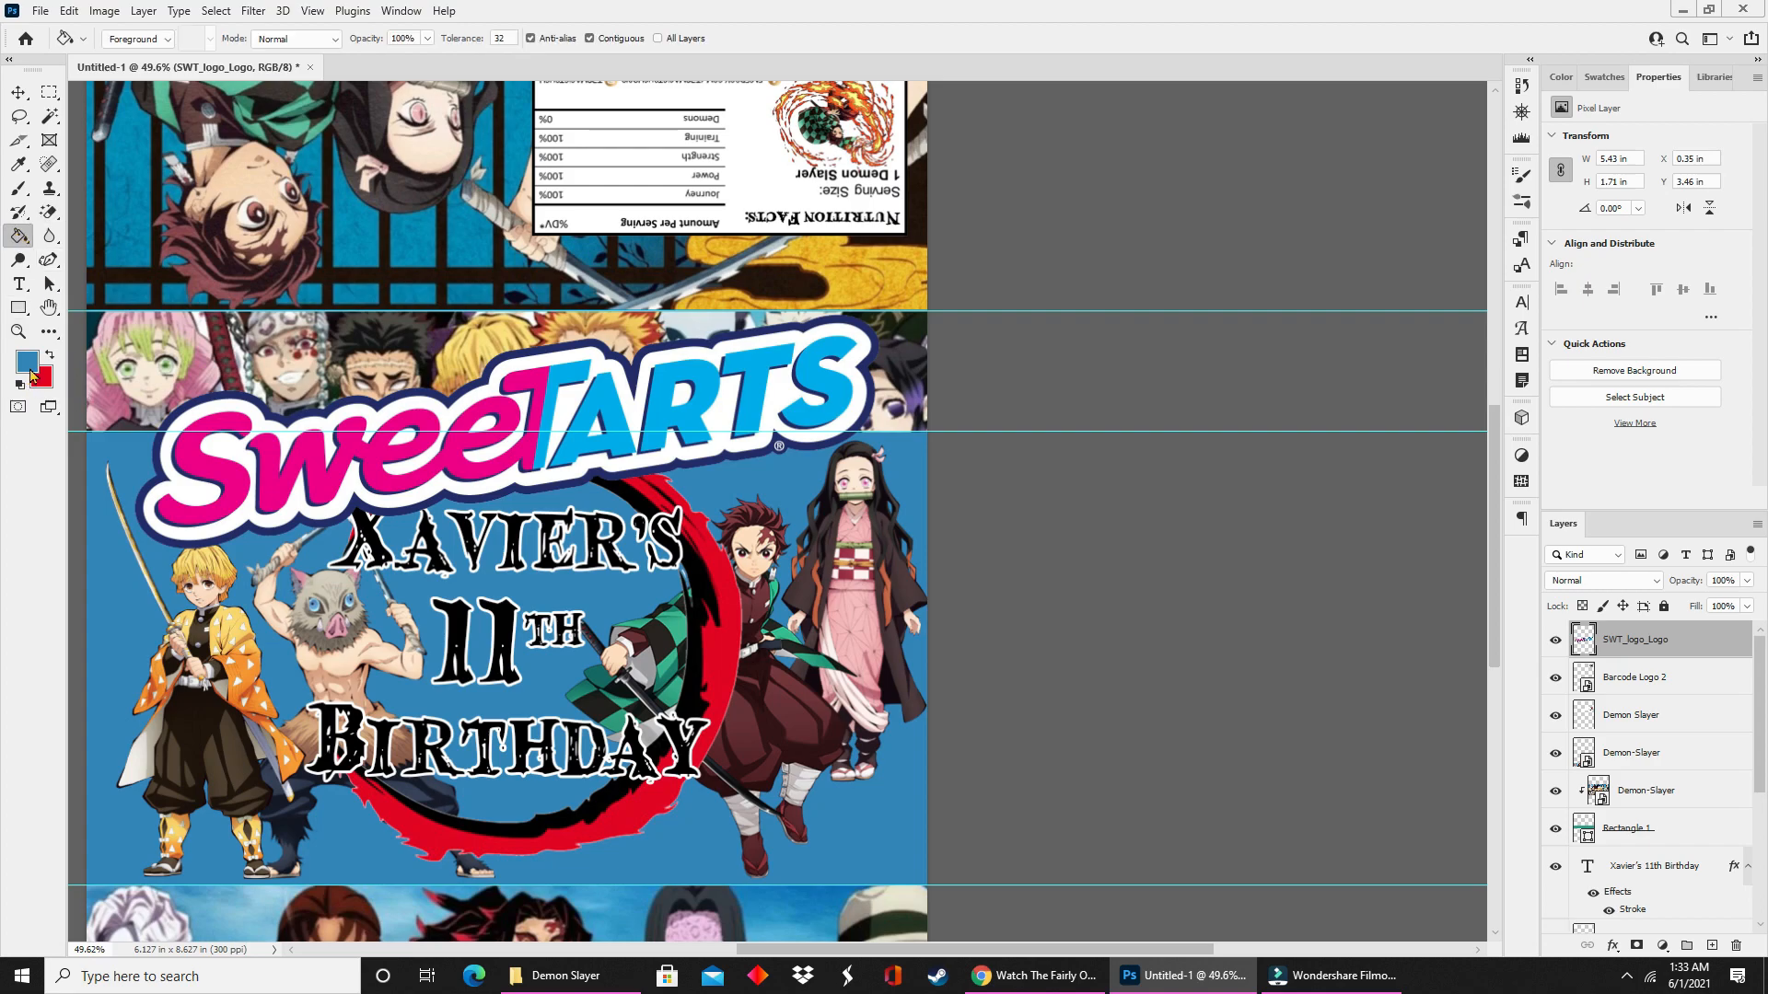
pyautogui.click(28, 359)
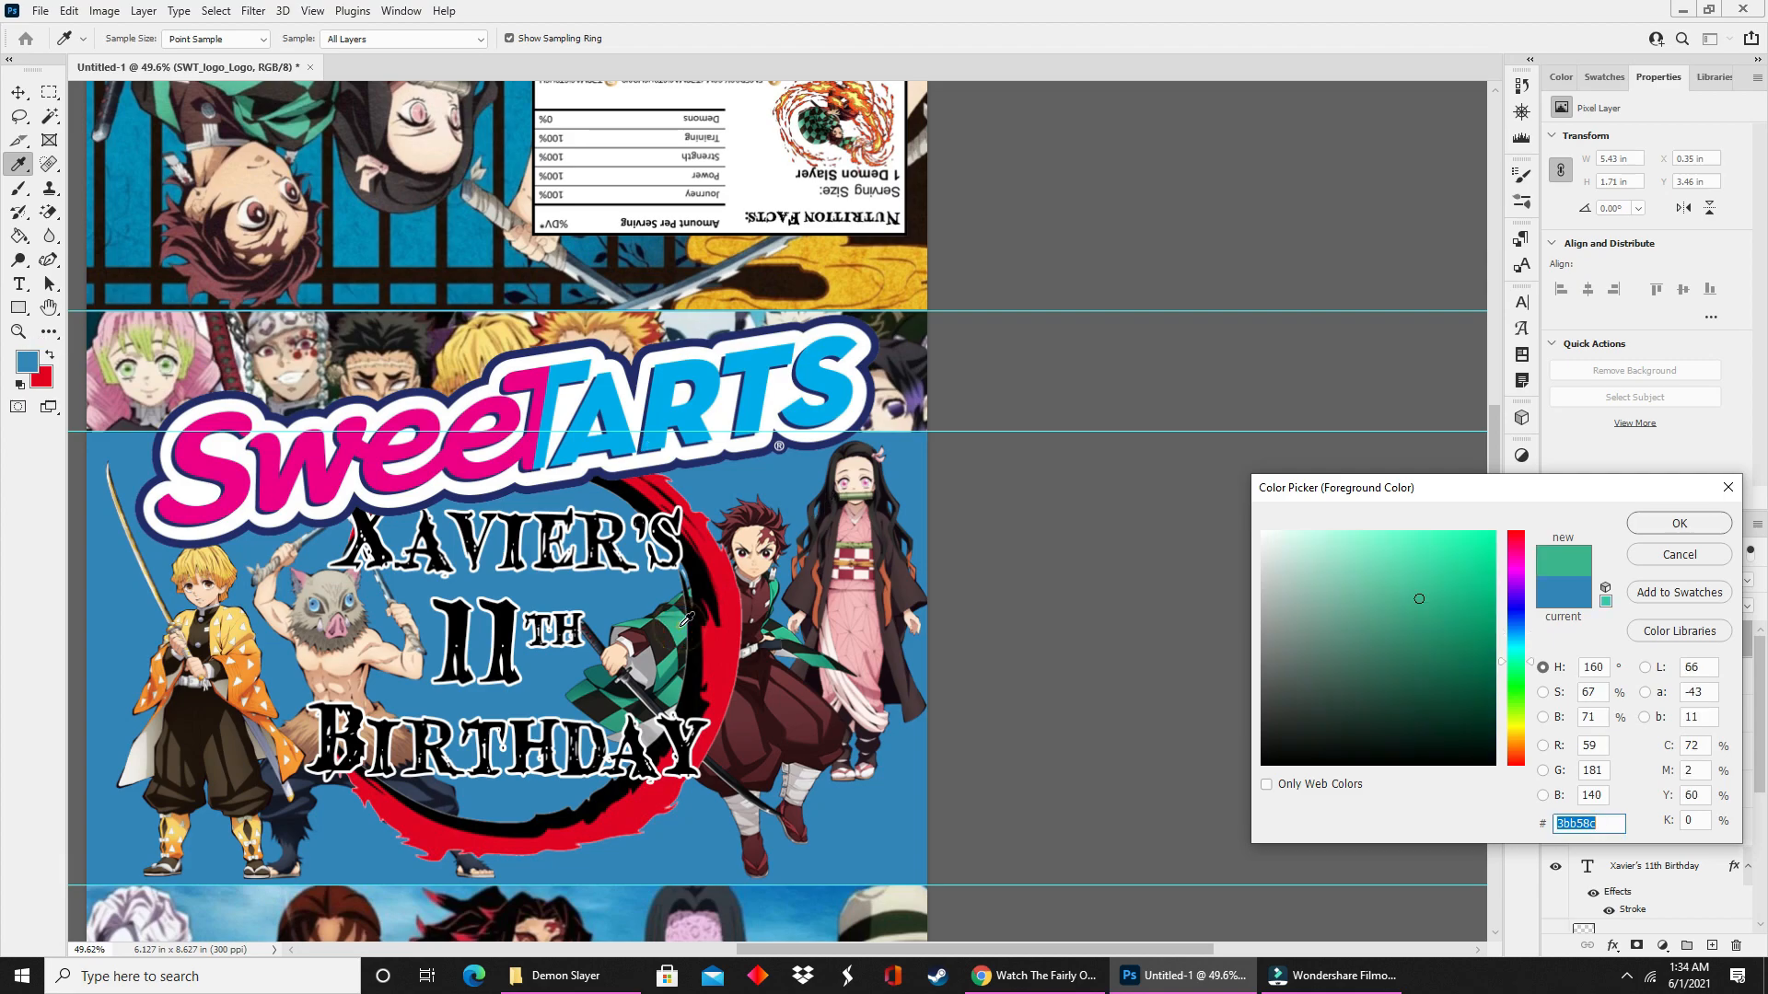
pyautogui.moveTo(1666, 549)
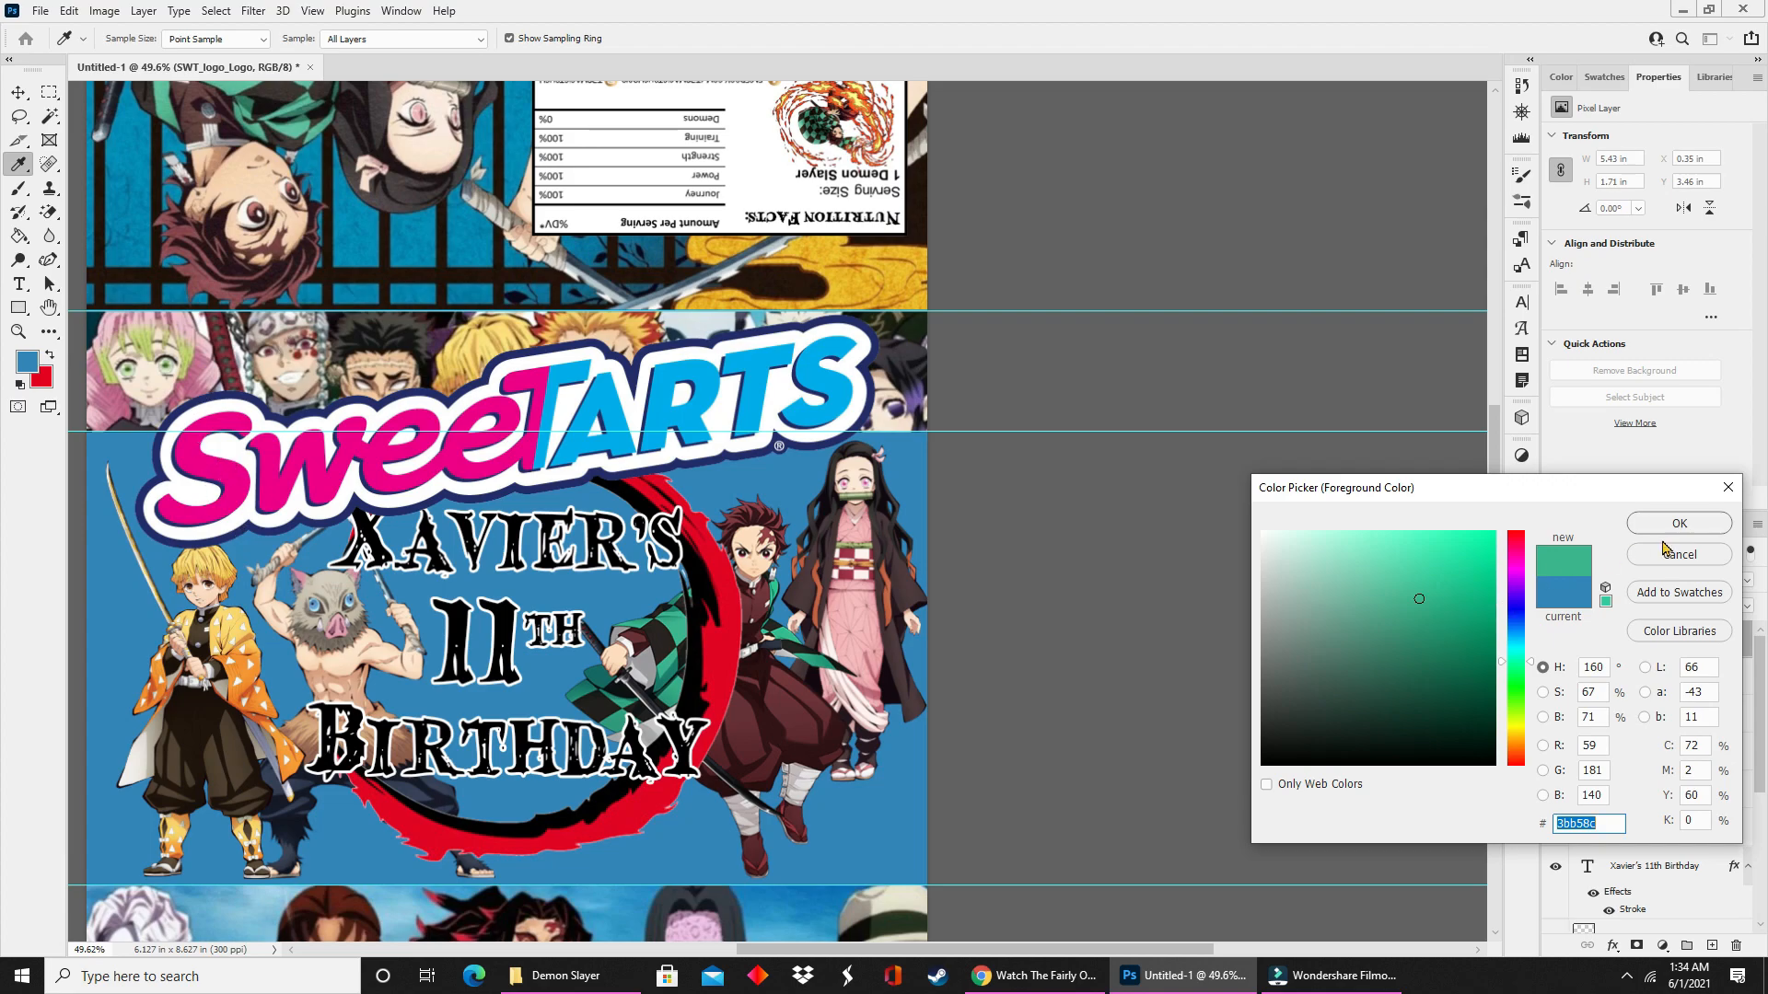
pyautogui.click(1680, 521)
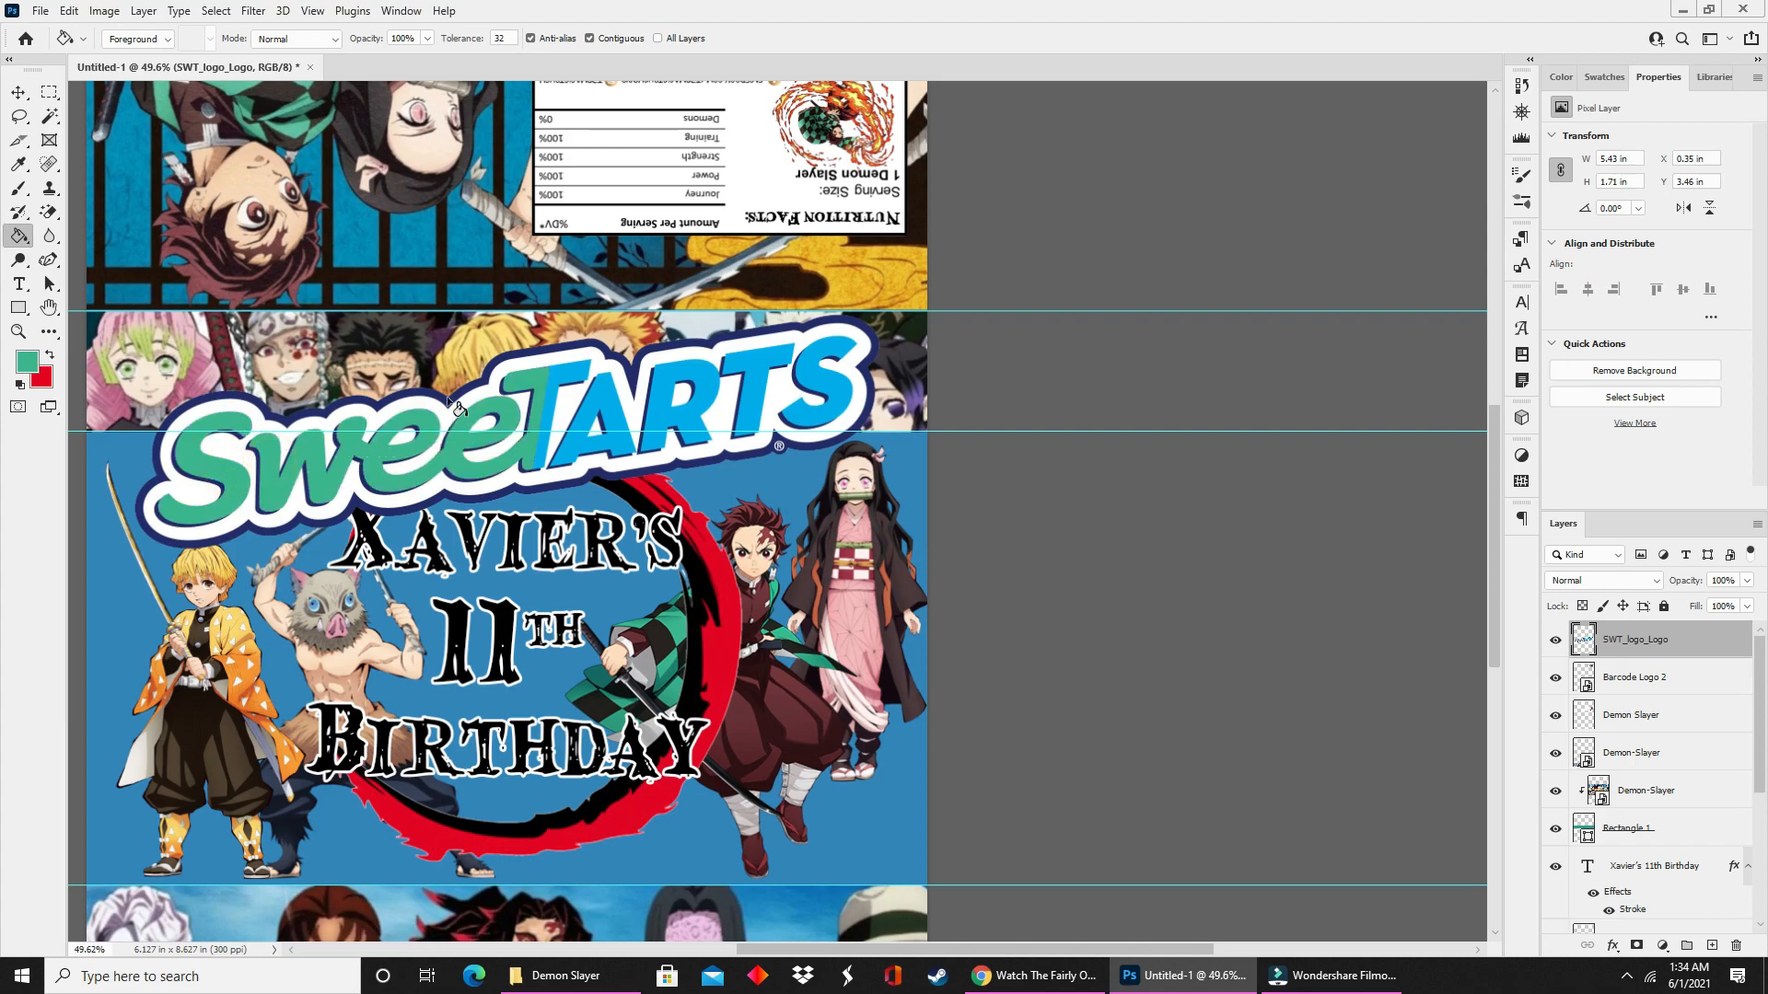
pyautogui.moveTo(486, 429)
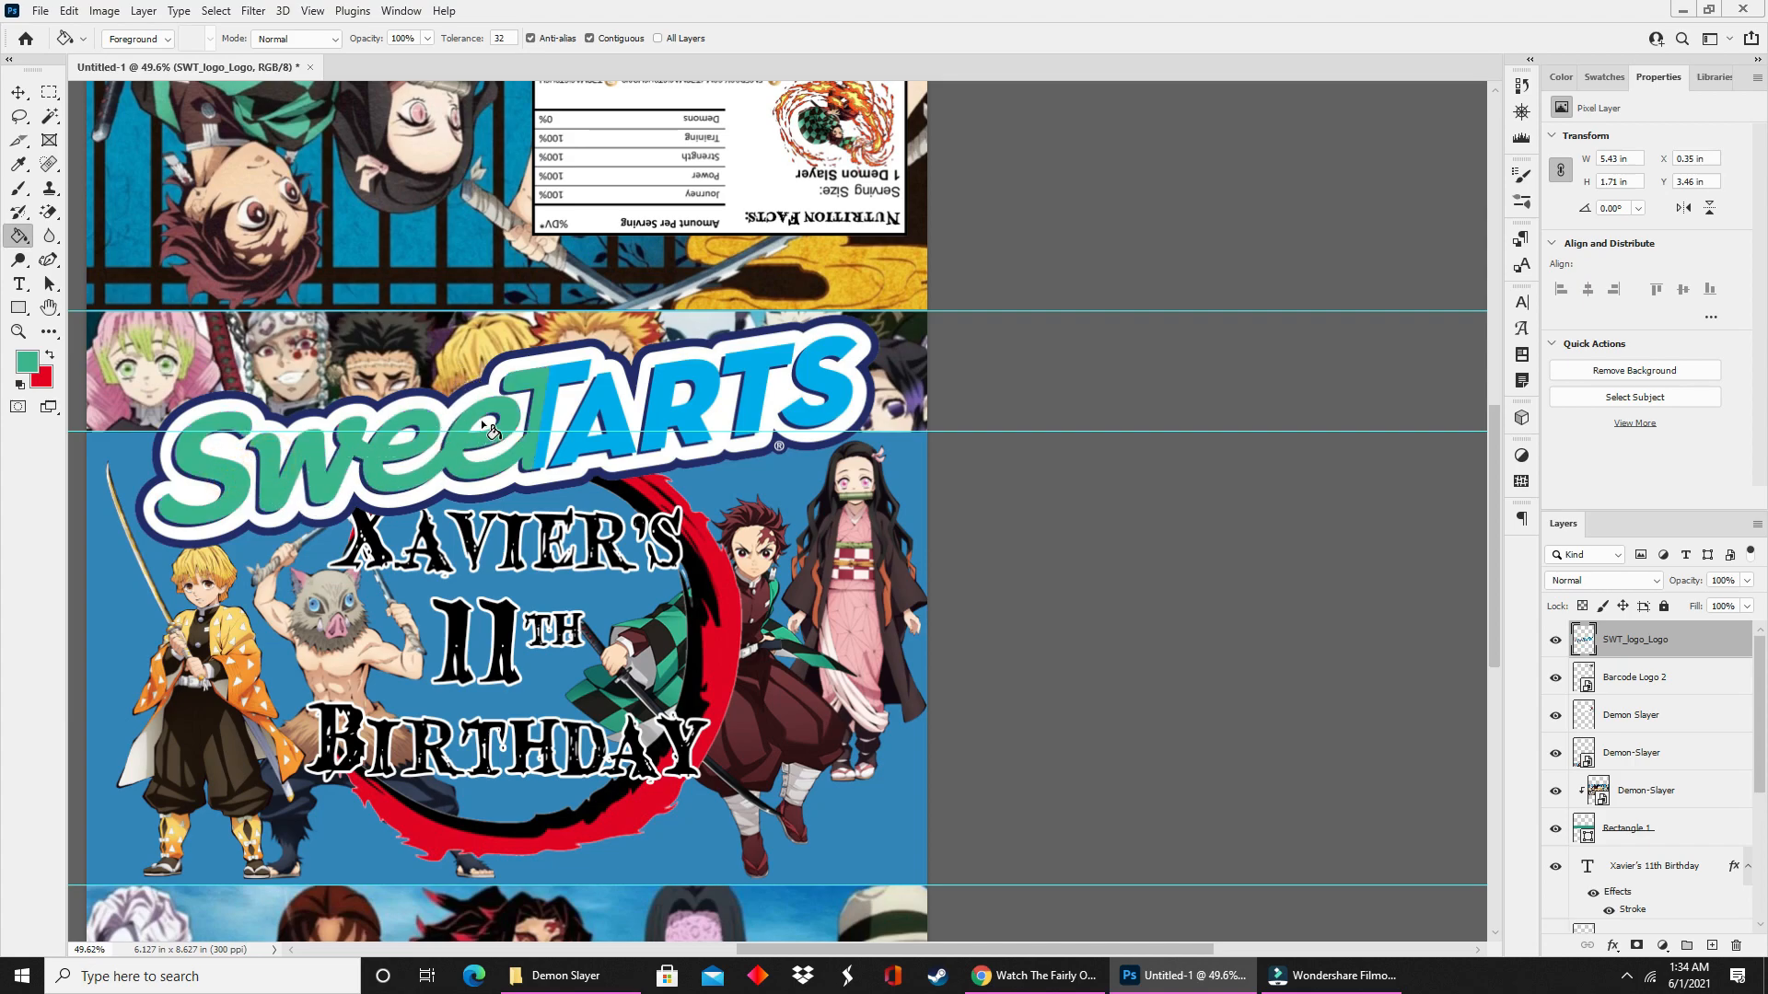
pyautogui.moveTo(105, 374)
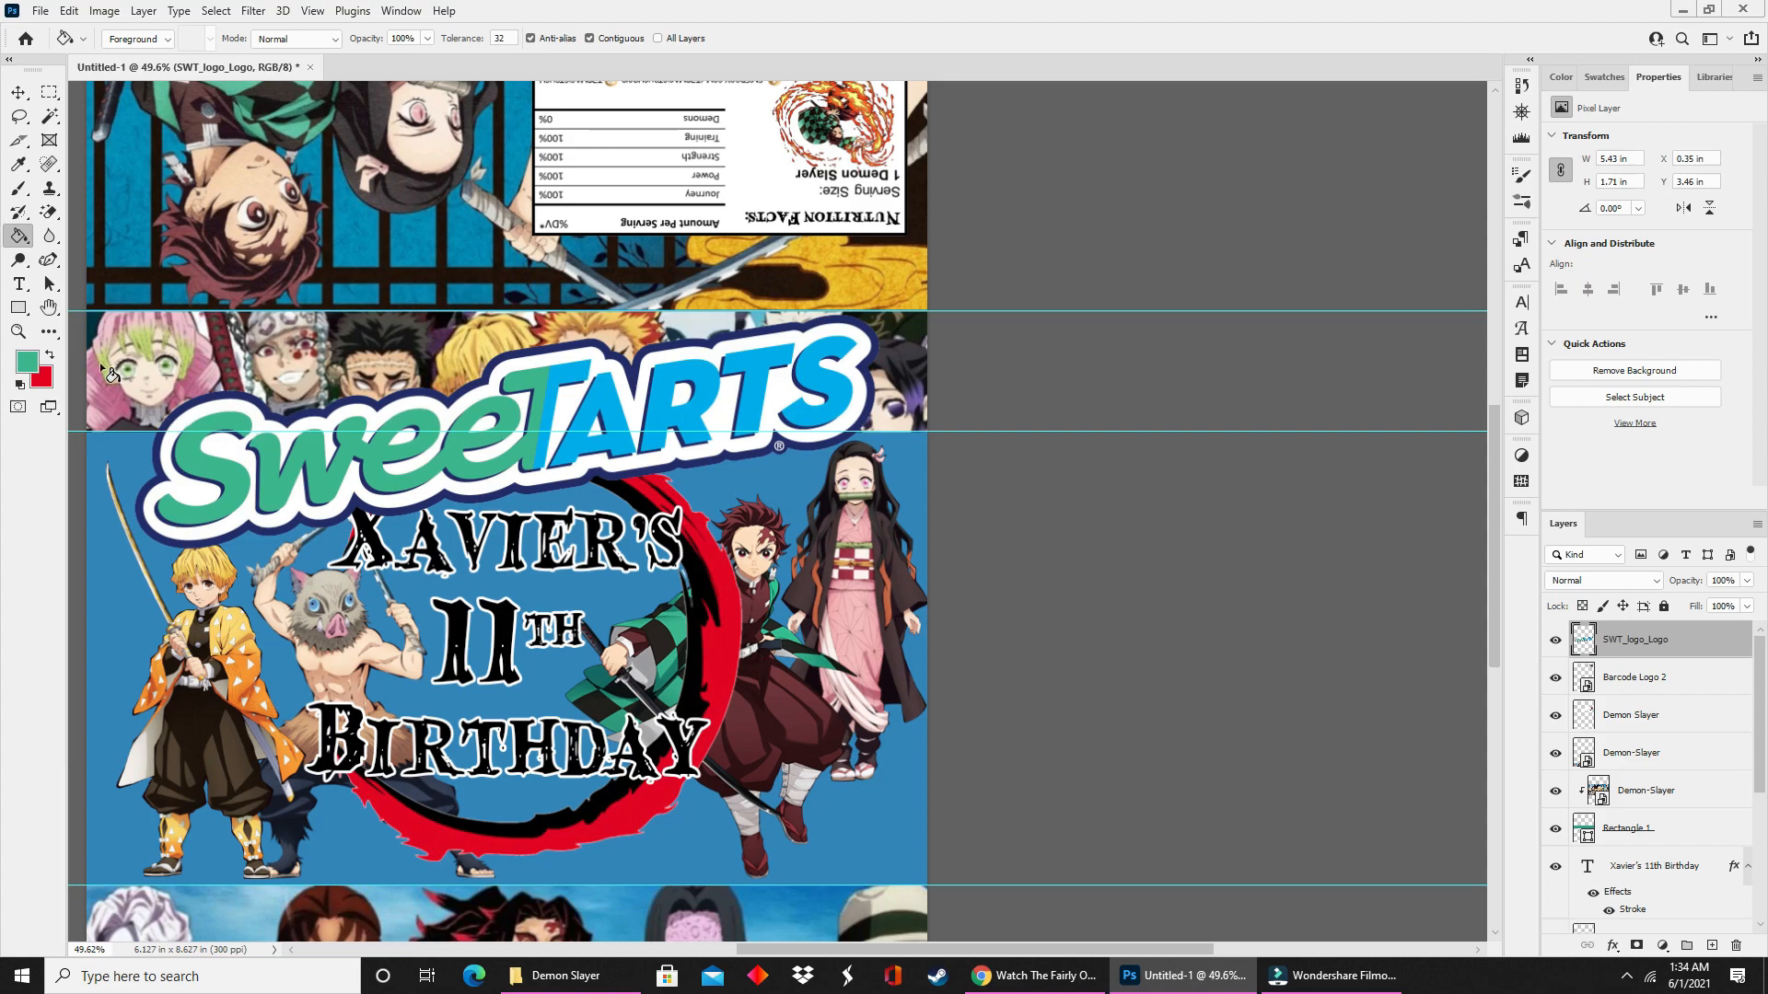
pyautogui.click(27, 361)
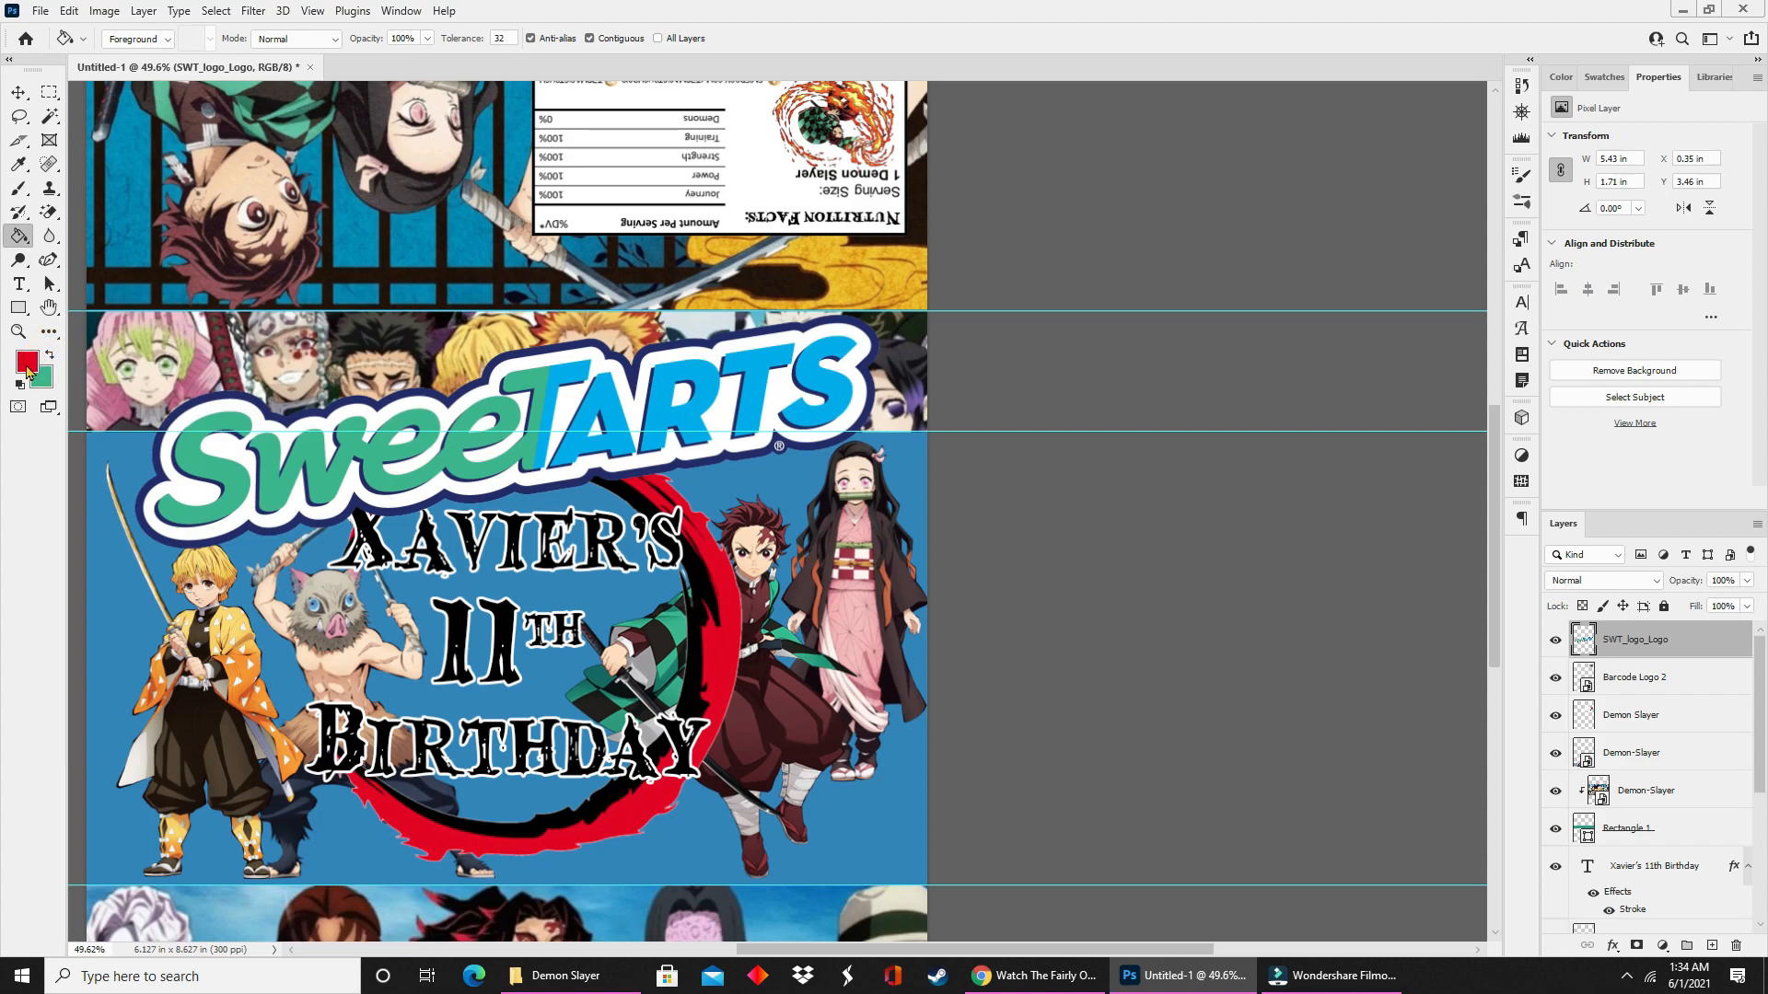
pyautogui.click(26, 359)
pyautogui.write('000000')
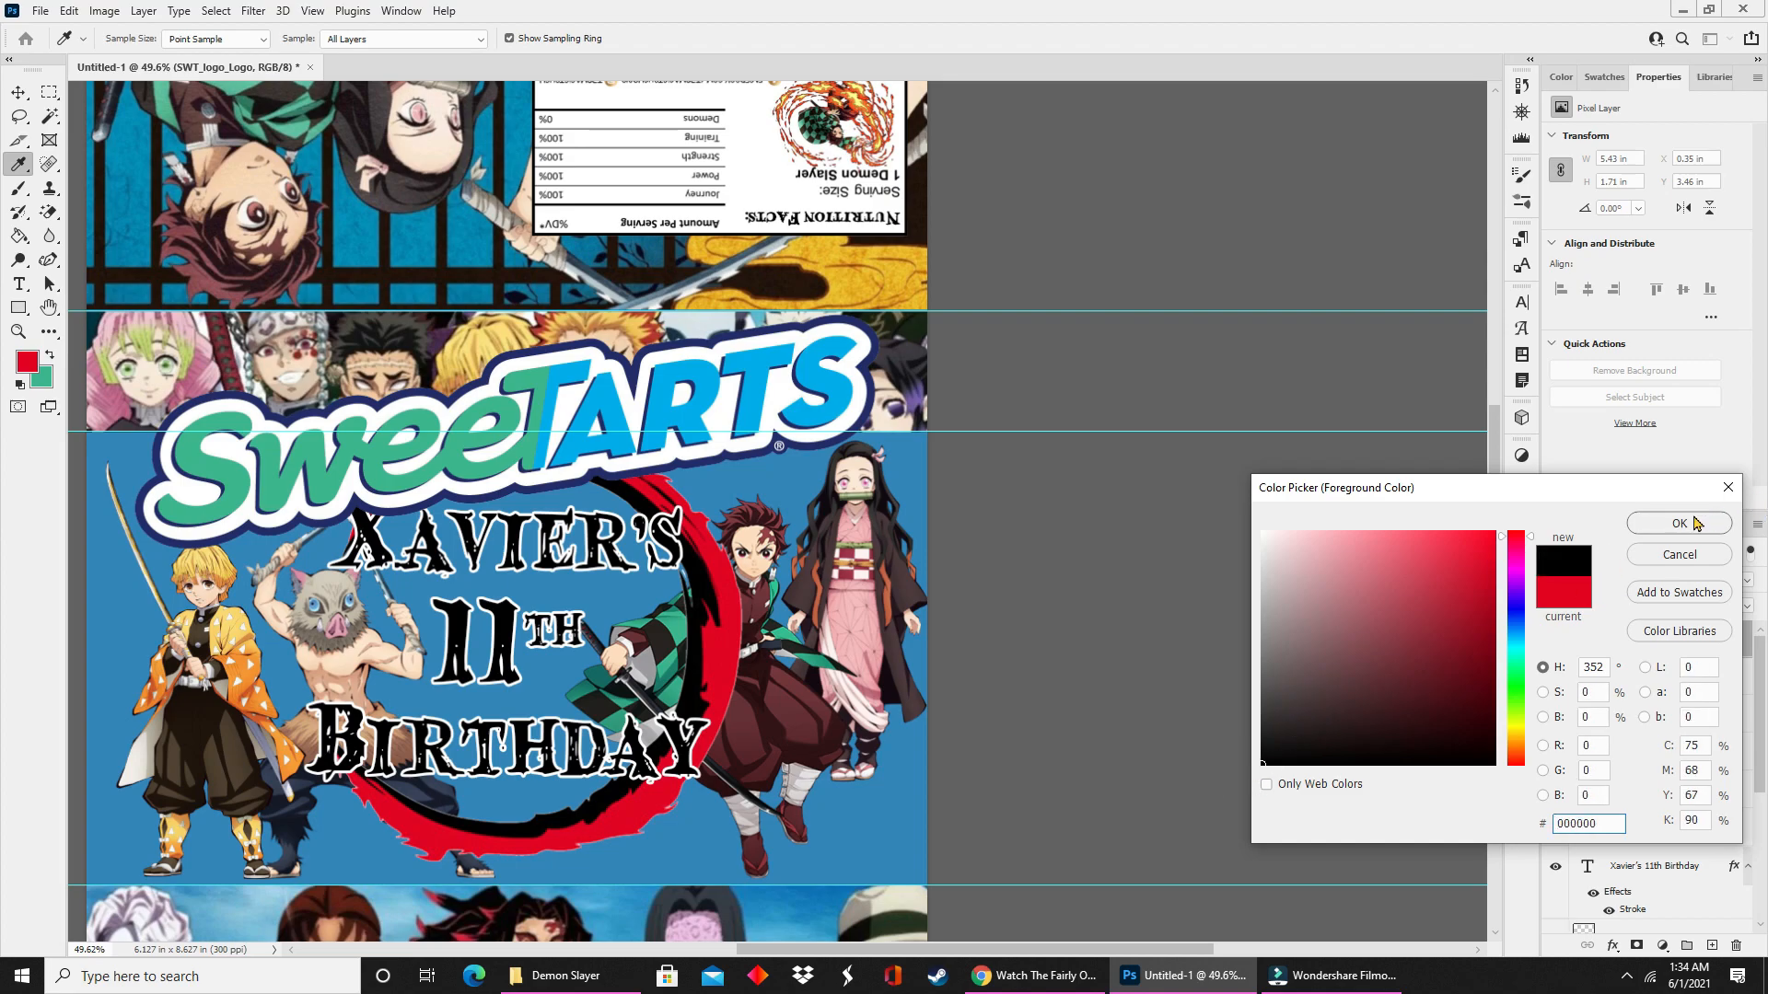
pyautogui.click(1680, 523)
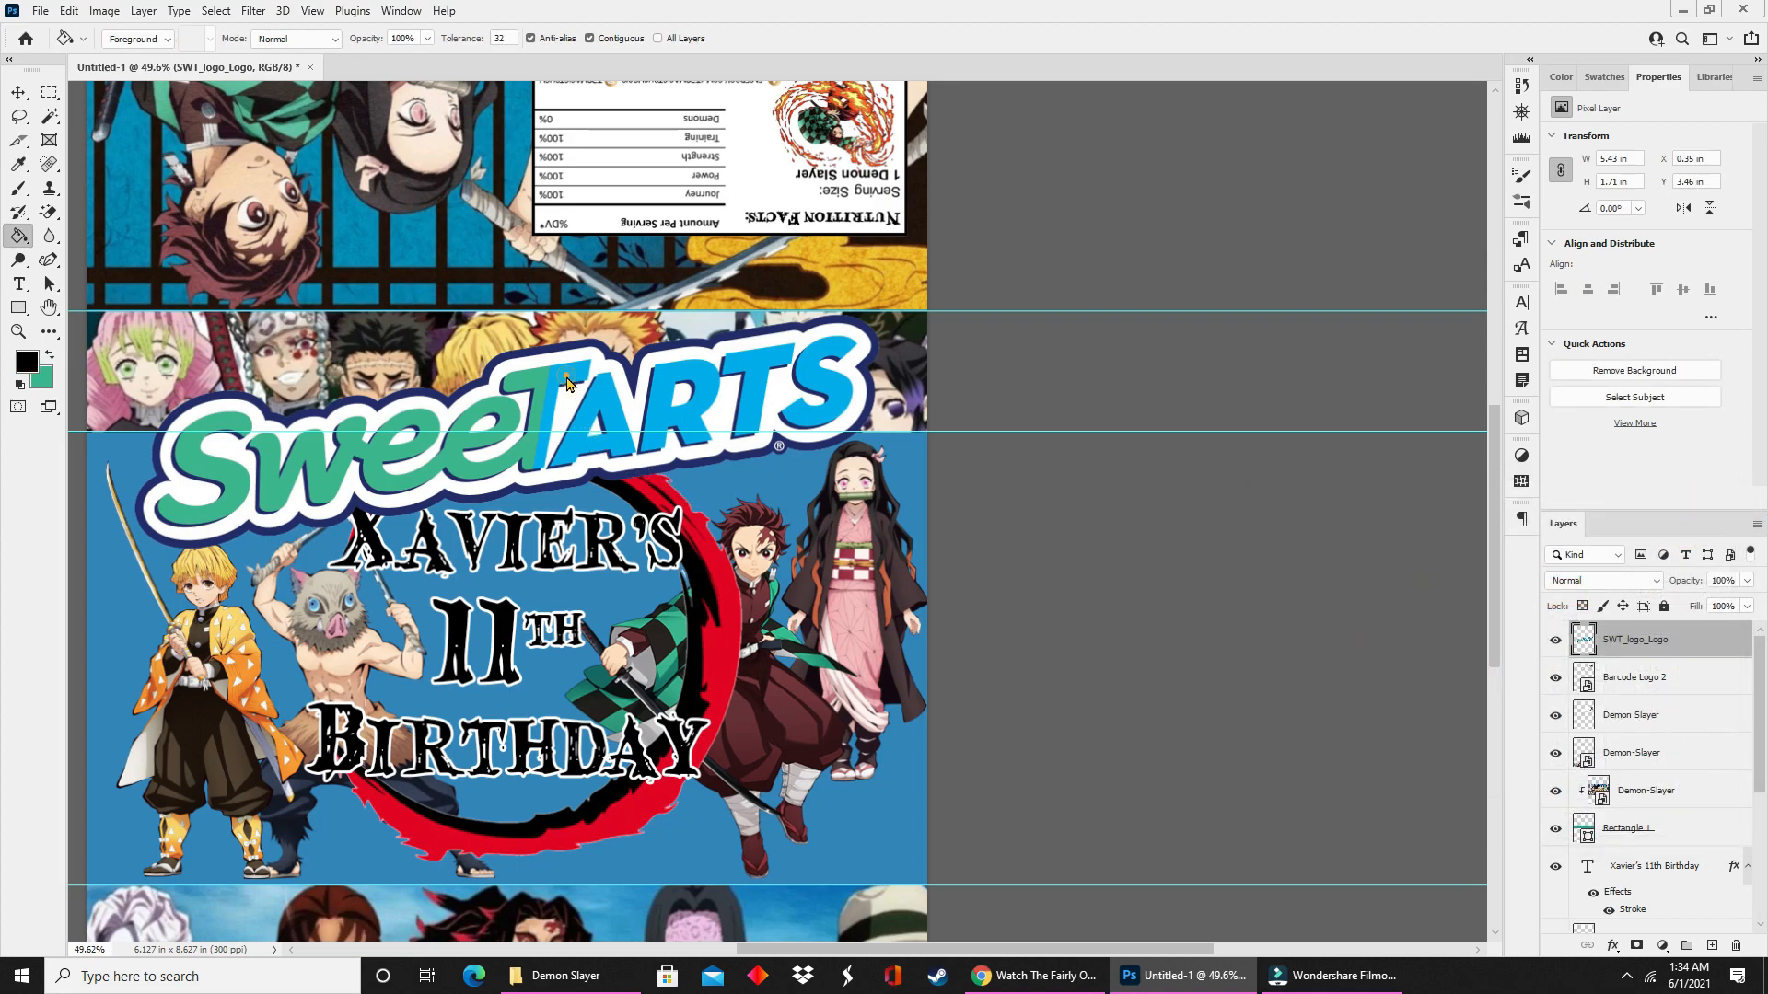
pyautogui.click(681, 423)
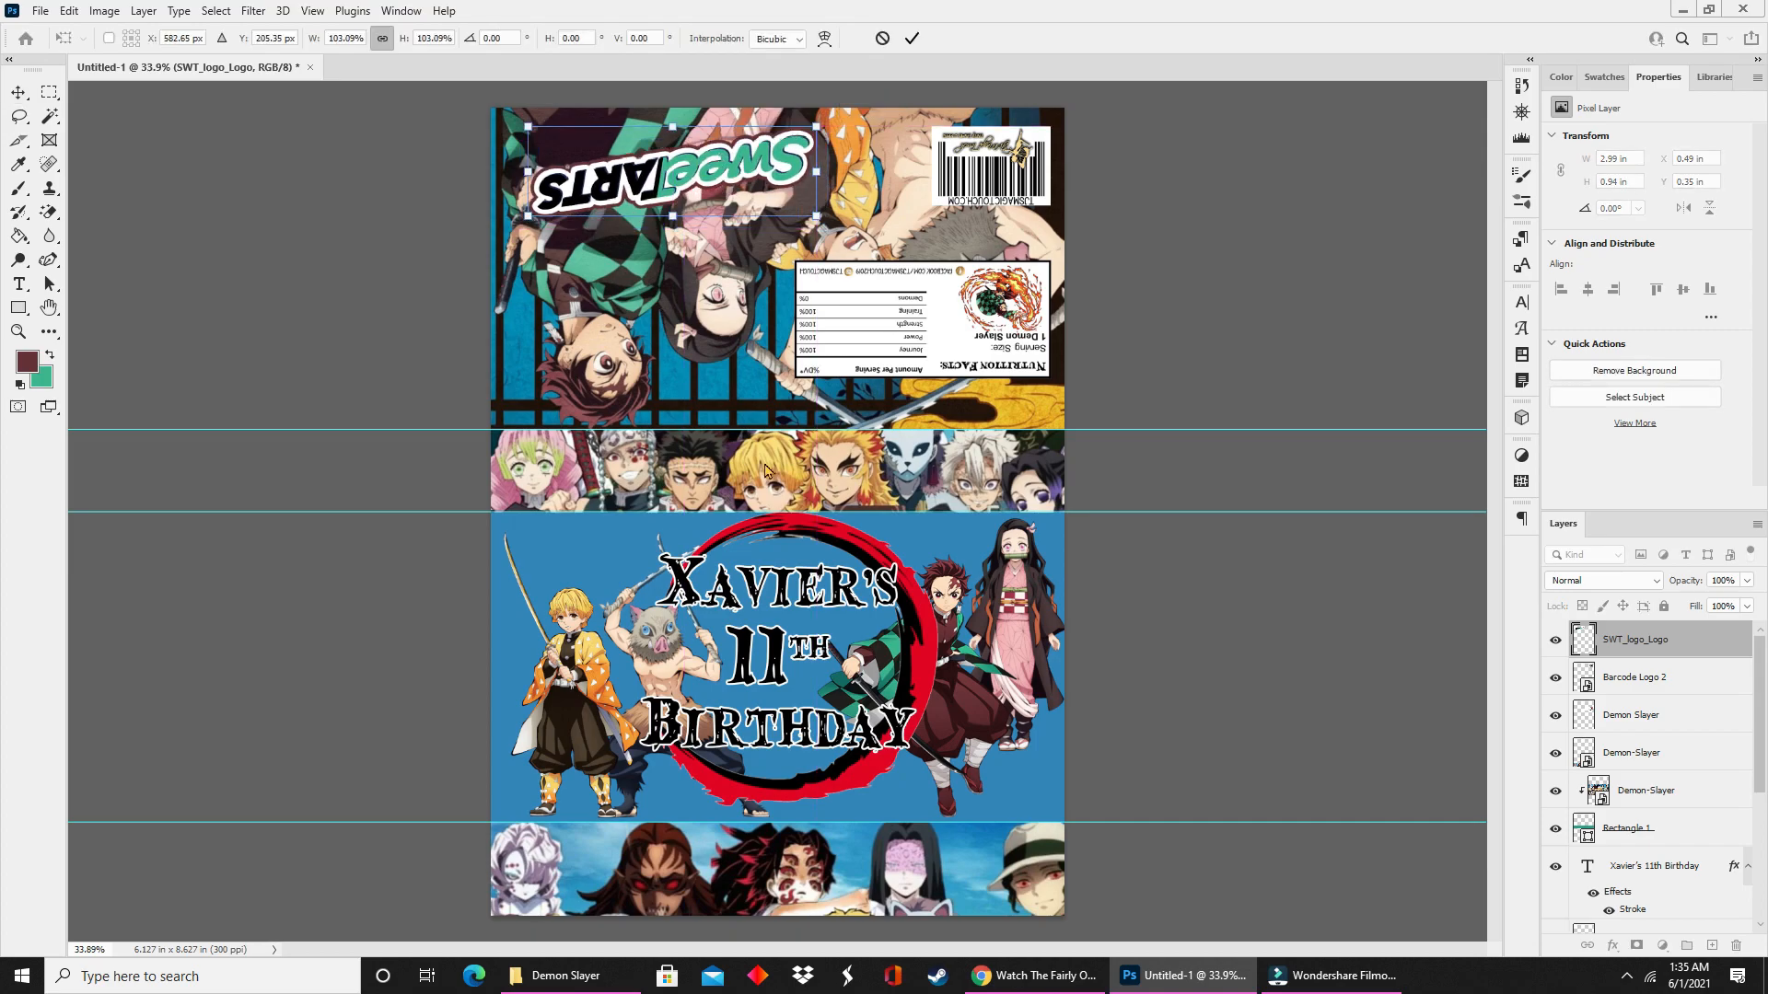
# Commit the logo on the top flap and create a new blank 8.5 x 11 in @ 300 ppi document.
pyautogui.click(19, 94)
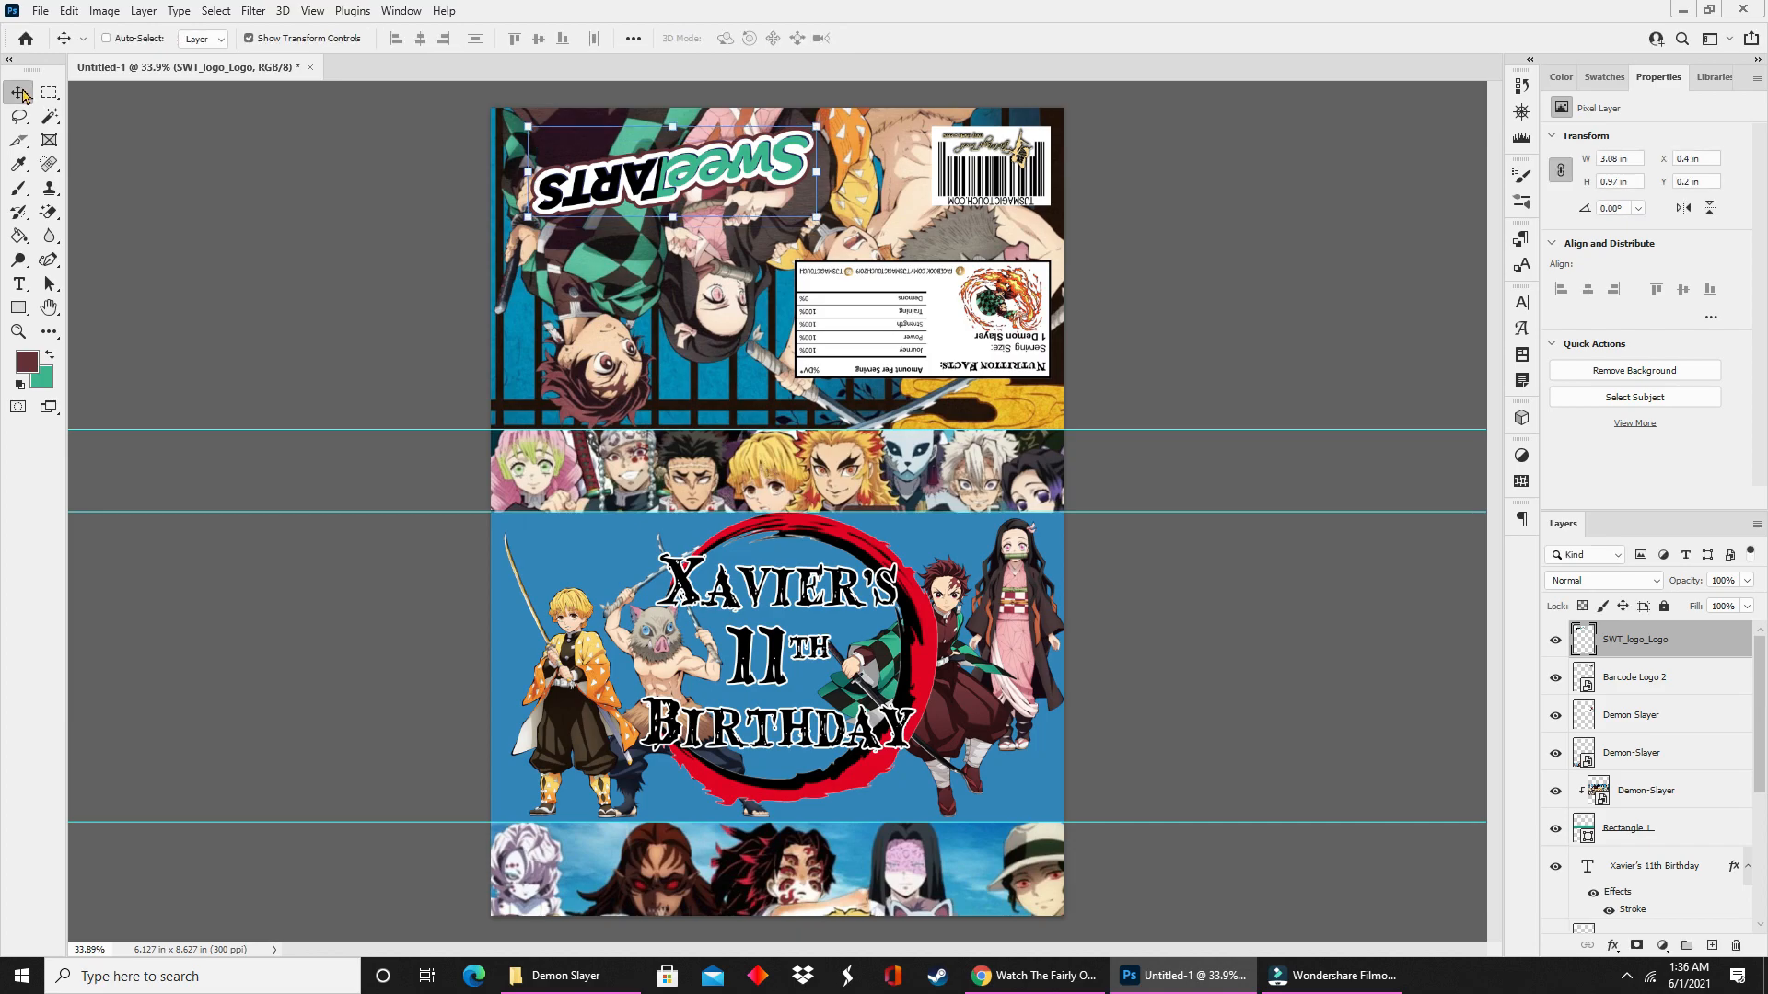
pyautogui.click(40, 11)
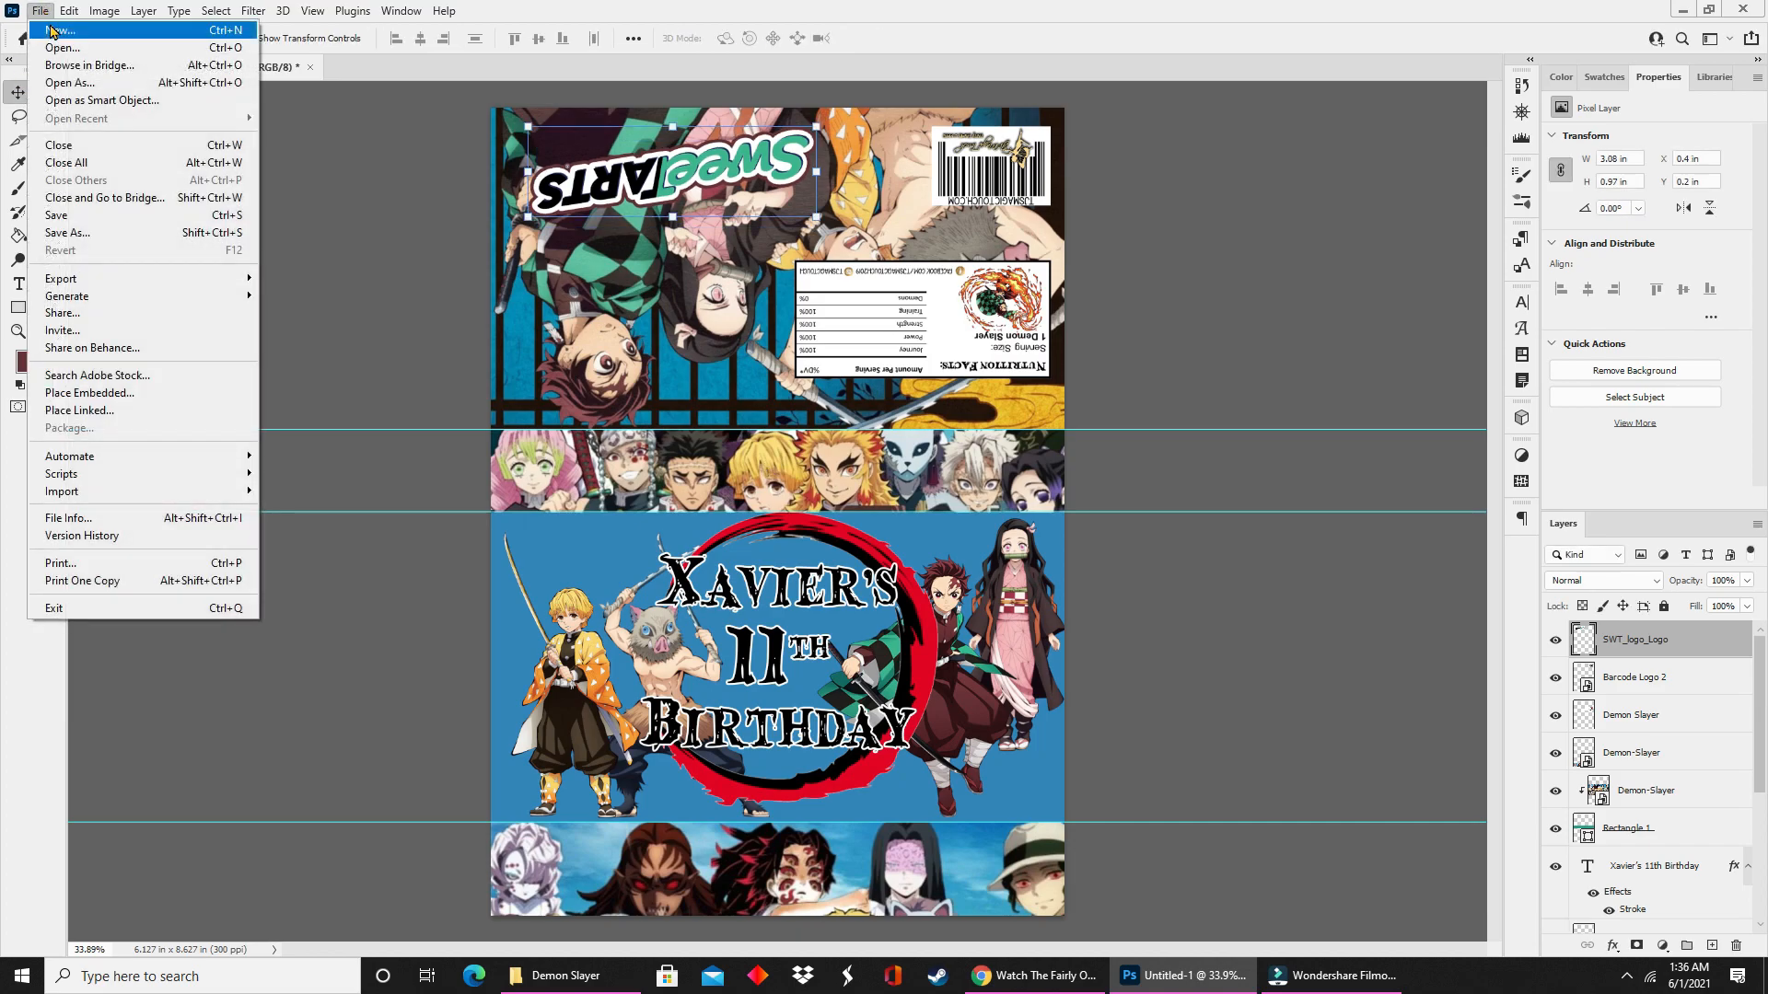
pyautogui.click(59, 29)
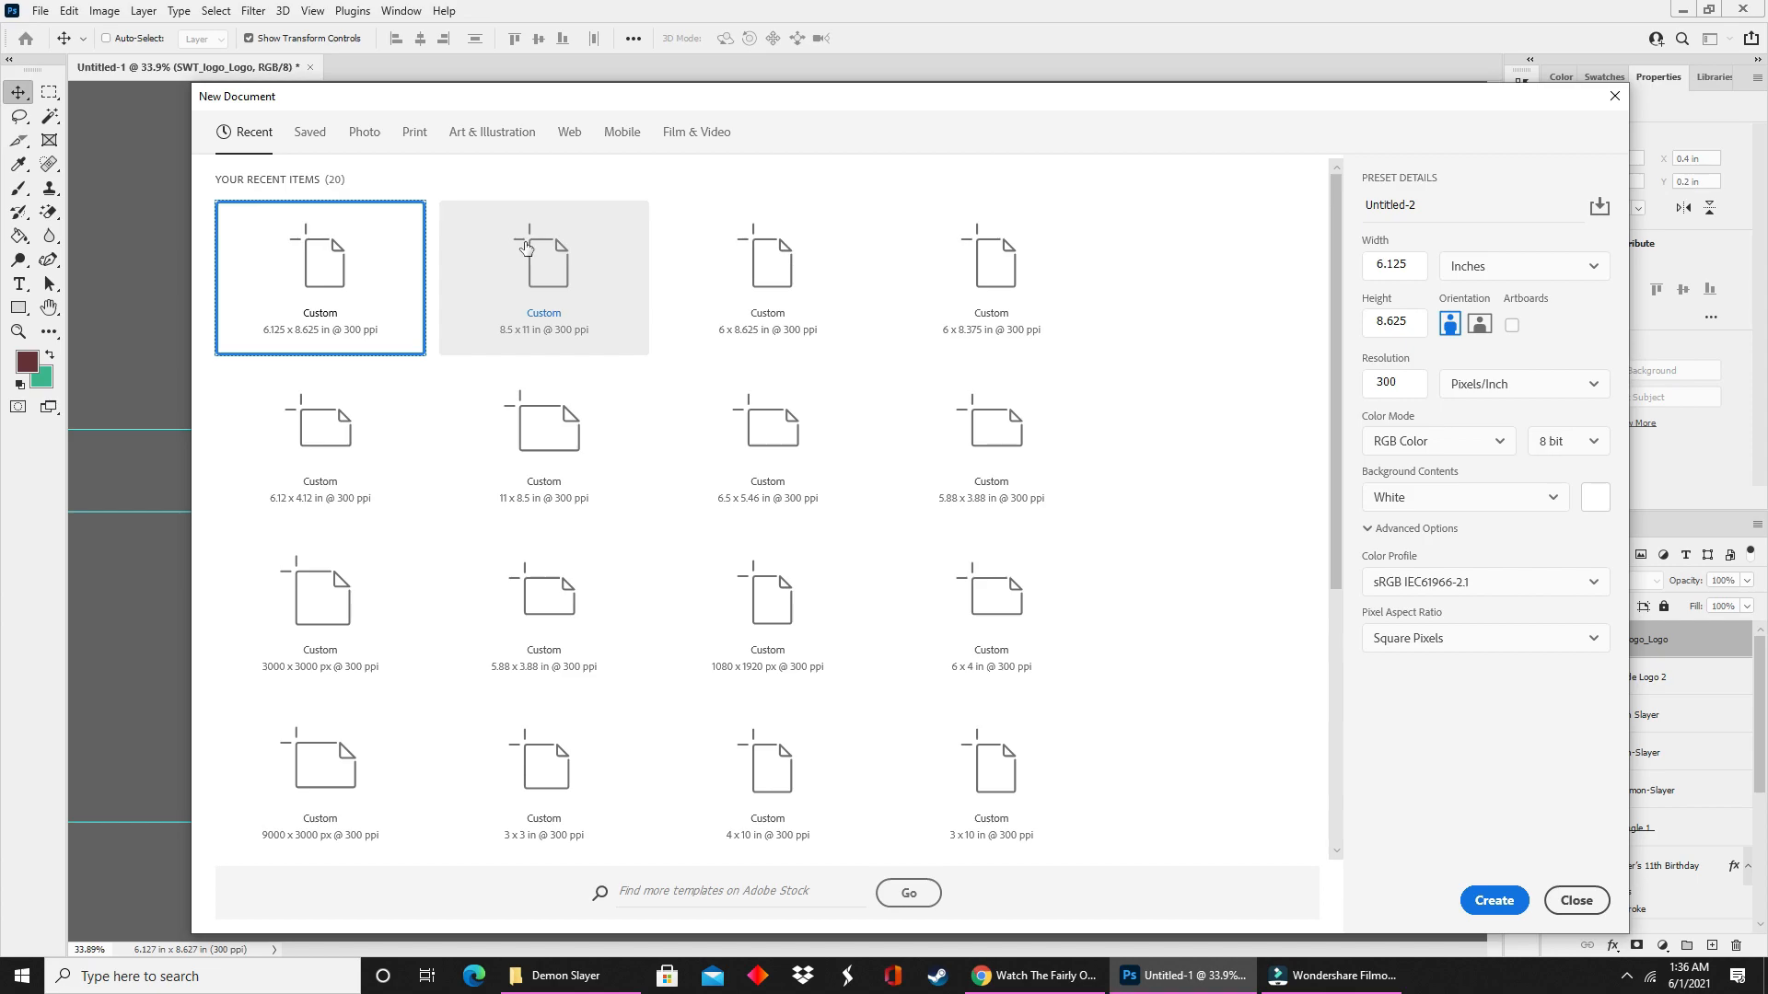
pyautogui.click(543, 278)
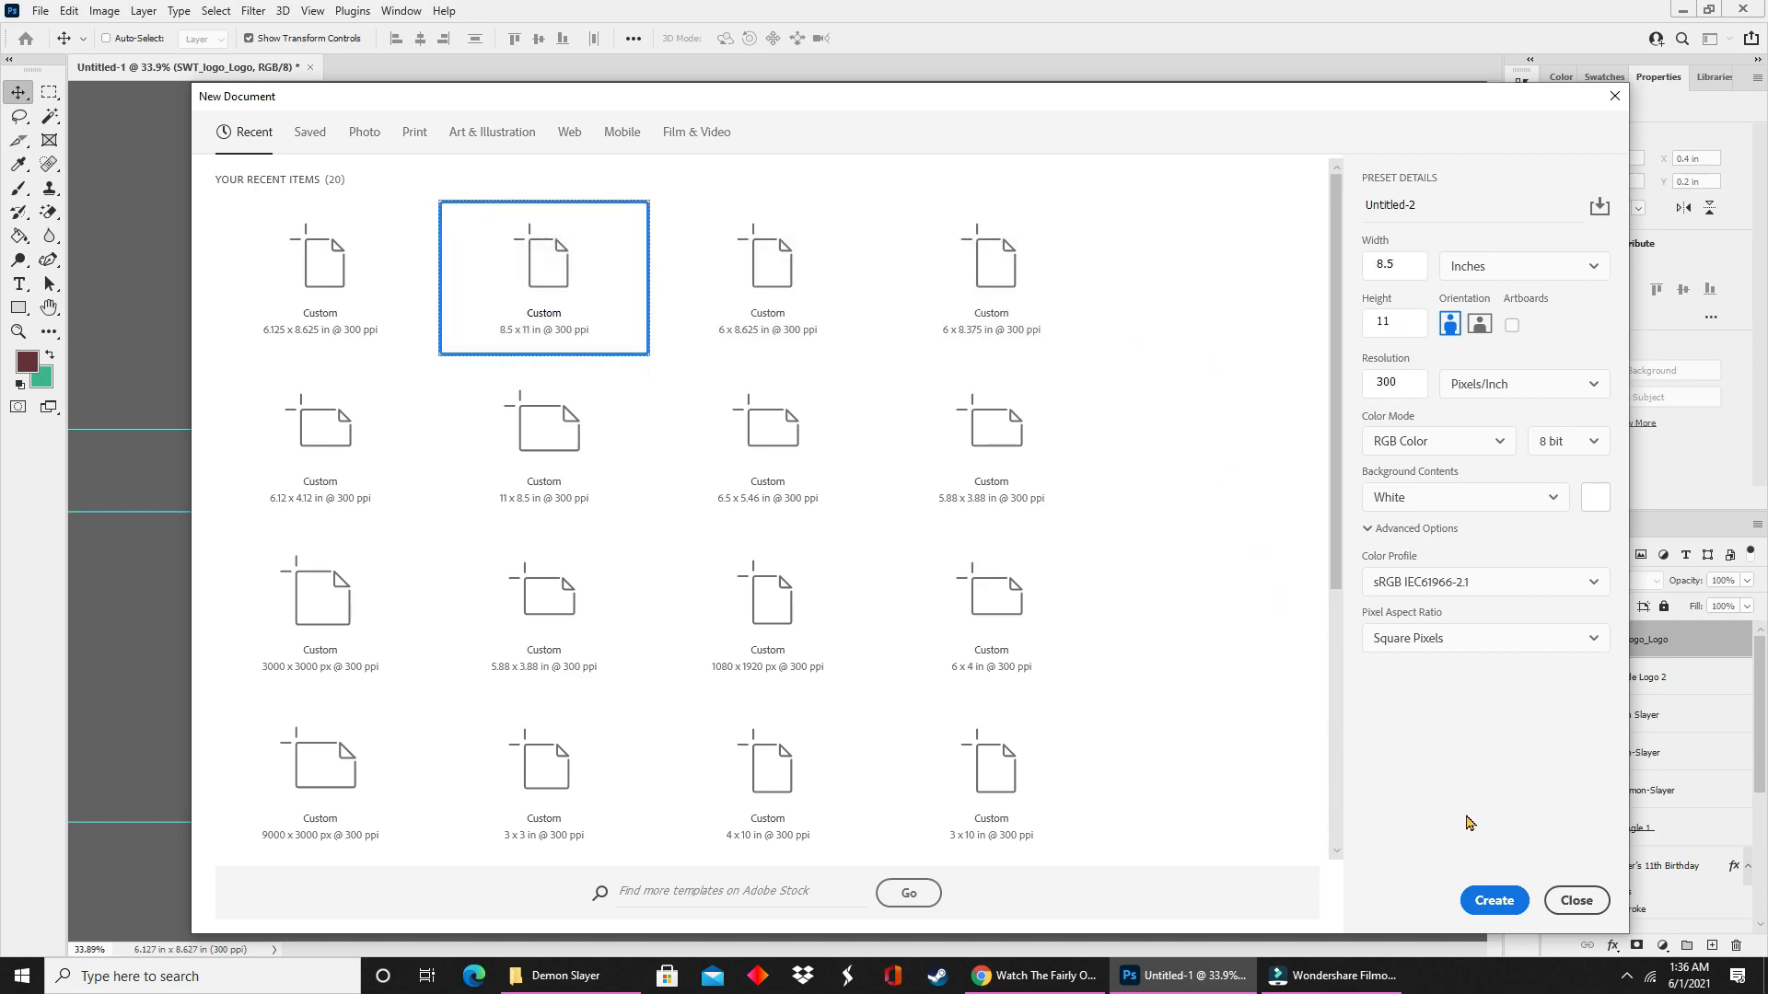
pyautogui.click(1494, 900)
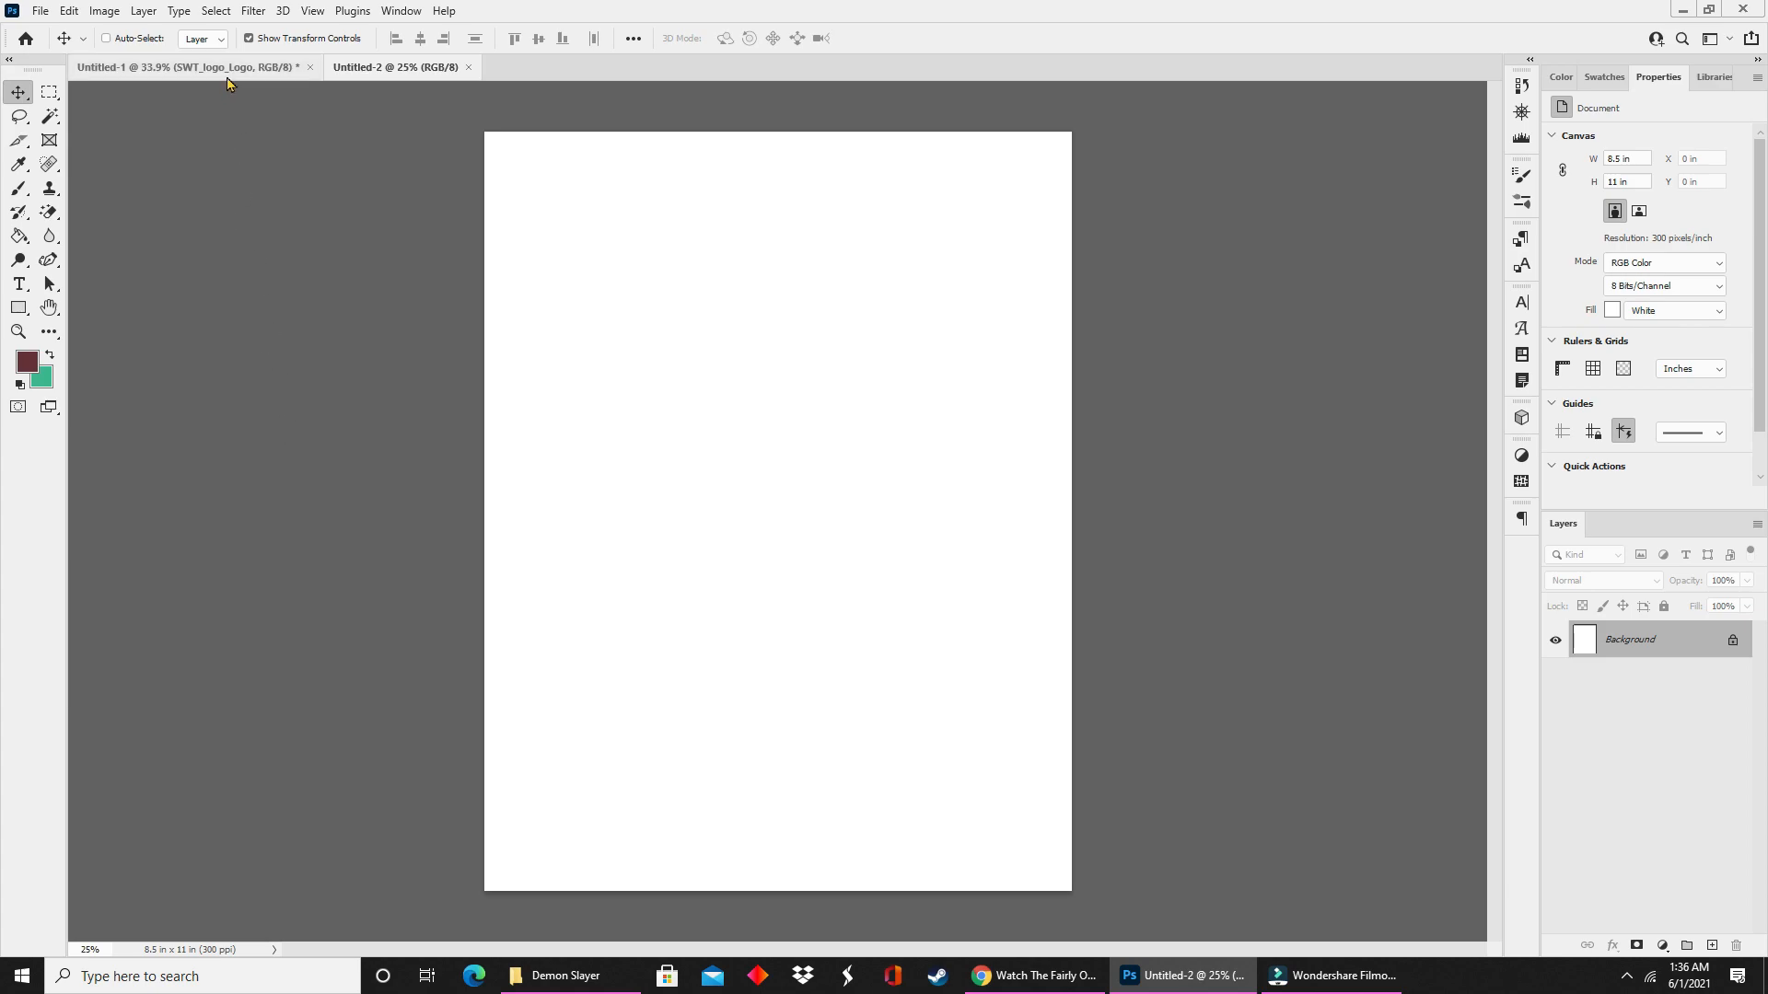
# Flatten the box design and drag it centred onto the 8.5 x 11 print sheet.
pyautogui.click(186, 66)
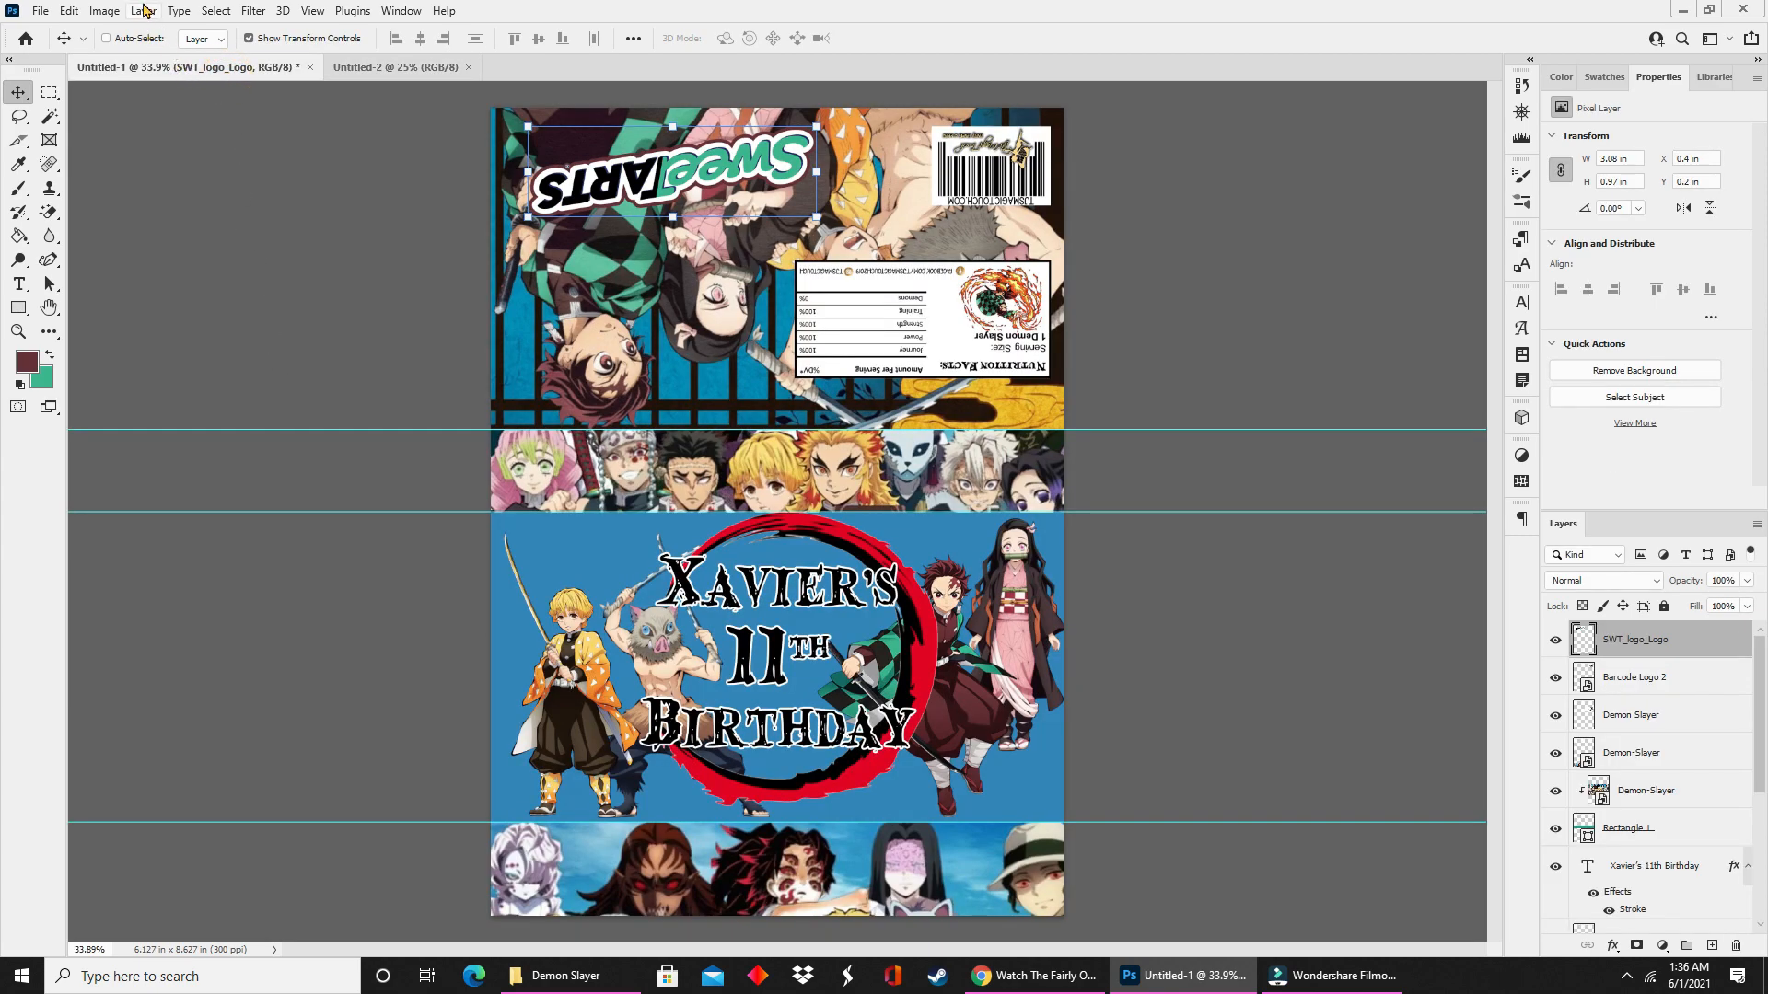
pyautogui.click(143, 11)
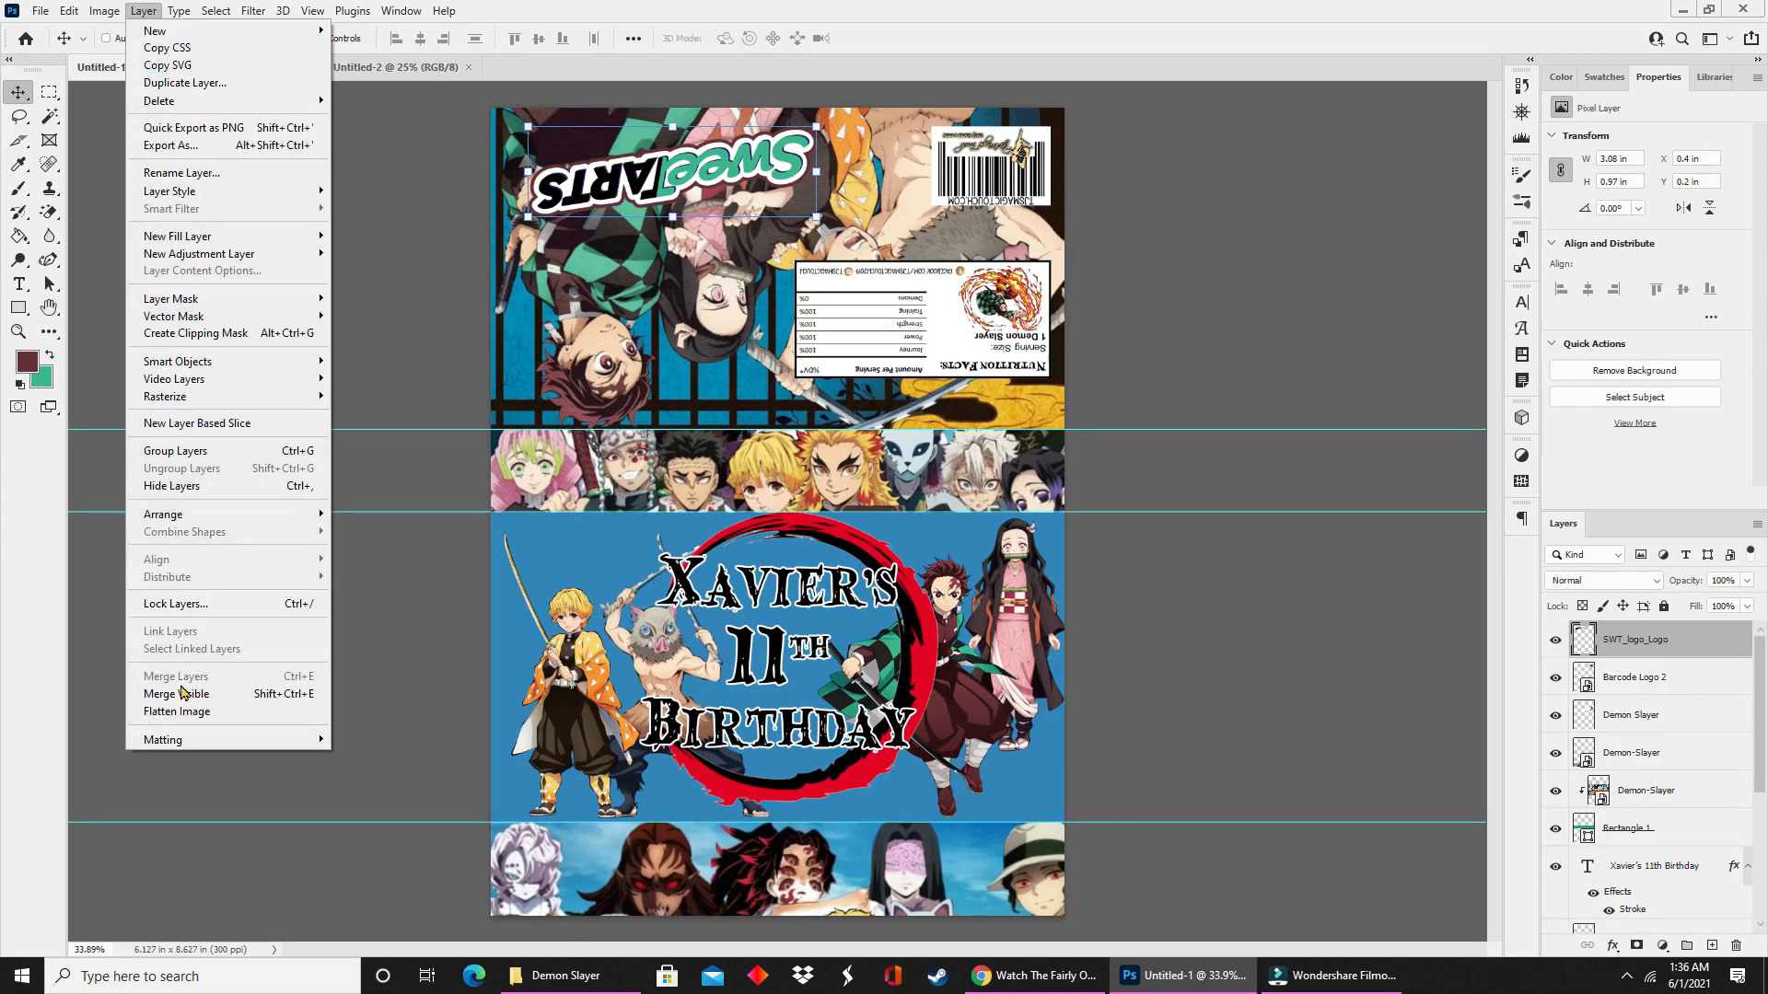
pyautogui.click(176, 711)
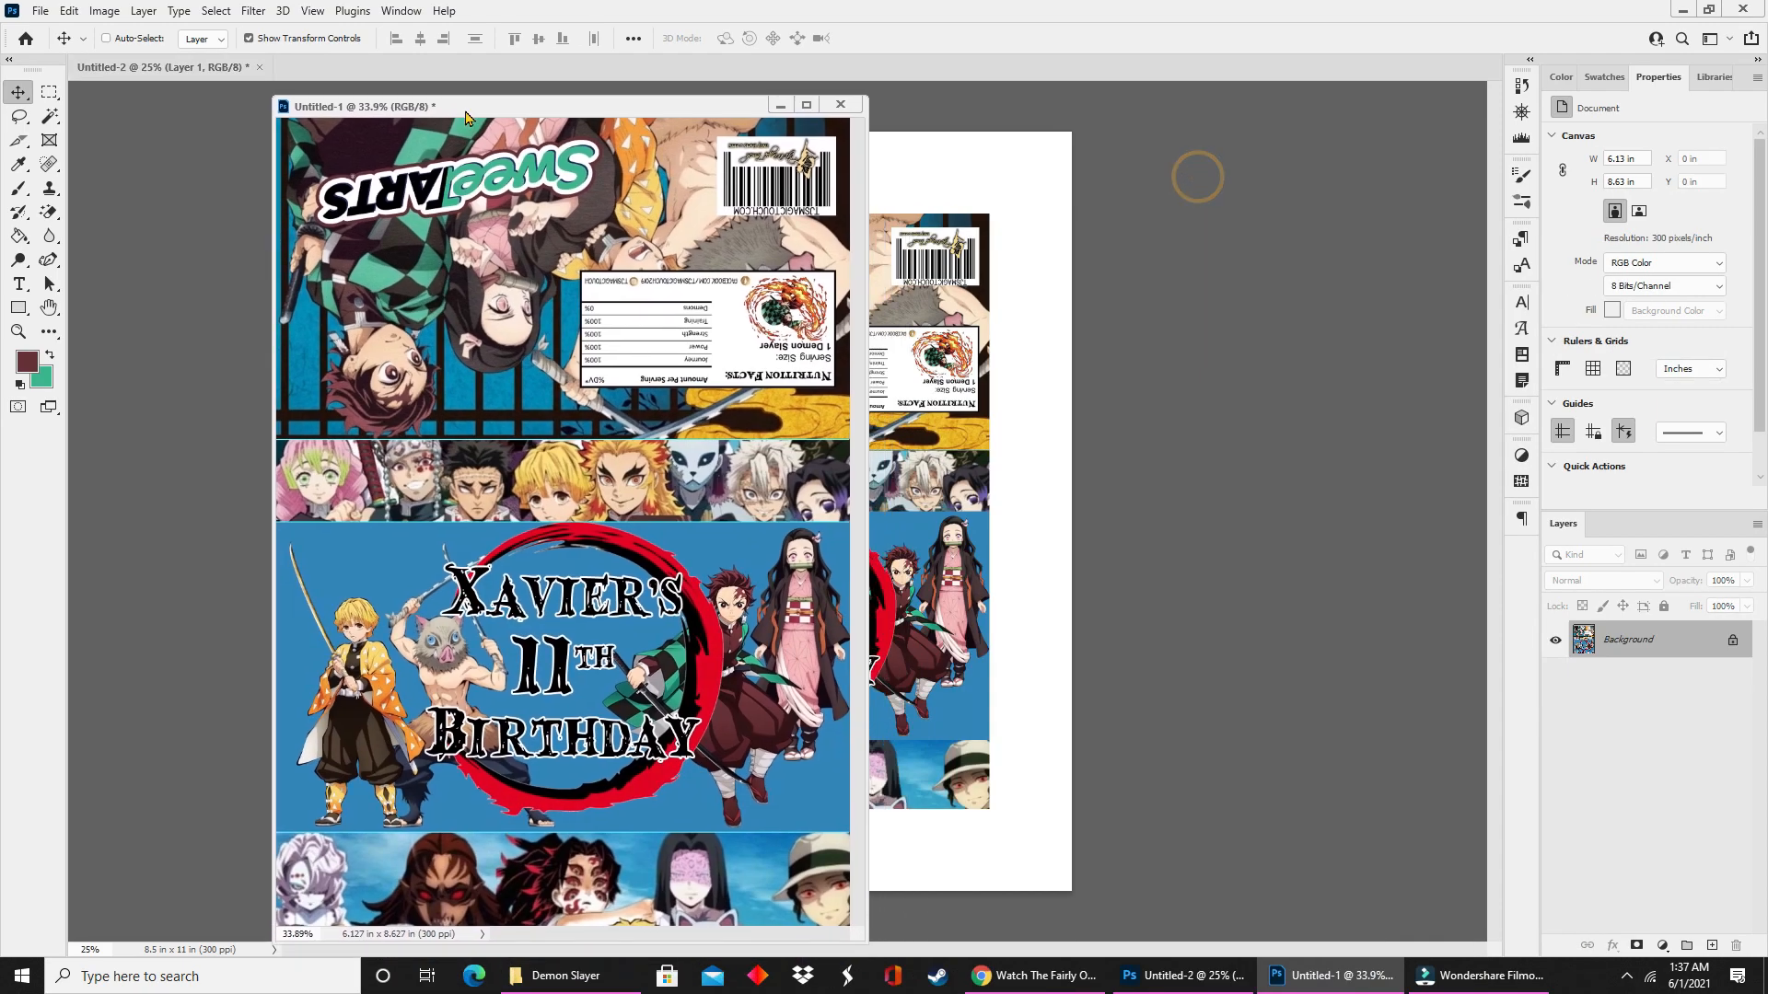
pyautogui.click(806, 105)
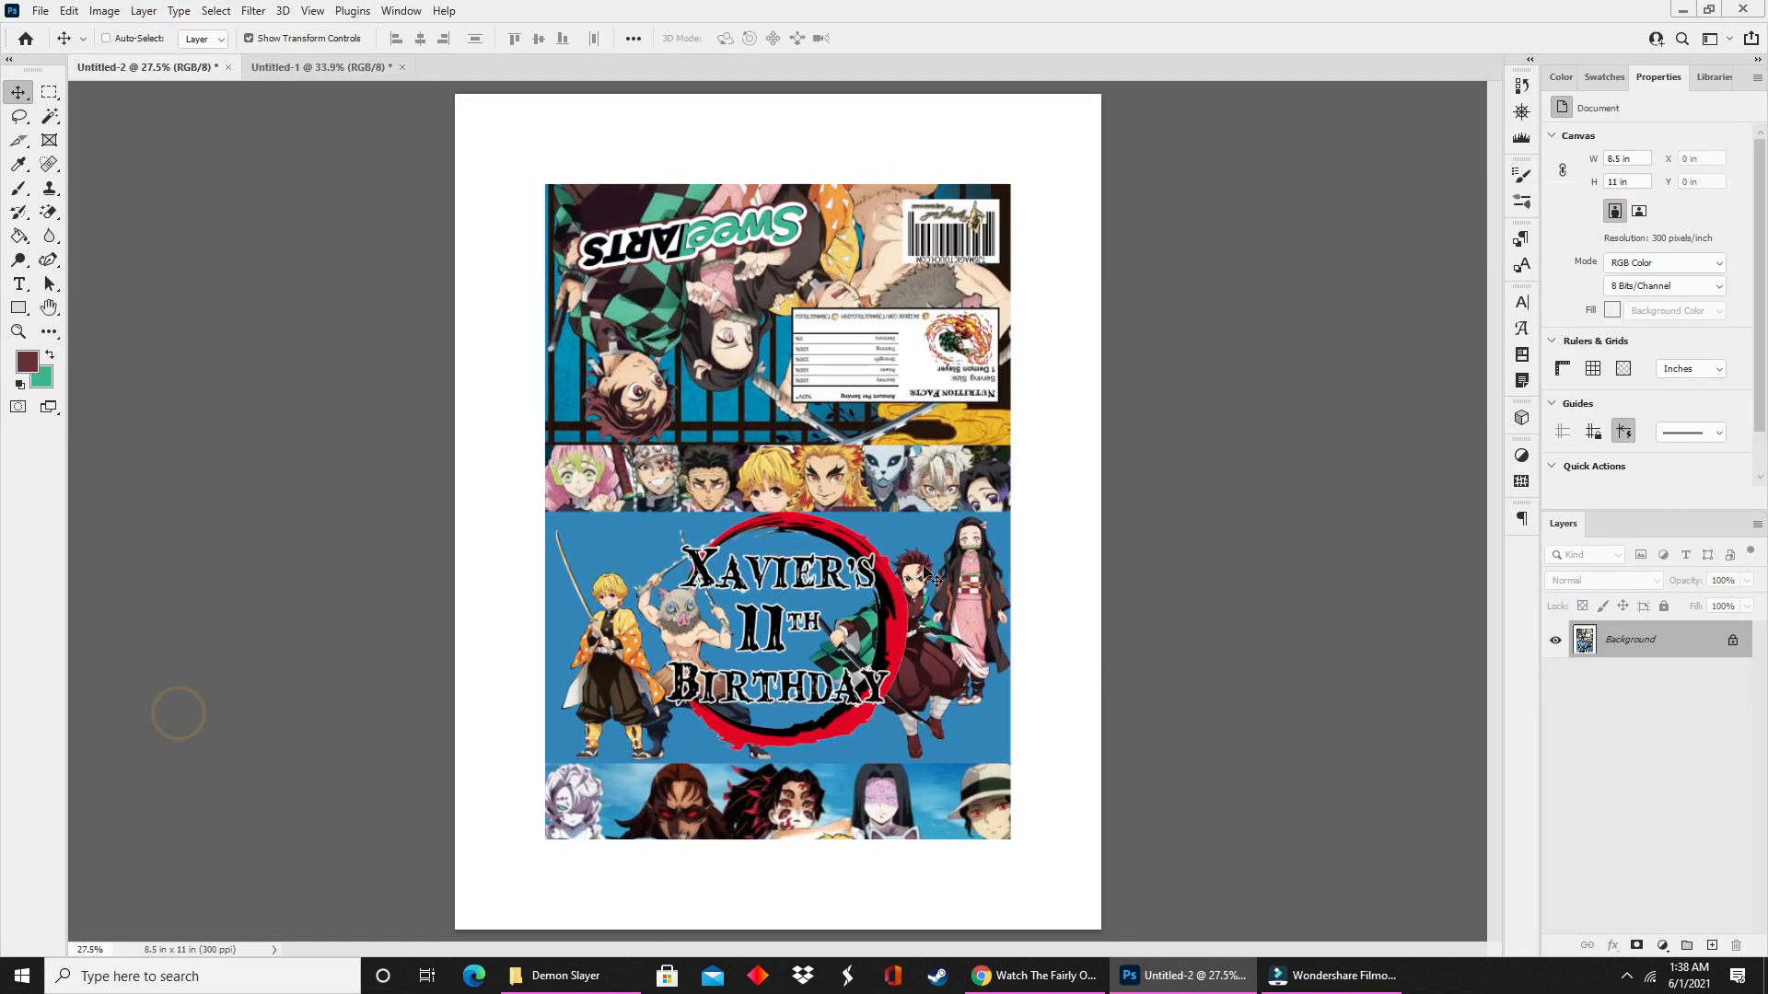
pyautogui.moveTo(63, 223)
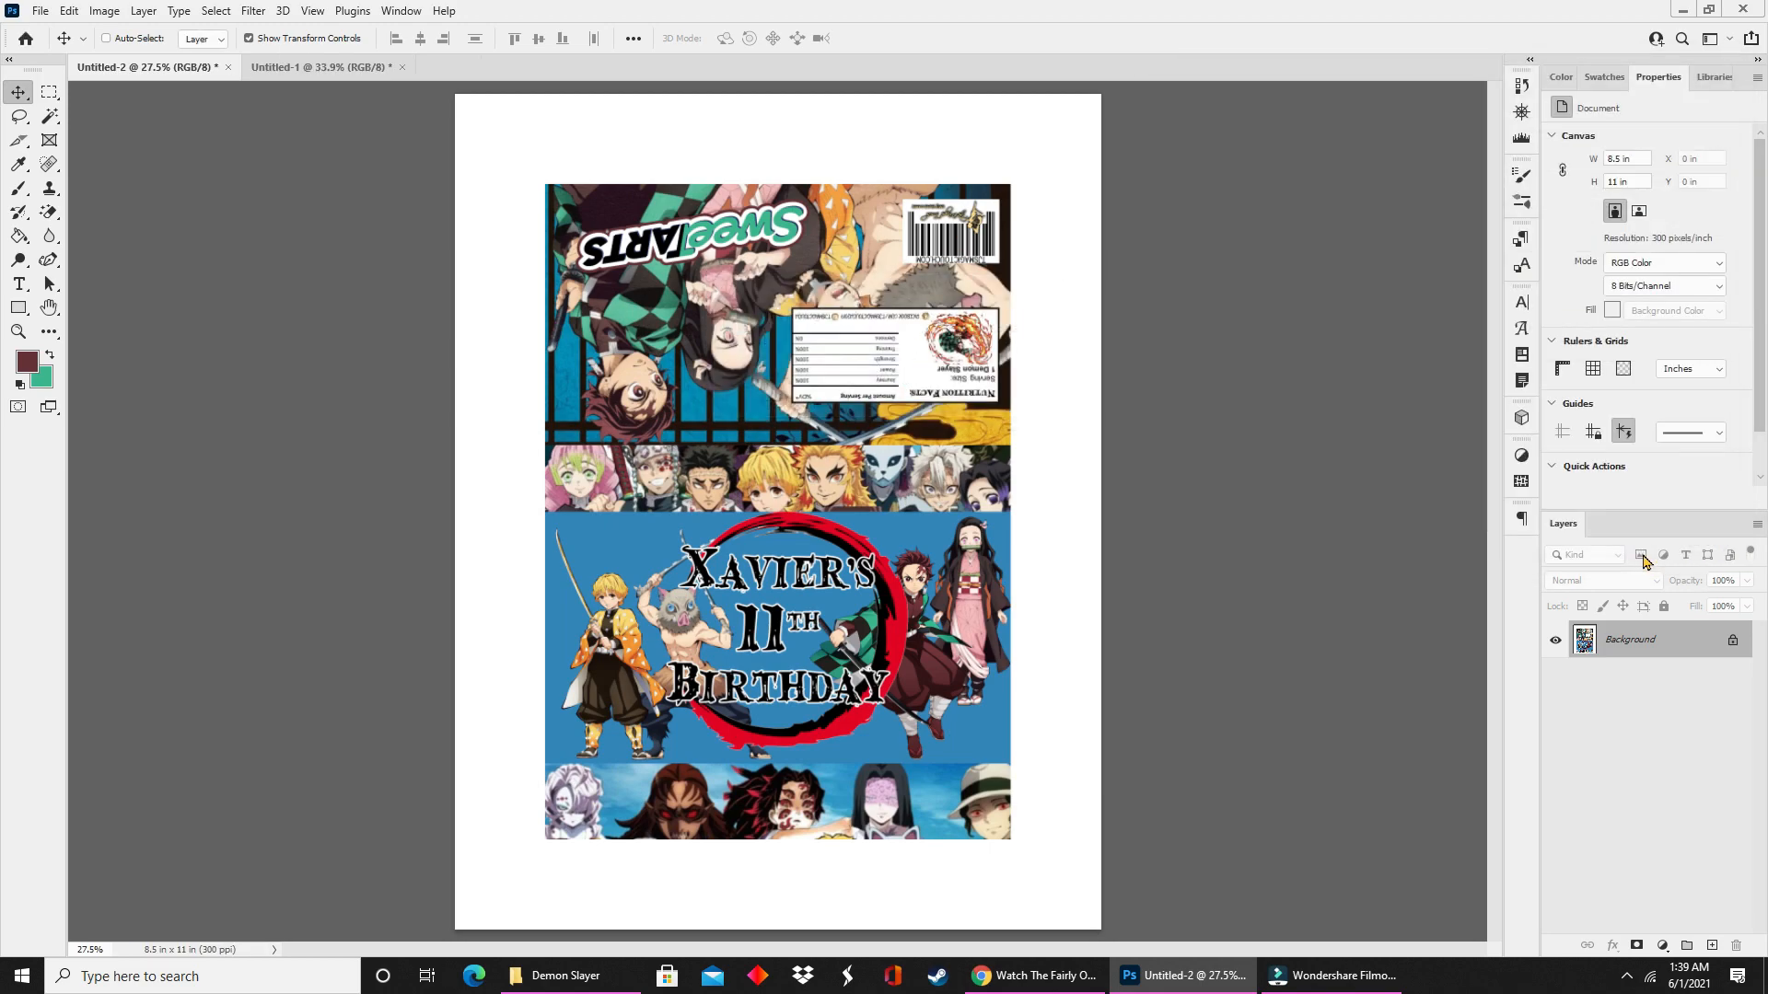
pyautogui.moveTo(820, 184)
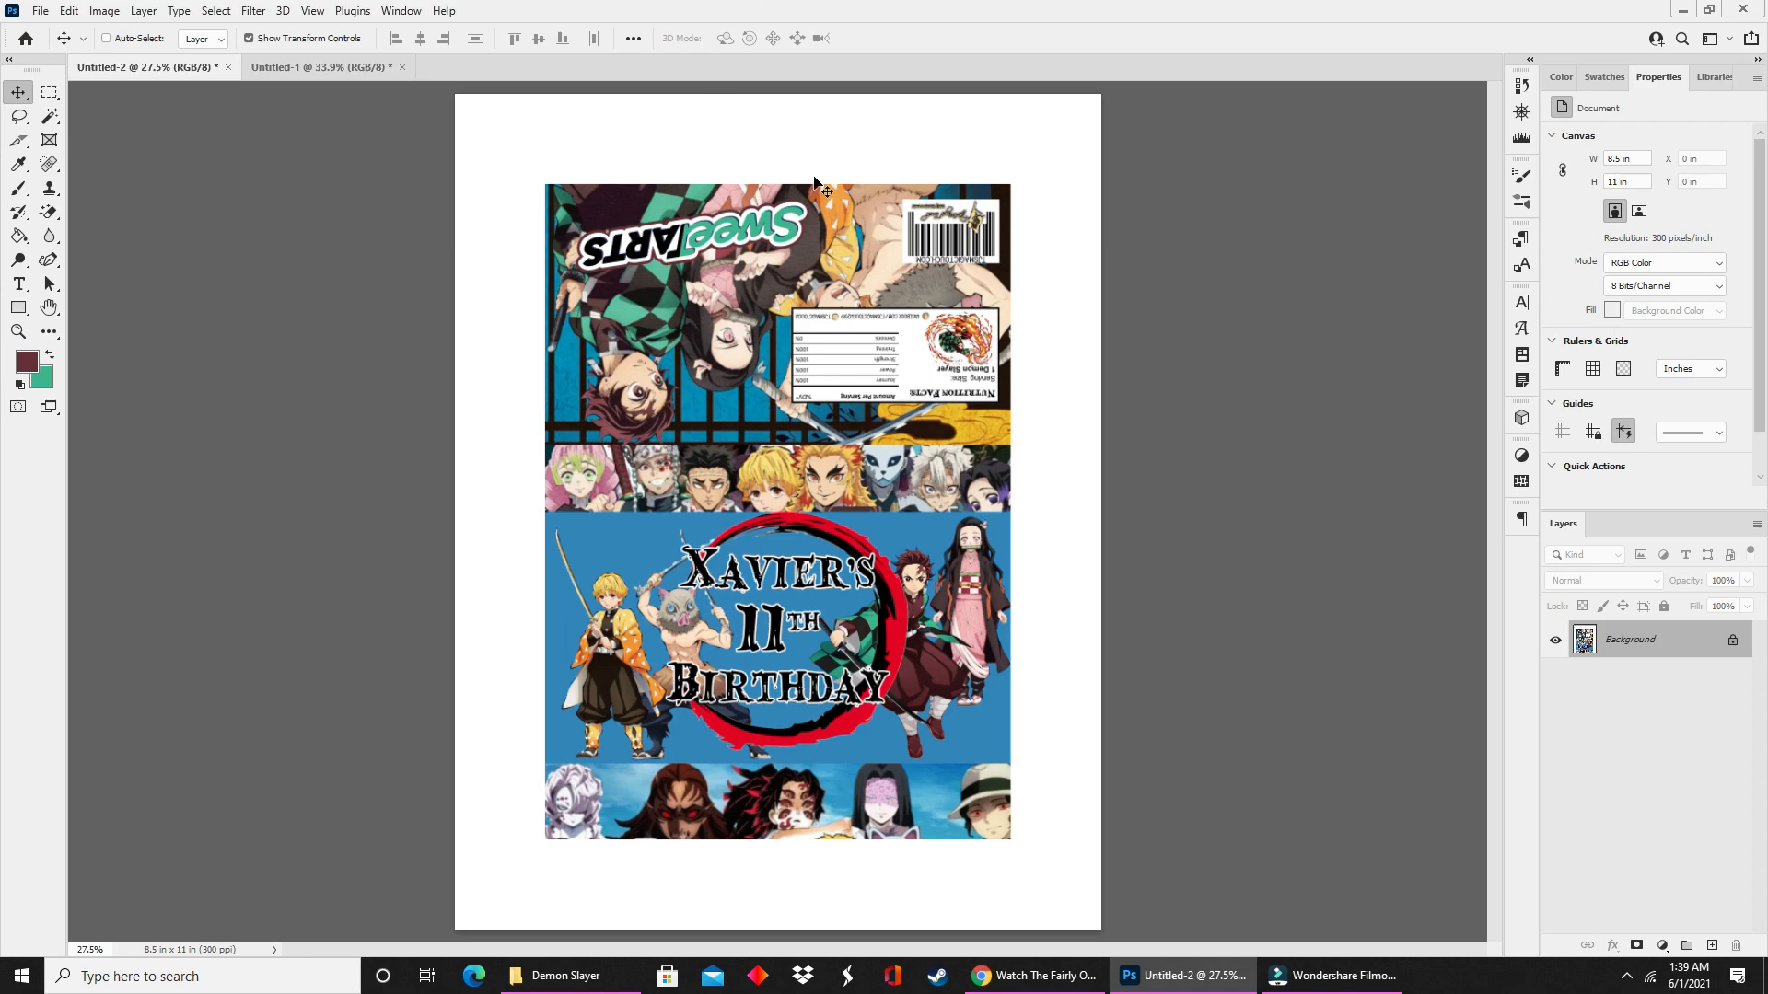
# Return to the layered box design and save it as the 'Xavier SweeTarts' PSD.
pyautogui.click(318, 66)
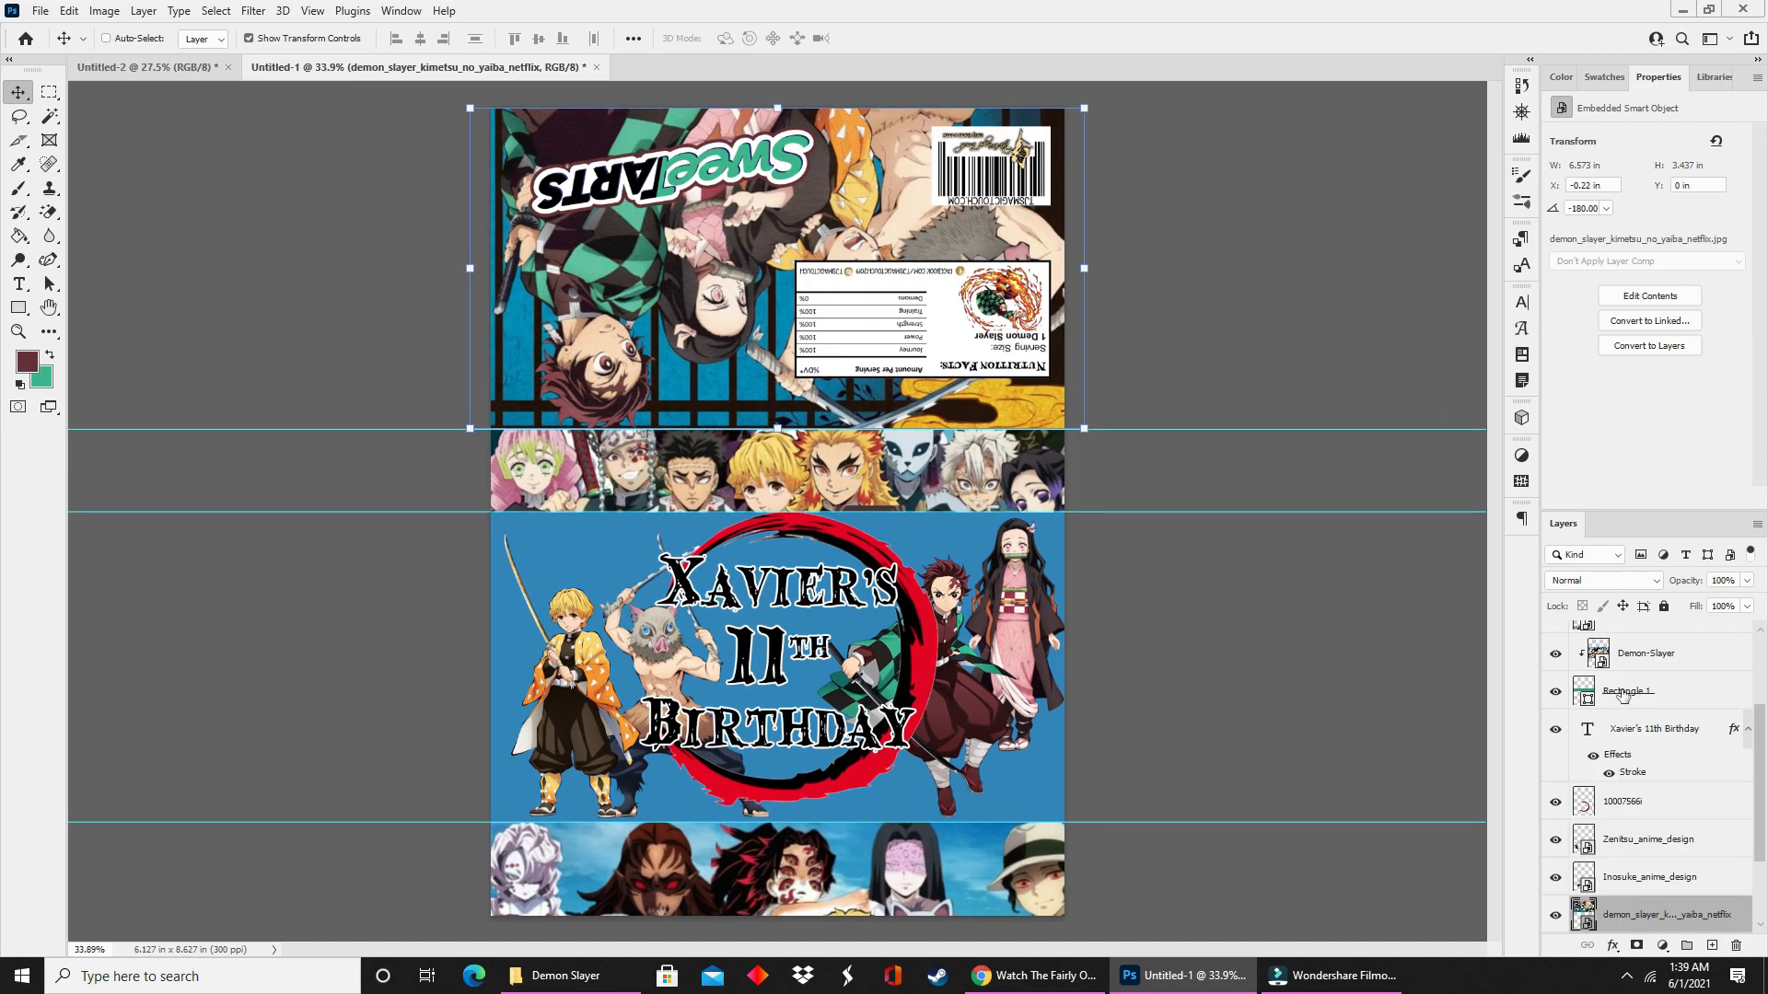
pyautogui.click(41, 11)
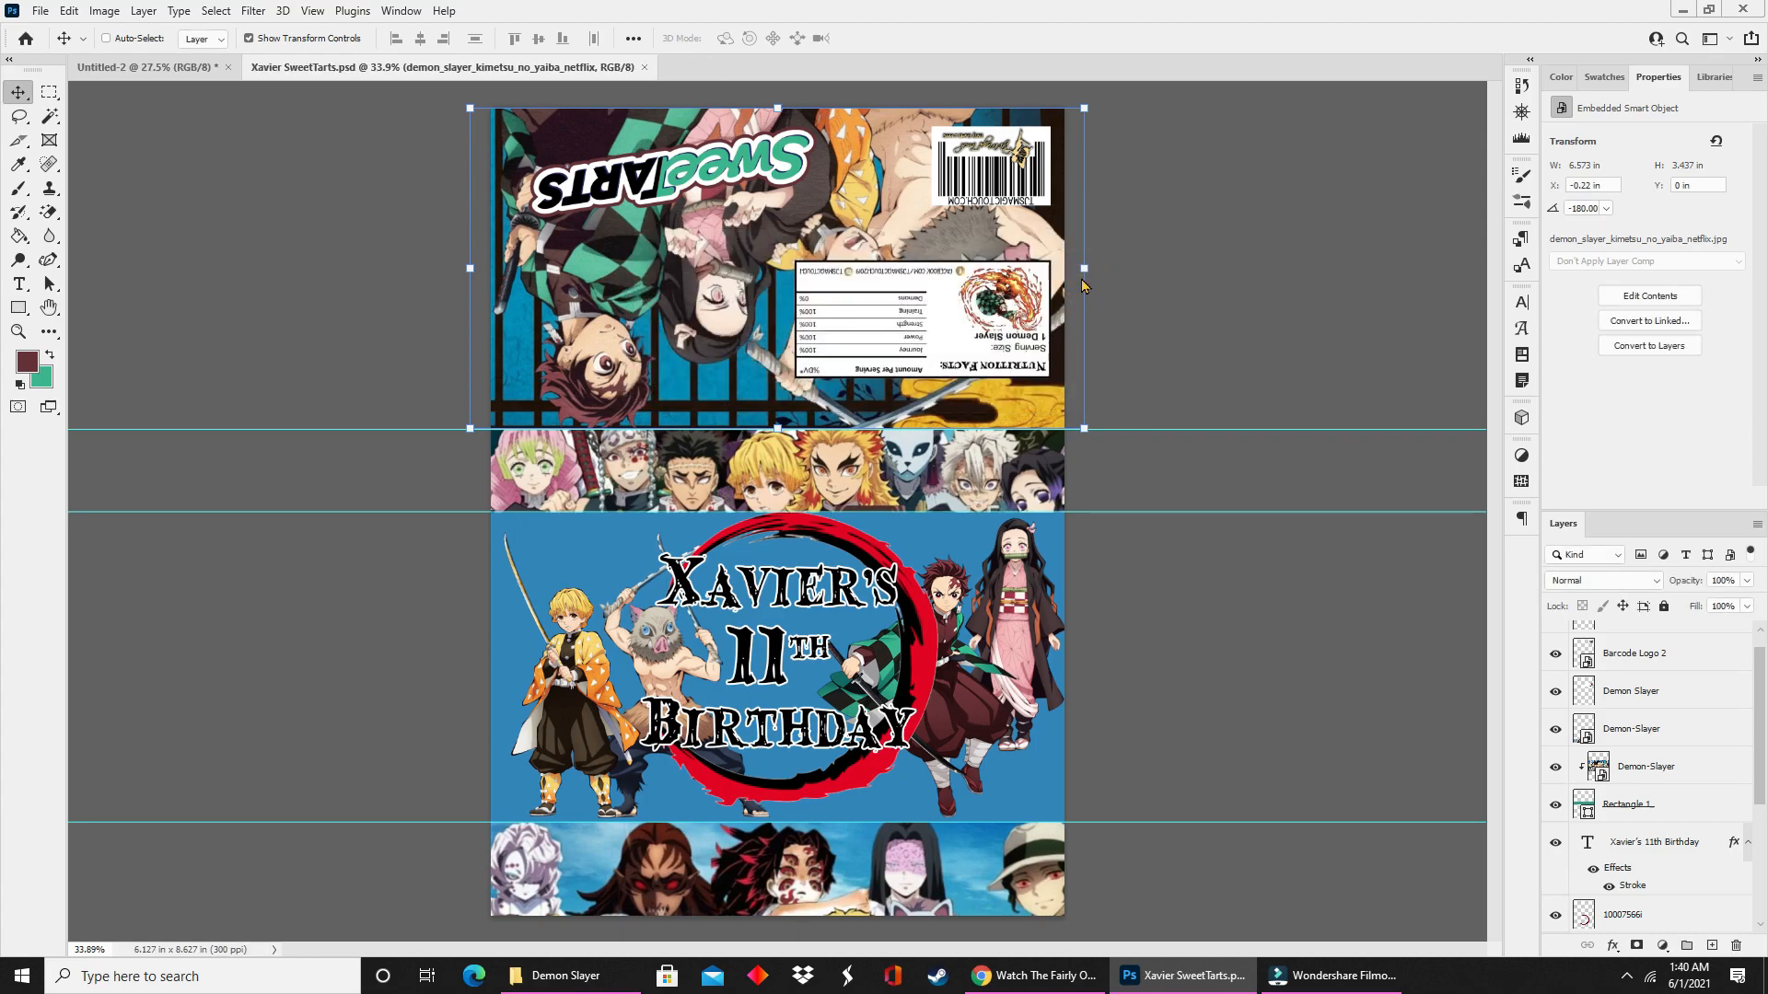
pyautogui.moveTo(1038, 589)
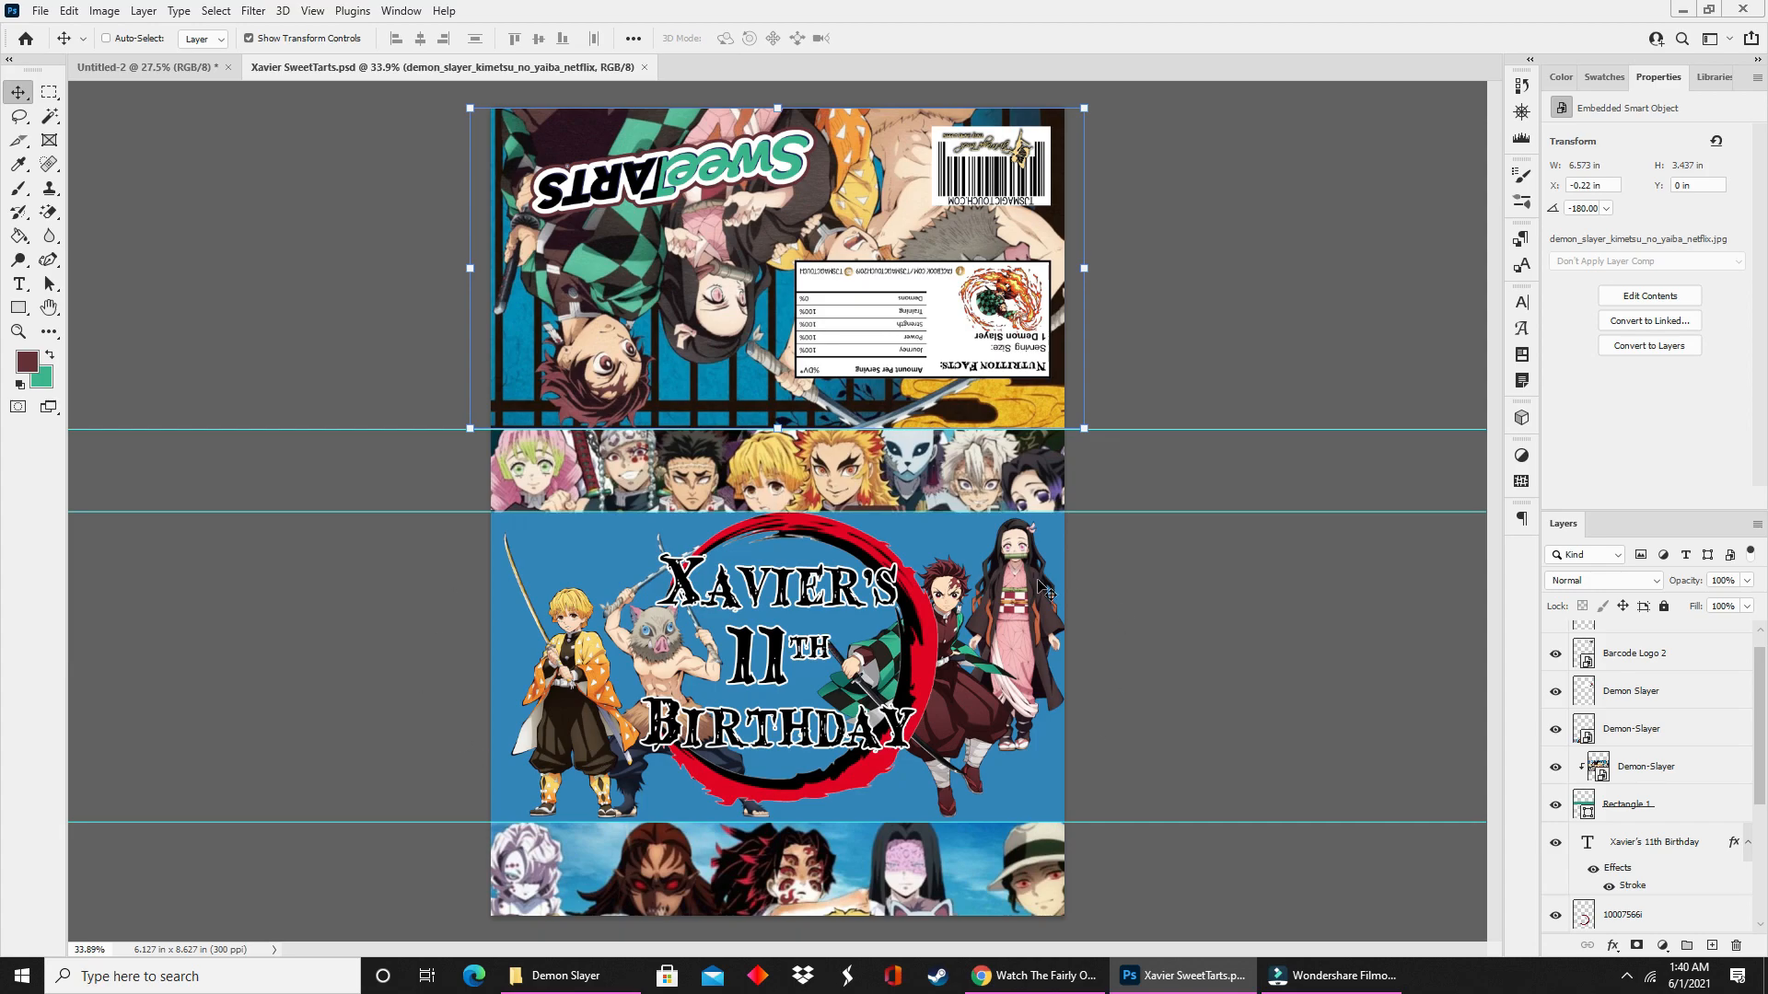
pyautogui.moveTo(16, 418)
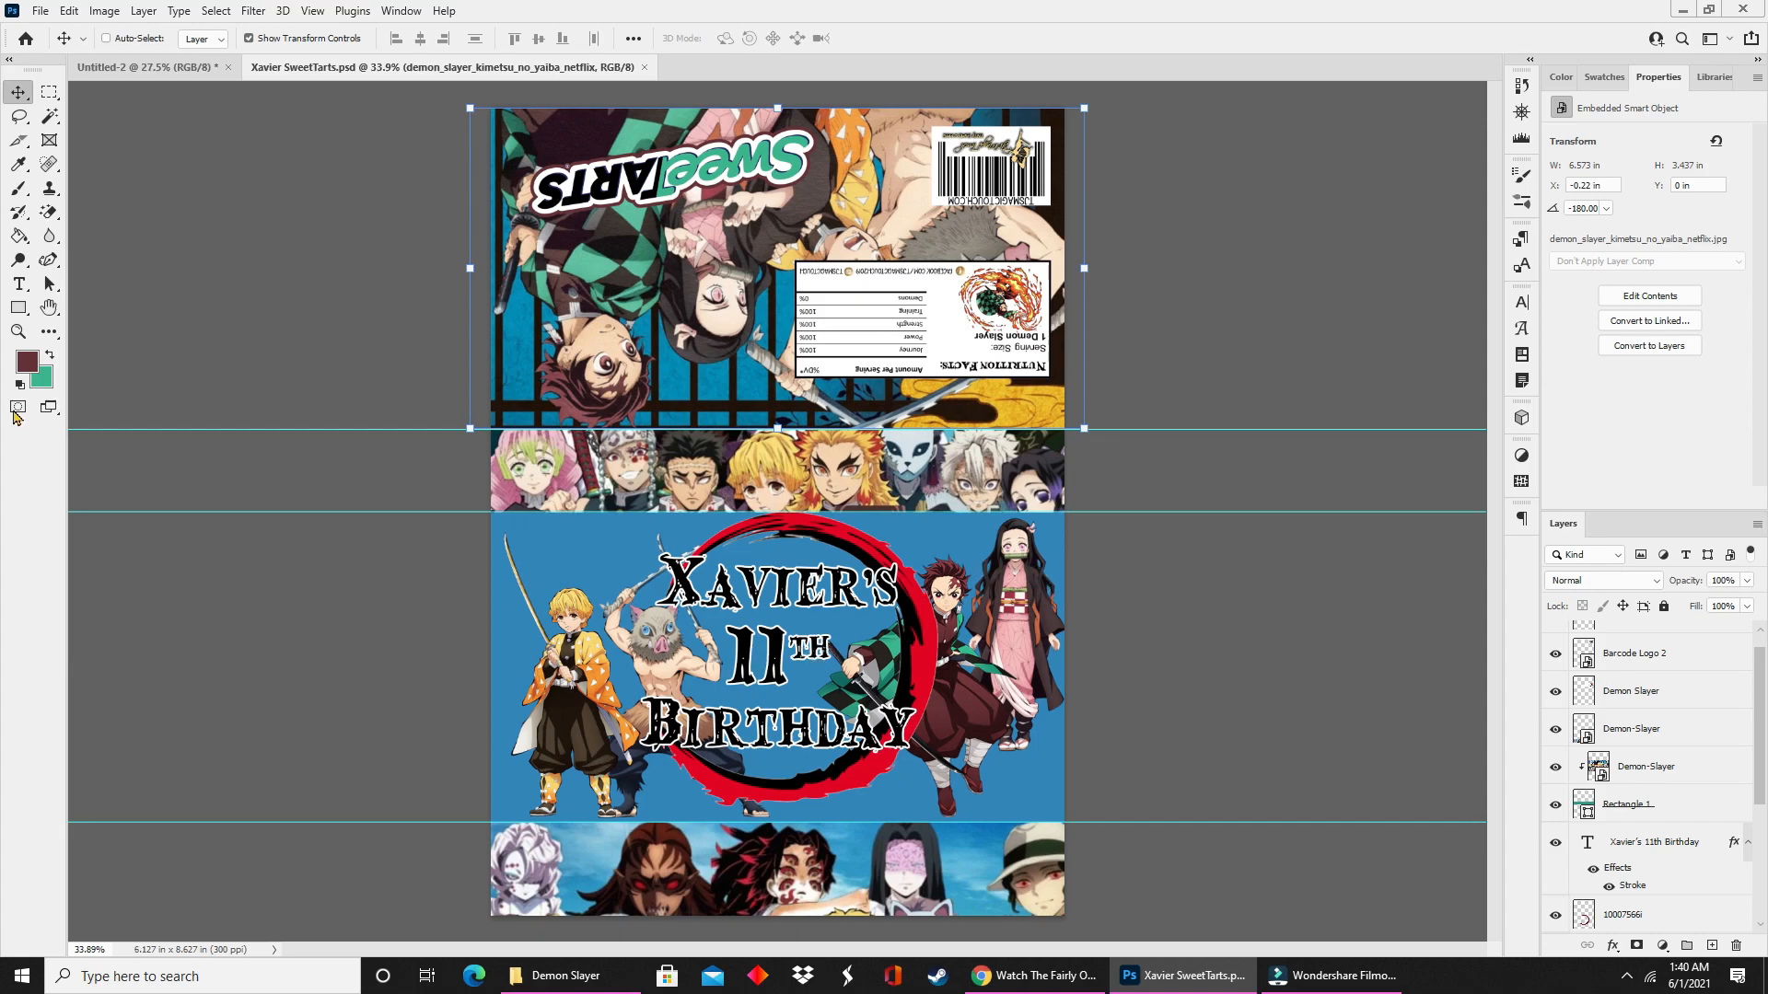
pyautogui.moveTo(276, 248)
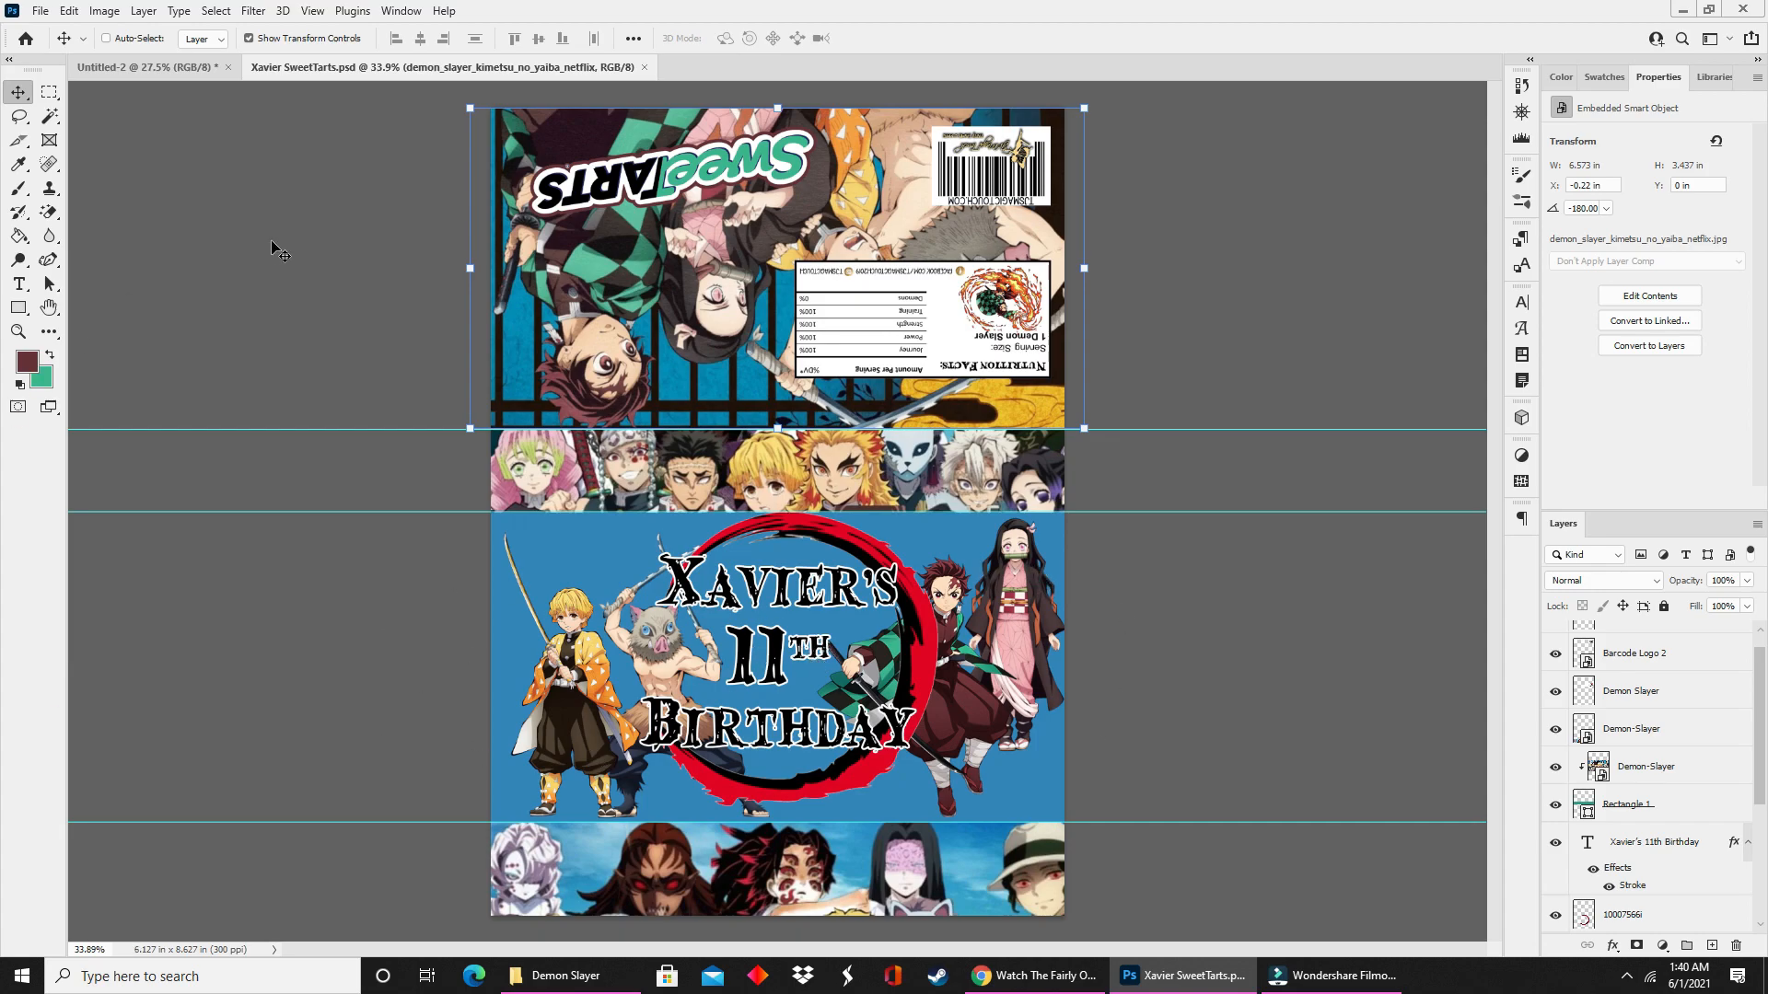